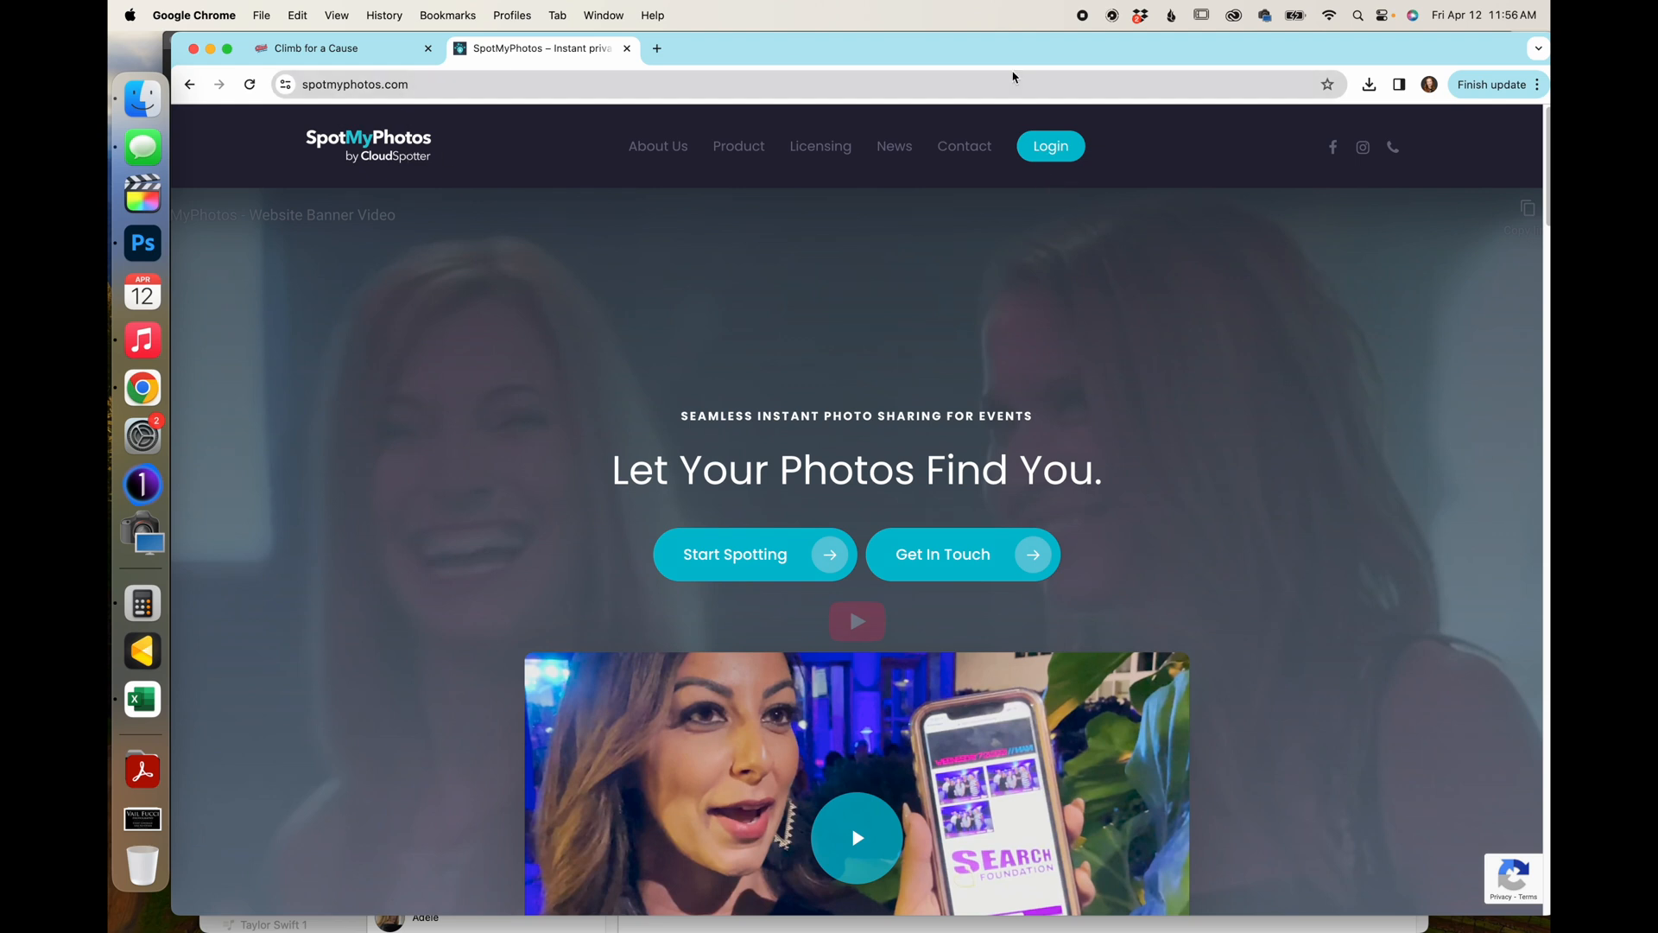
Log in on the SpotMyPhotos homepage to reach the account dashboard.
click(1048, 146)
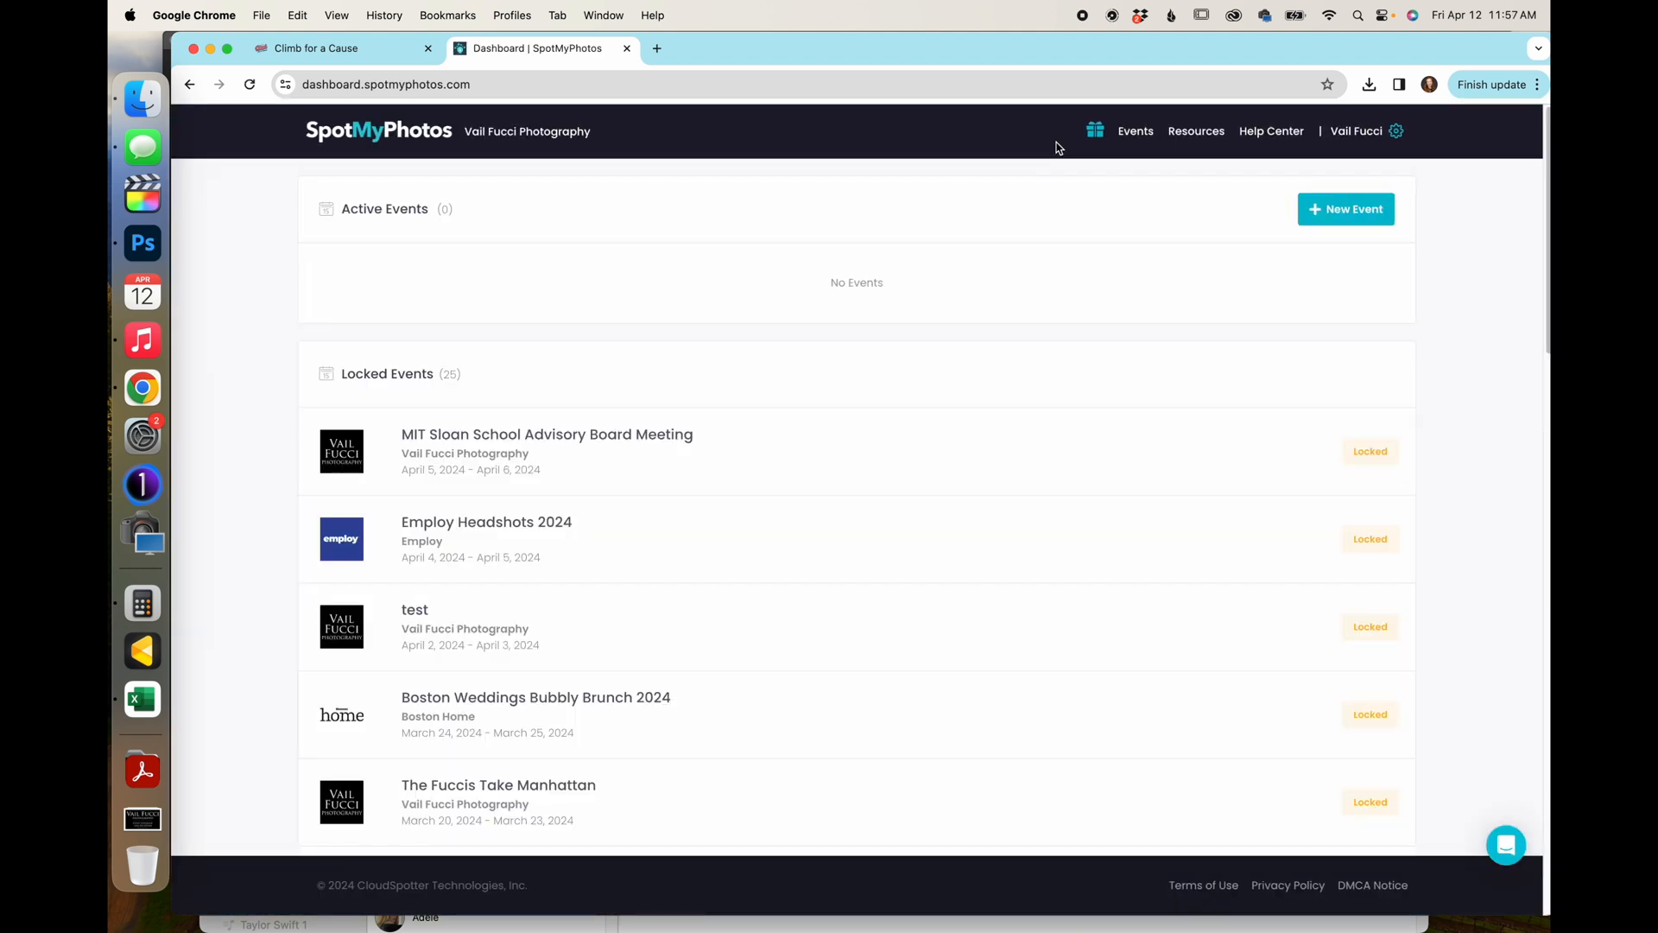
mouse_move(923, 259)
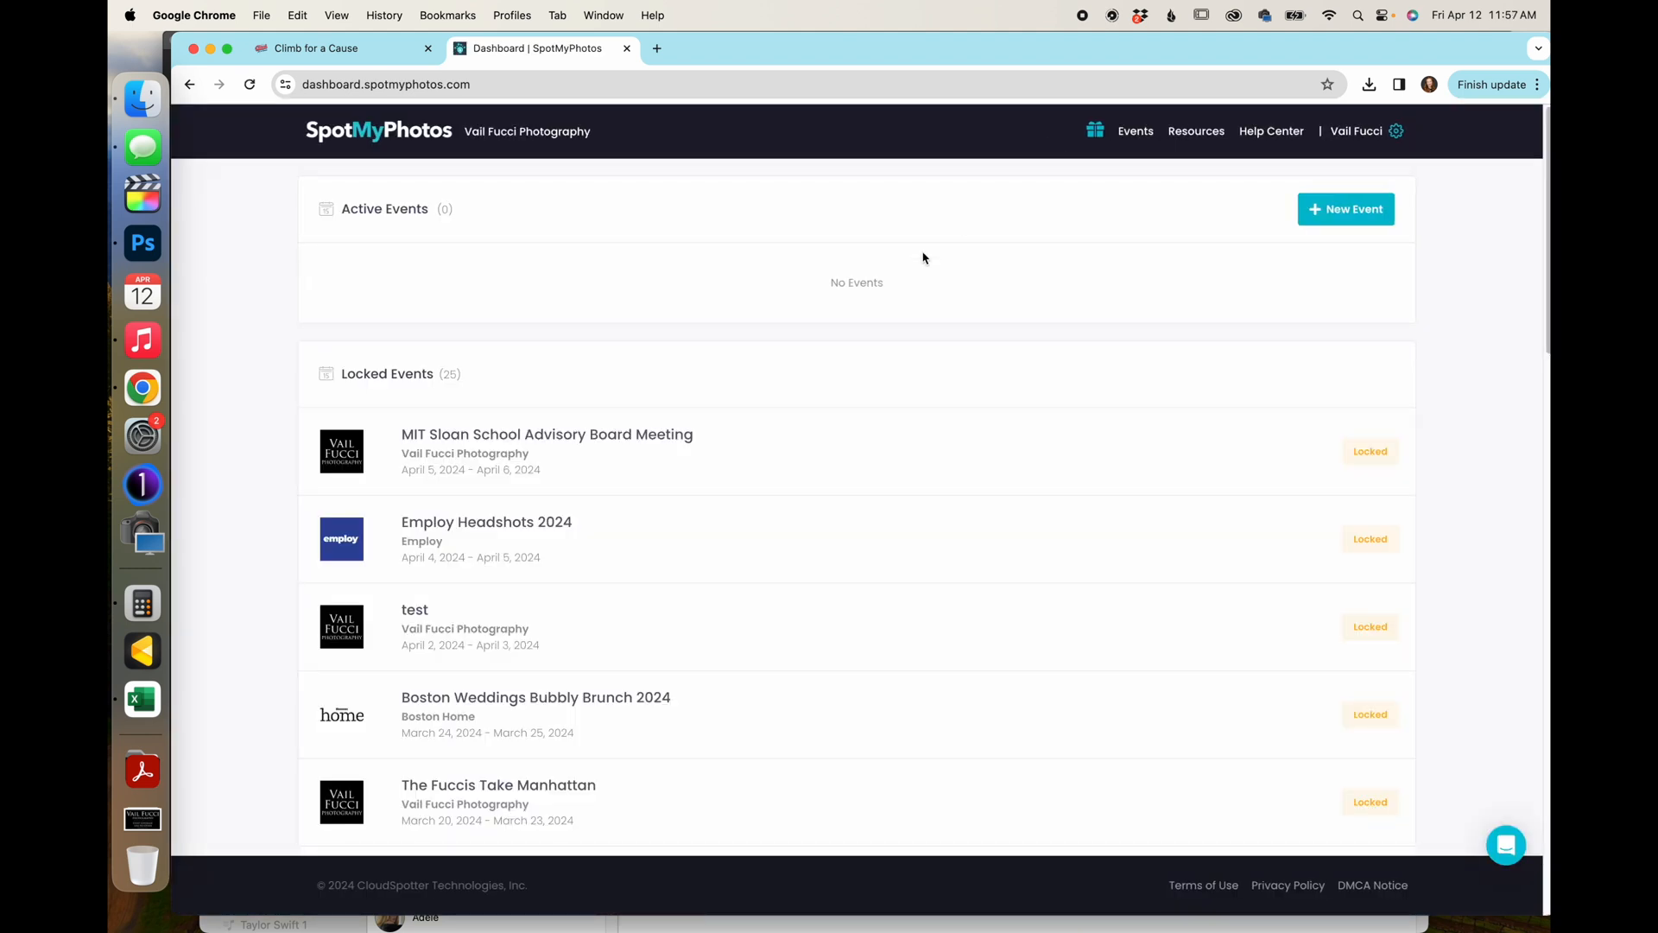
mouse_move(1332, 227)
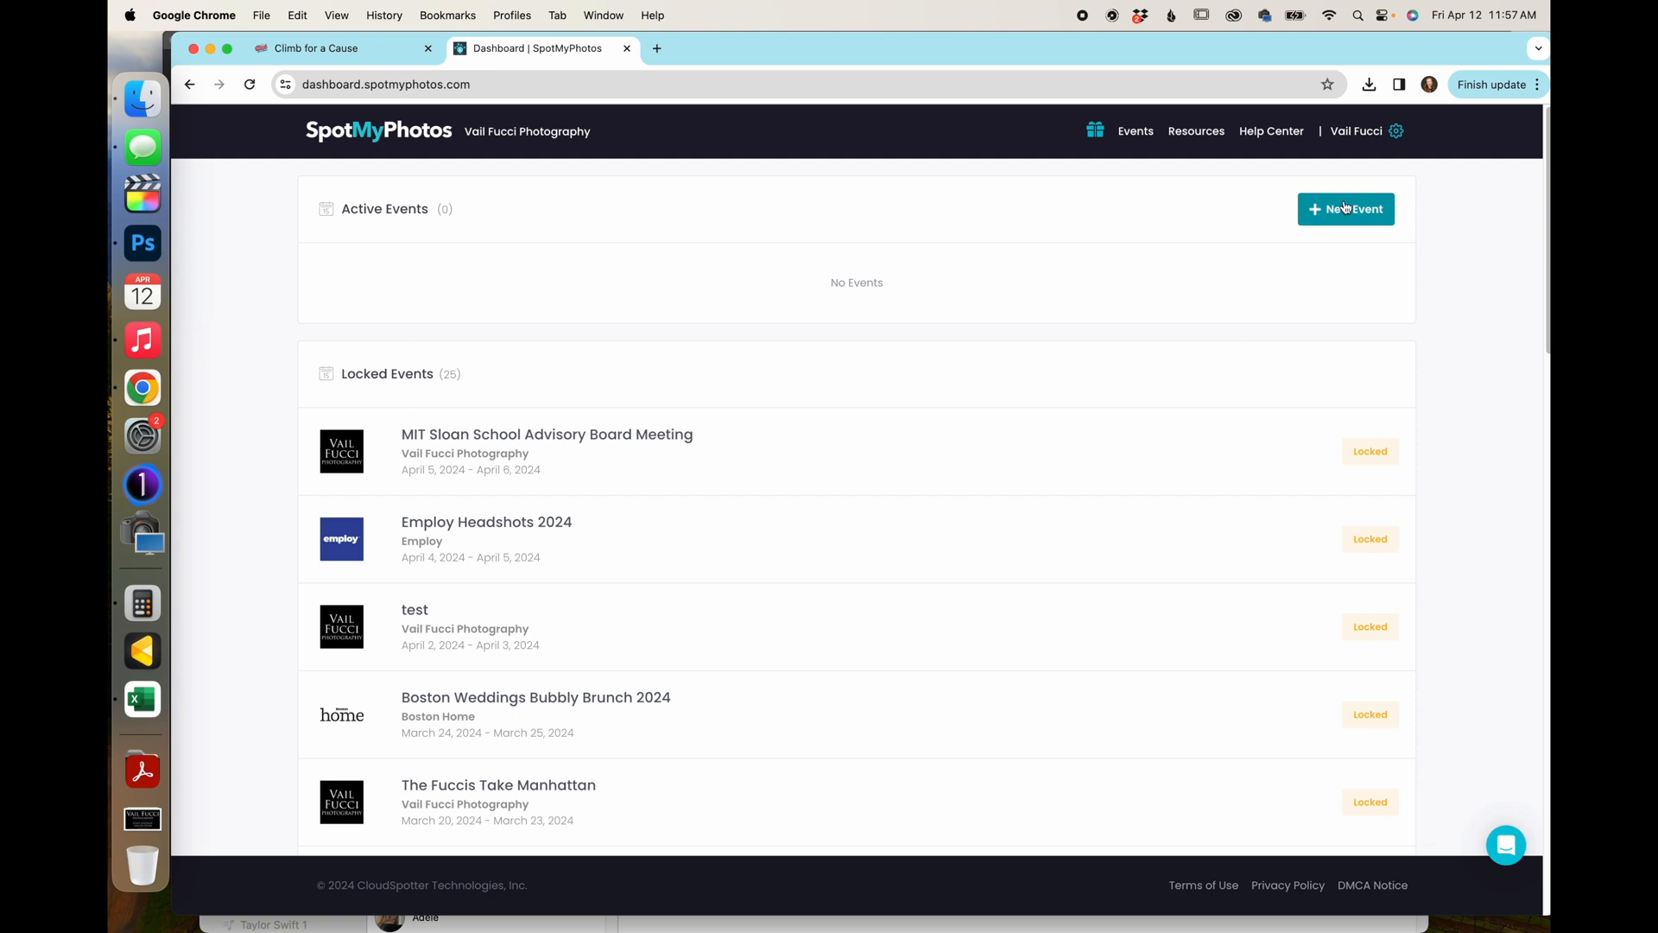
Start a new event named Climb for A Cause with Project Place 2024, client Project Place, dated 04/21/2024–04/22/2024.
click(1345, 209)
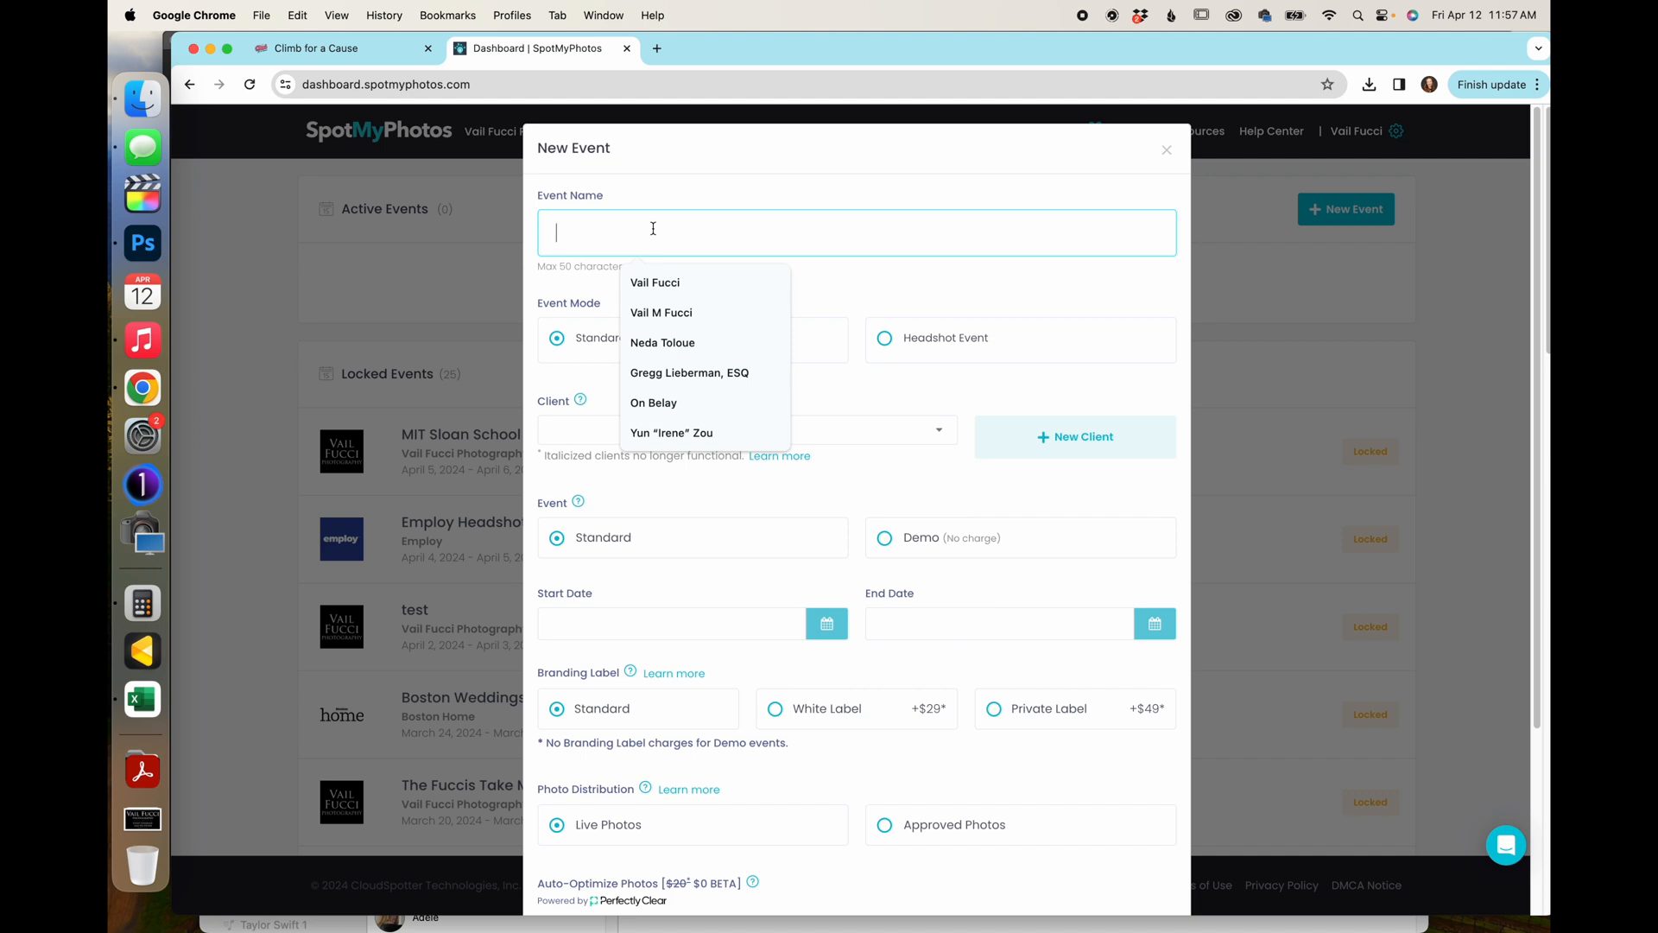
text(Climb for A Cause with Project Place 202)
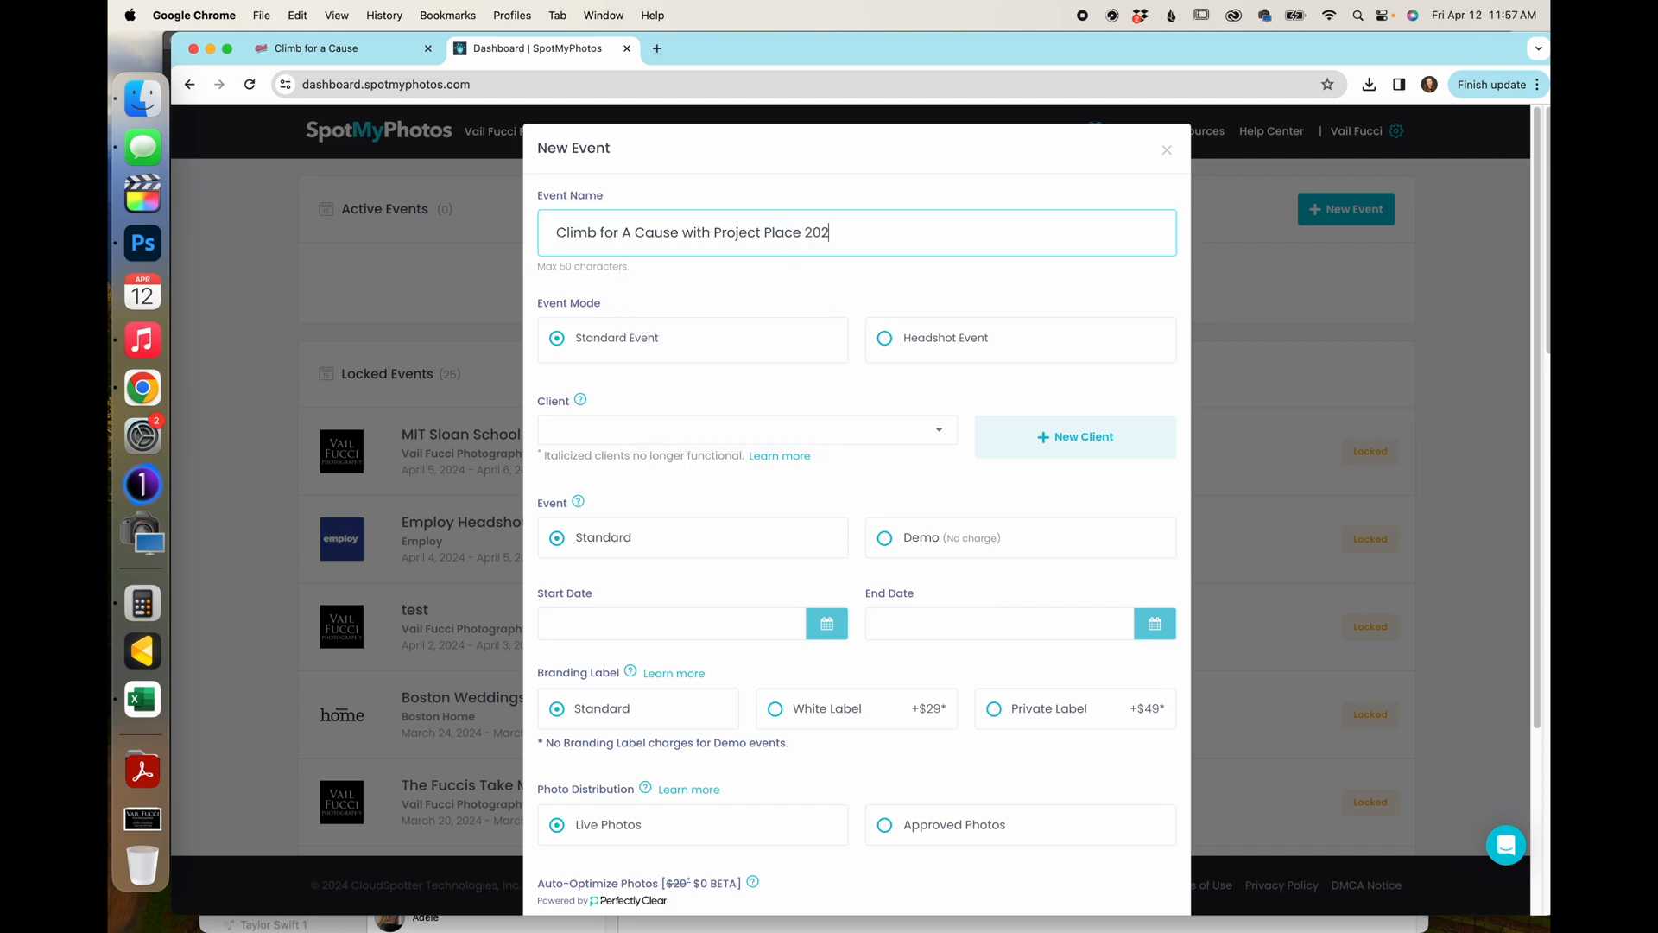
text(4)
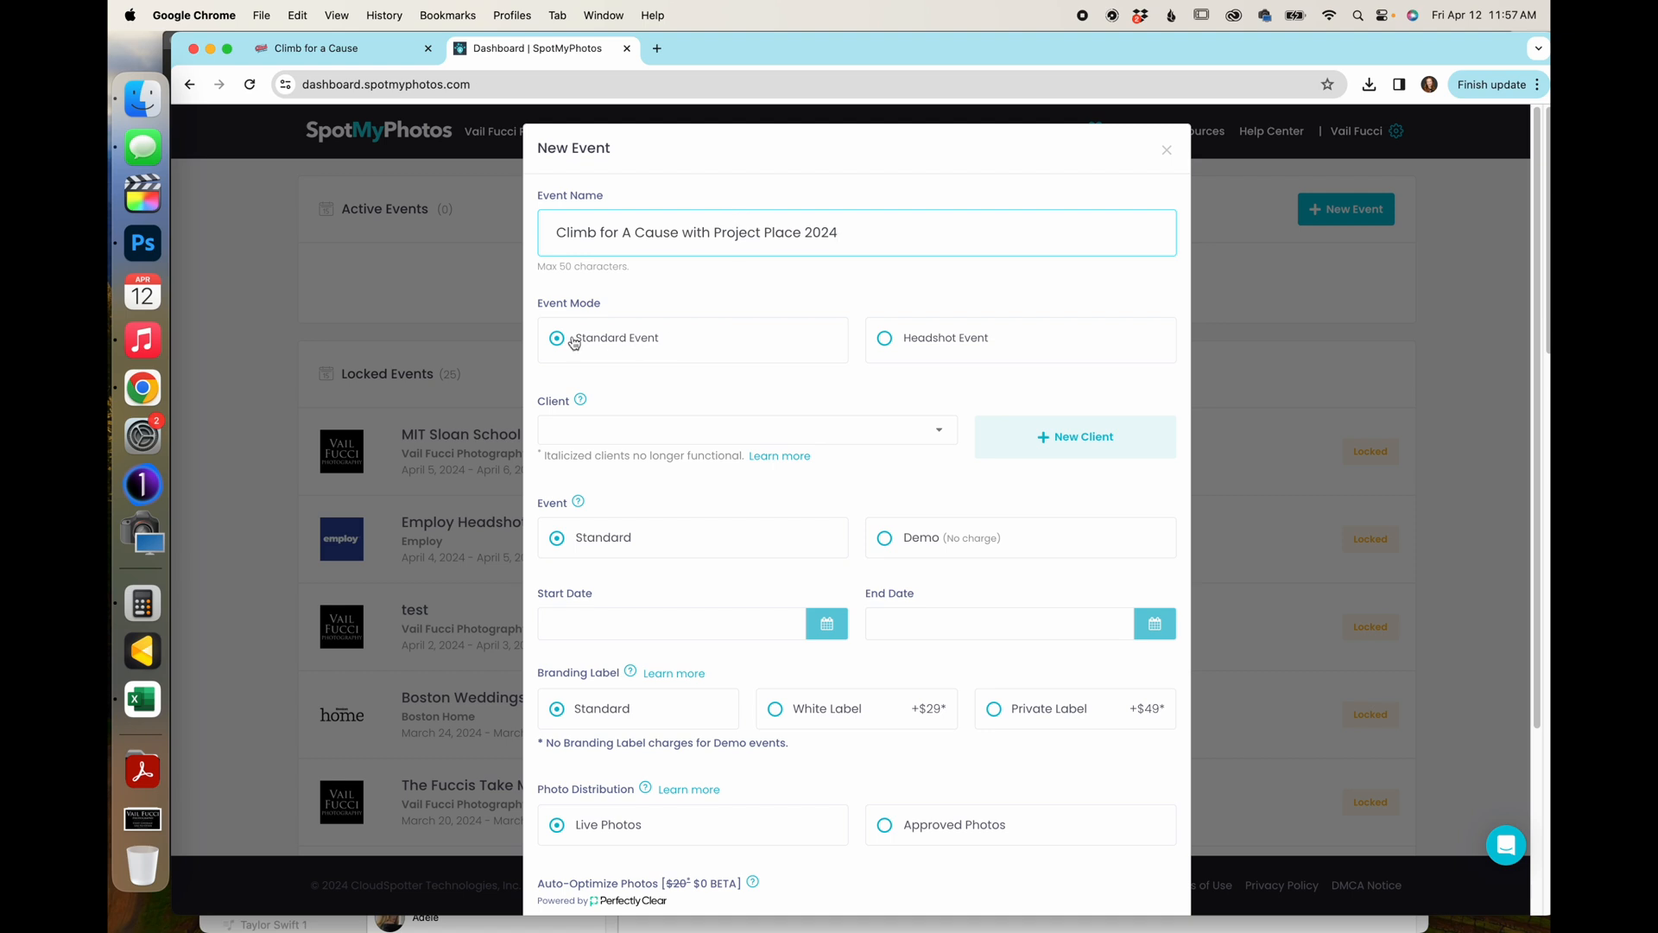
mouse_move(619, 342)
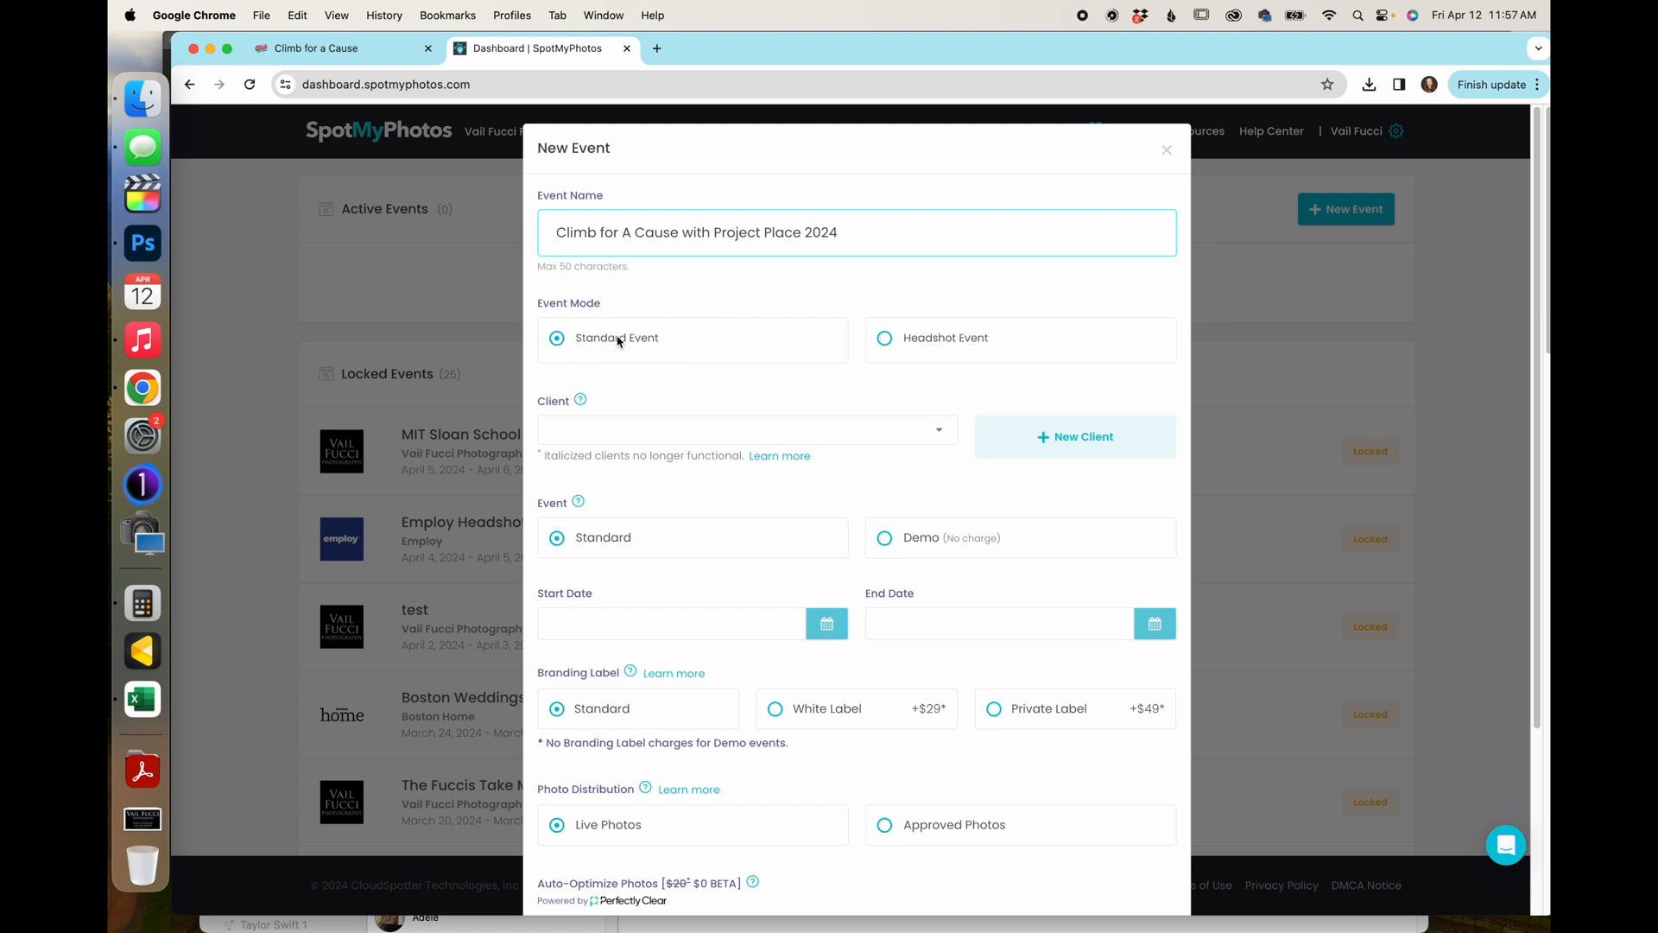
mouse_move(710, 429)
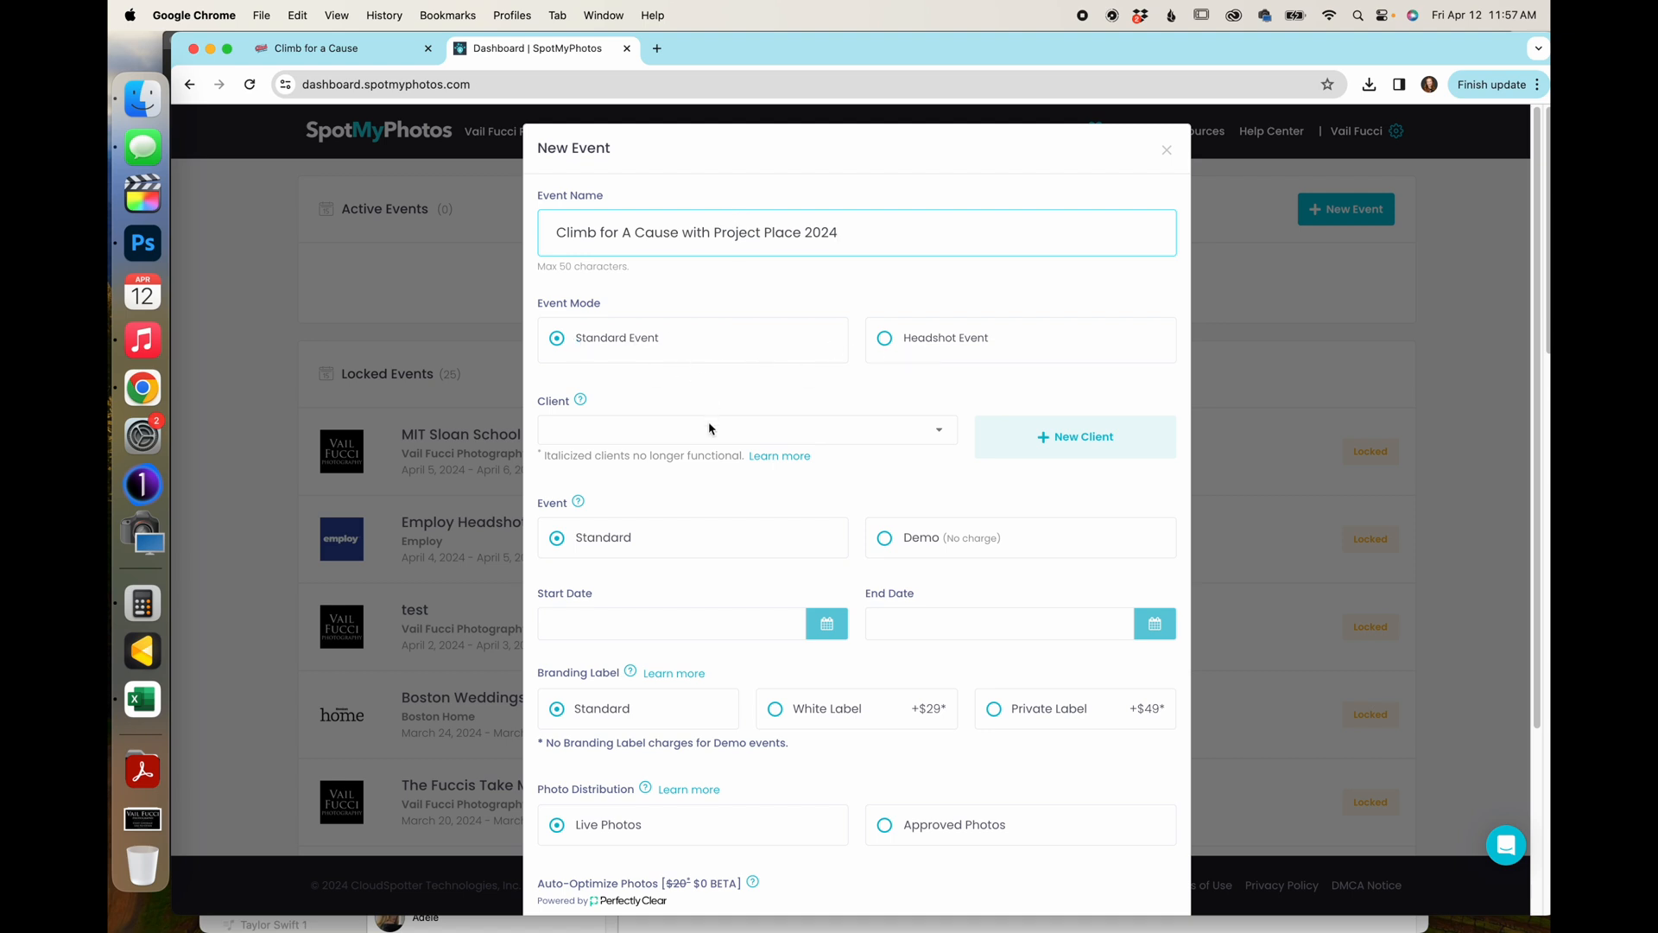
mouse_move(851, 417)
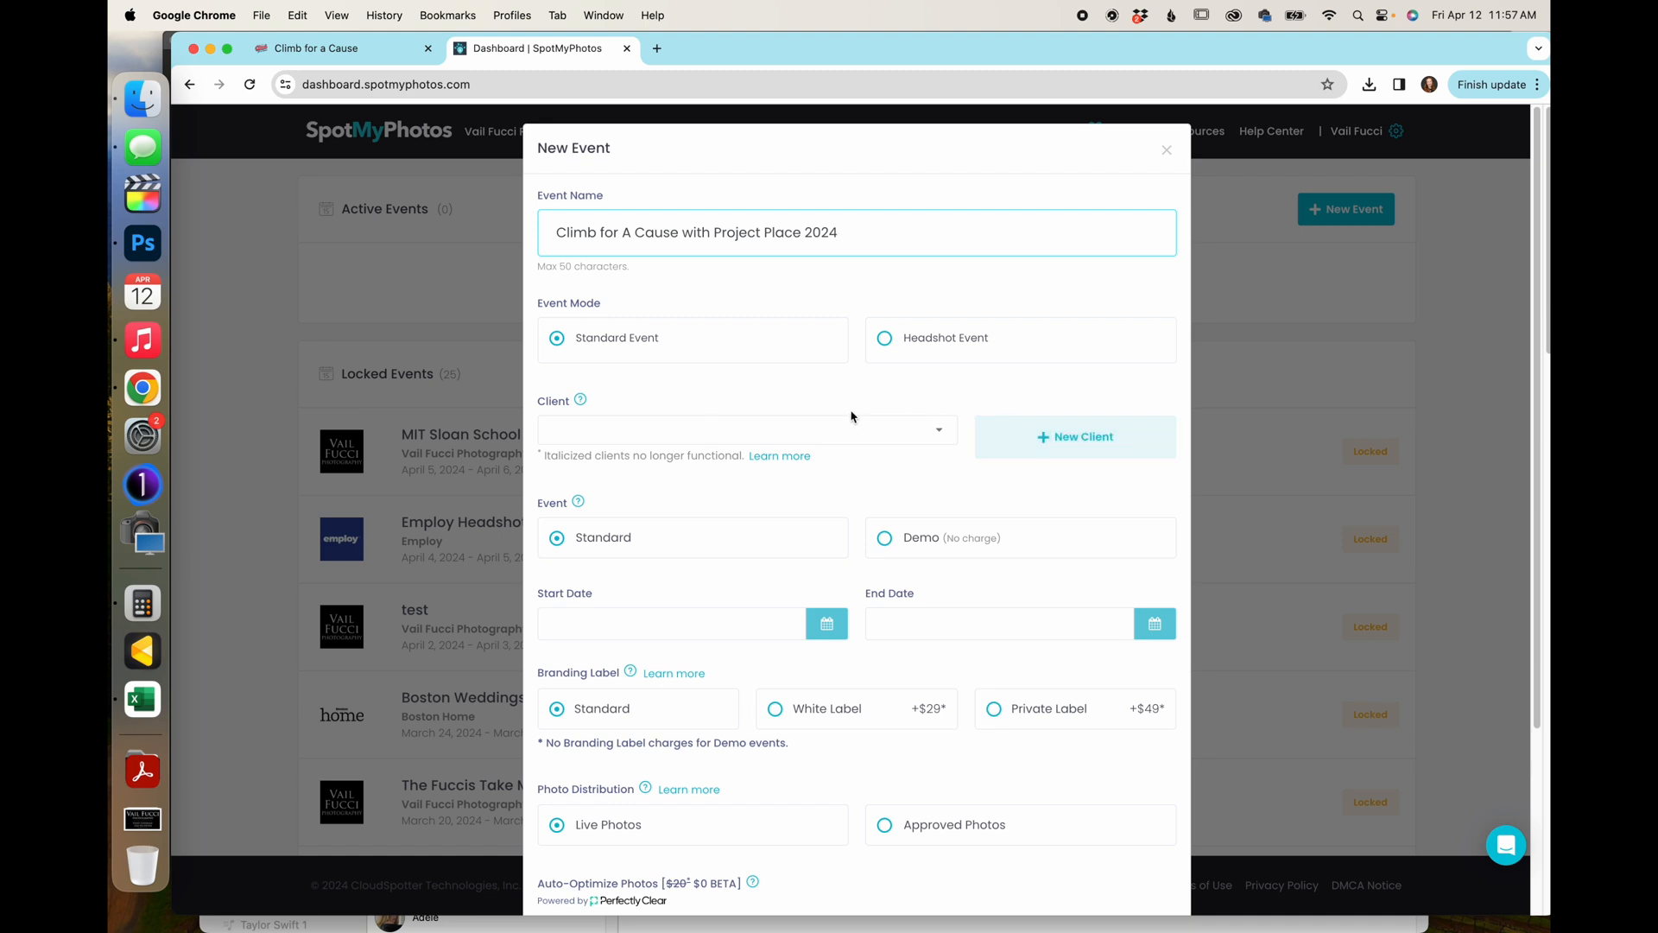
mouse_move(871, 428)
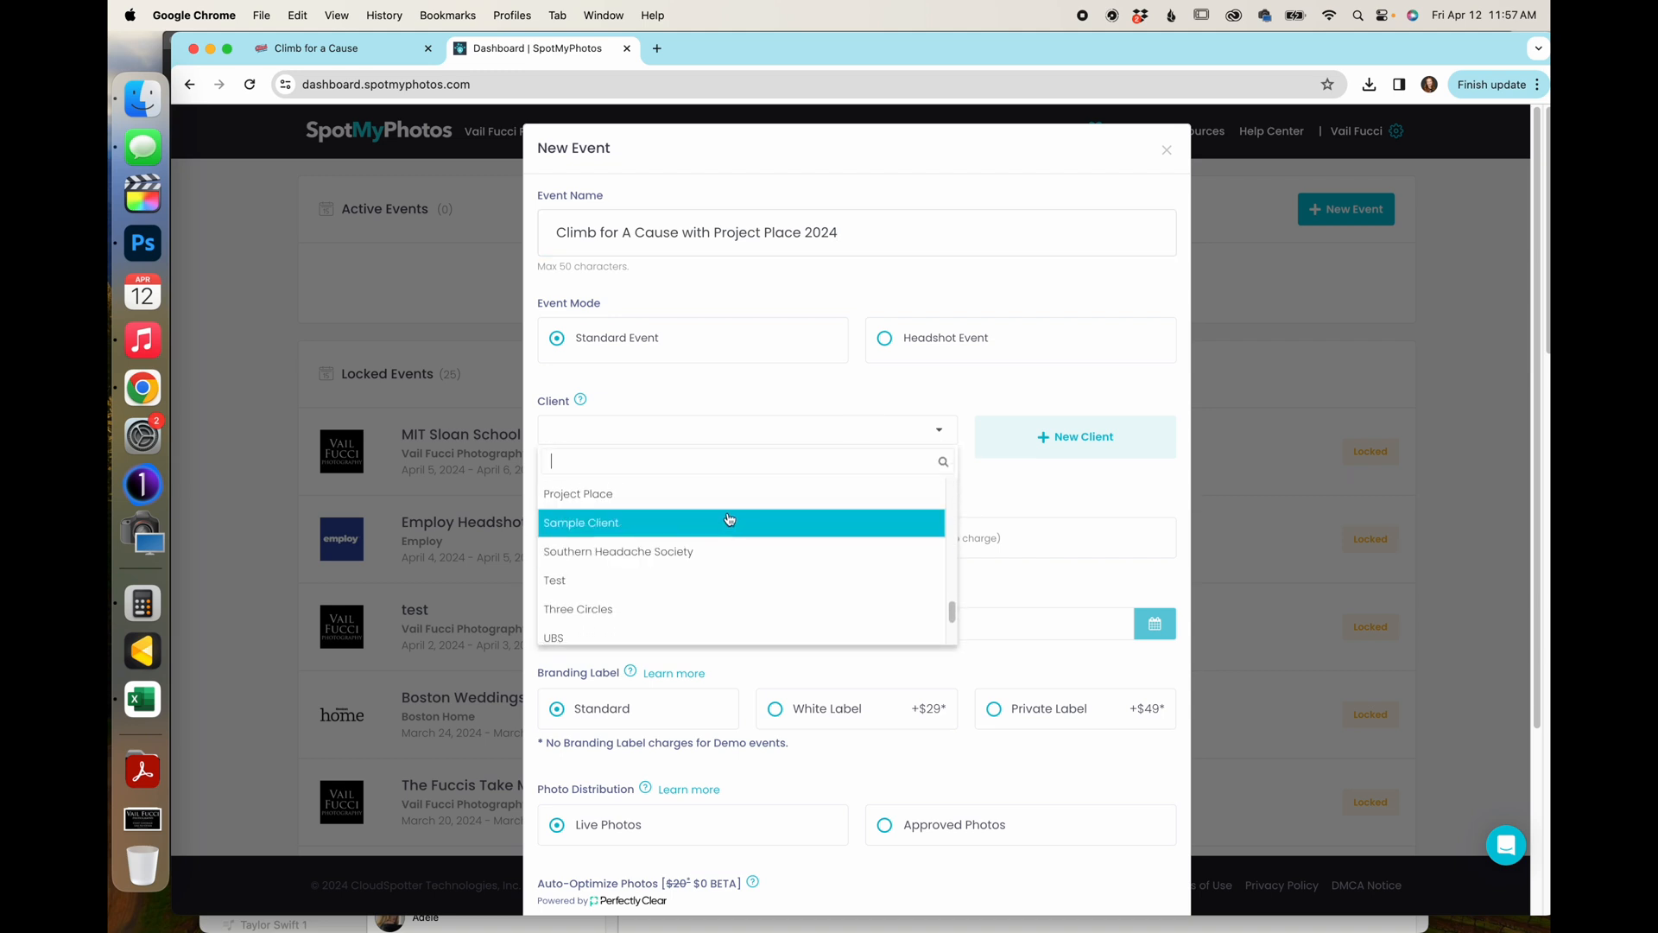
mouse_move(725, 494)
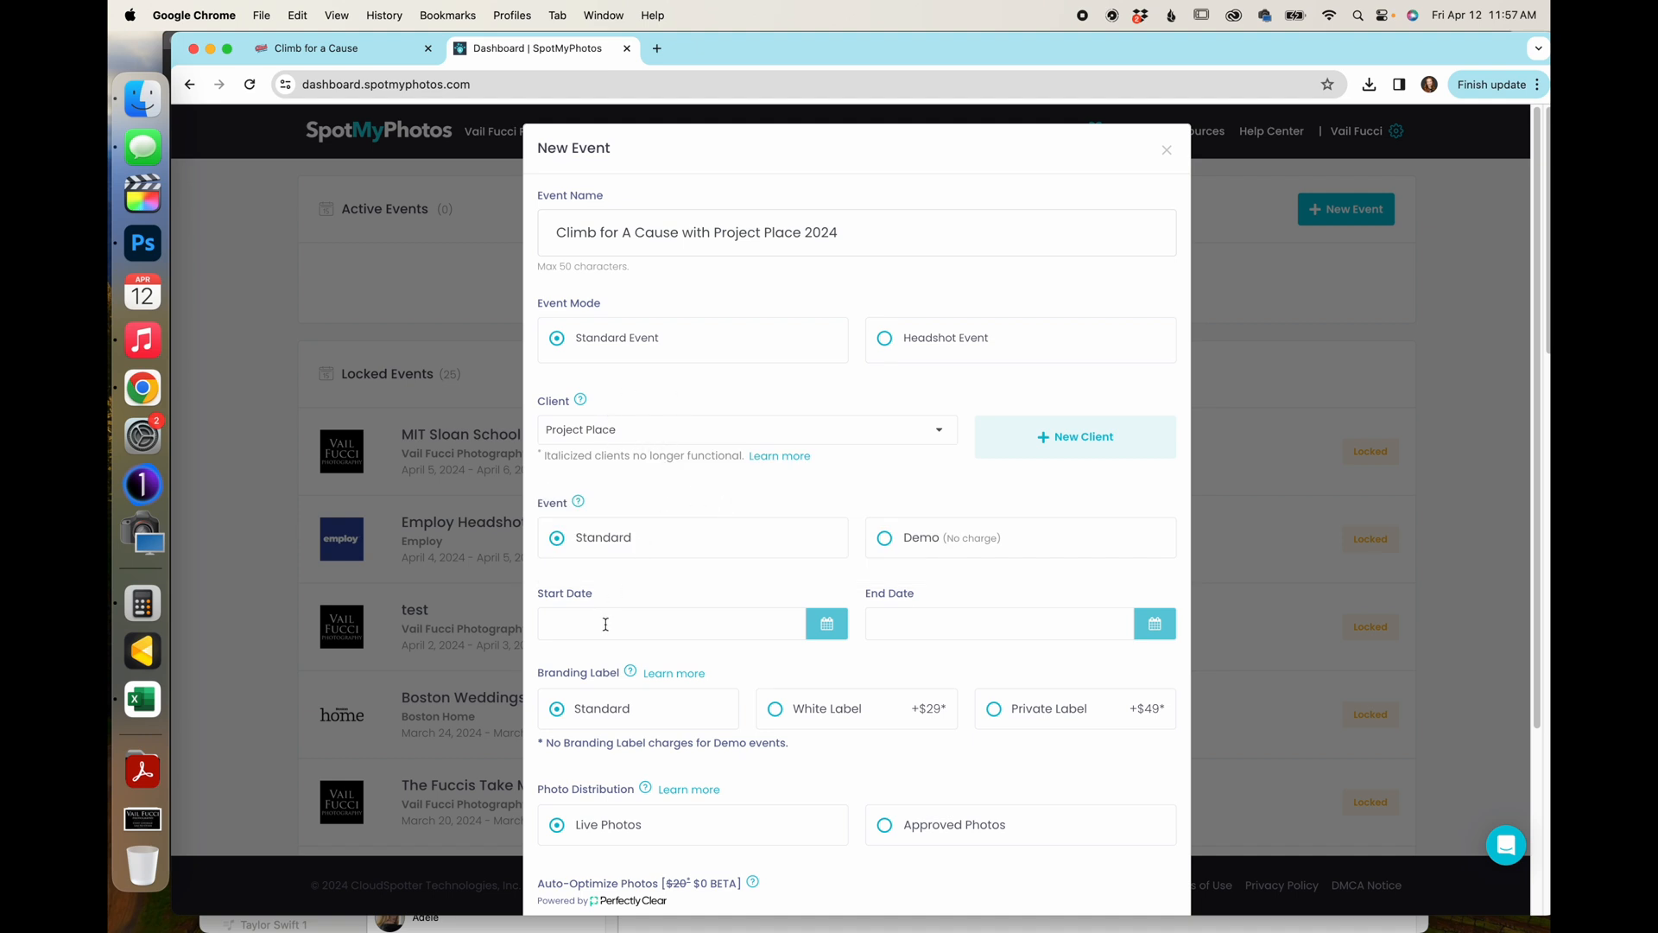
click(826, 623)
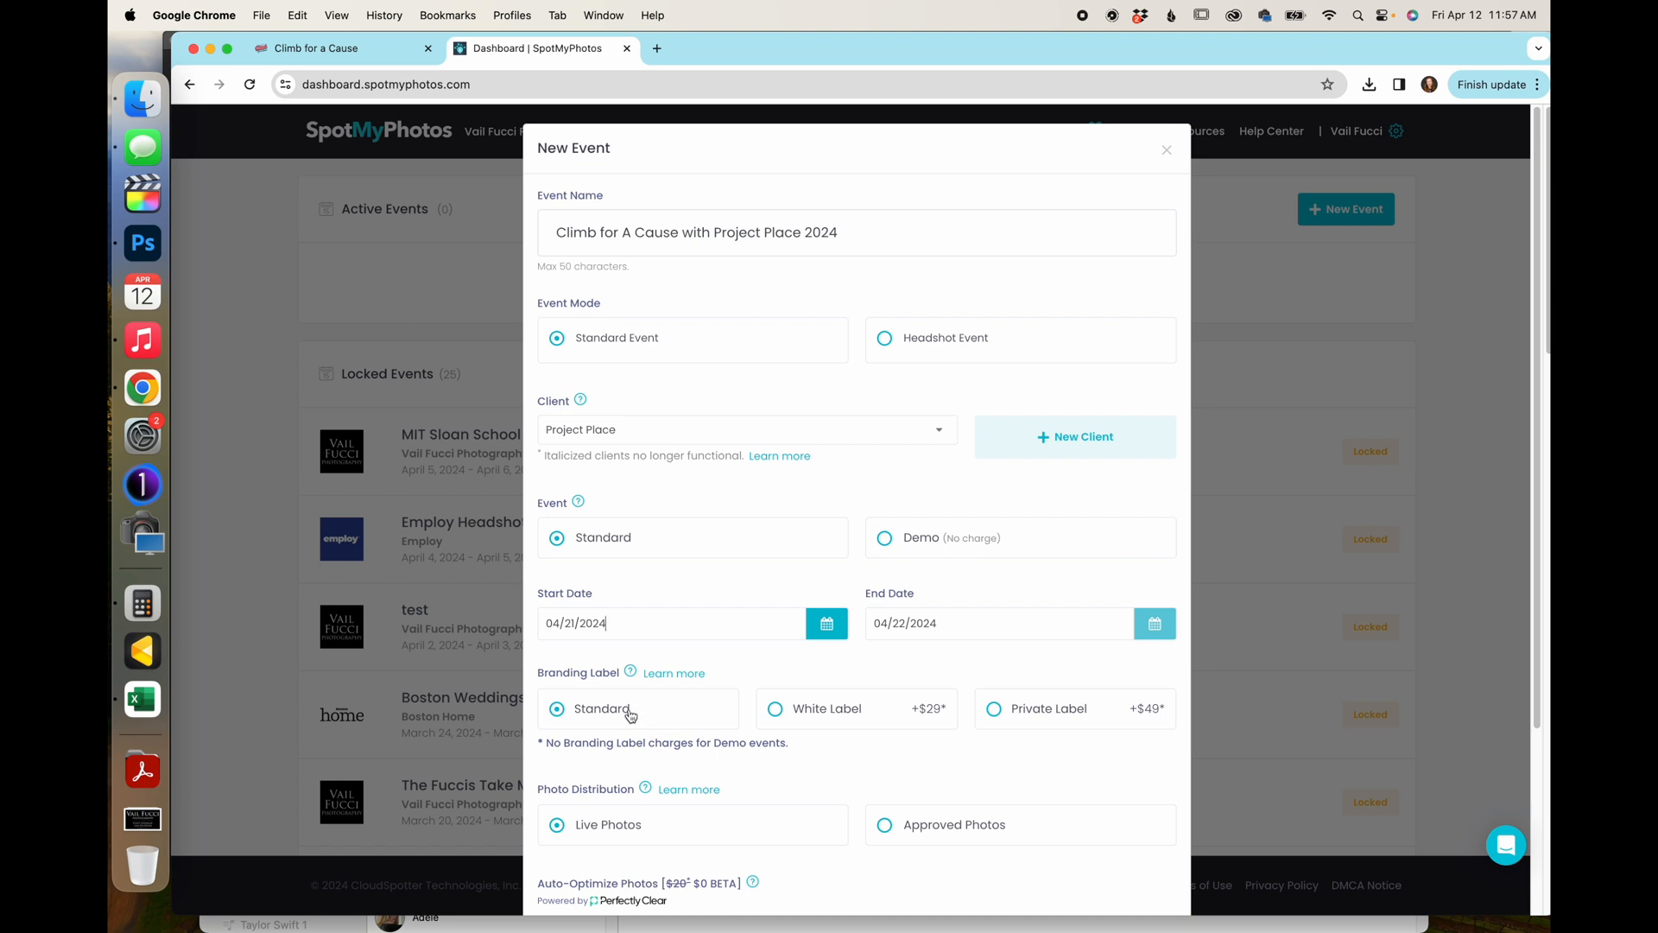
mouse_move(1045, 703)
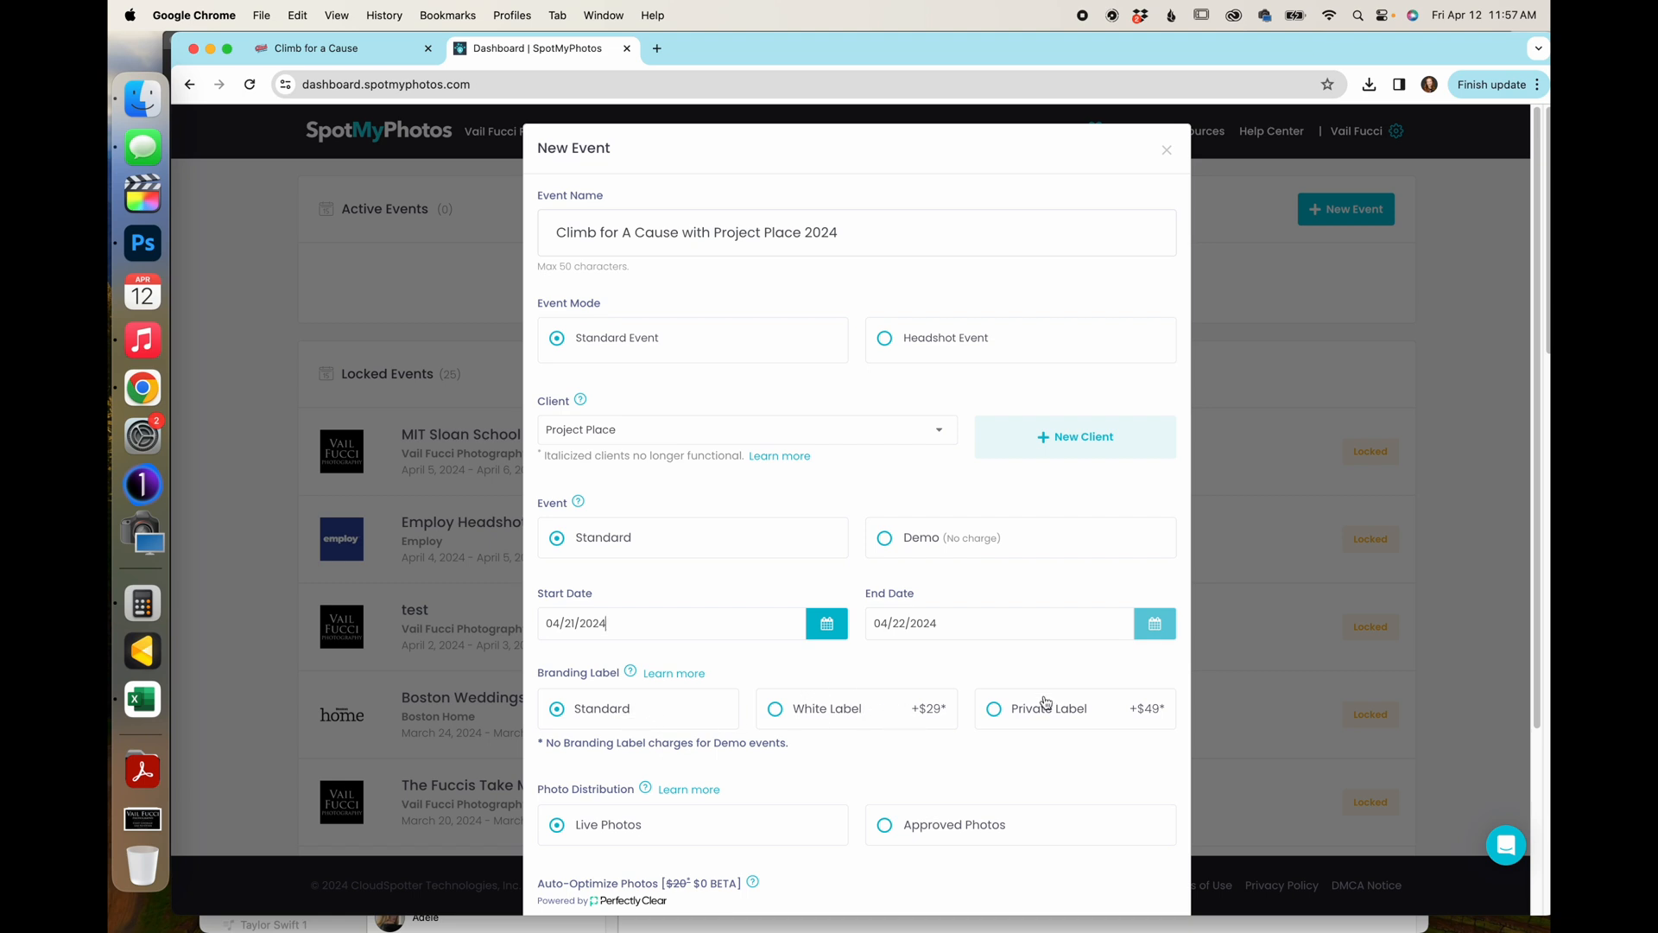
mouse_move(1051, 663)
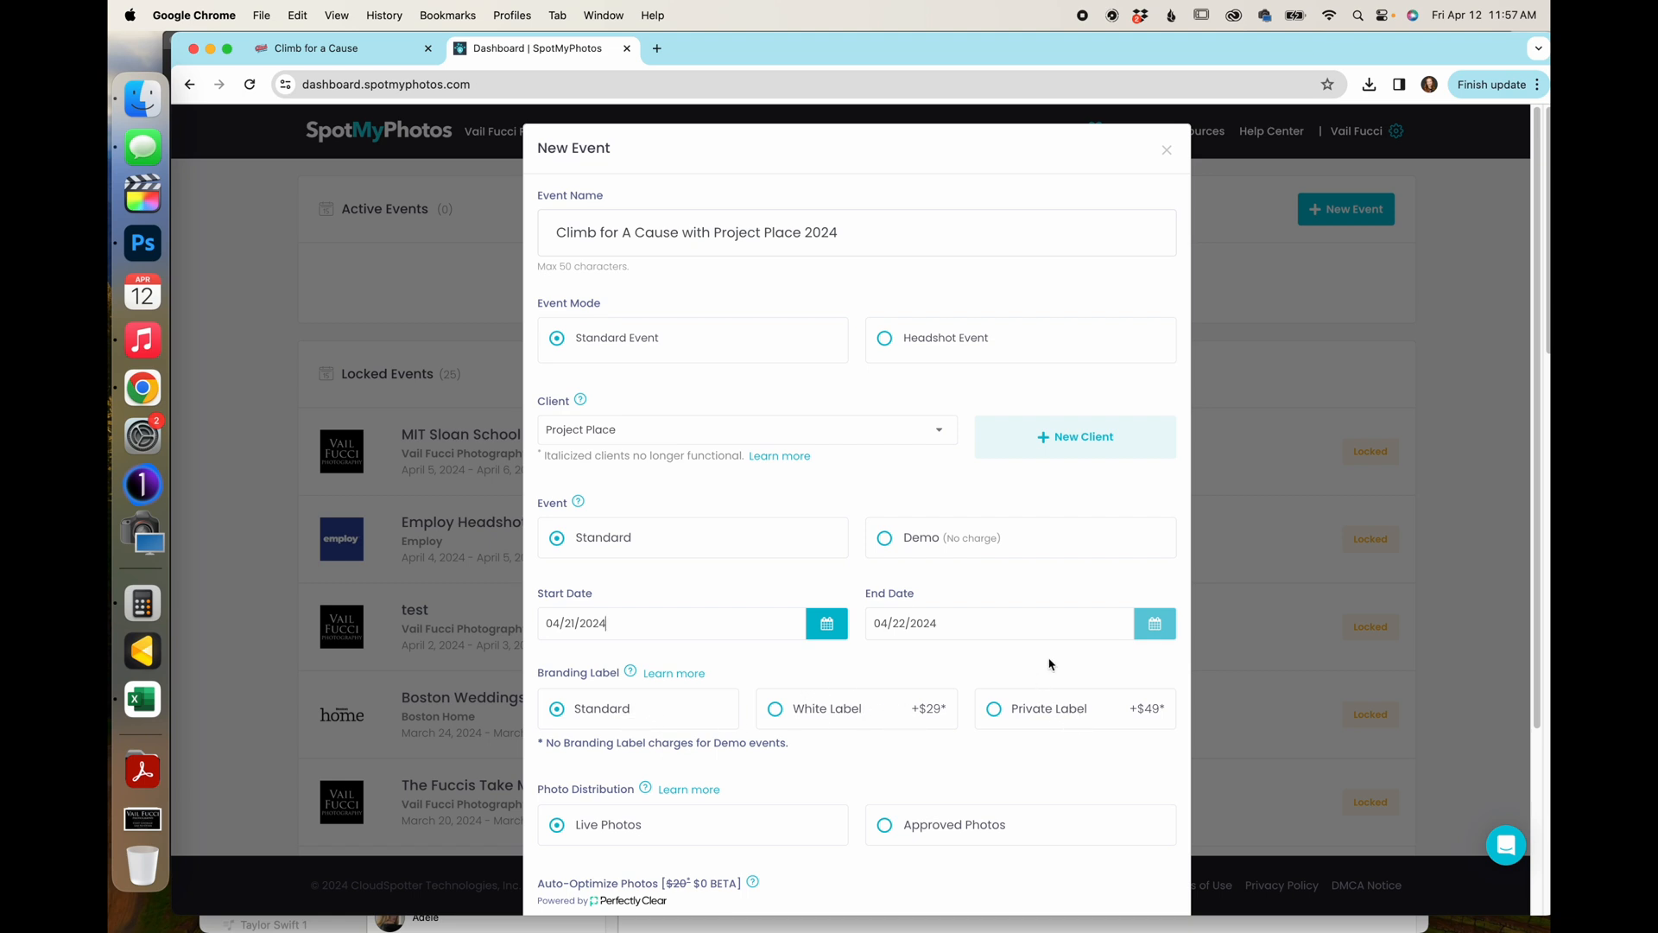
mouse_move(1041, 741)
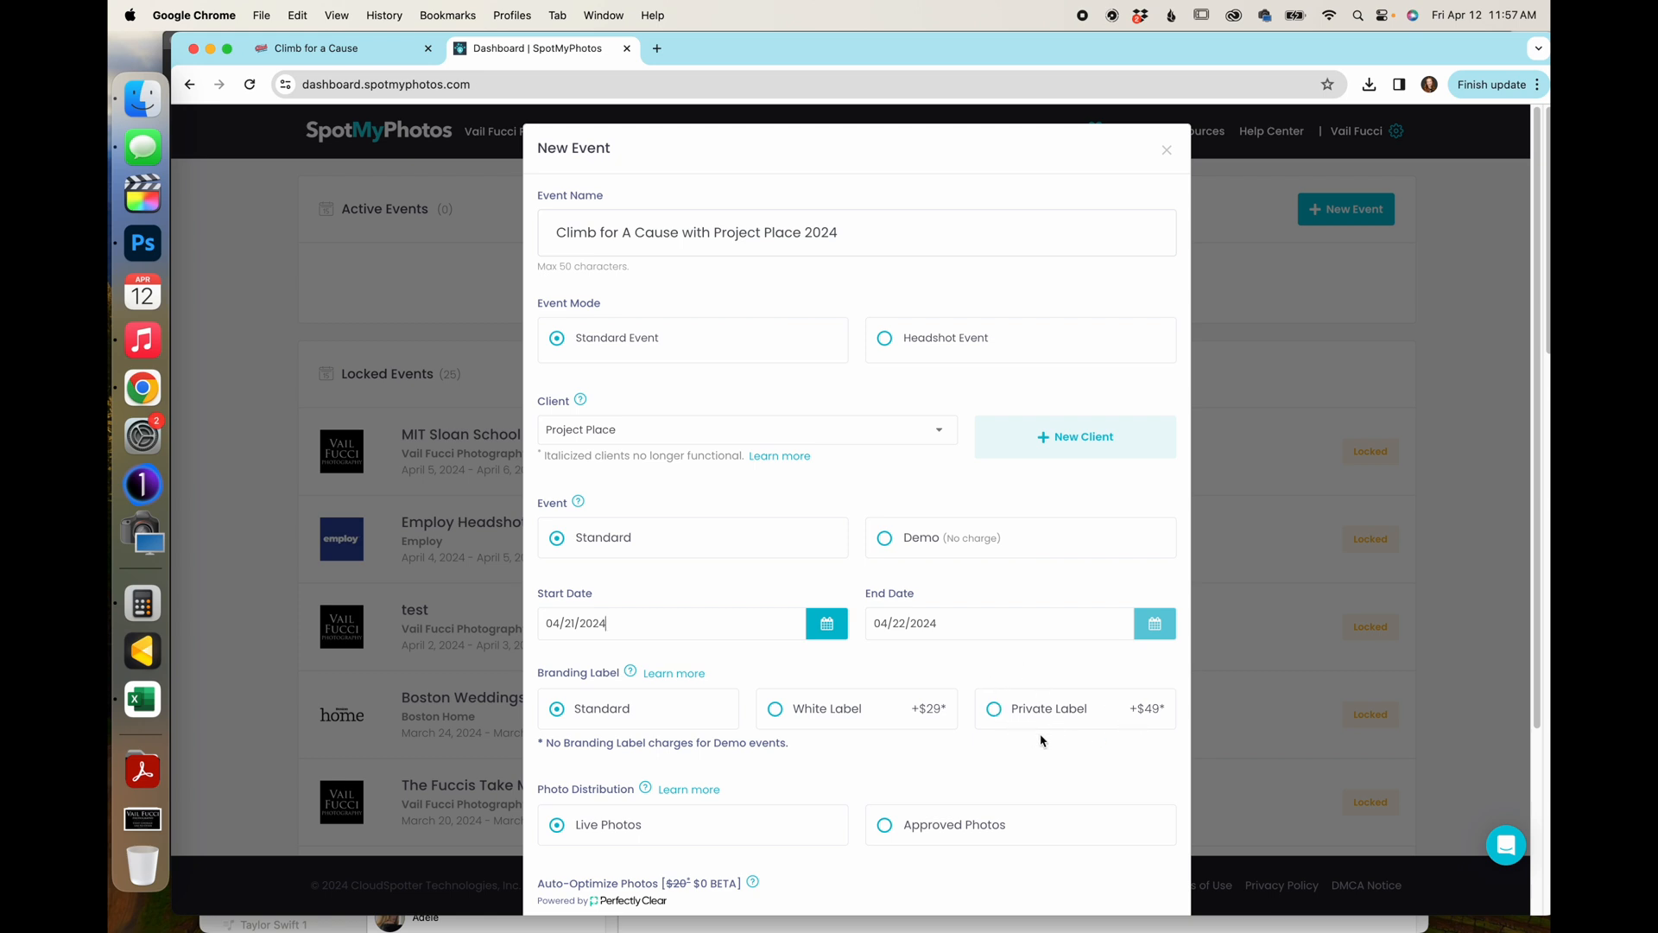
Submit the New Event form to reach the $0 payment summary.
scroll(down, 3)
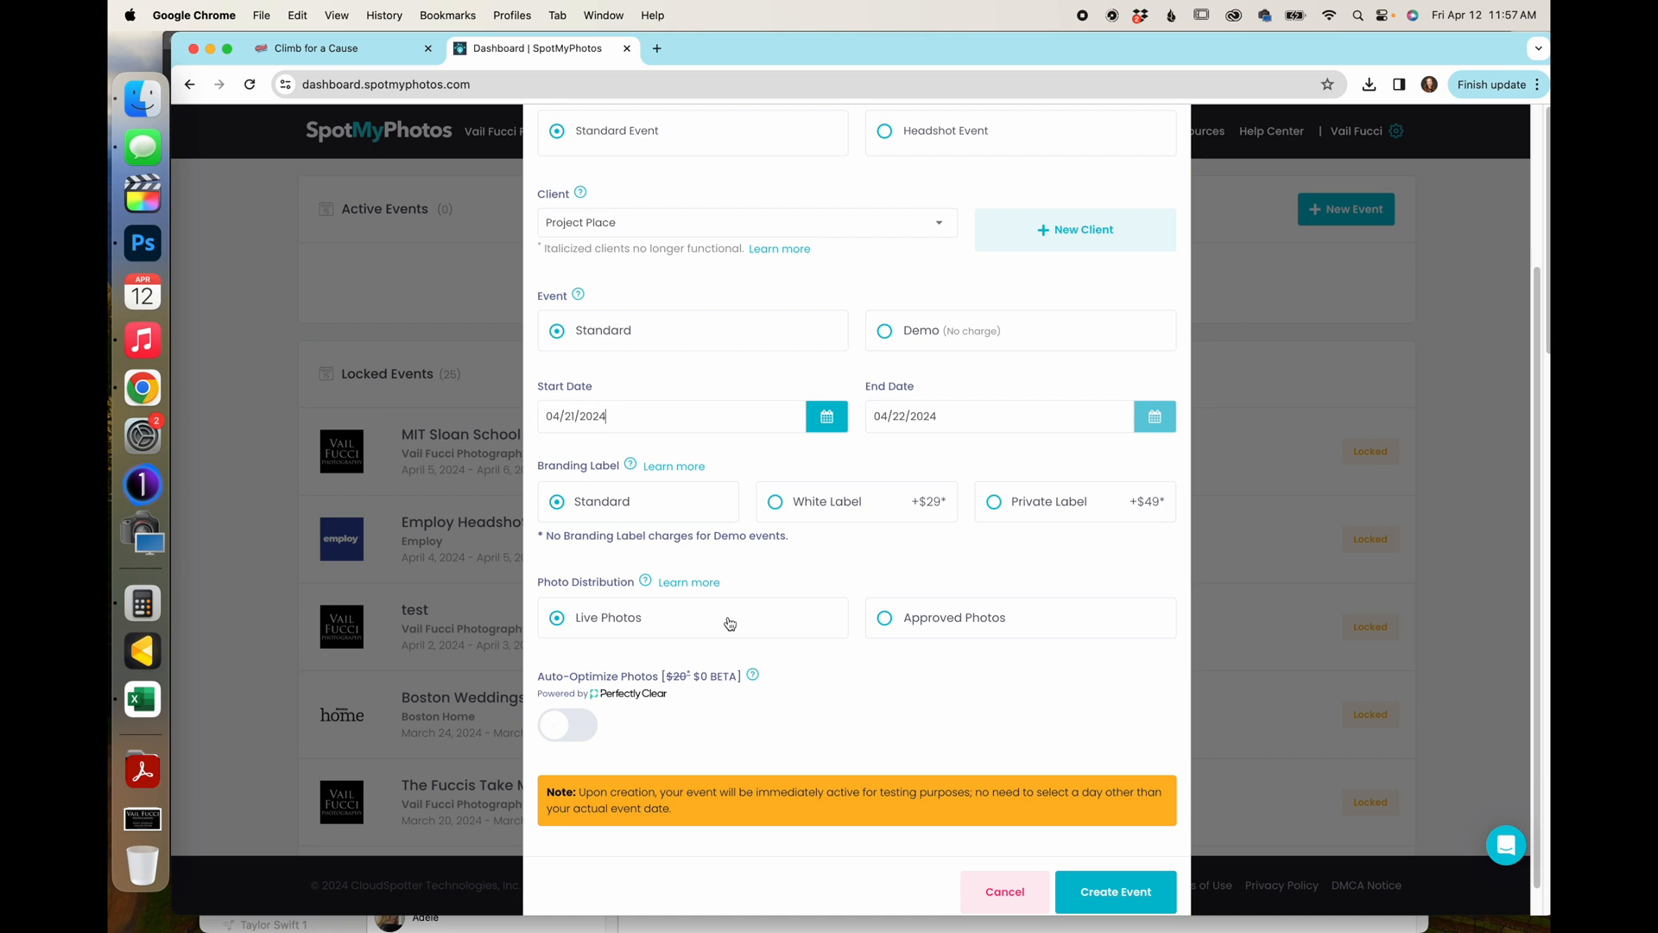
mouse_move(582, 703)
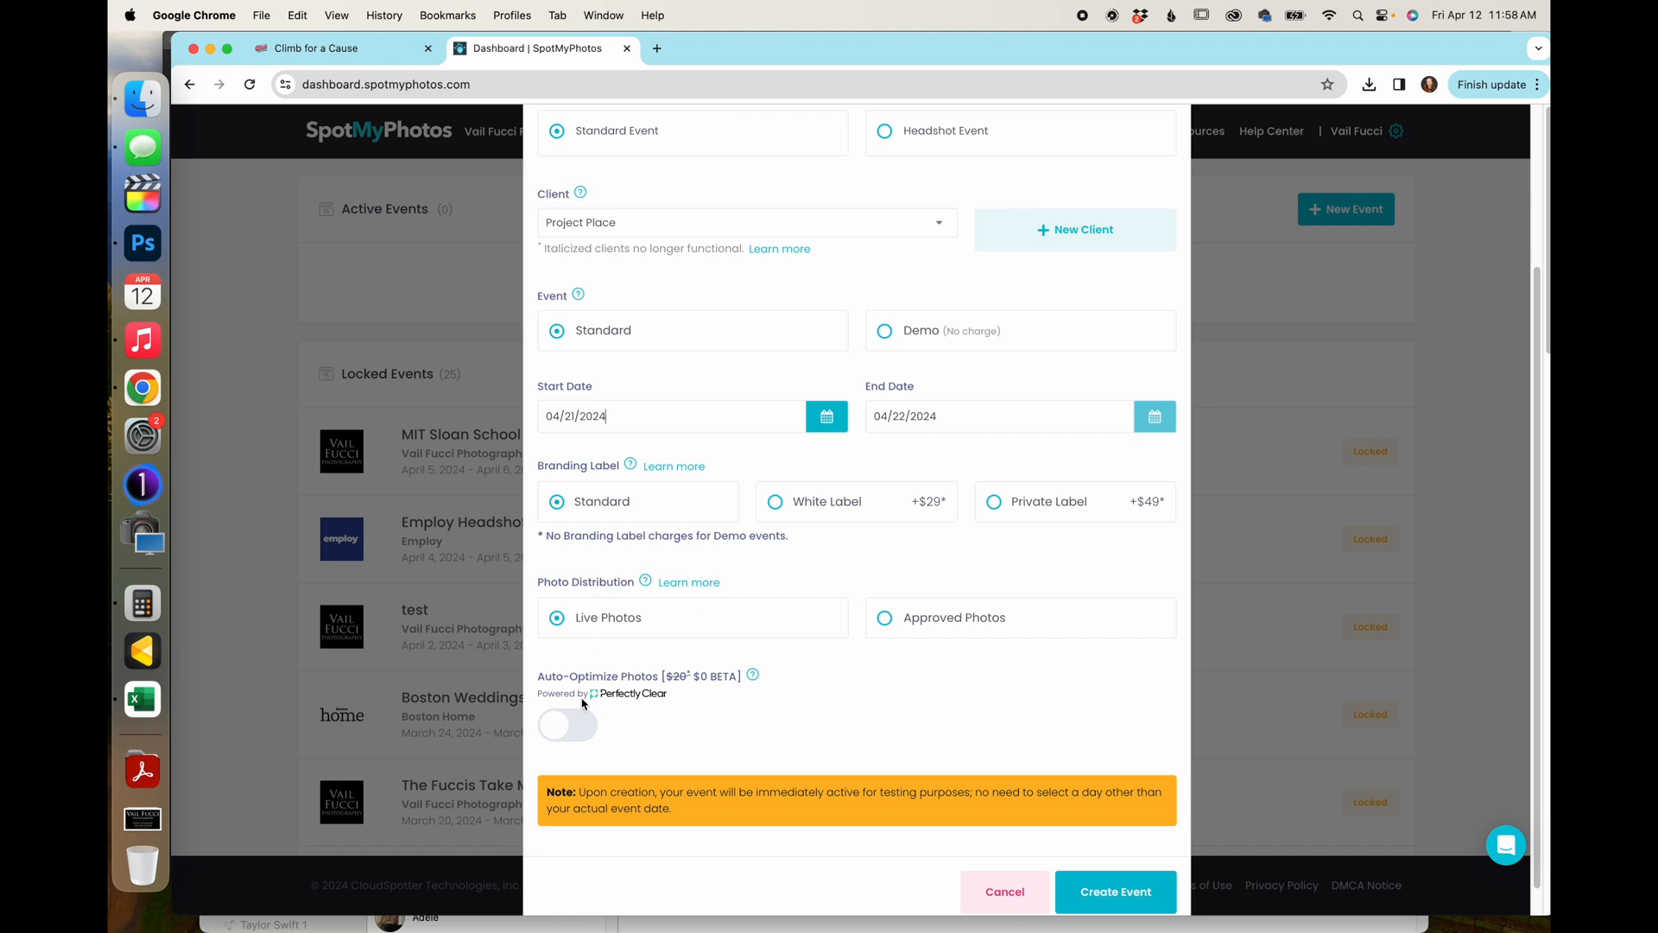
click(566, 724)
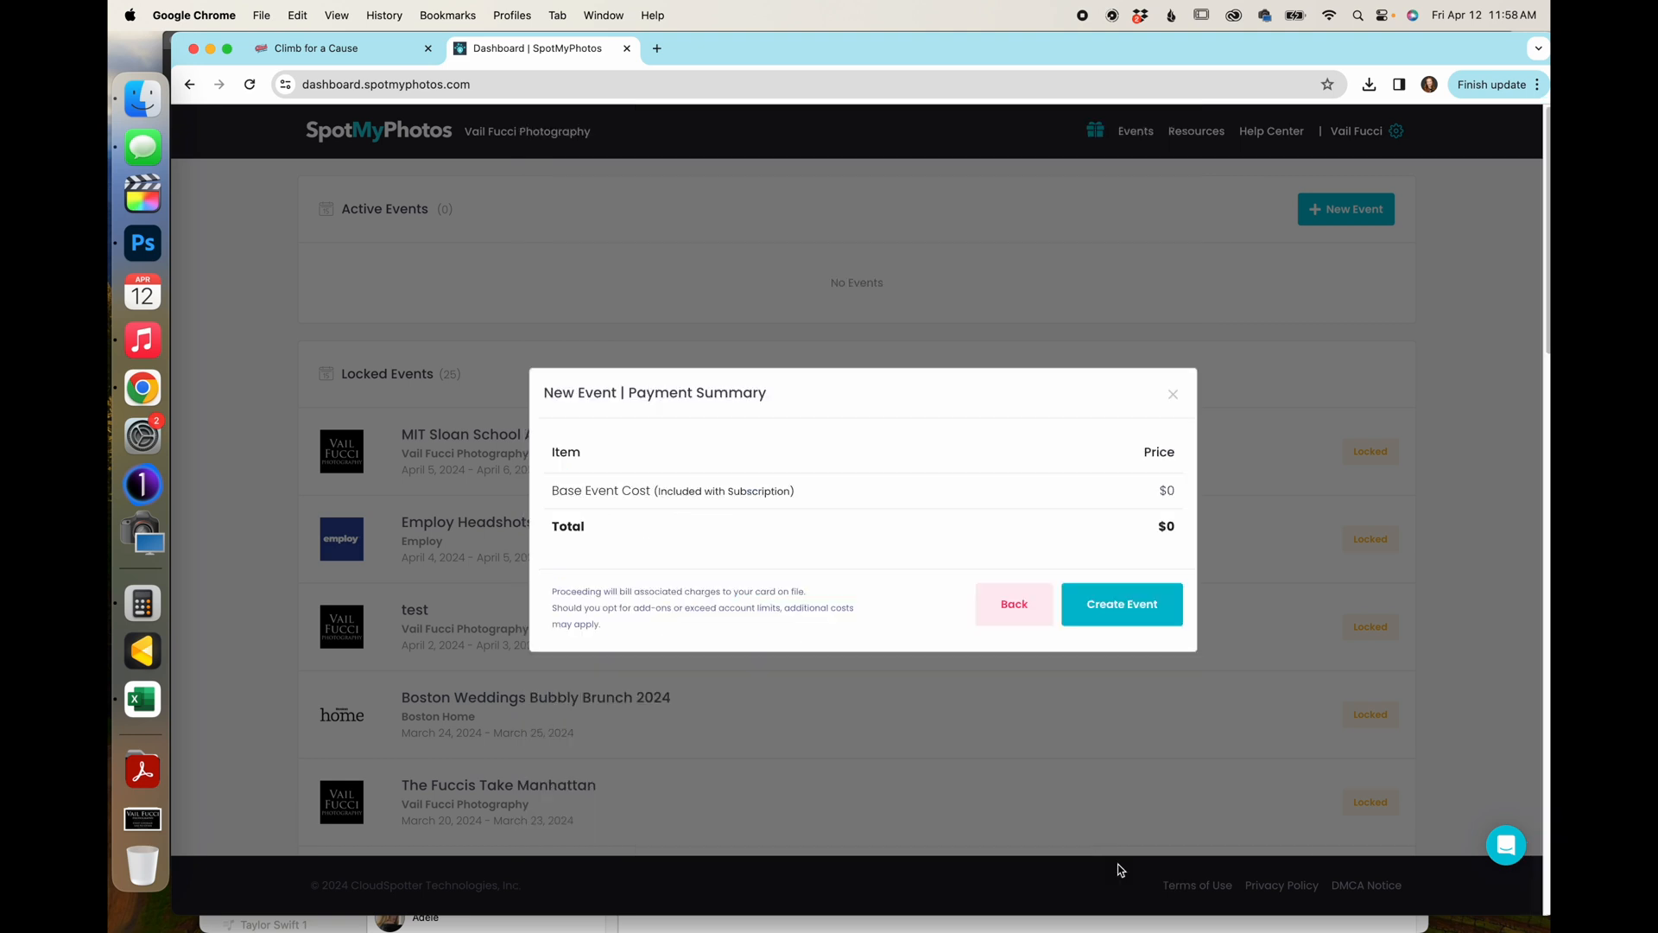
mouse_move(1046, 272)
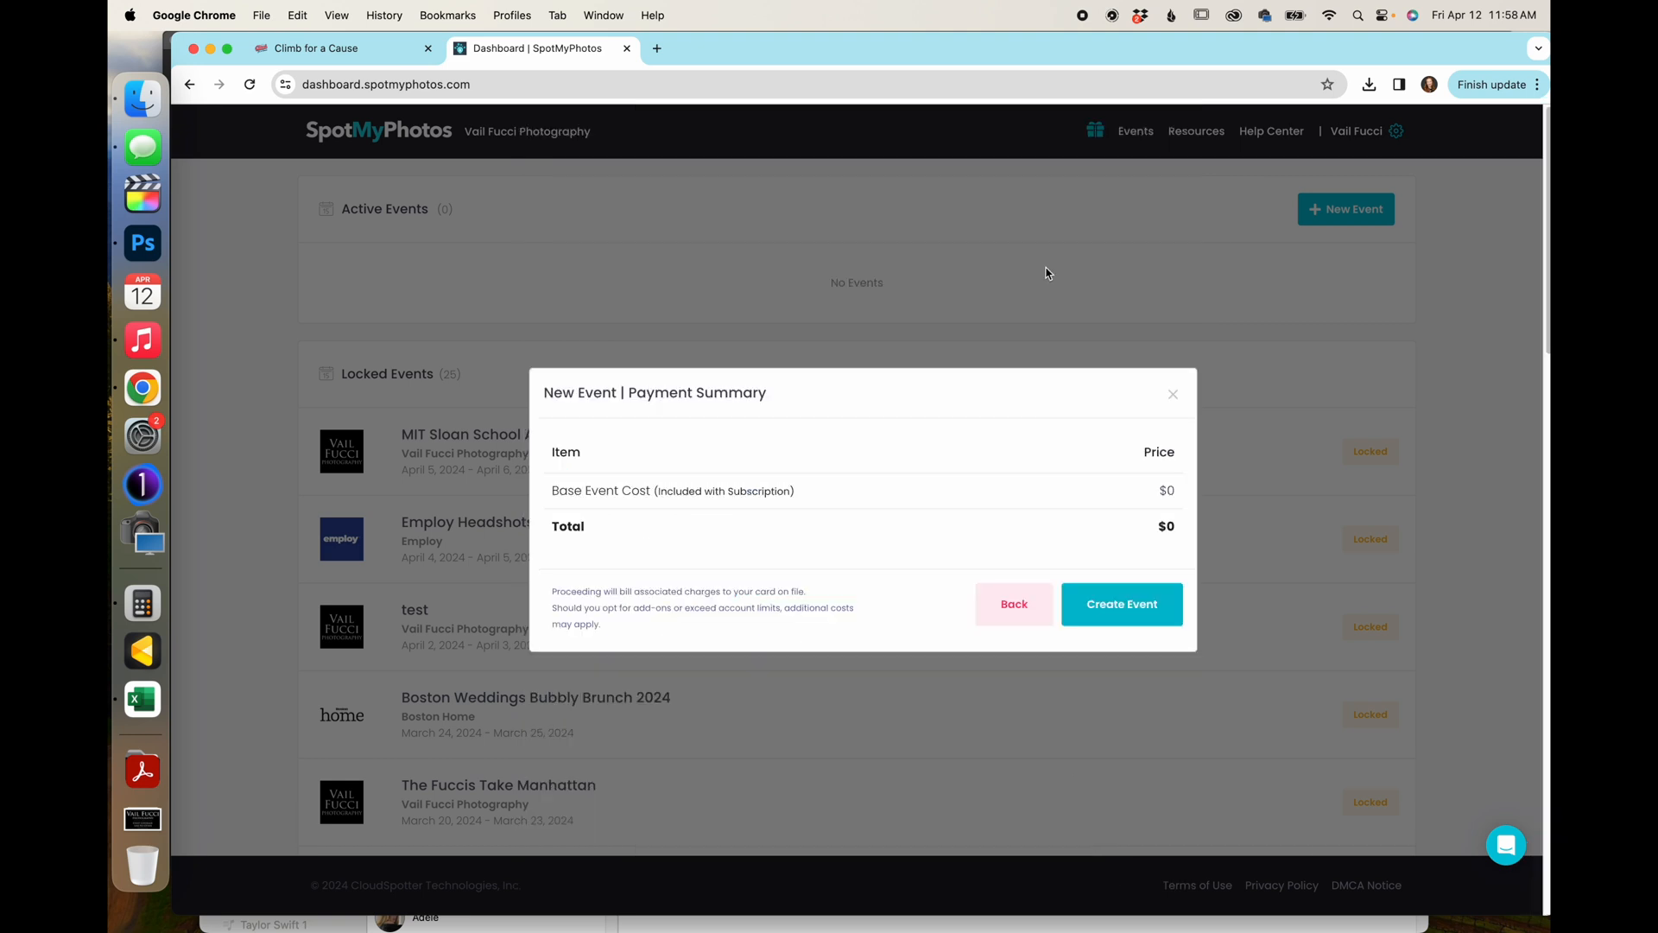
mouse_move(1123, 604)
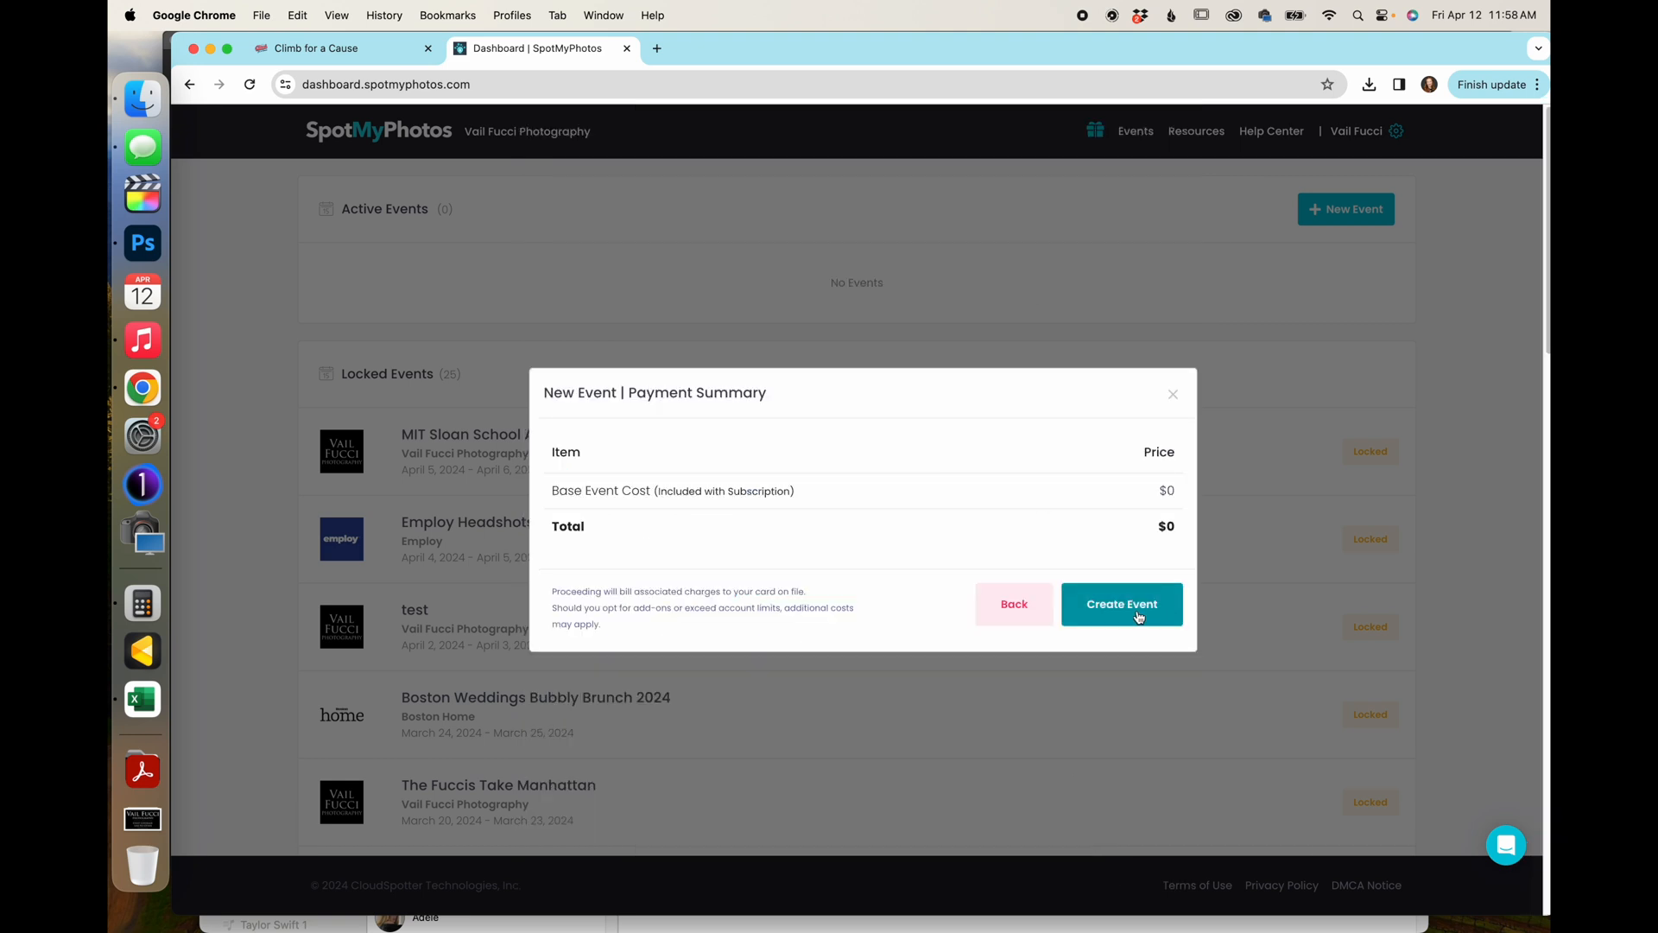
Confirm creating the event at no cost and review its empty branding upload areas.
click(1121, 604)
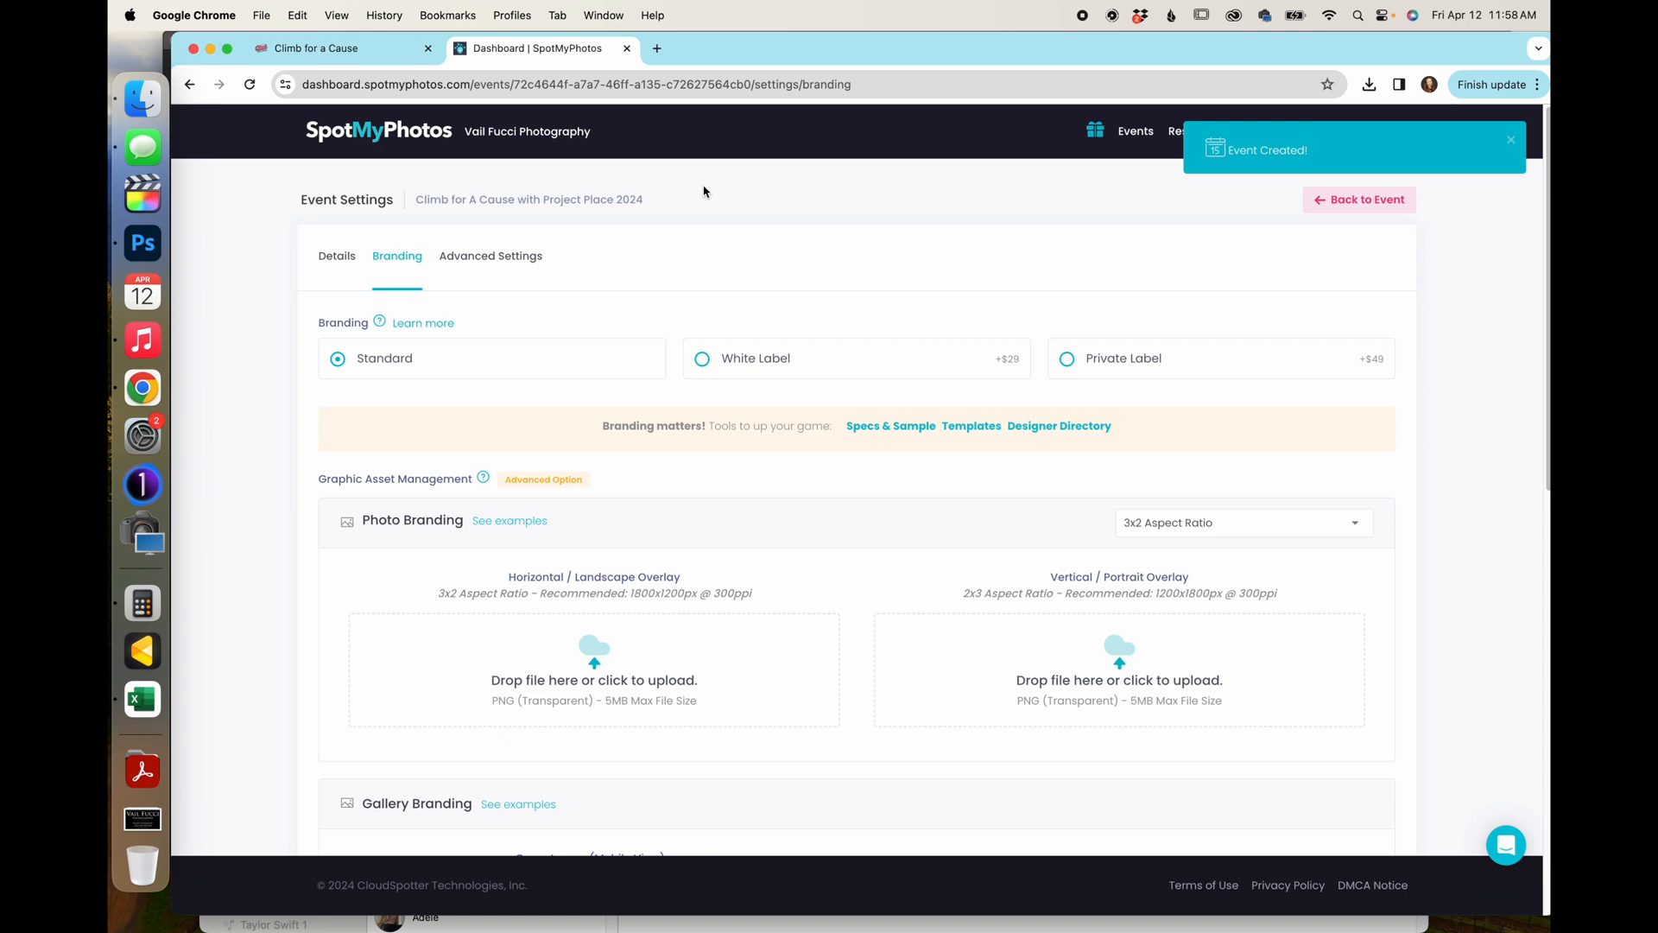
mouse_move(648, 263)
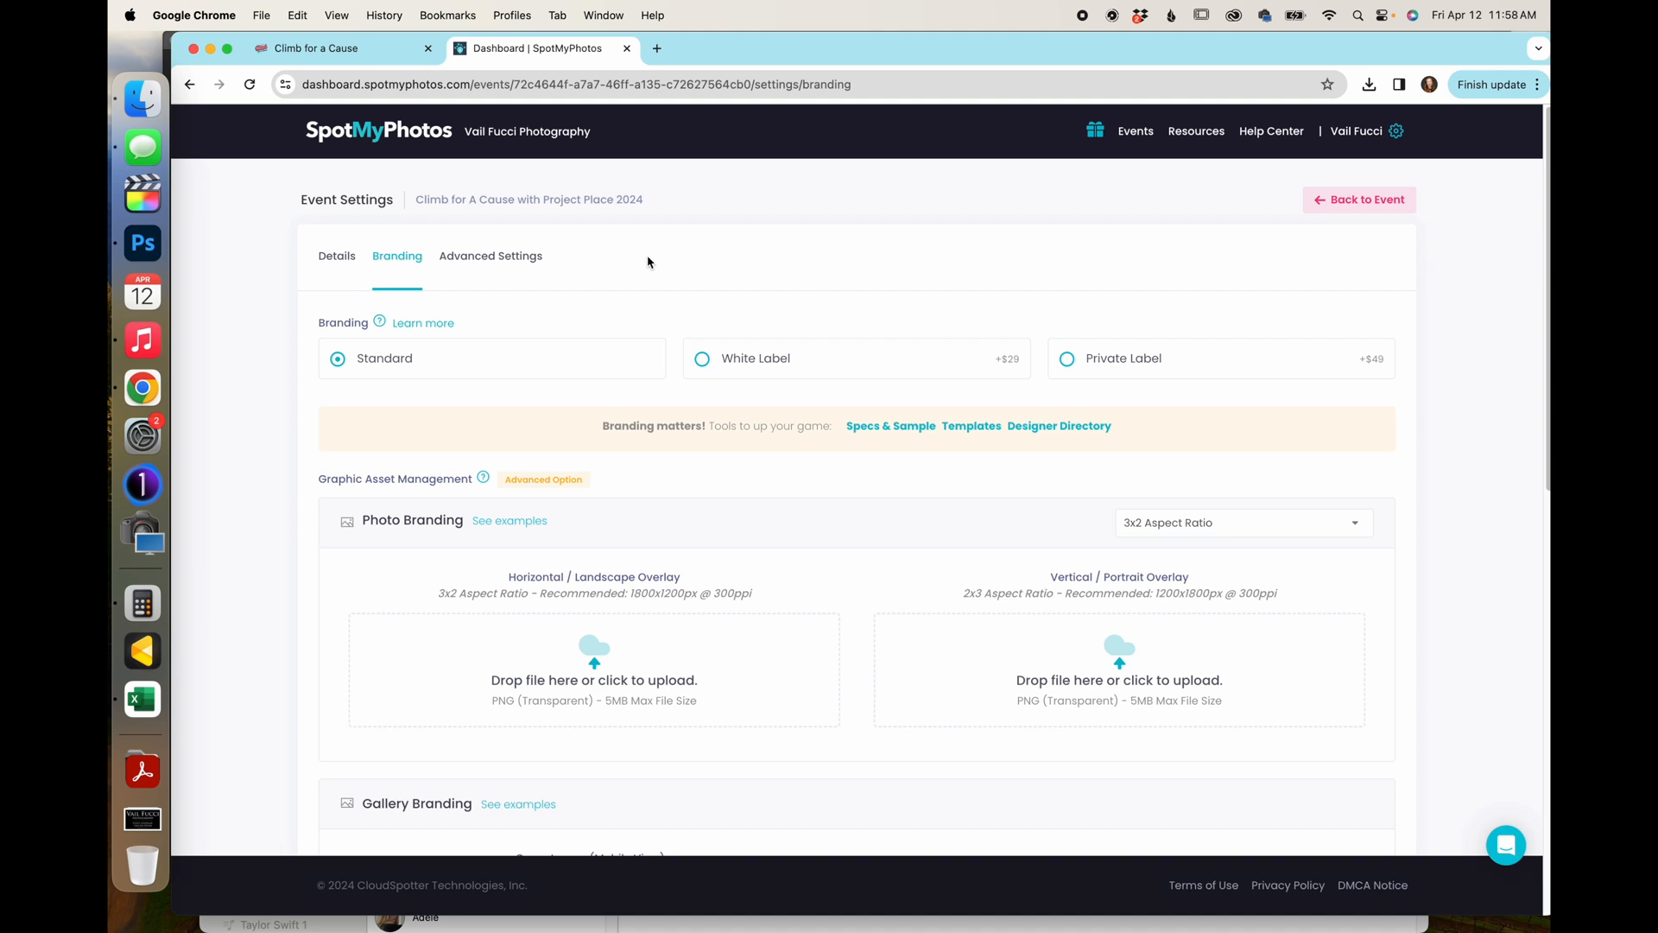
scroll(down, 3)
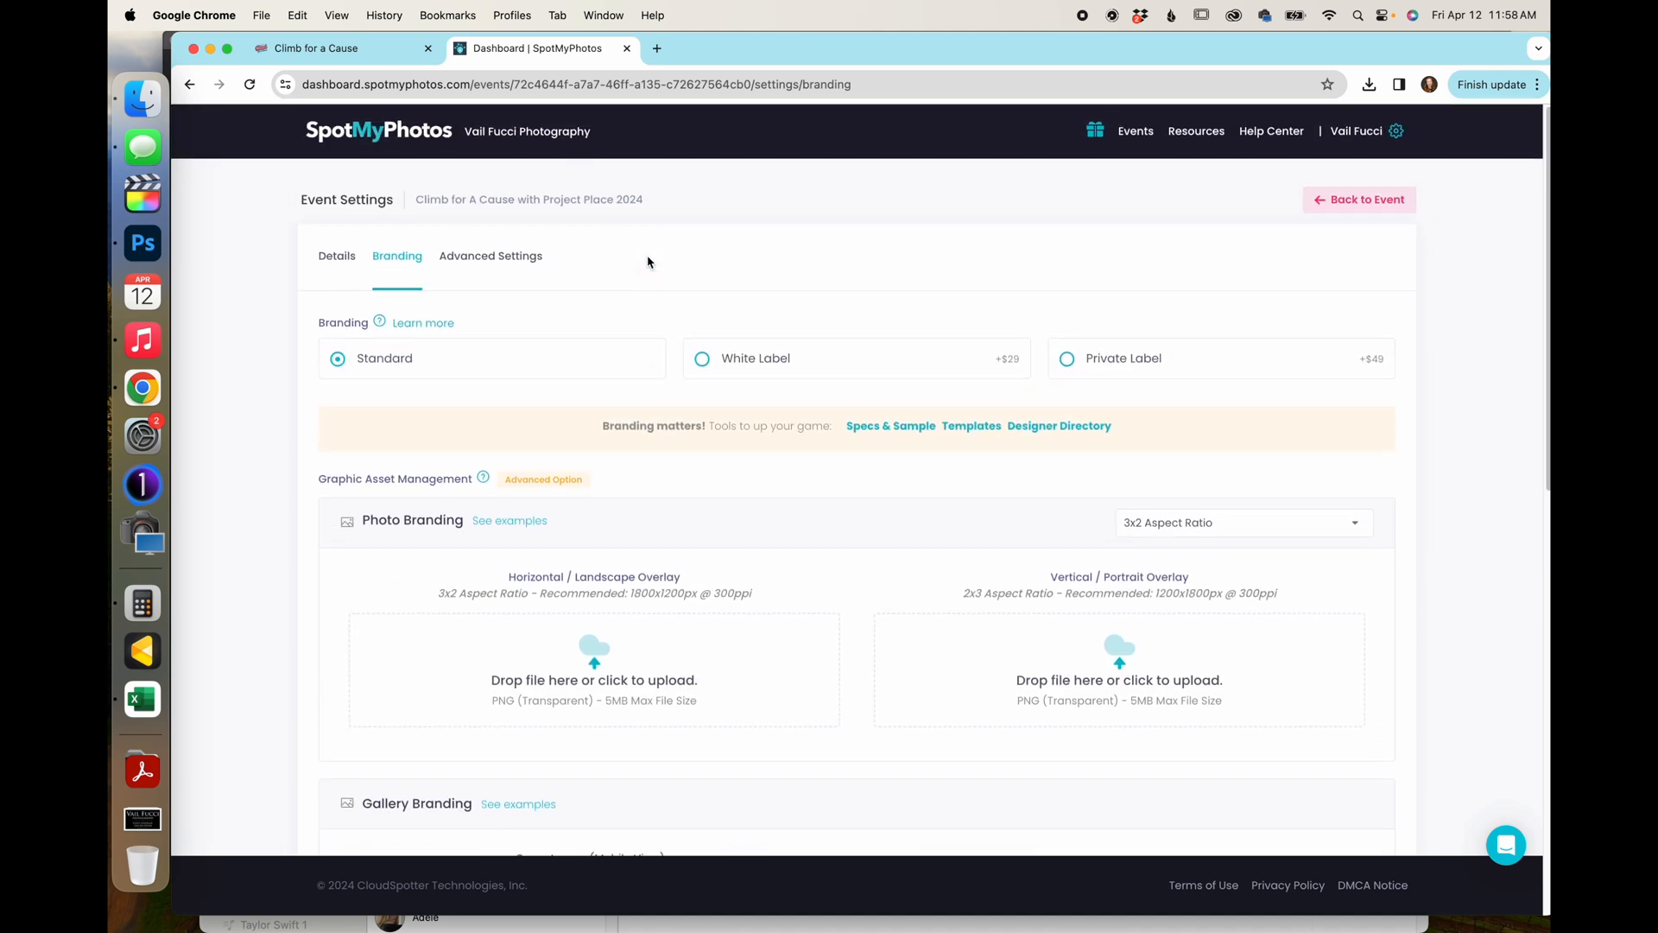
scroll(down, 3)
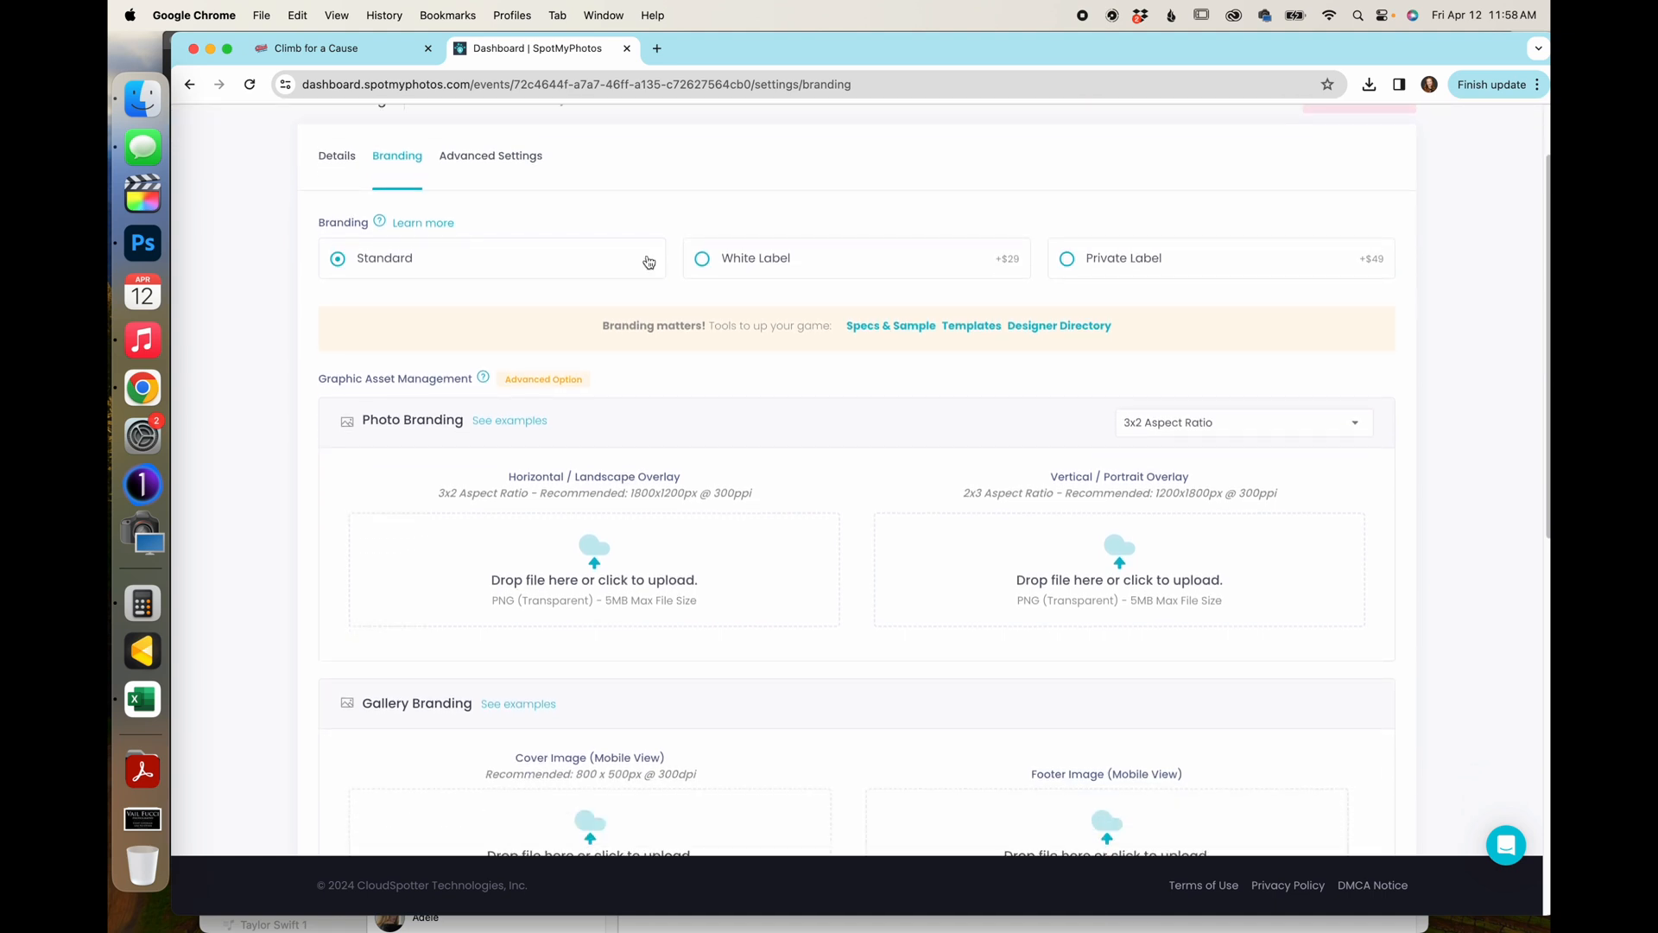
scroll(down, 3)
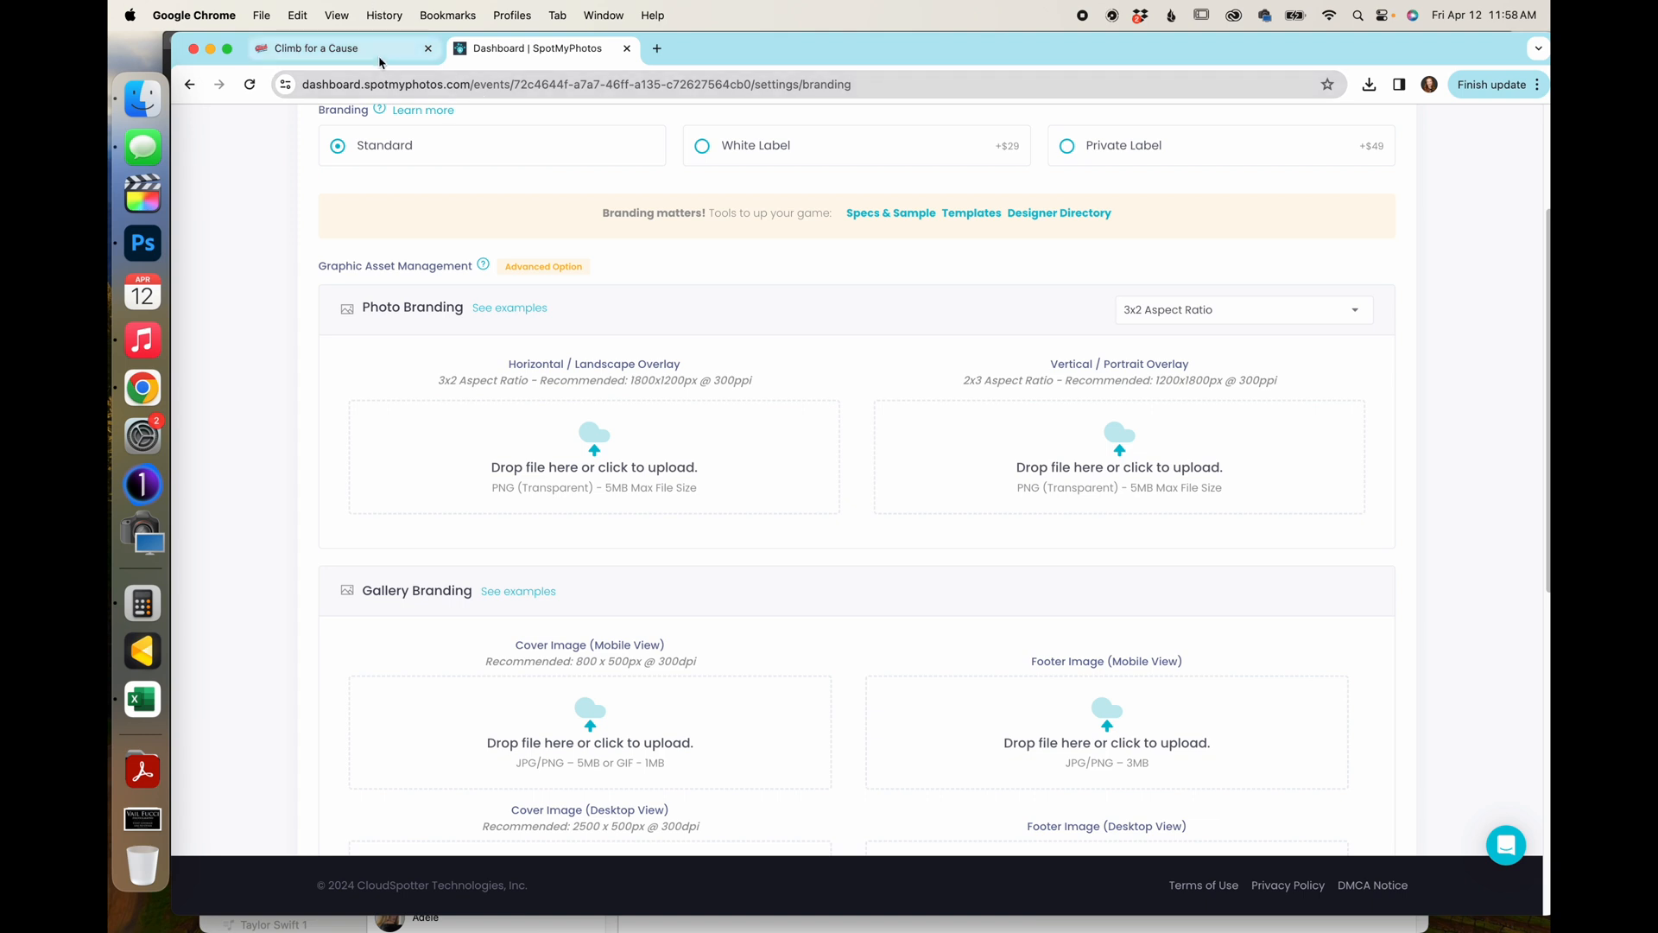
mouse_move(312, 49)
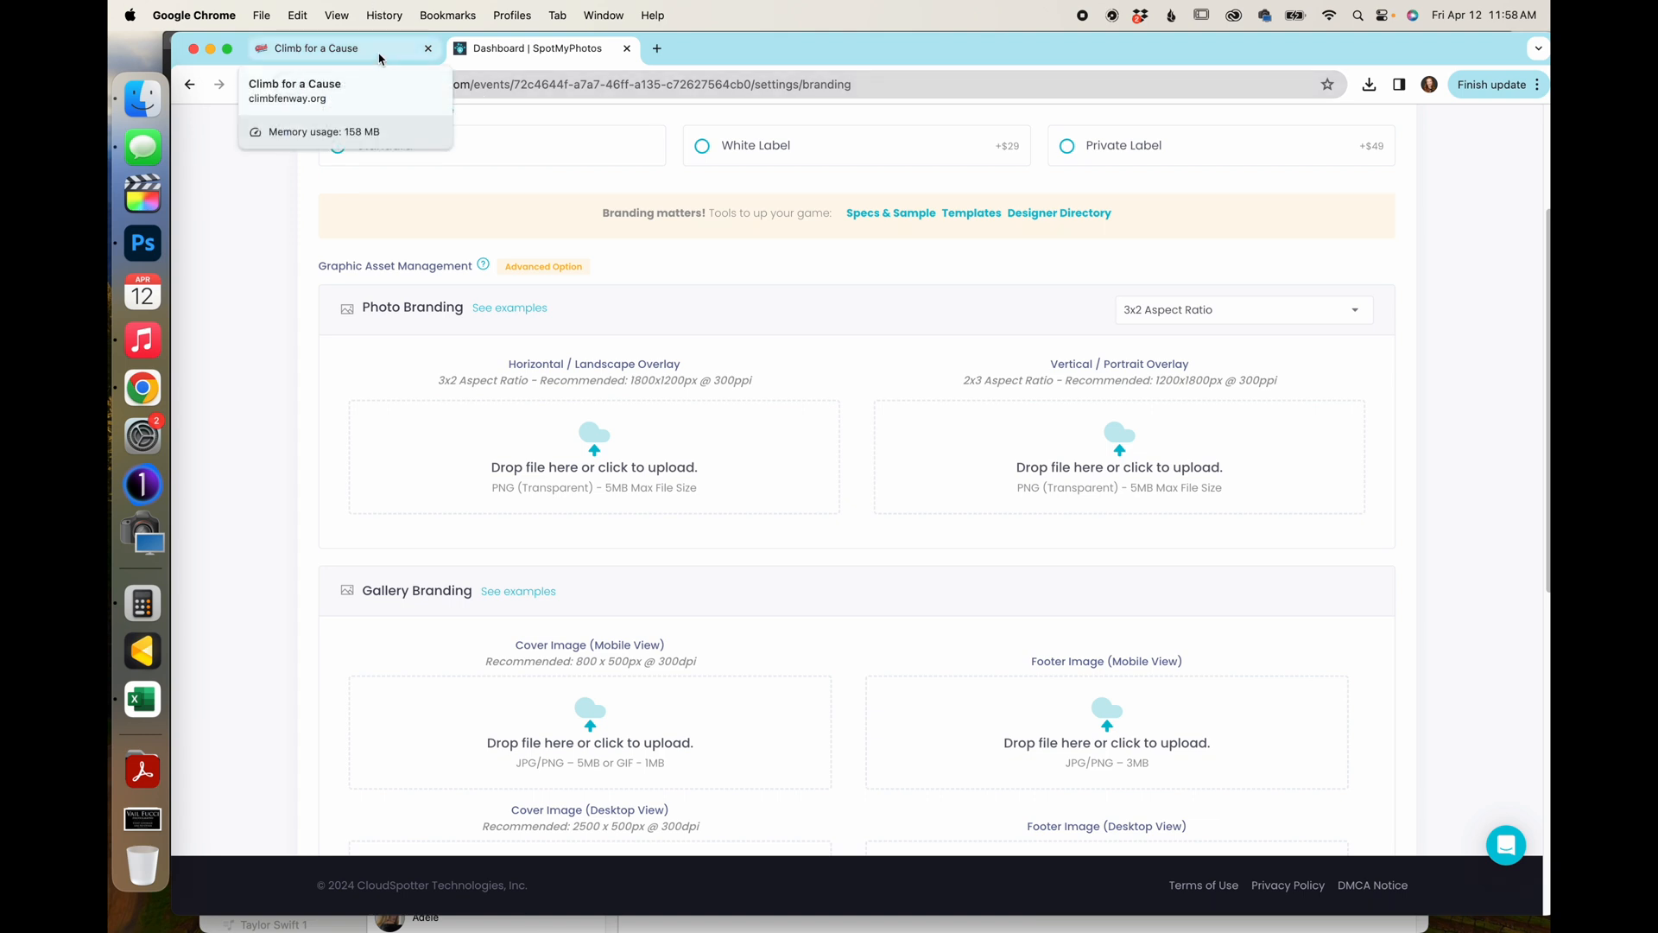
Browse the Climb for a Cause website and visit its qgiv donation page in a new tab.
click(313, 48)
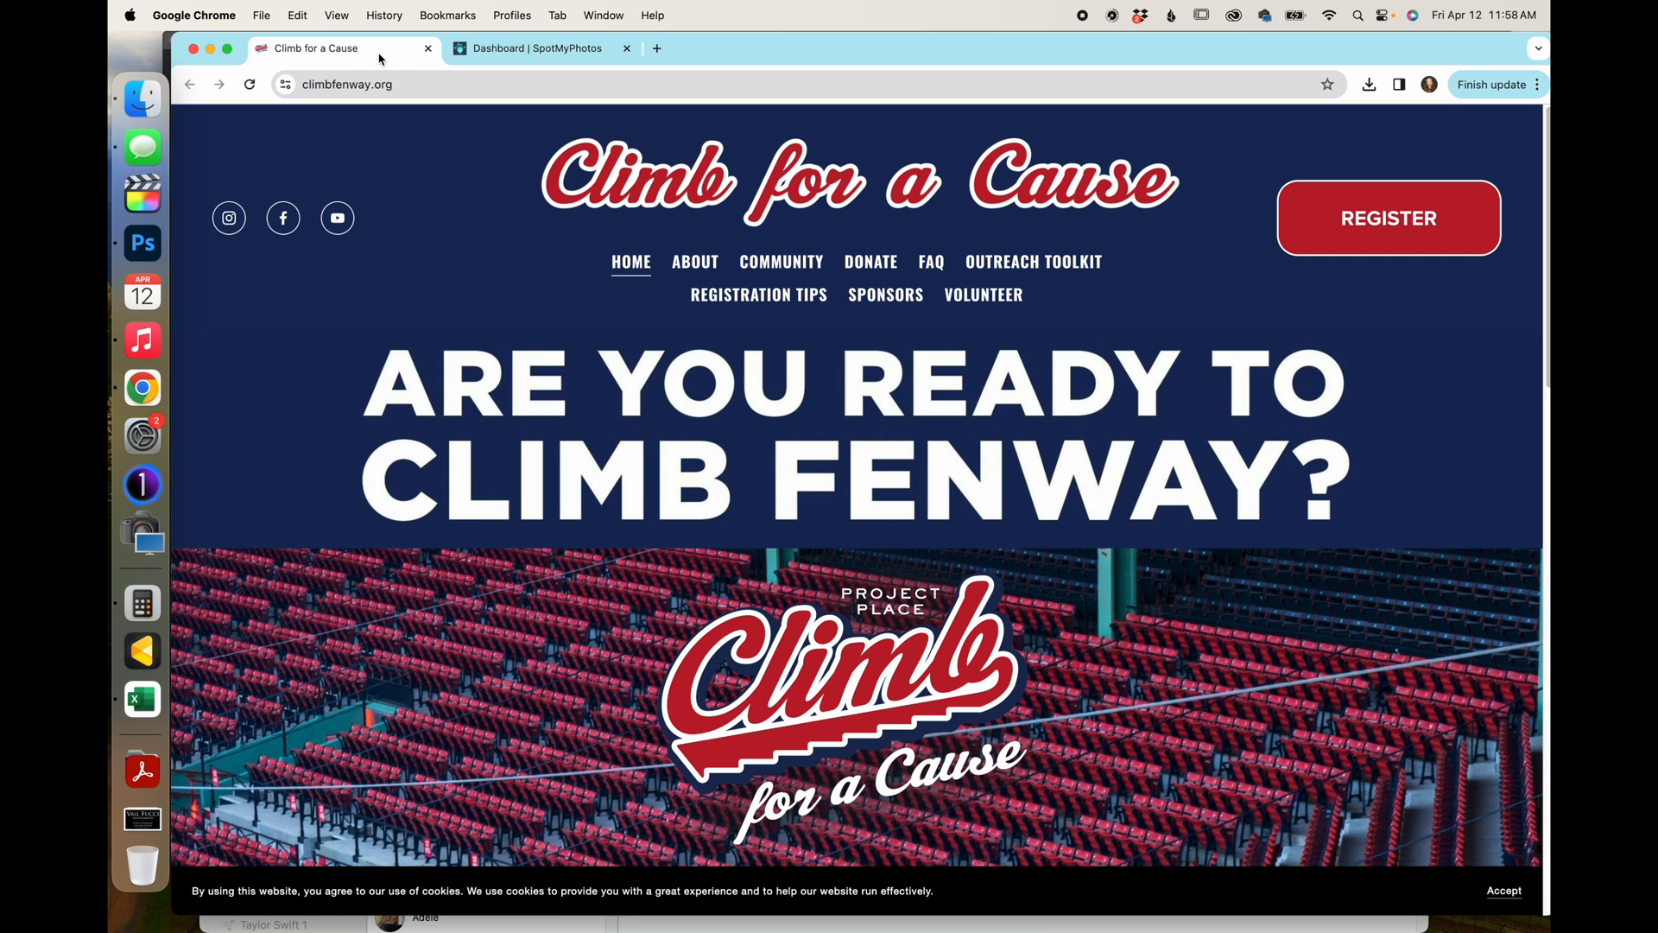
mouse_move(960, 393)
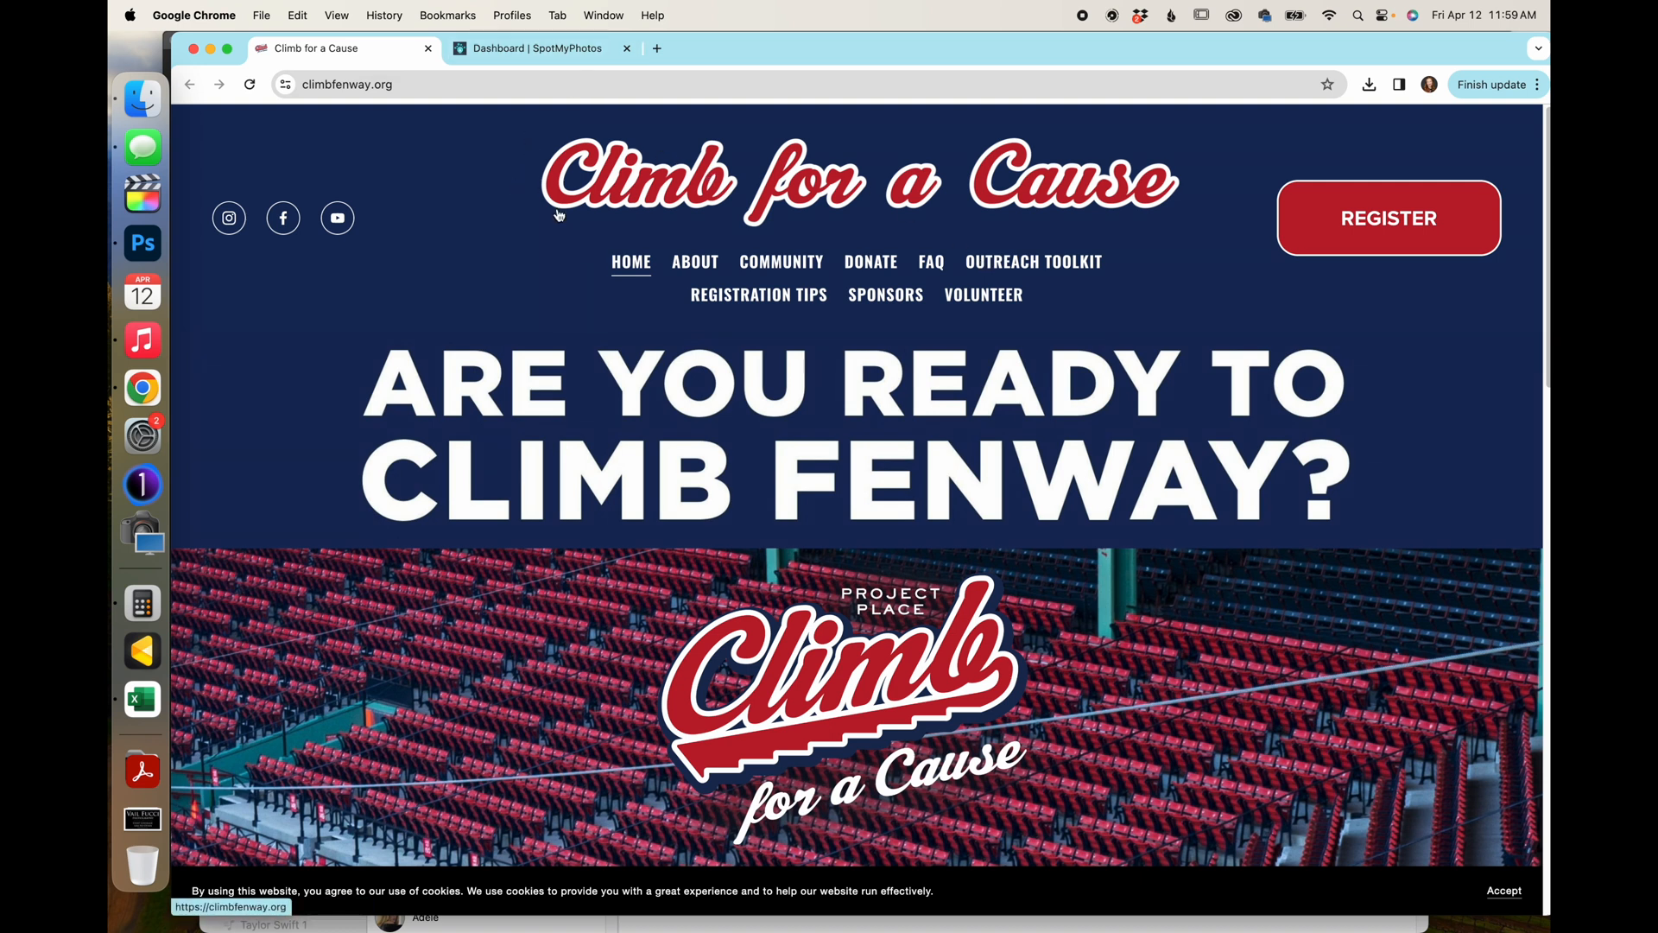
scroll(down, 3)
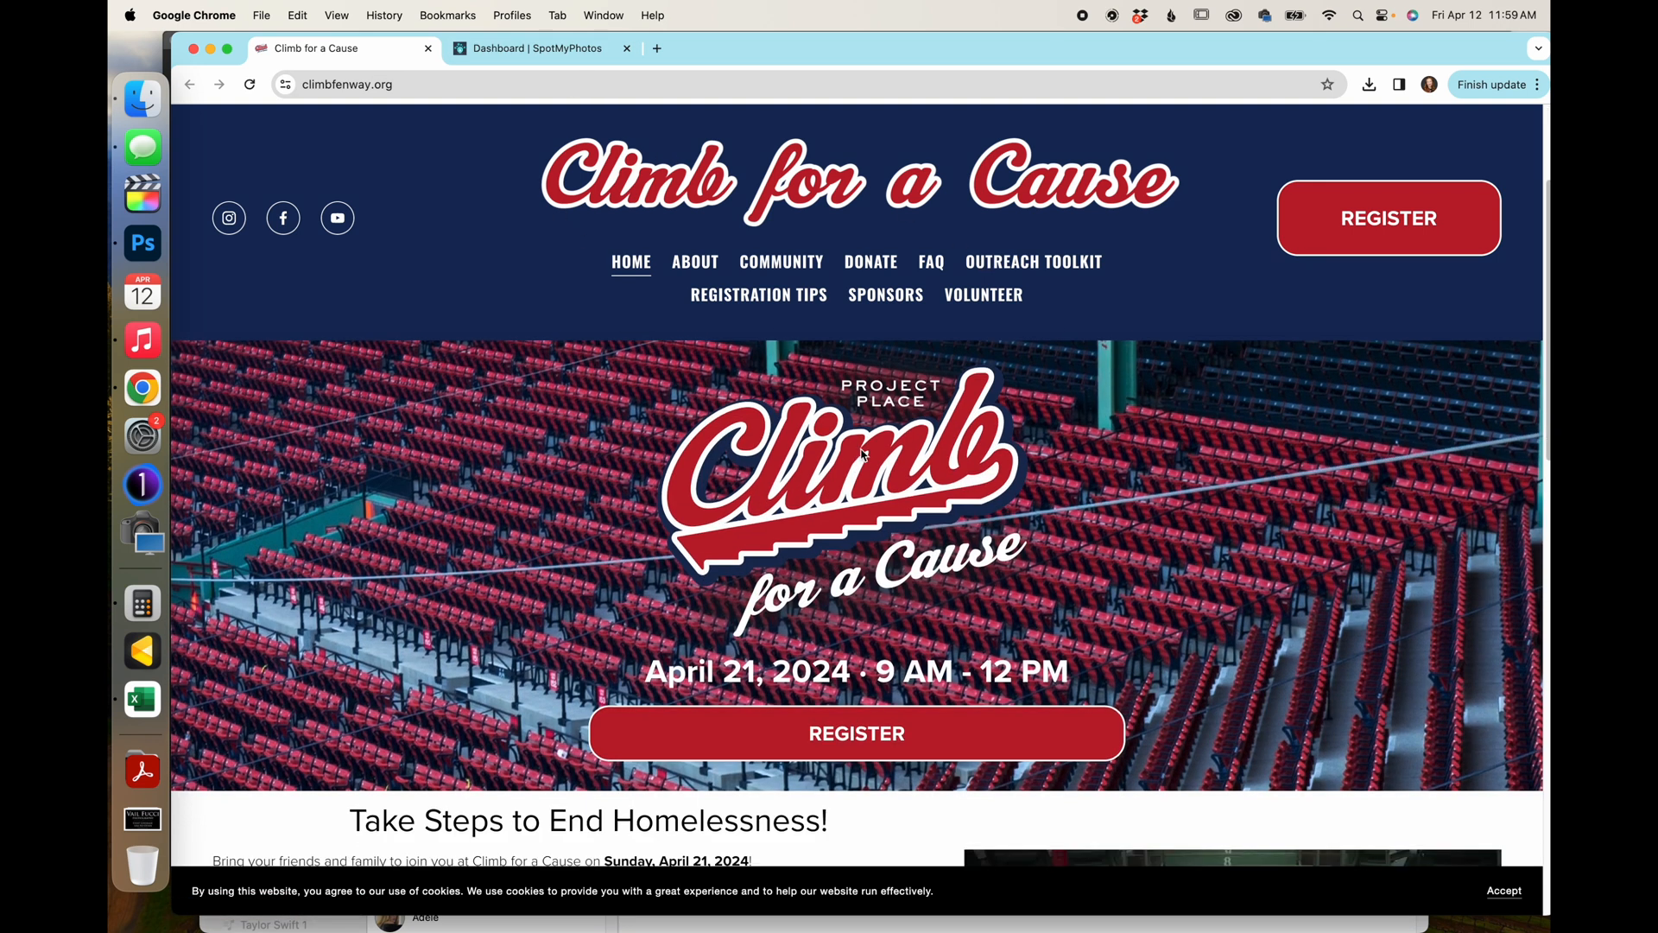
scroll(down, 3)
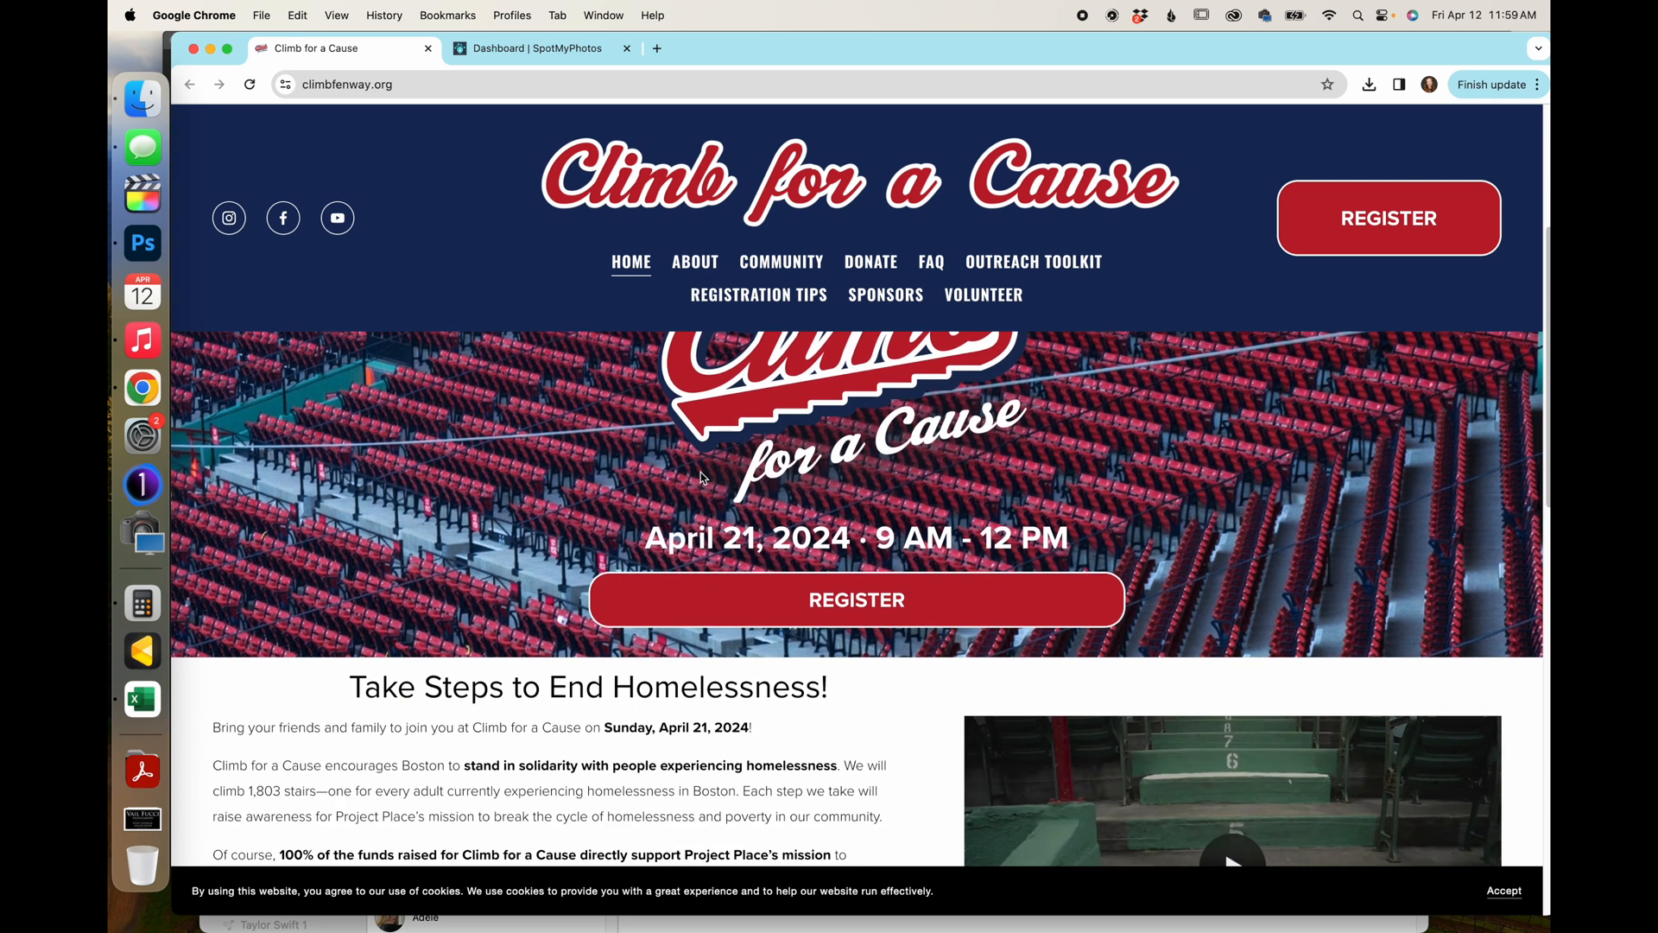
scroll(up, 3)
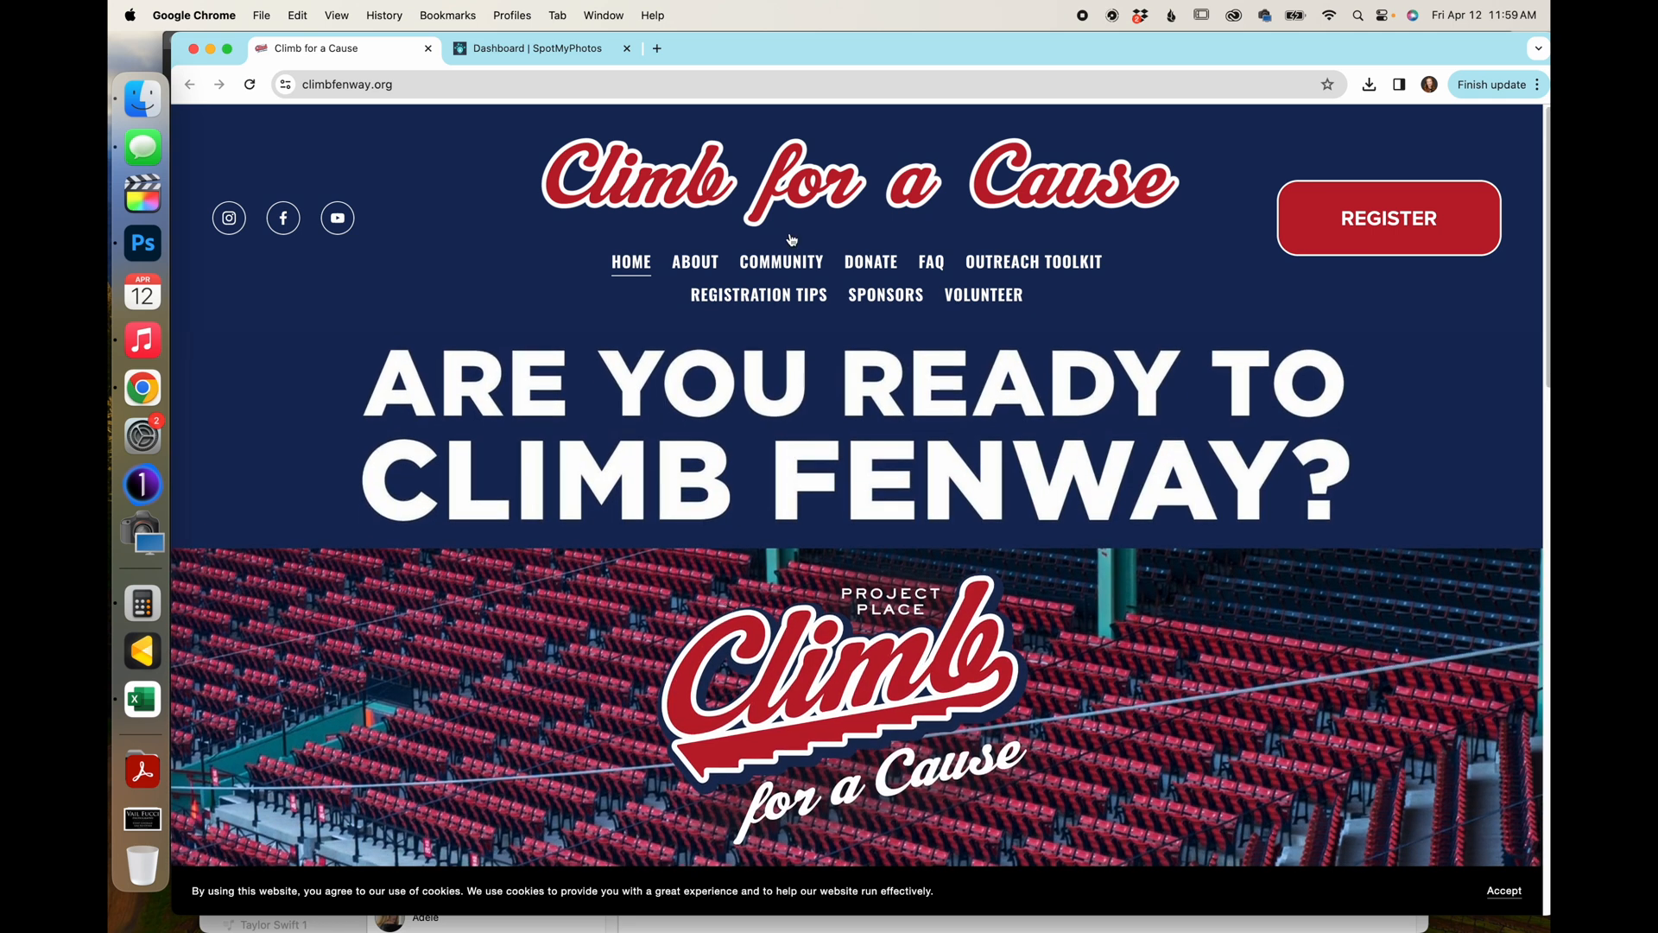
mouse_move(694, 261)
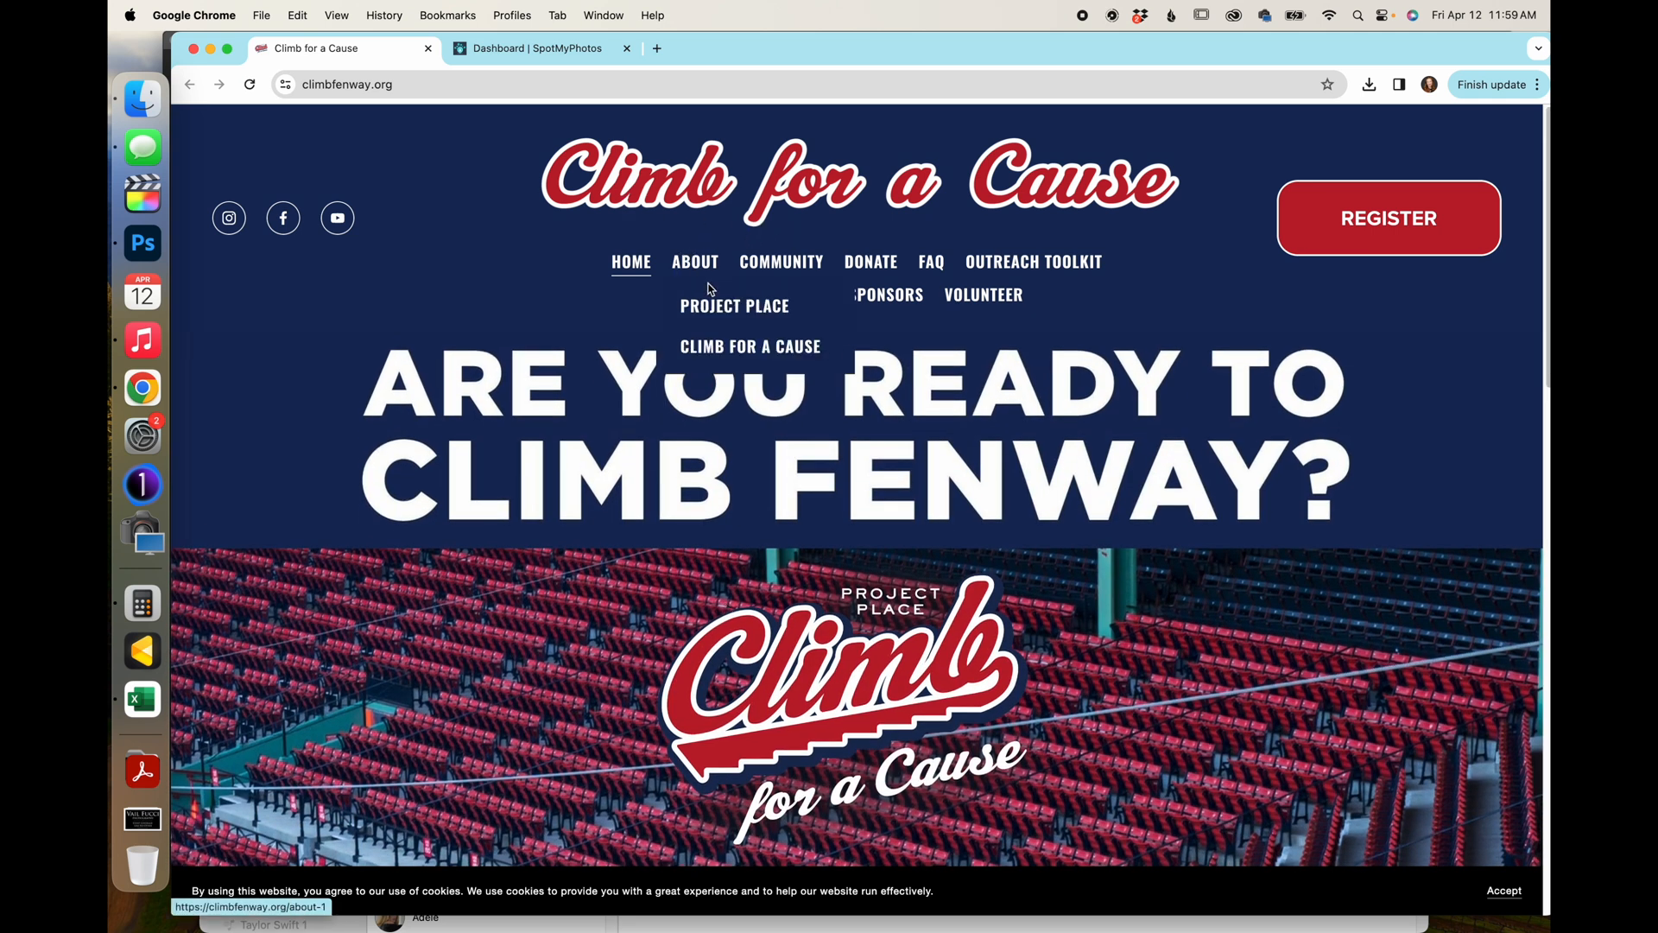
click(656, 48)
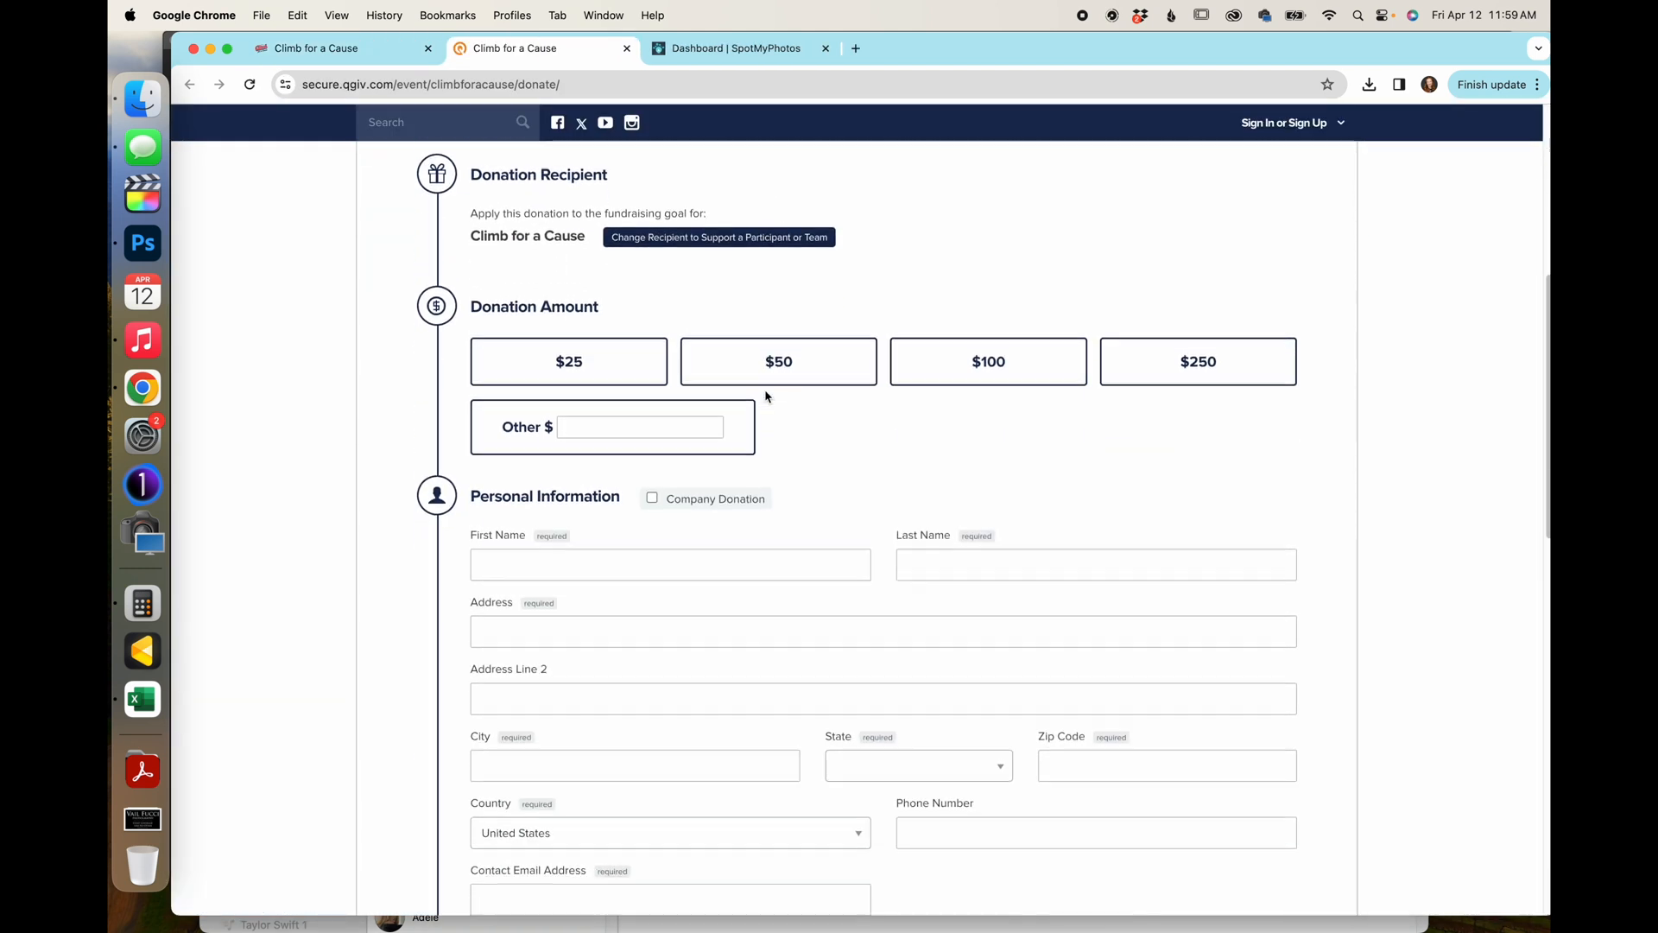
scroll(down, 3)
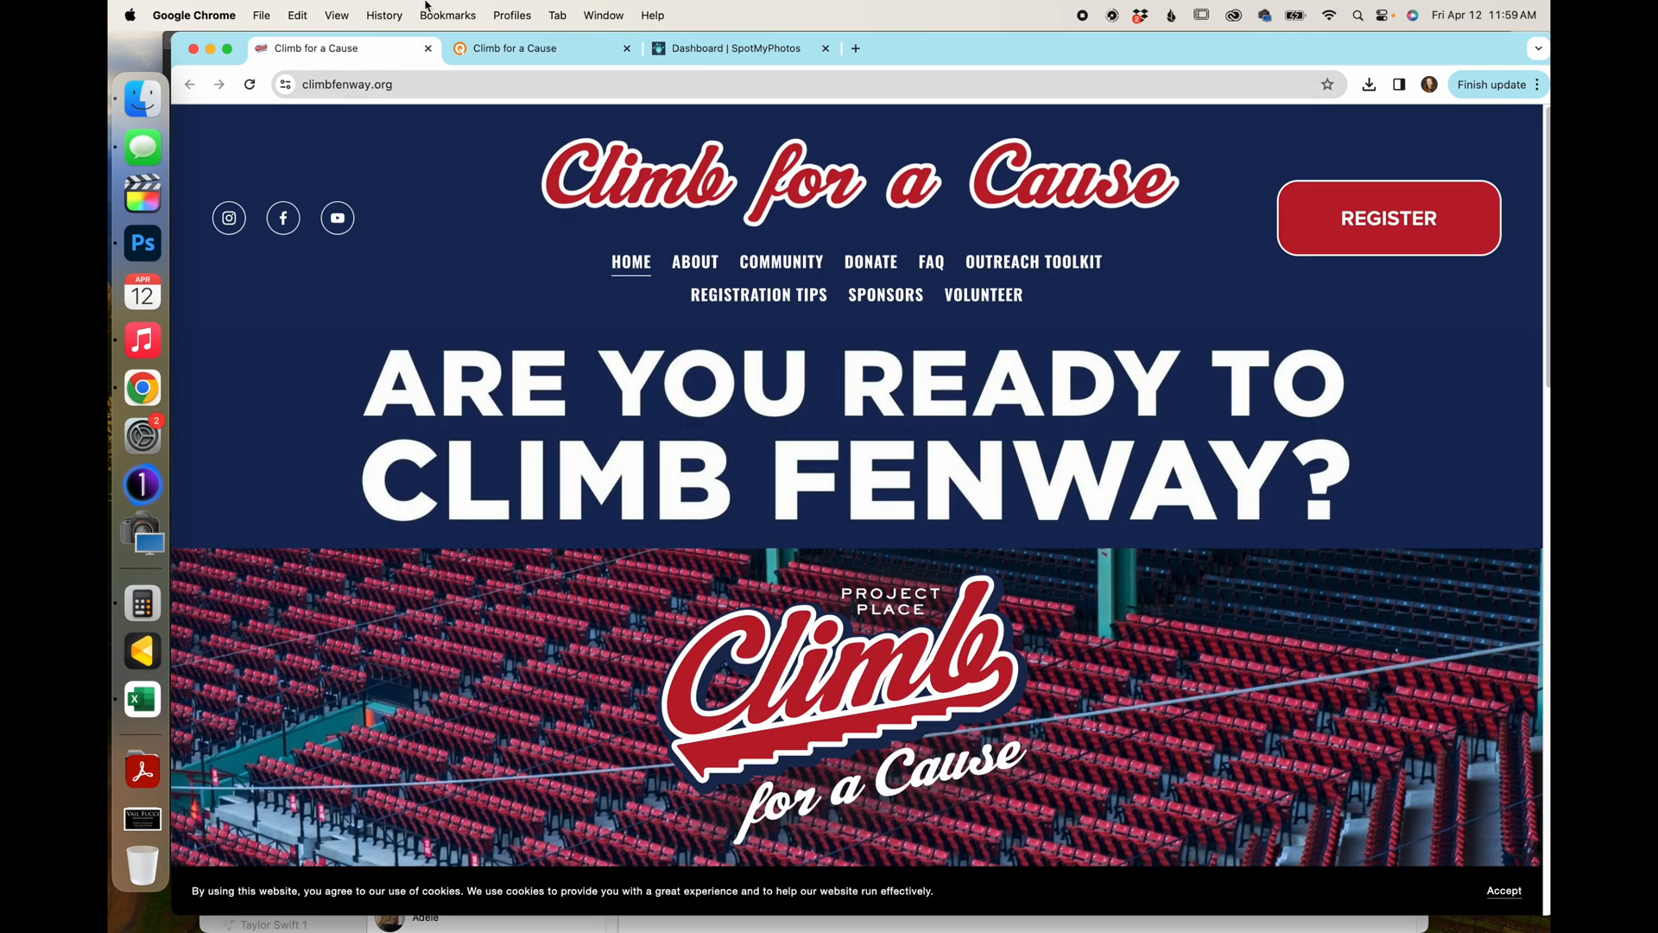
Screenshot the April 21, 2024 hero banner and load it into Photoshop from the Dock.
scroll(down, 3)
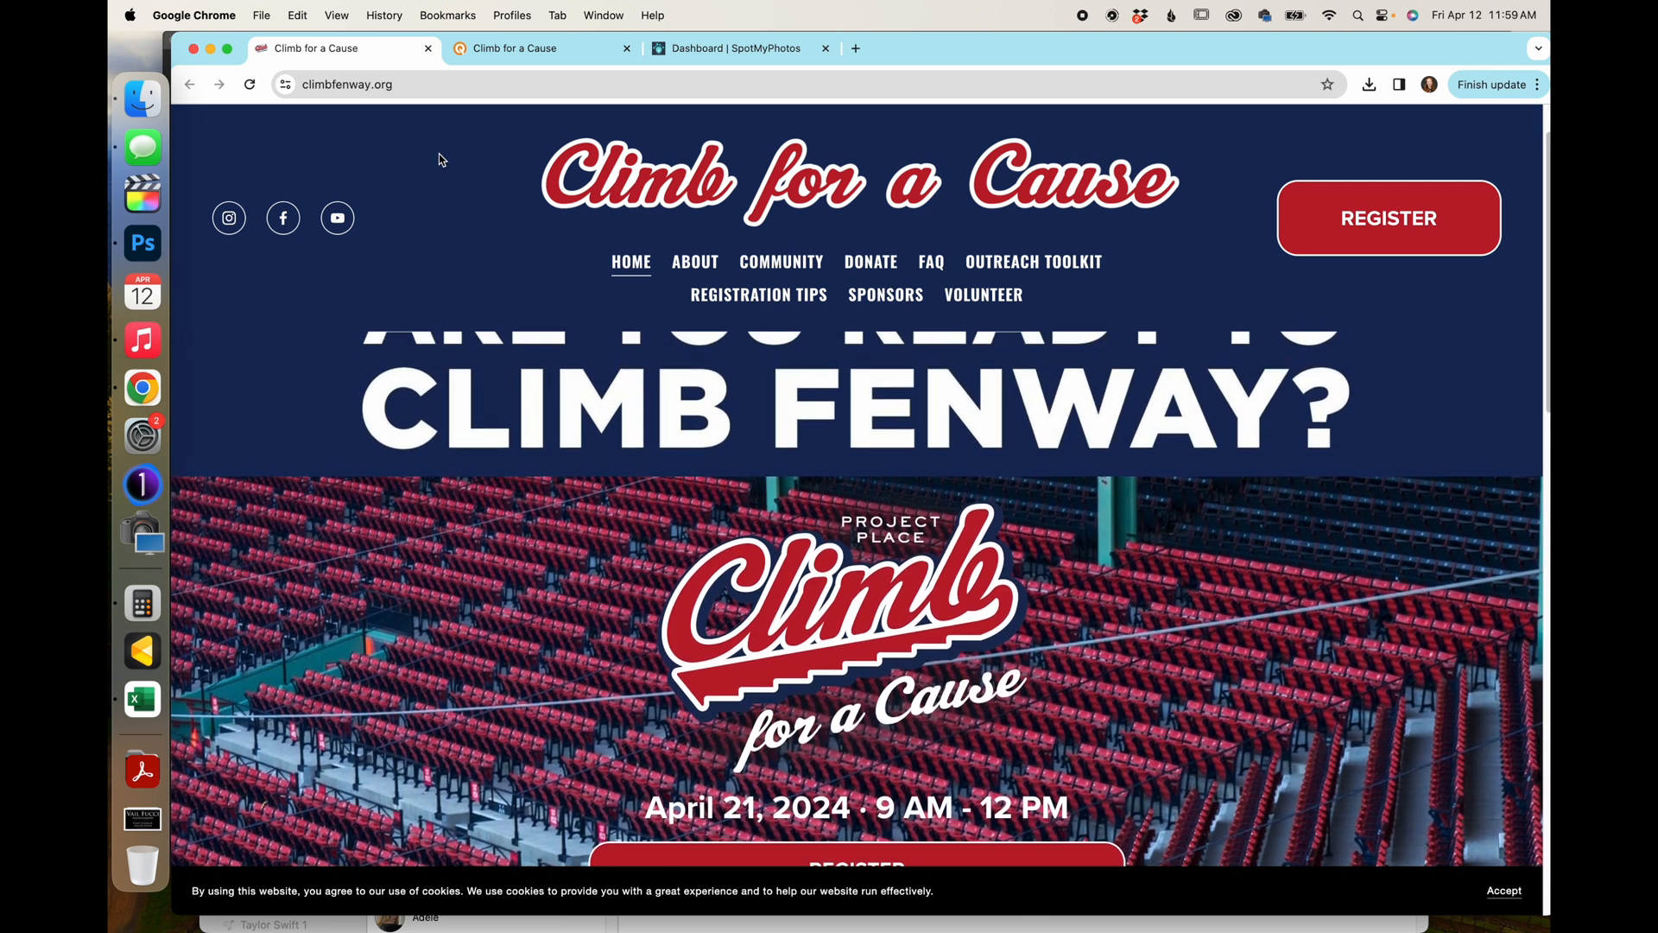
scroll(down, 3)
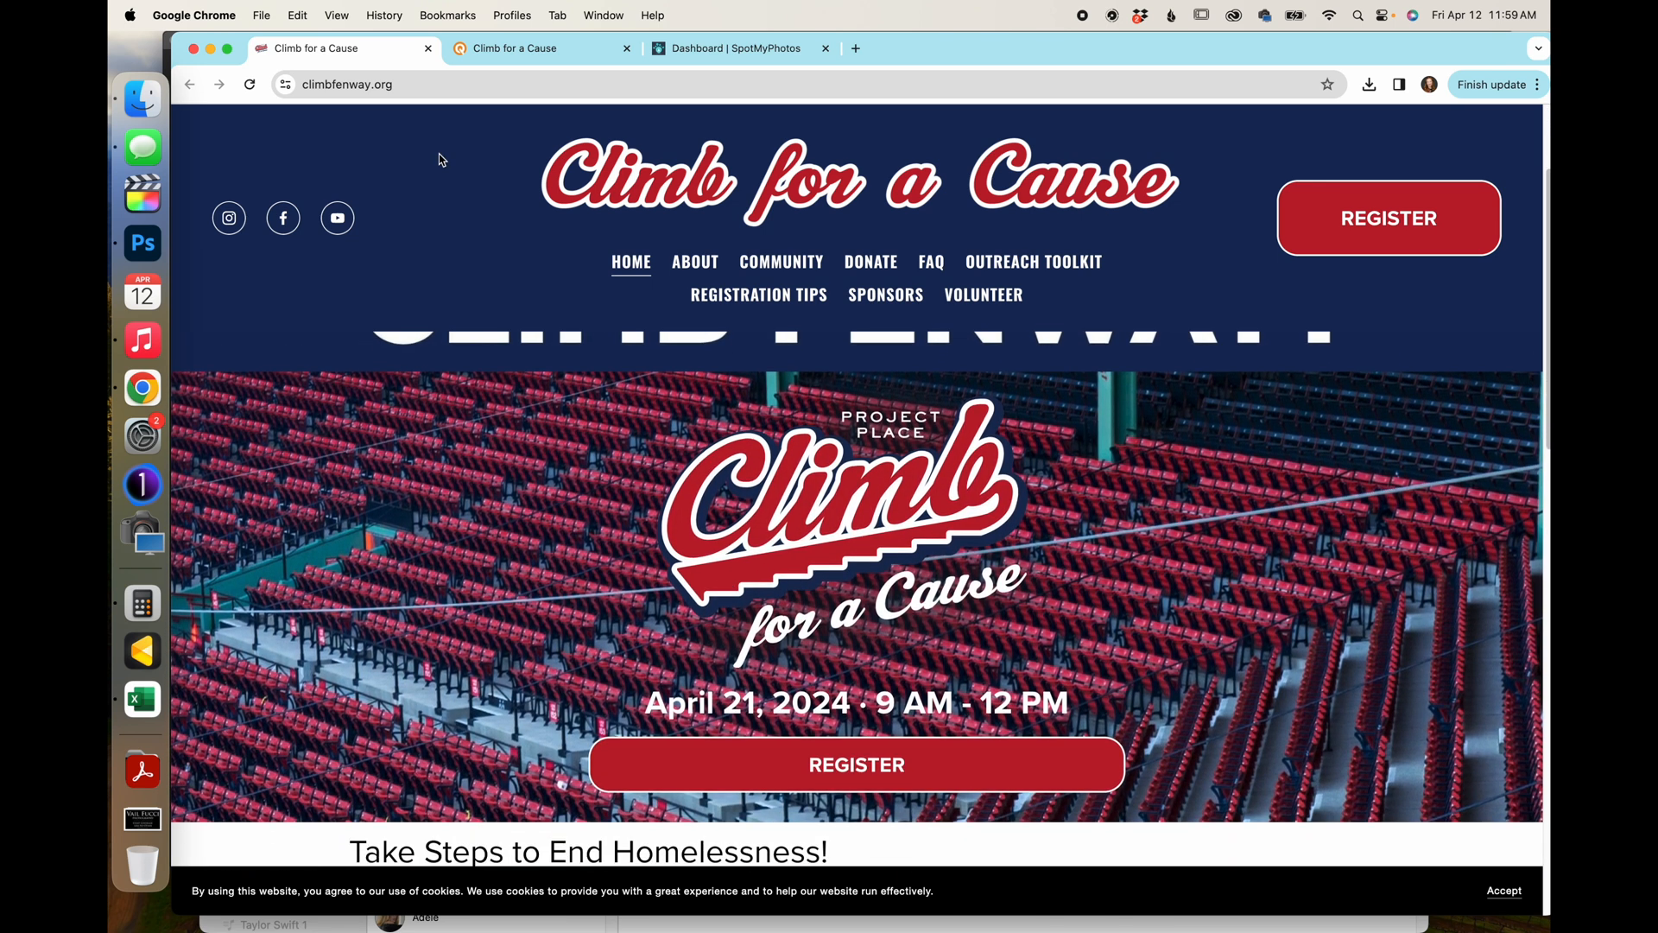
scroll(down, 3)
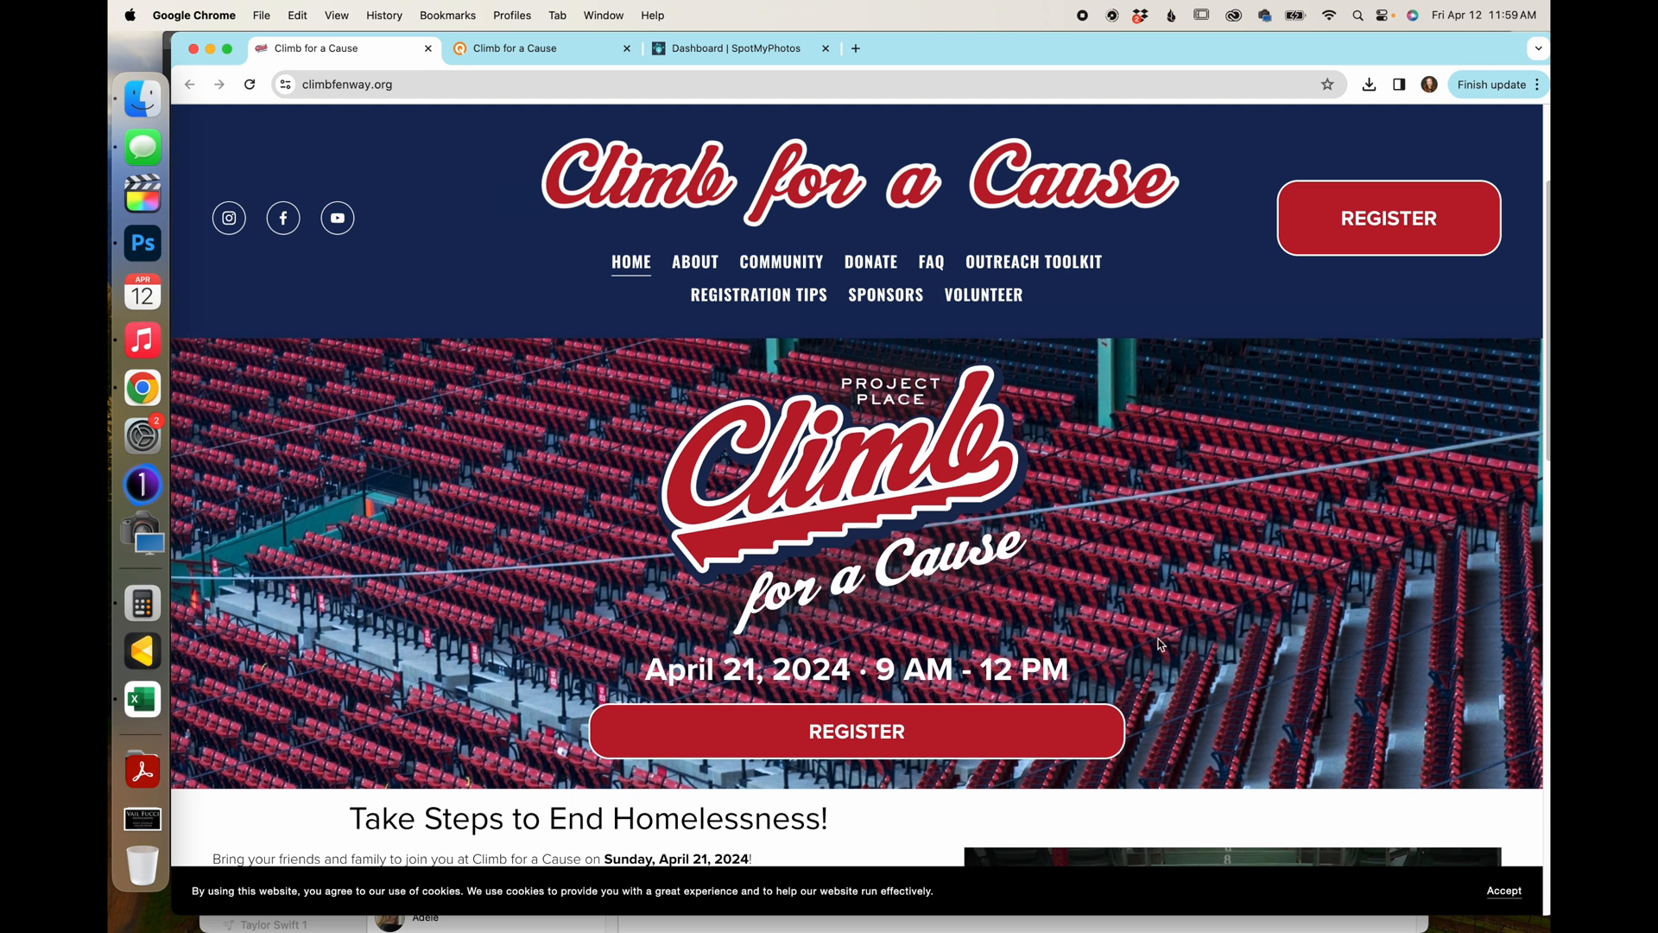
mouse_move(109, 580)
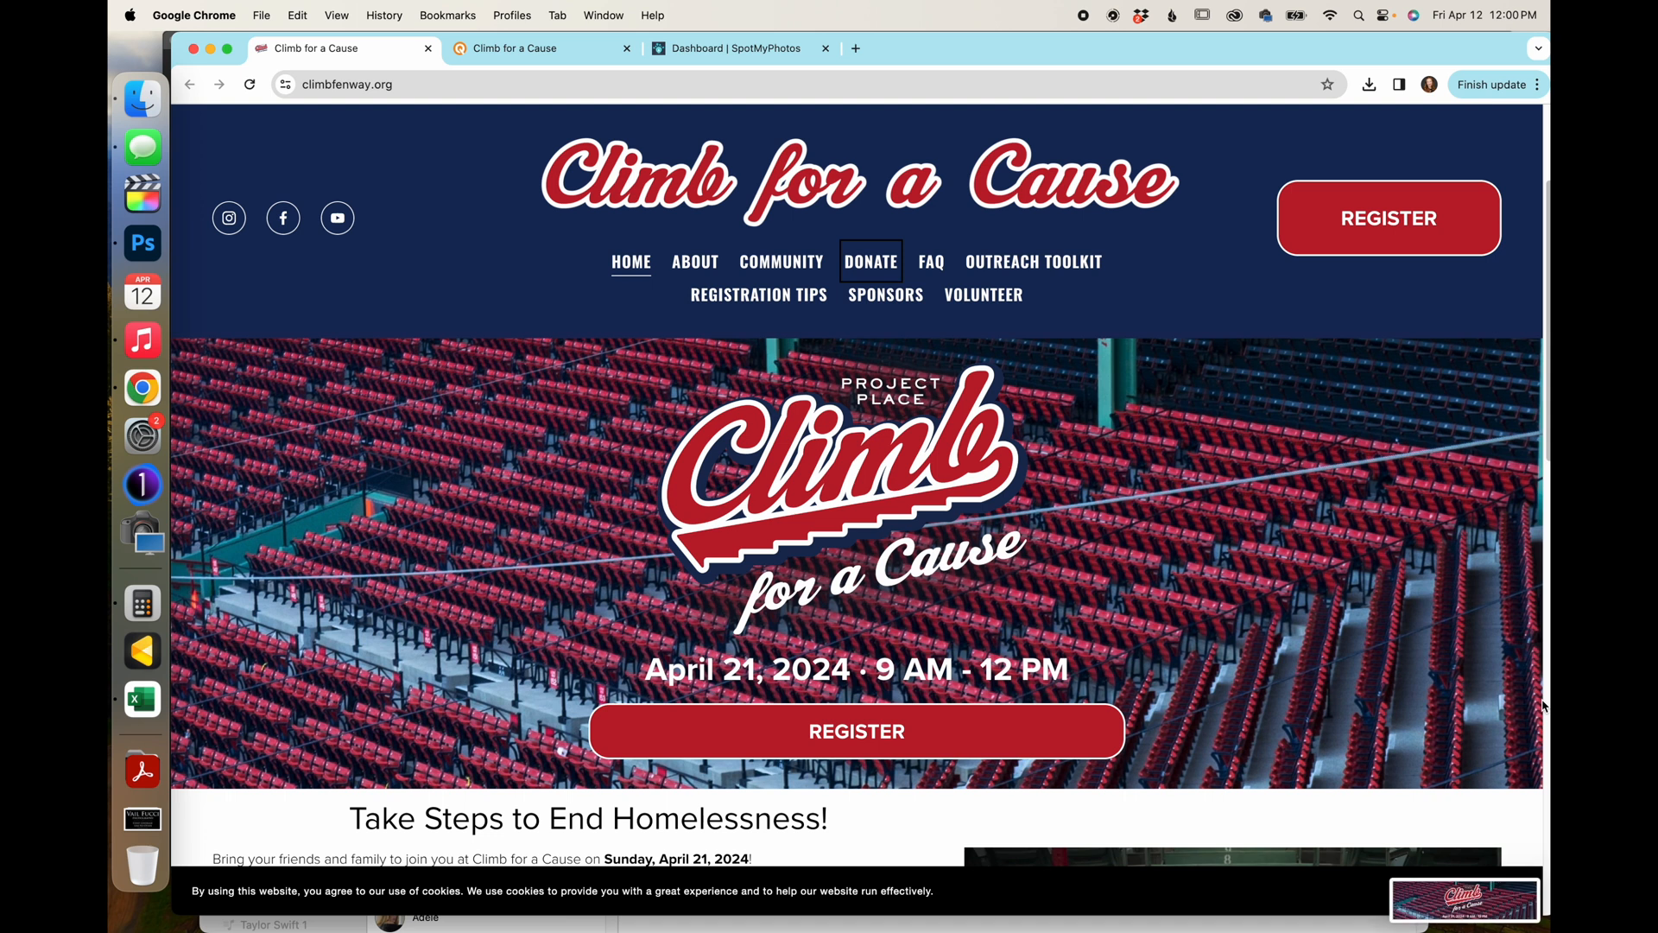
mouse_move(1316, 882)
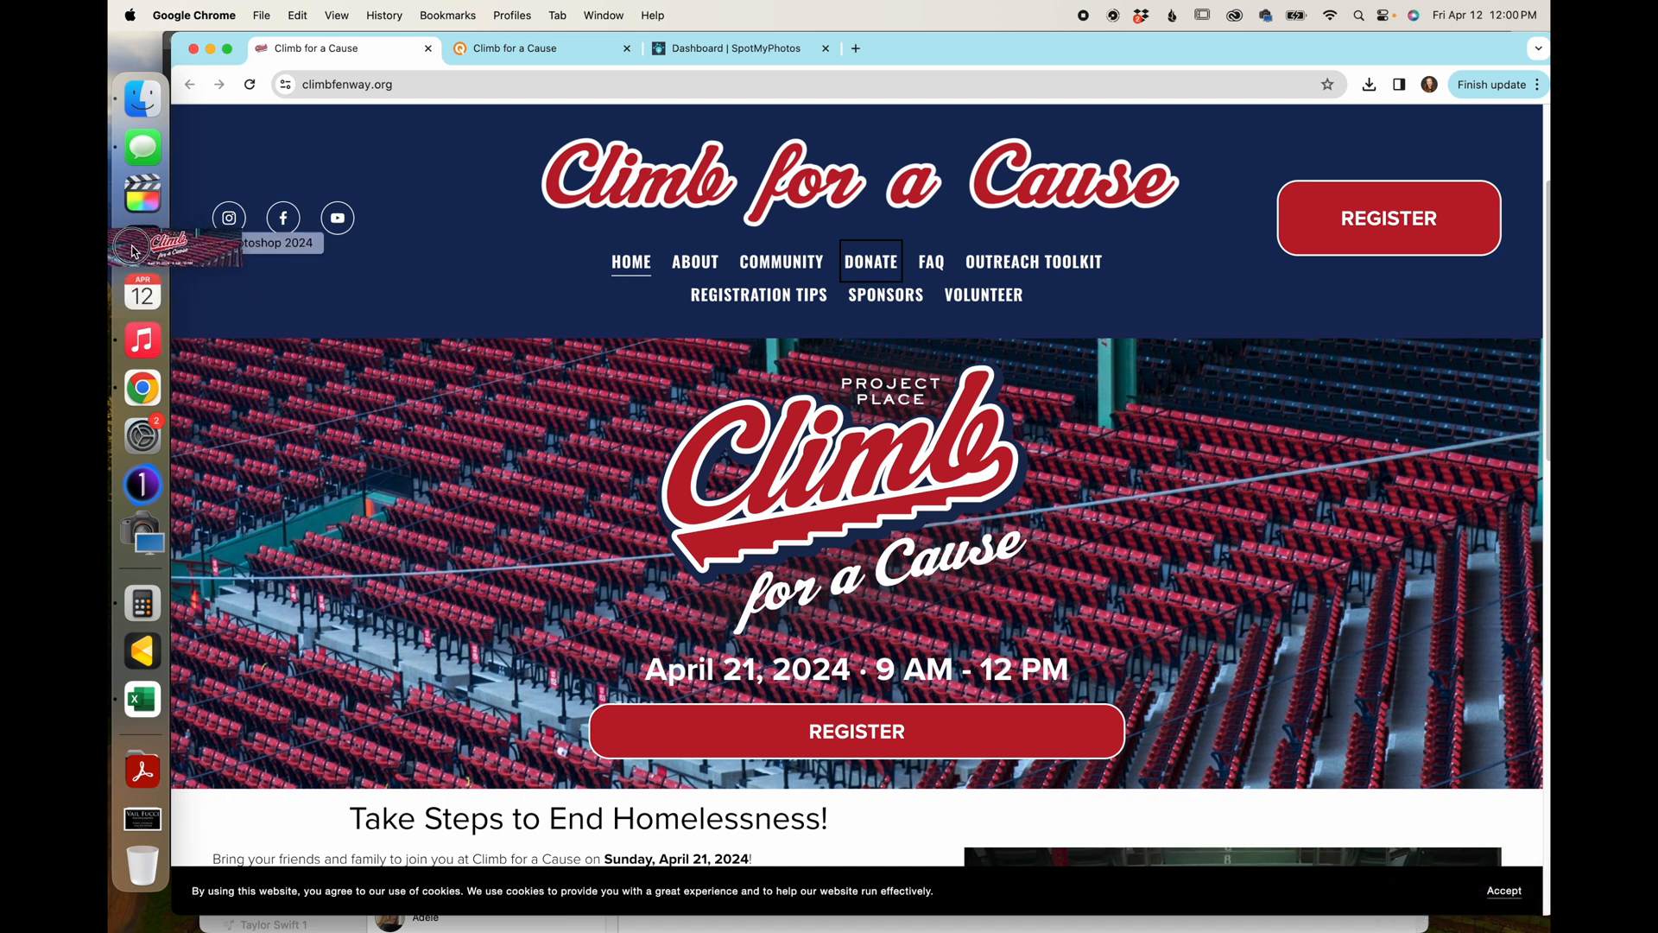
click(142, 243)
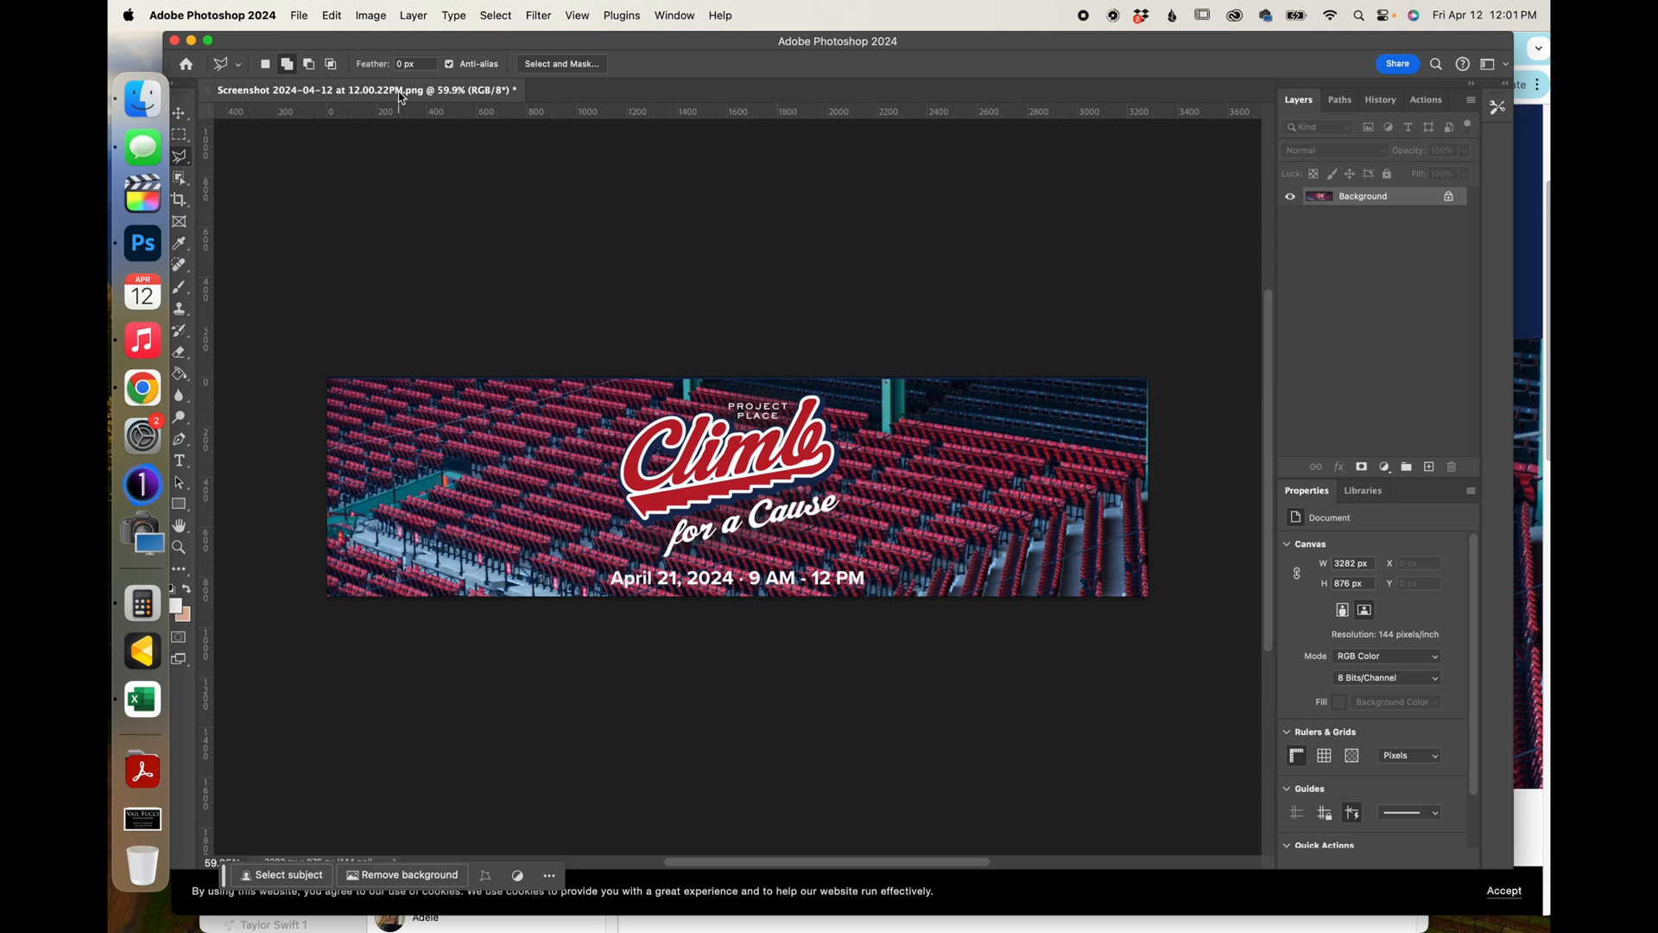
click(142, 387)
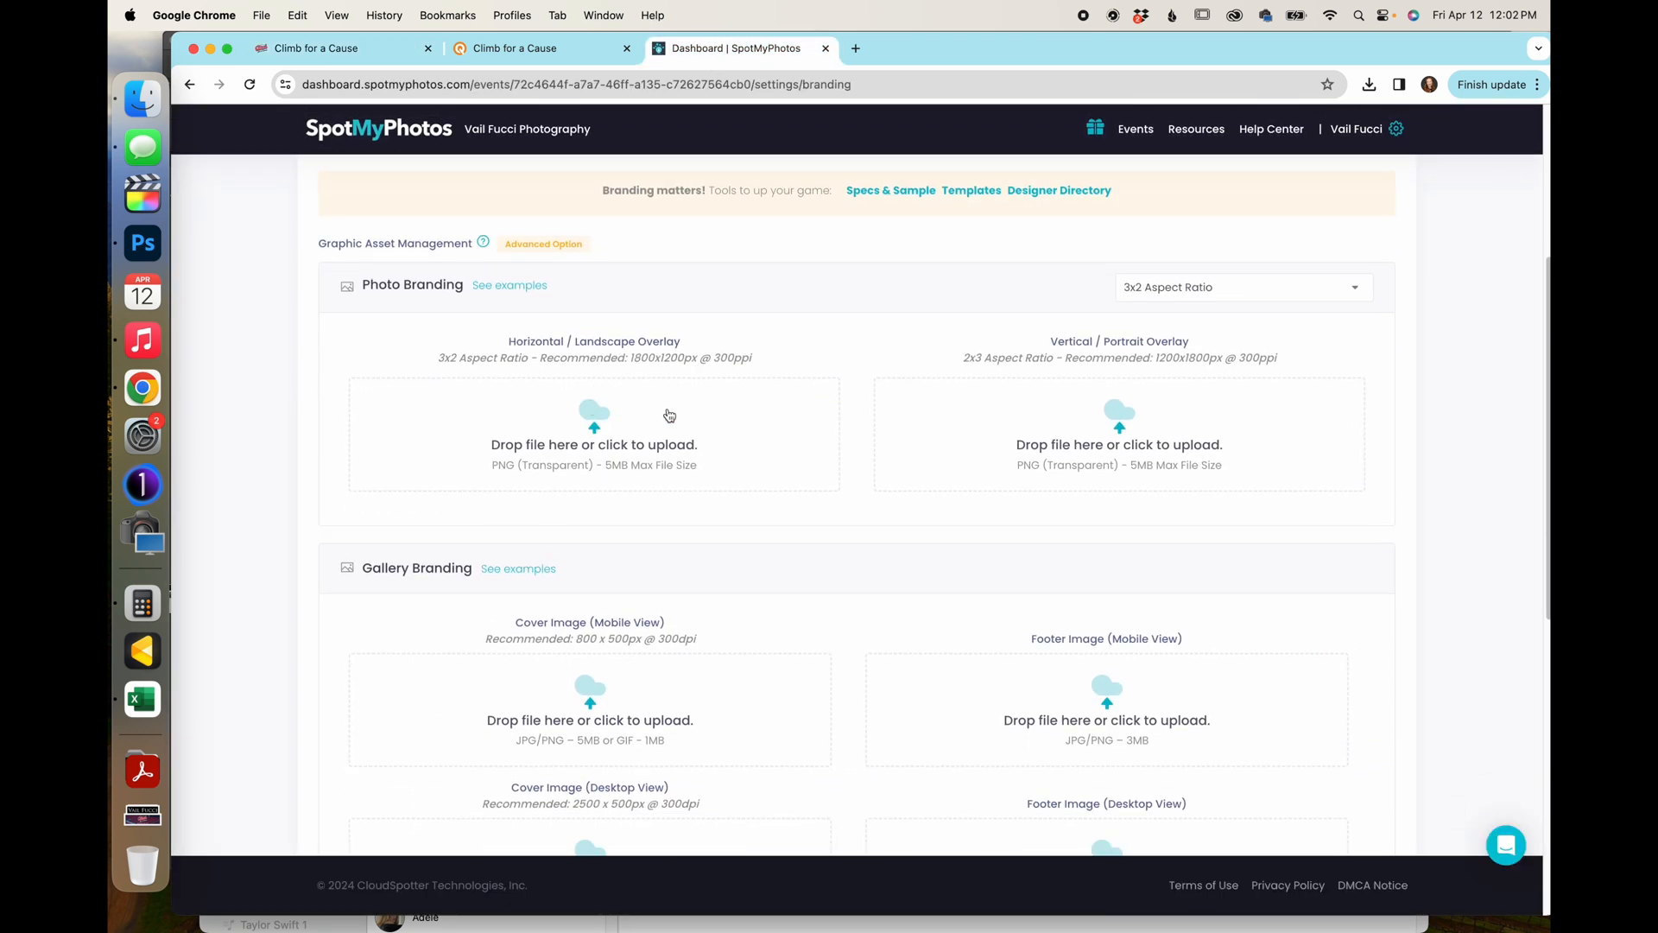
Scroll to the Gallery Branding cover and footer upload areas to check recommended sizes.
scroll(down, 3)
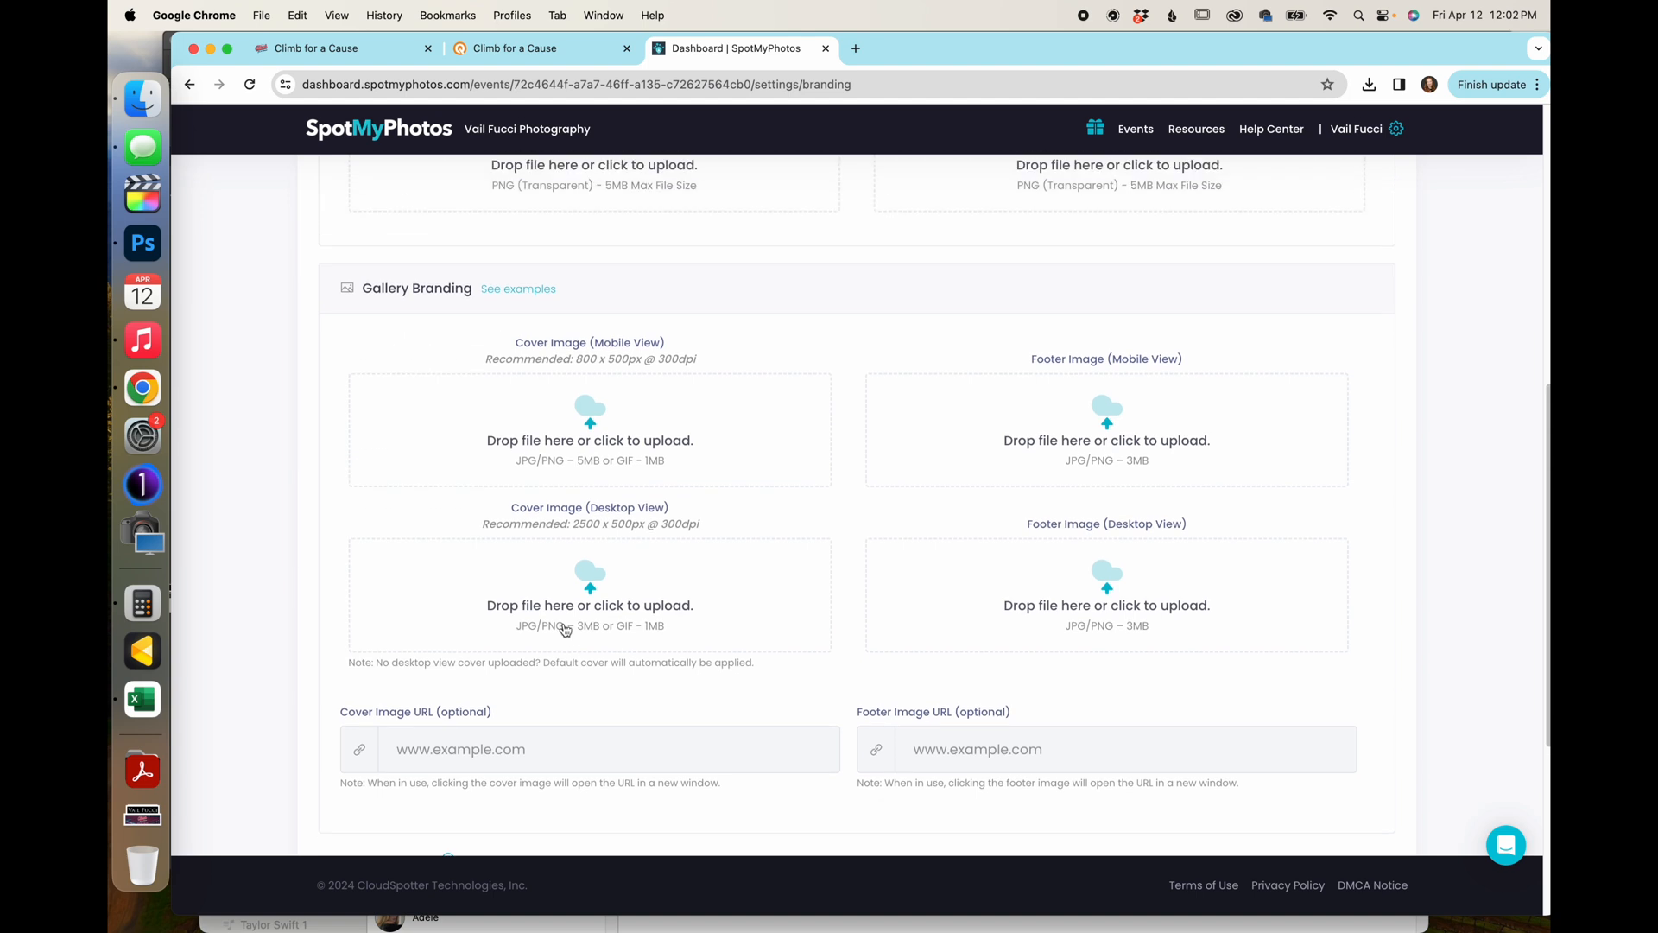
mouse_move(552, 416)
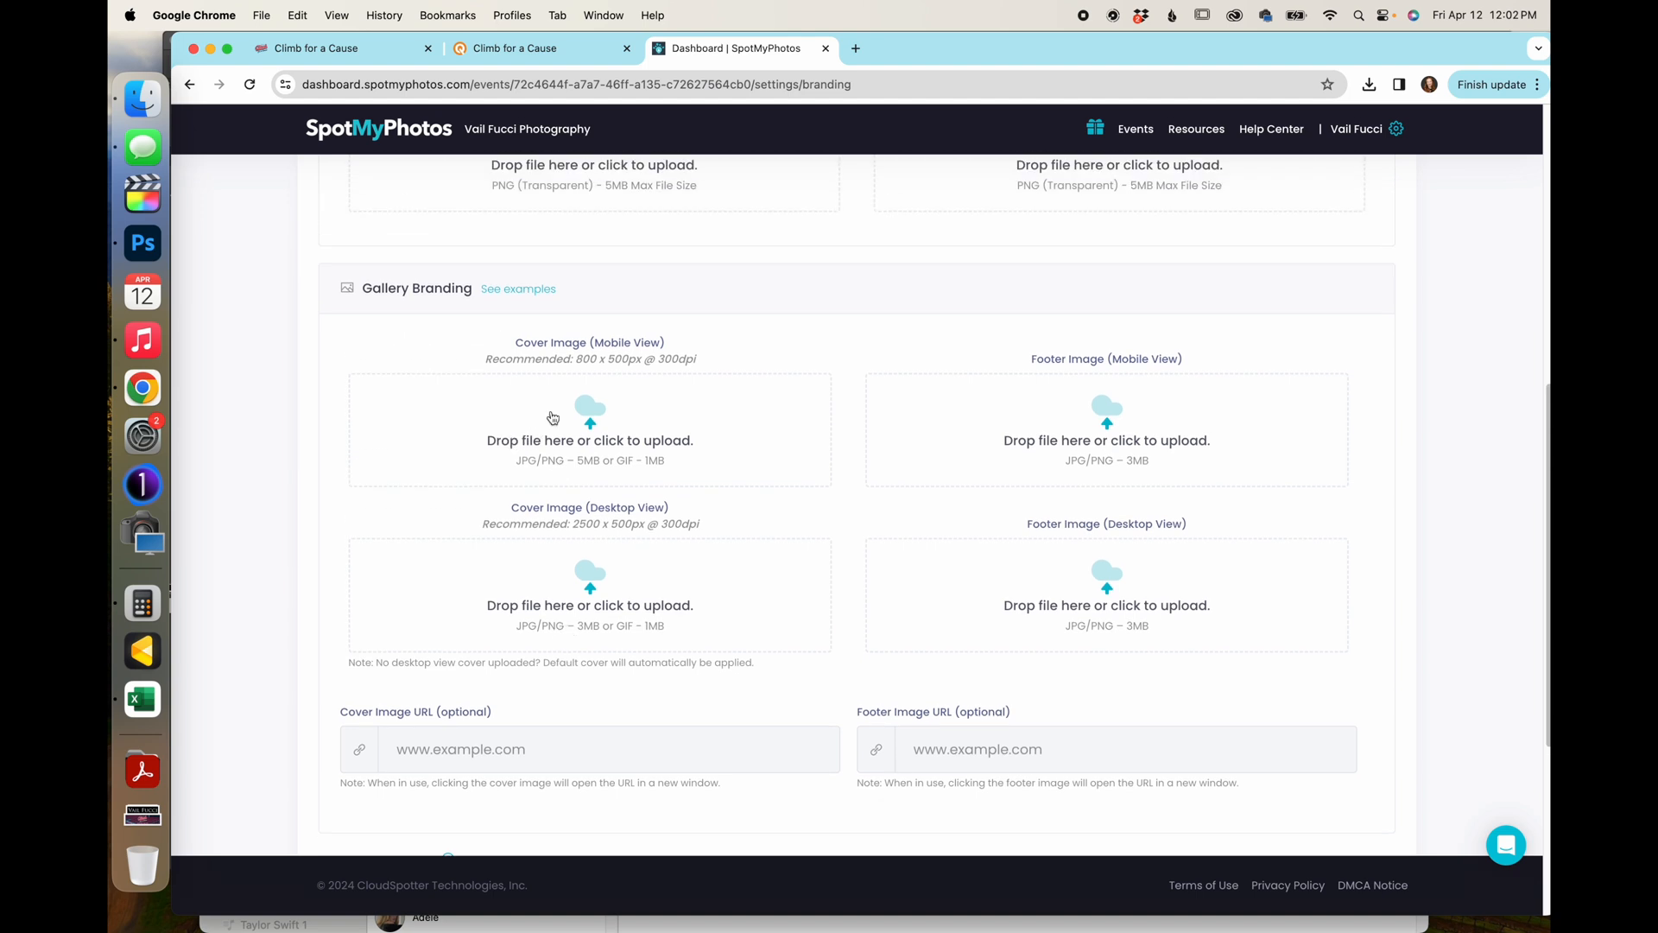
mouse_move(670, 521)
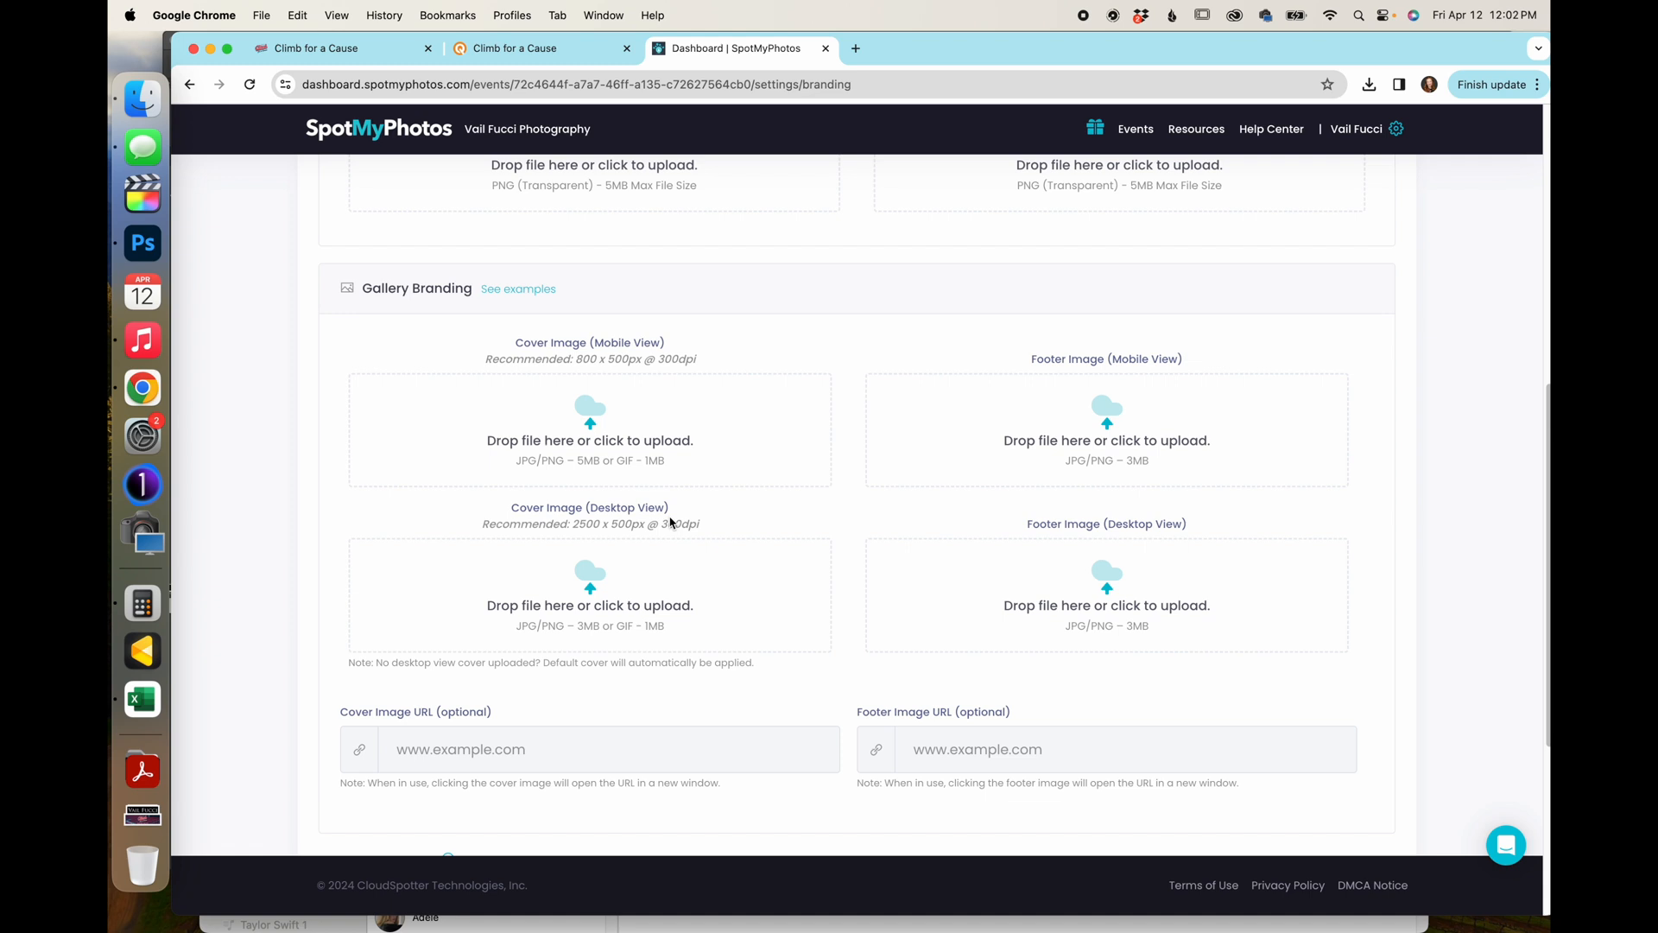
mouse_move(655, 345)
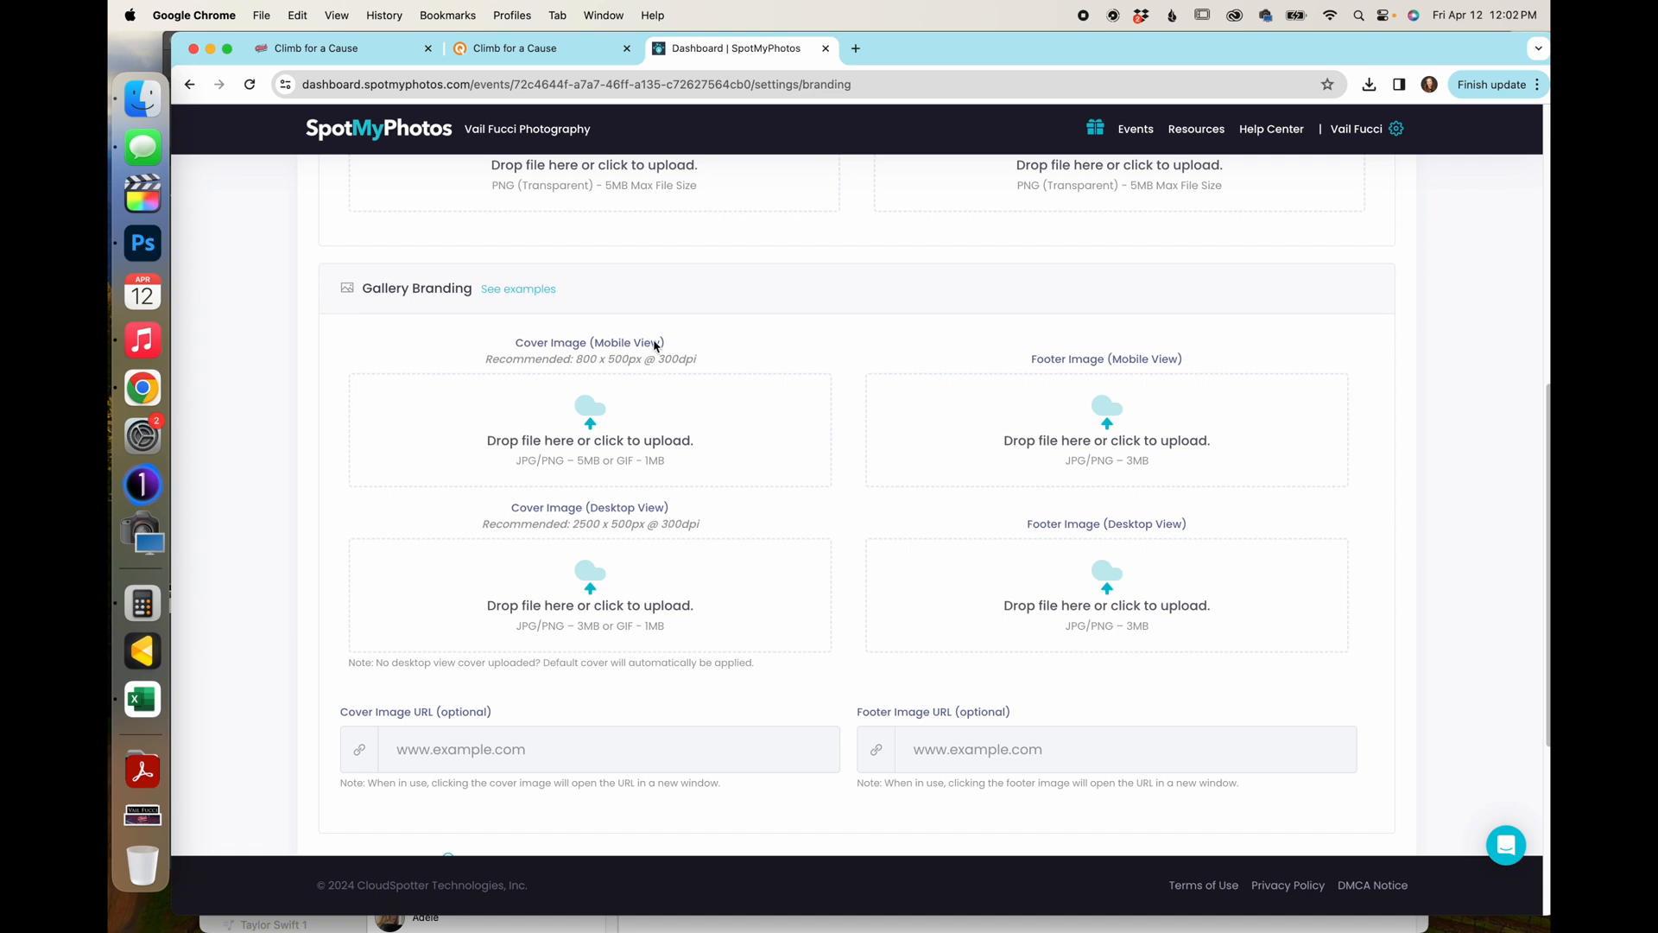
mouse_move(607, 549)
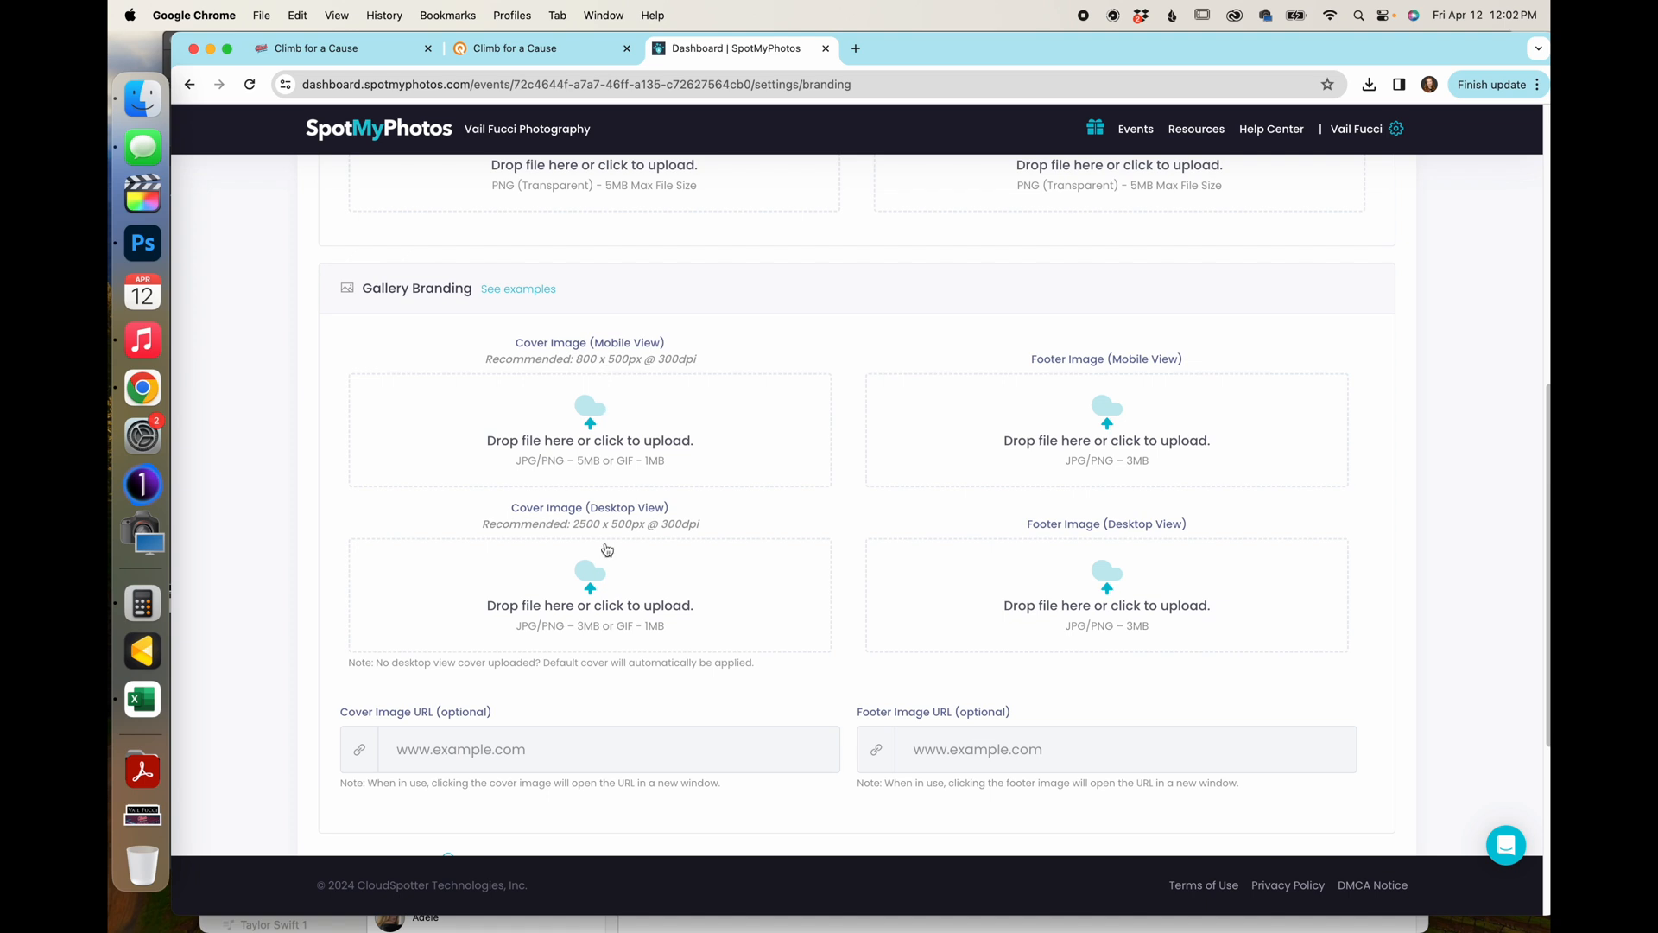
mouse_move(628, 534)
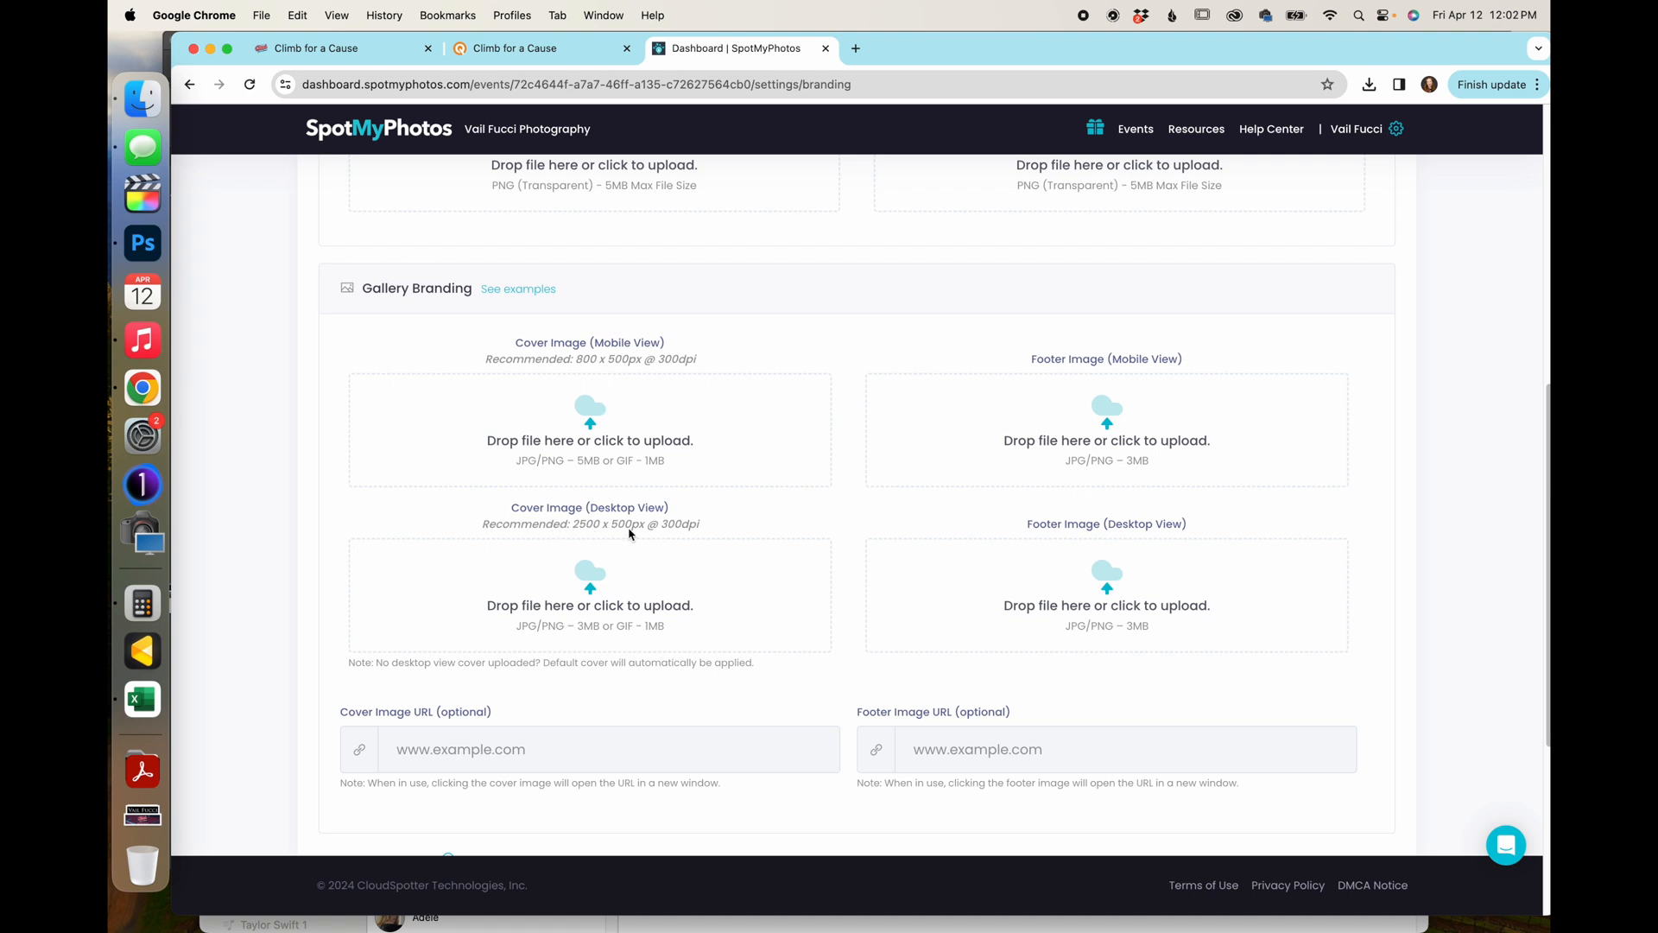
mouse_move(693, 541)
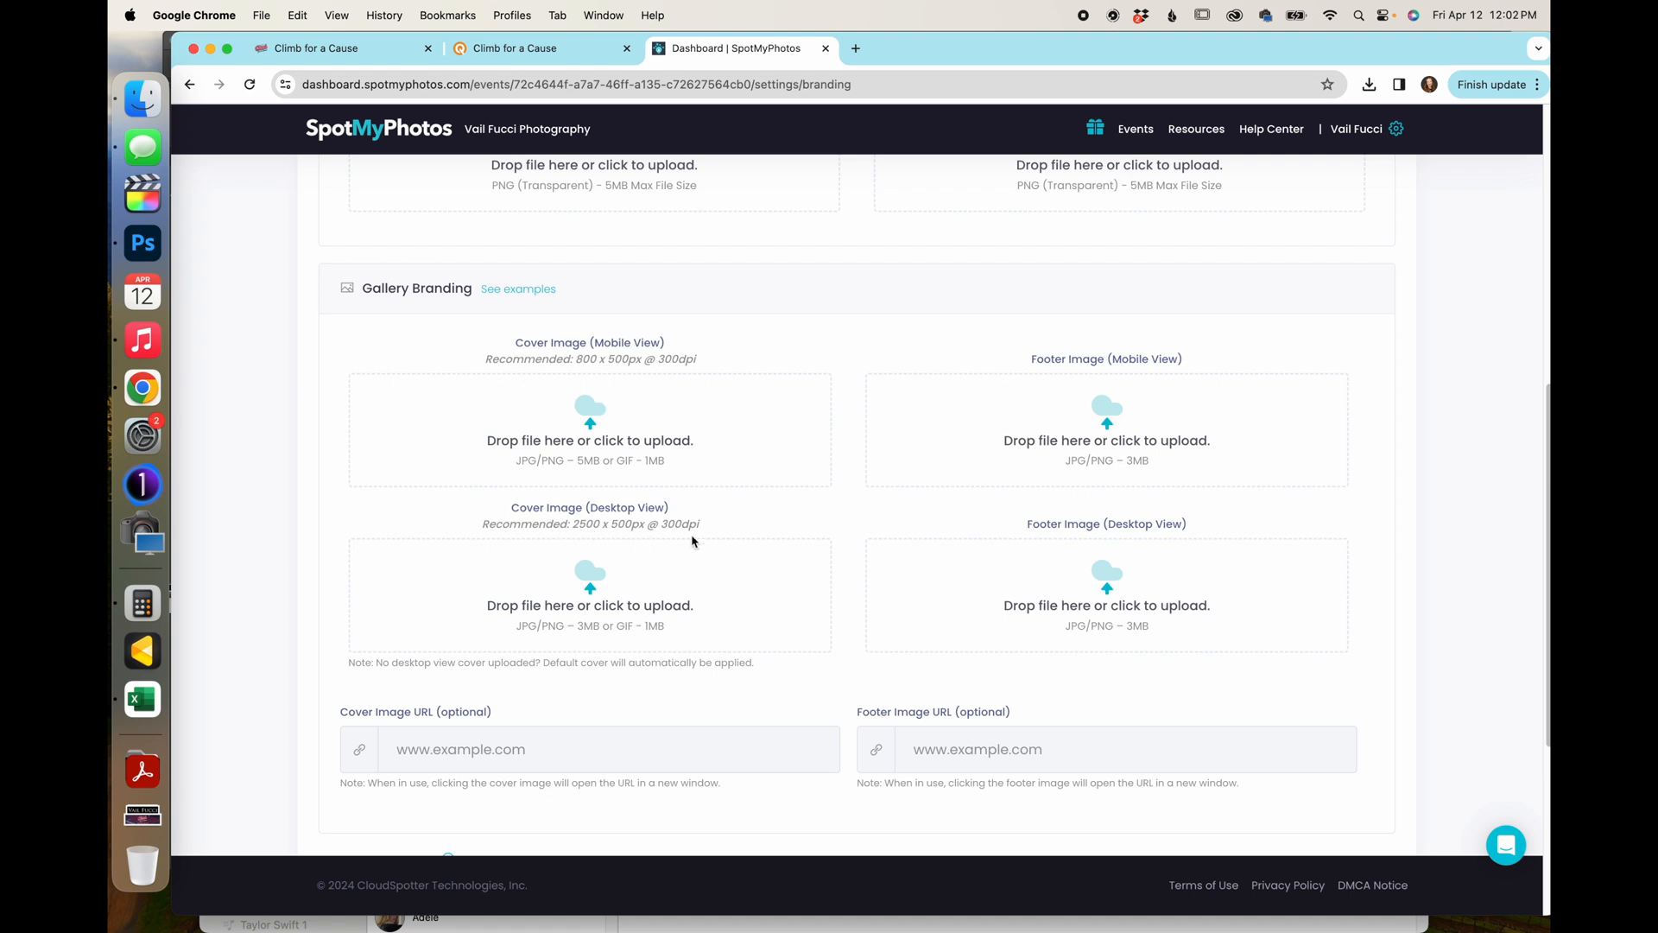
mouse_move(677, 547)
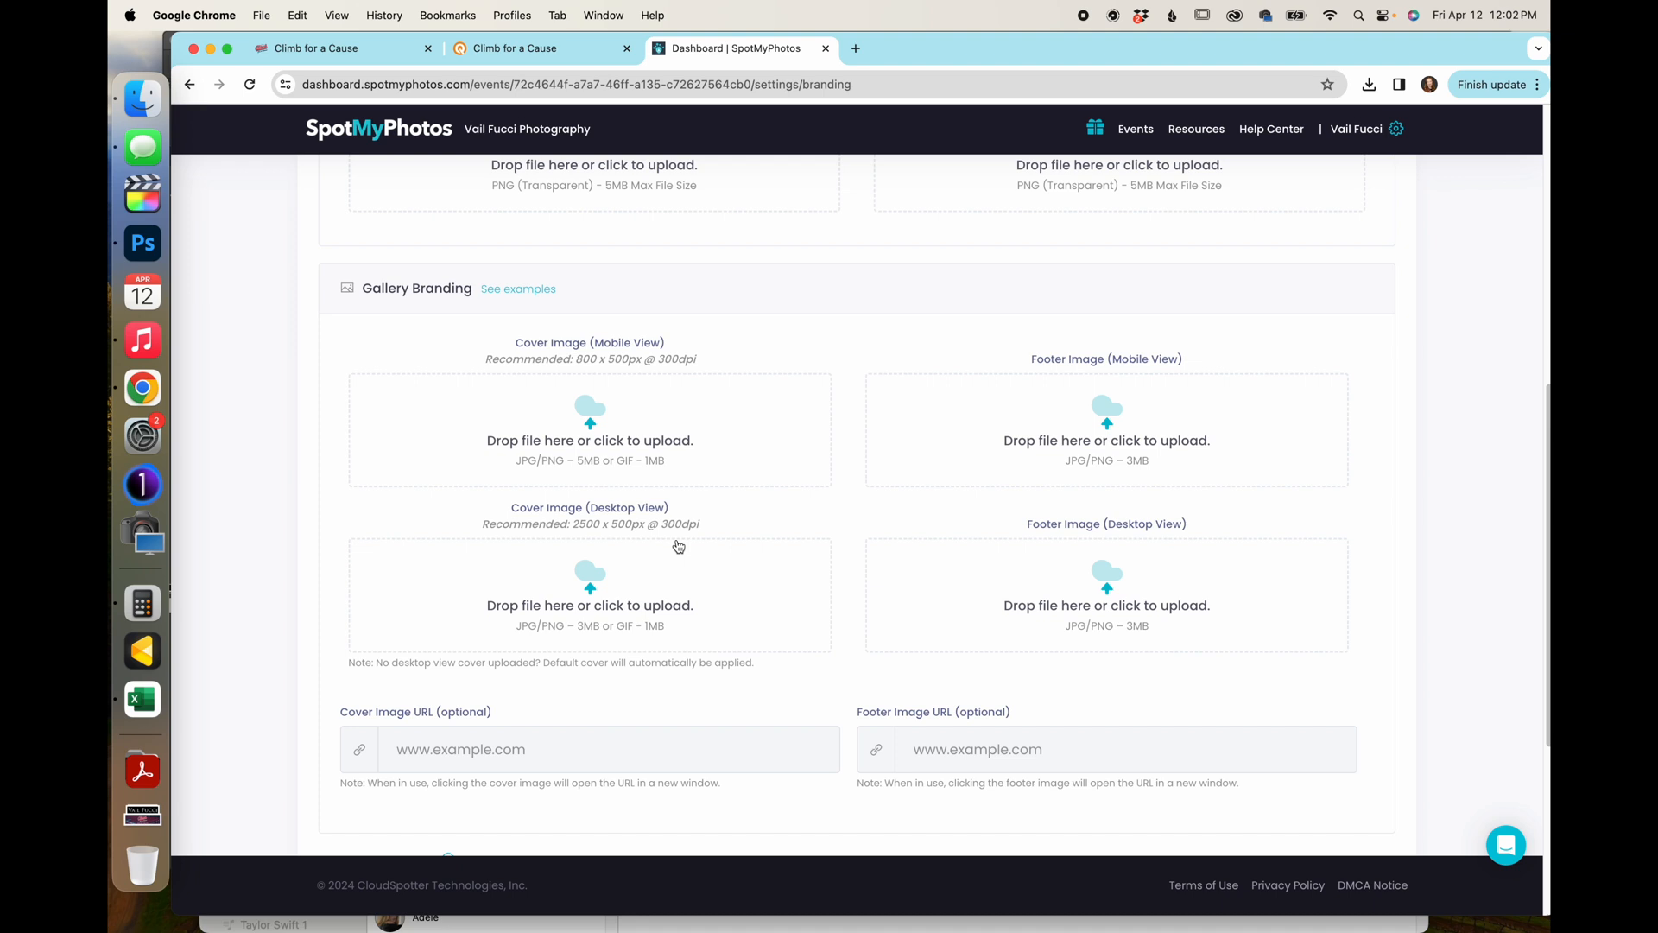
mouse_move(582, 436)
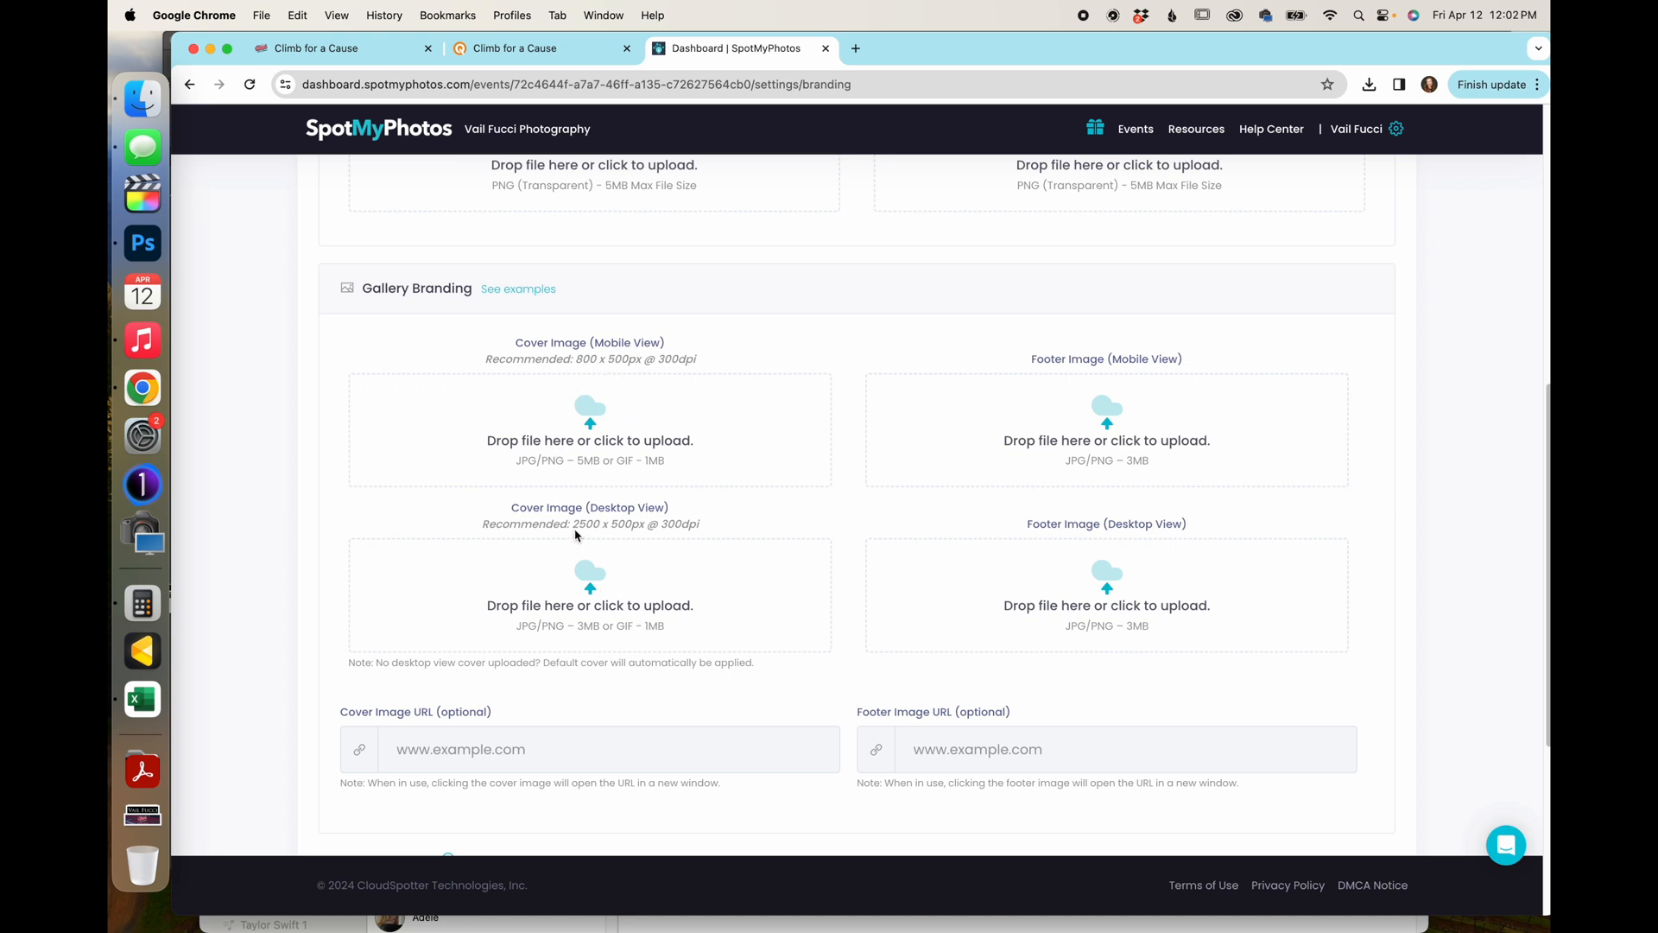
mouse_move(142, 295)
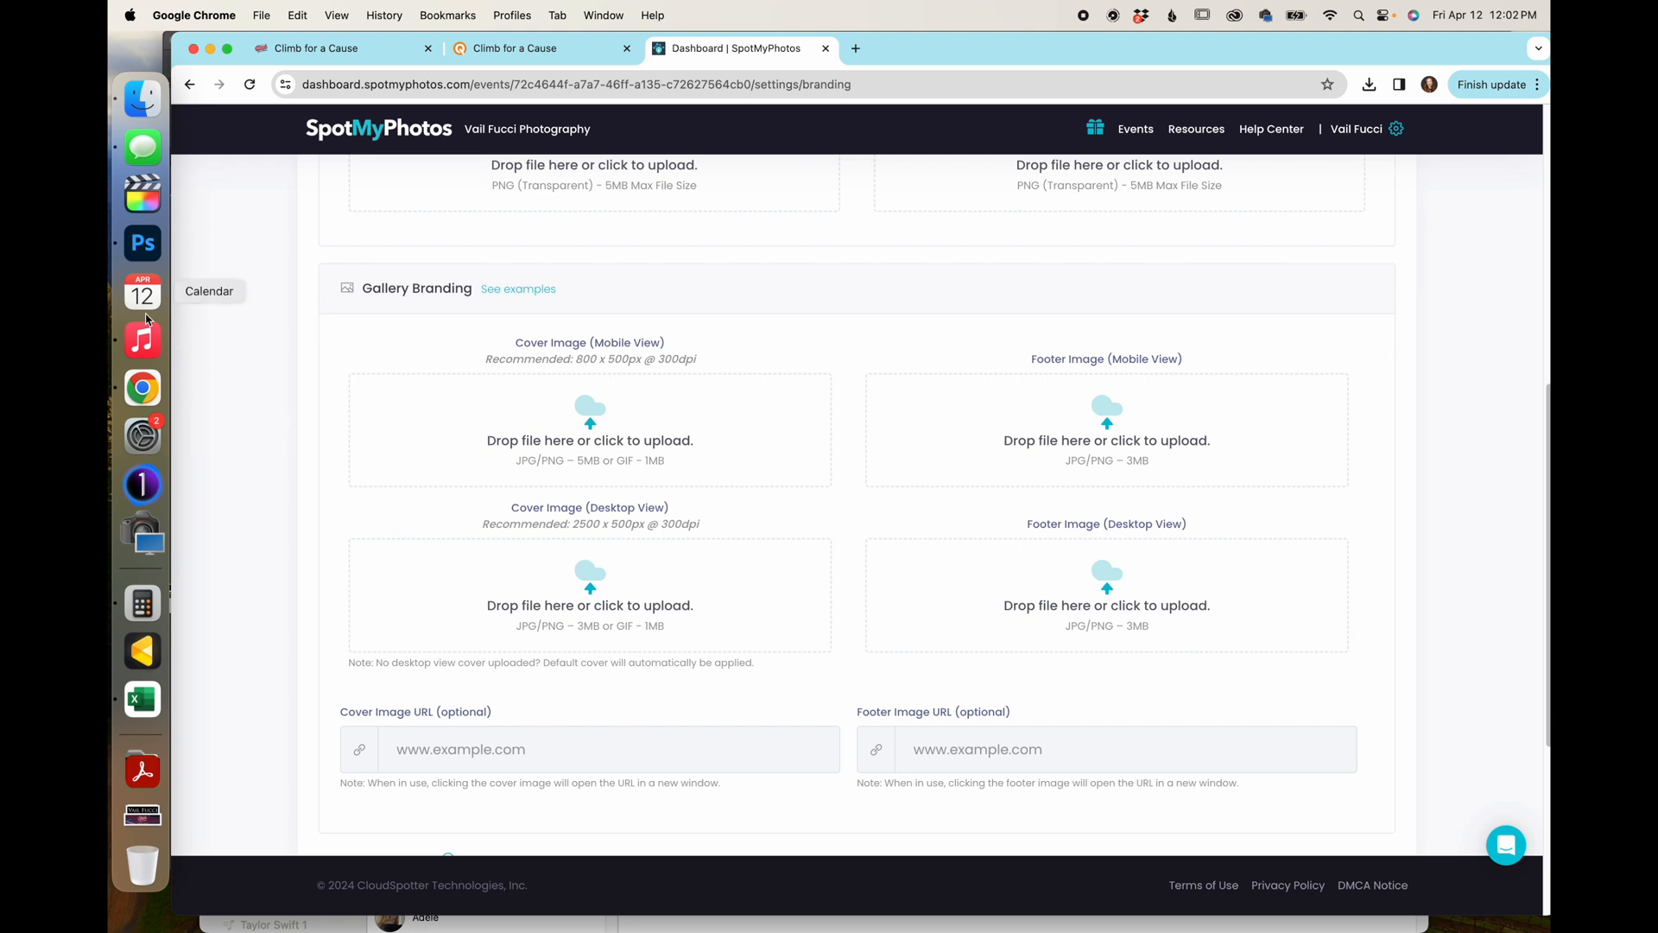
Return to the banner in Photoshop and start a crop spanning the full 3251 × 876 px image.
click(142, 243)
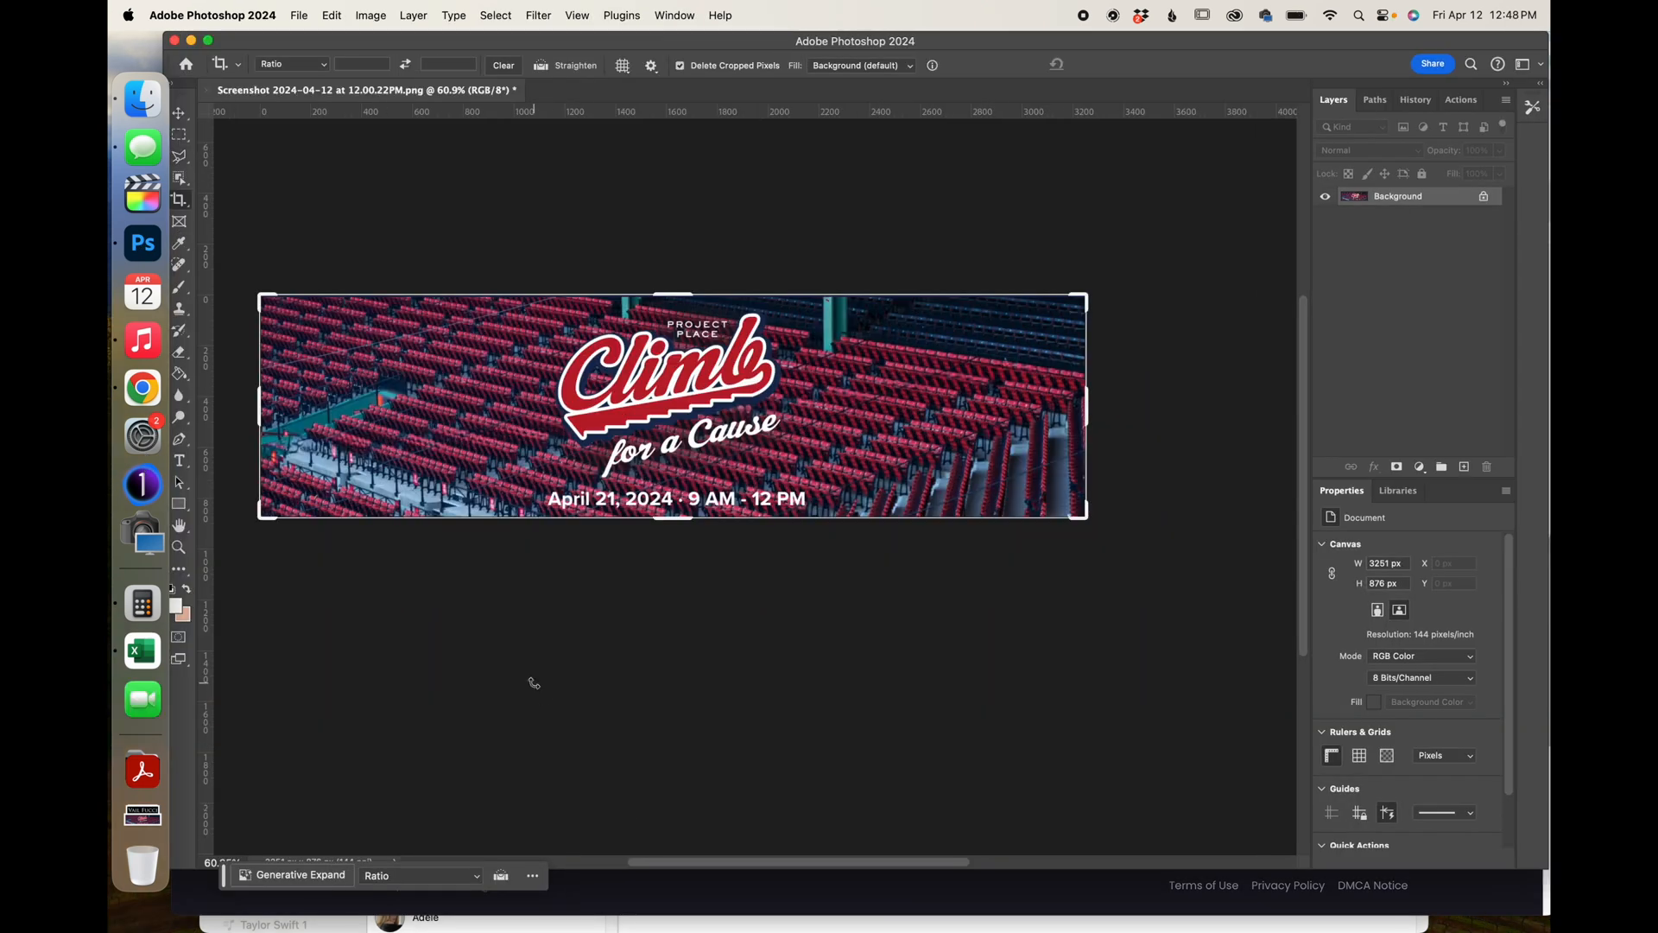
mouse_move(1193, 523)
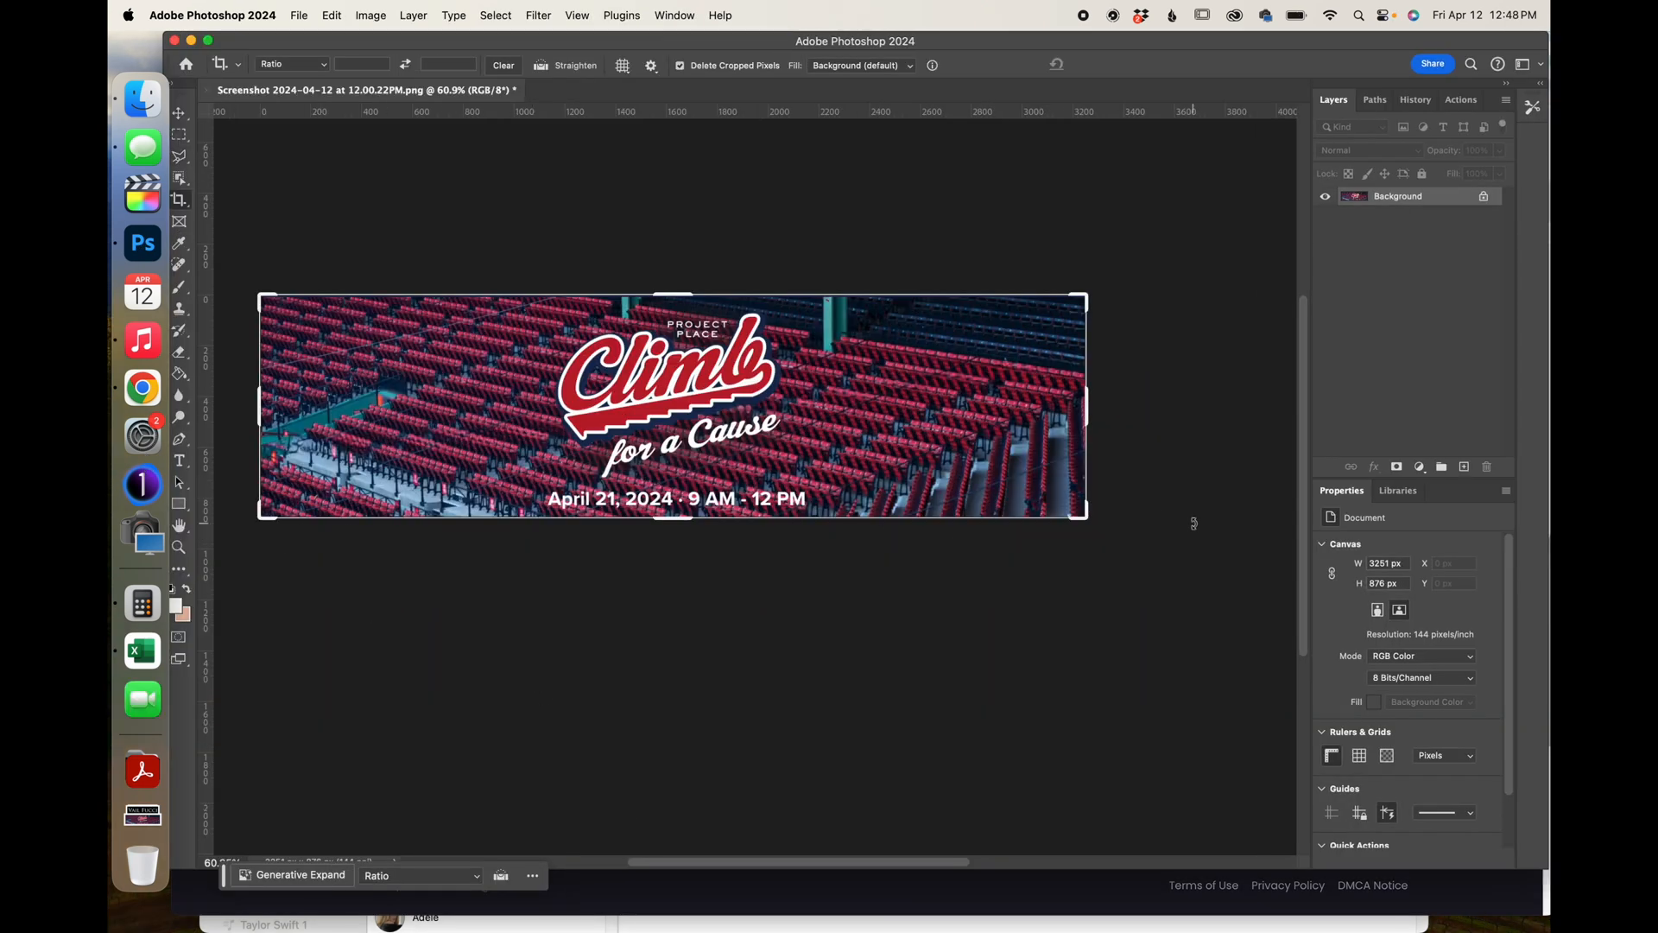
mouse_move(404, 578)
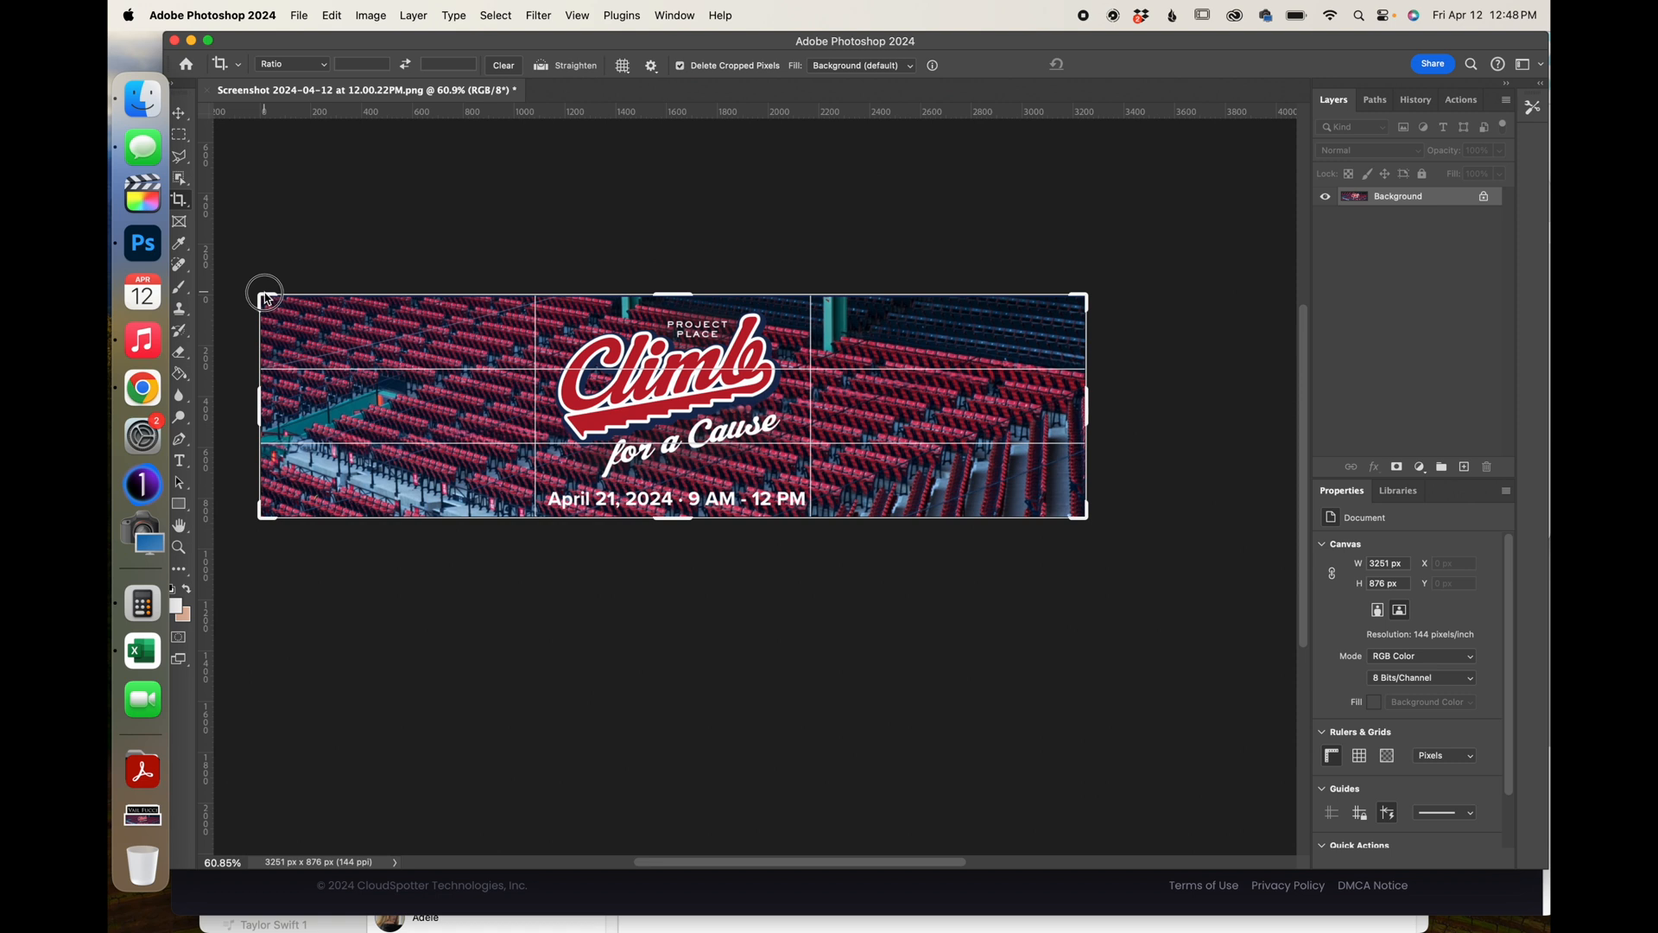
drag(265, 292, 273, 304)
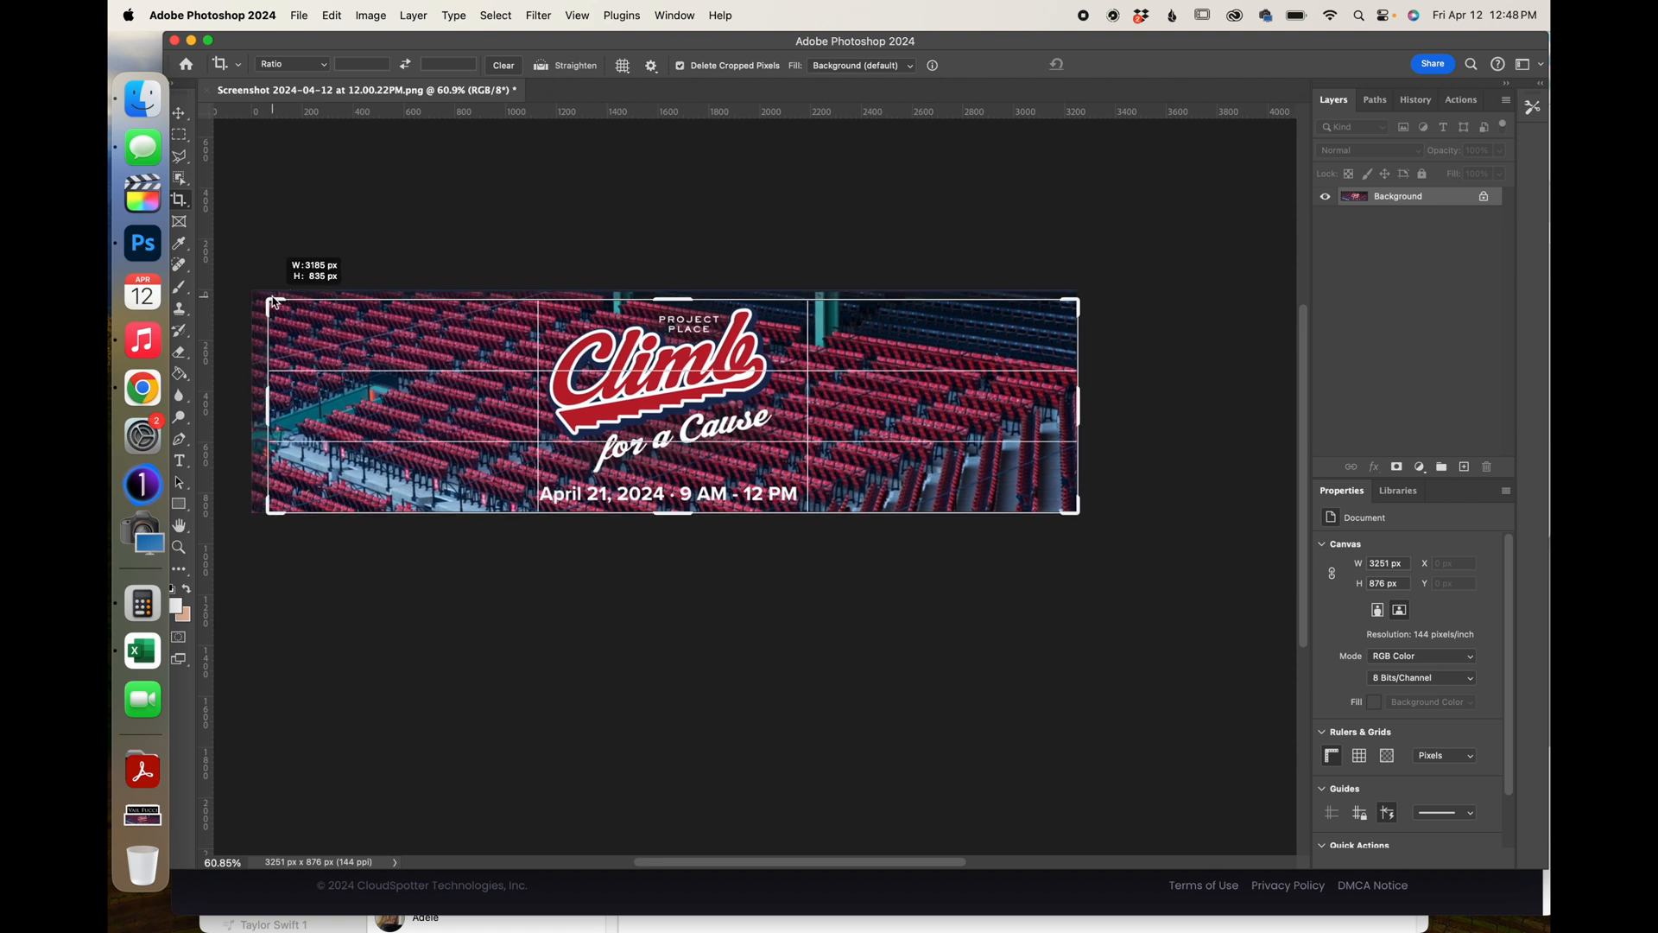
drag(271, 299, 271, 295)
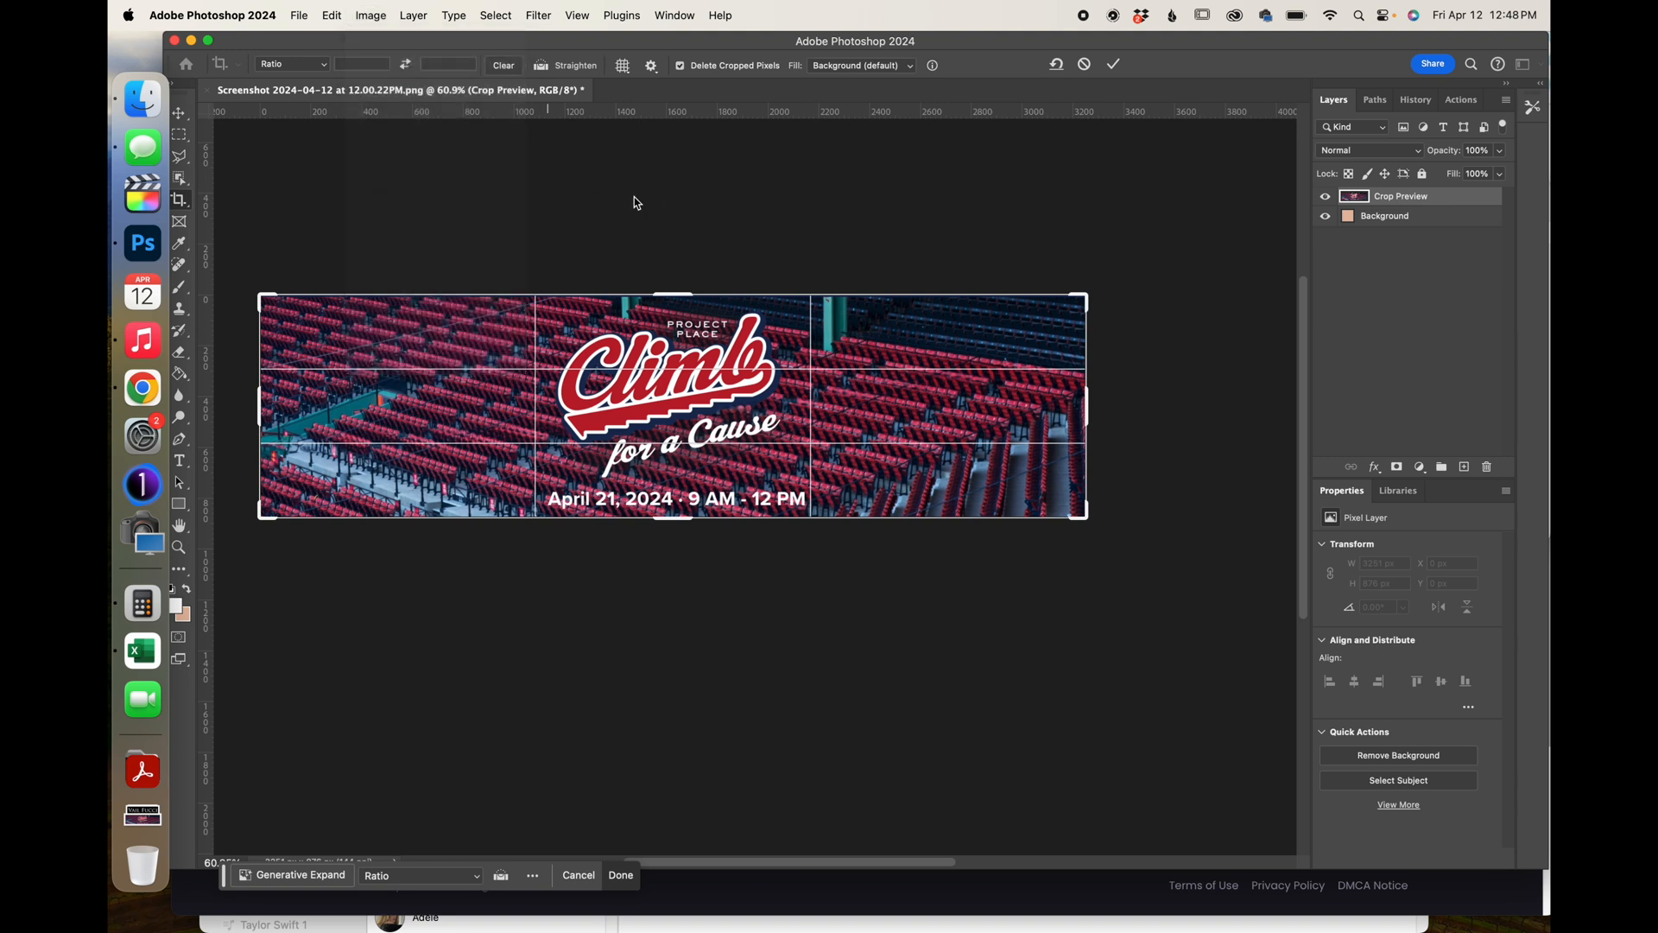
Resize the banner to 2500 px wide with constrained proportions (2500 × 674).
click(370, 15)
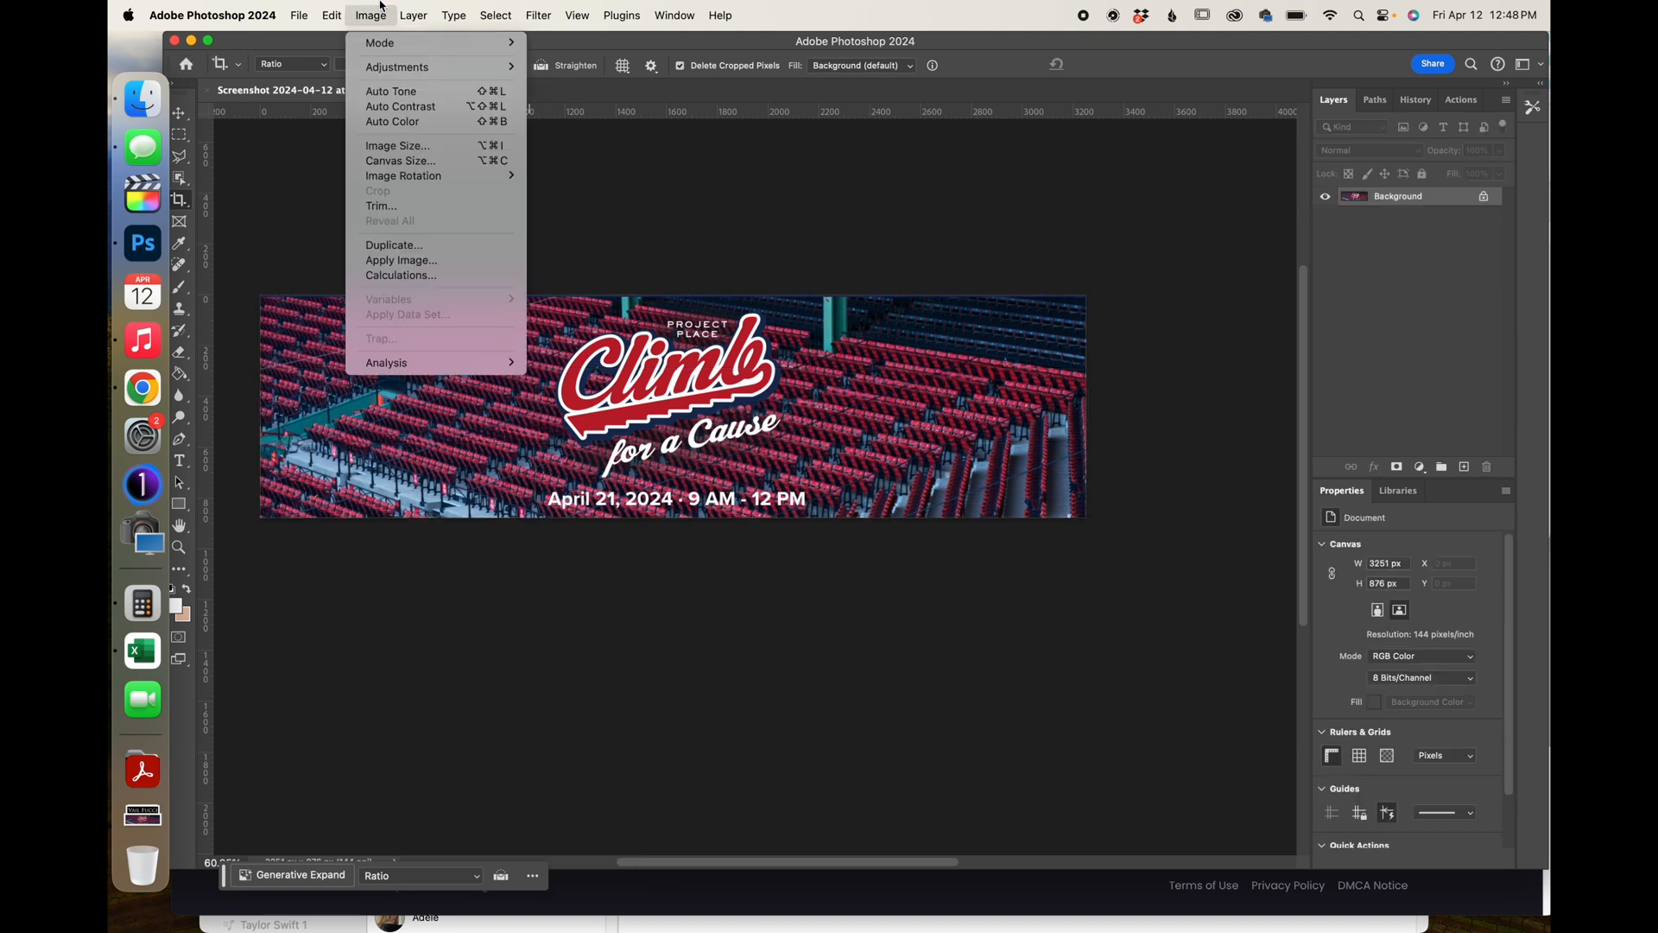
click(397, 145)
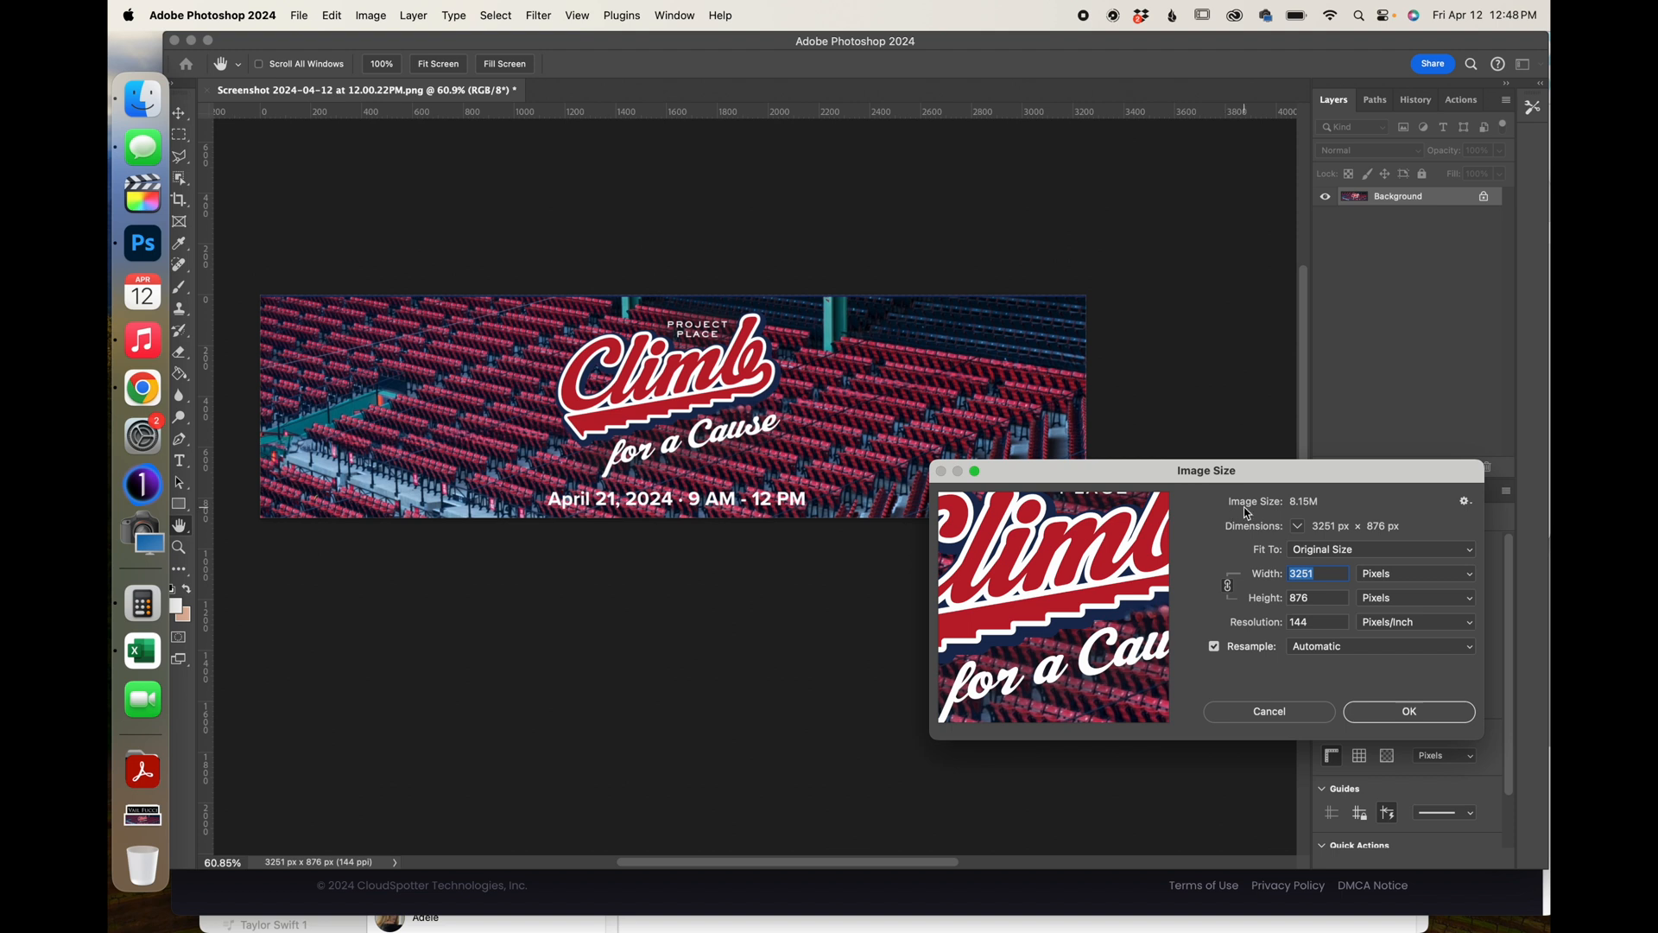
text(2500)
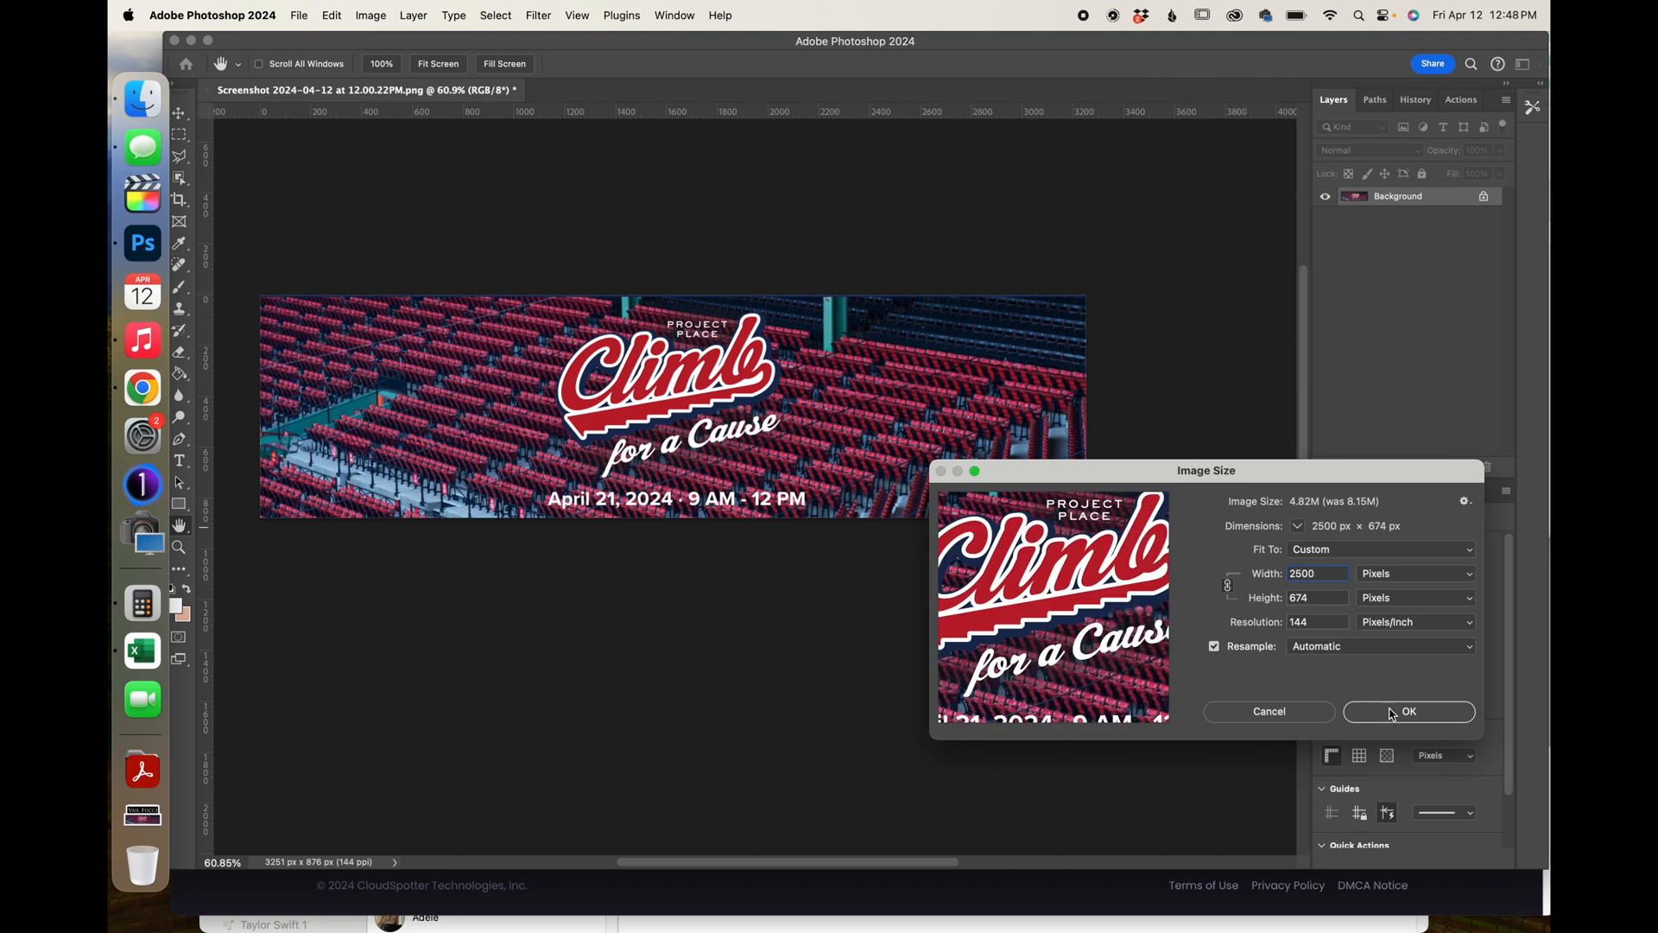
click(1408, 710)
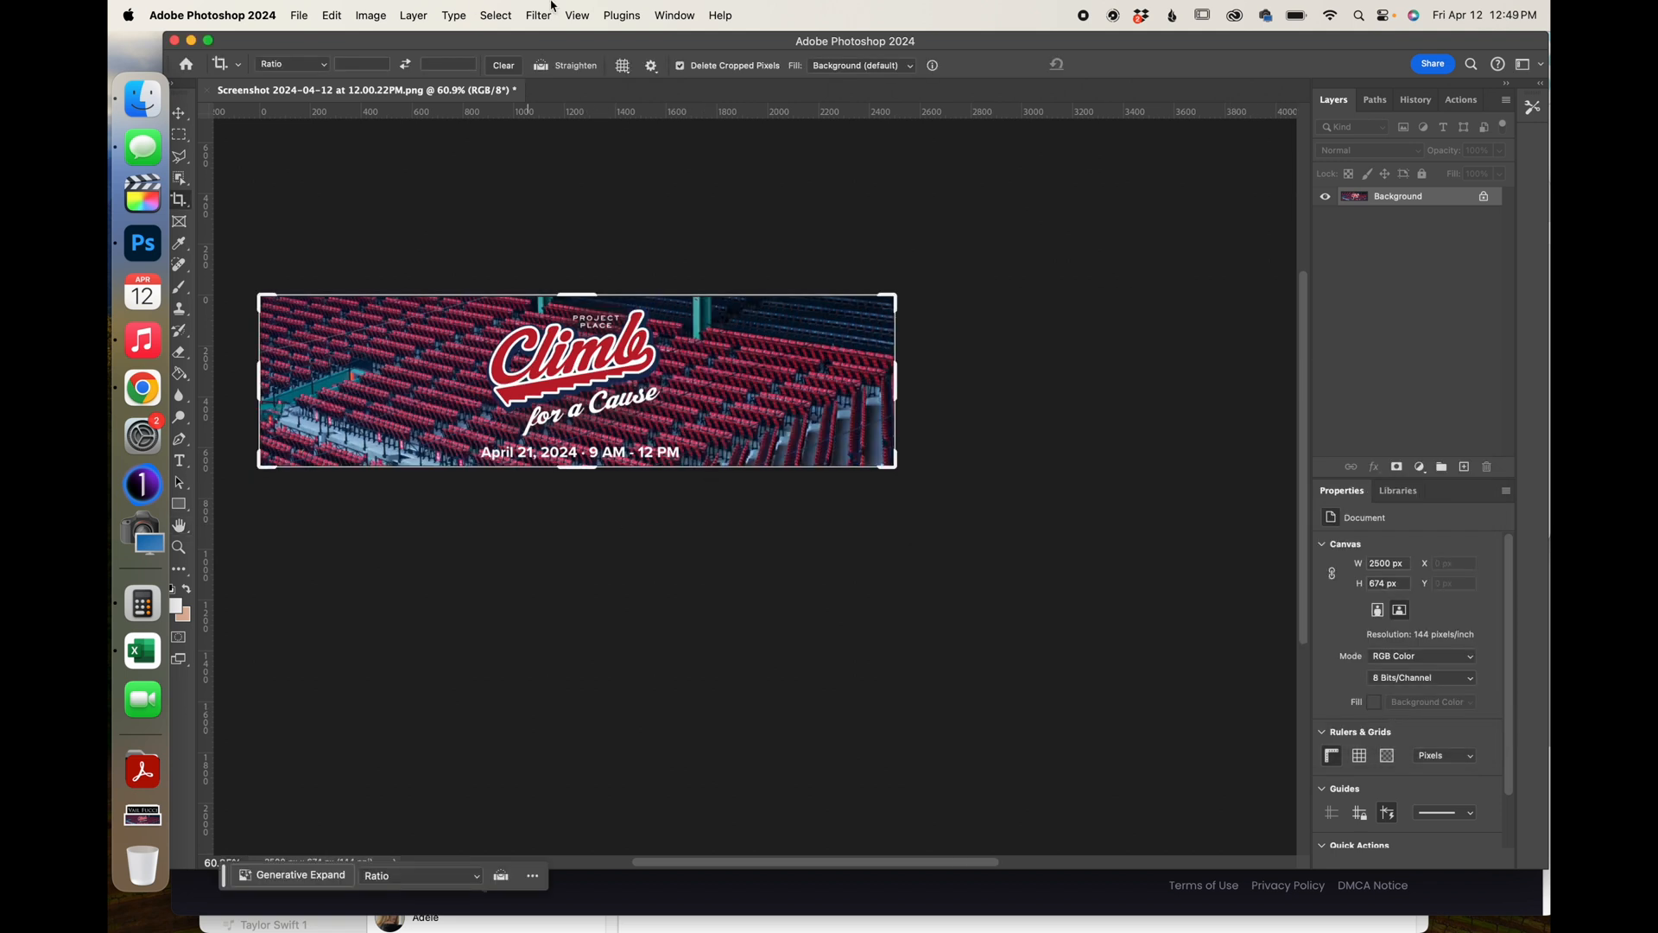
Export the 2500 × 674 banner as a JPG named climb for cause desktop in Downloads.
click(299, 15)
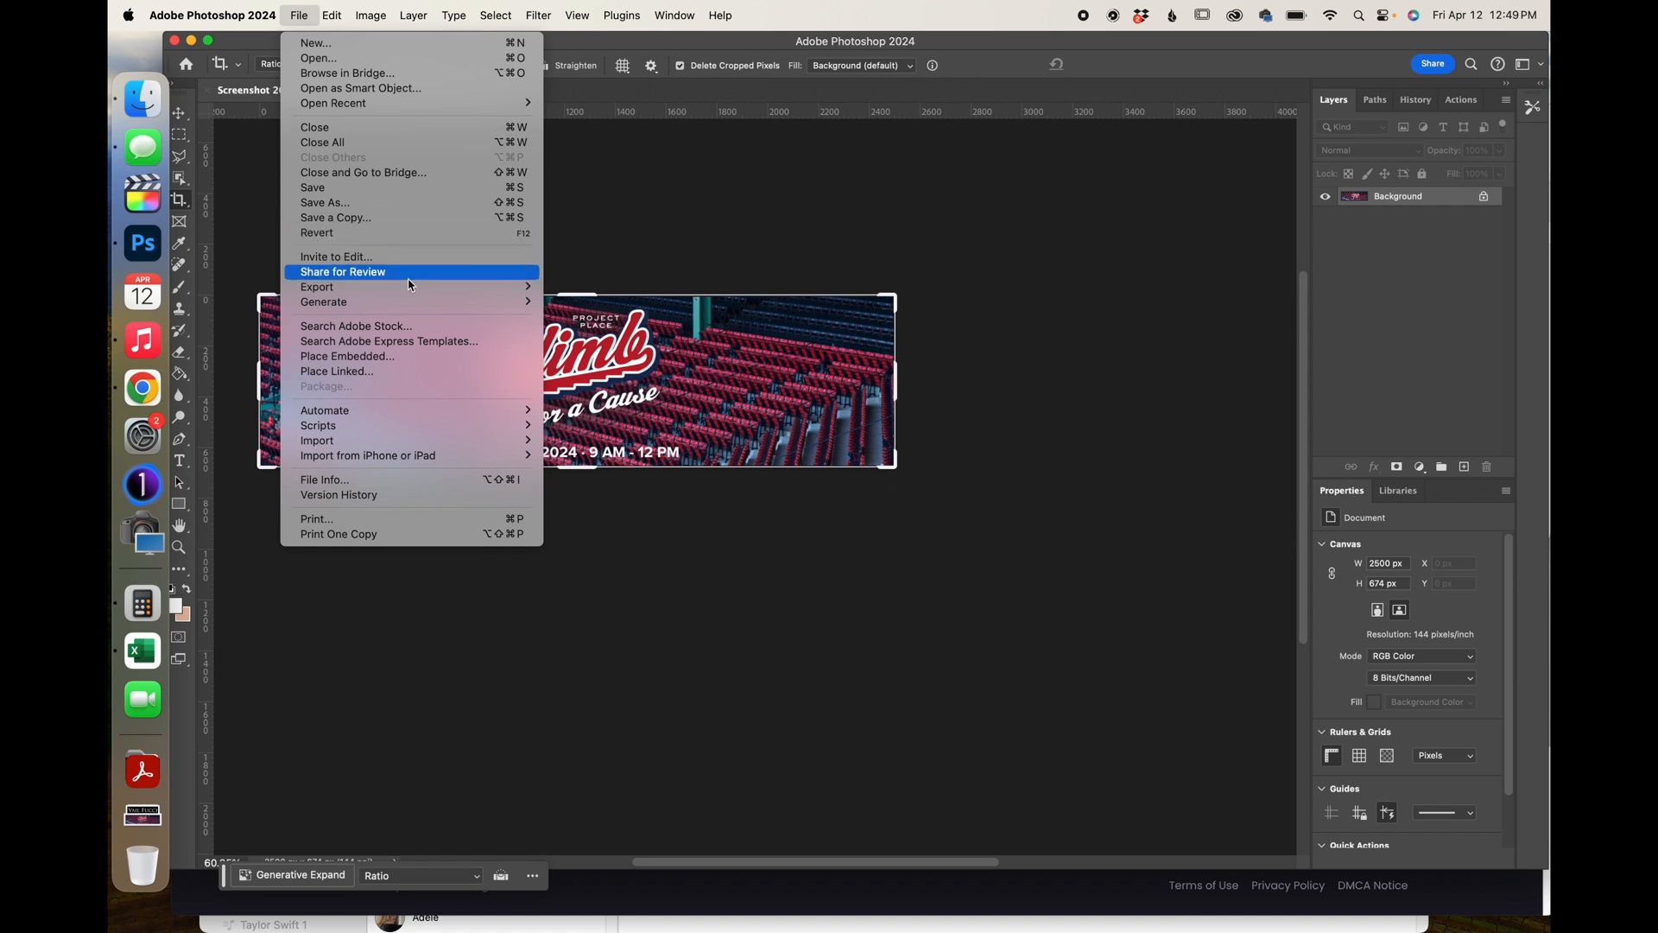
click(316, 287)
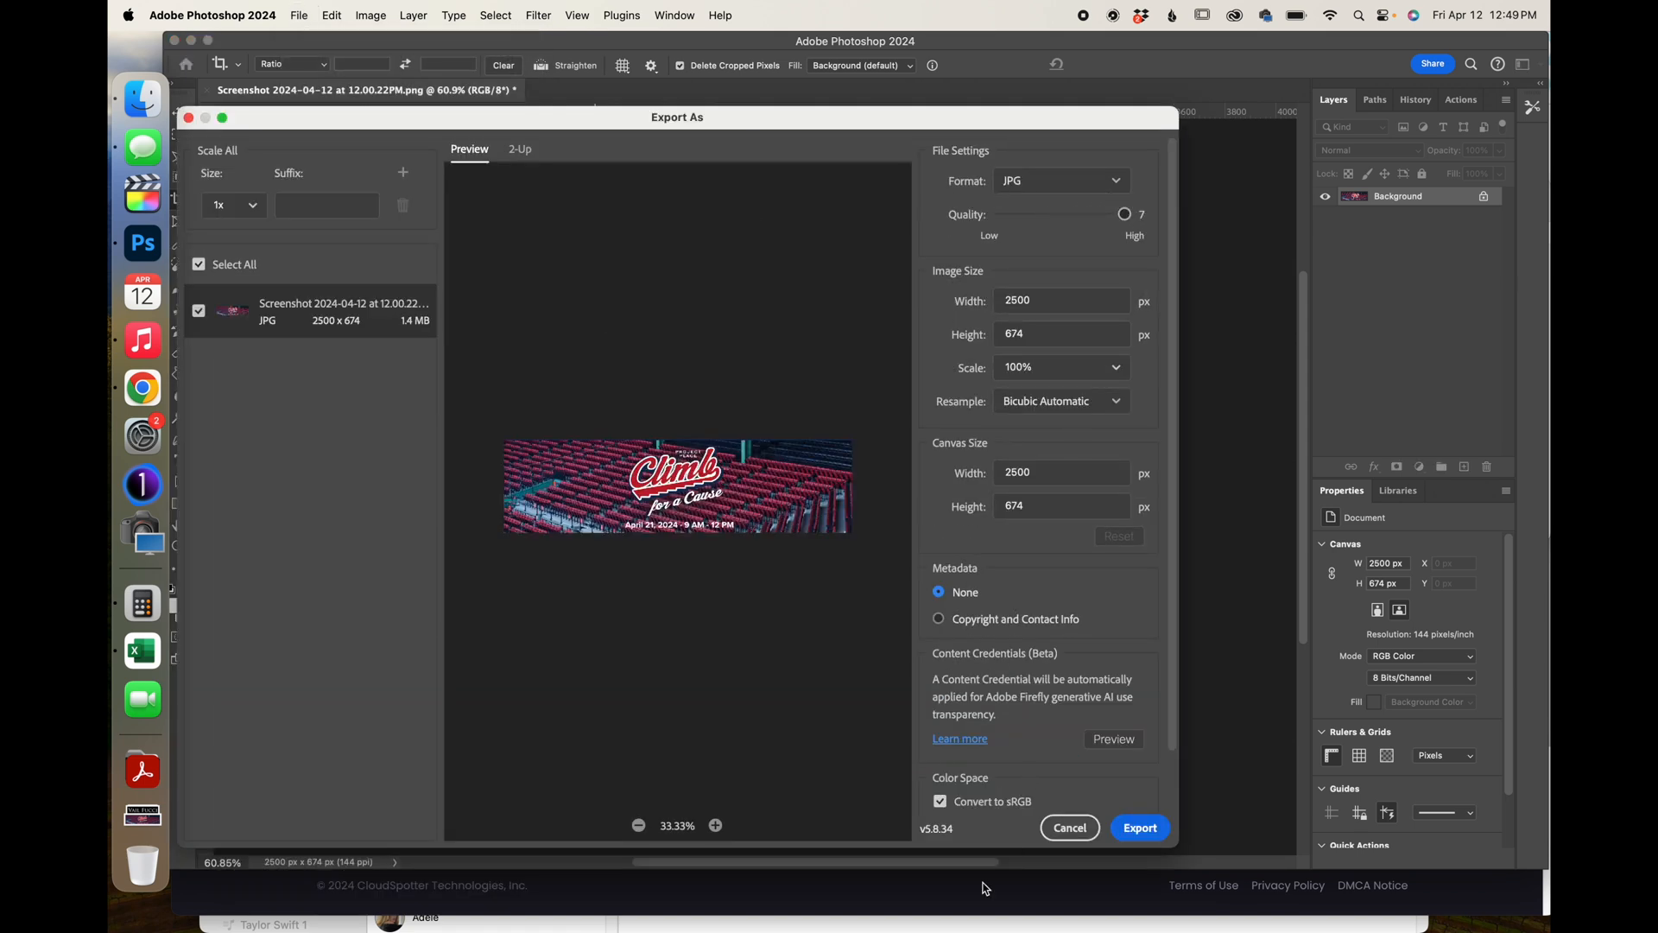
click(1140, 828)
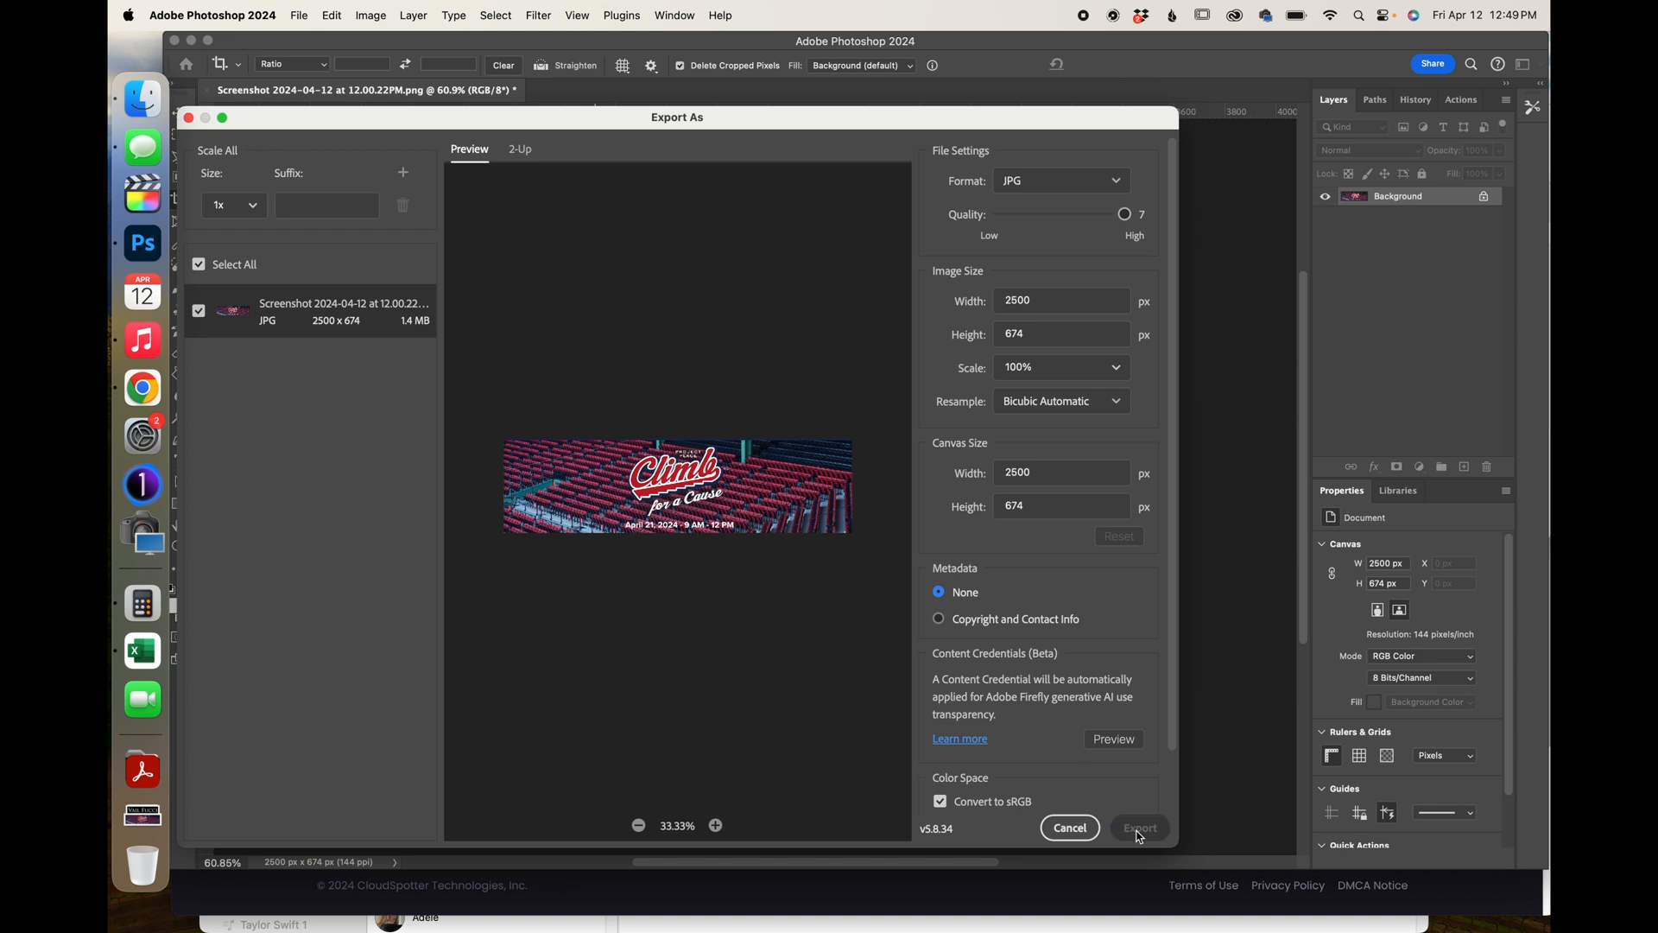
click(1138, 827)
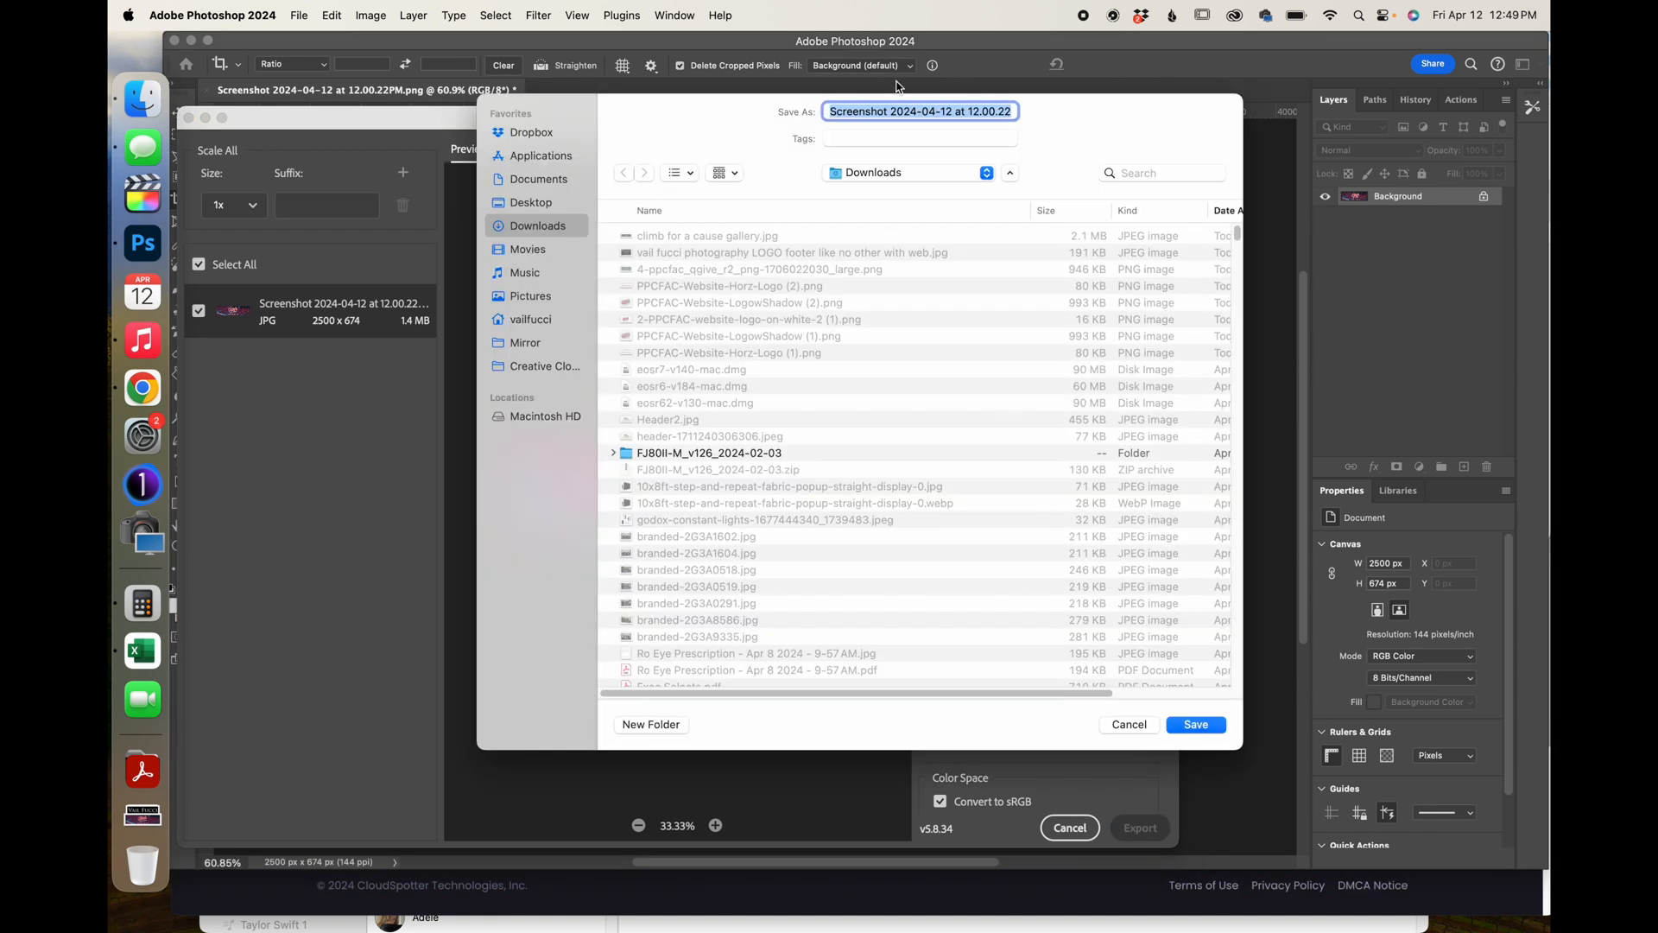
text(climb for cause)
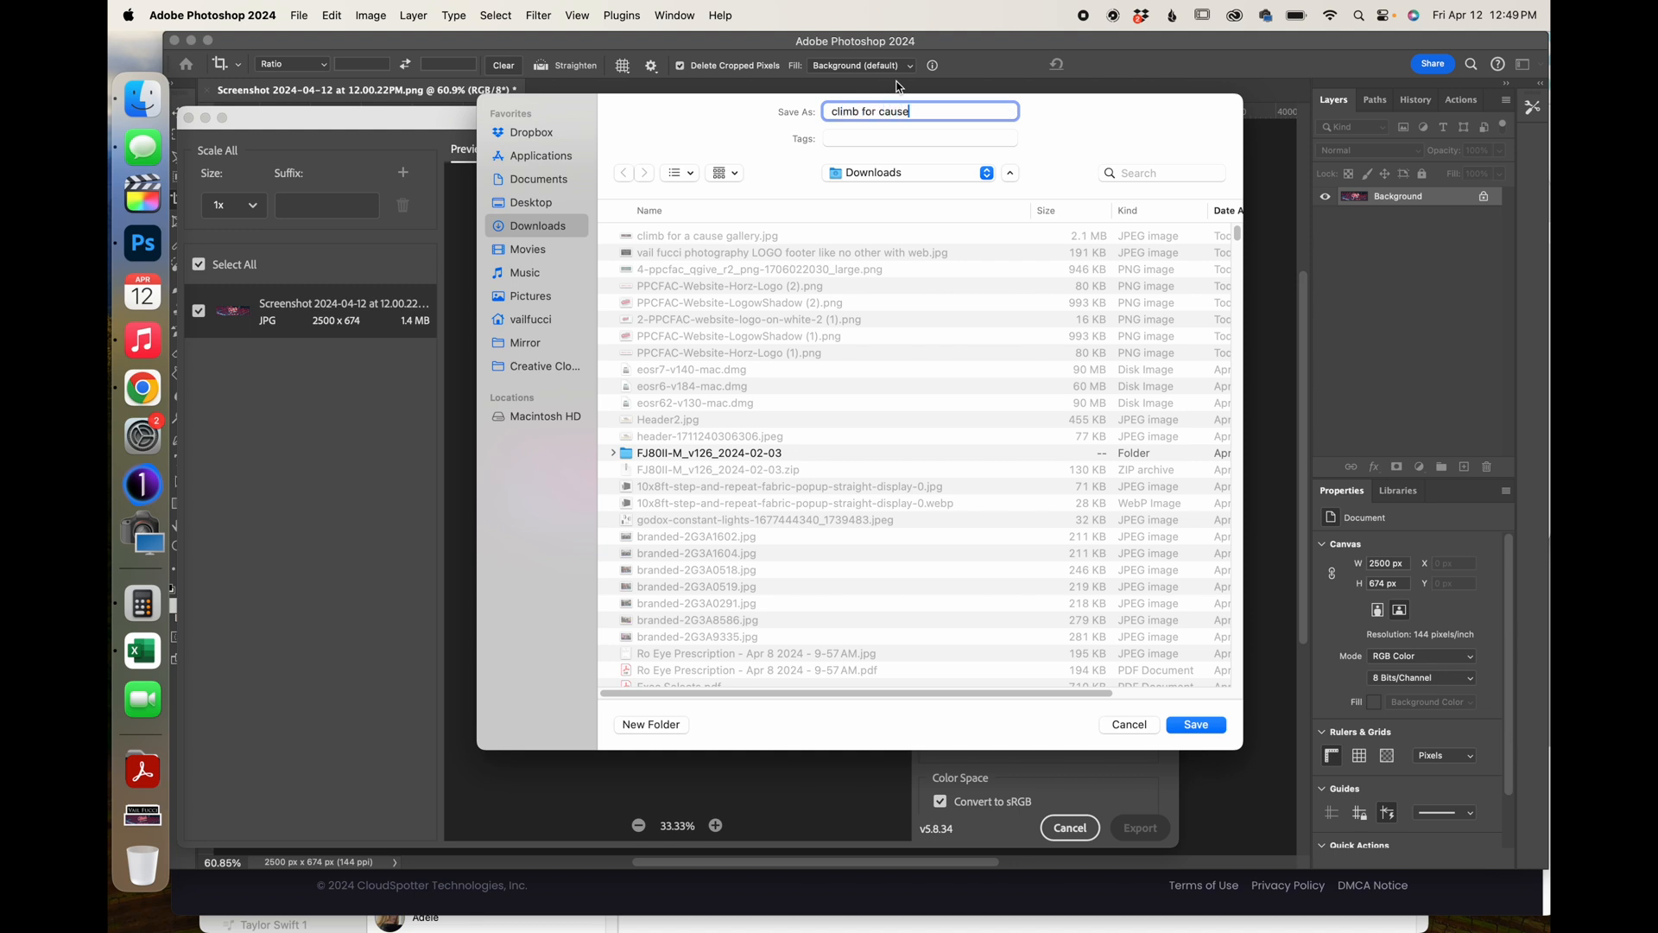
text(desktop)
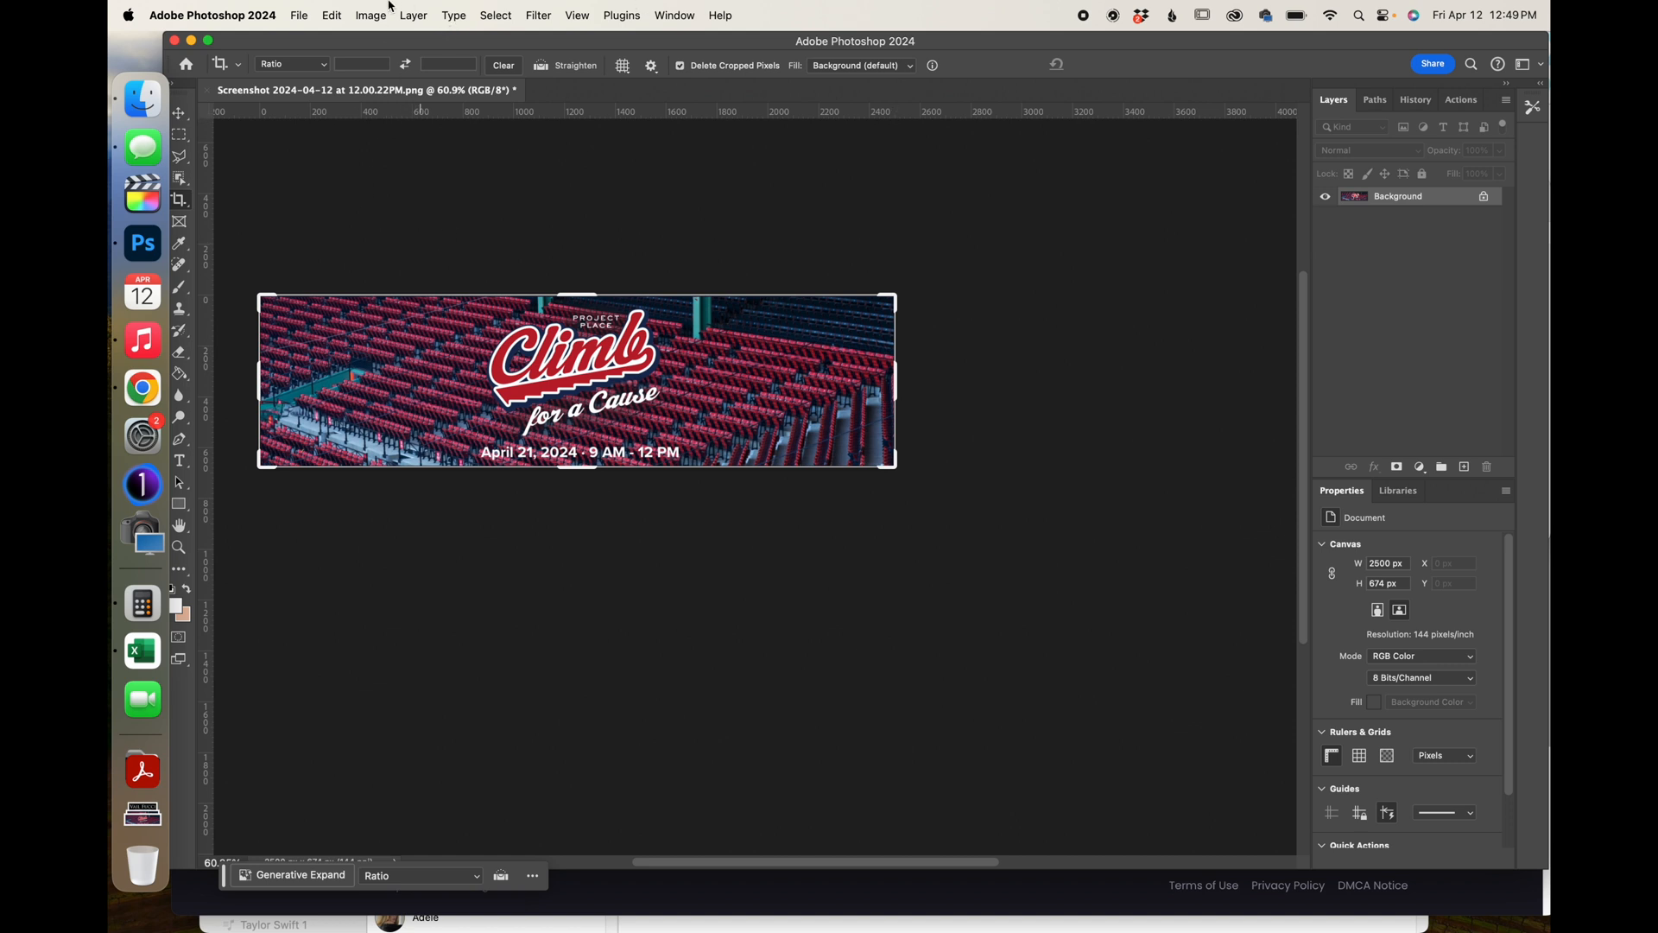
Set the banner height to 500 px so it becomes 1855 × 500.
click(370, 16)
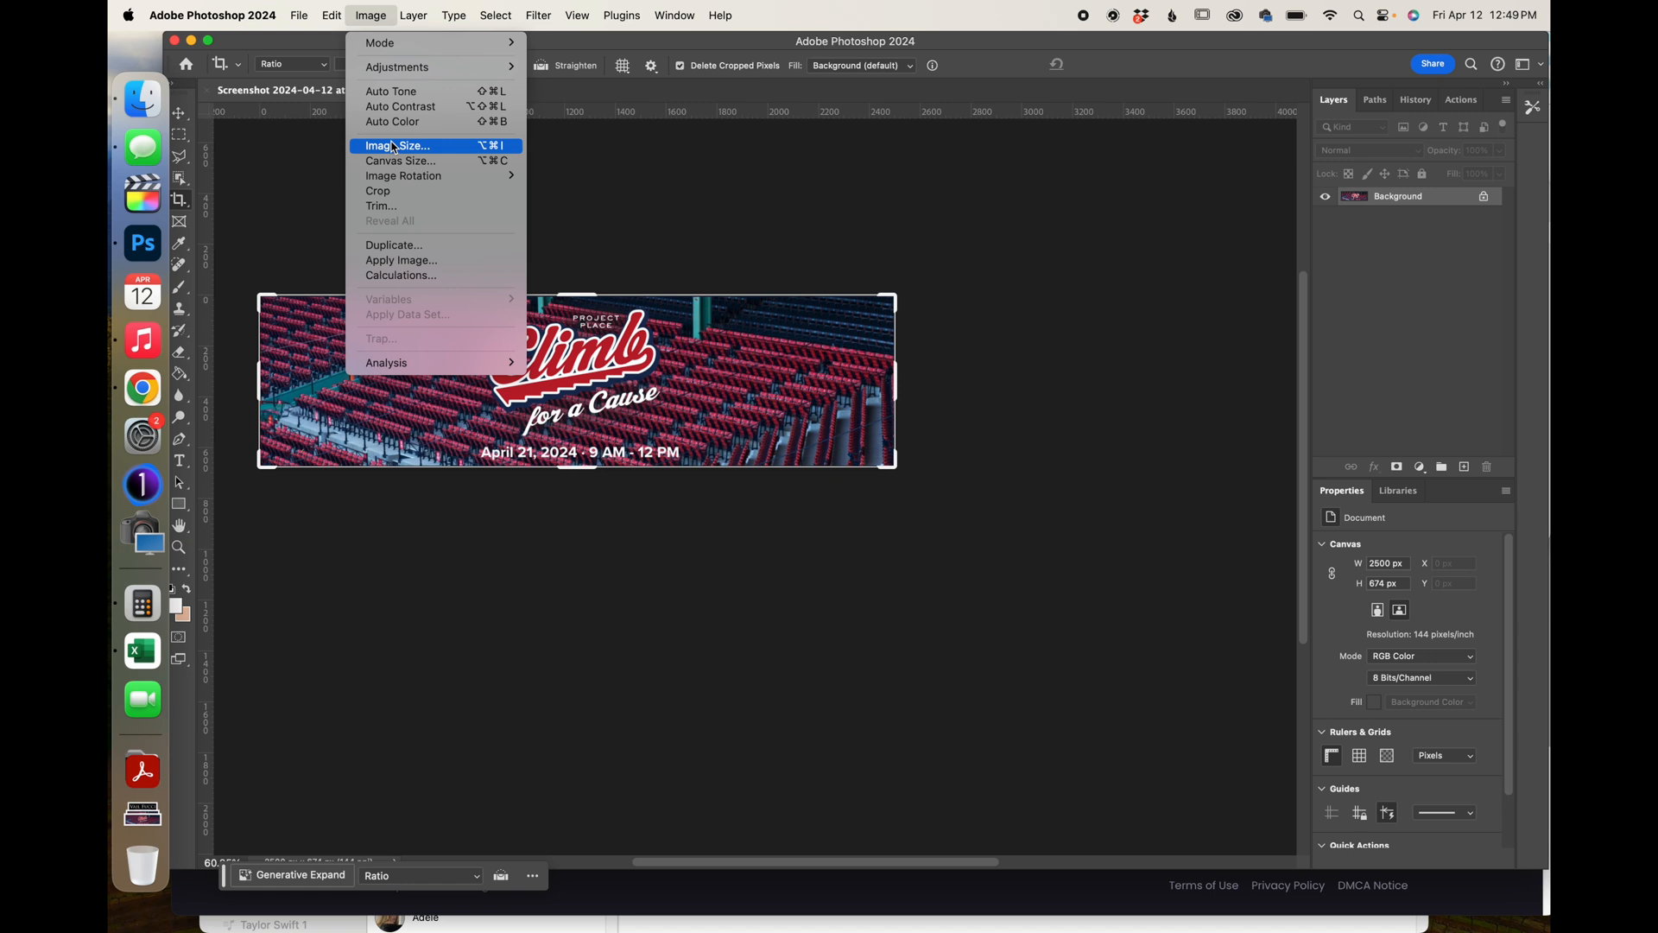
click(396, 145)
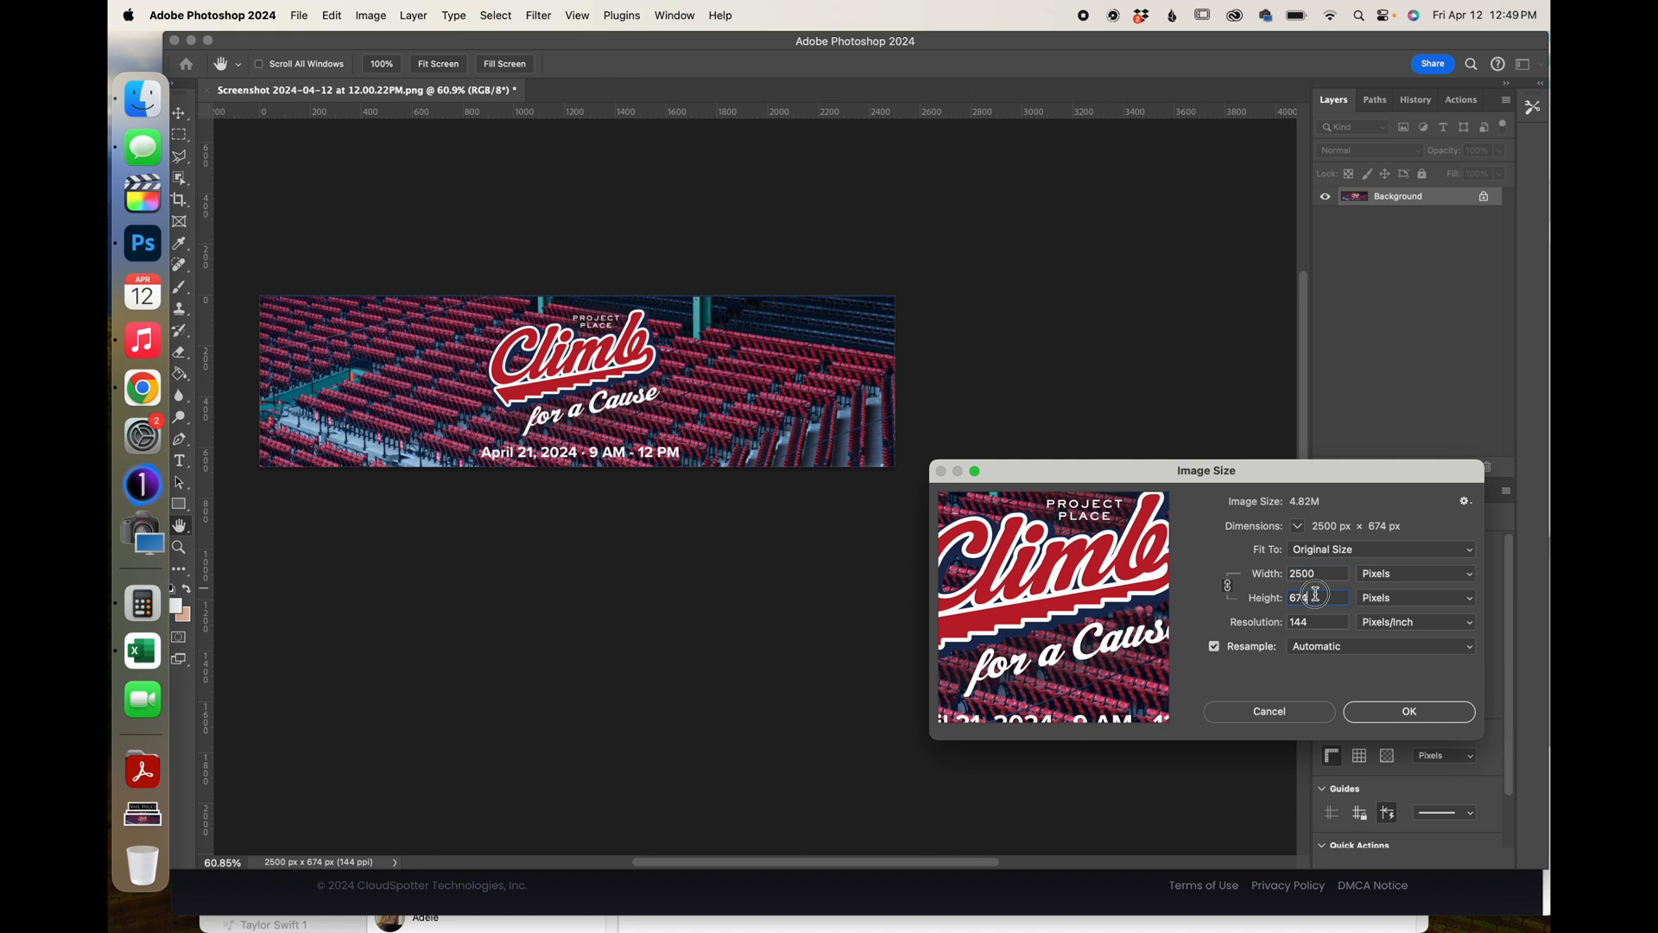
text(500)
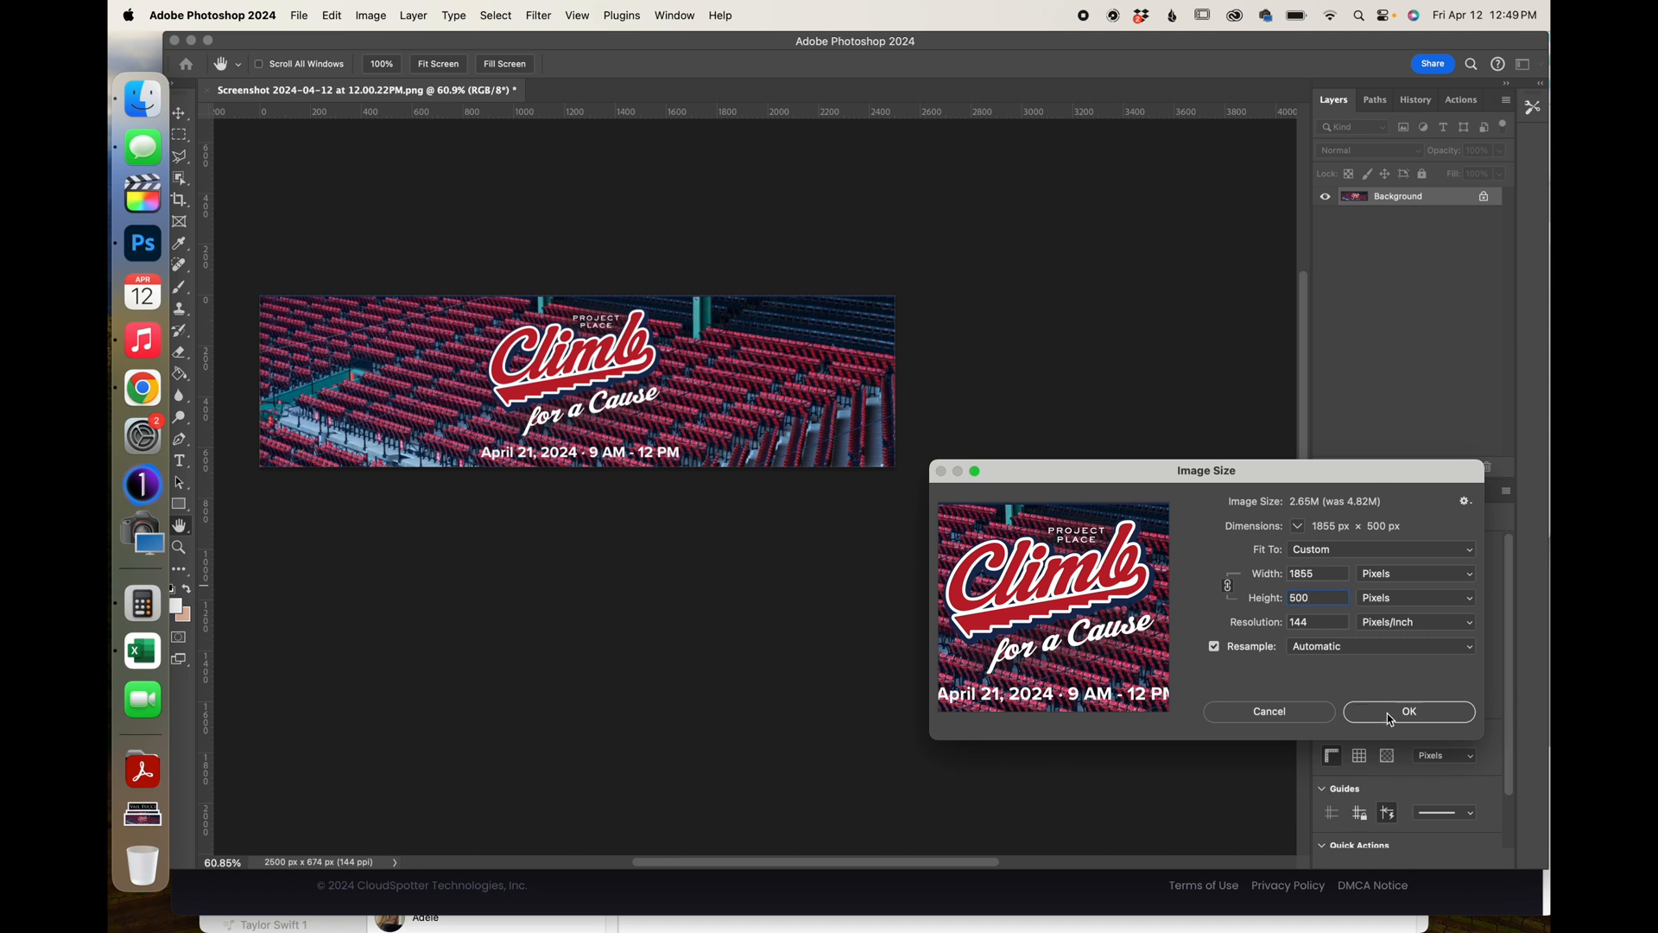
click(1410, 710)
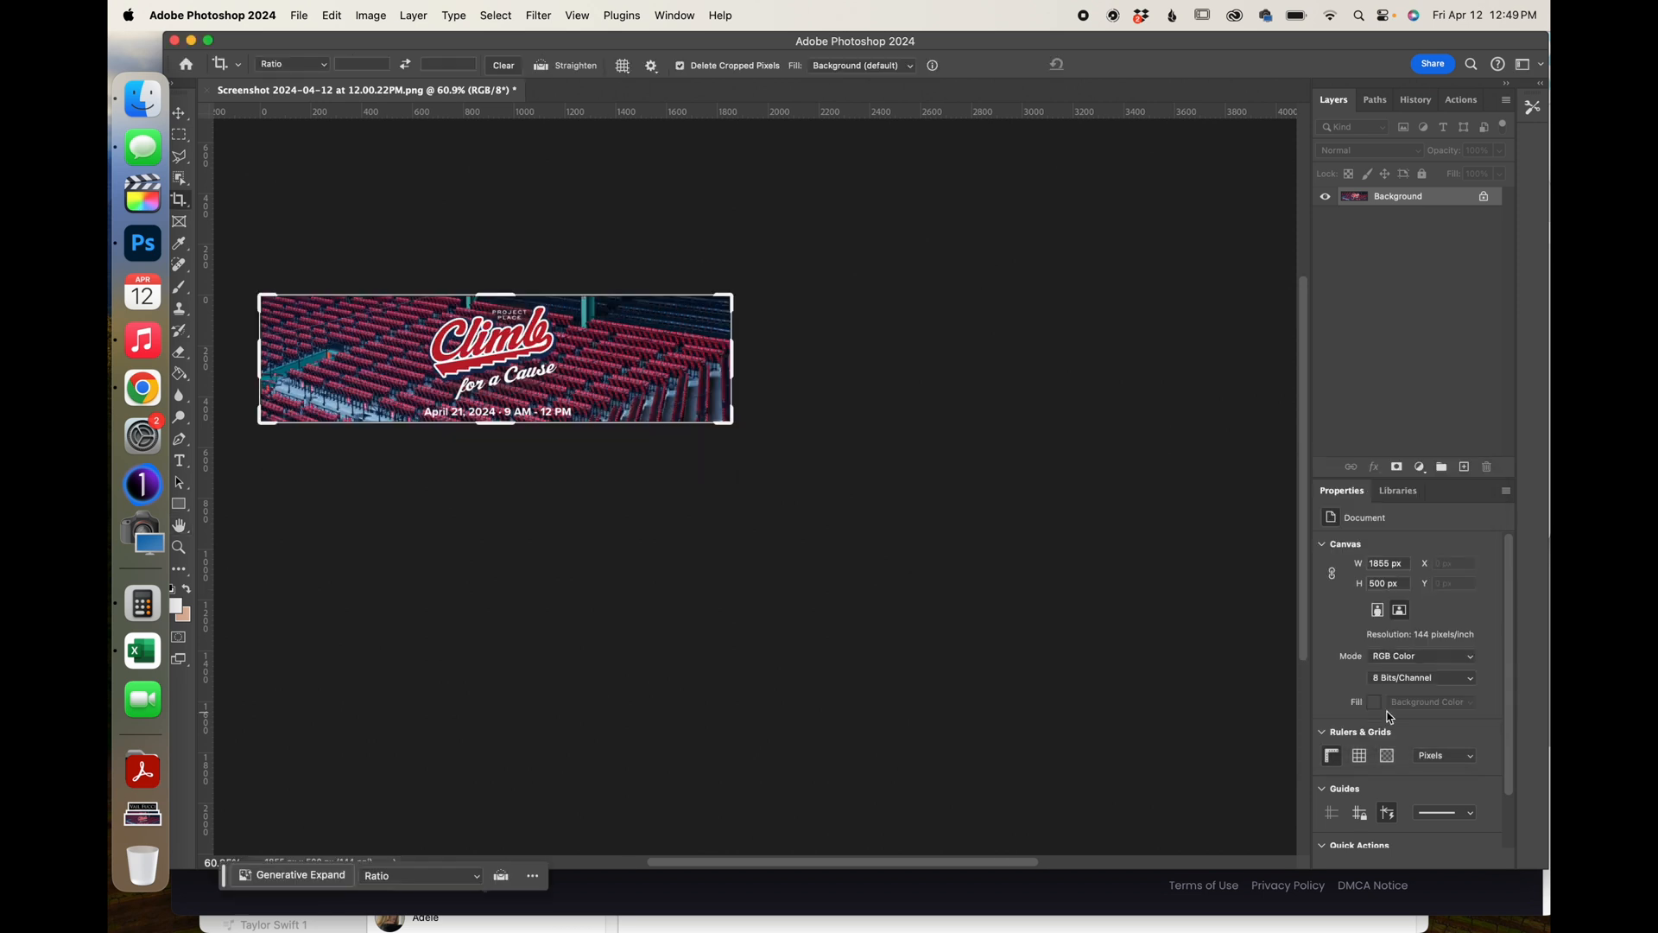
mouse_move(444, 281)
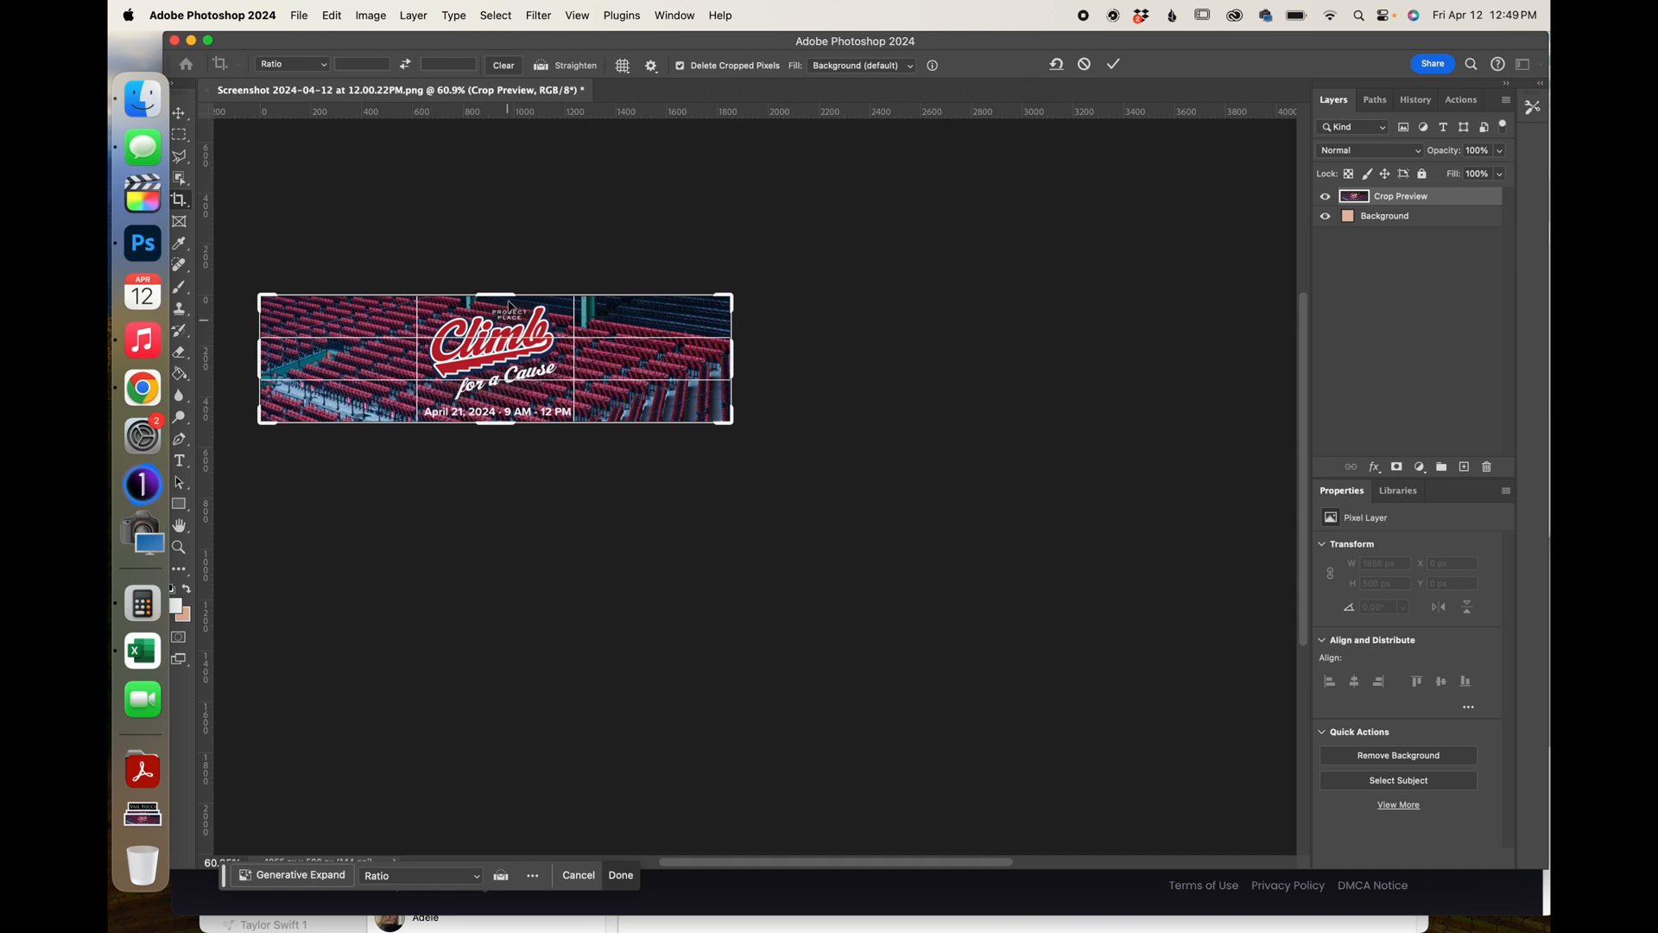
Set the canvas width to 800 px and accept clipping the banner's sides.
click(413, 16)
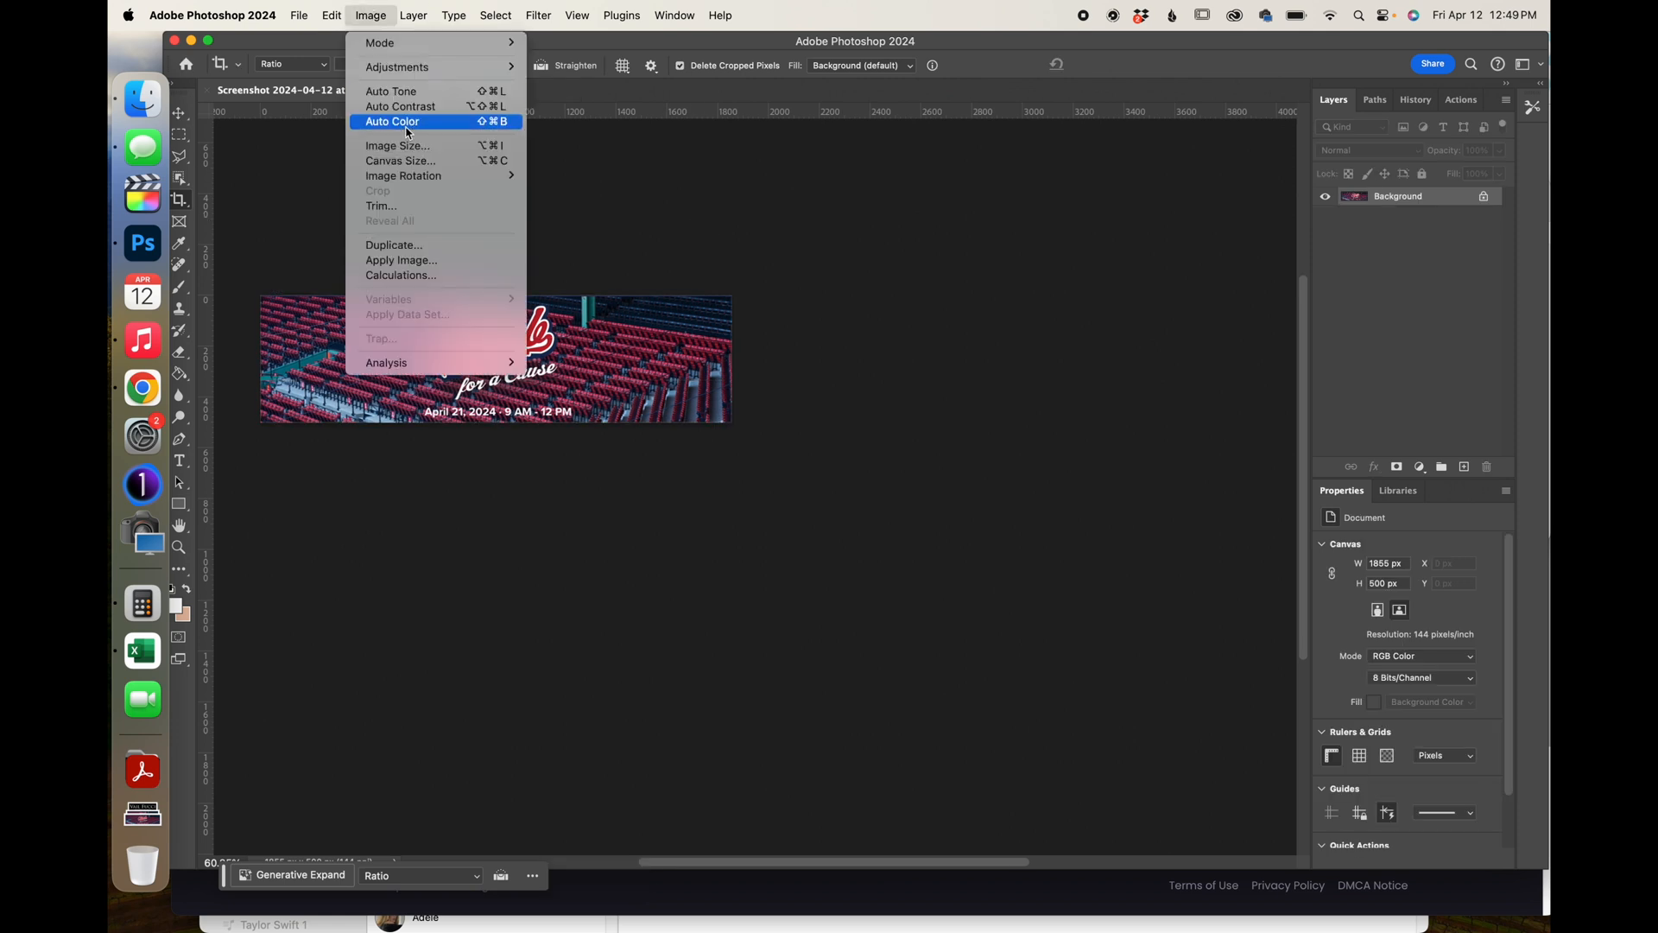
click(399, 160)
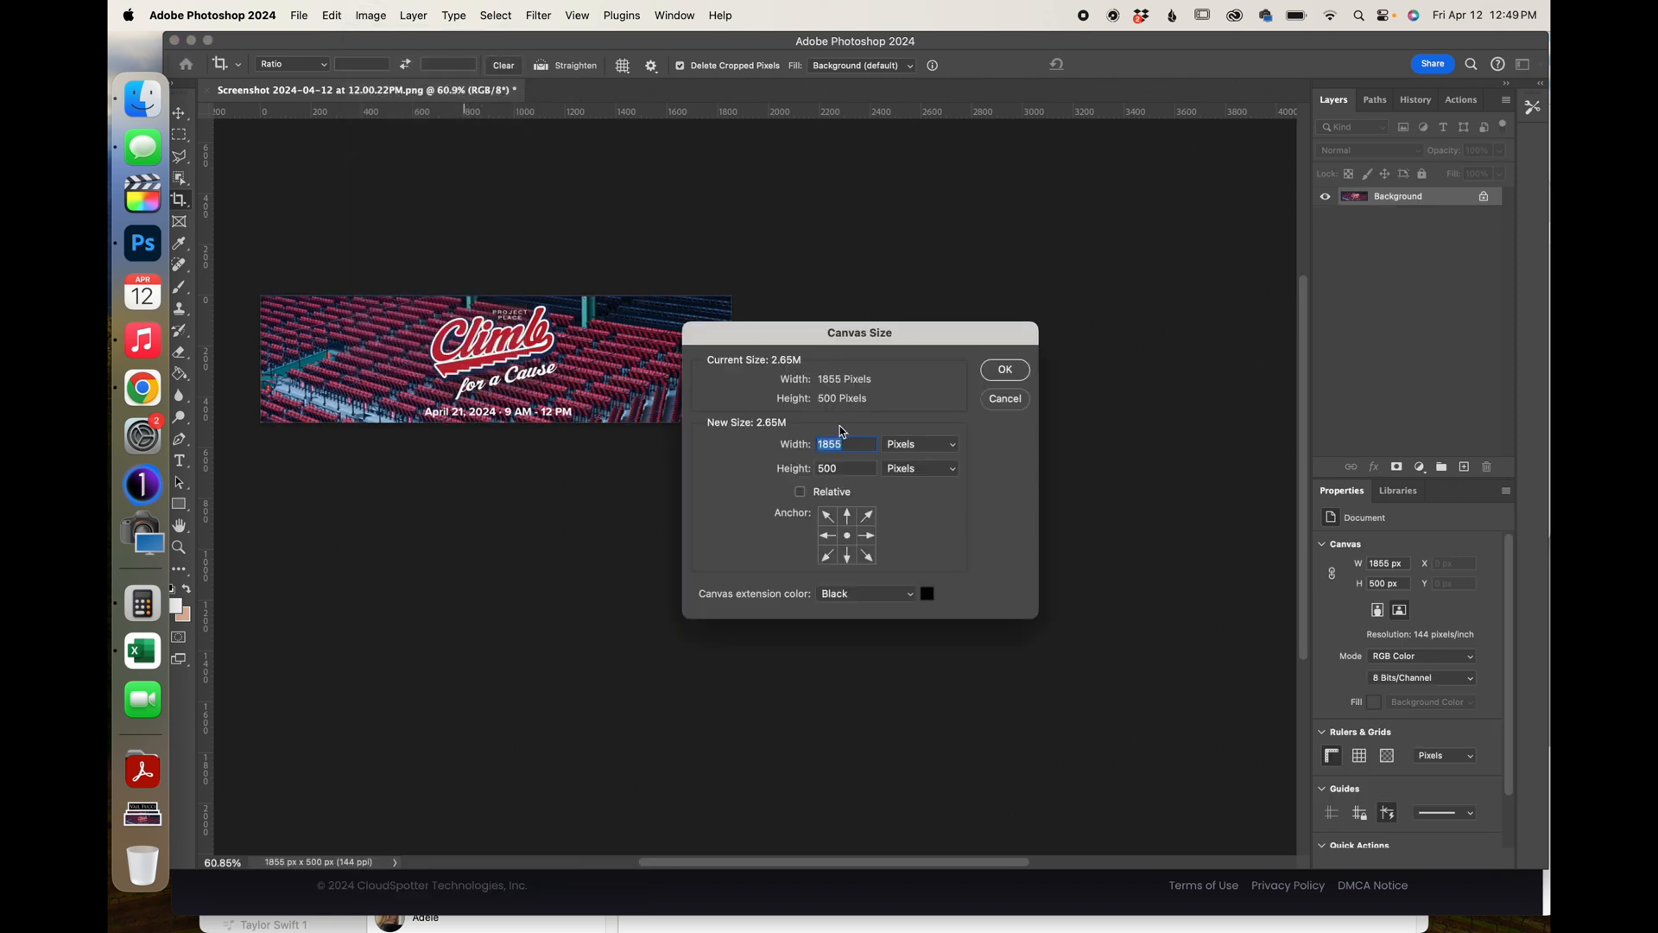
mouse_move(869, 444)
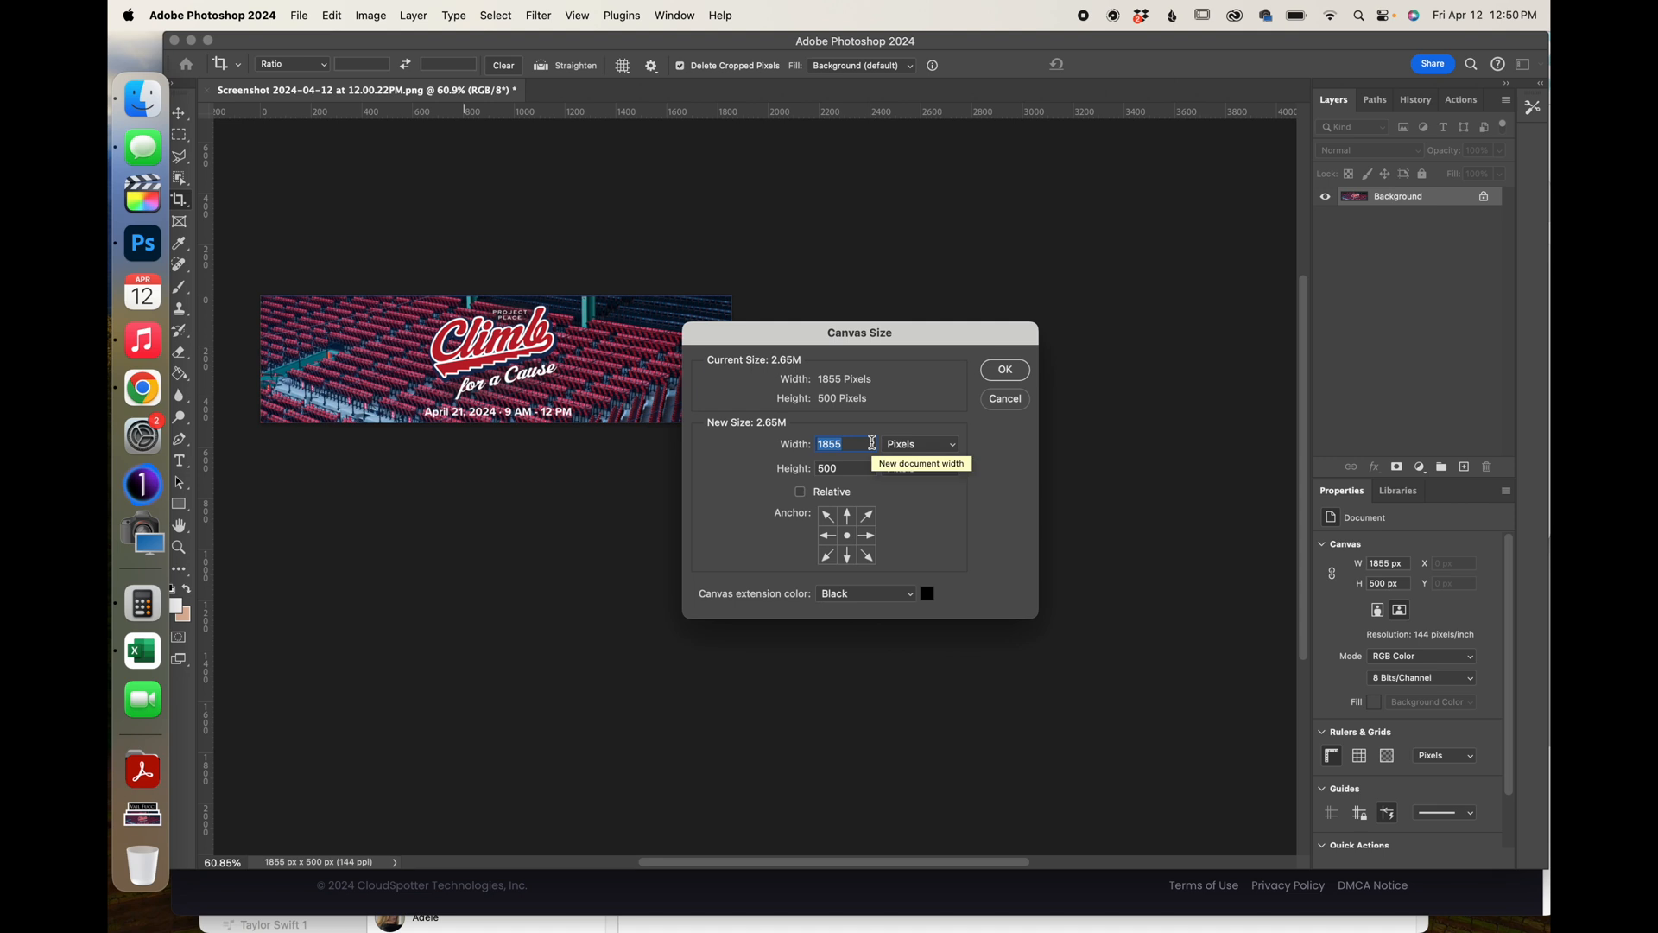
text(800)
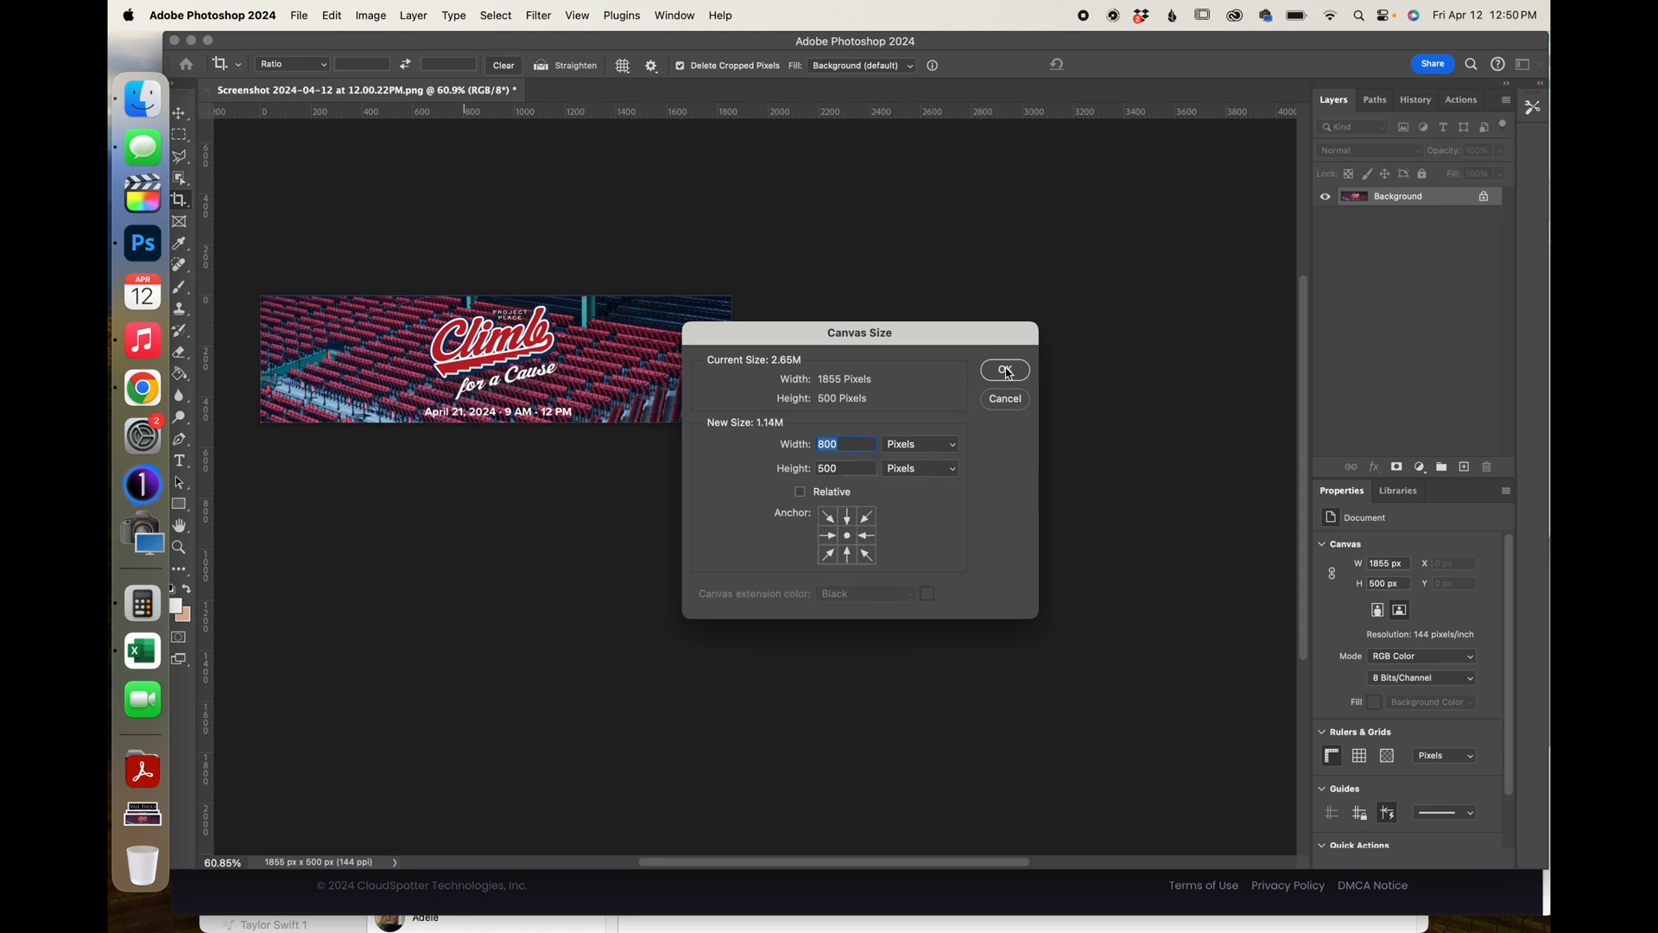
click(1001, 370)
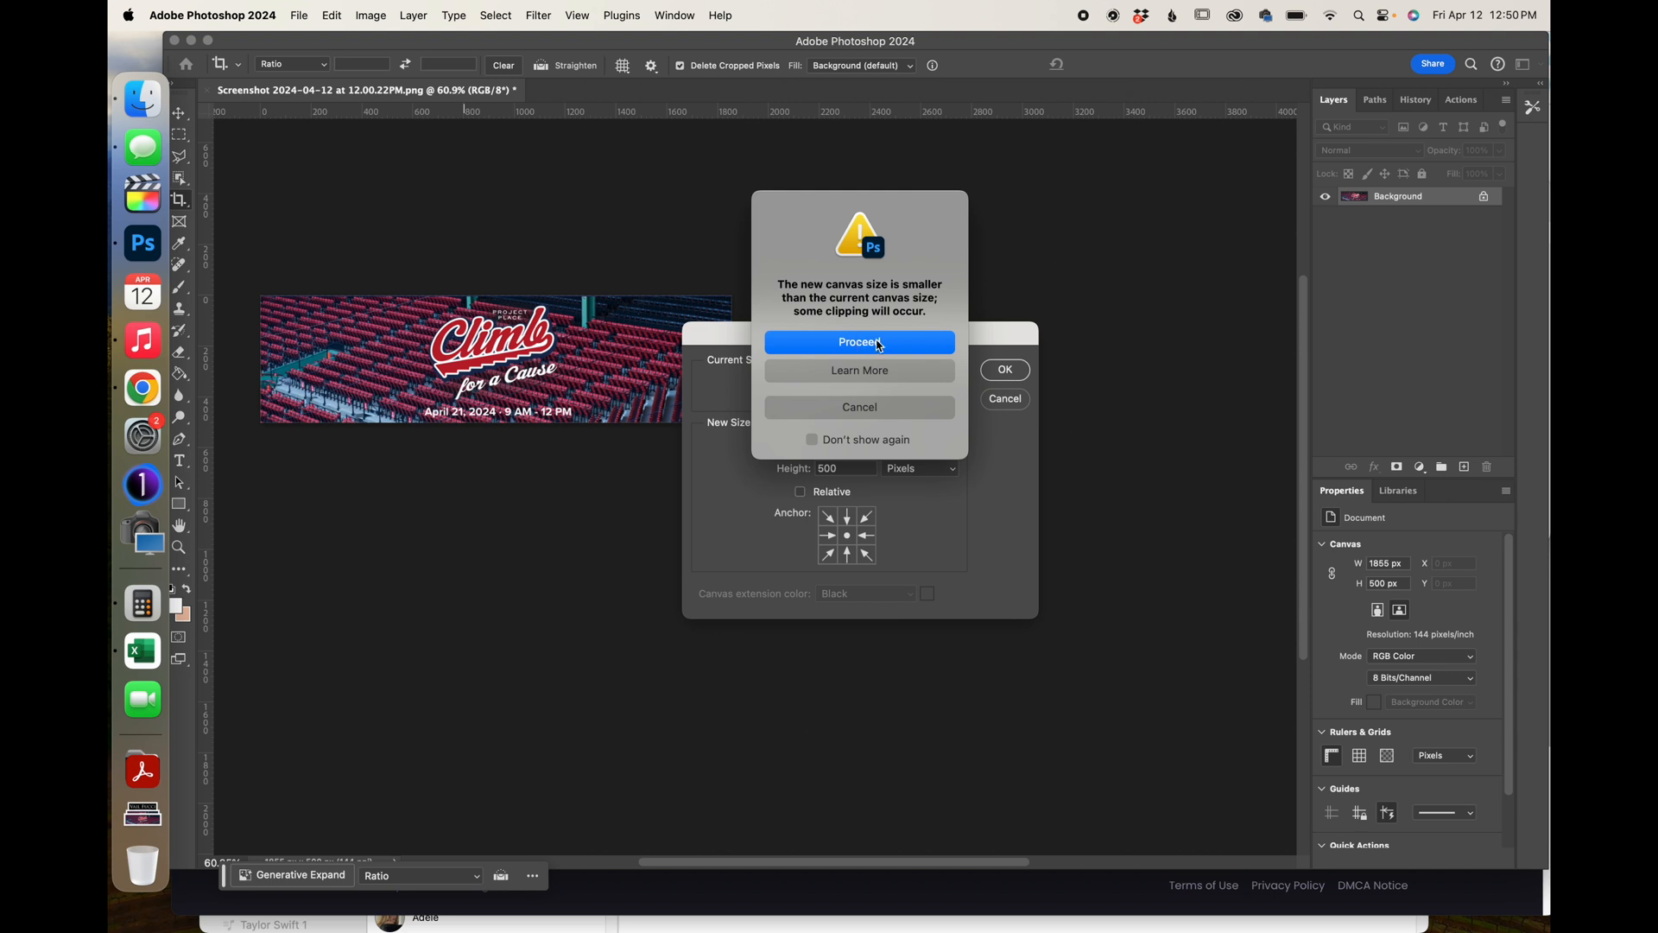
click(858, 342)
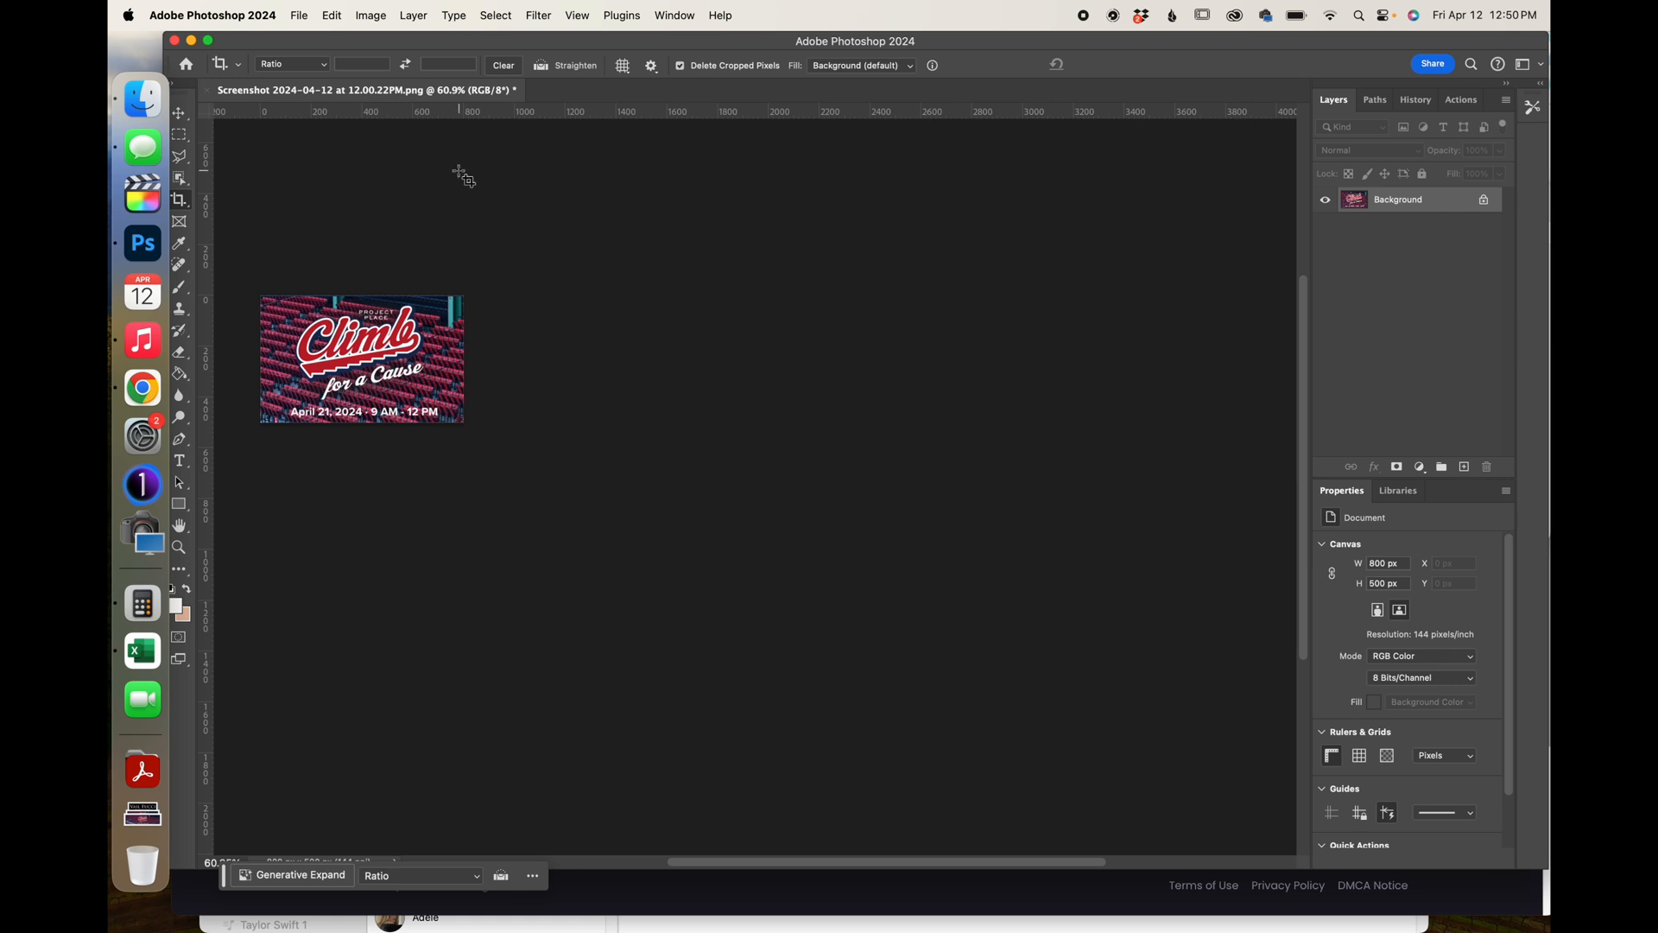
Export the 800 × 500 banner as a higher-quality JPG named 'climb for cause mobile' to Downloads.
click(299, 16)
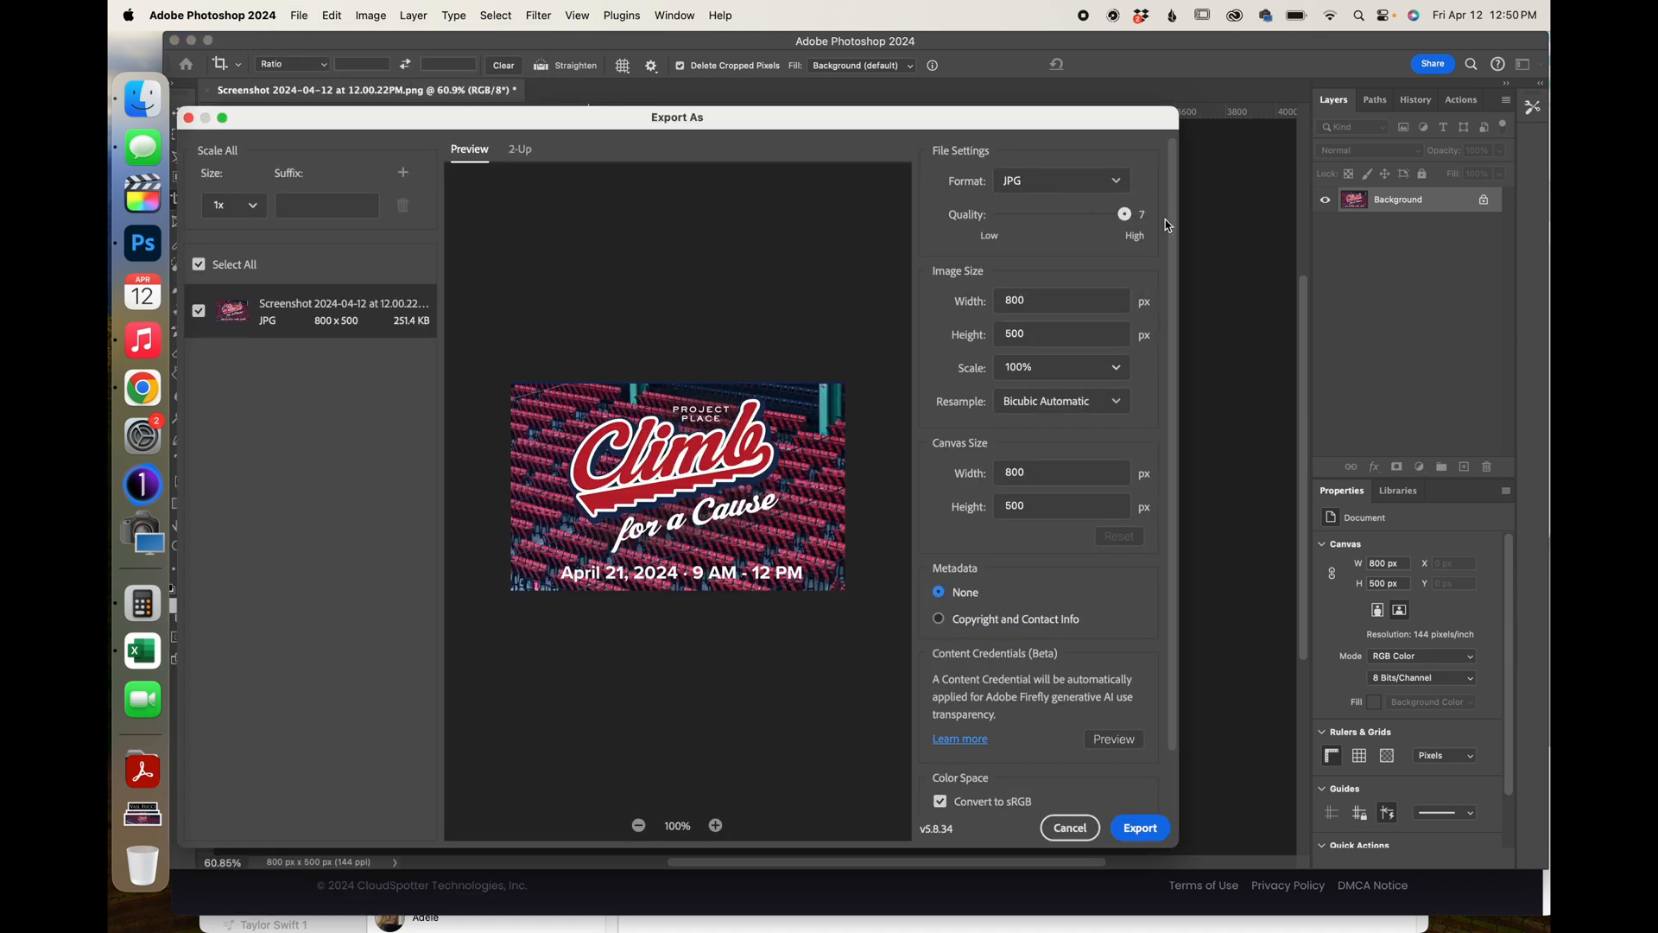
click(1140, 827)
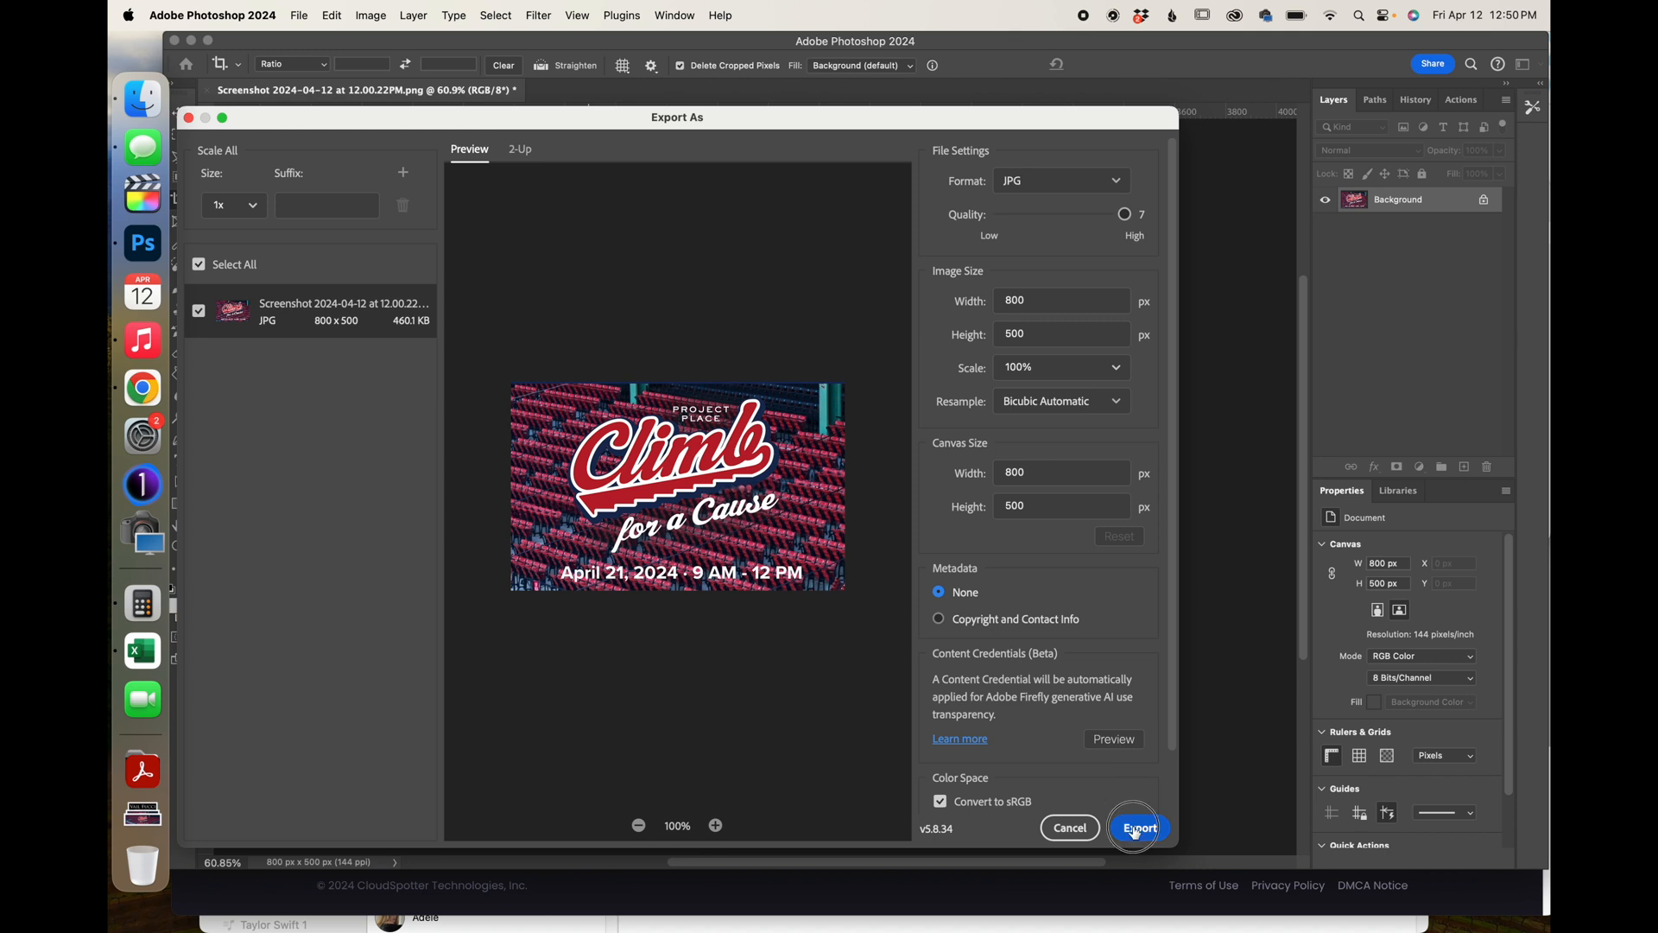
click(1139, 828)
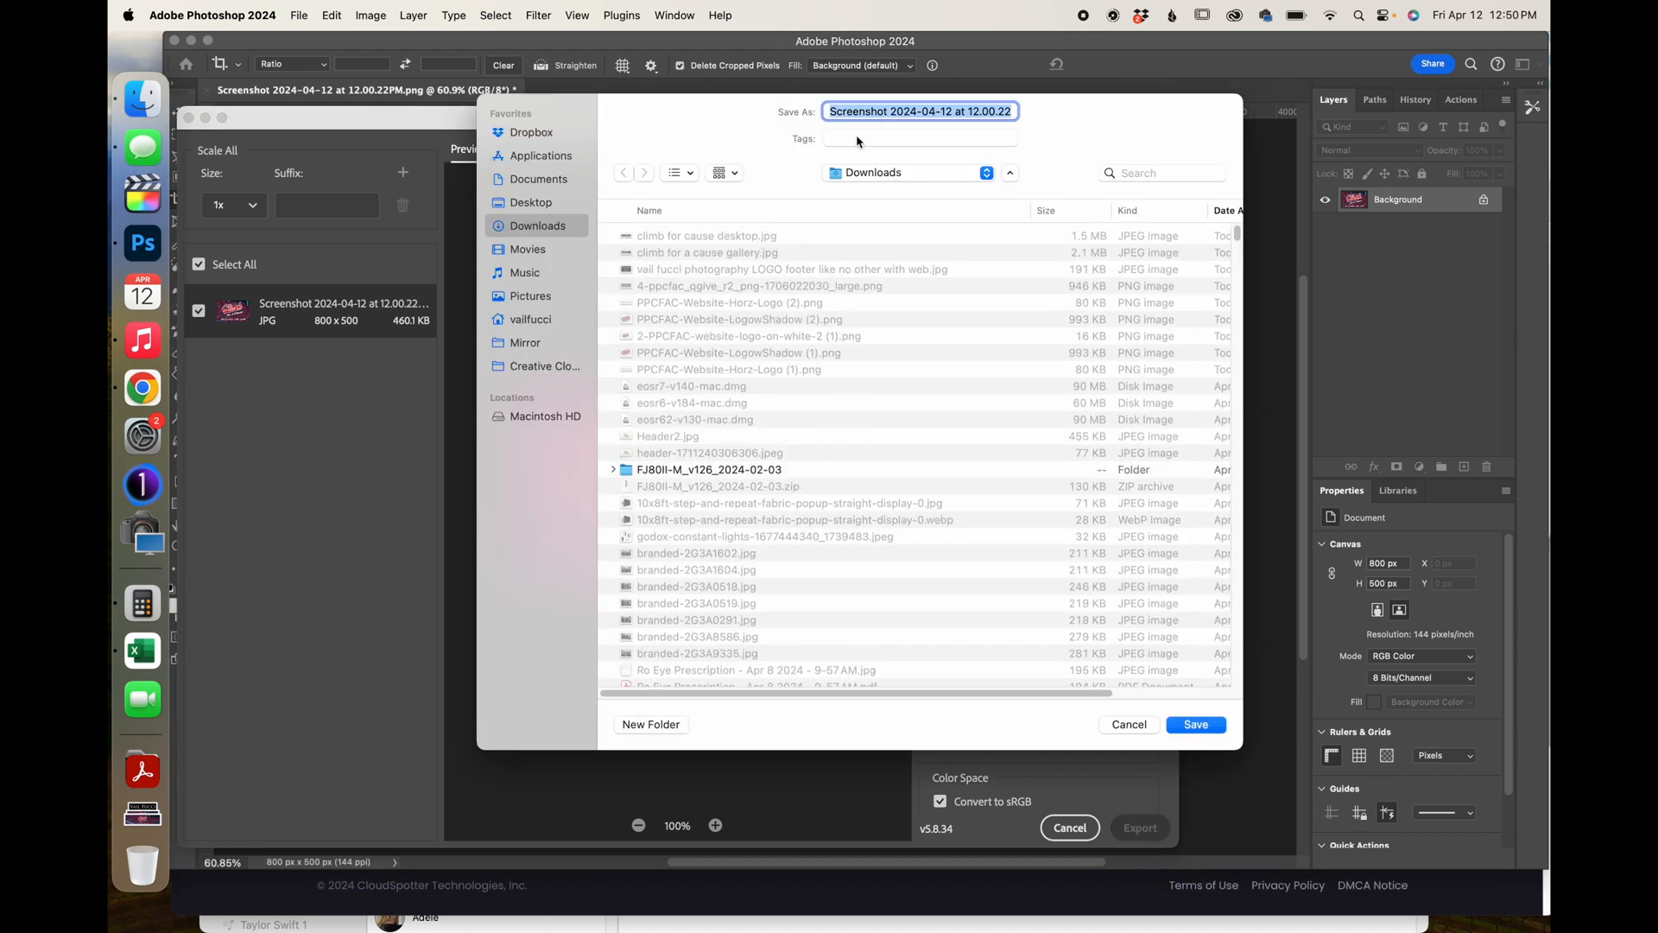
text(climb for cause desktop)
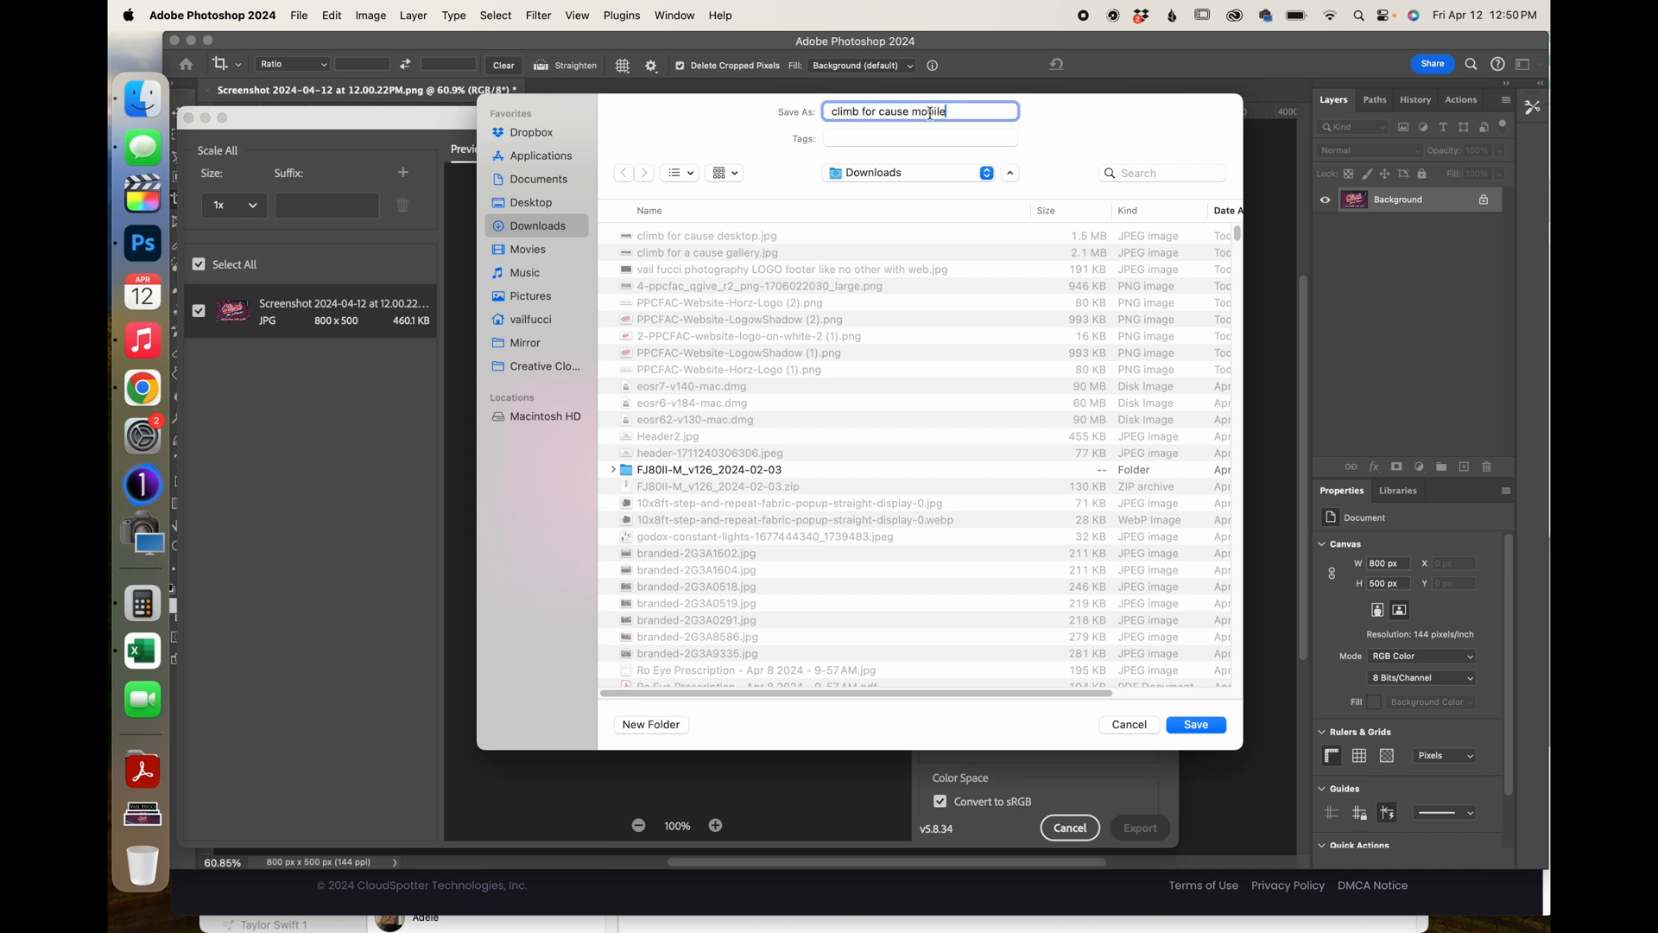
click(1195, 724)
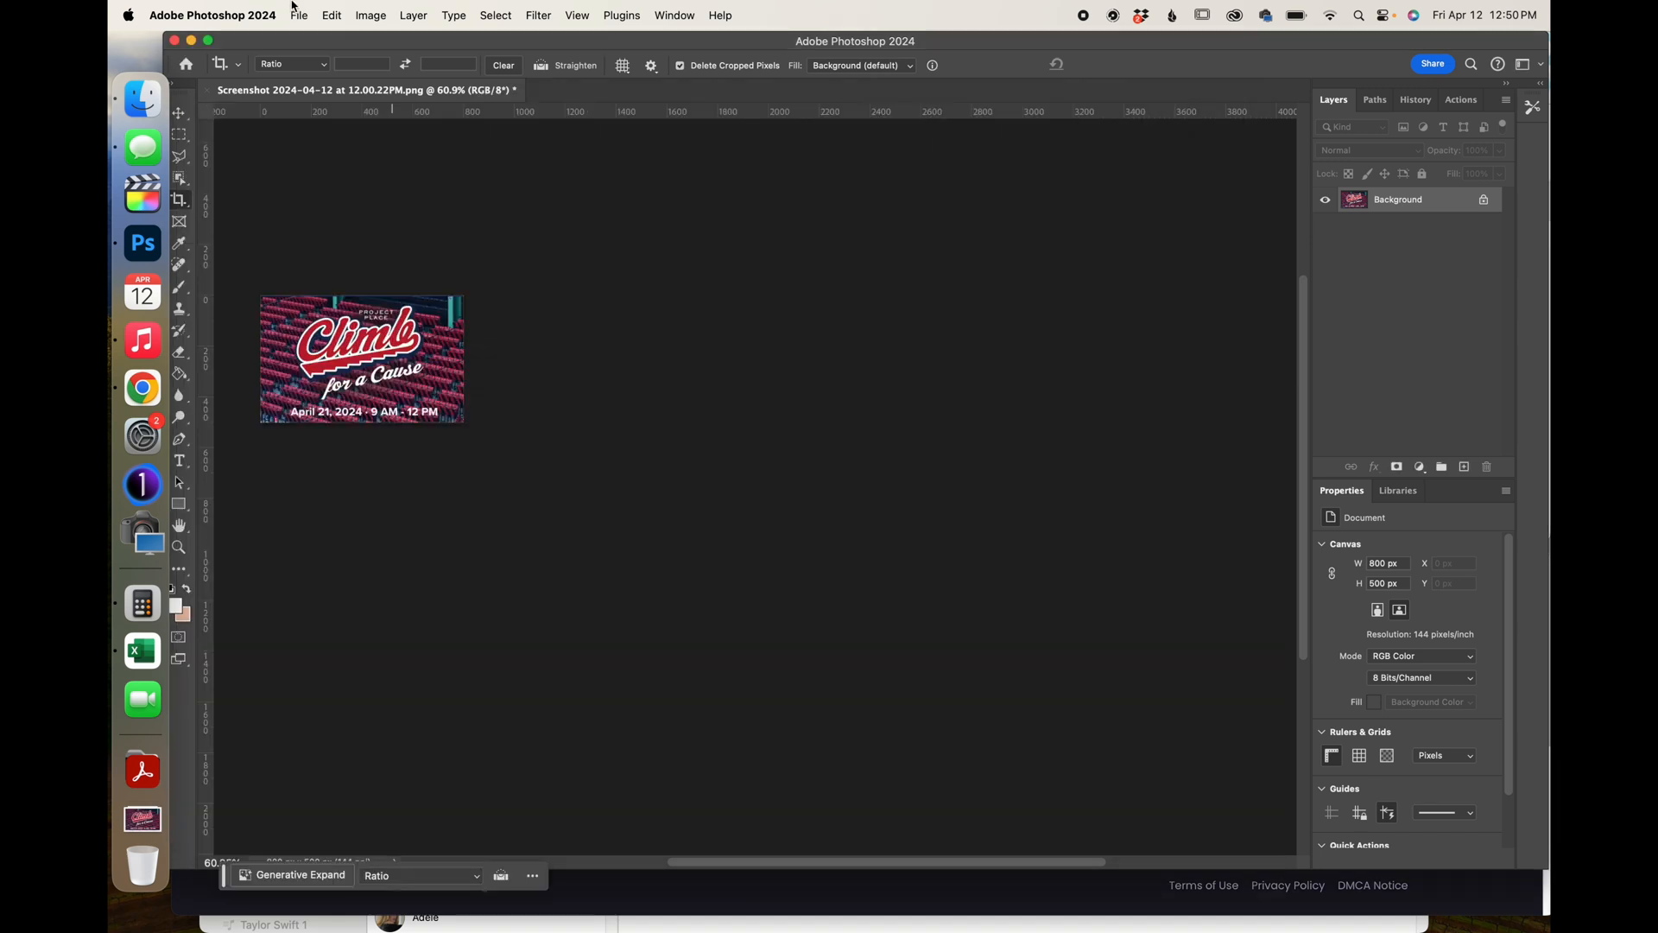
mouse_move(470, 219)
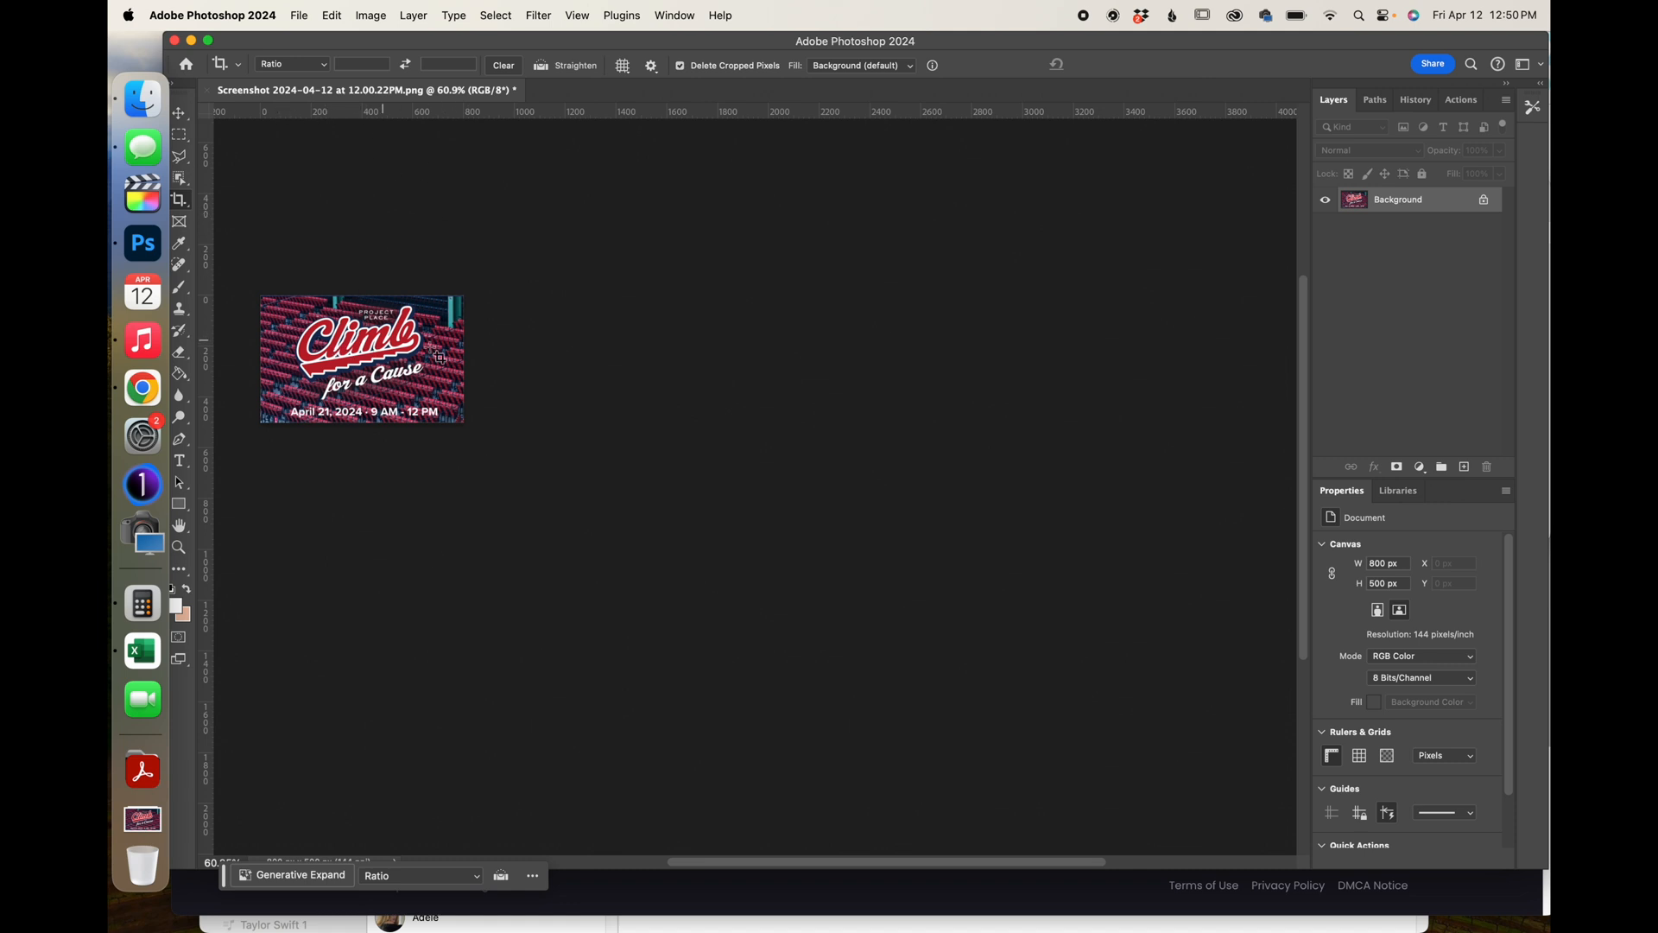
mouse_move(371, 233)
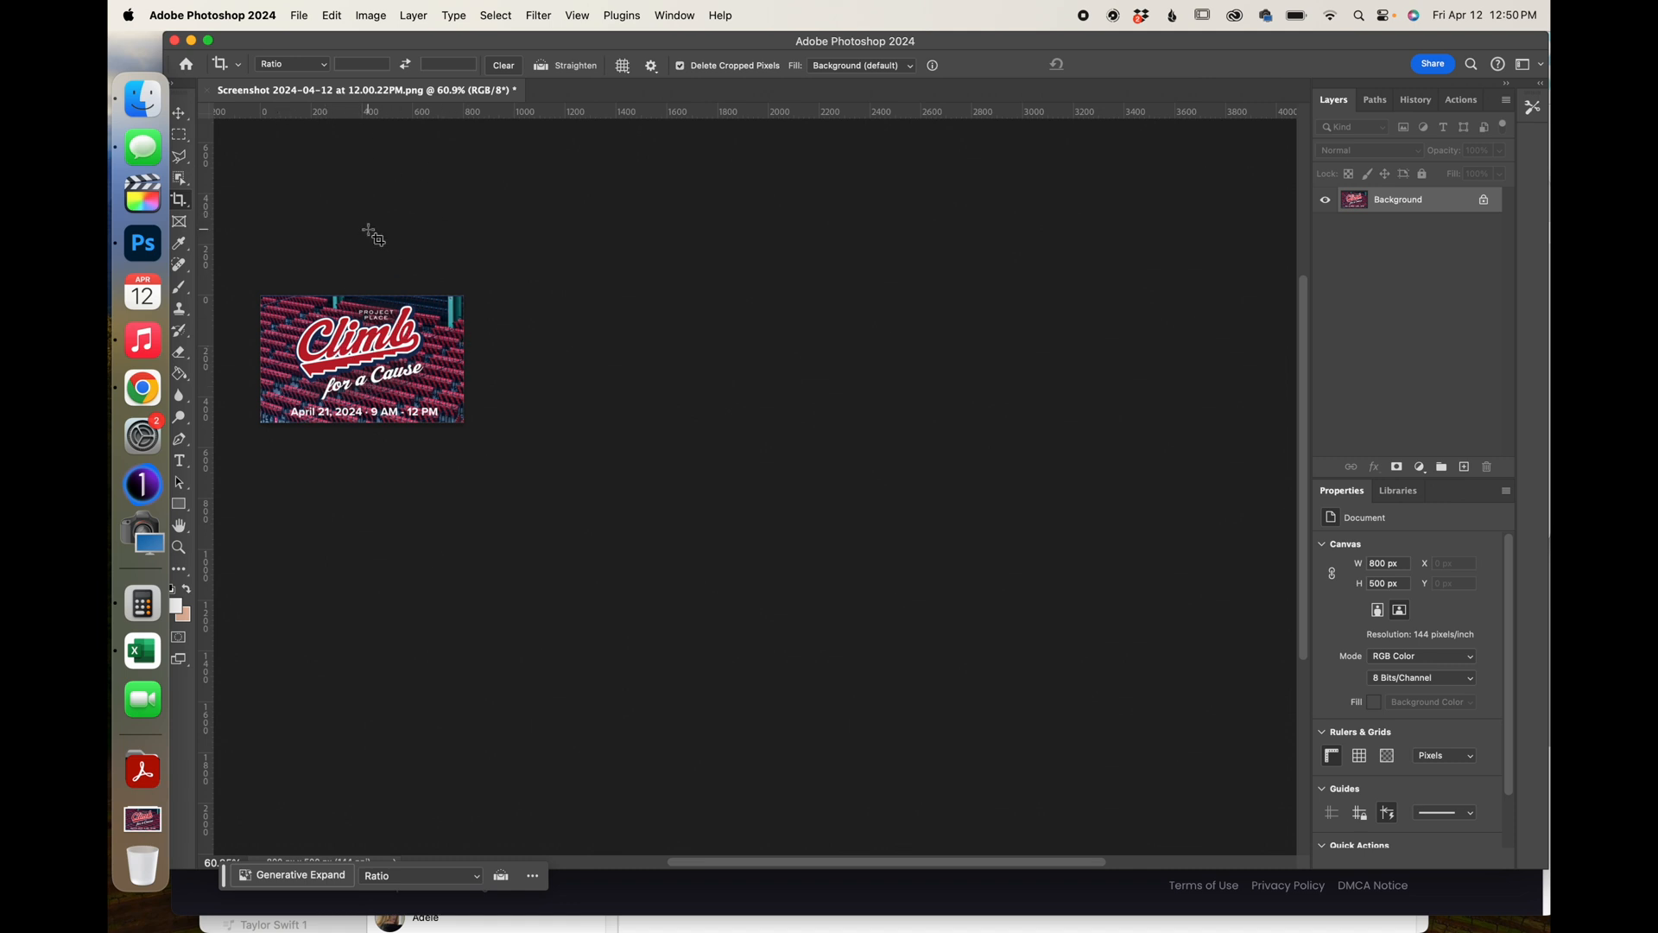
mouse_move(193, 230)
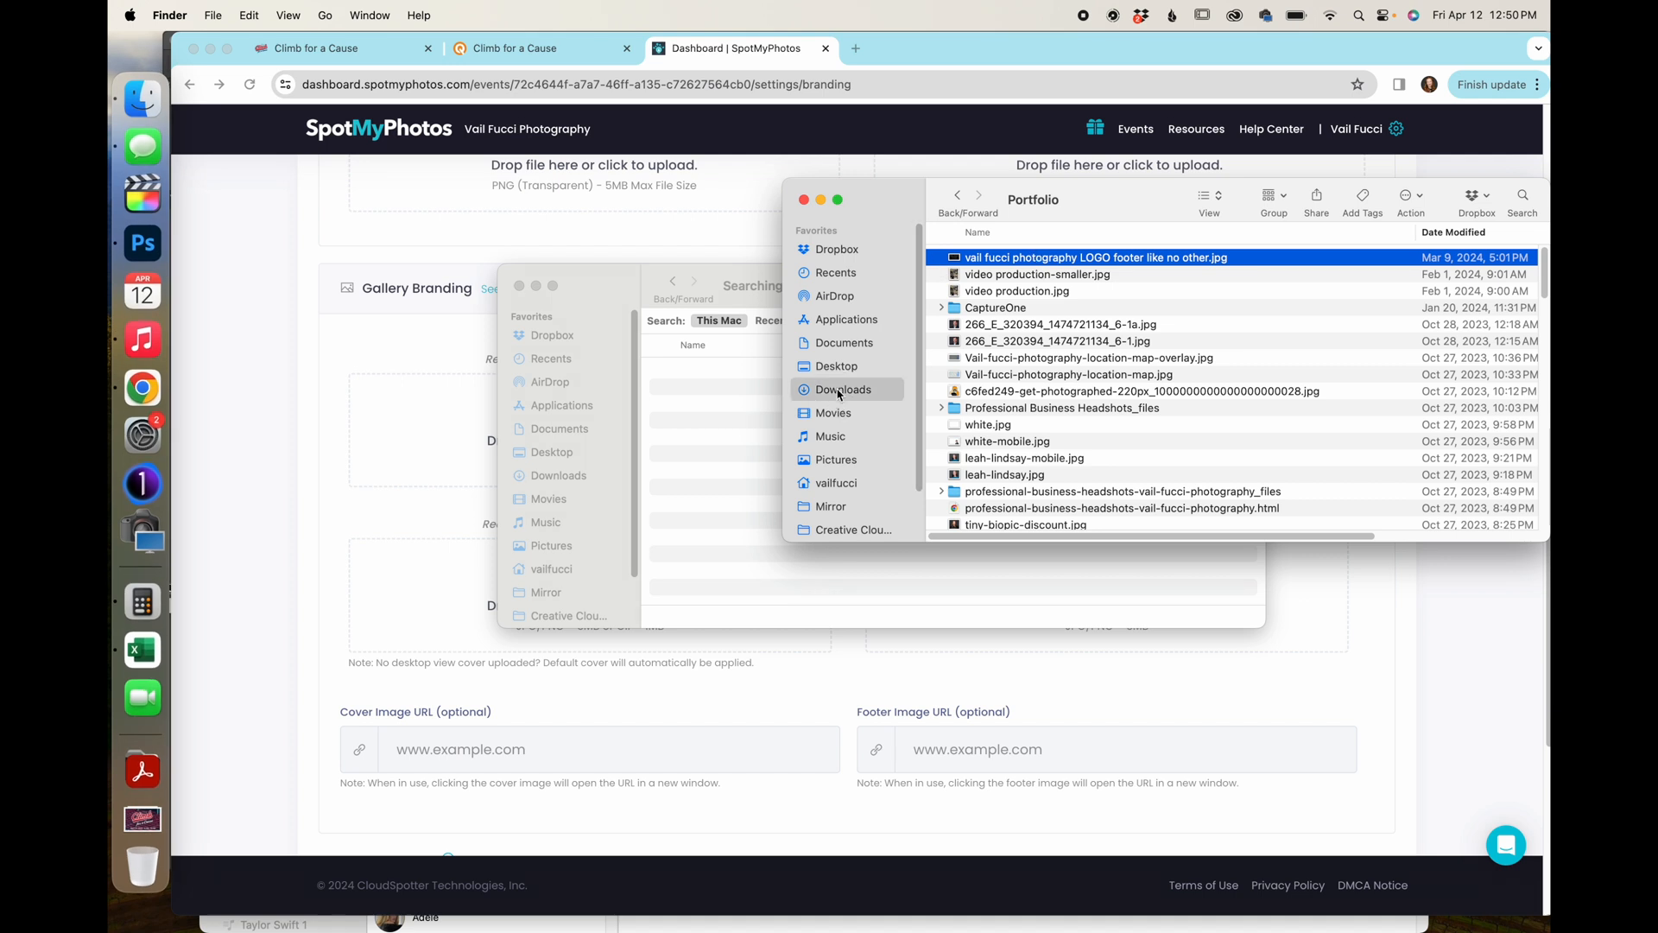
Upload climb for cause mobile.jpg from Downloads as the mobile cover image.
click(845, 388)
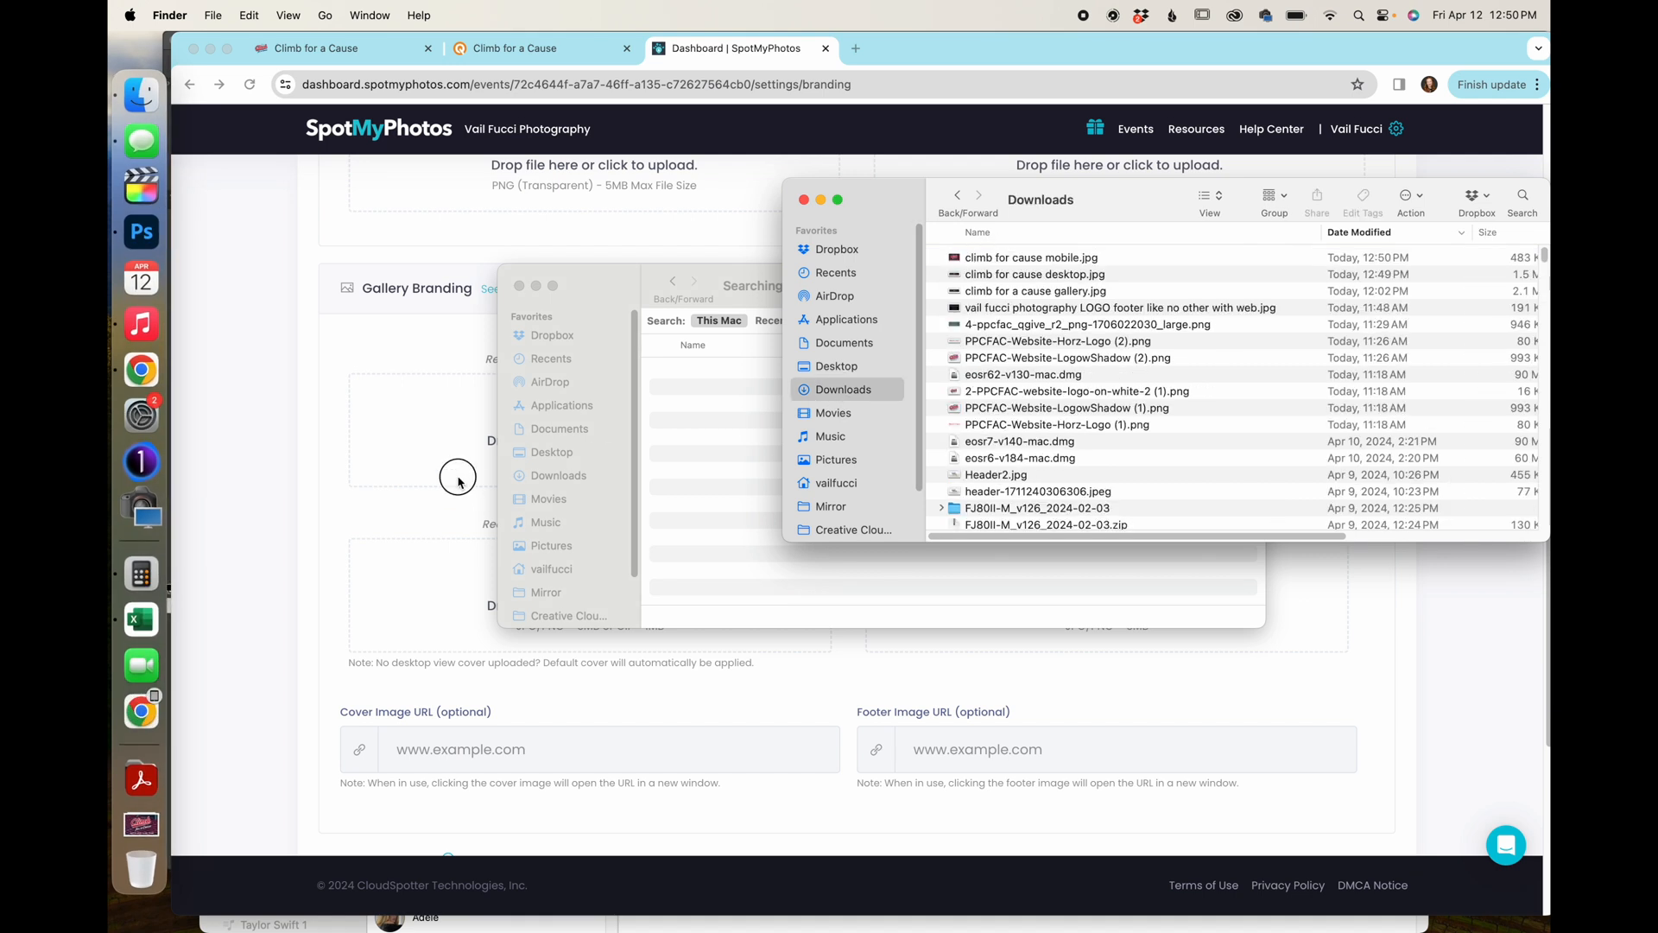
drag(1031, 257, 460, 404)
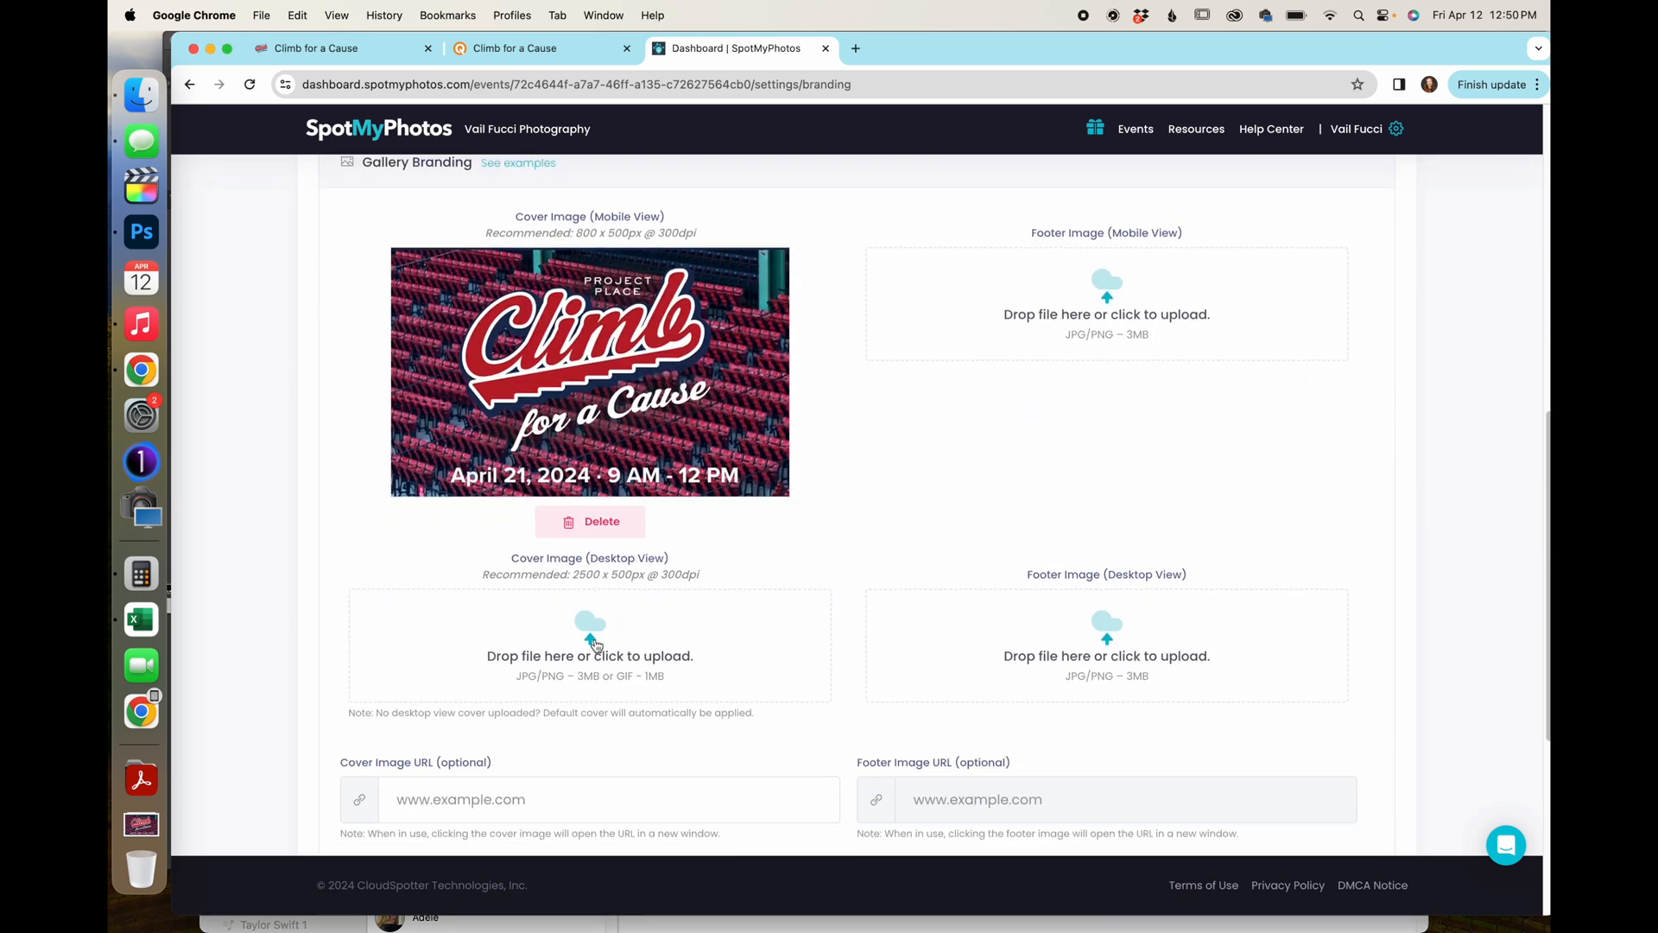
click(589, 644)
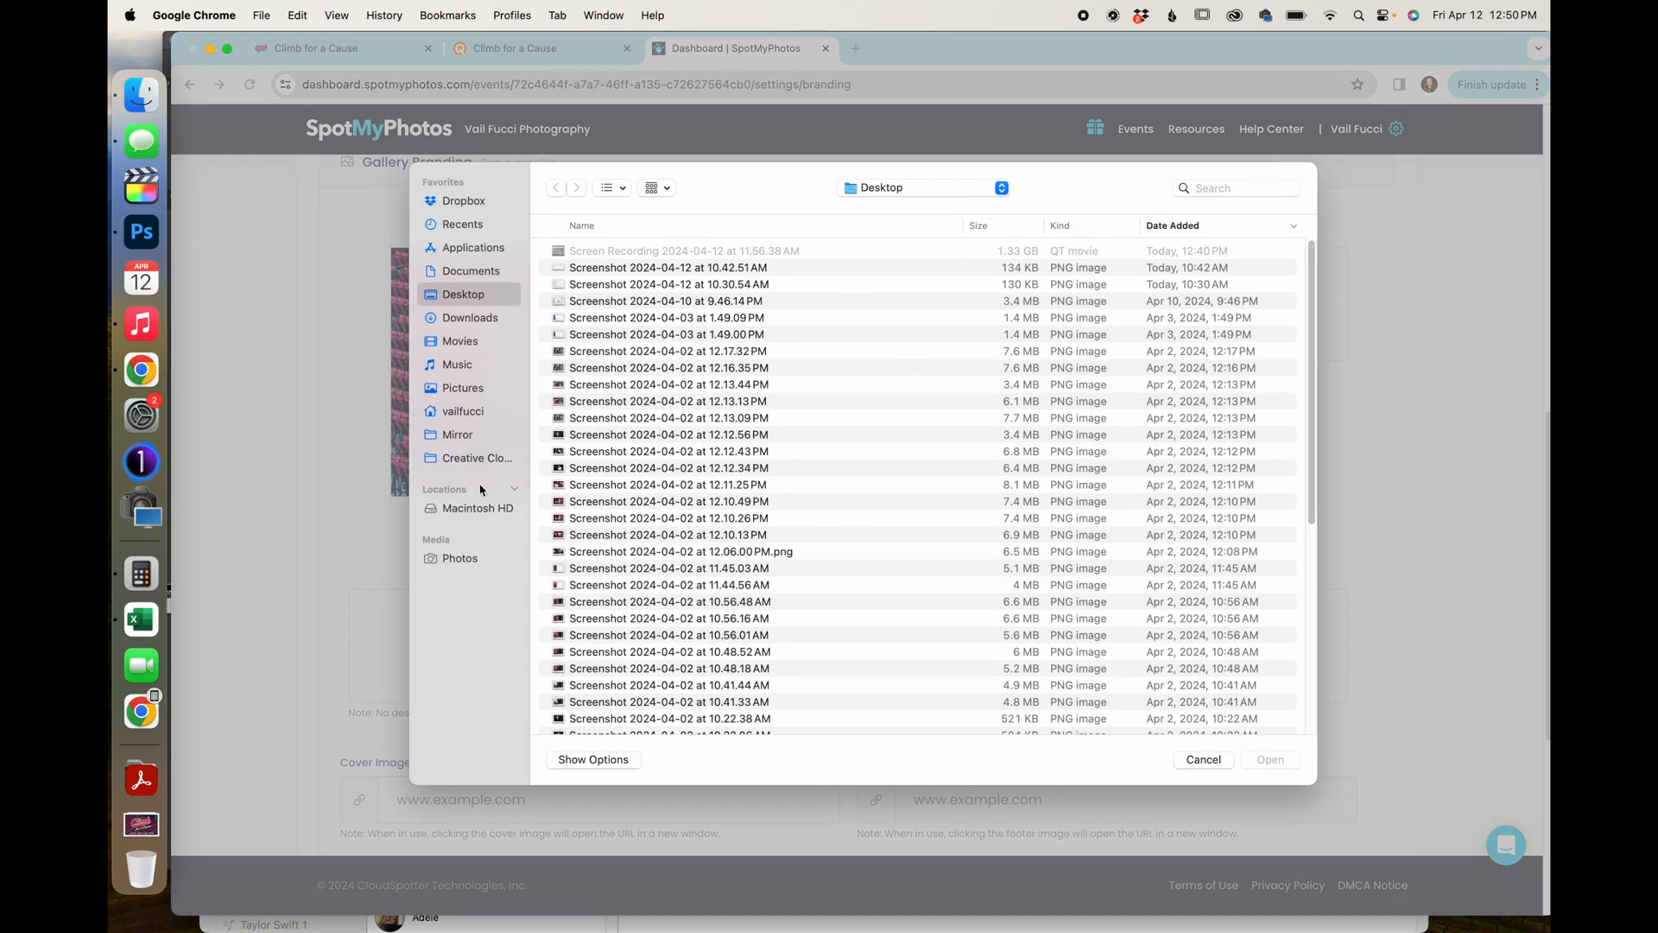
mouse_move(465, 433)
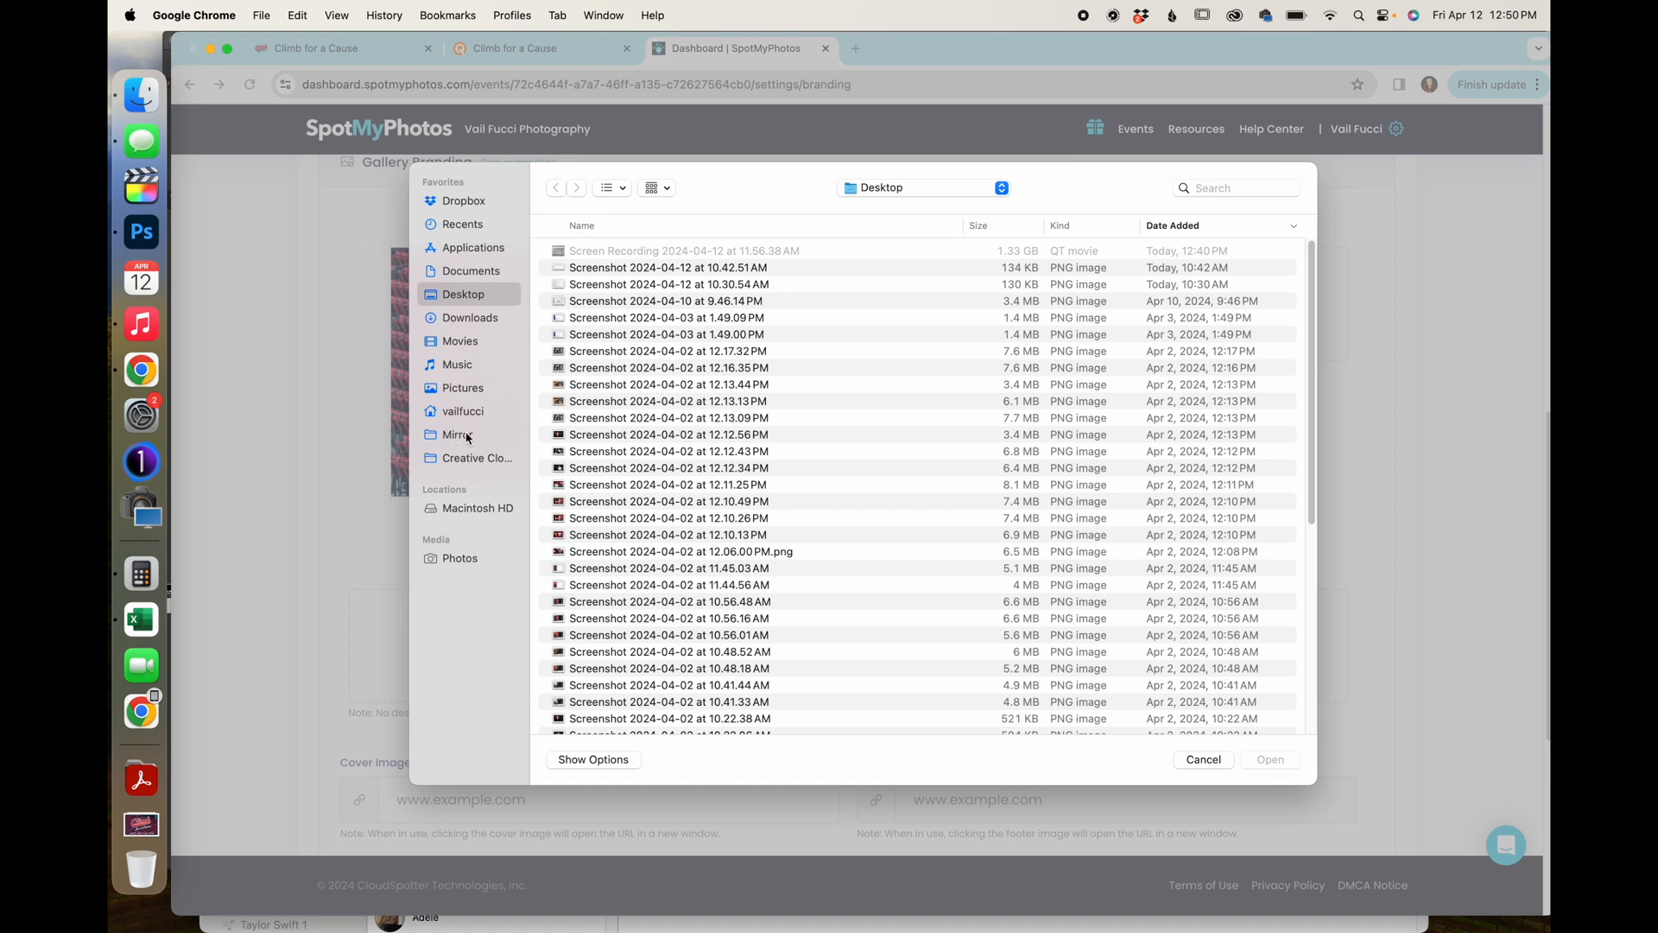
Upload climb for cause desktop.jpg from Downloads as the desktop cover image.
click(470, 317)
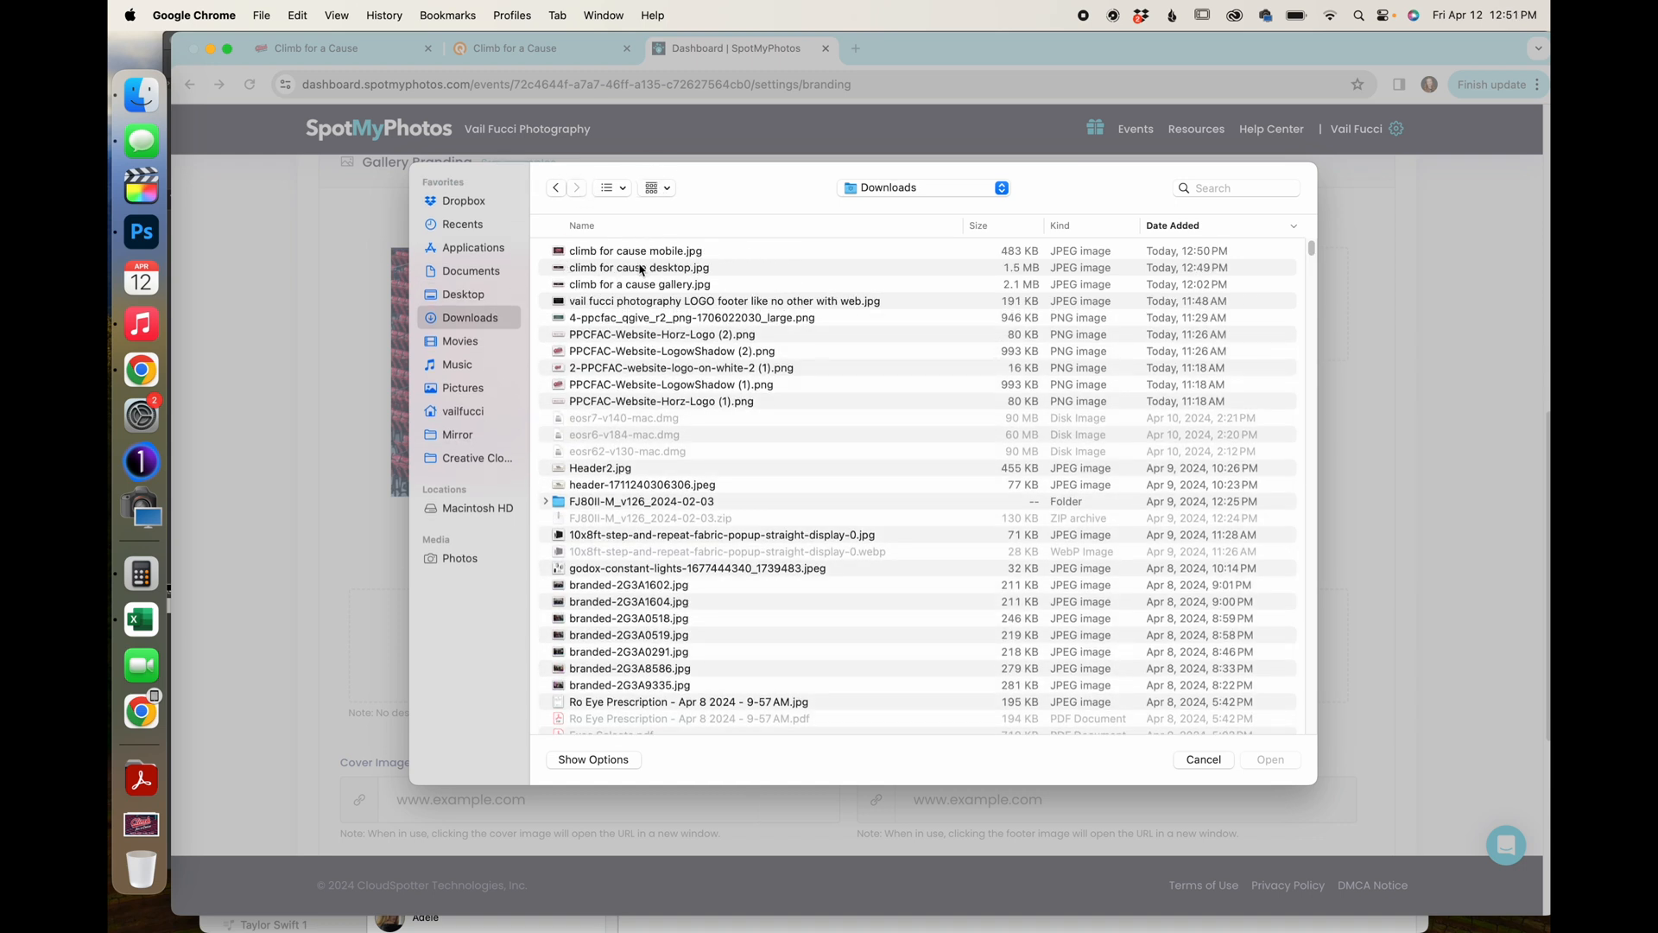
click(1202, 760)
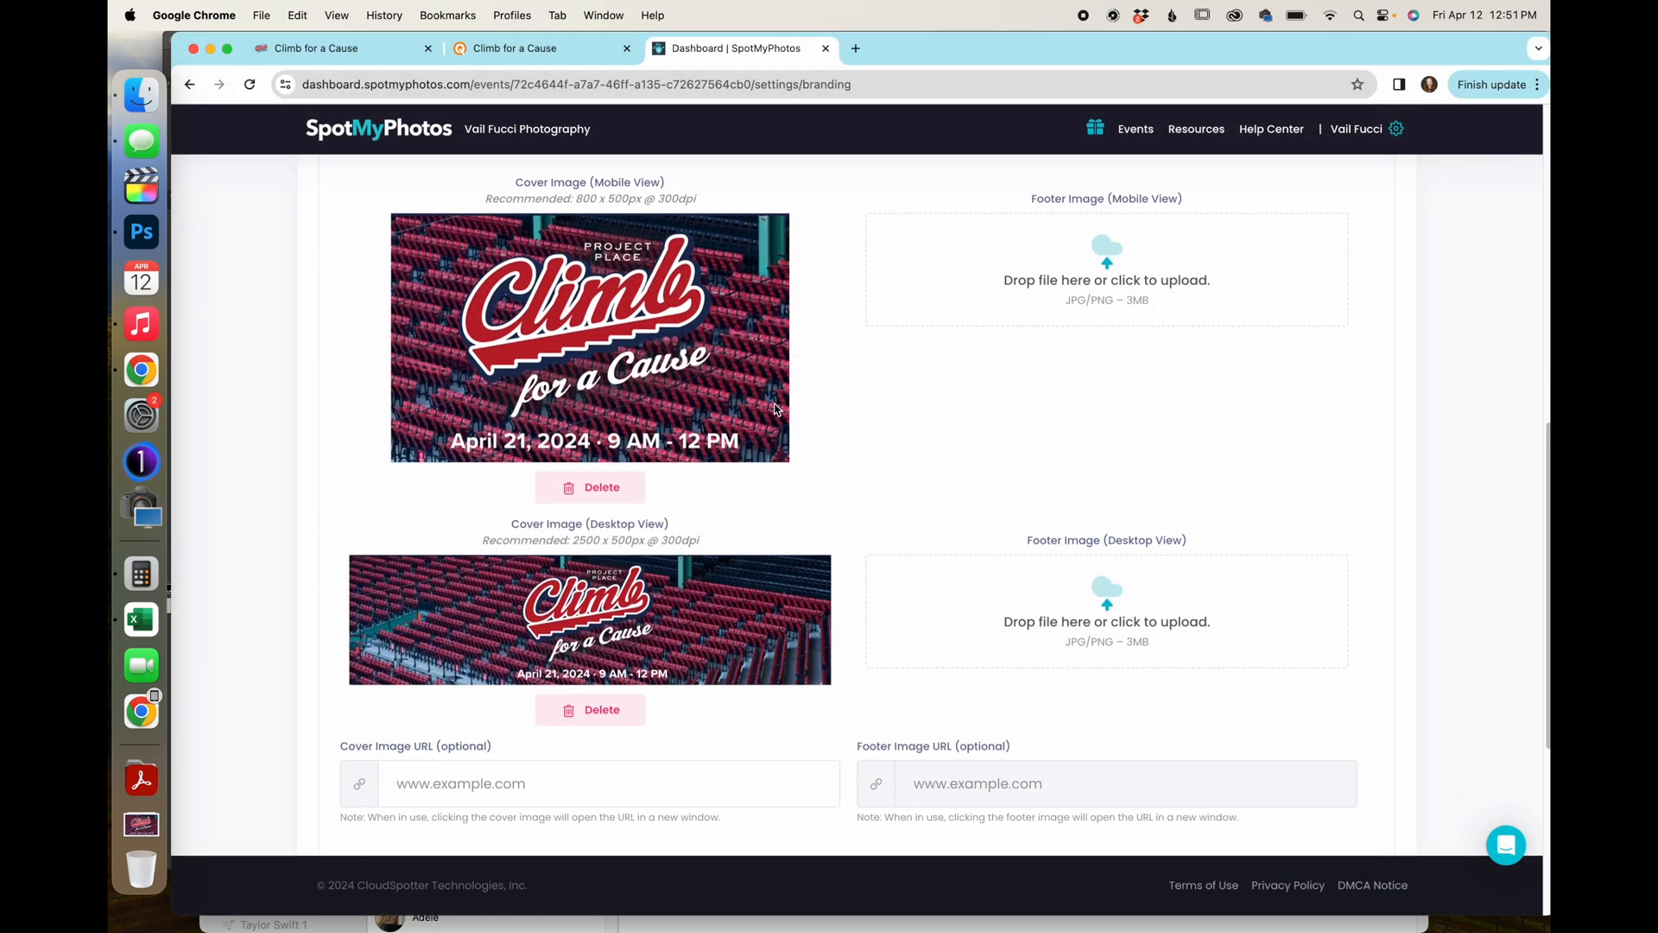
click(610, 782)
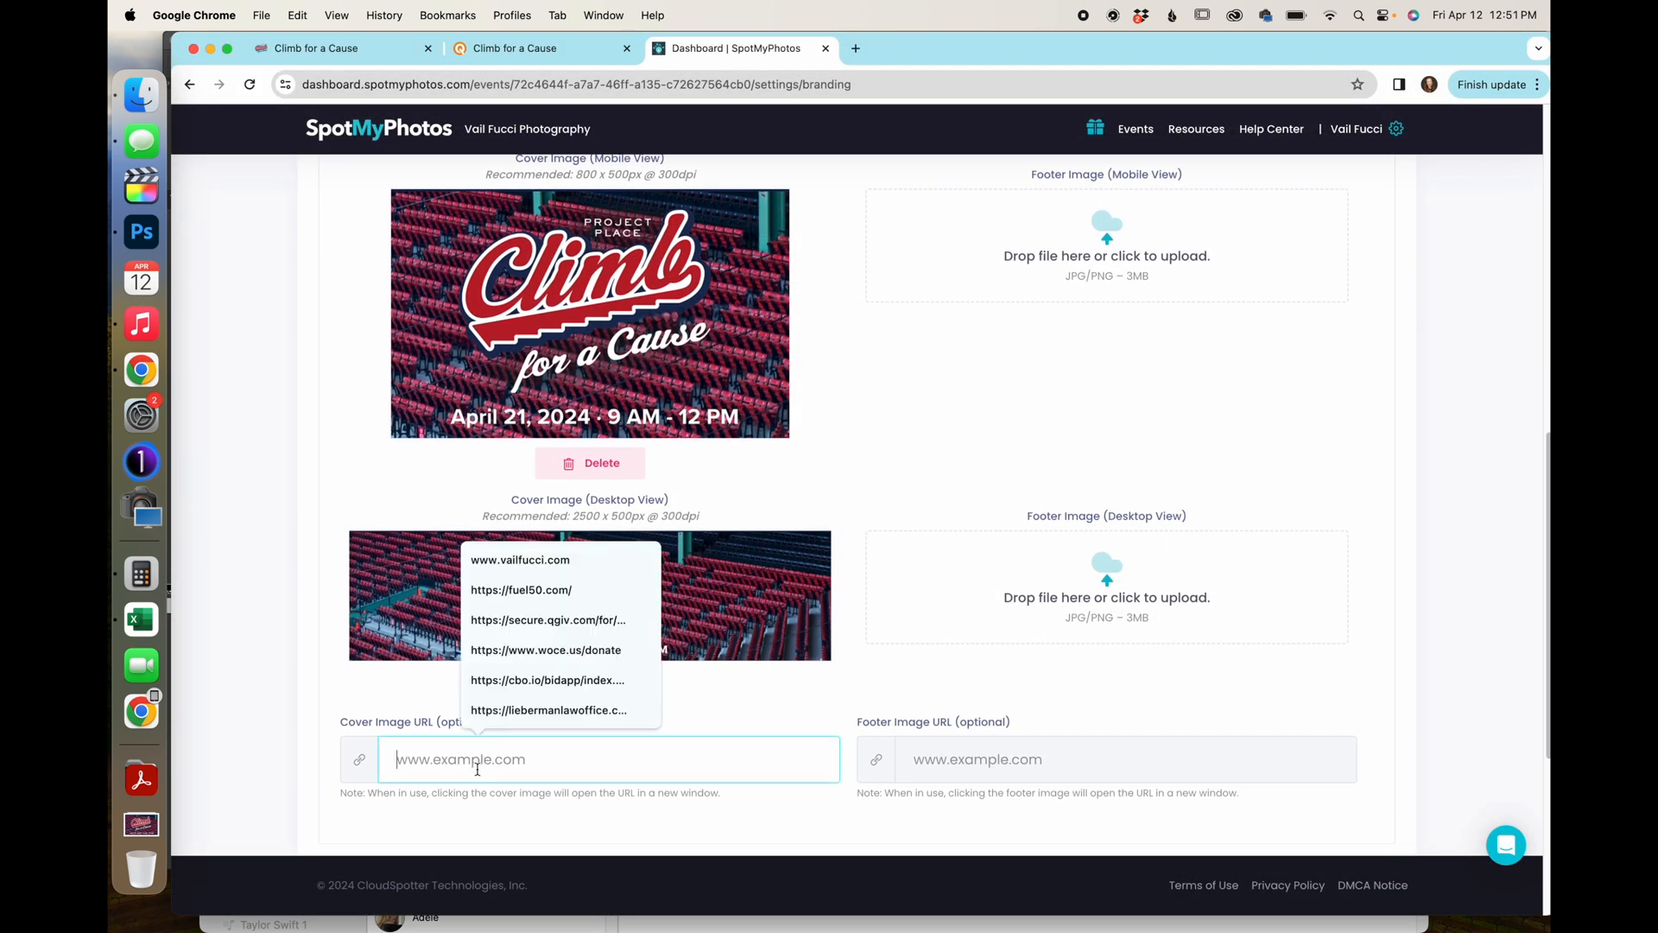
click(542, 48)
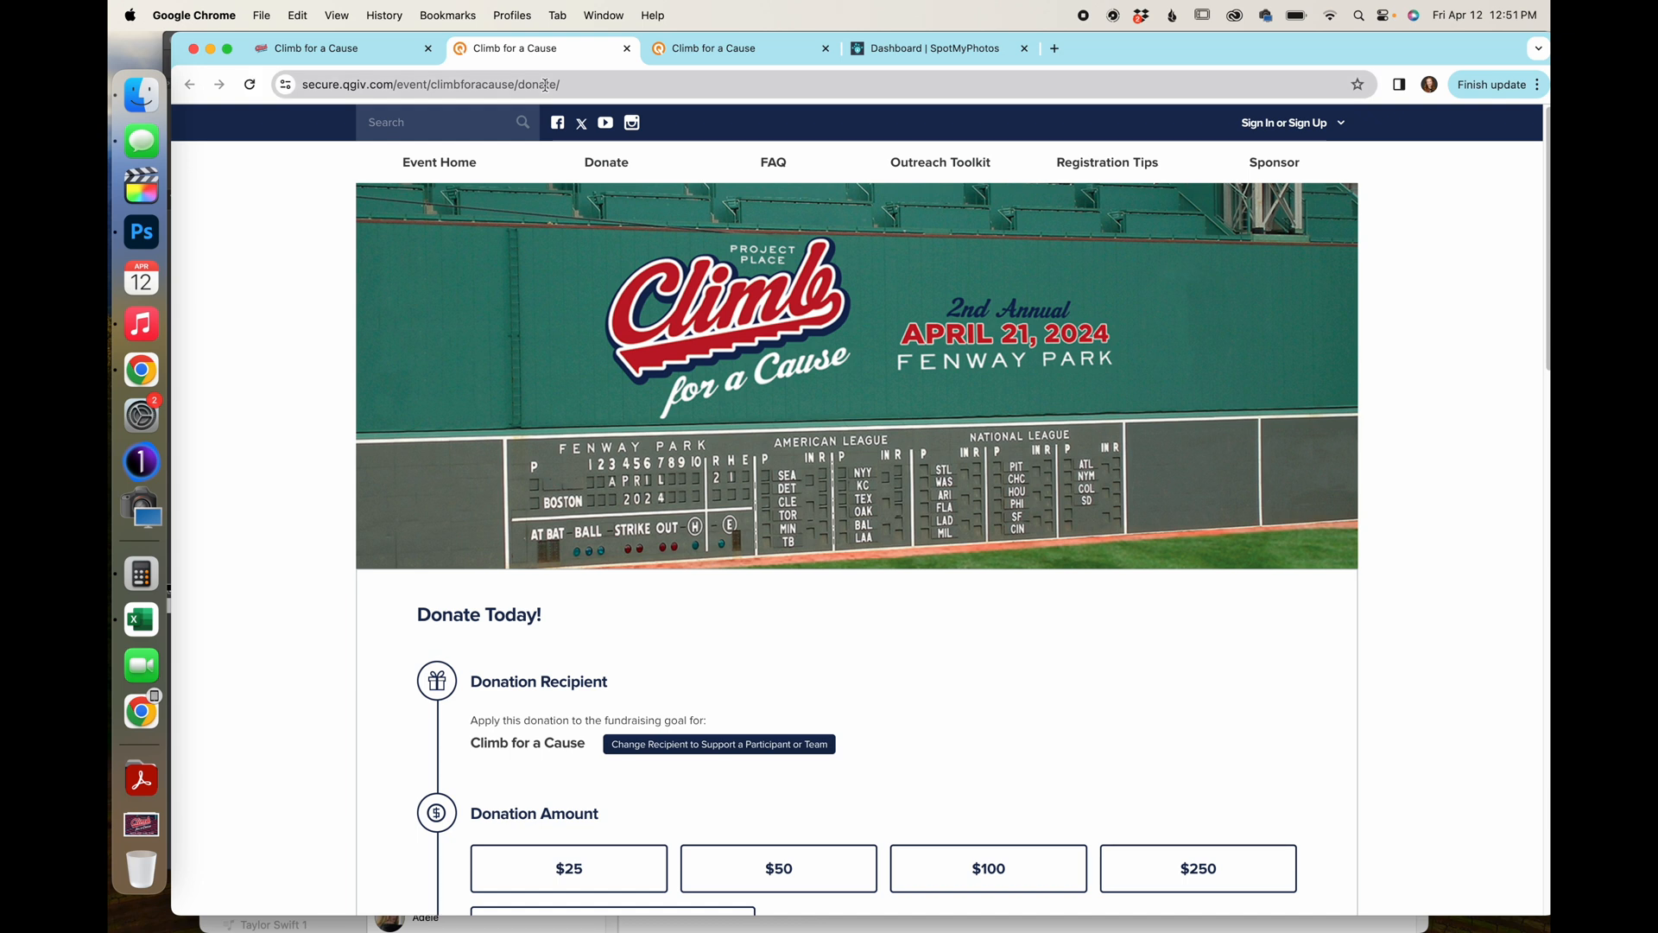
click(434, 85)
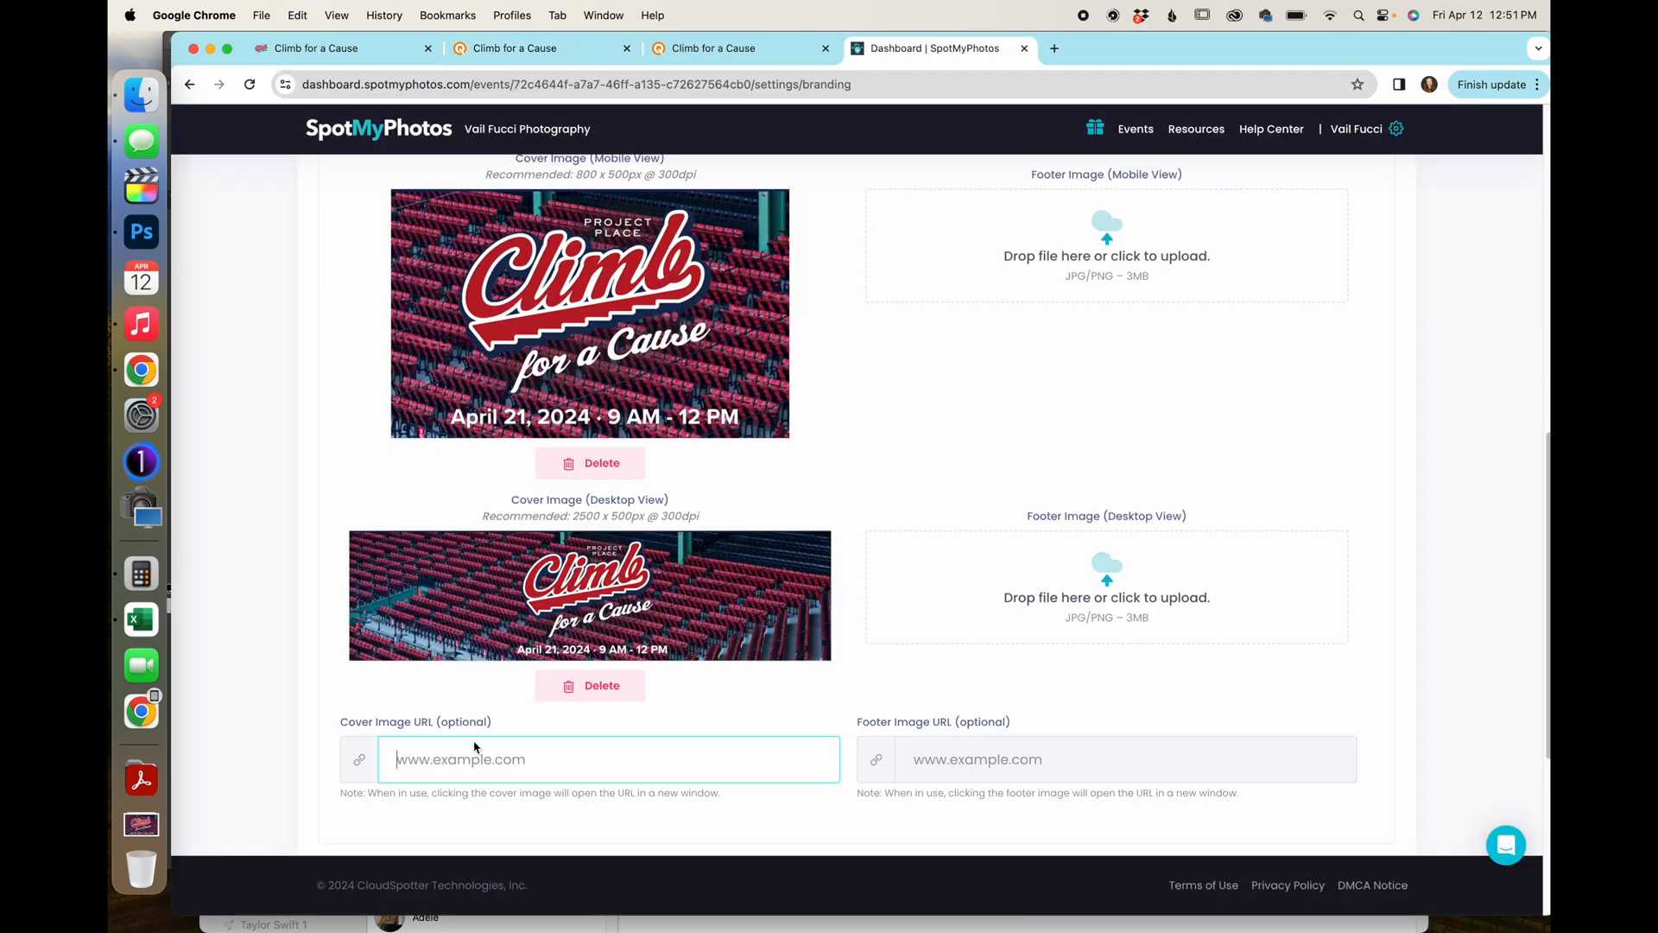
text(https://secure.qgiv.com/event/climbforacause/donate/)
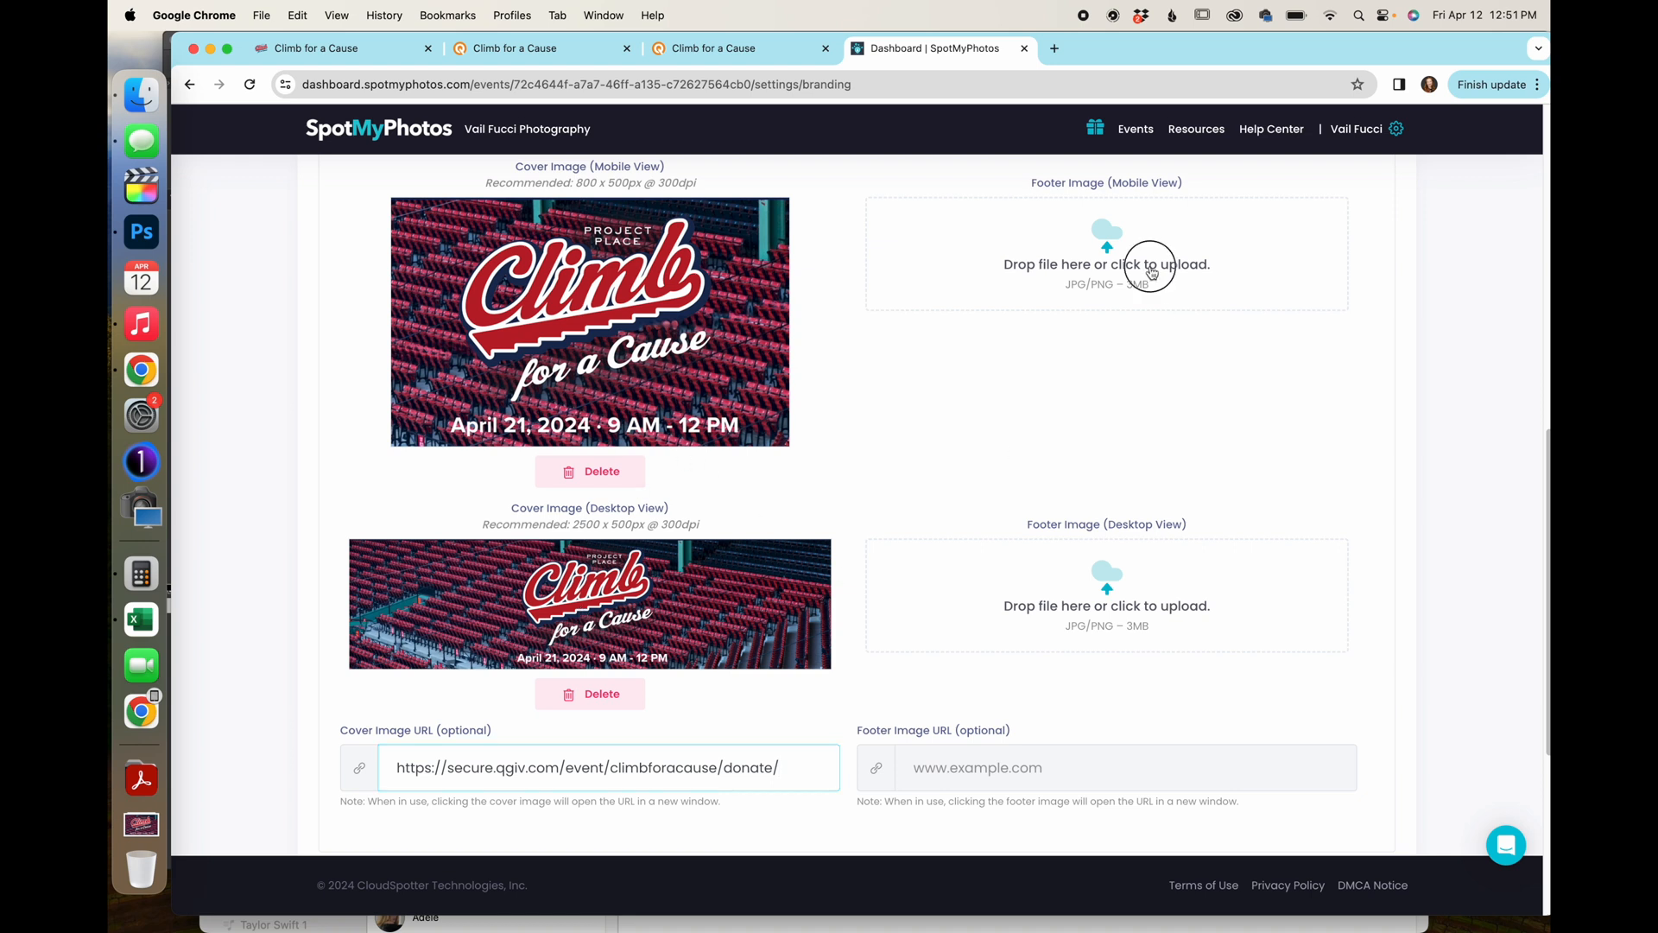
Upload the photography logo footer jpg as the mobile footer and start the desktop footer upload.
click(1106, 262)
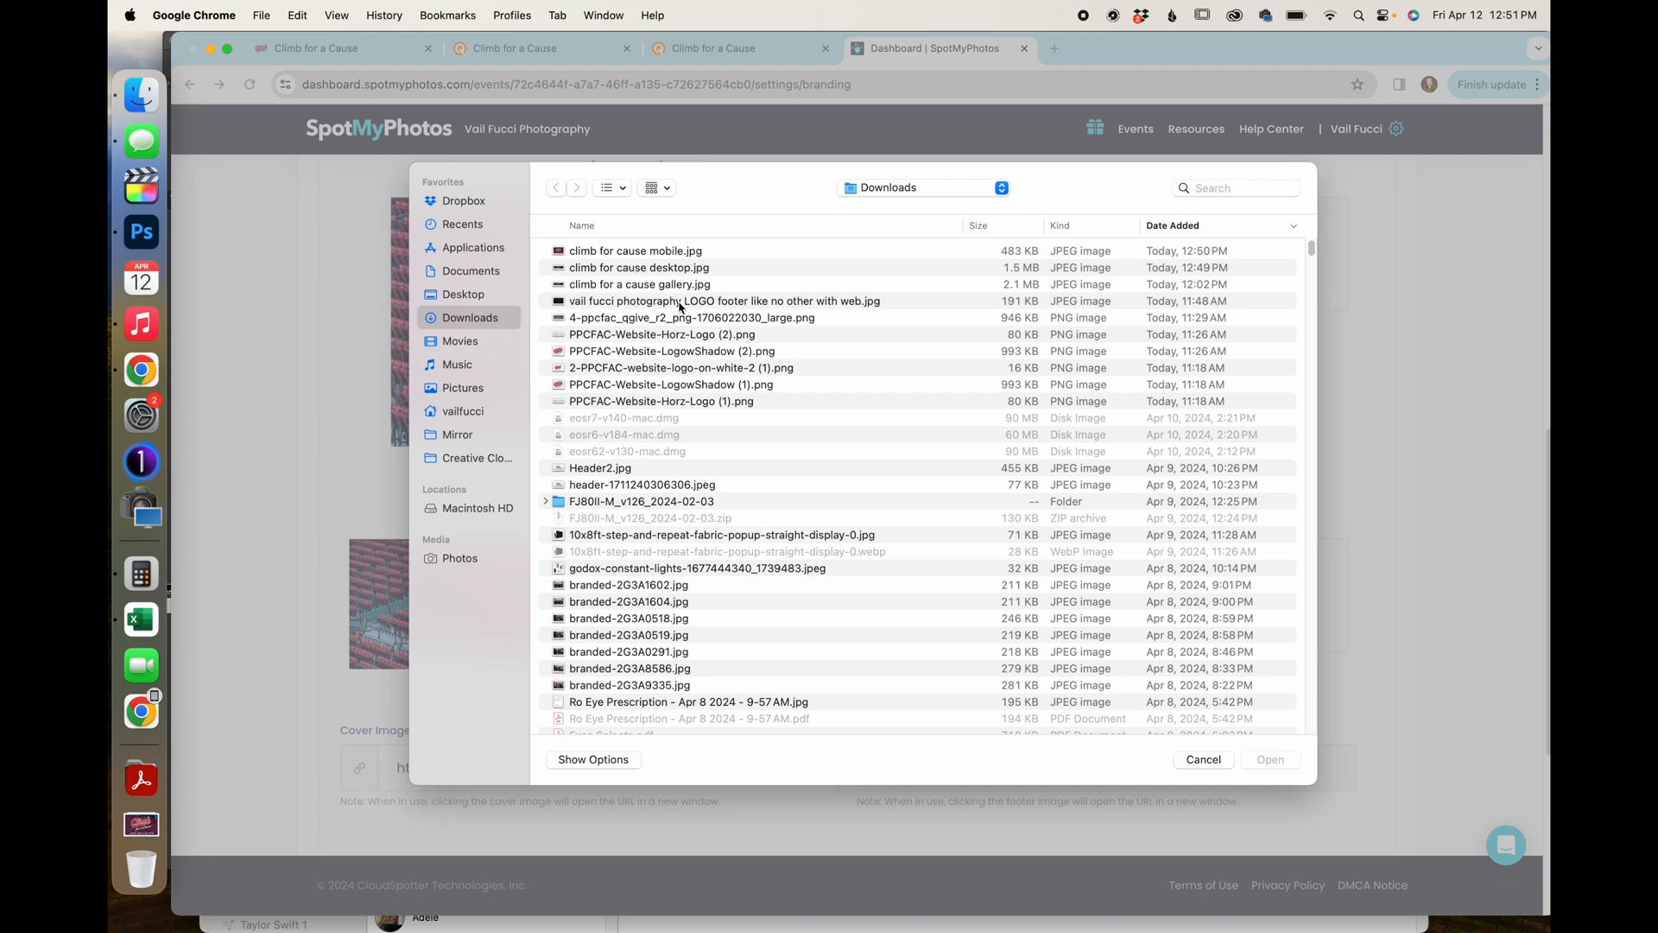
click(1202, 760)
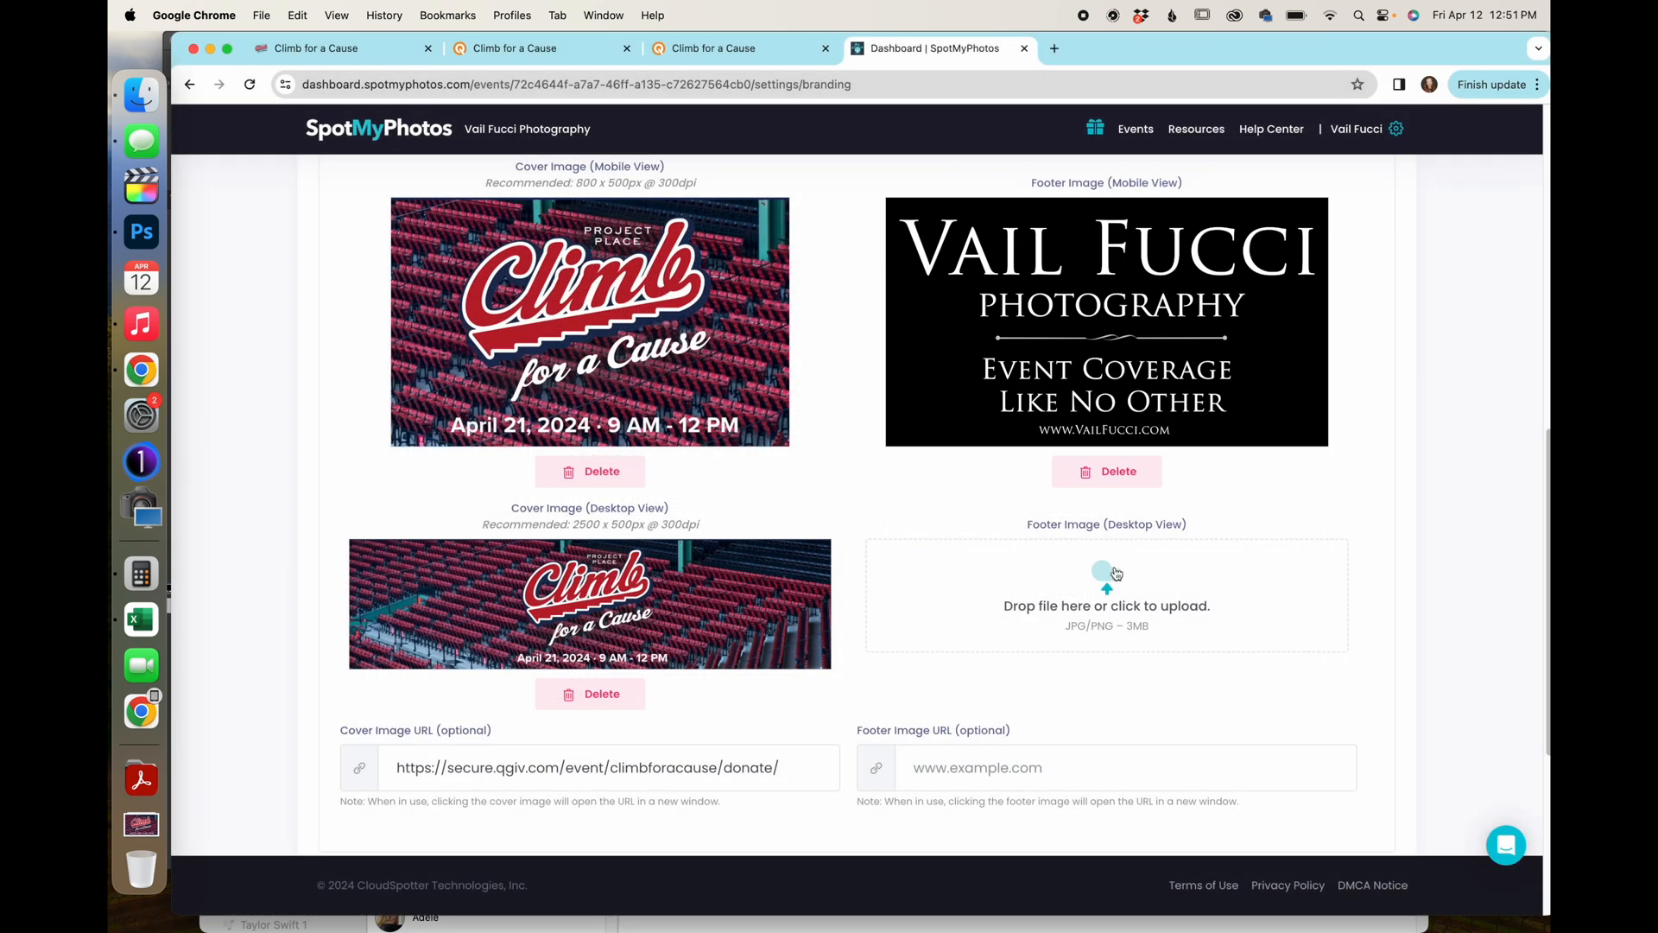
click(1106, 605)
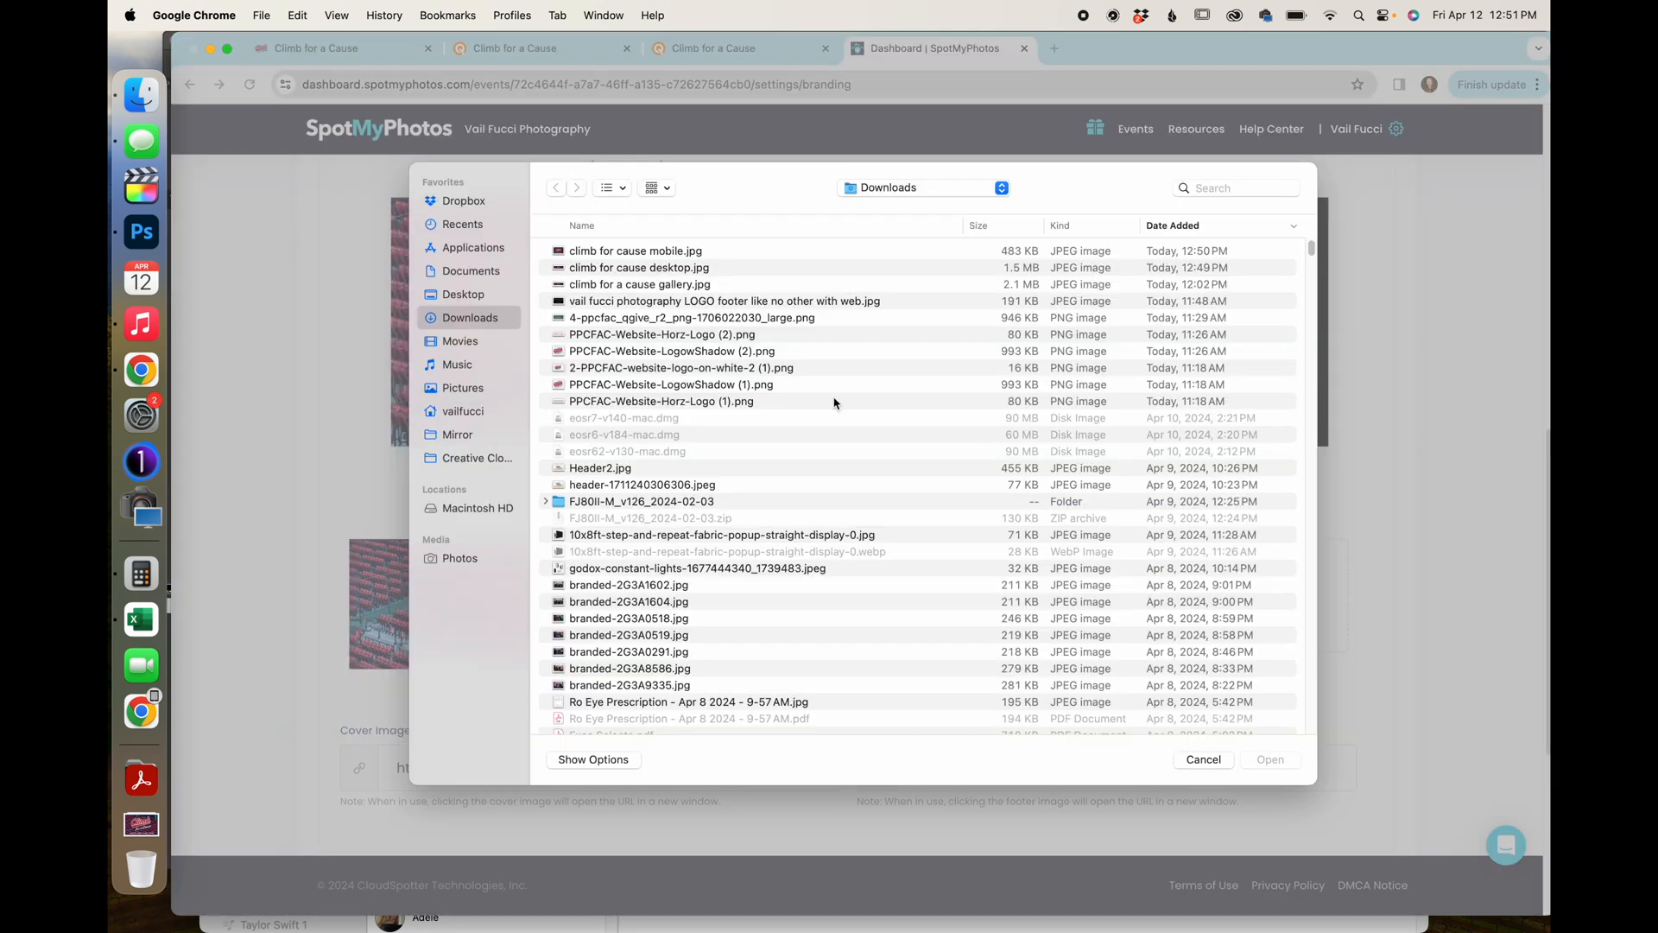
mouse_move(700, 300)
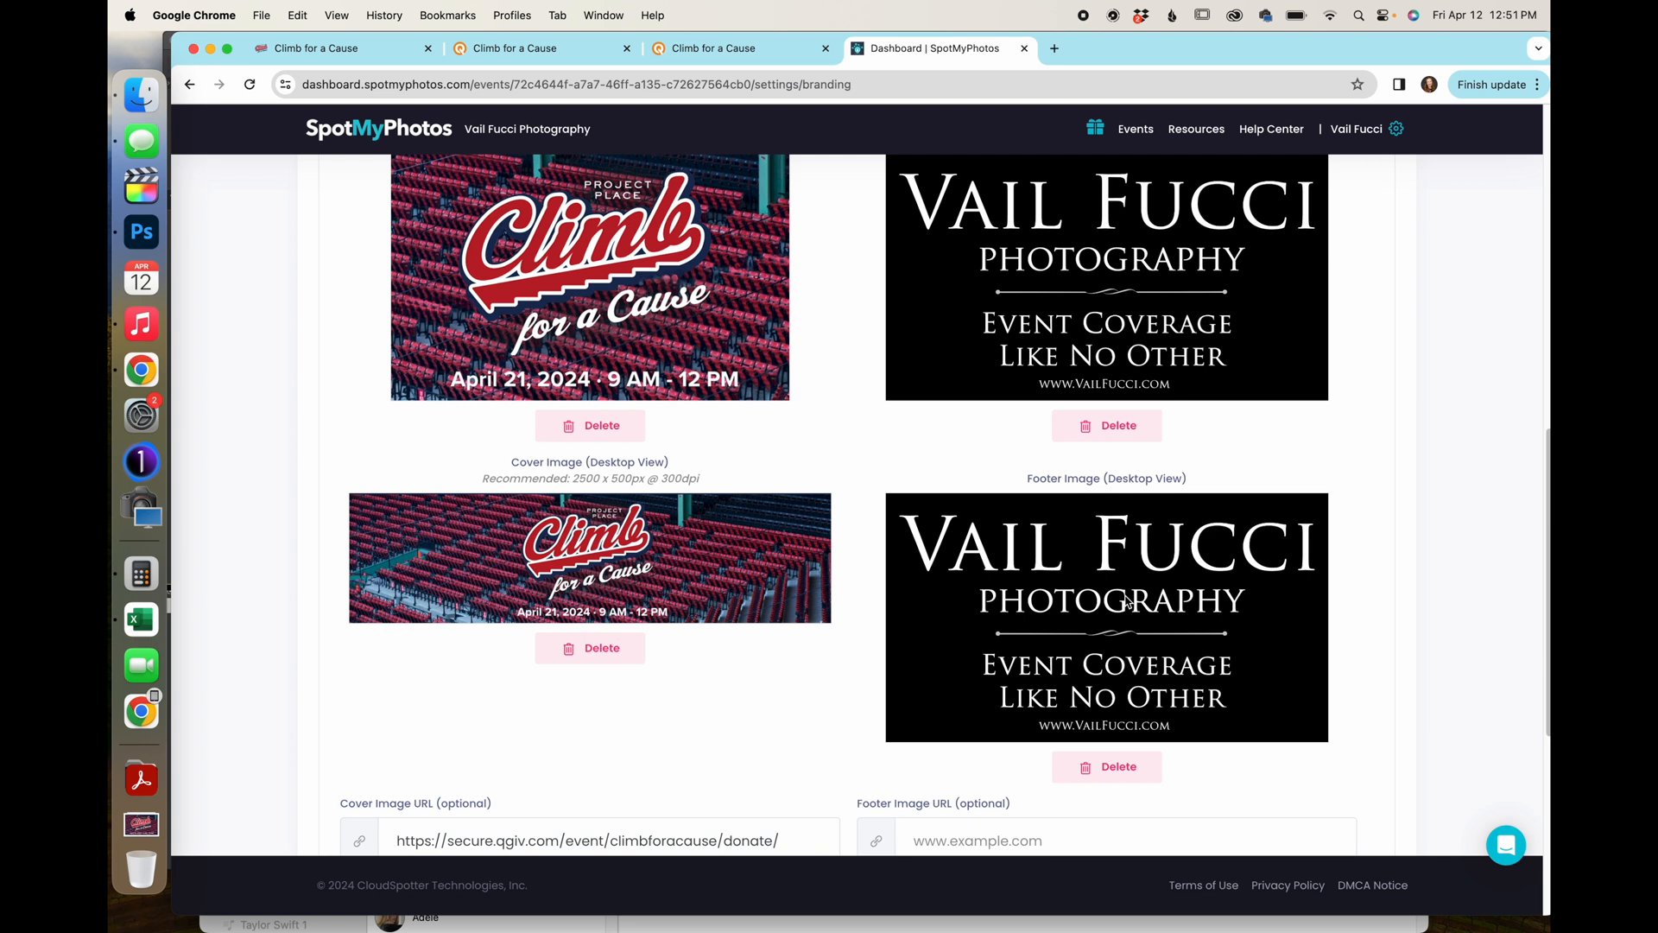
click(1121, 760)
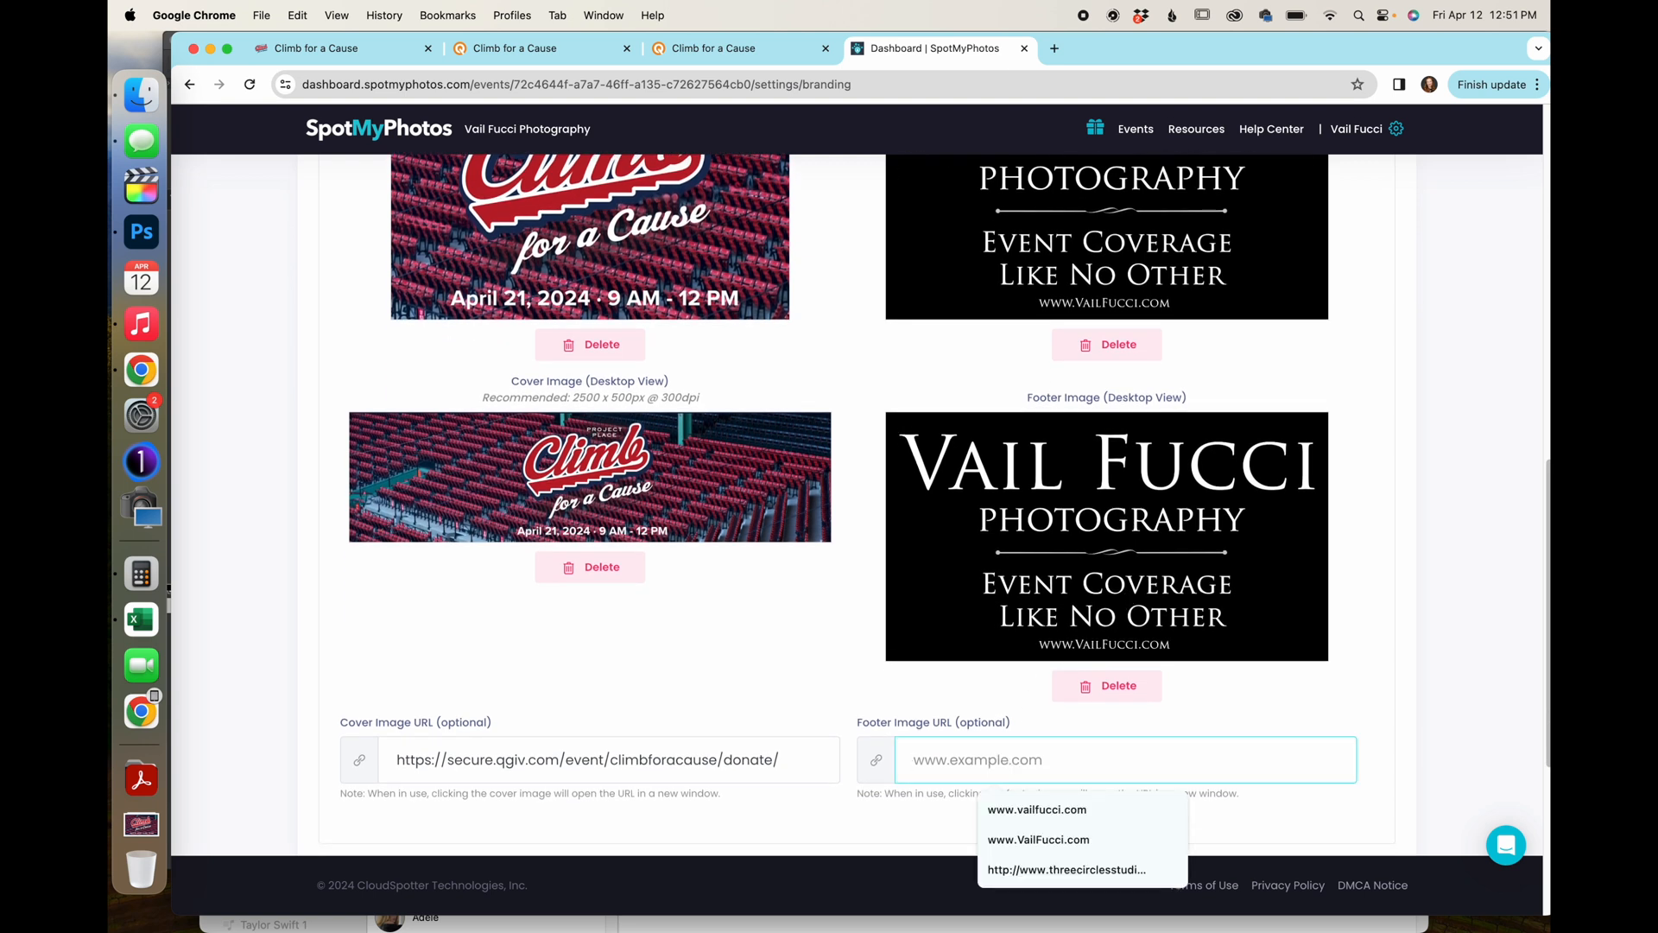
text(www.vail)
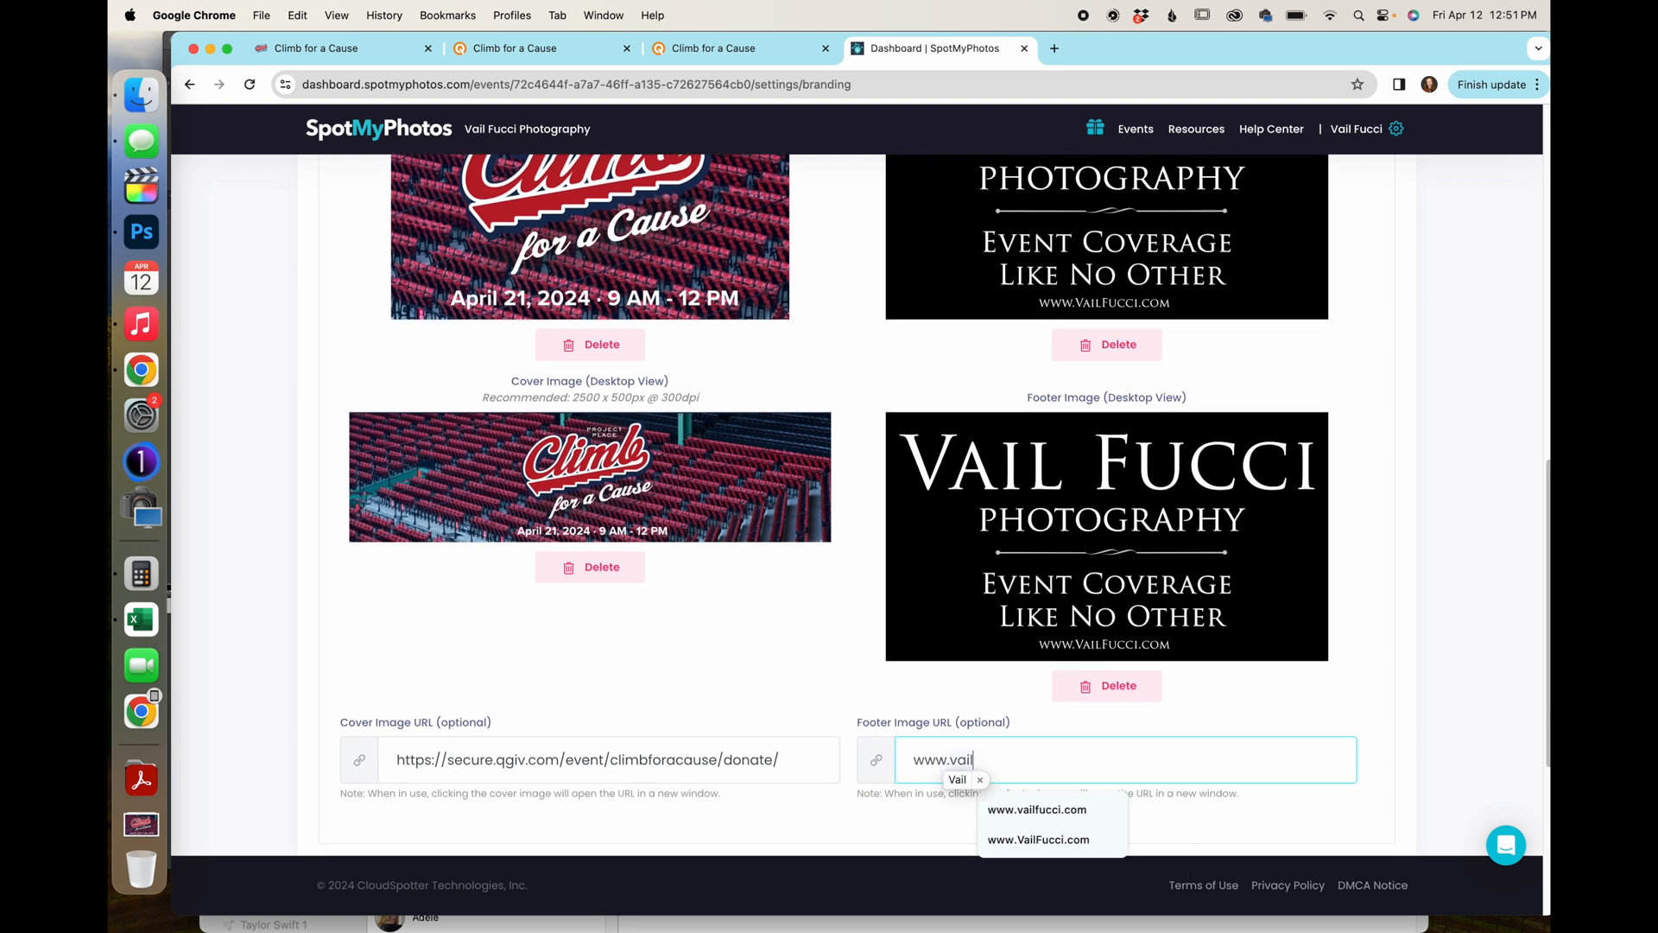
text(http://www.vgilfucci.com)
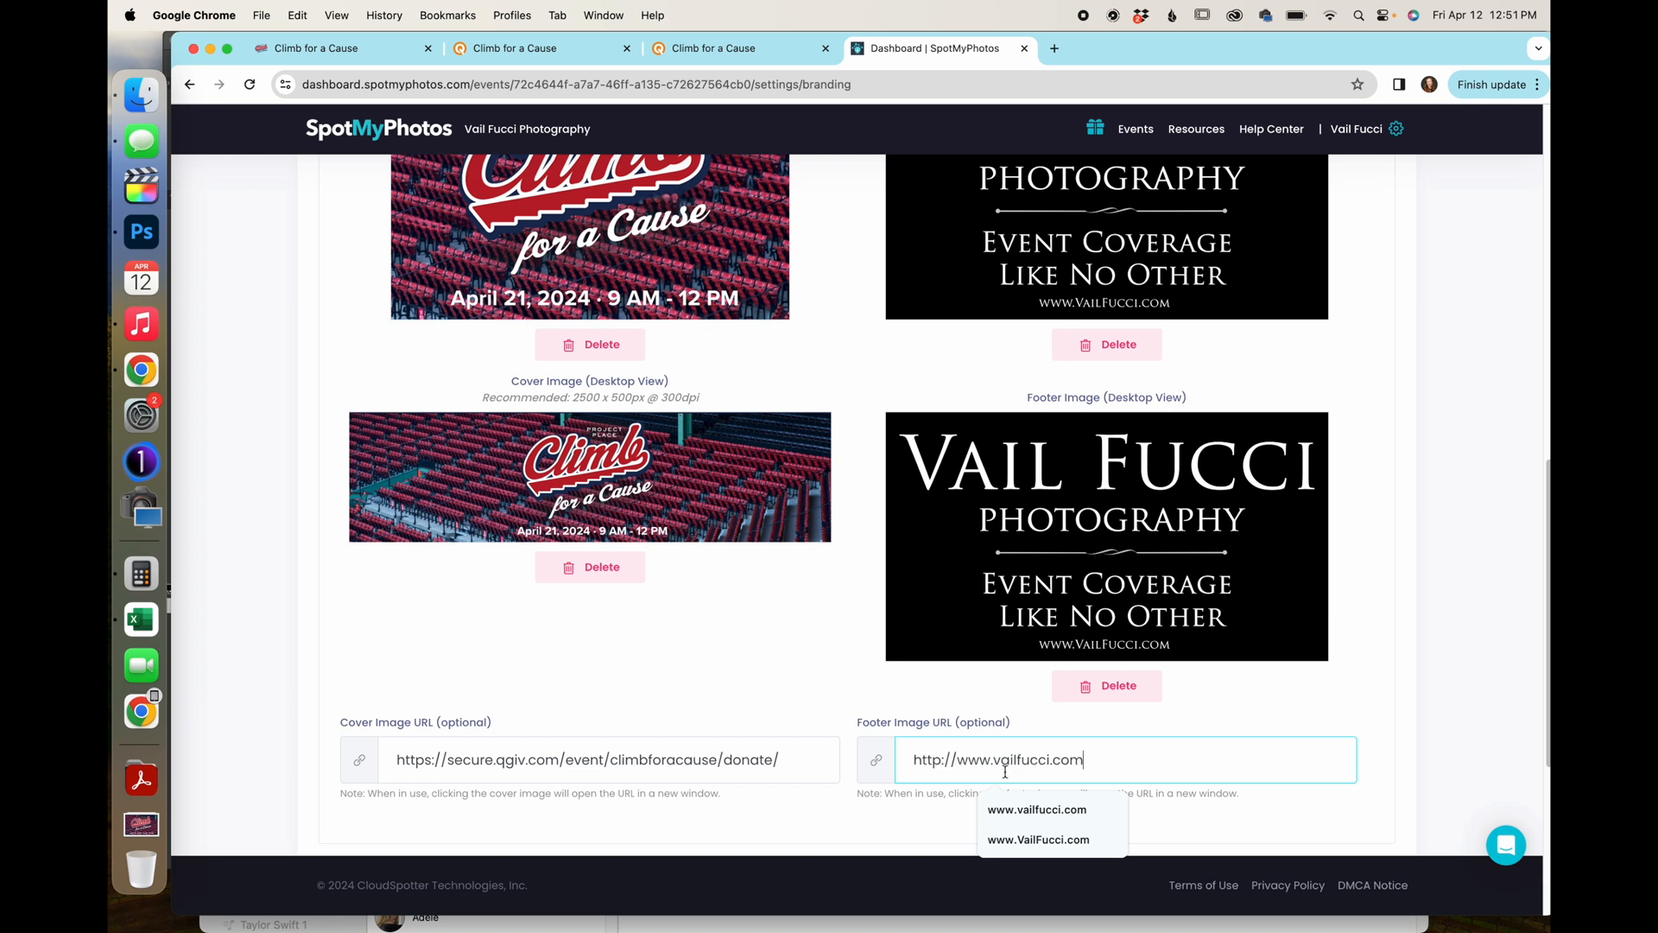
click(1493, 85)
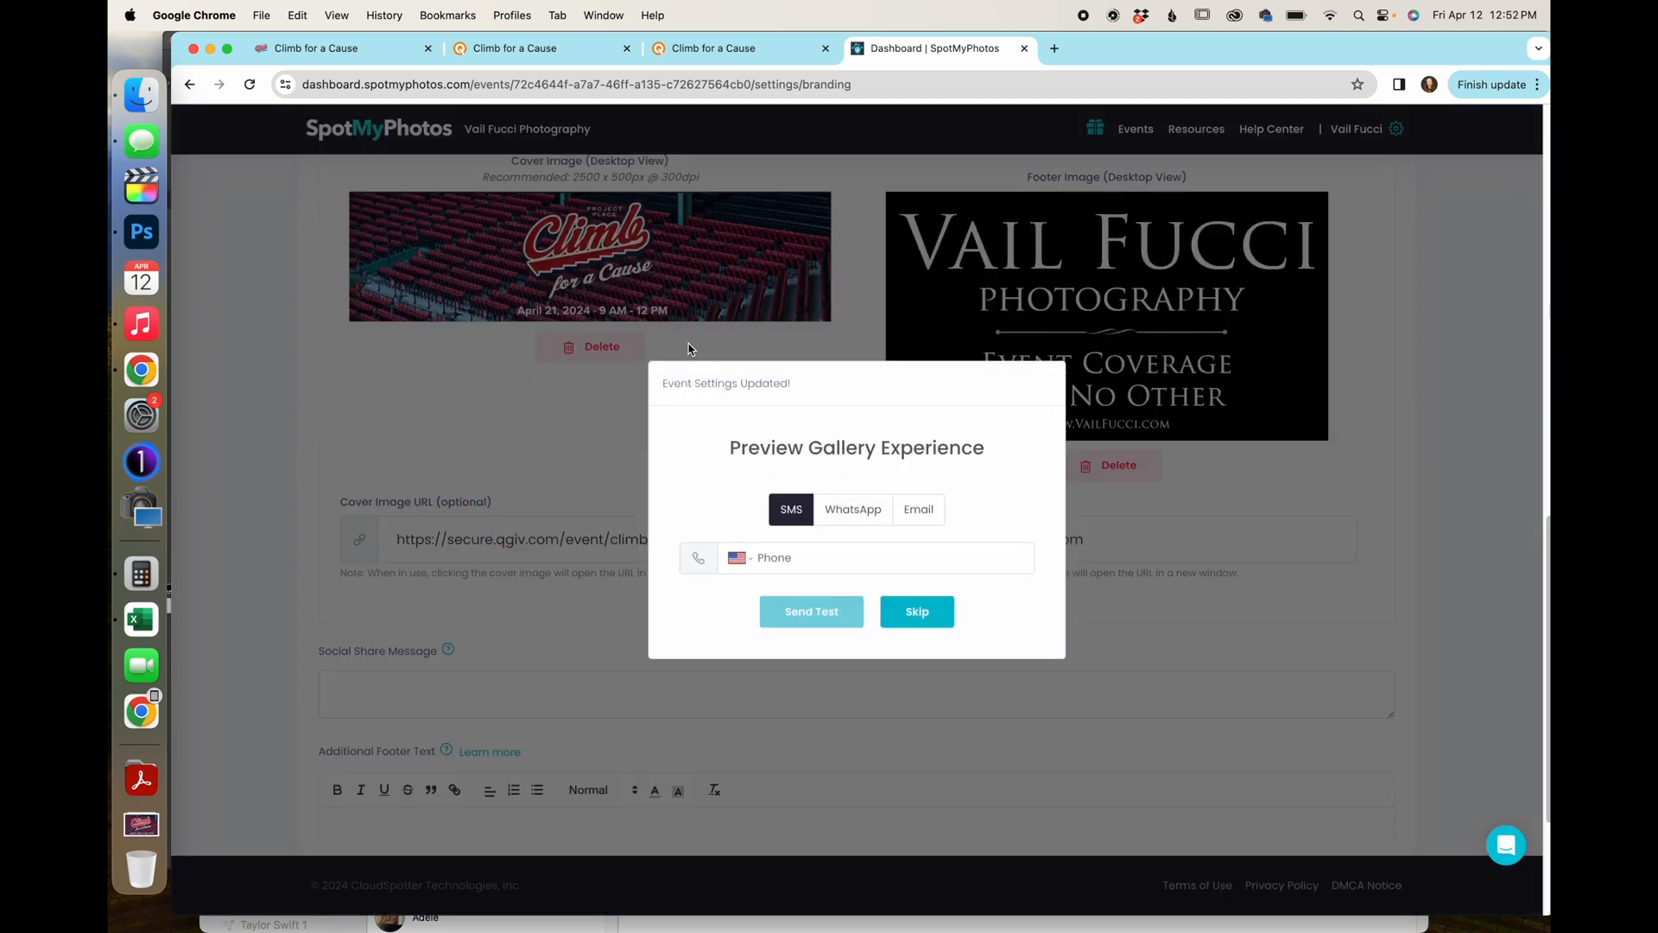
mouse_move(916, 249)
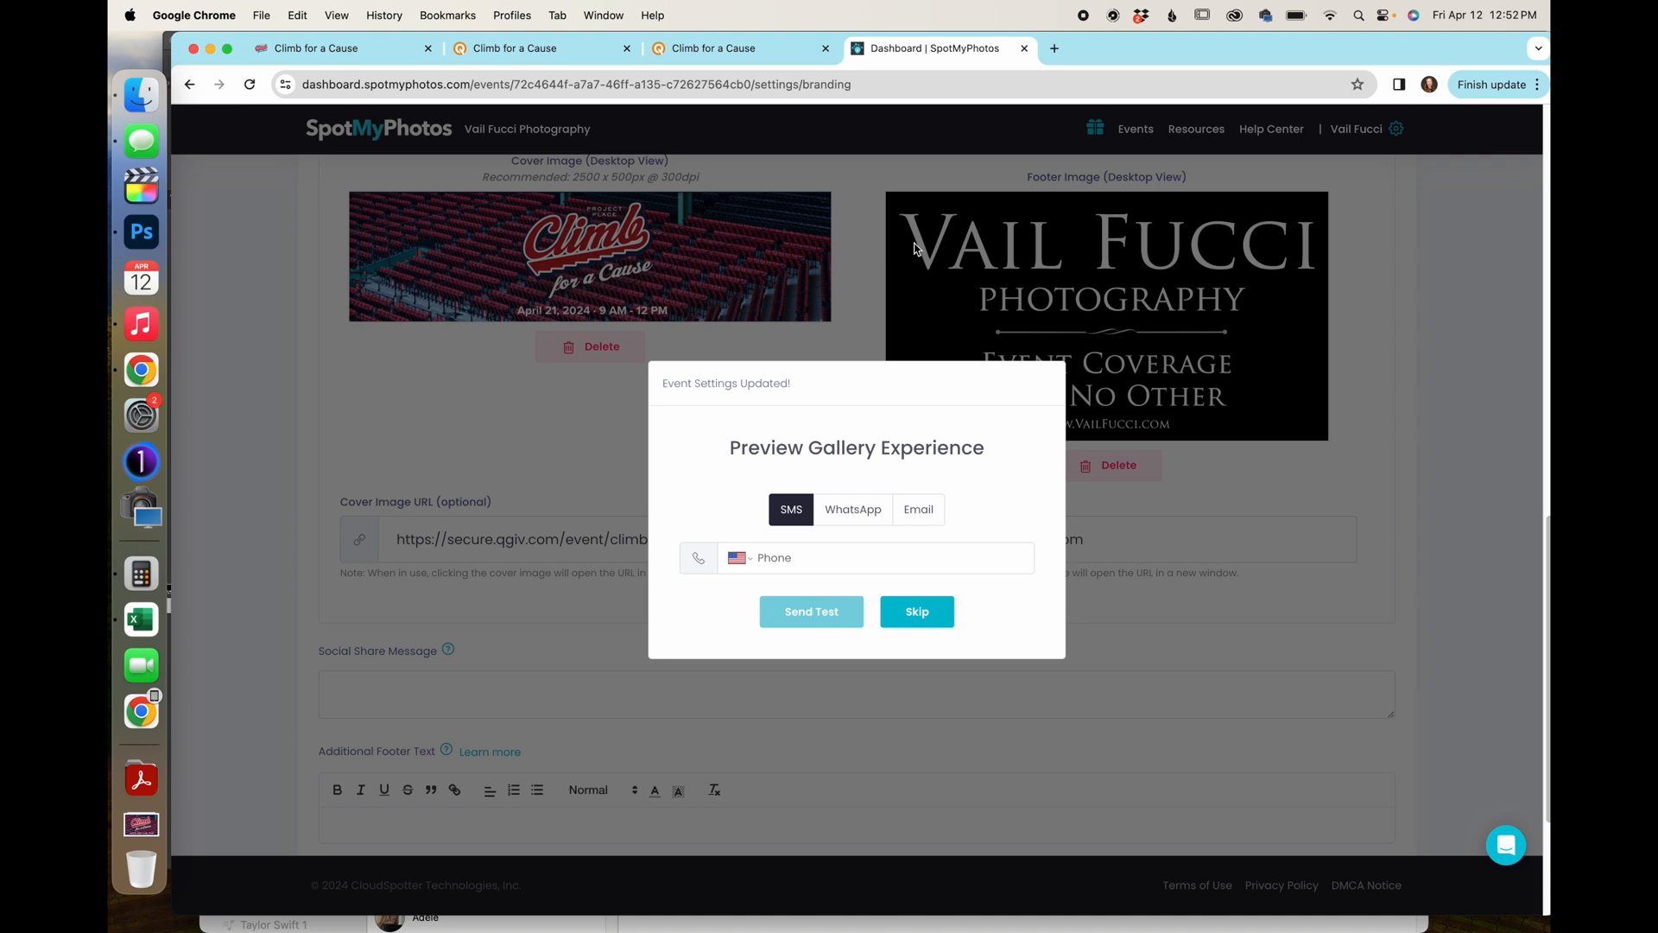
mouse_move(875, 423)
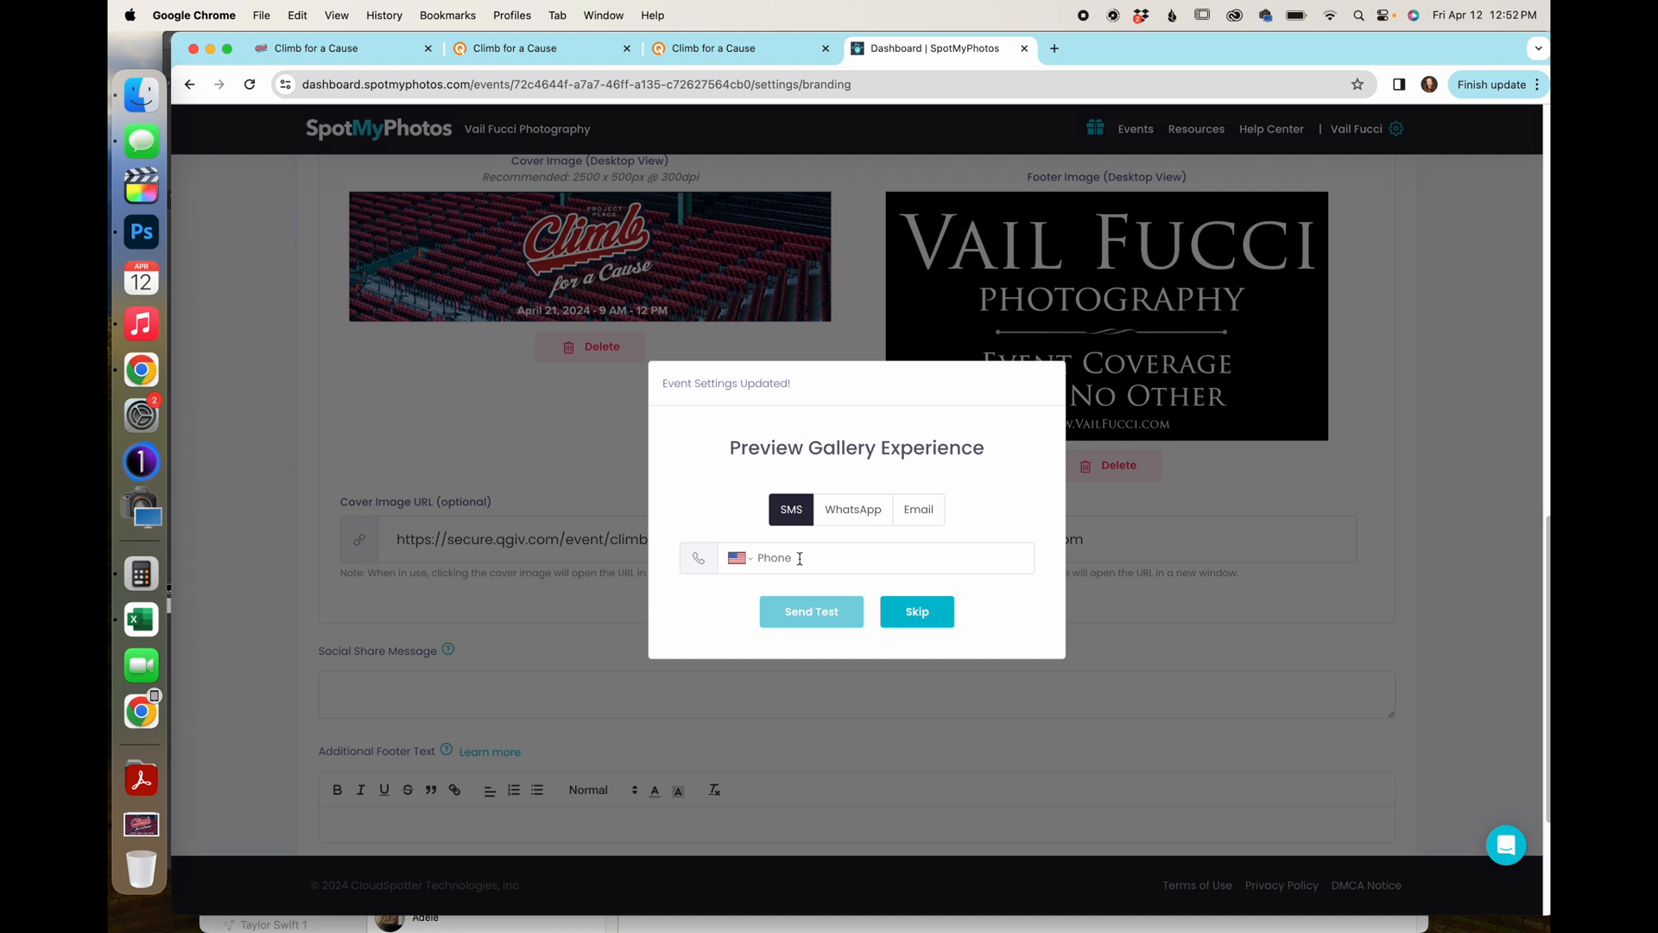
Send the gallery preview by email to the suggested 'vail' address.
click(917, 508)
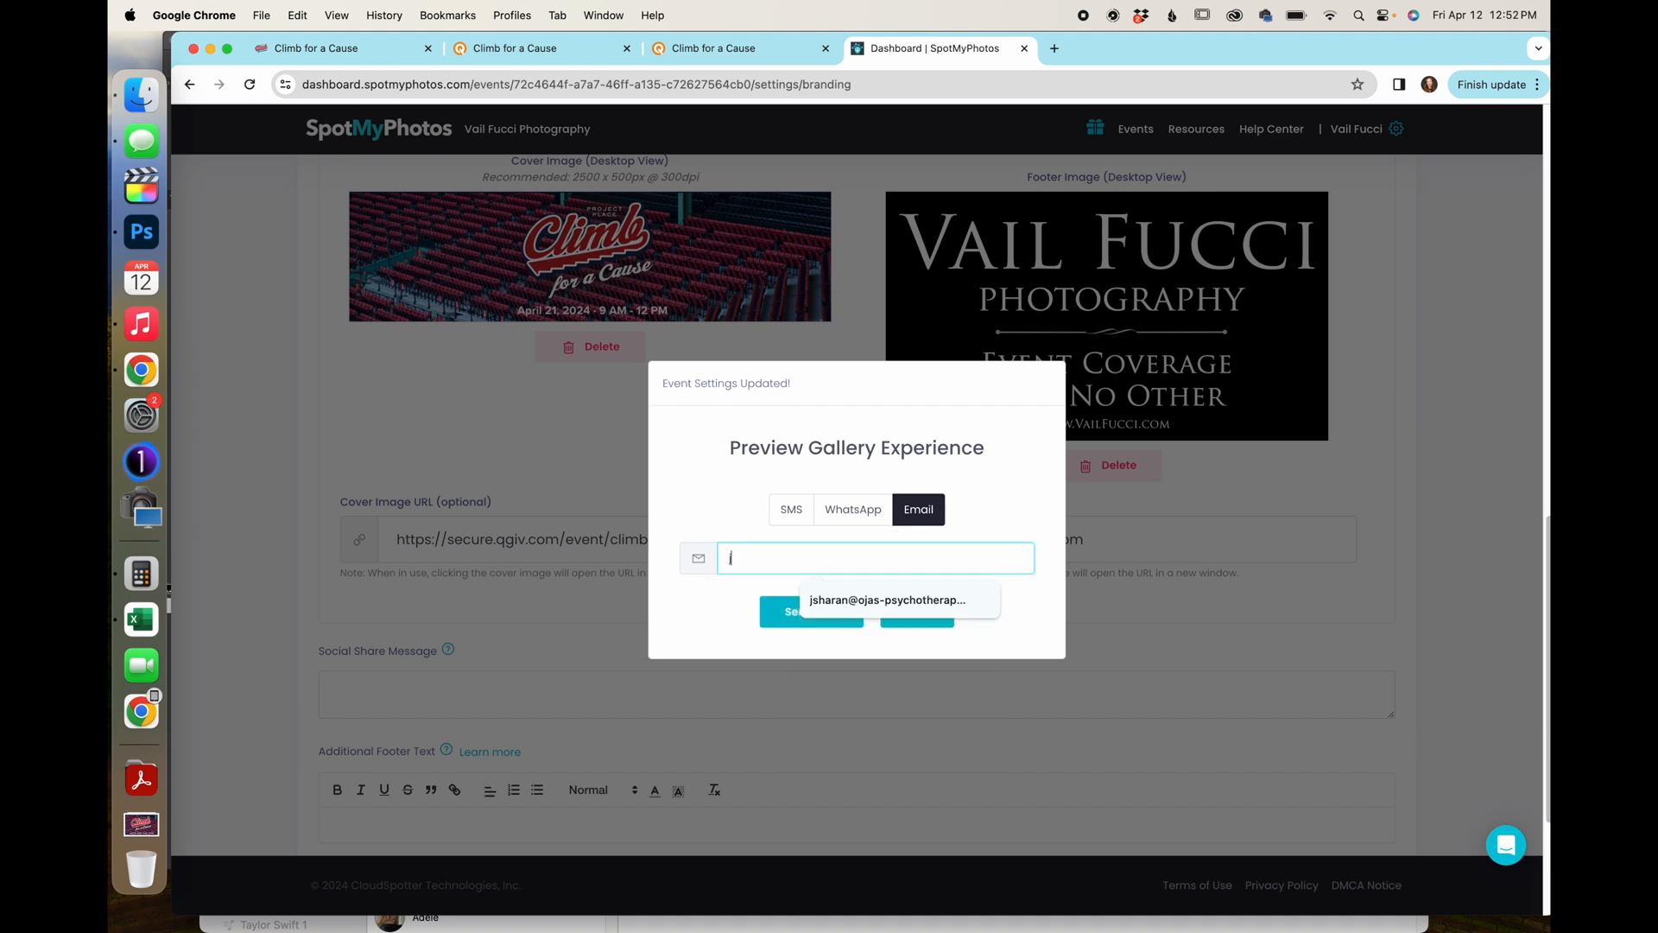
text(vail)
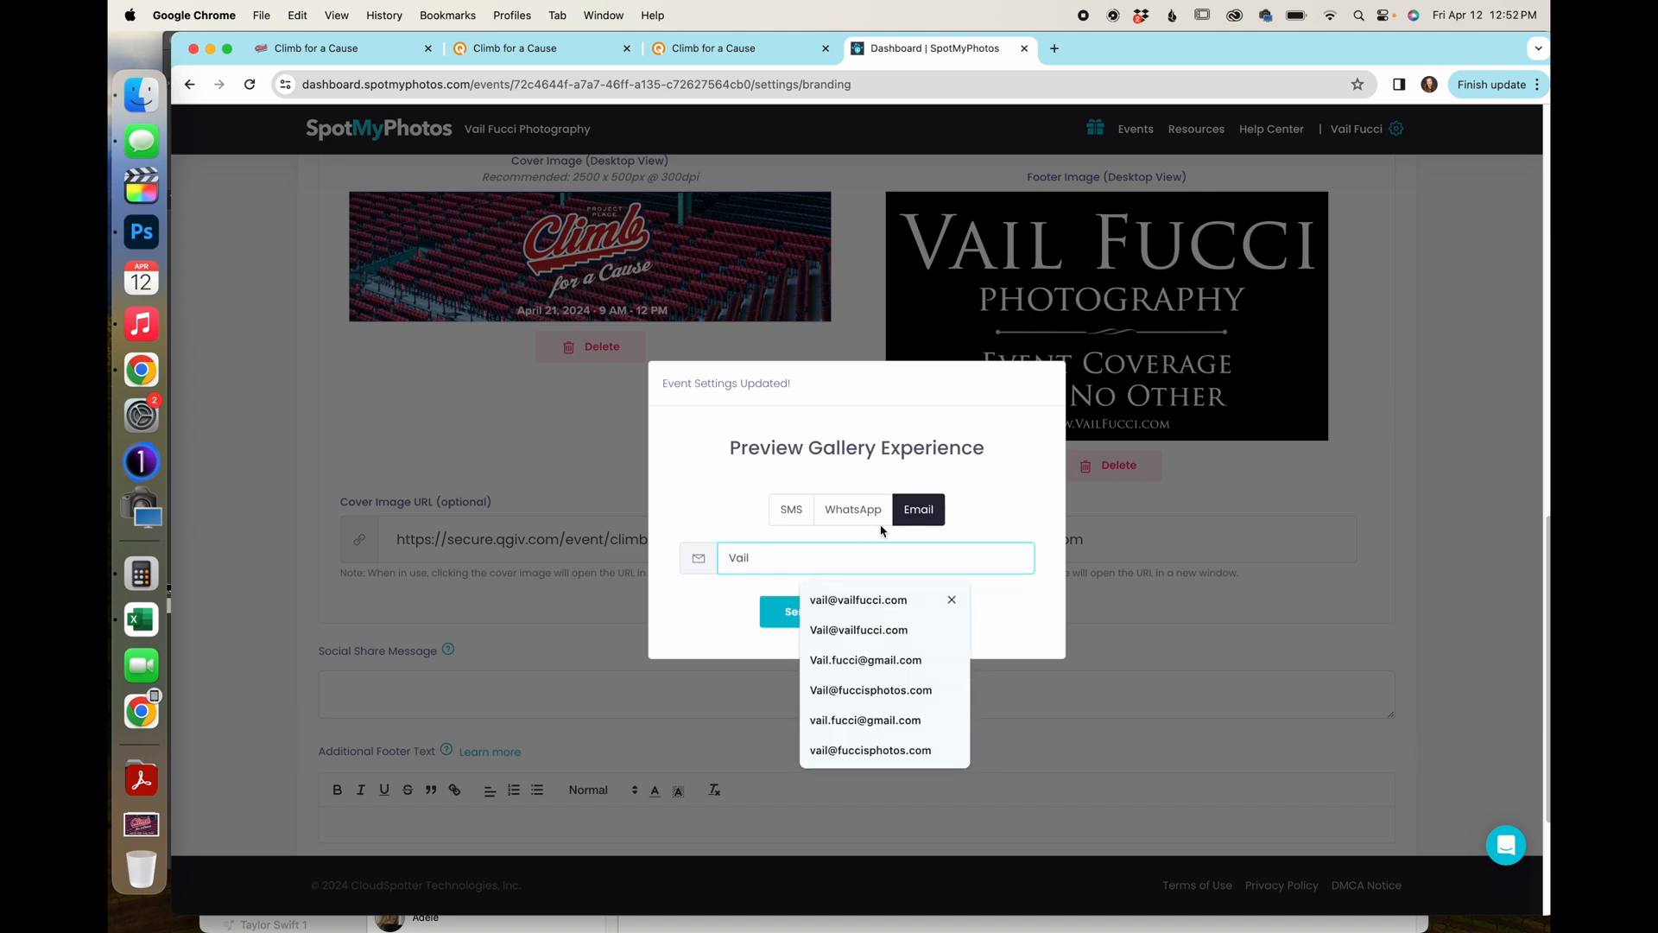
click(859, 599)
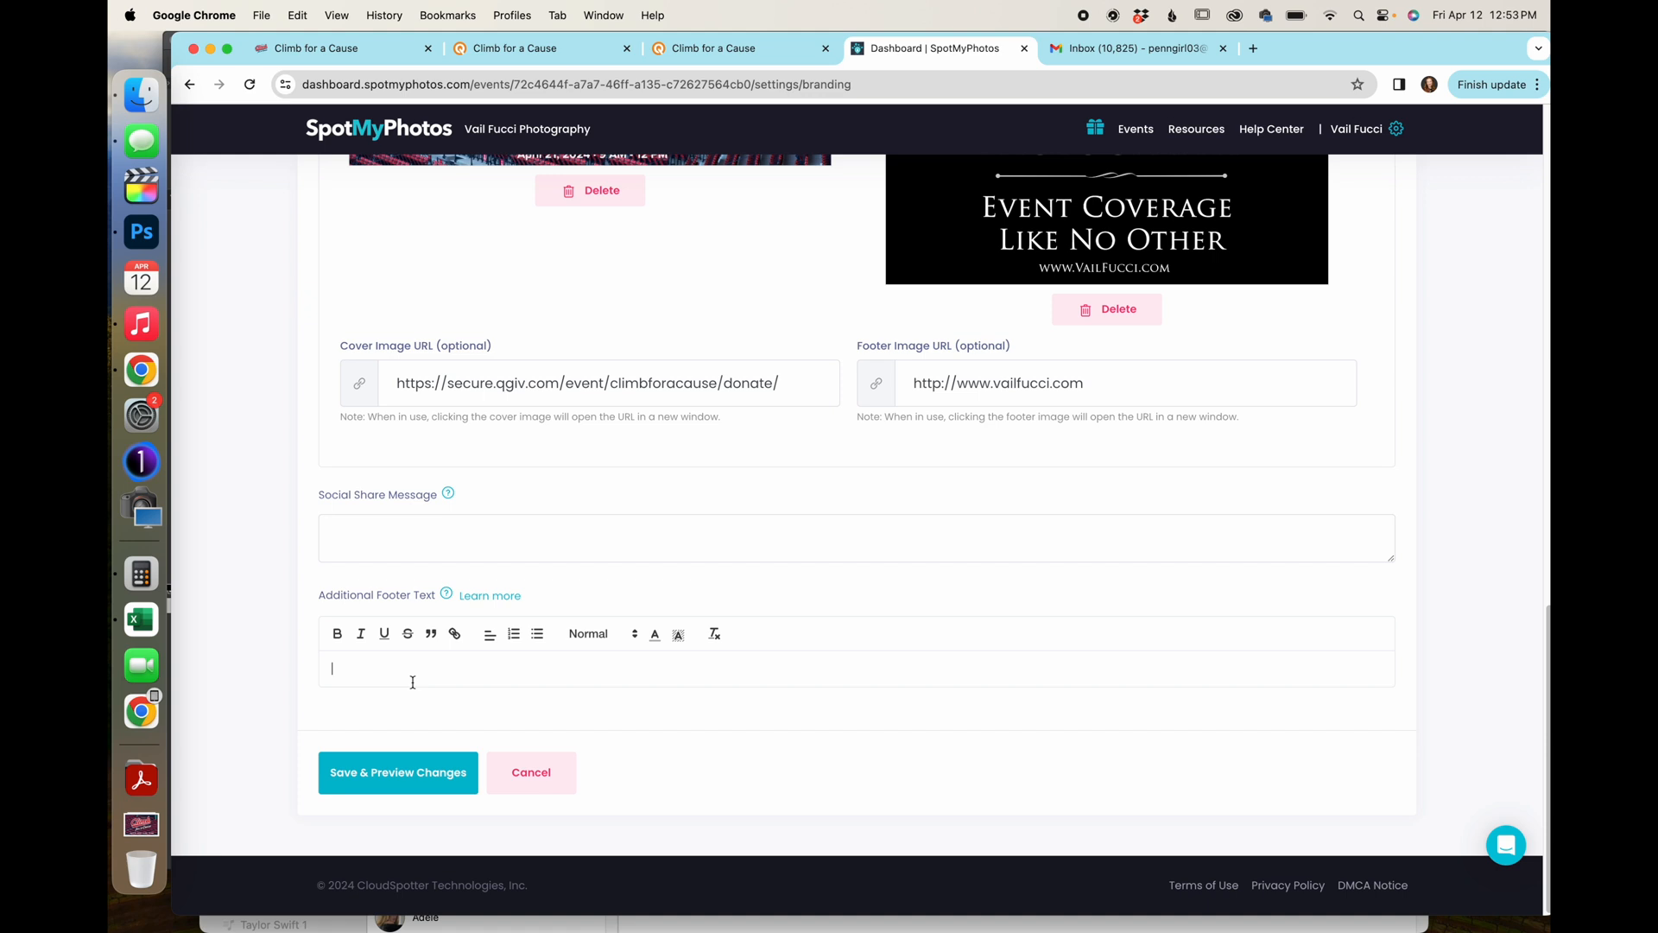
text(If you hav)
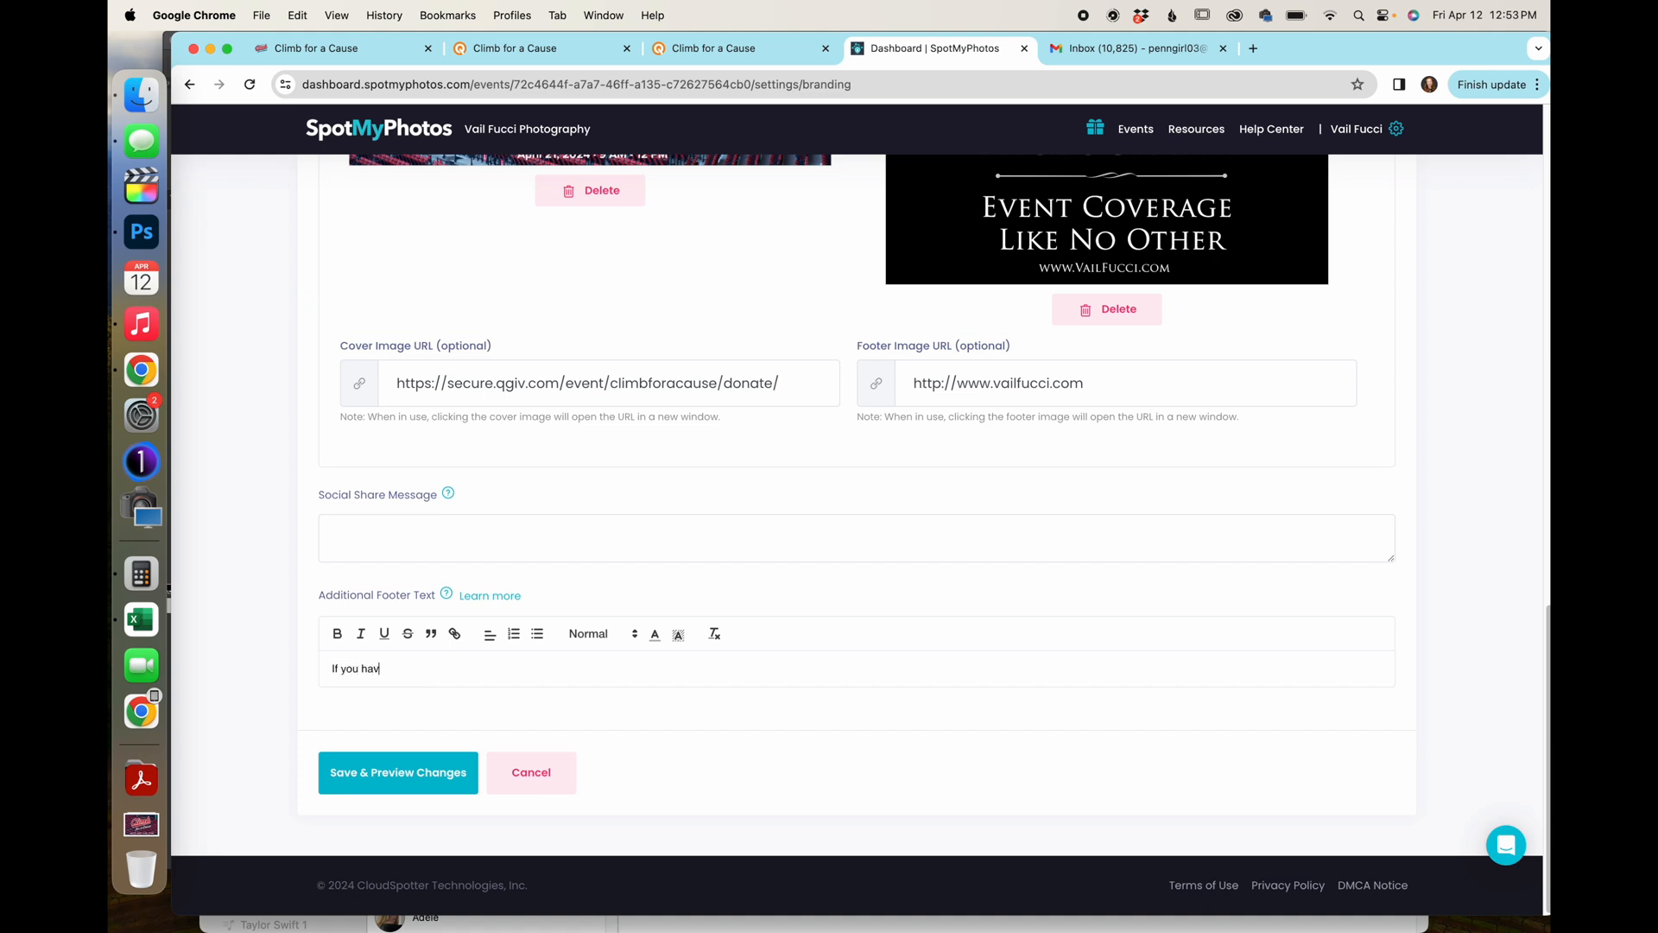
text(e any questions about)
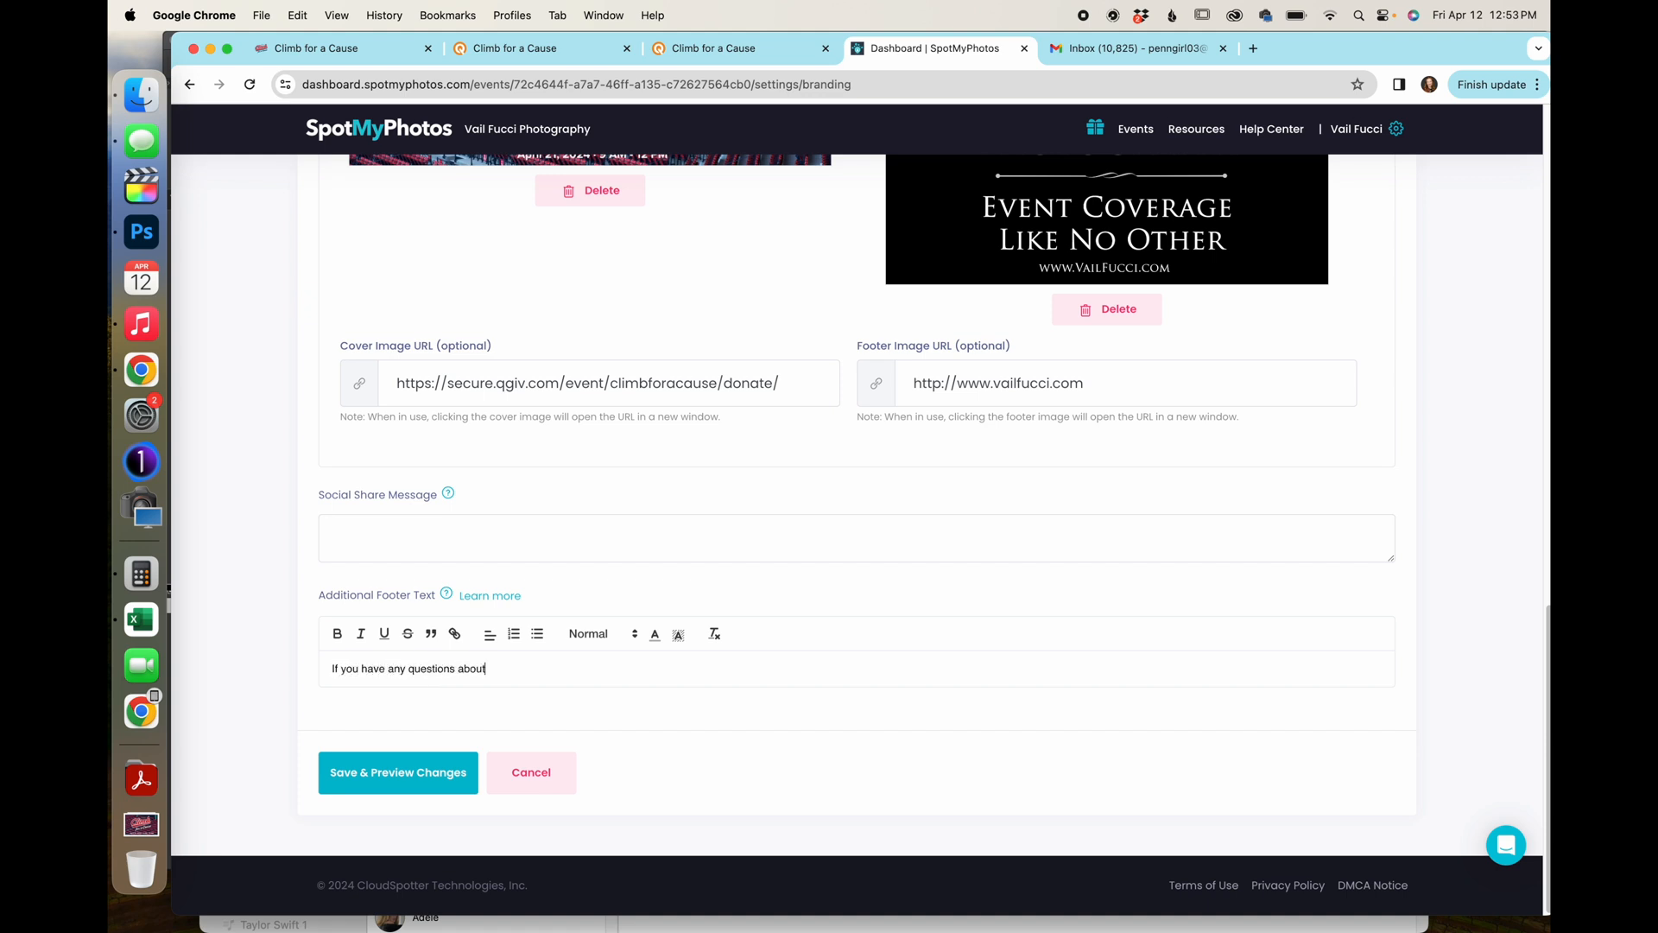
text(your image)
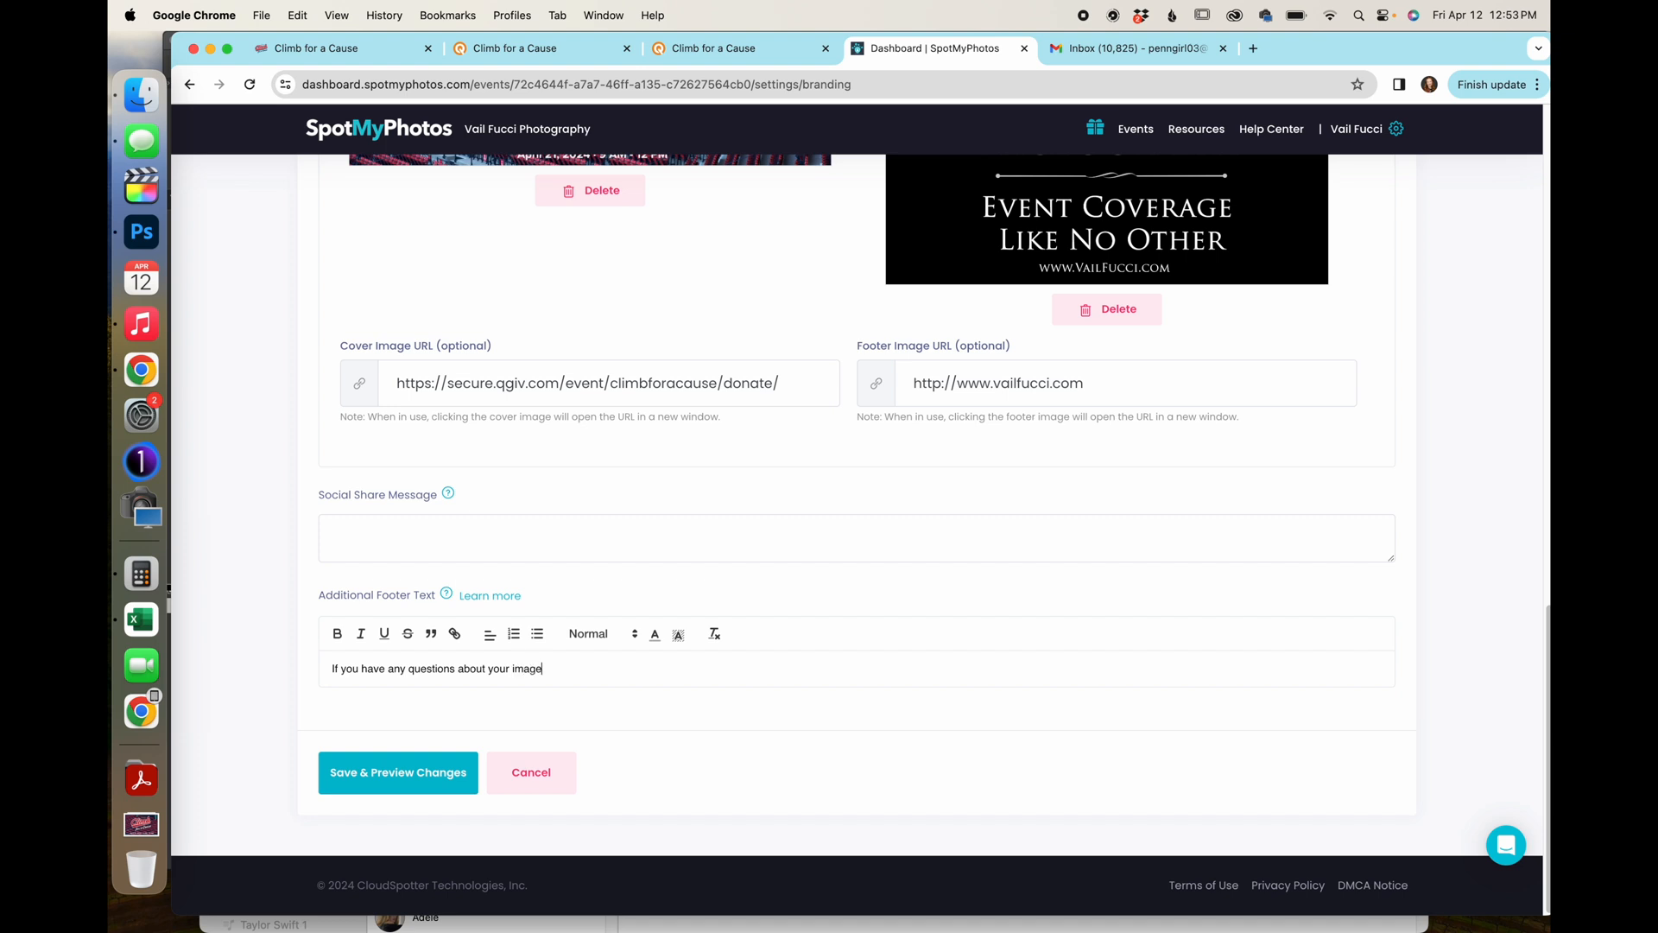
text(s or how to down)
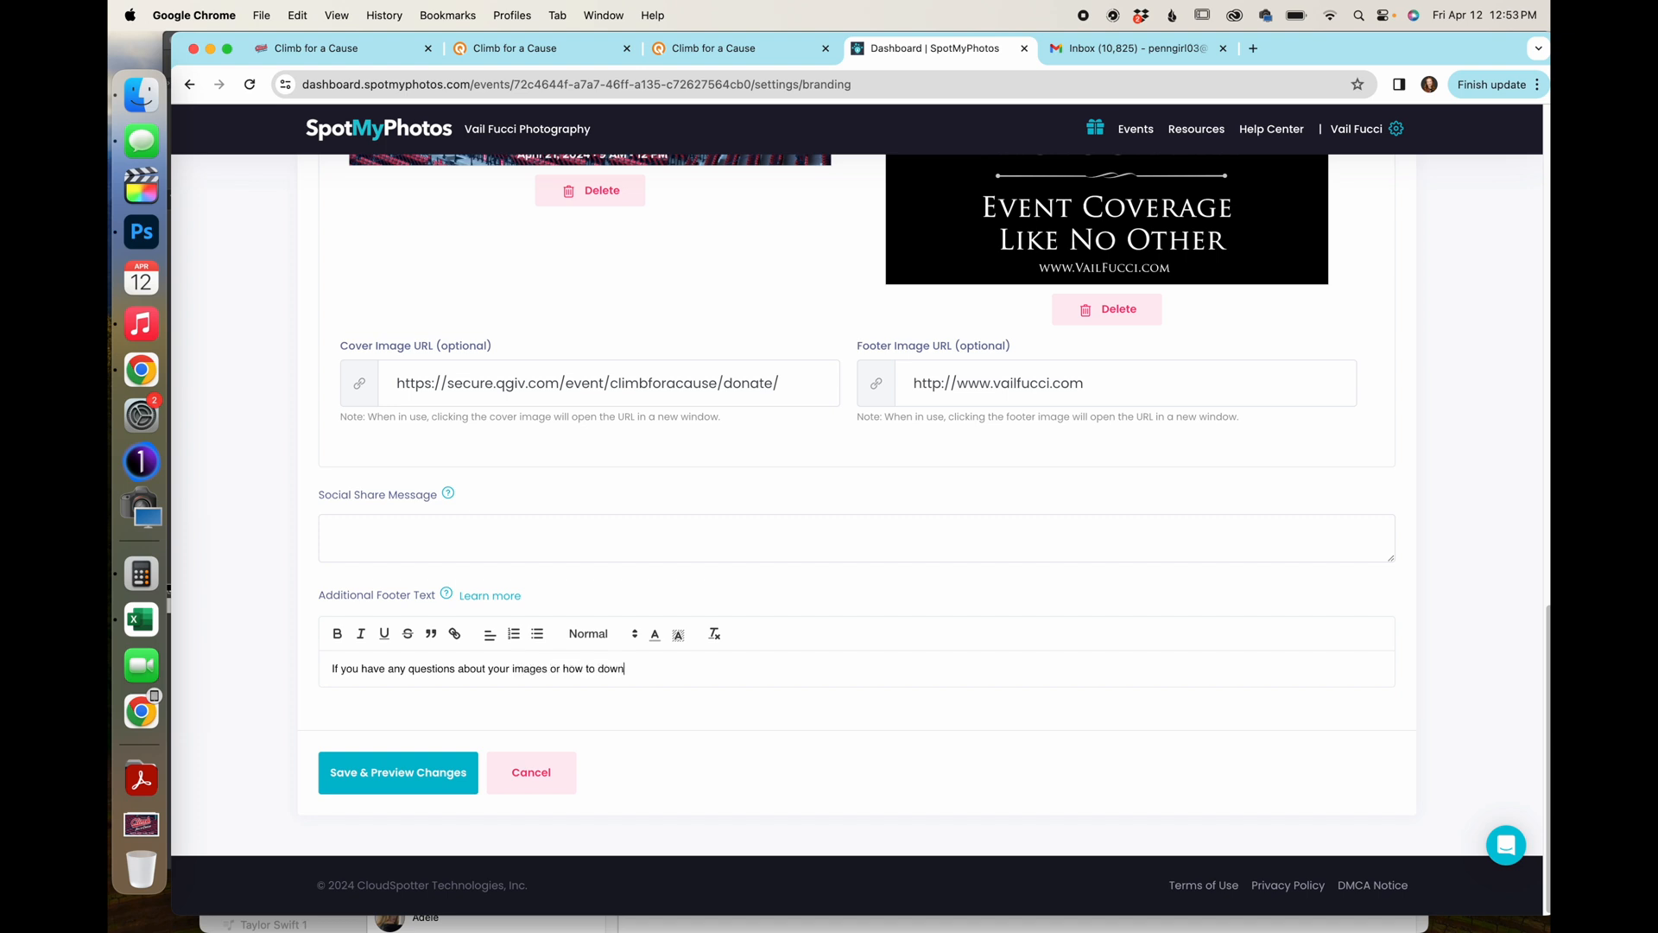
text(load them)
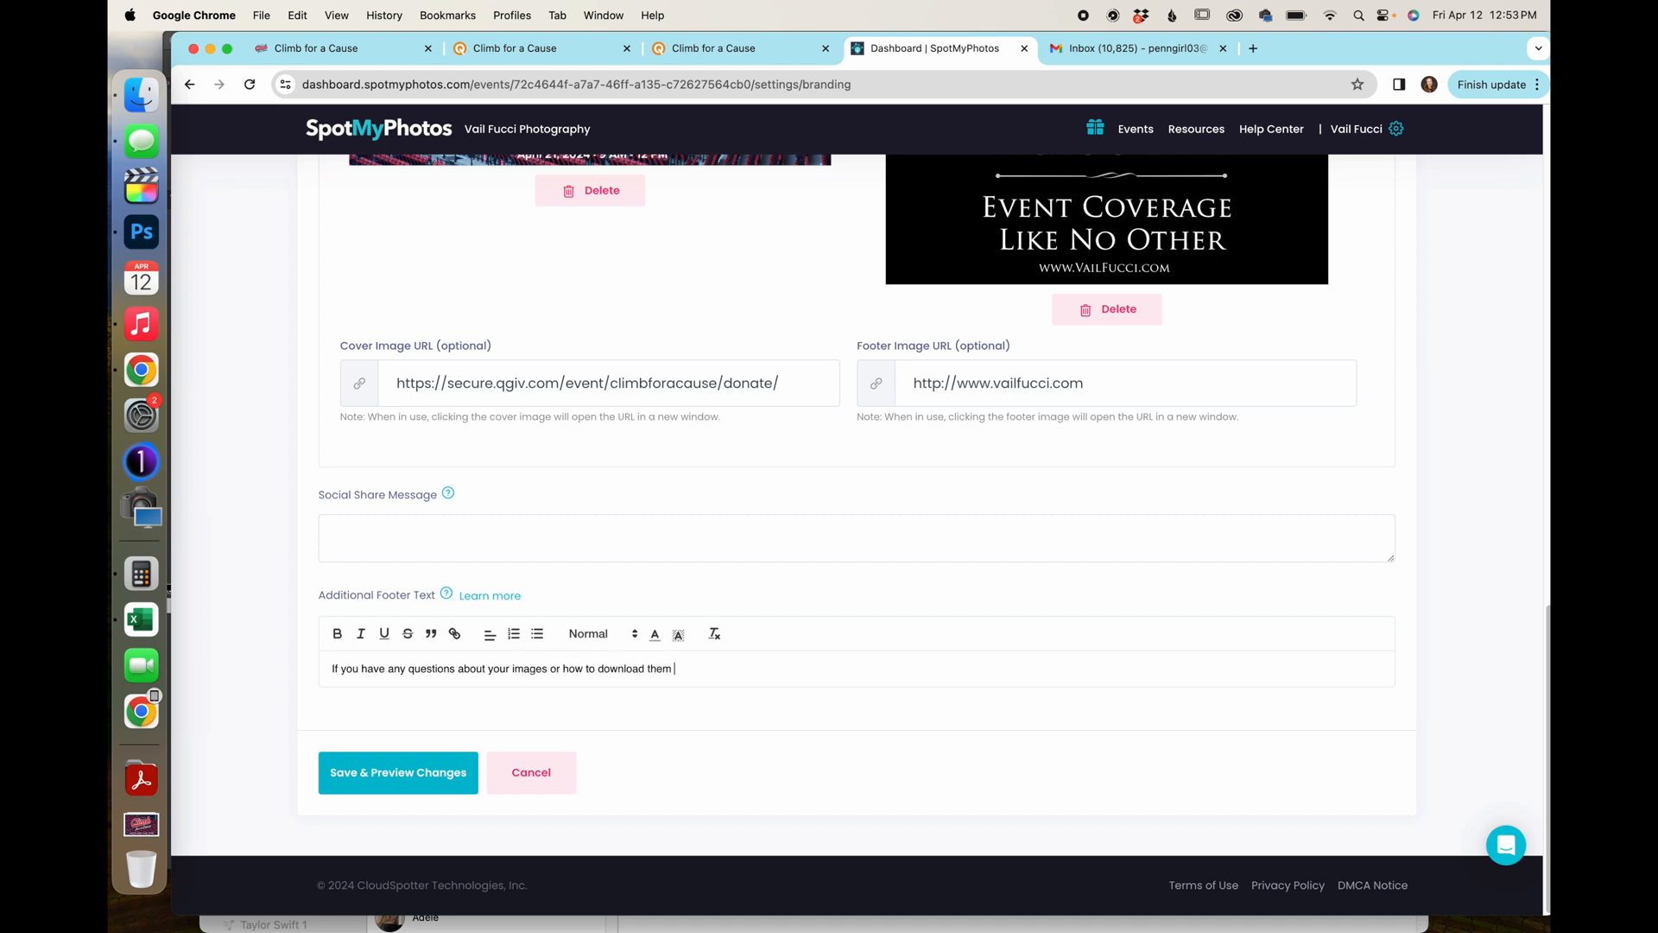
text(please email)
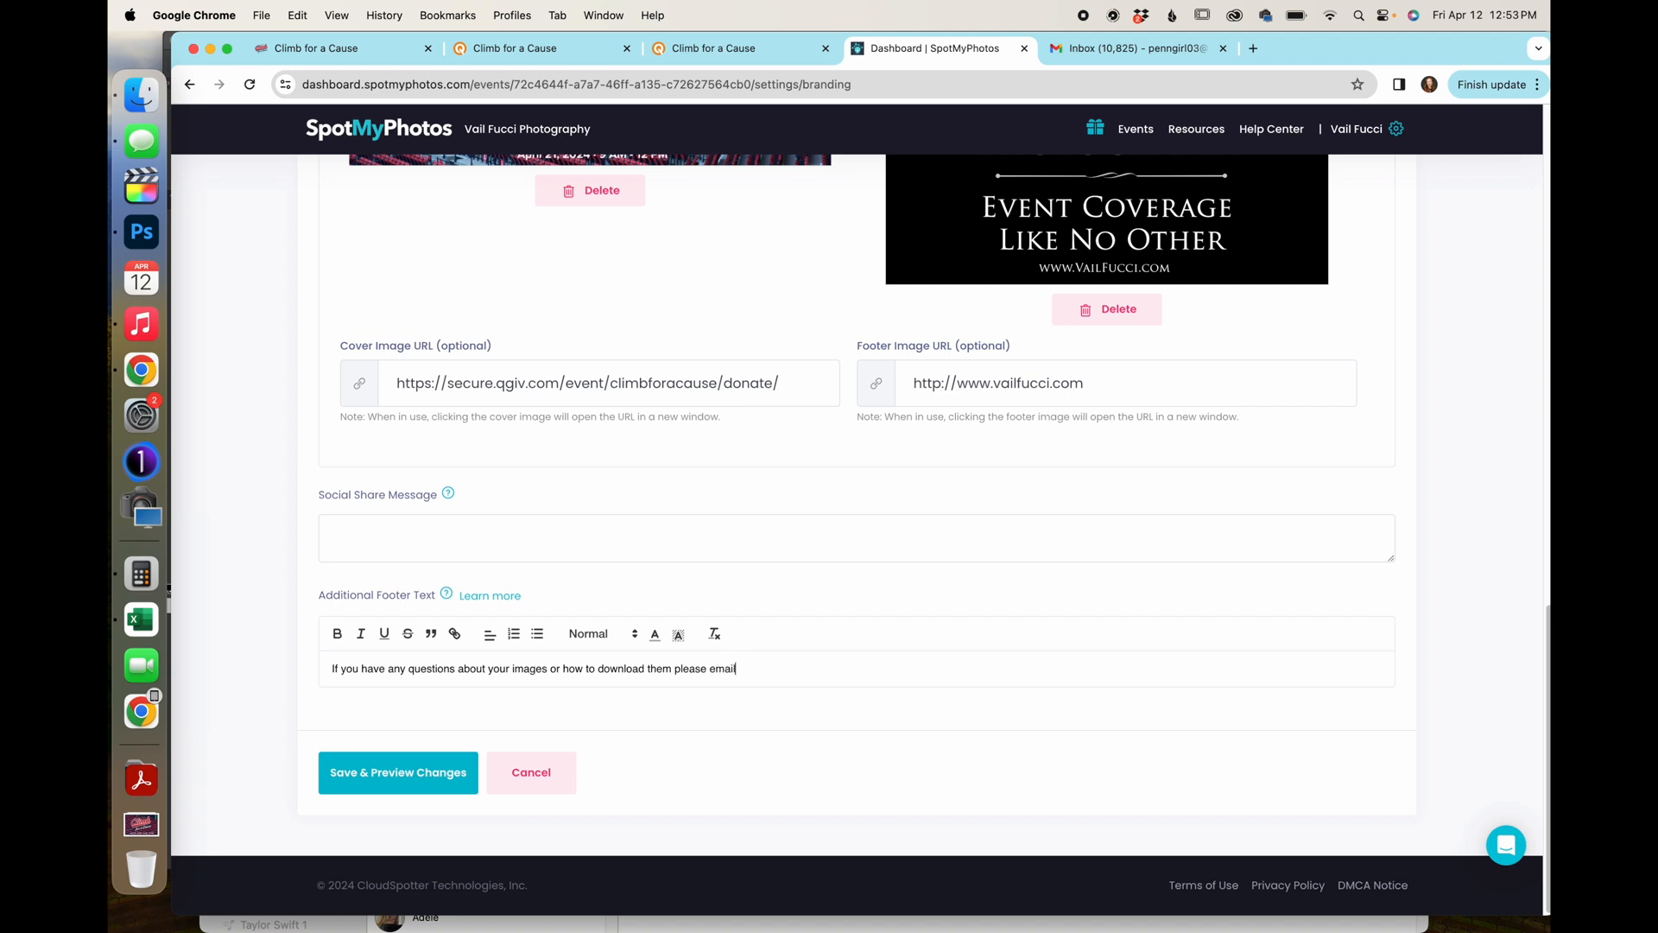
key(Backspace)
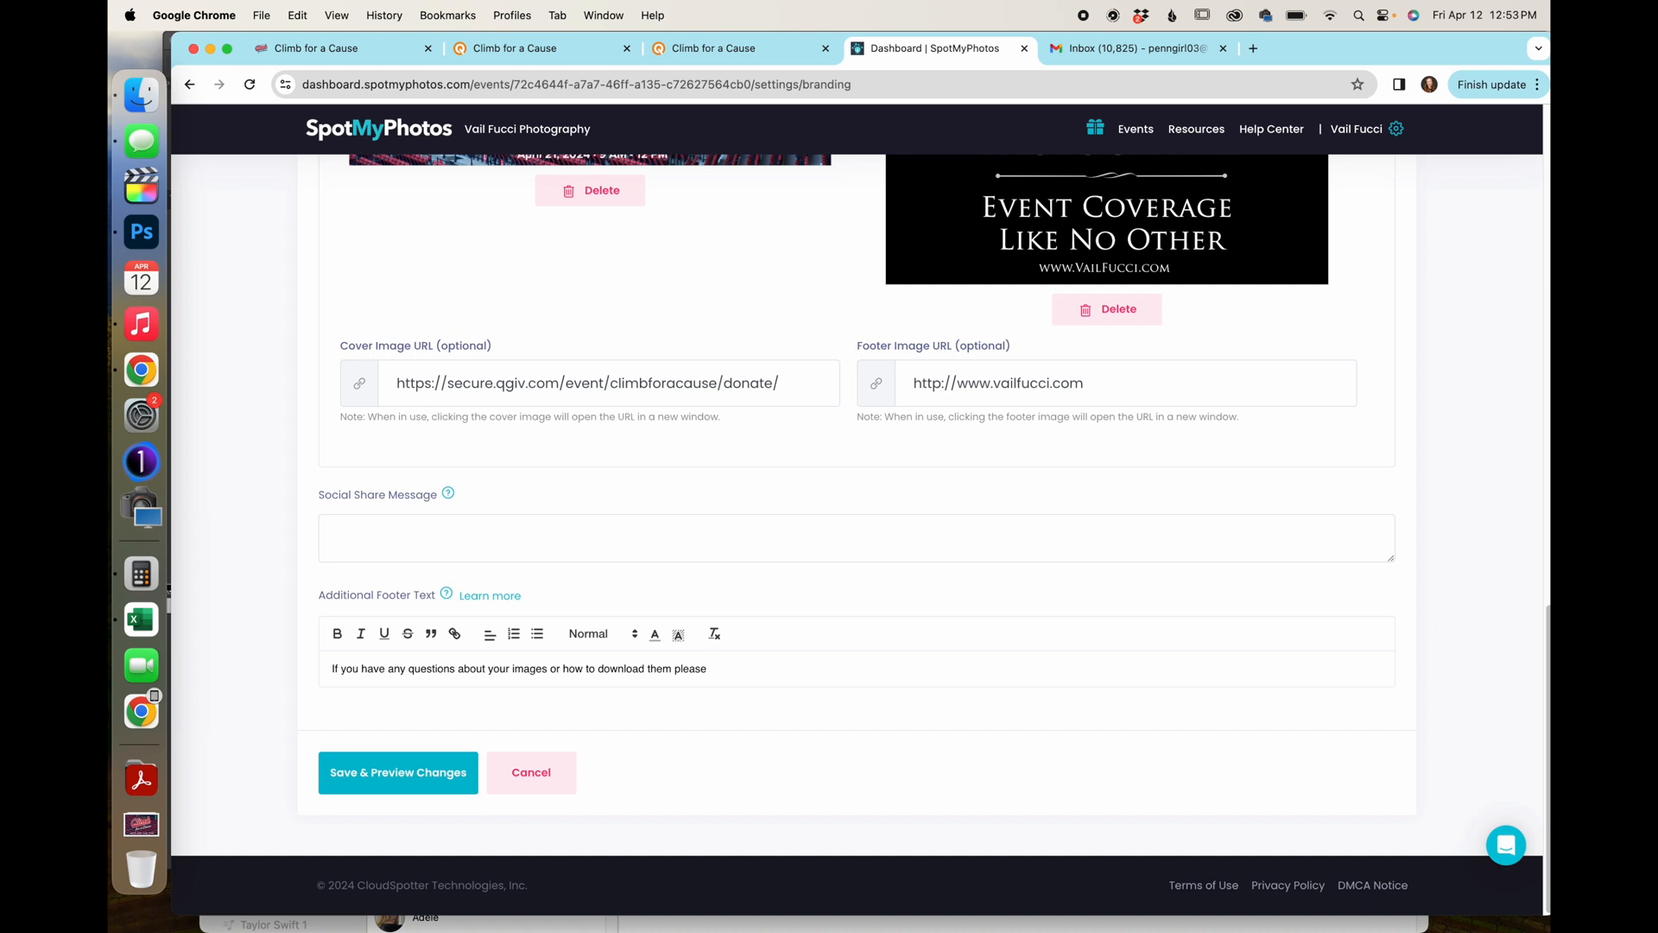
text(c)
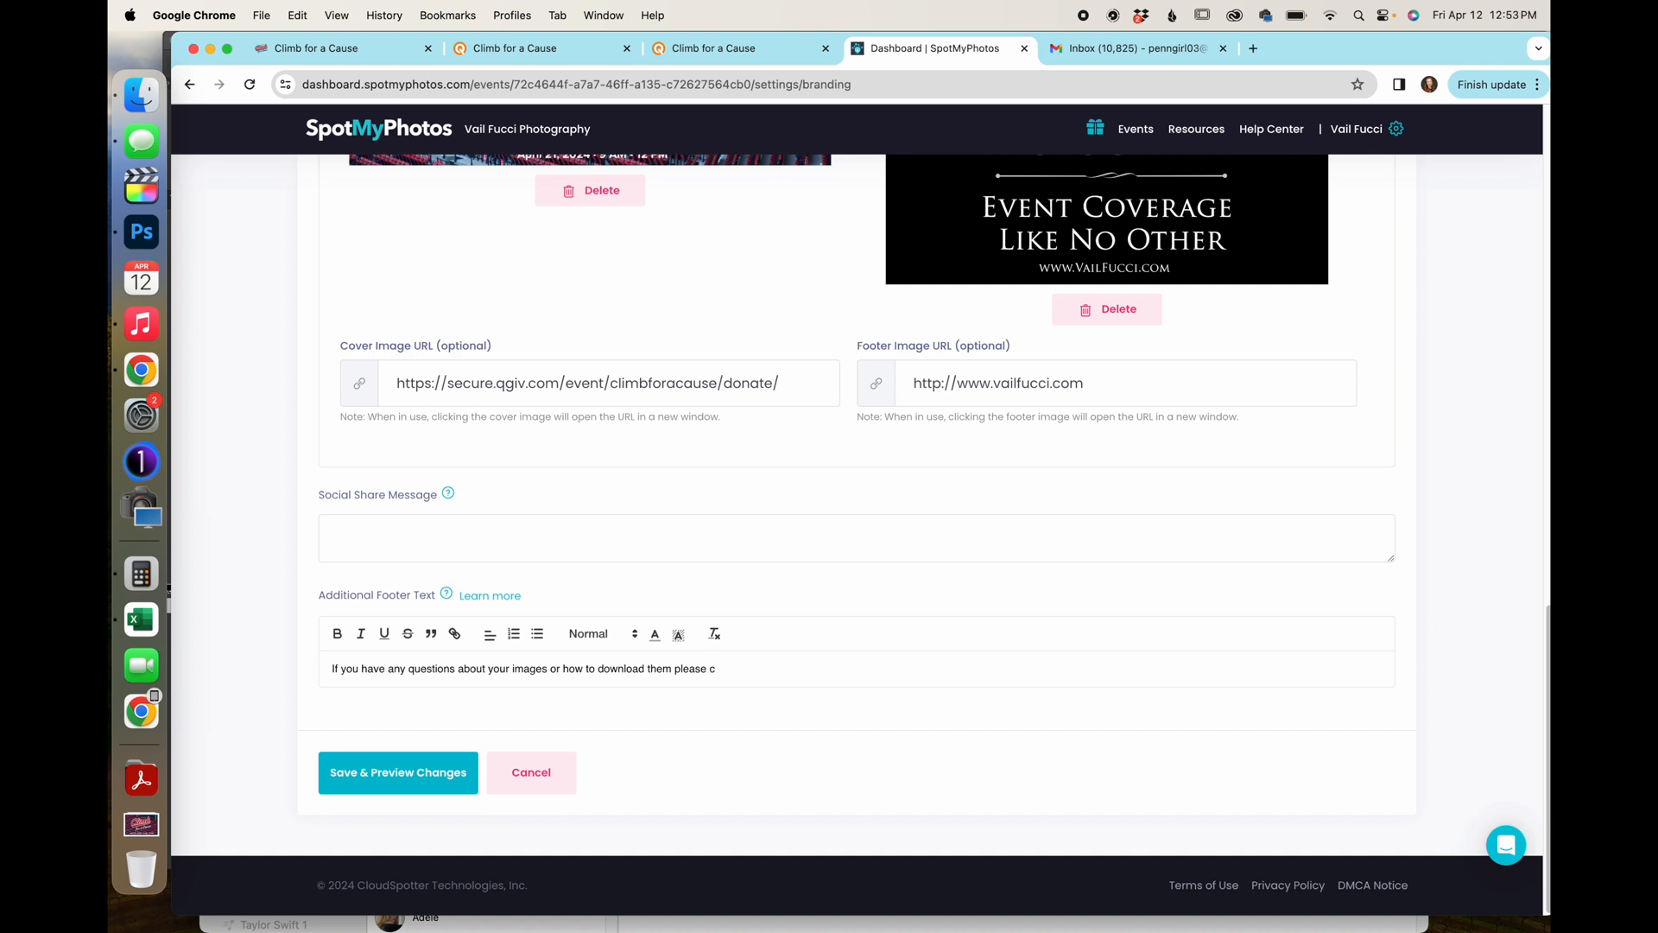
text(email us at)
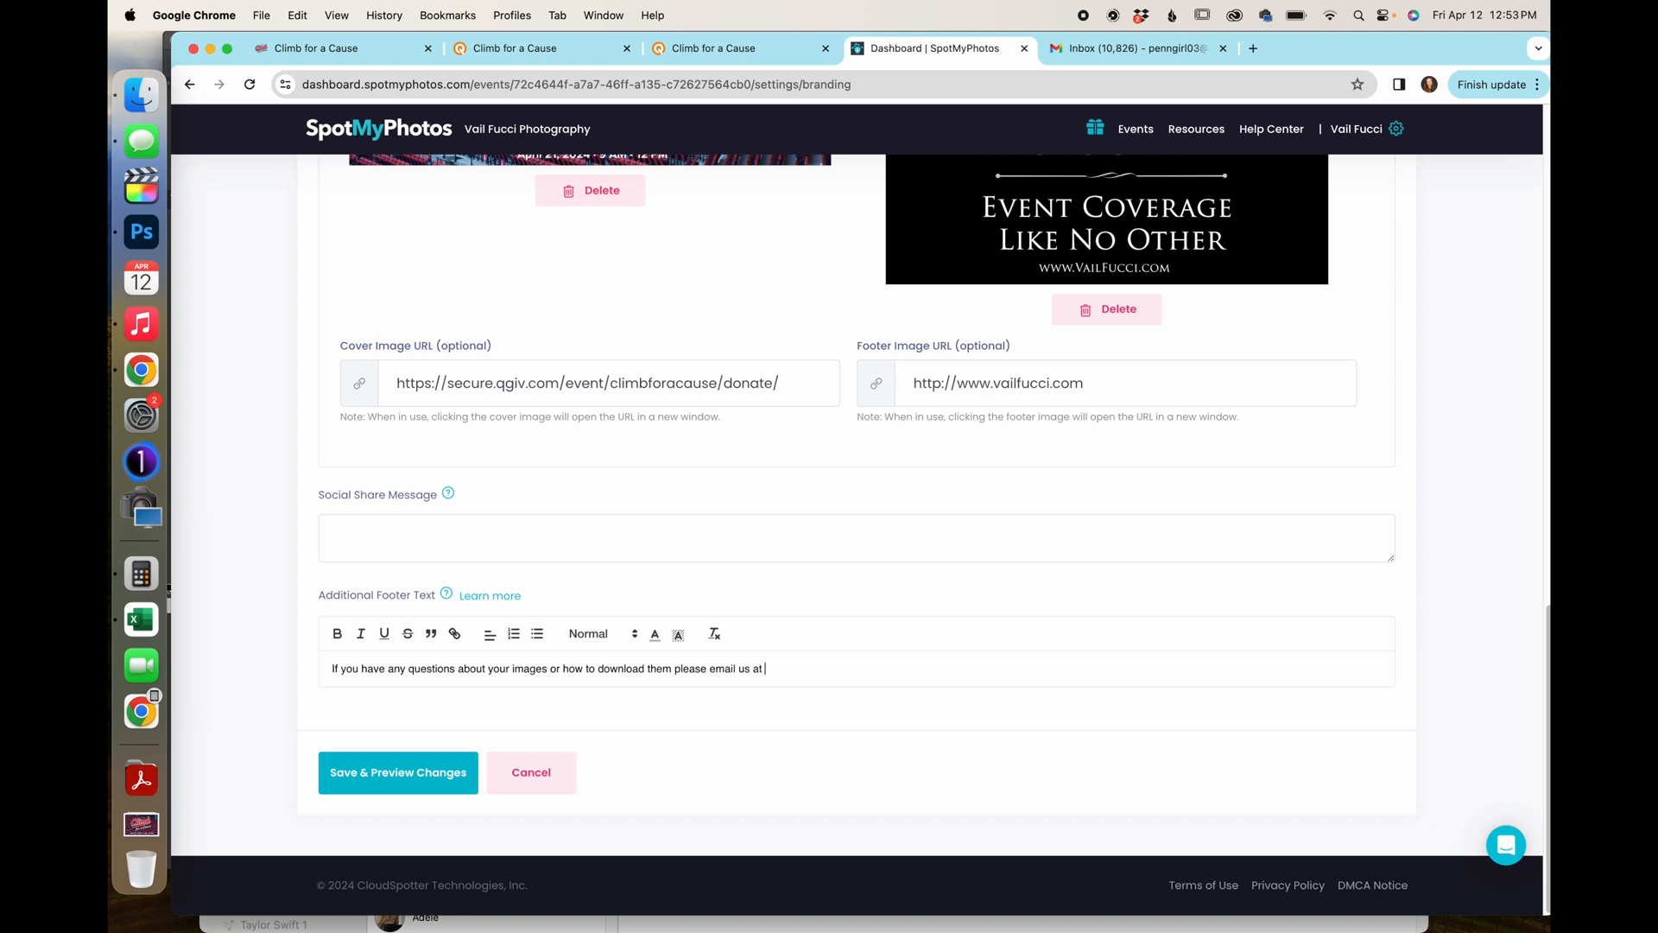
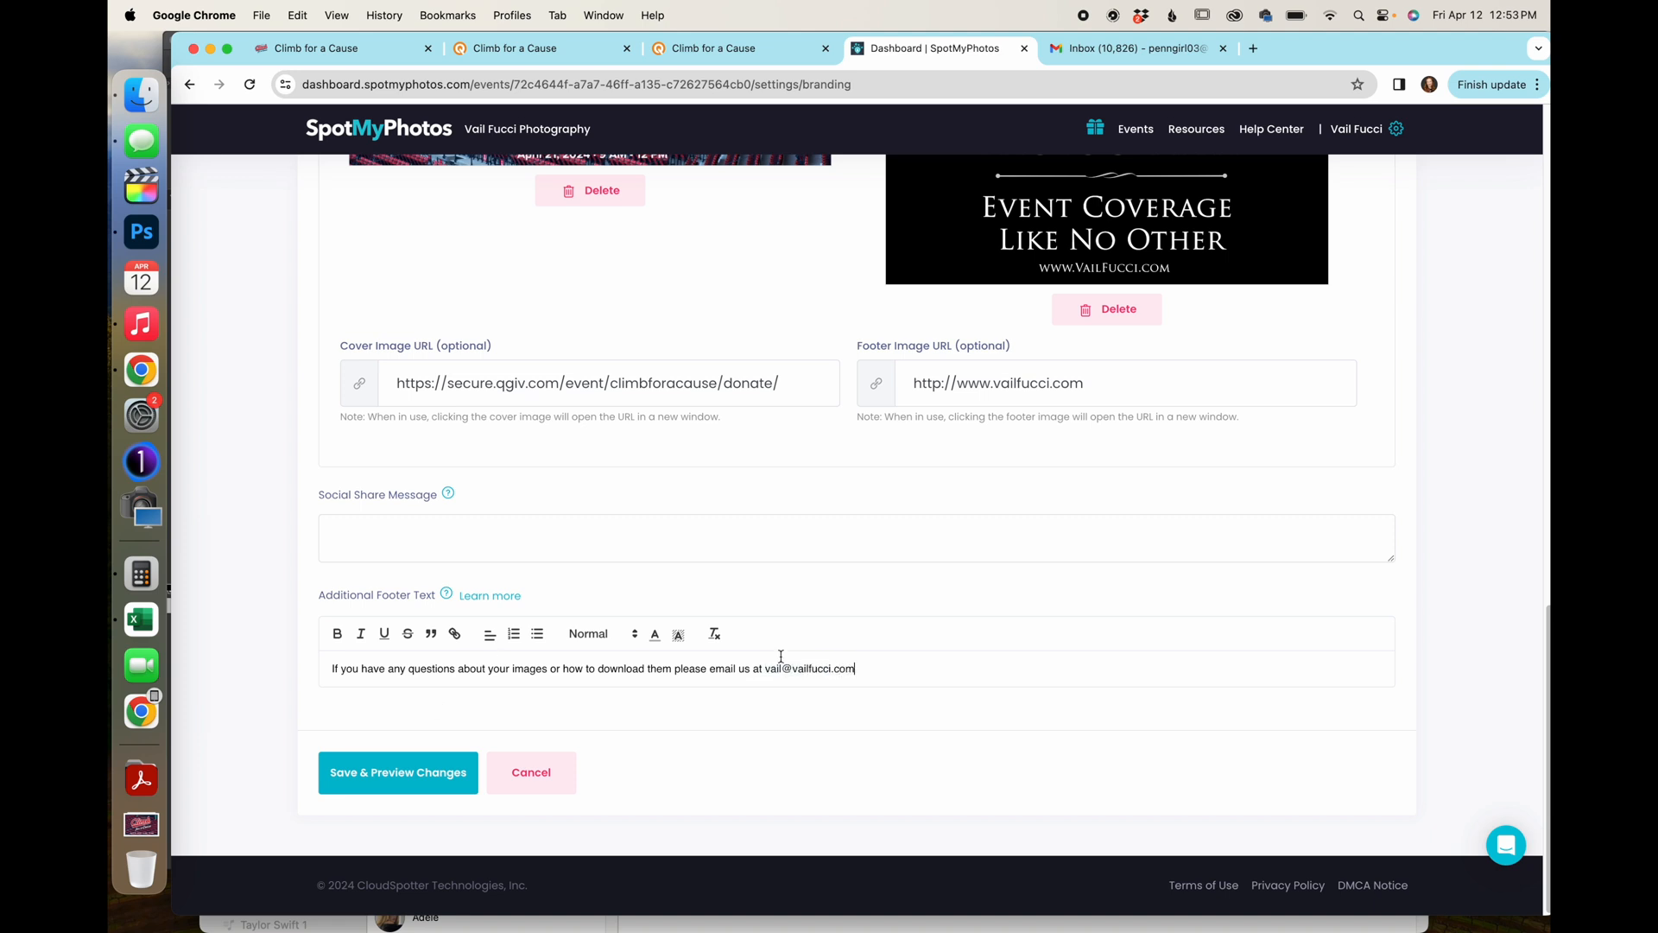
double_click(798, 667)
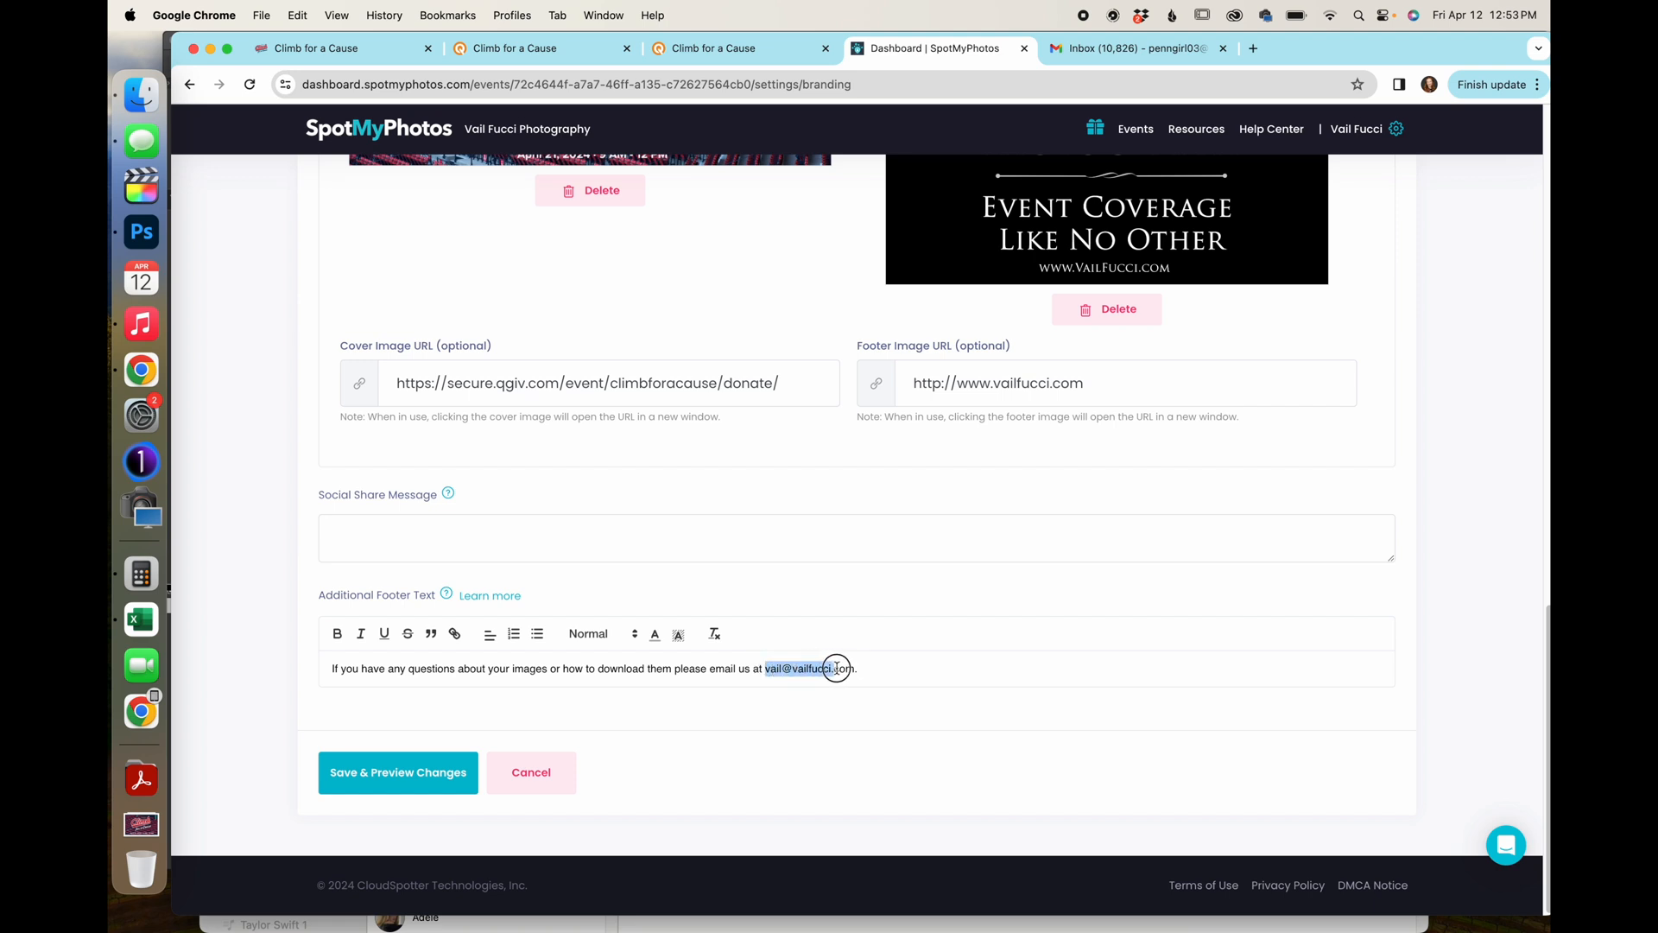
click(454, 634)
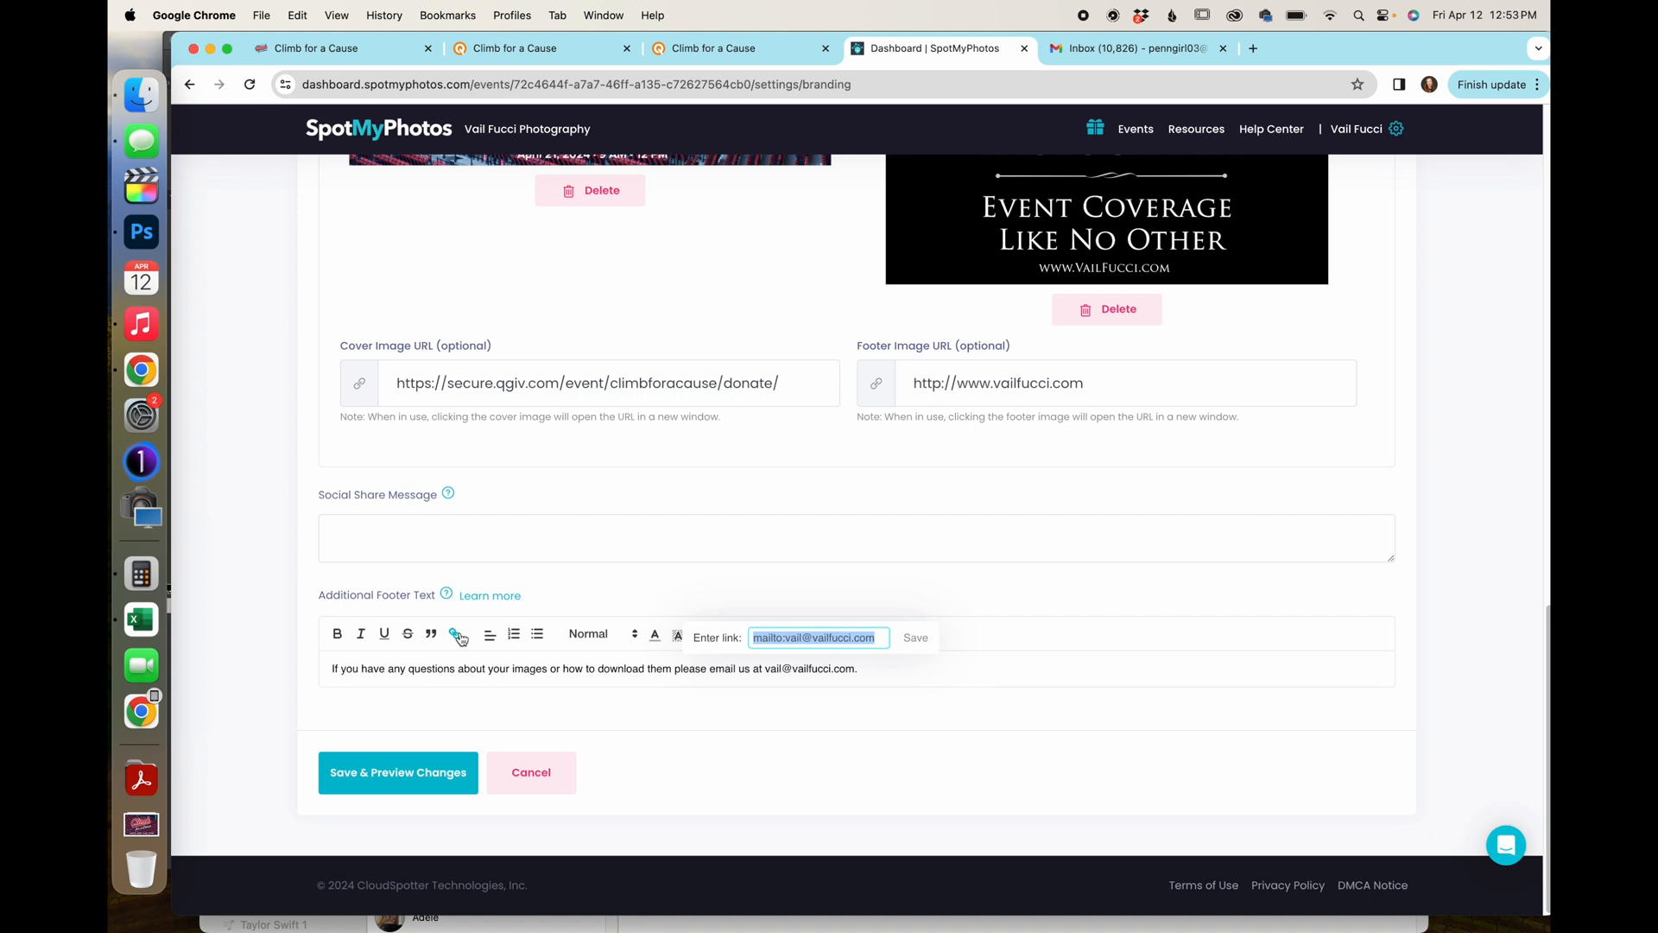
click(916, 637)
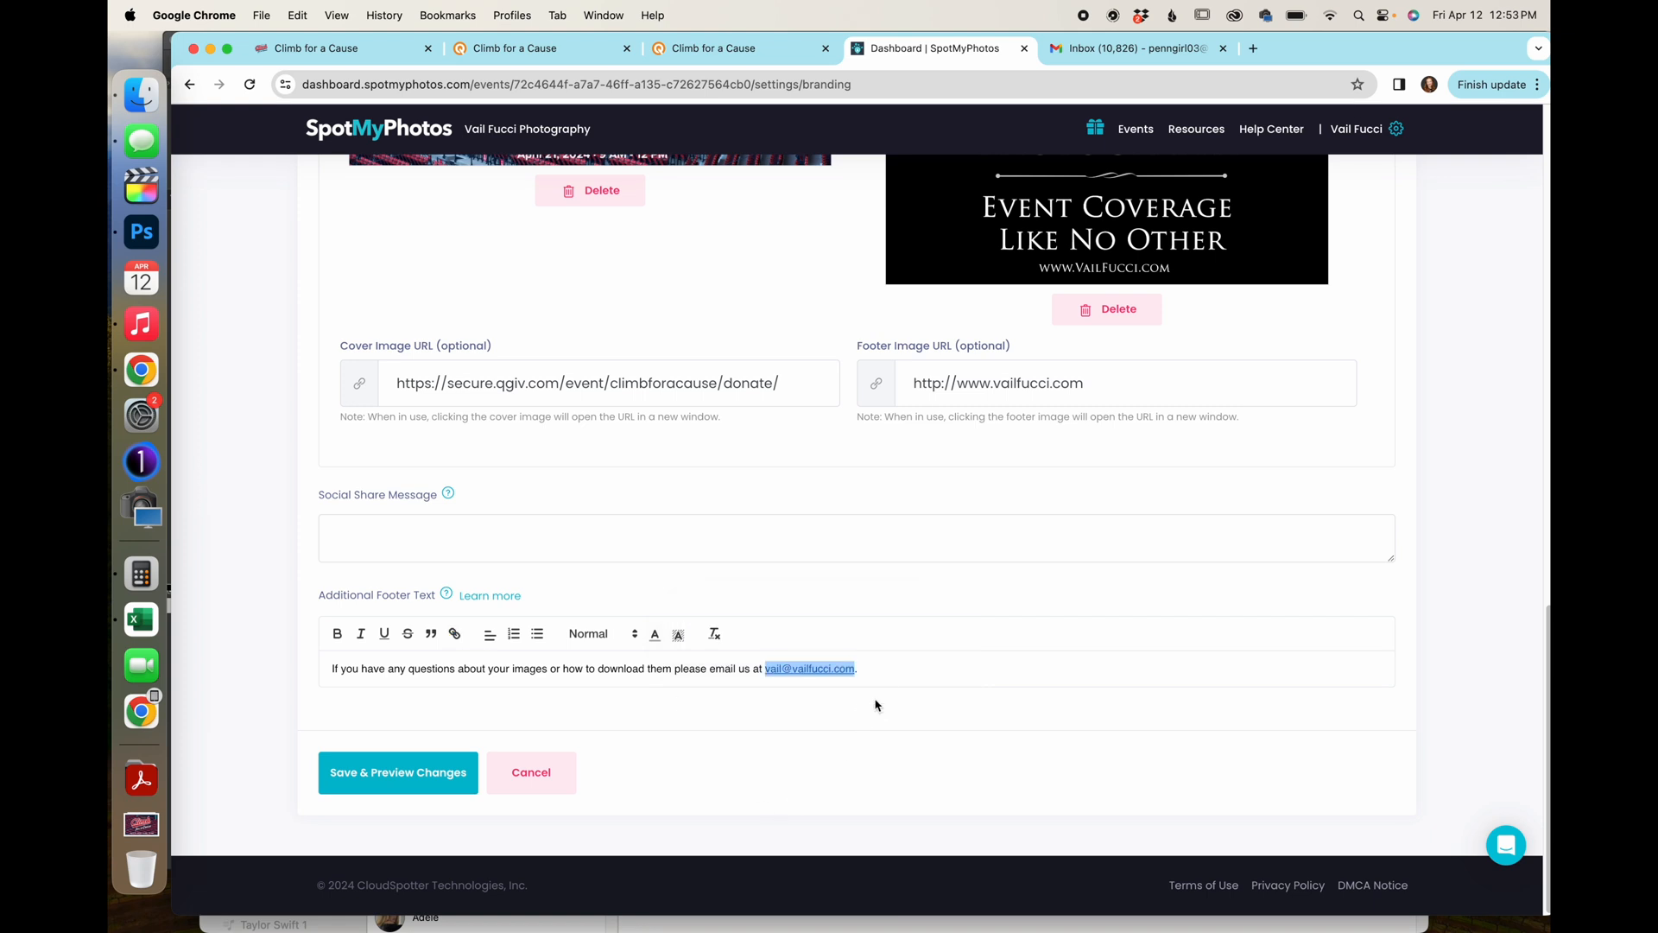
click(398, 772)
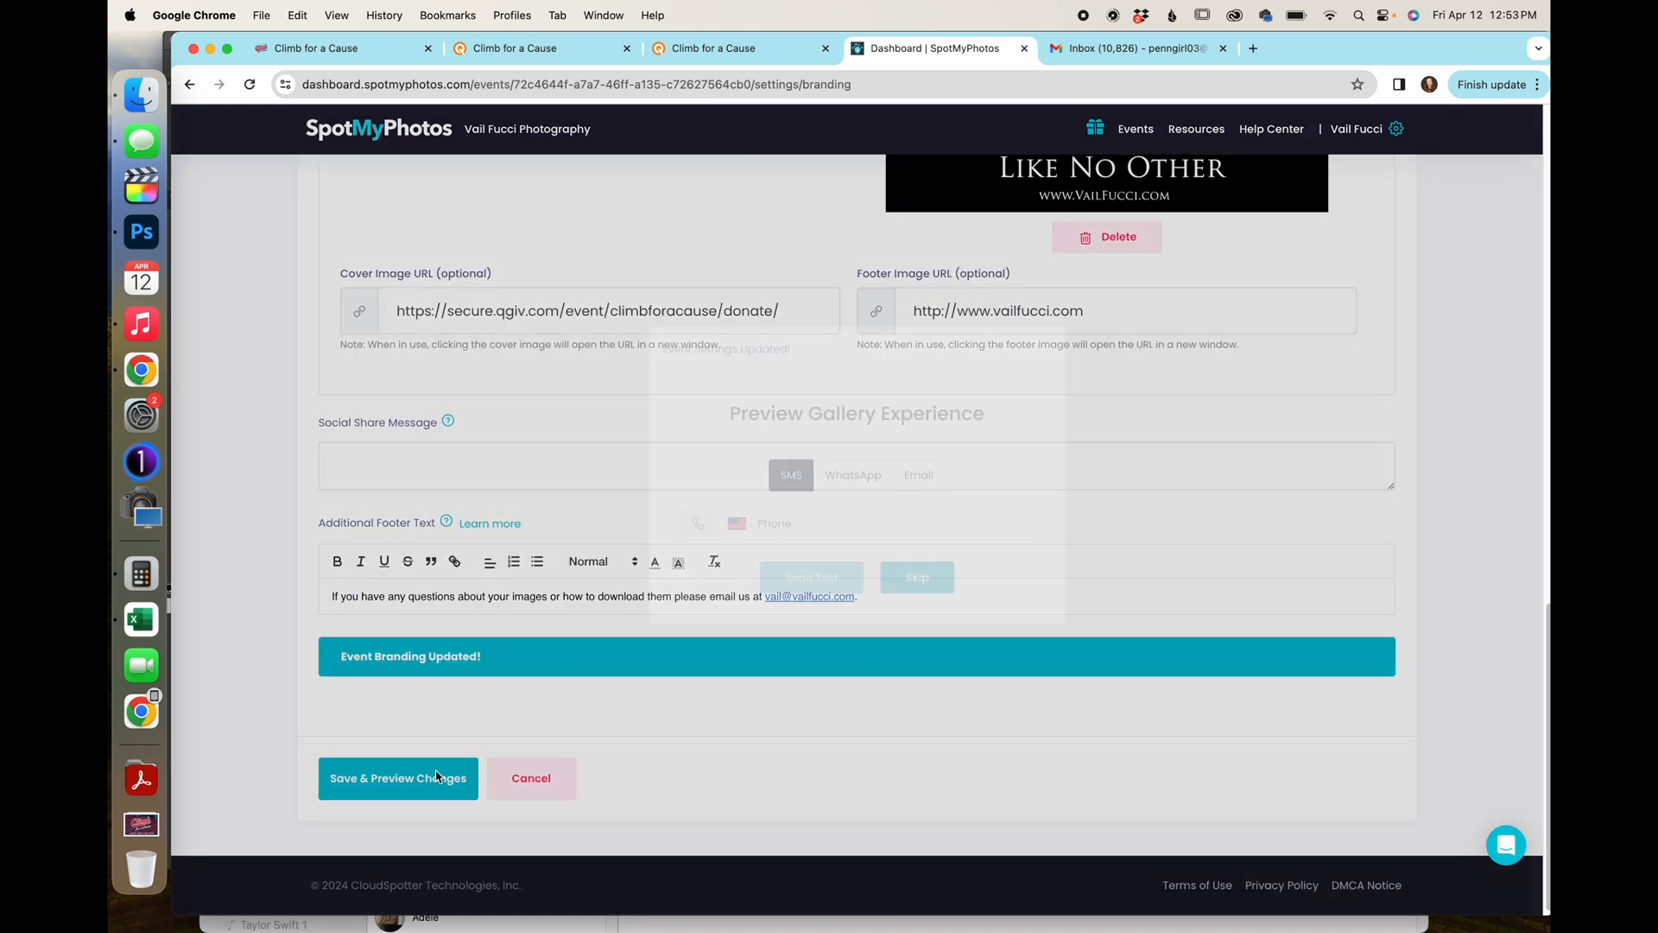
Send the preview gallery link by text to the saved phone number and open the gallery from the delivery email.
click(887, 558)
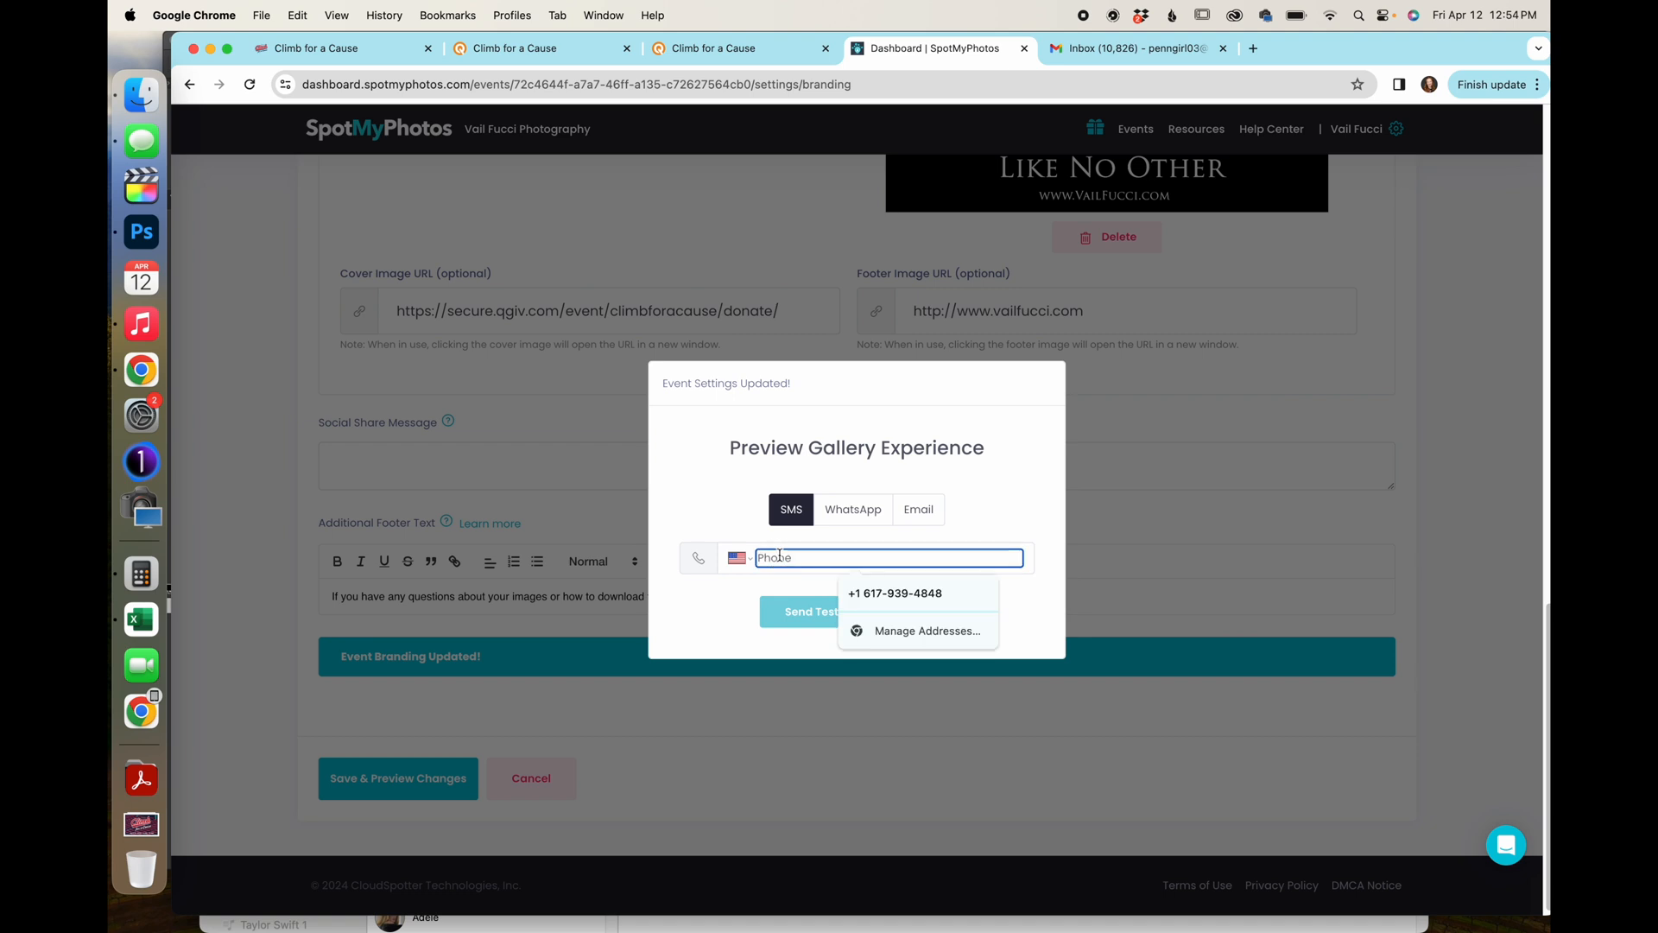
click(895, 593)
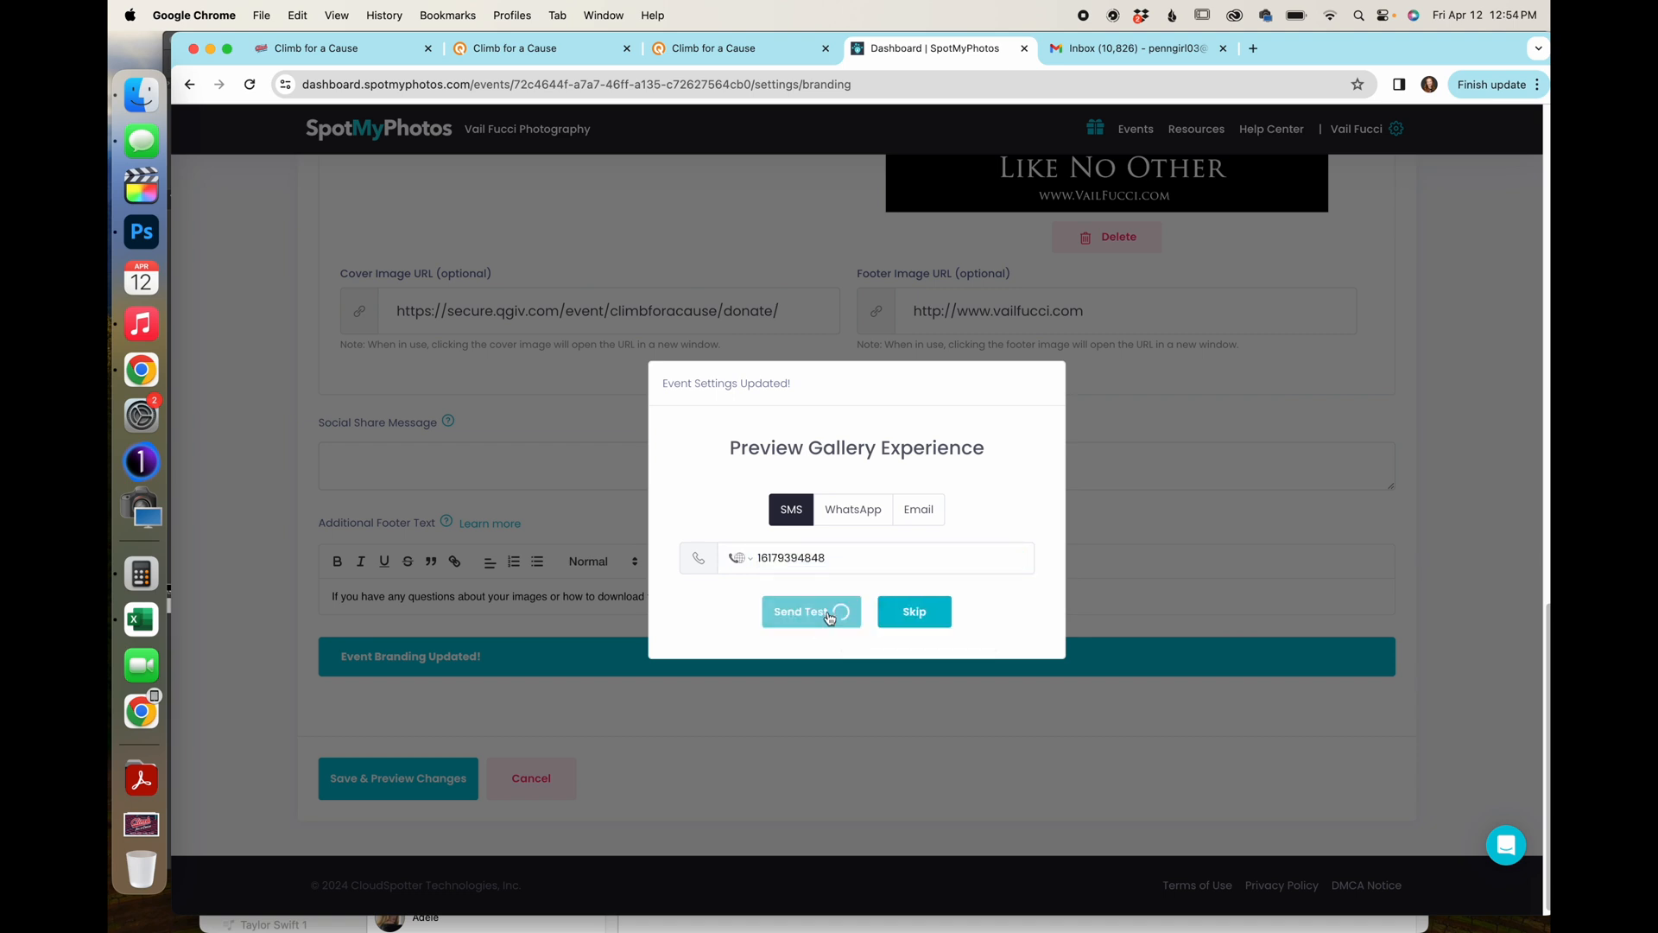
click(807, 612)
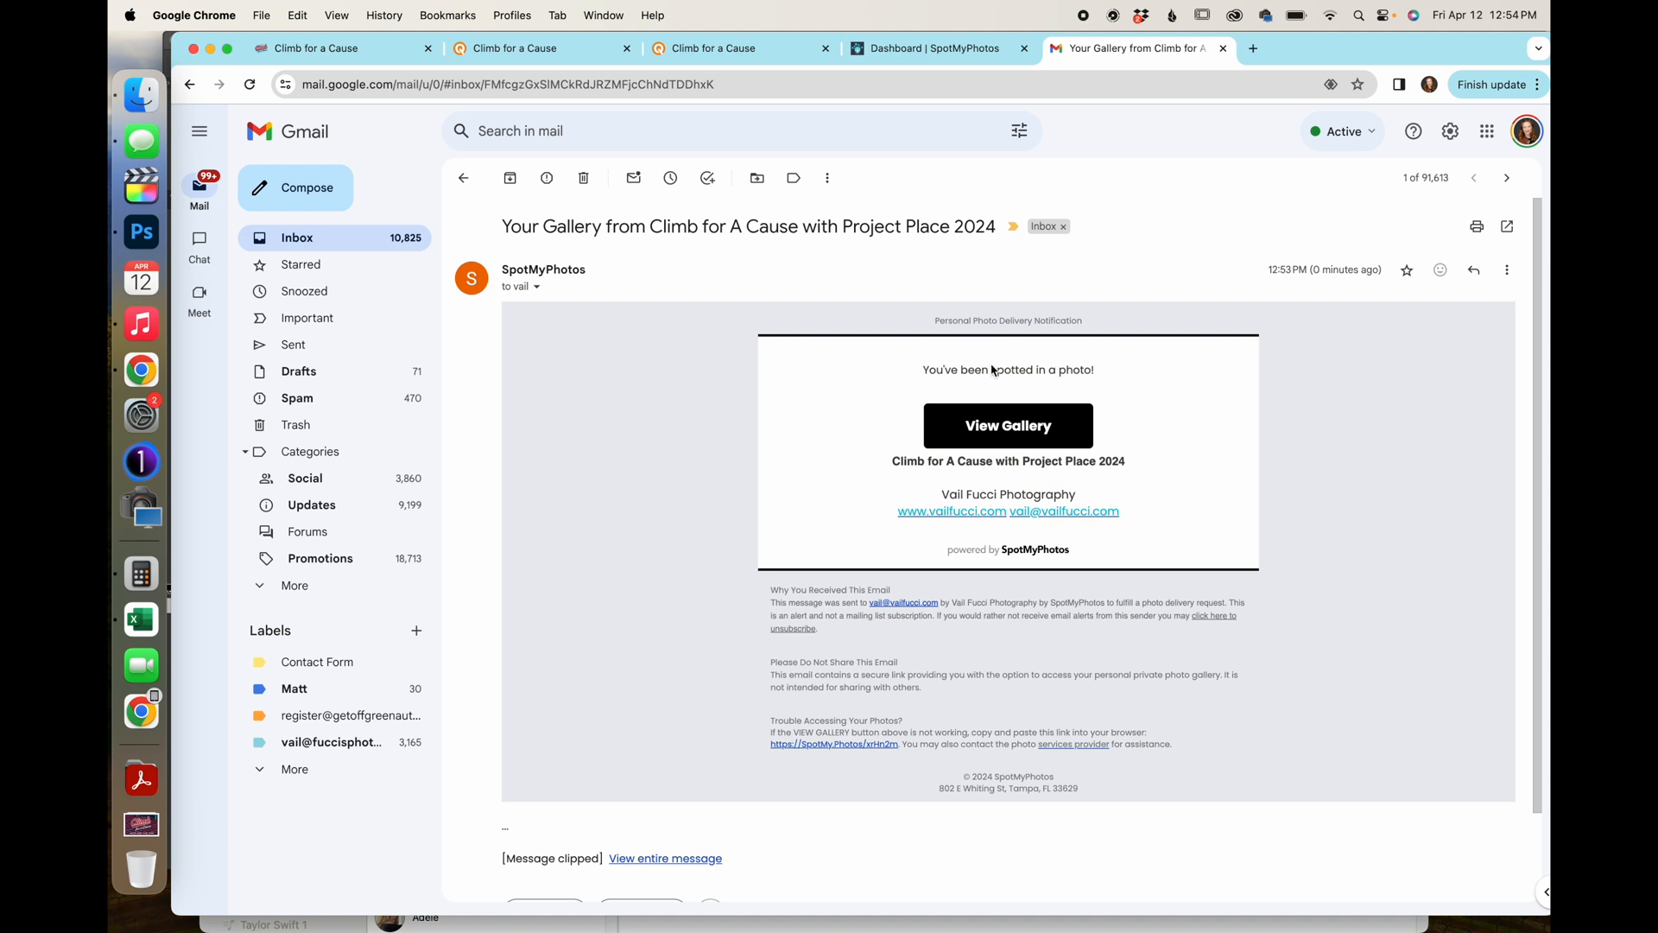
click(1007, 425)
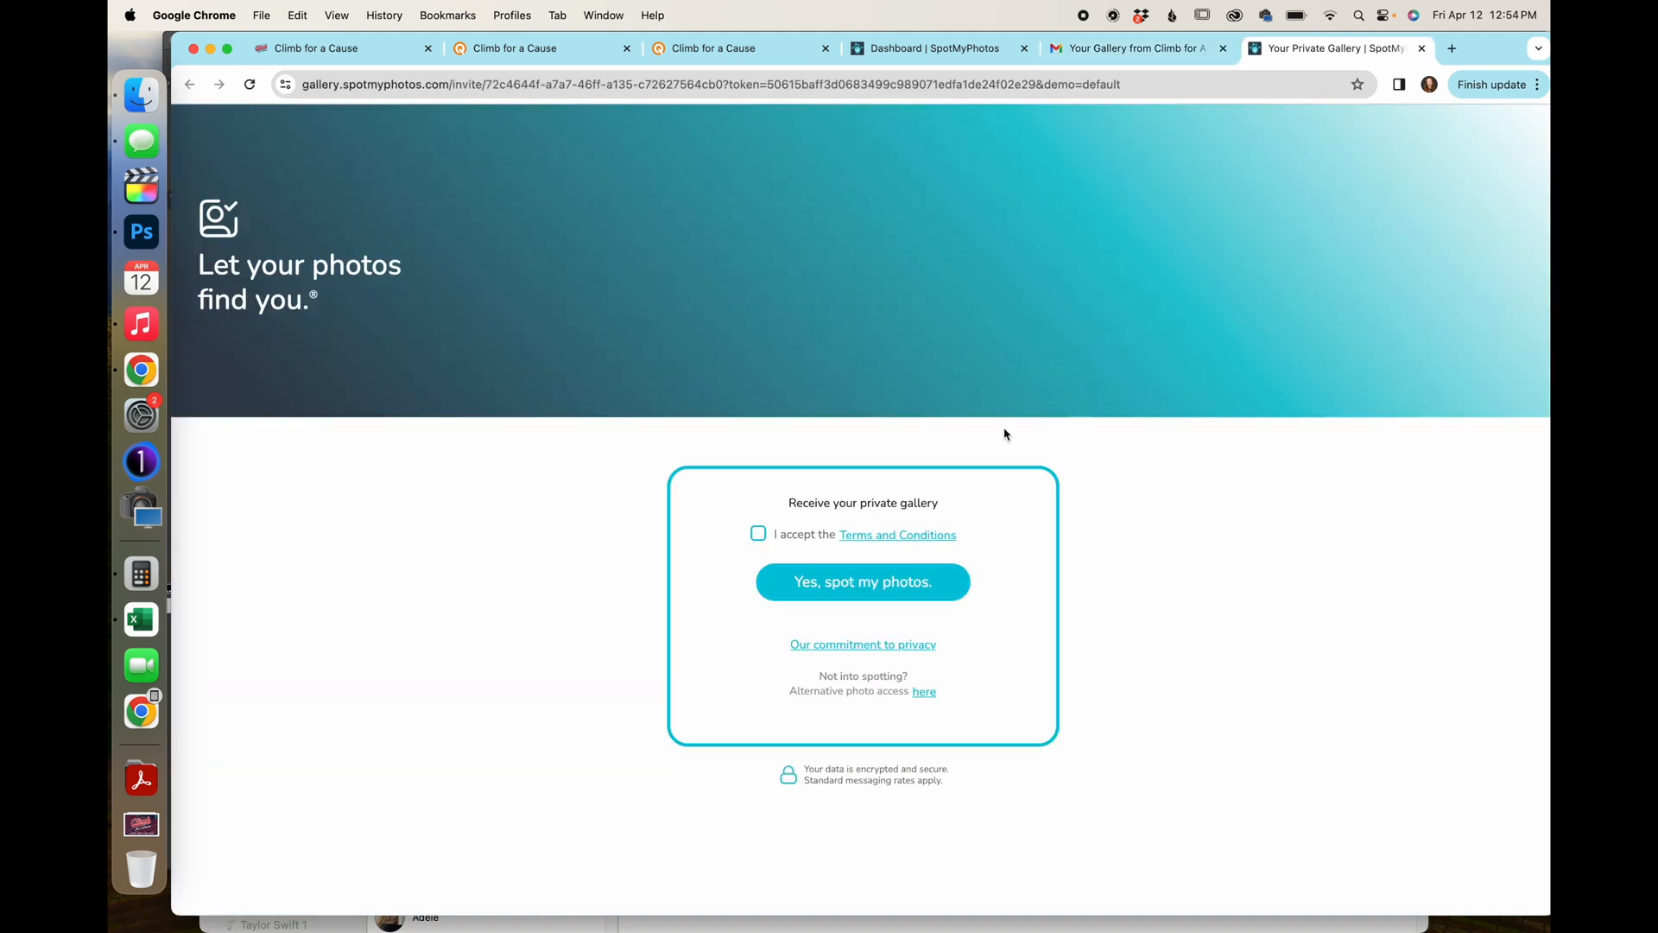
Accept the terms, browse the private 10-photo test gallery, then return to the branding dashboard.
click(757, 533)
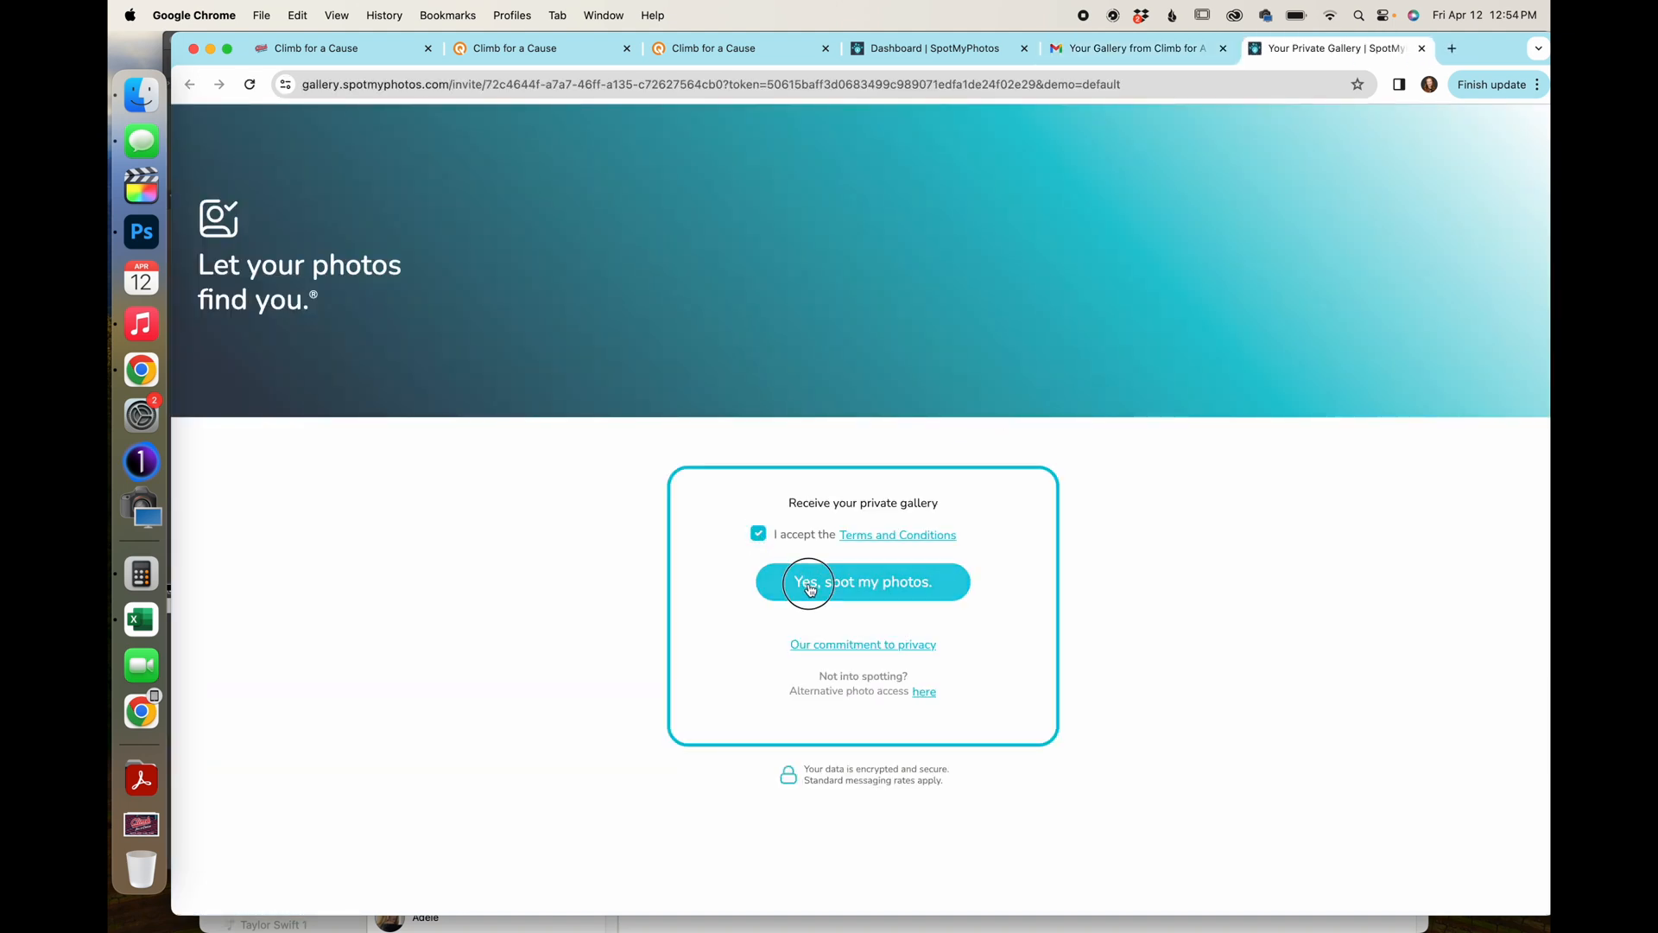
click(862, 582)
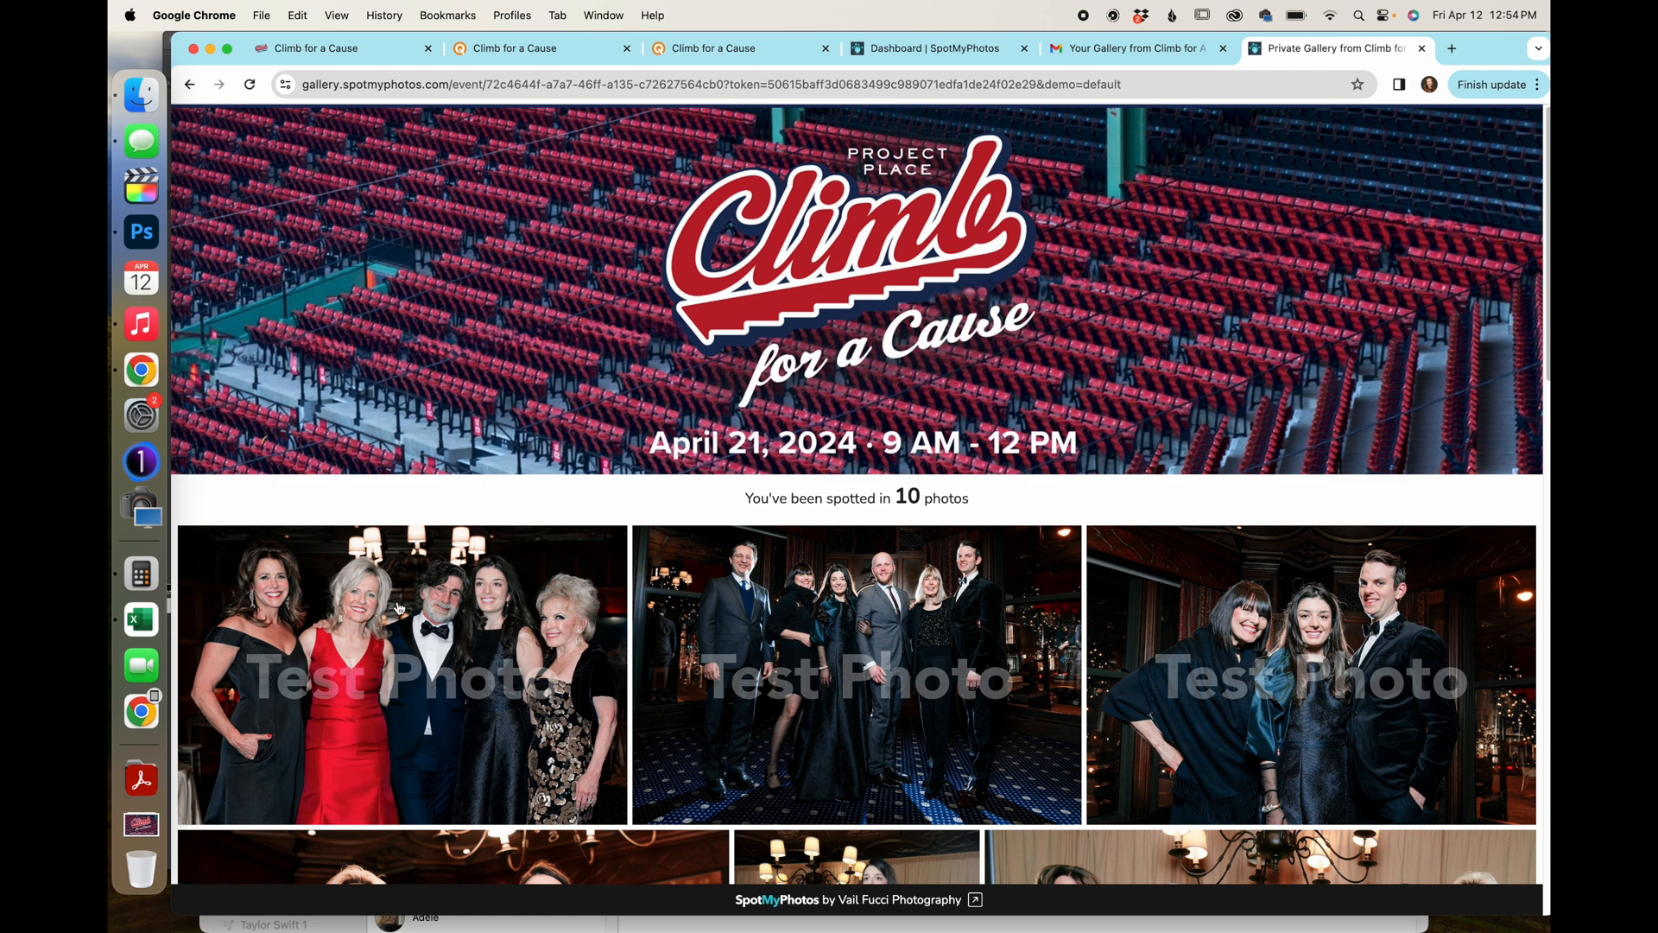
scroll(down, 3)
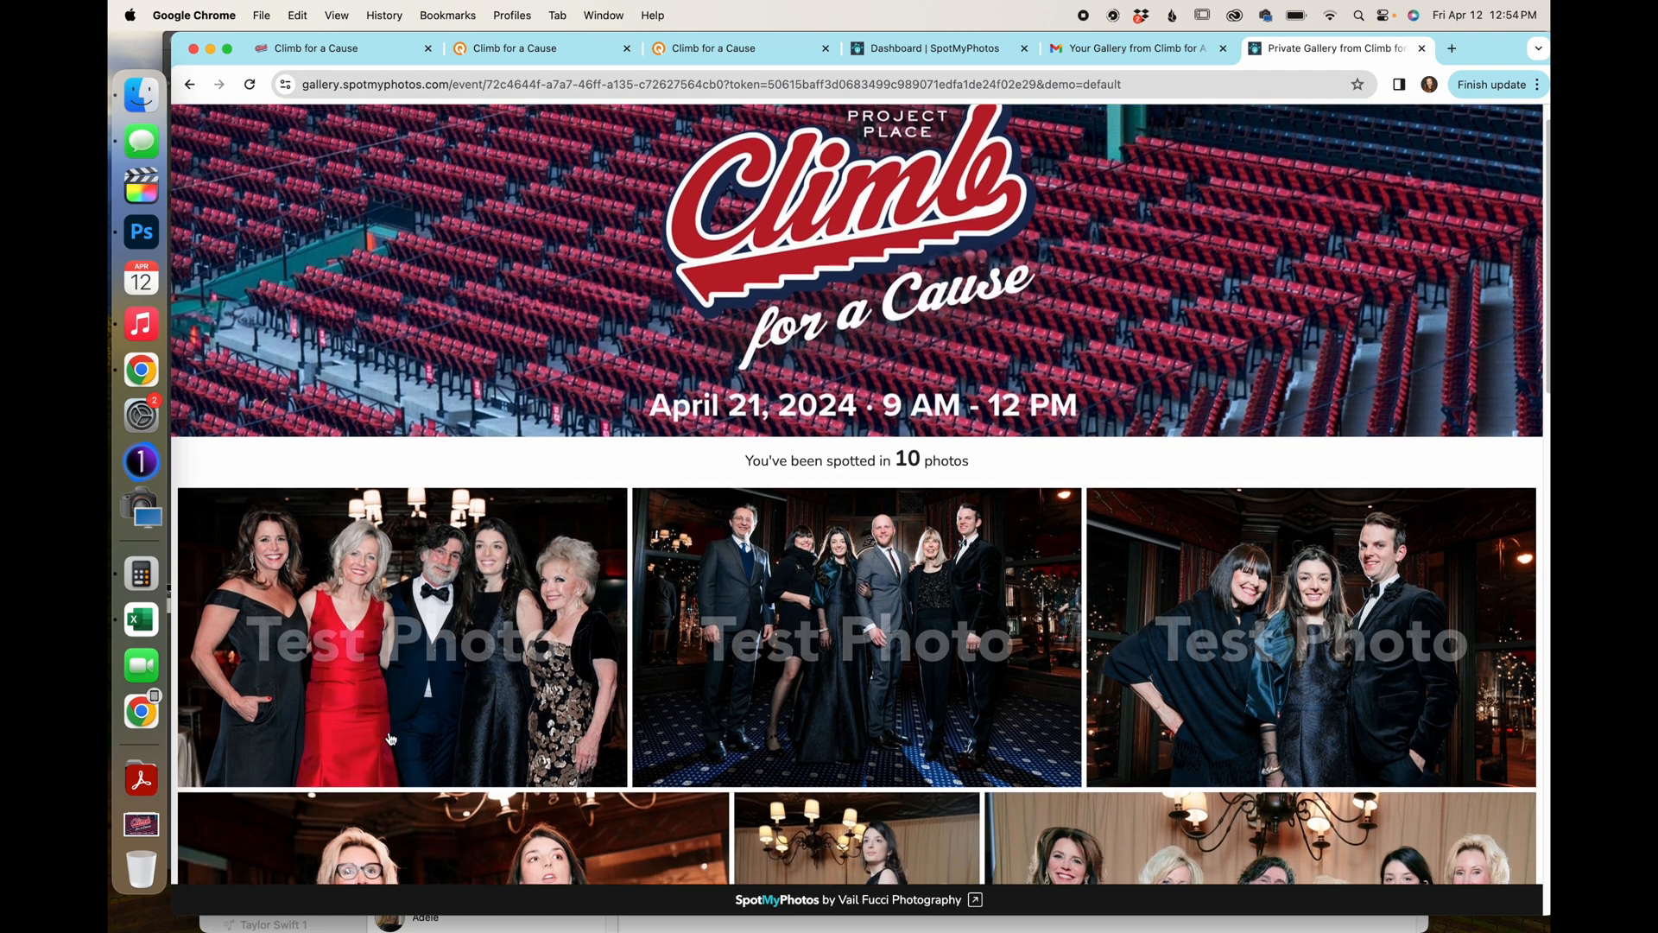
scroll(down, 3)
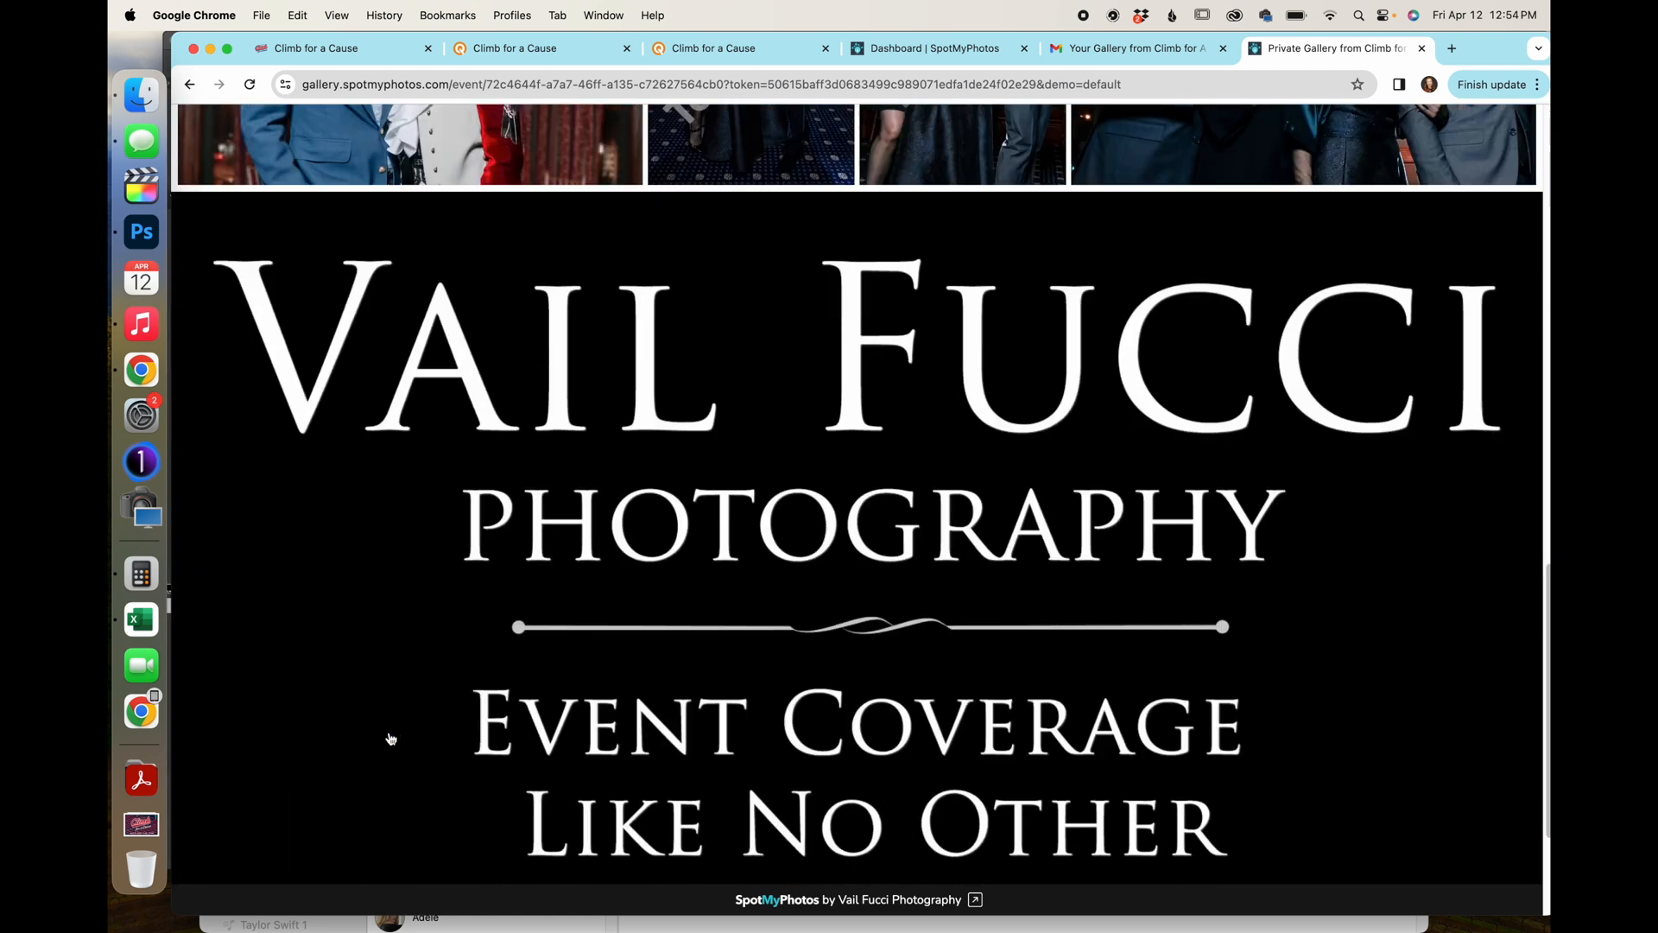
scroll(down, 3)
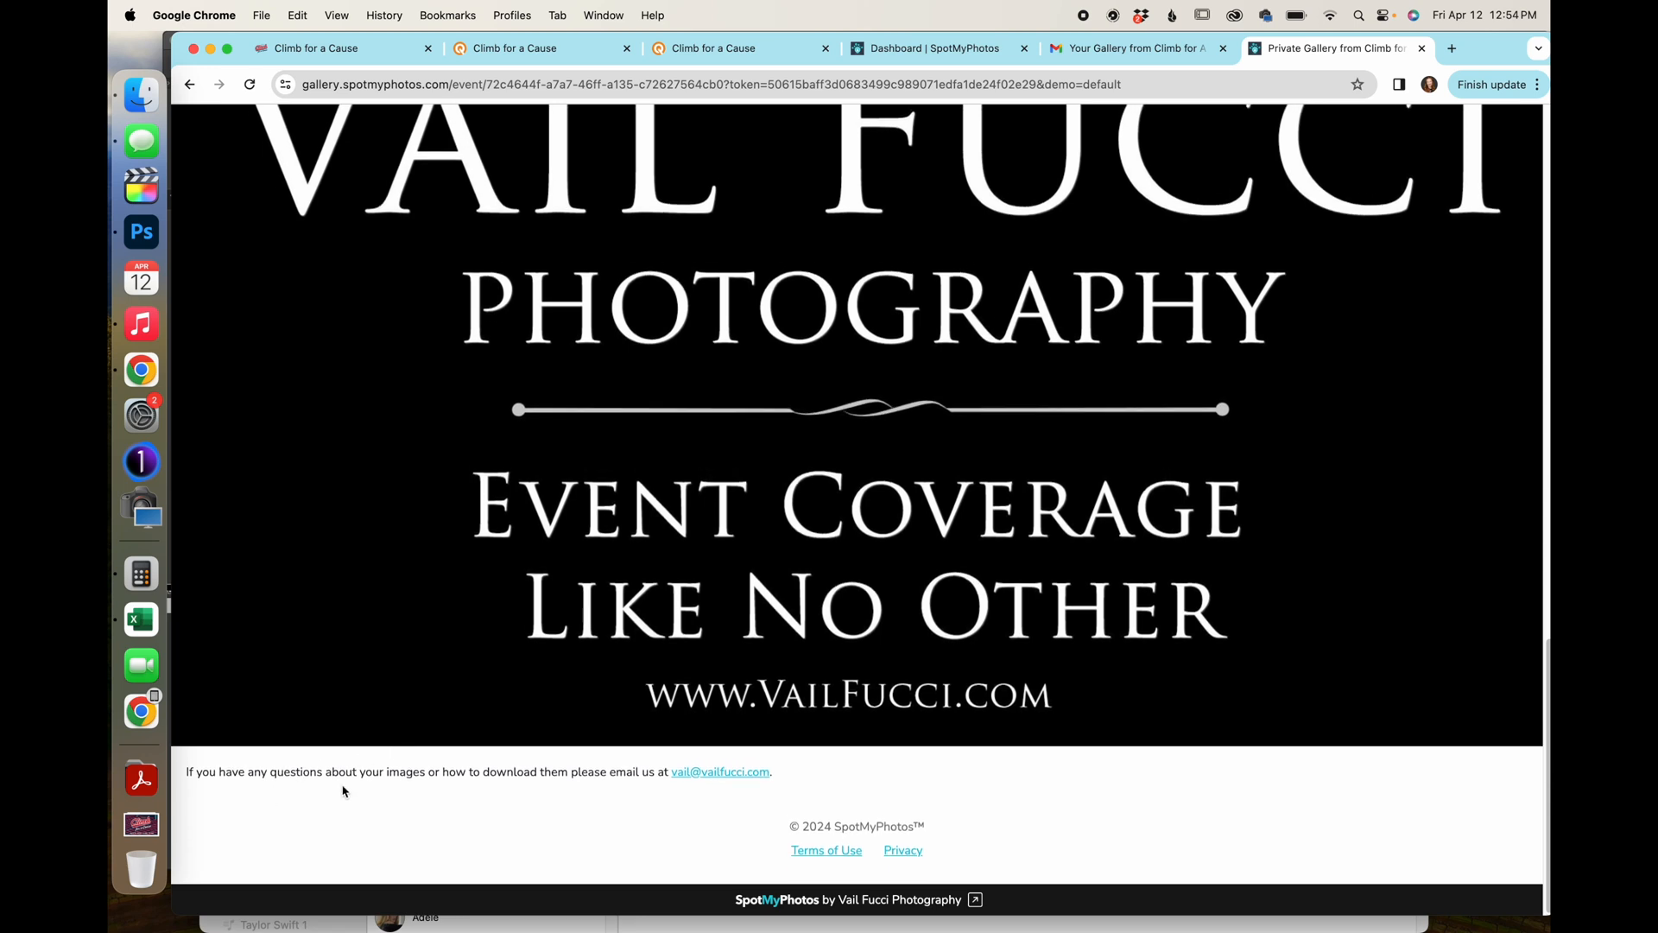
scroll(up, 3)
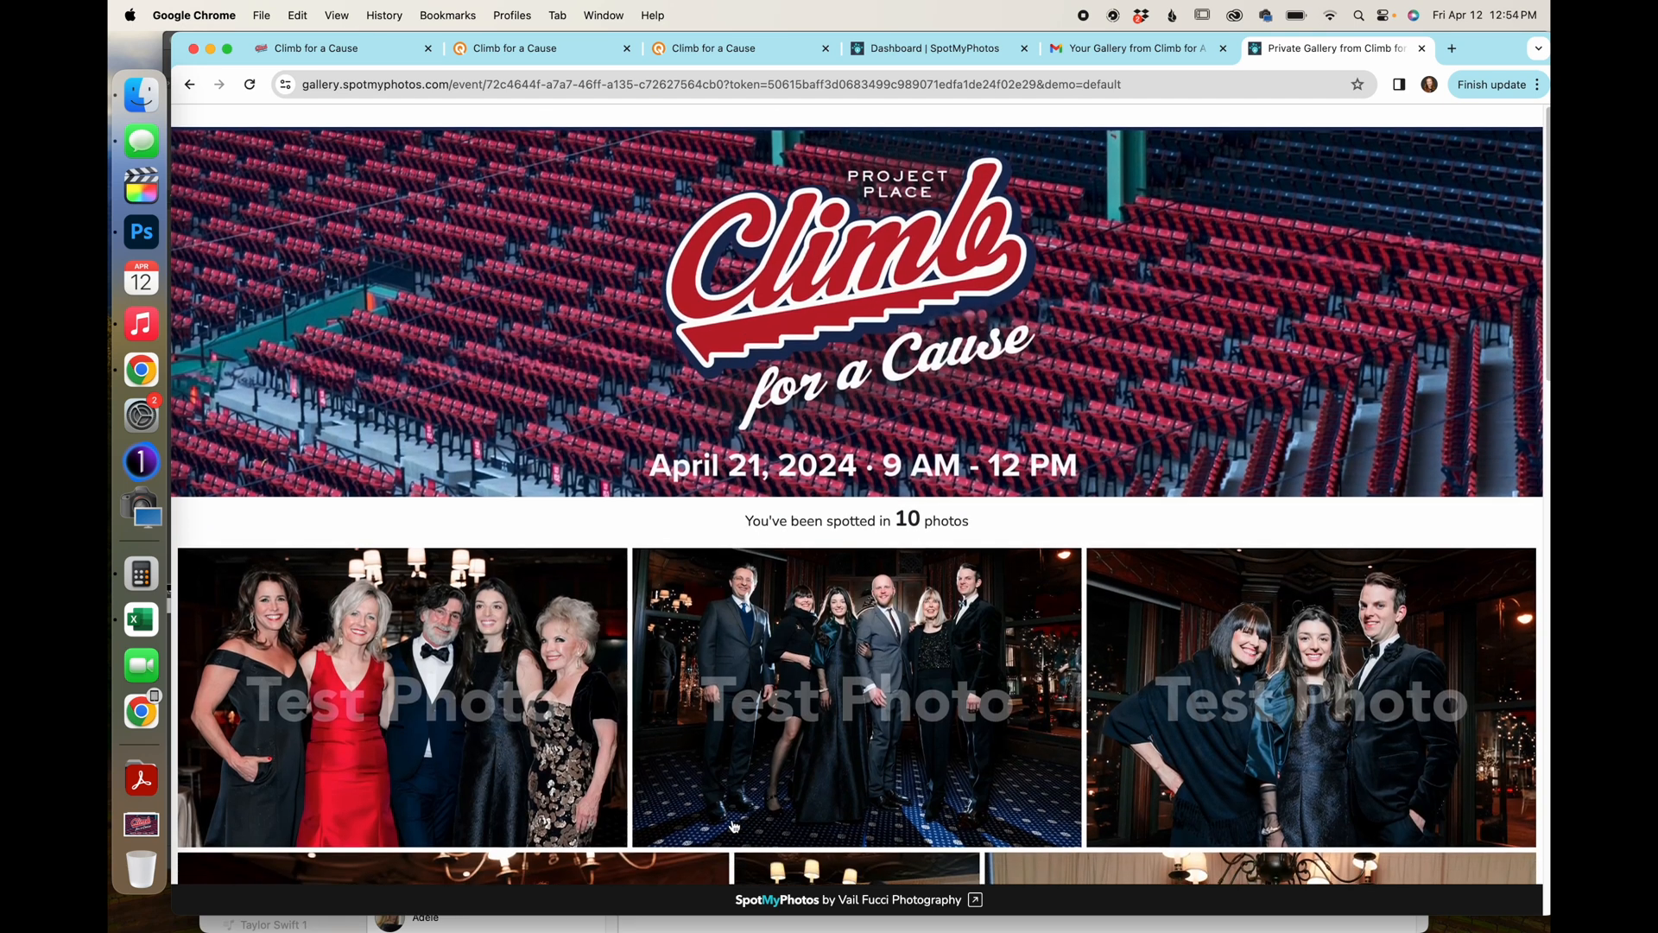
scroll(down, 3)
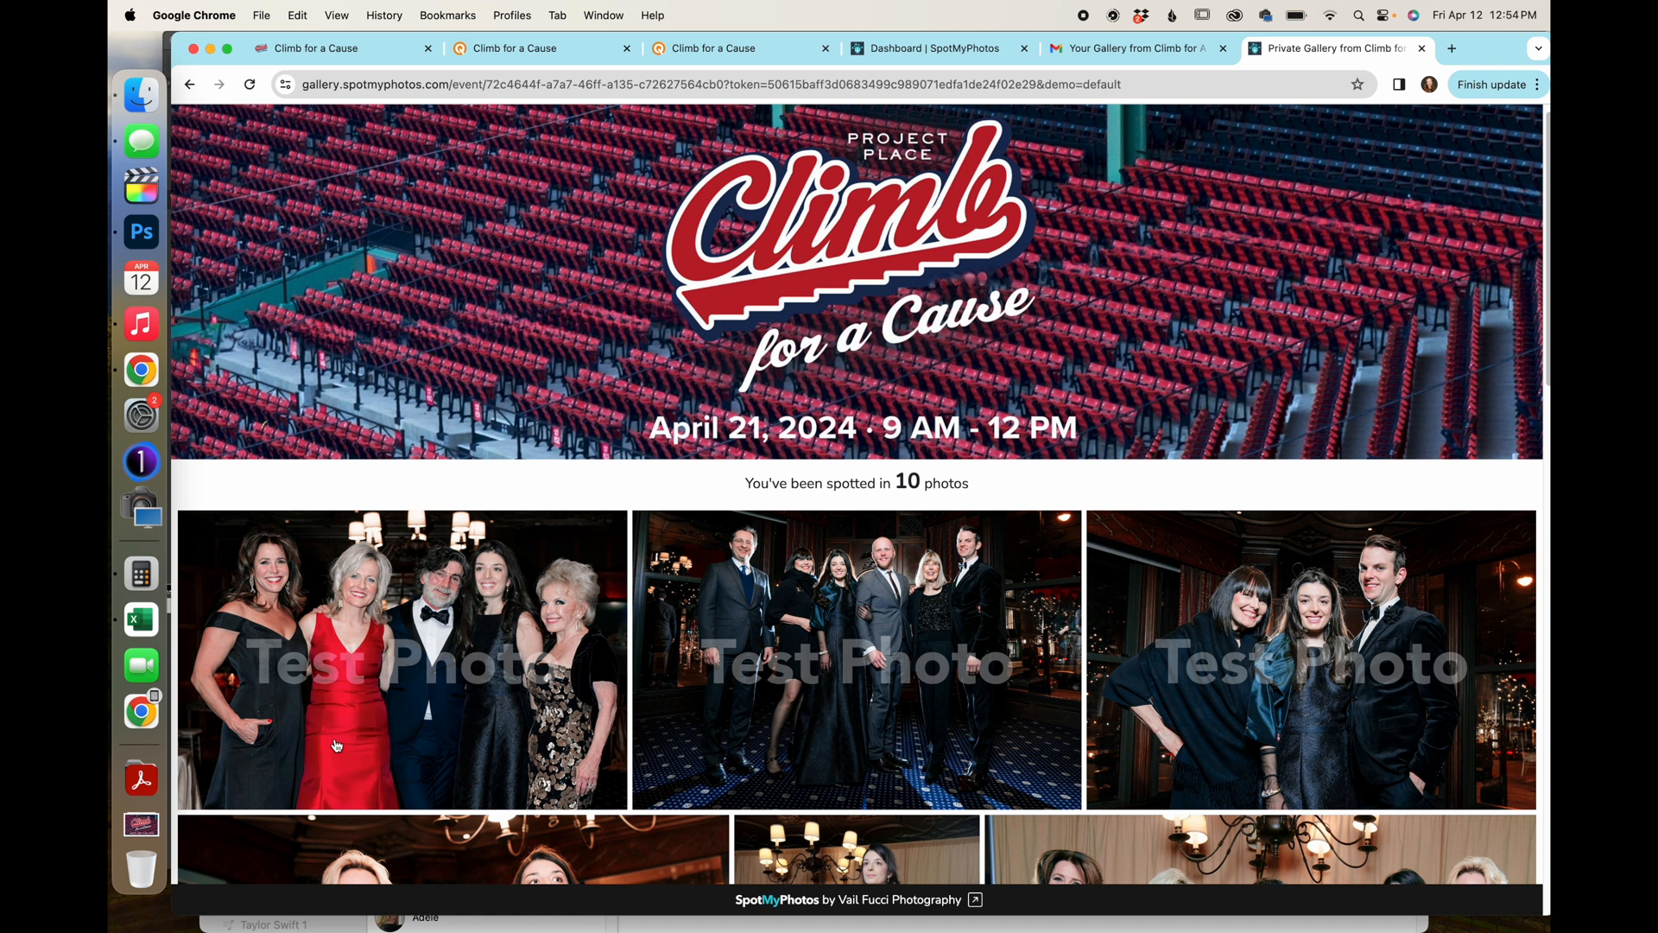
mouse_move(397, 749)
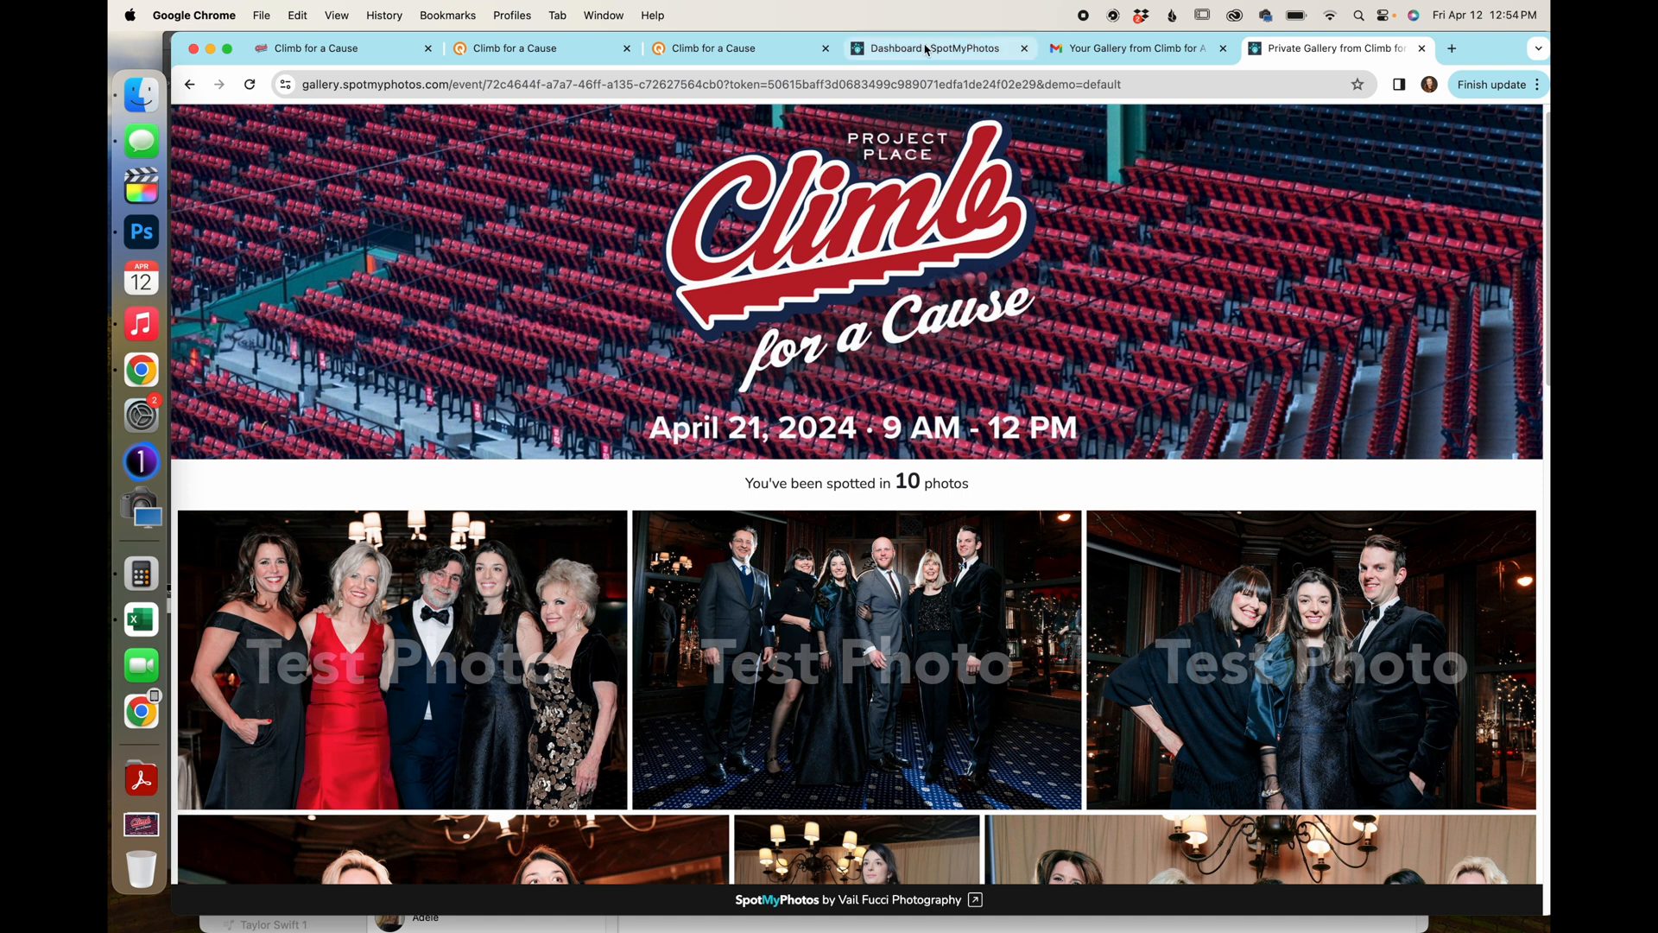
click(934, 48)
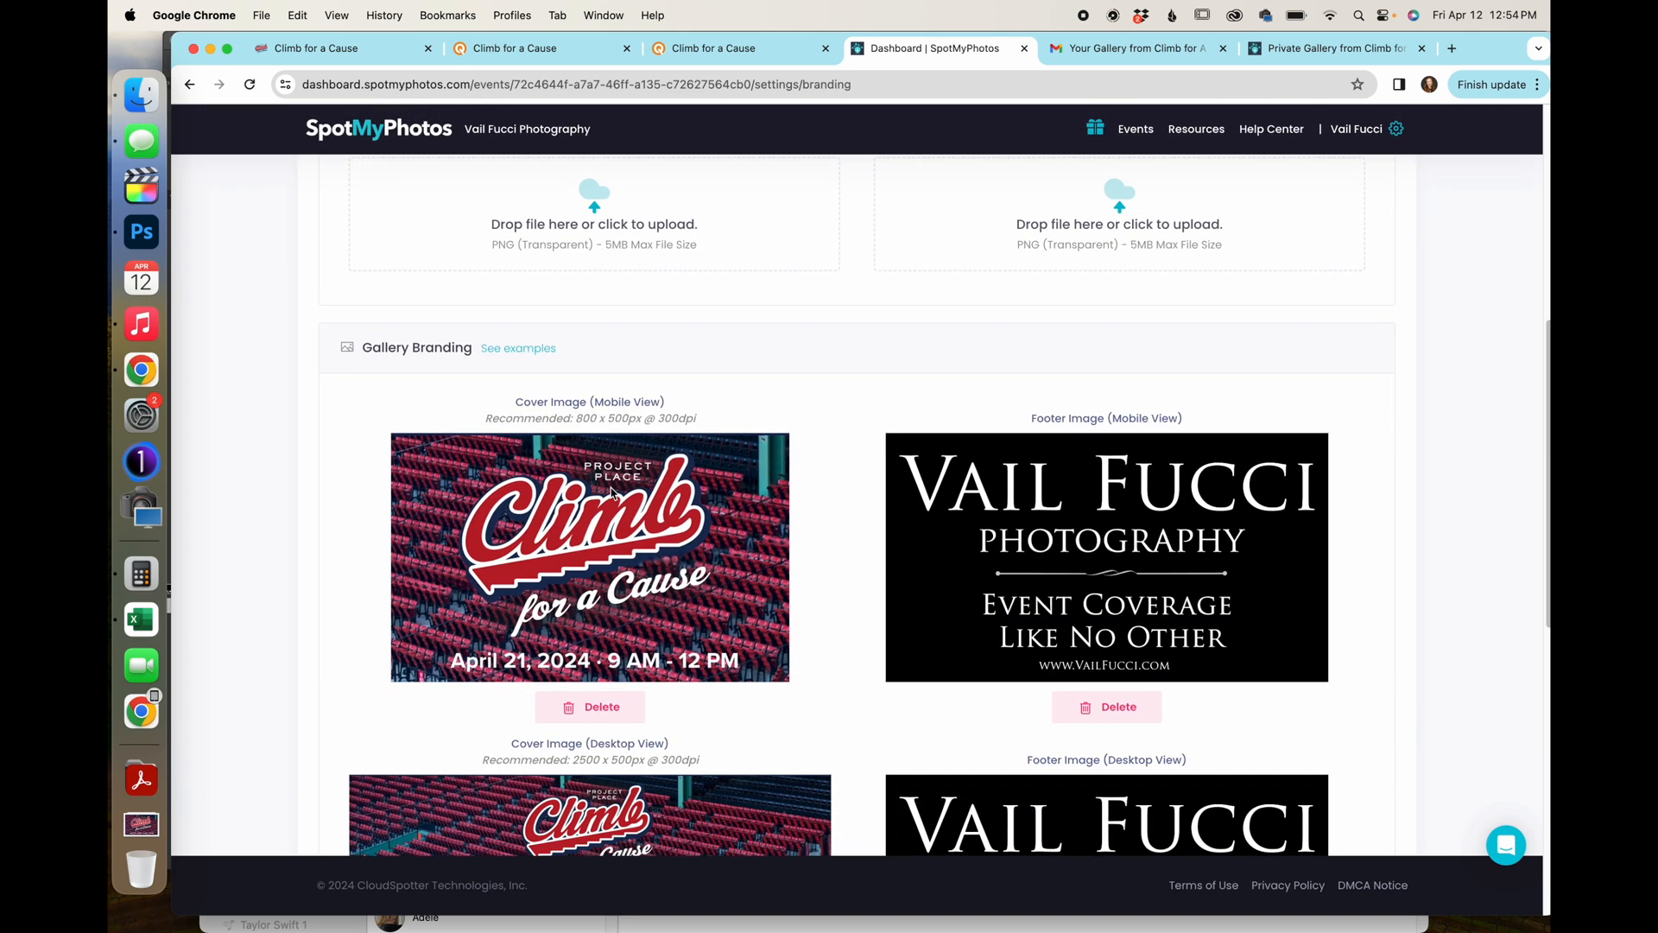
Scroll up to the Photo Branding section with its empty landscape and portrait overlay slots.
scroll(up, 3)
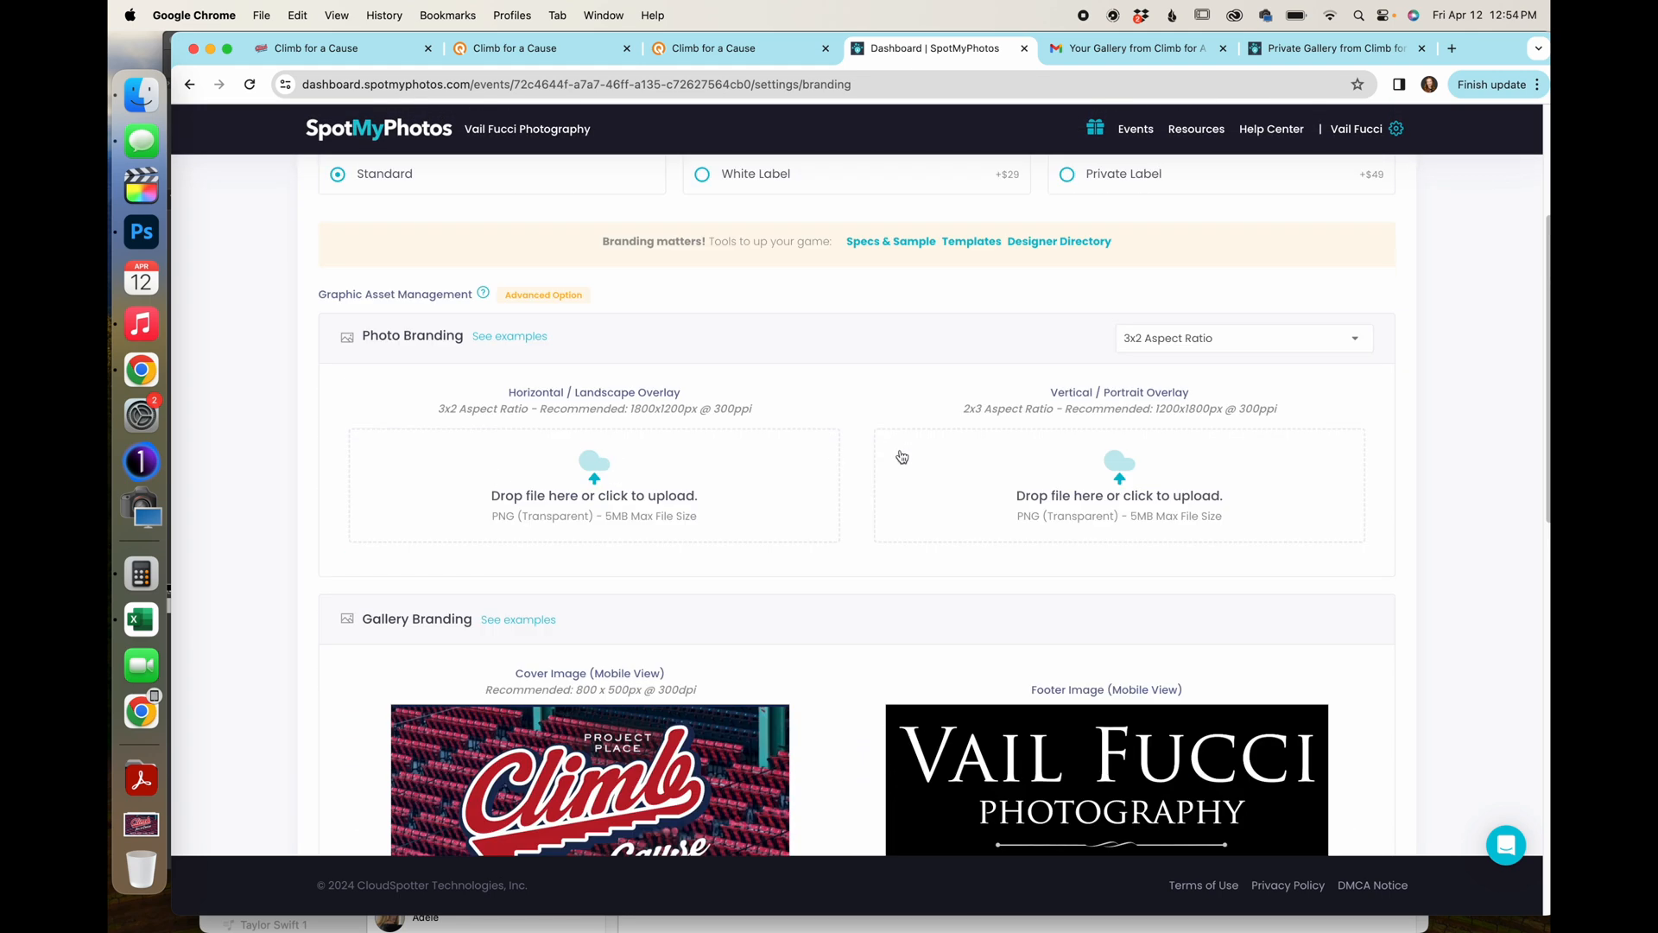
mouse_move(884, 456)
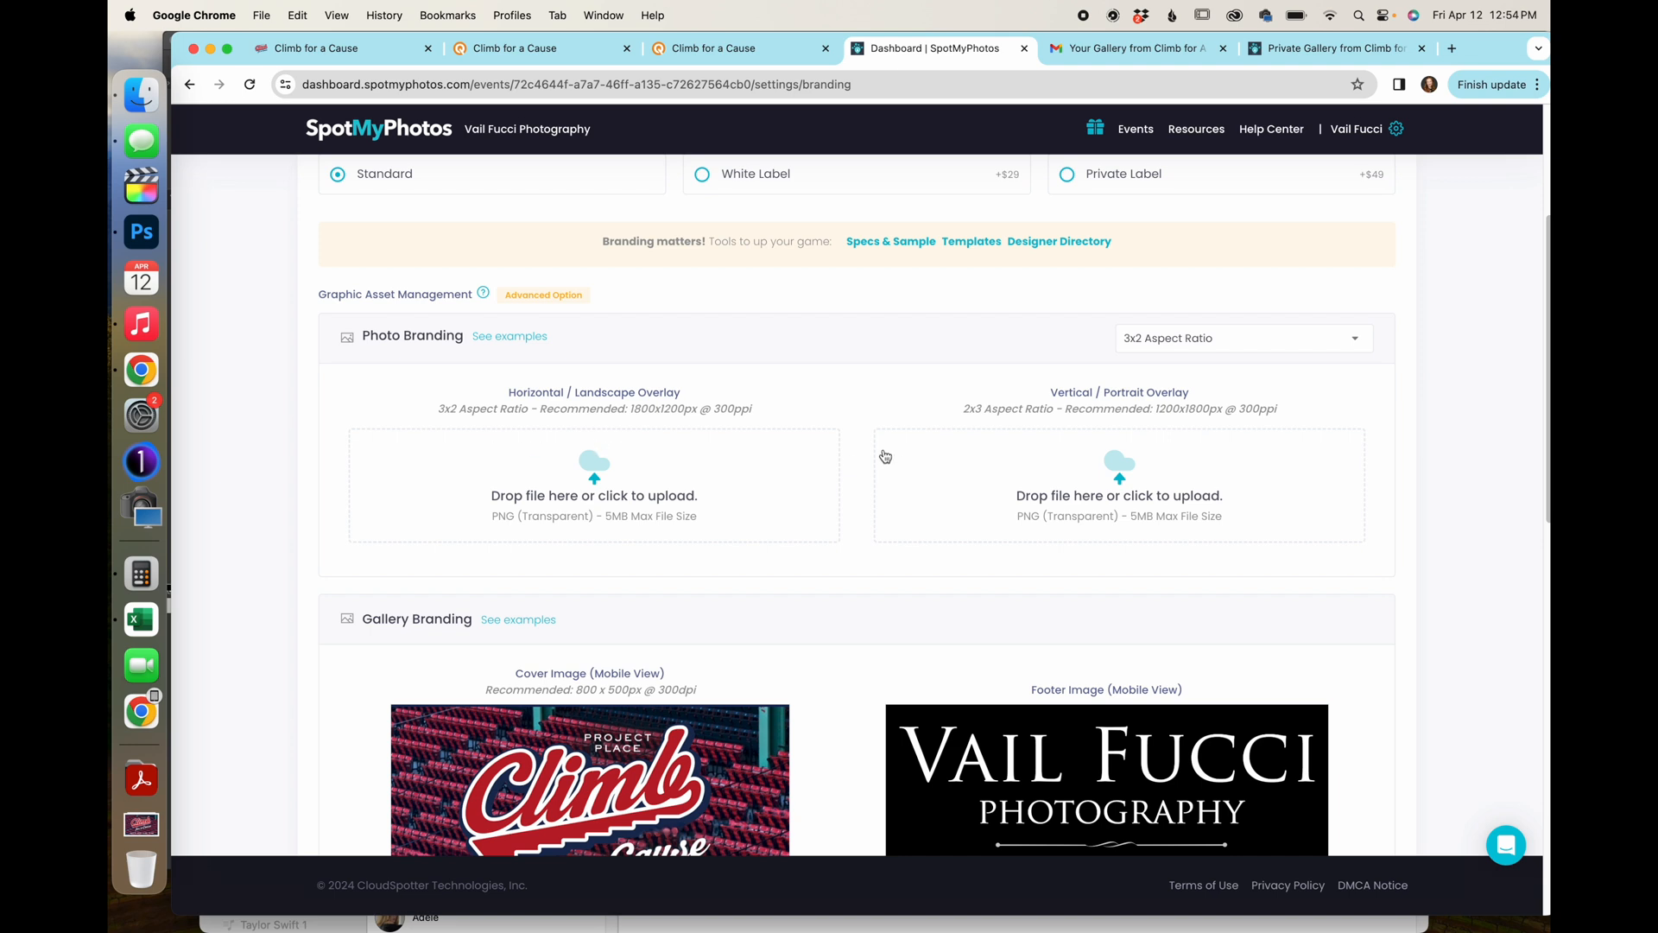
mouse_move(228, 369)
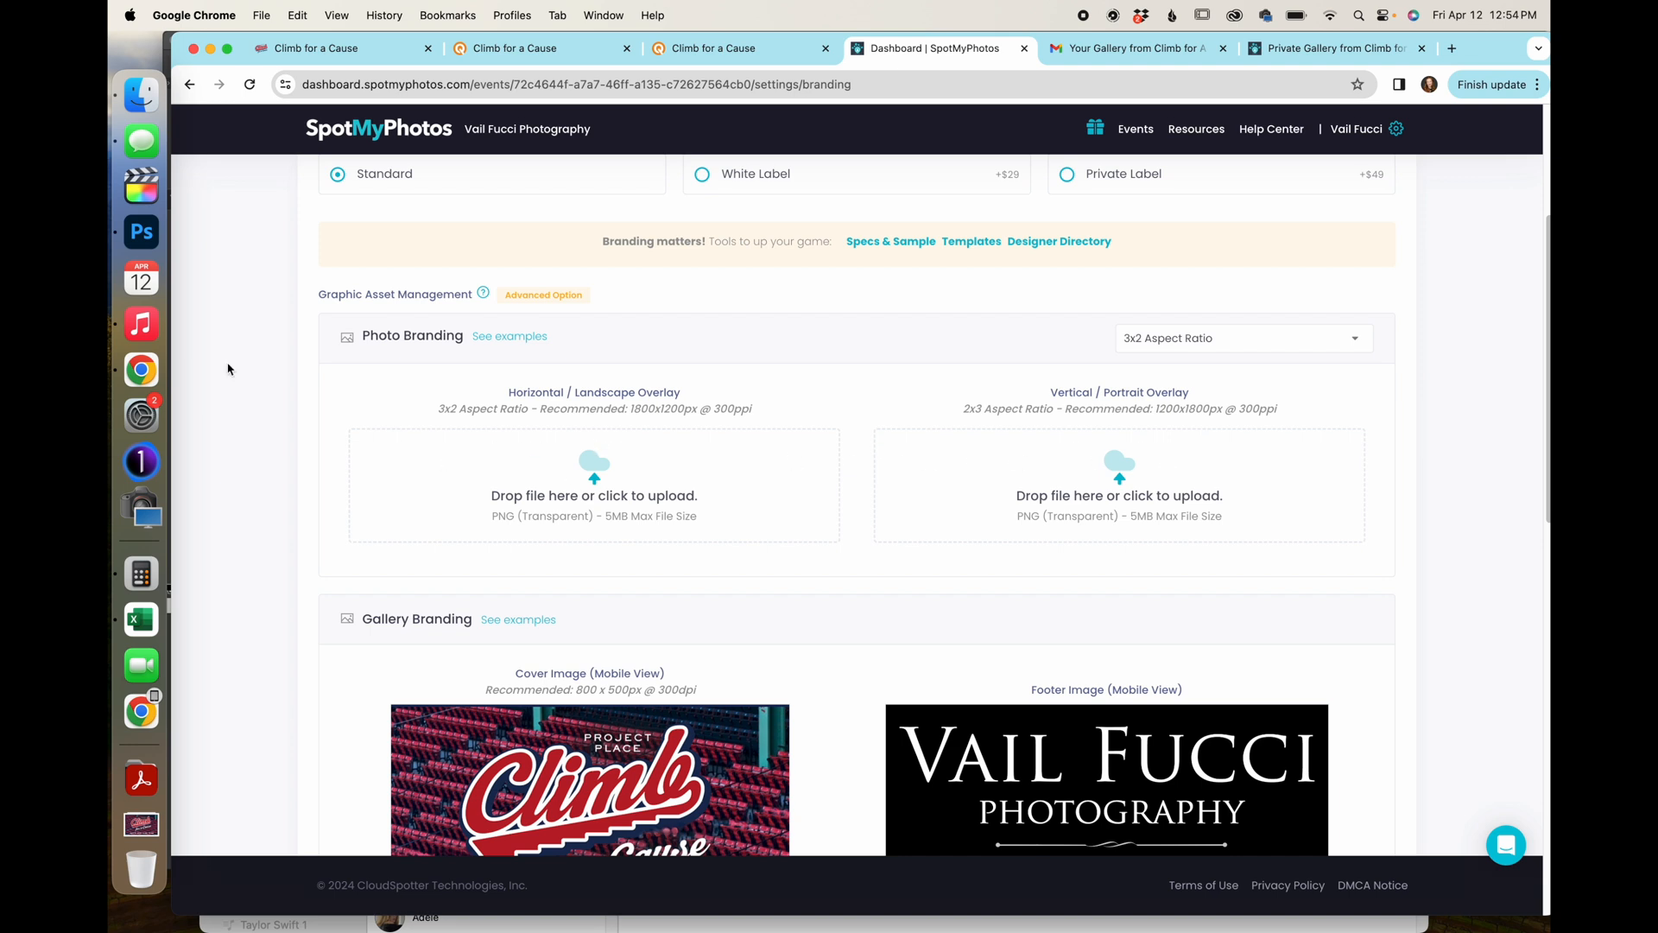
mouse_move(140, 230)
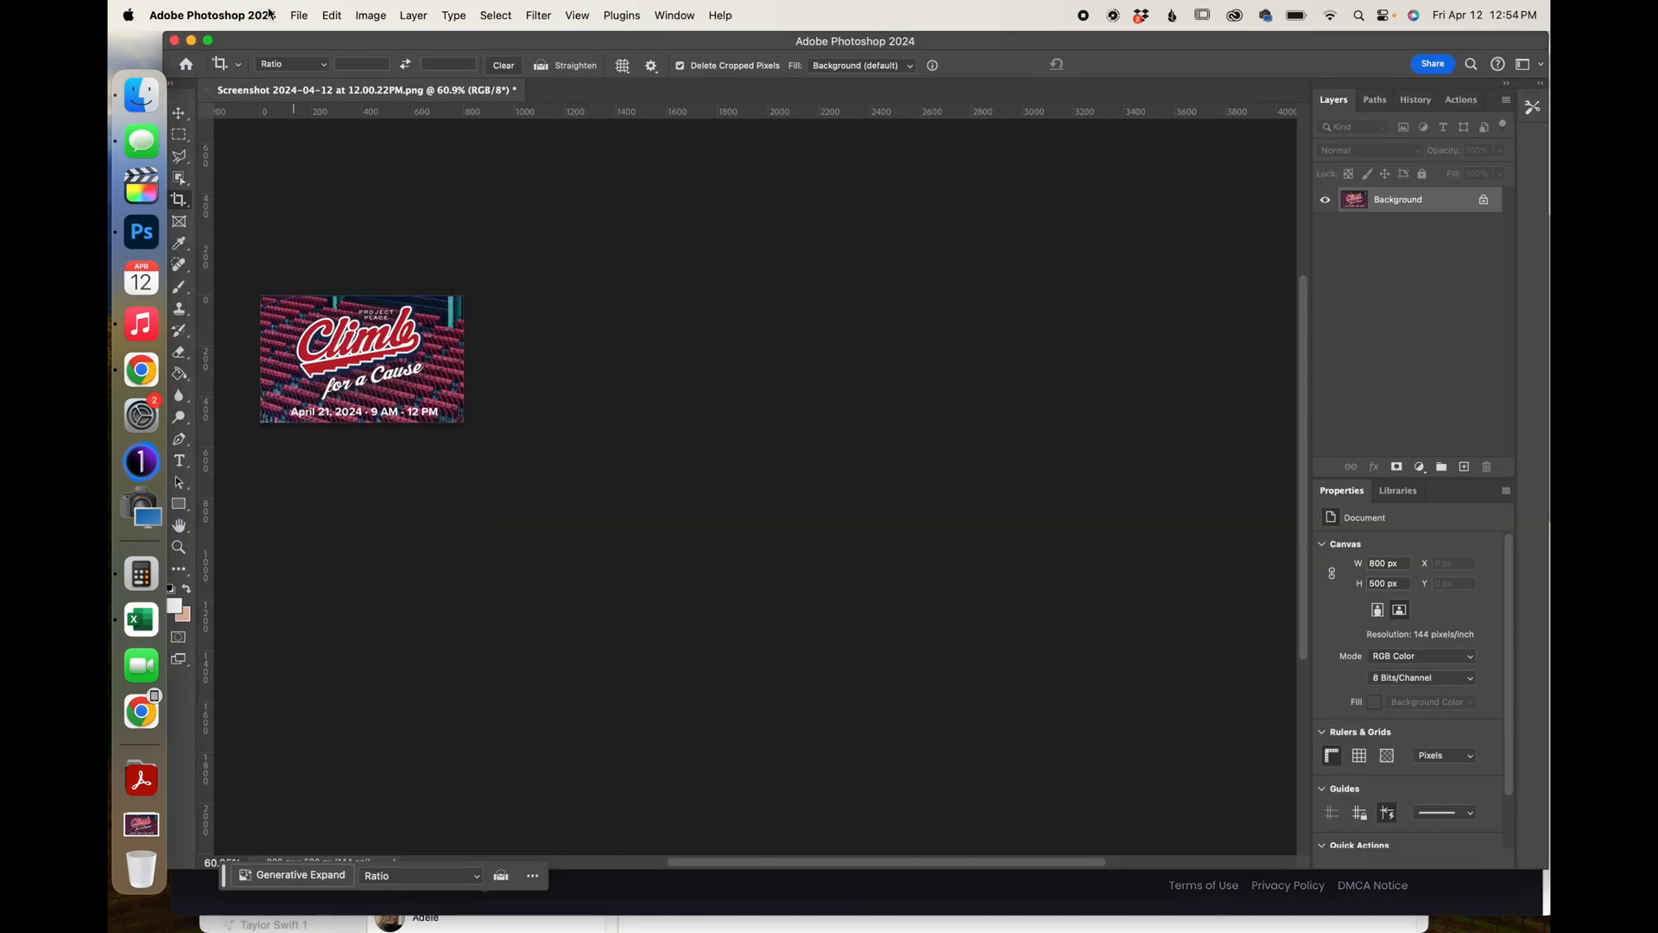
Create a new transparent 1800 × 1200 px document, then switch to the Climb for a Cause website.
click(299, 15)
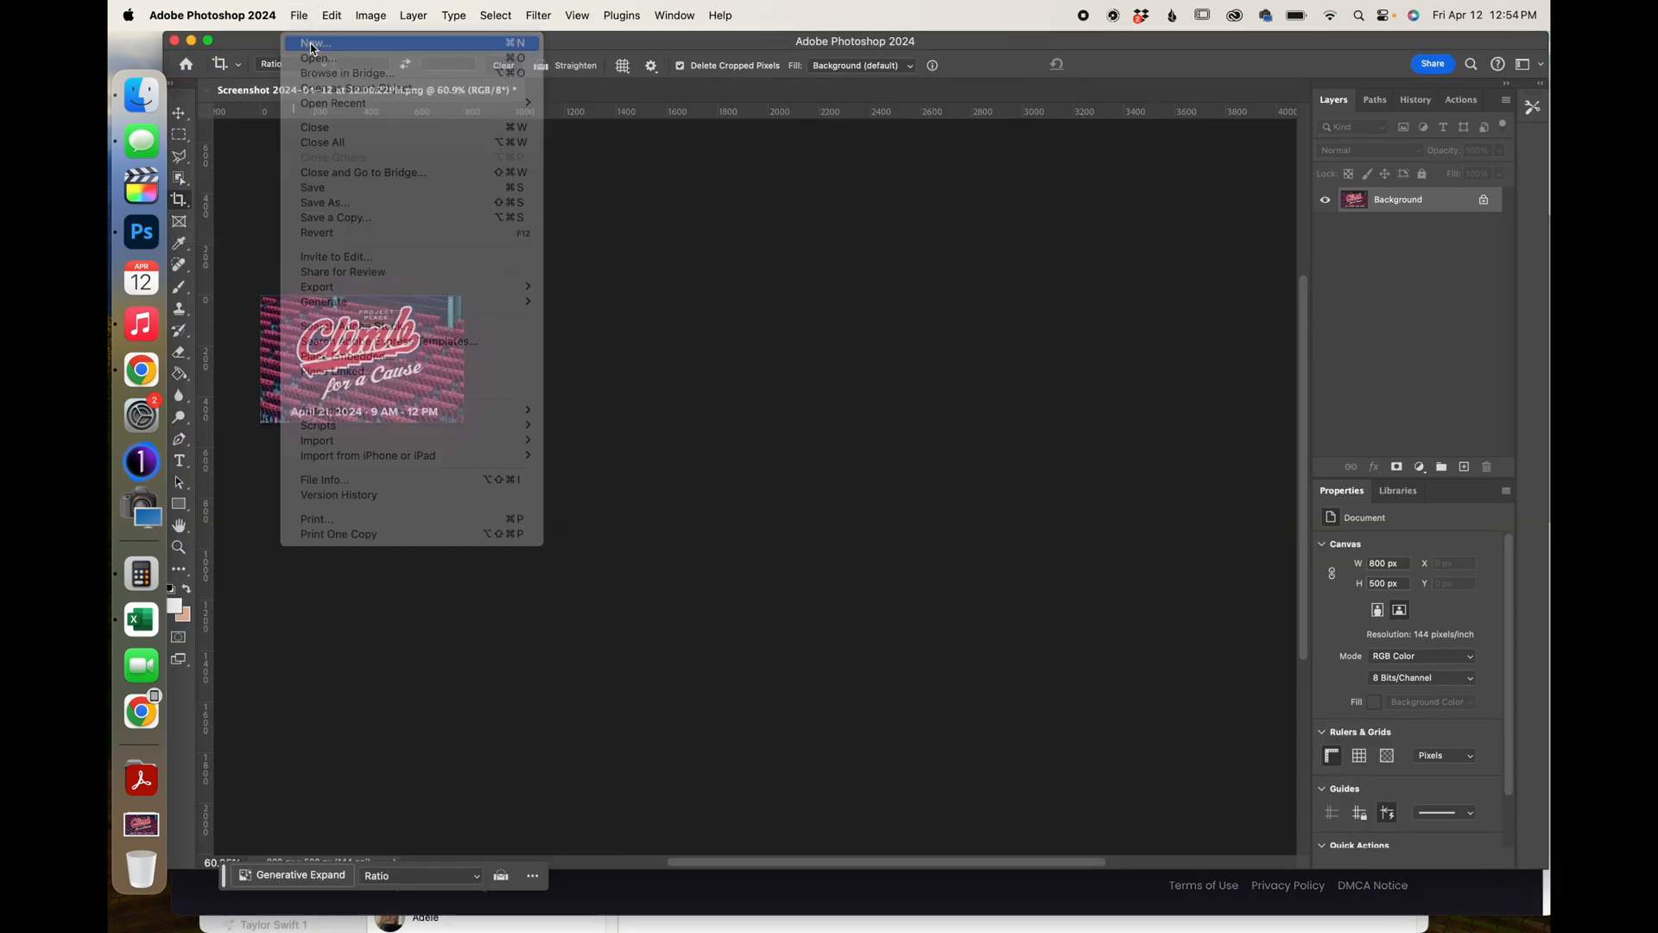
click(312, 43)
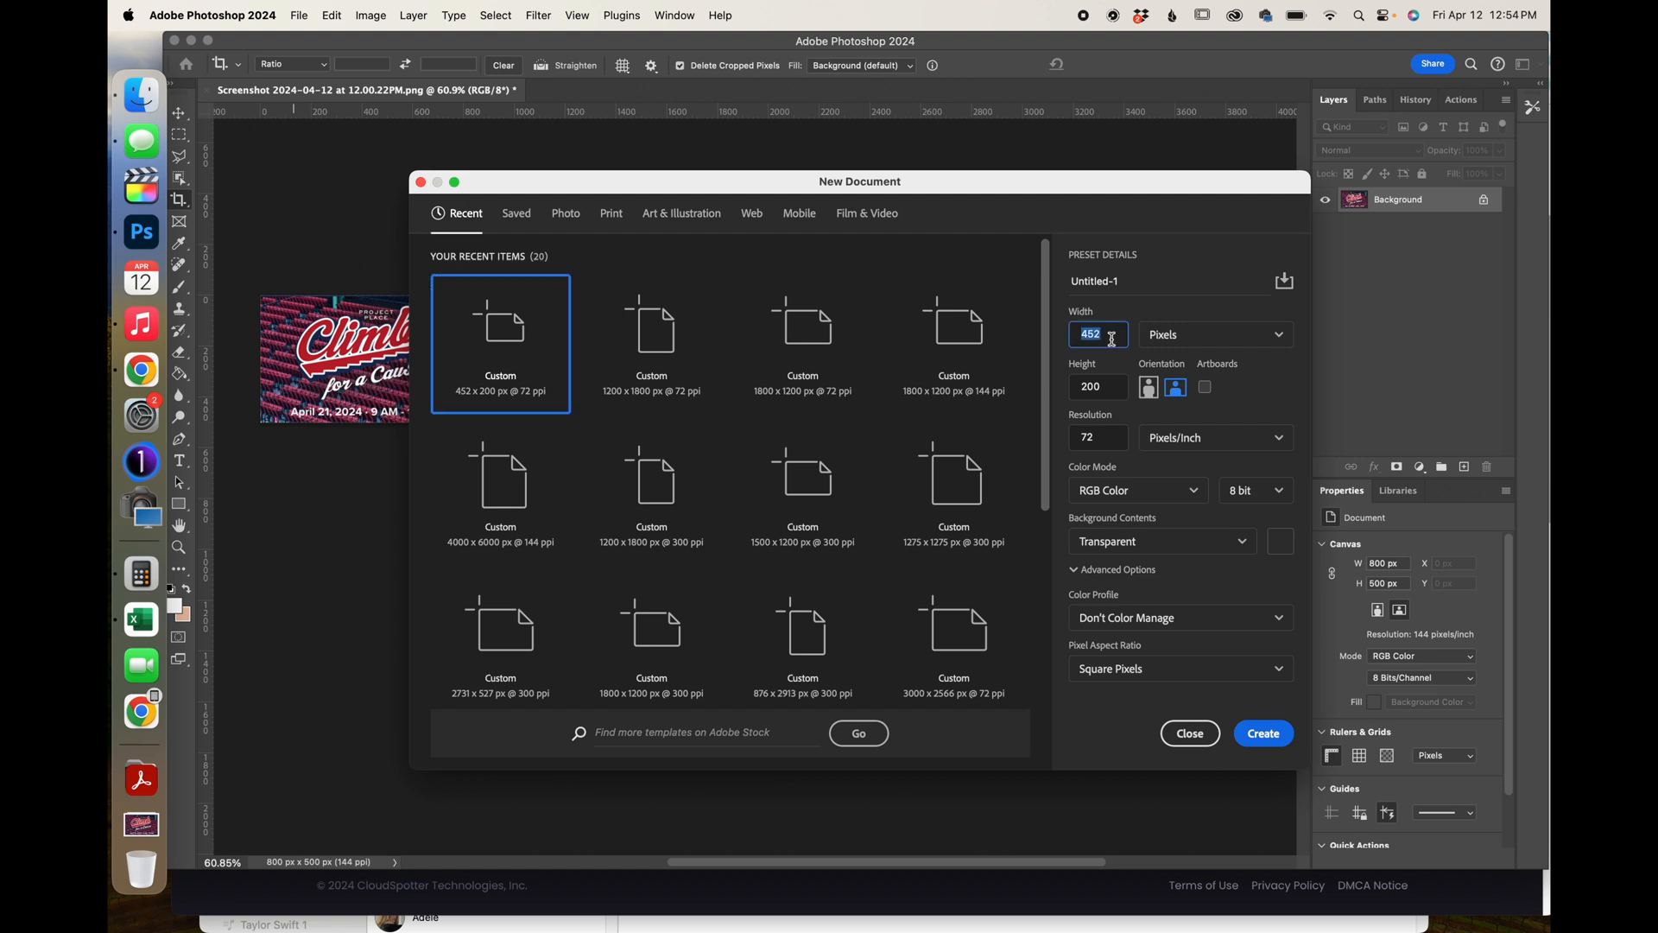
text(1800)
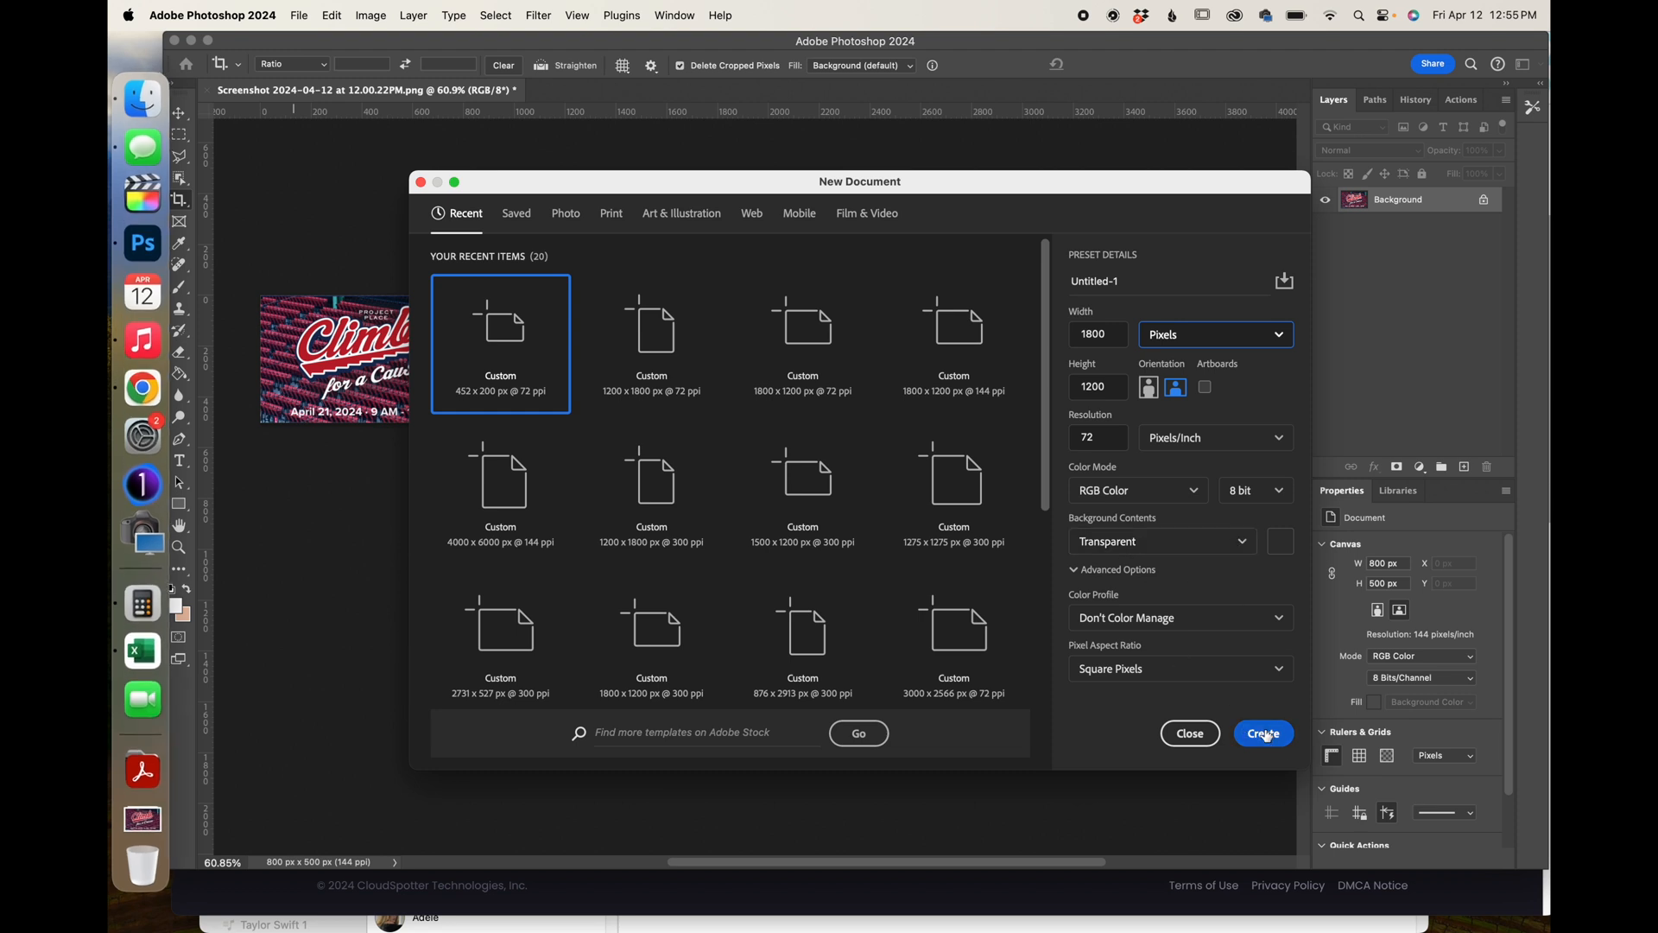
click(1262, 732)
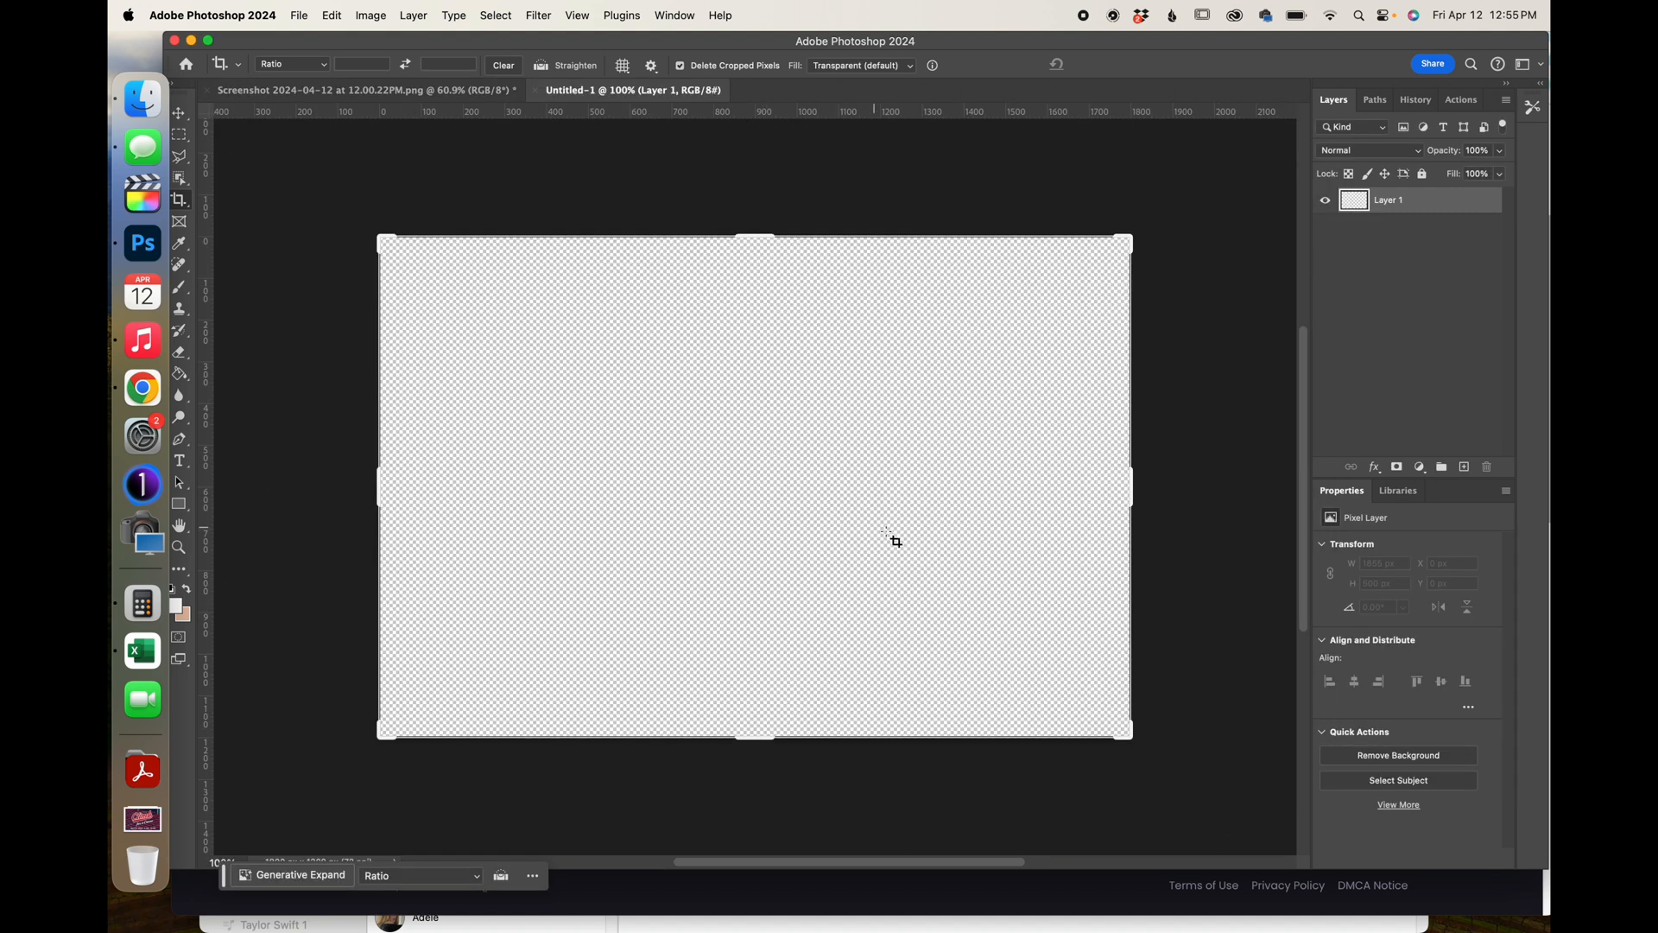
mouse_move(142, 95)
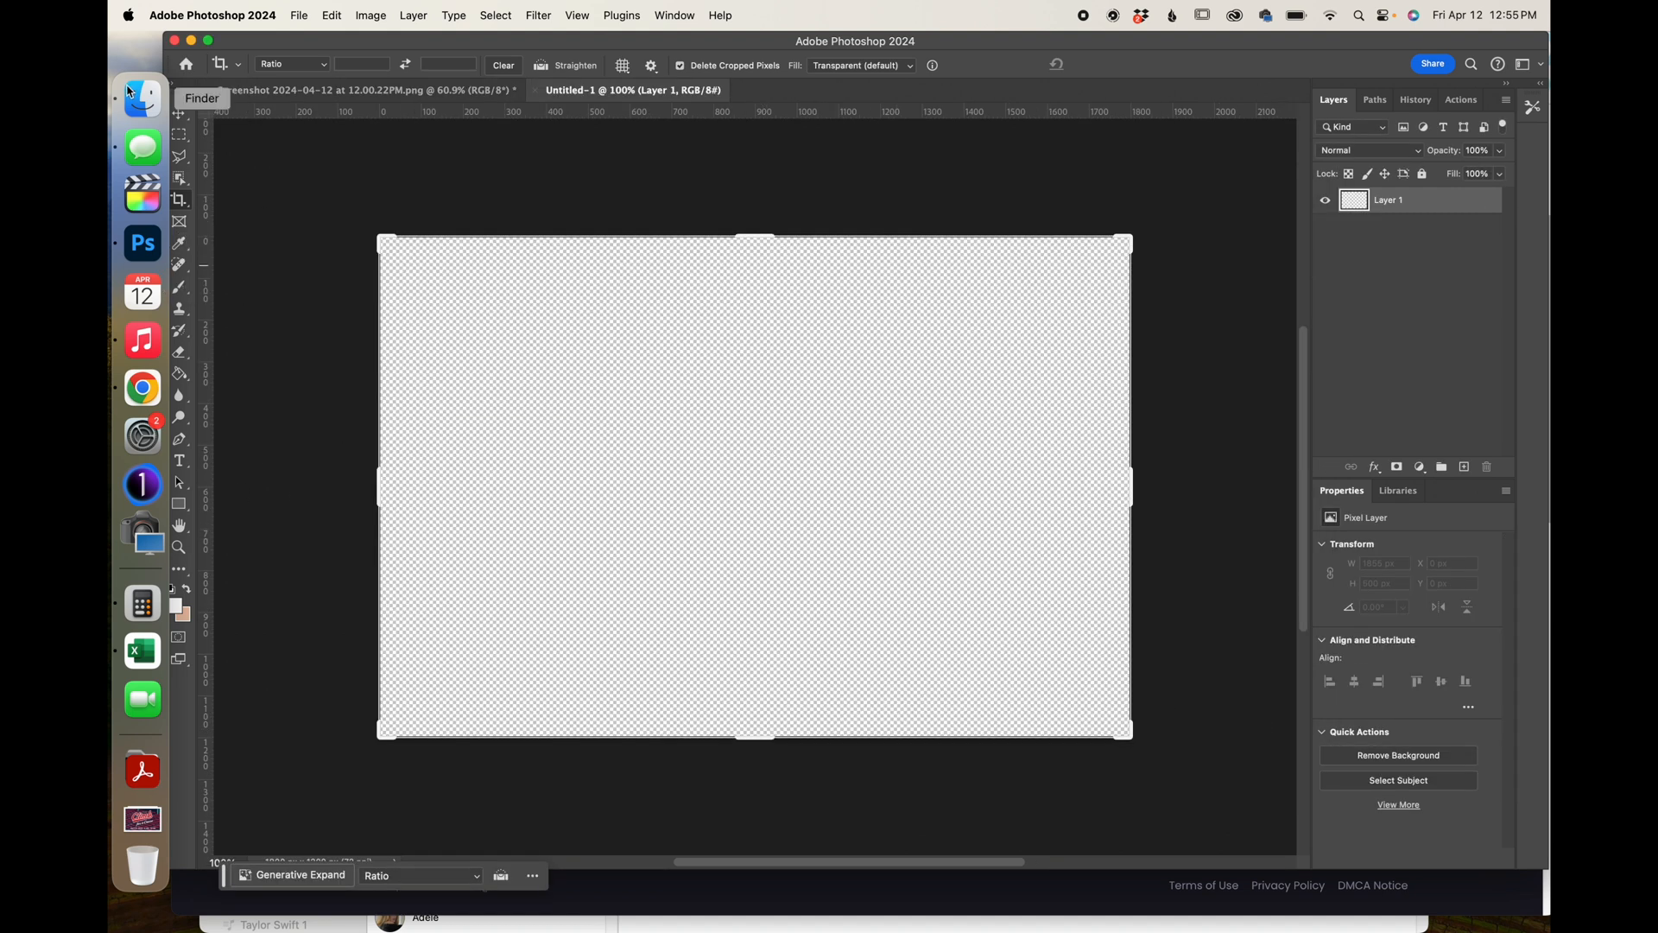
click(142, 93)
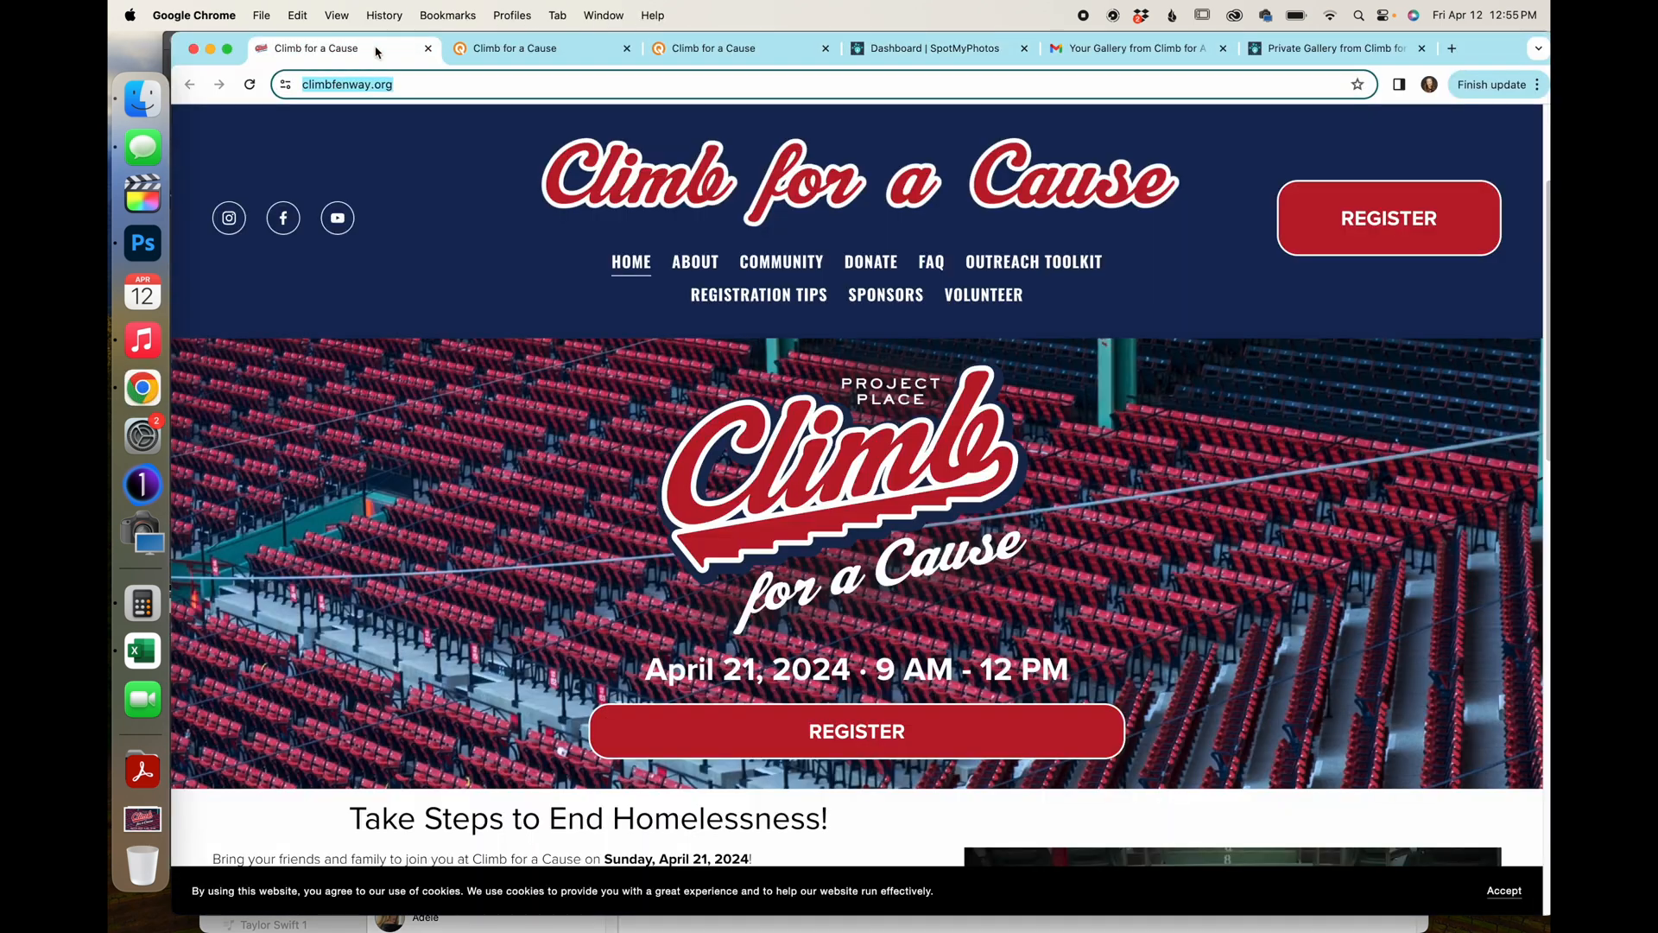
Scroll through the climbfenway.org homepage to view its title banner and hero image.
scroll(down, 3)
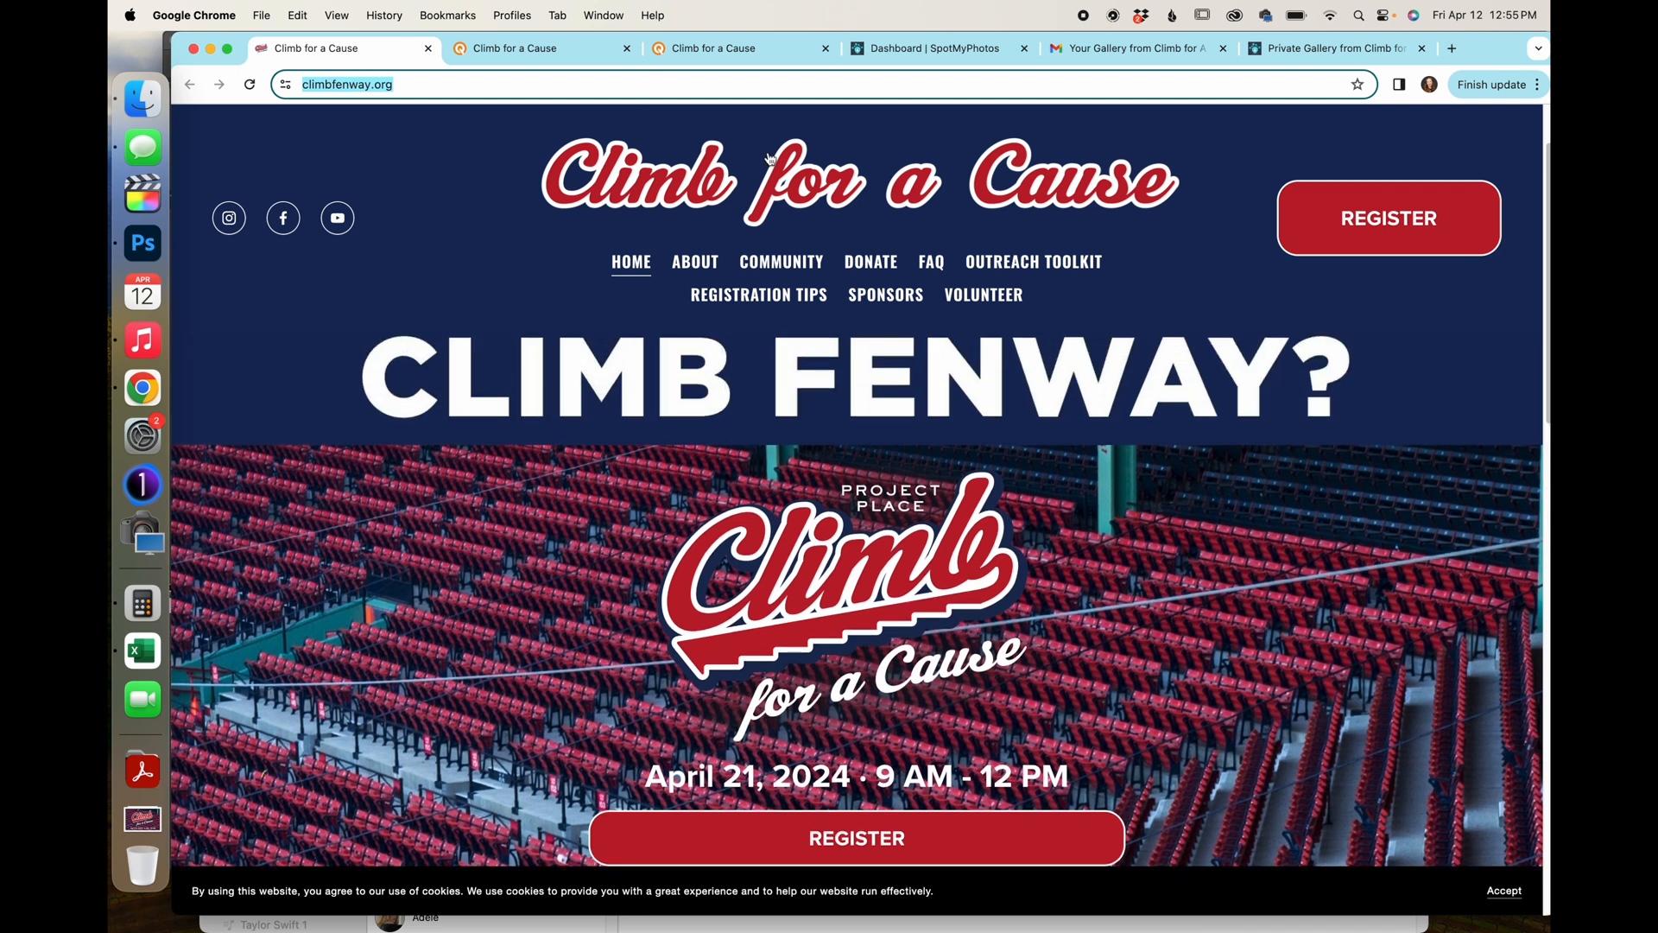
mouse_move(769, 178)
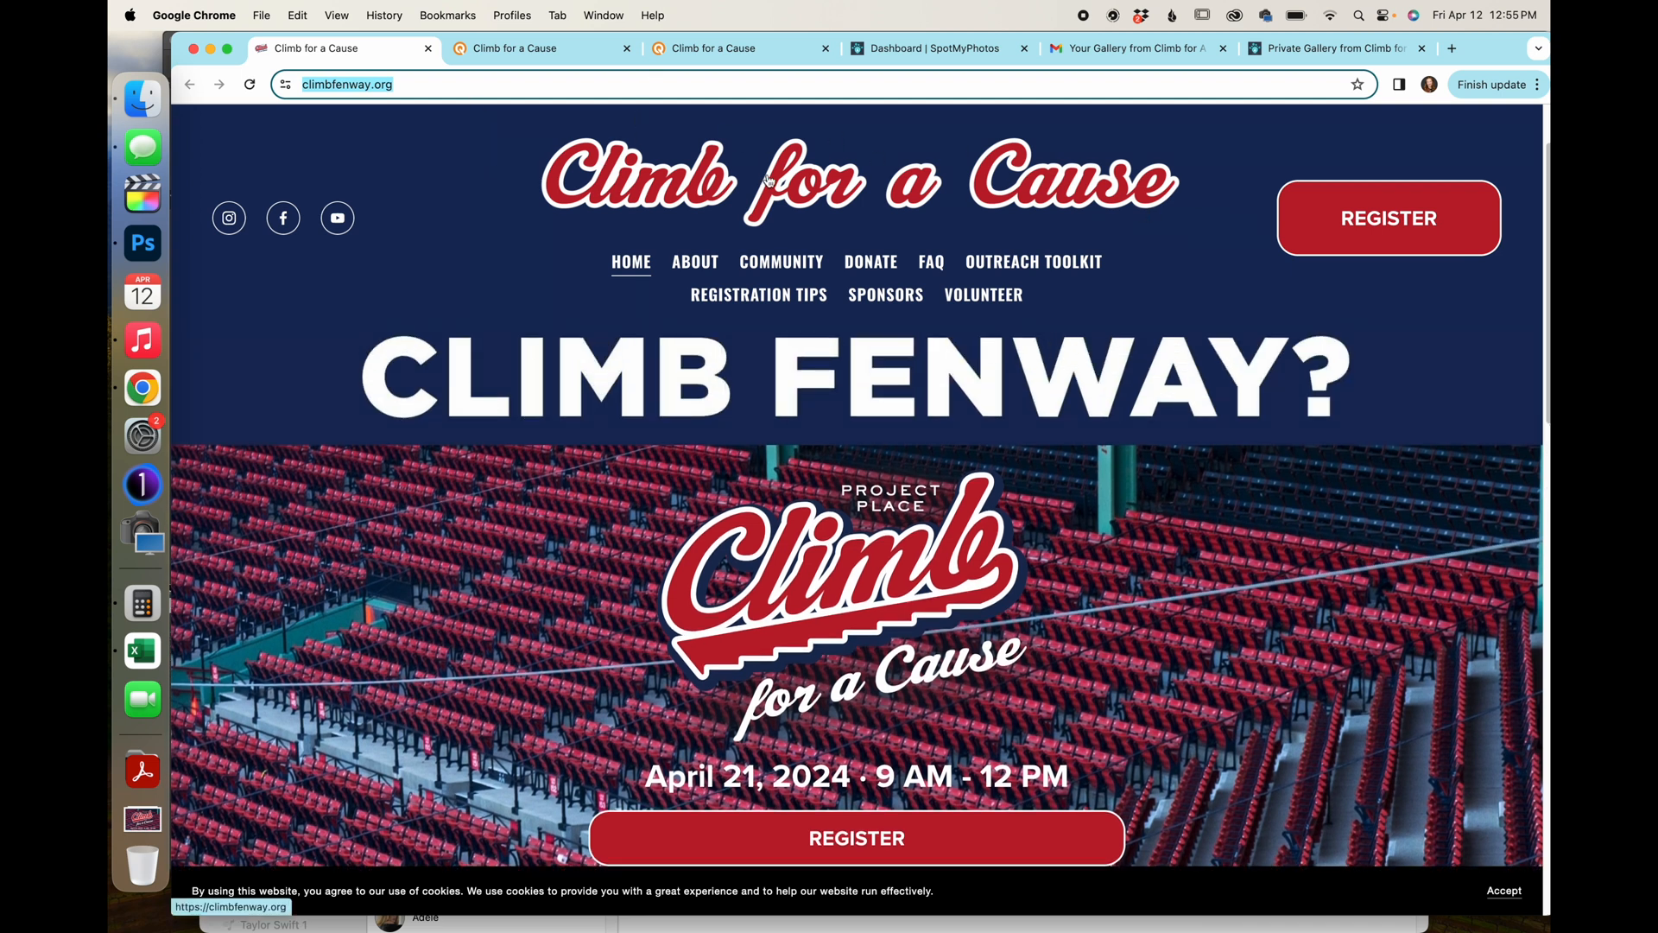
scroll(down, 3)
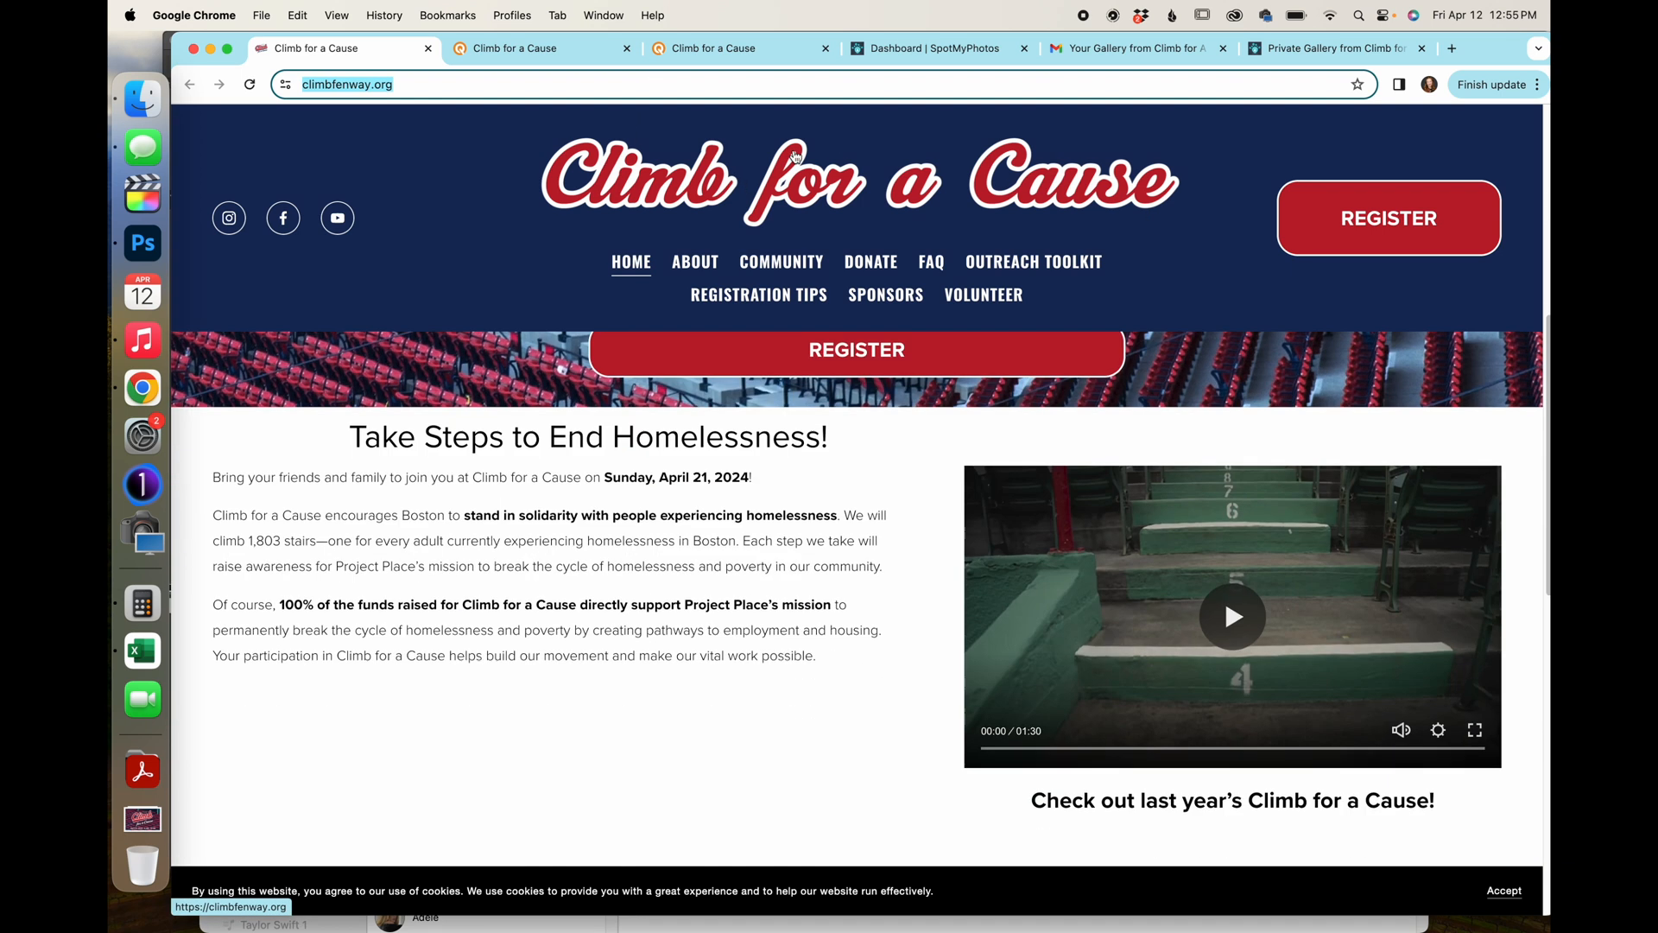
scroll(down, 3)
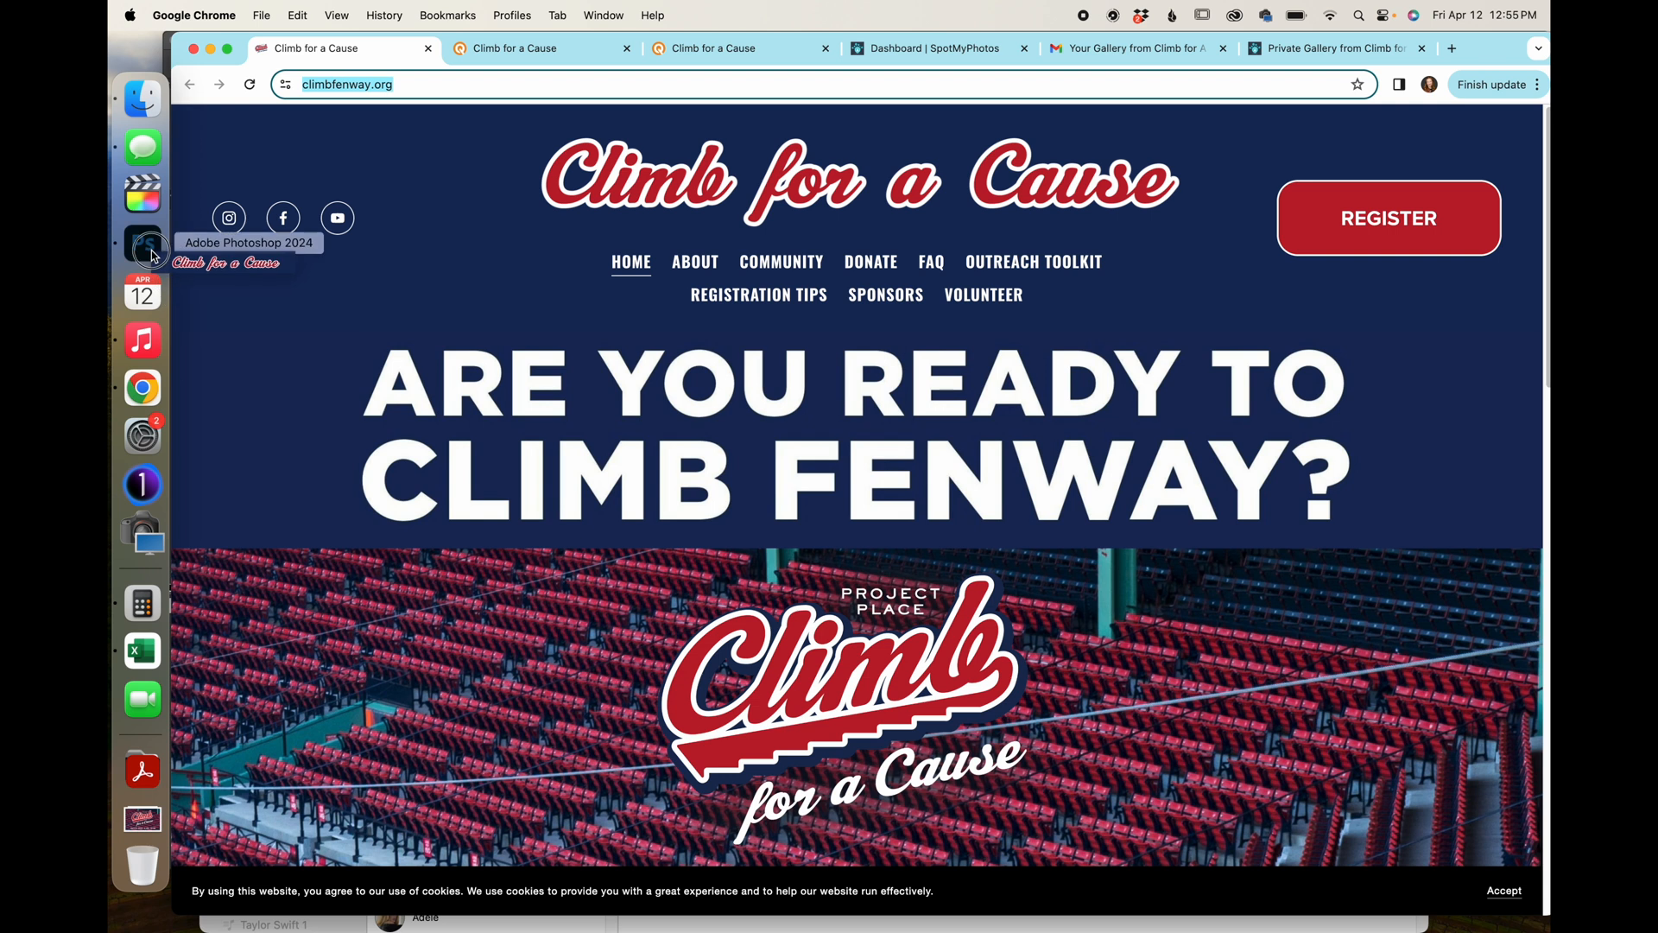
Select and copy the Climb for a Cause banner screenshot, ending on the blank Untitled-1 canvas.
click(141, 243)
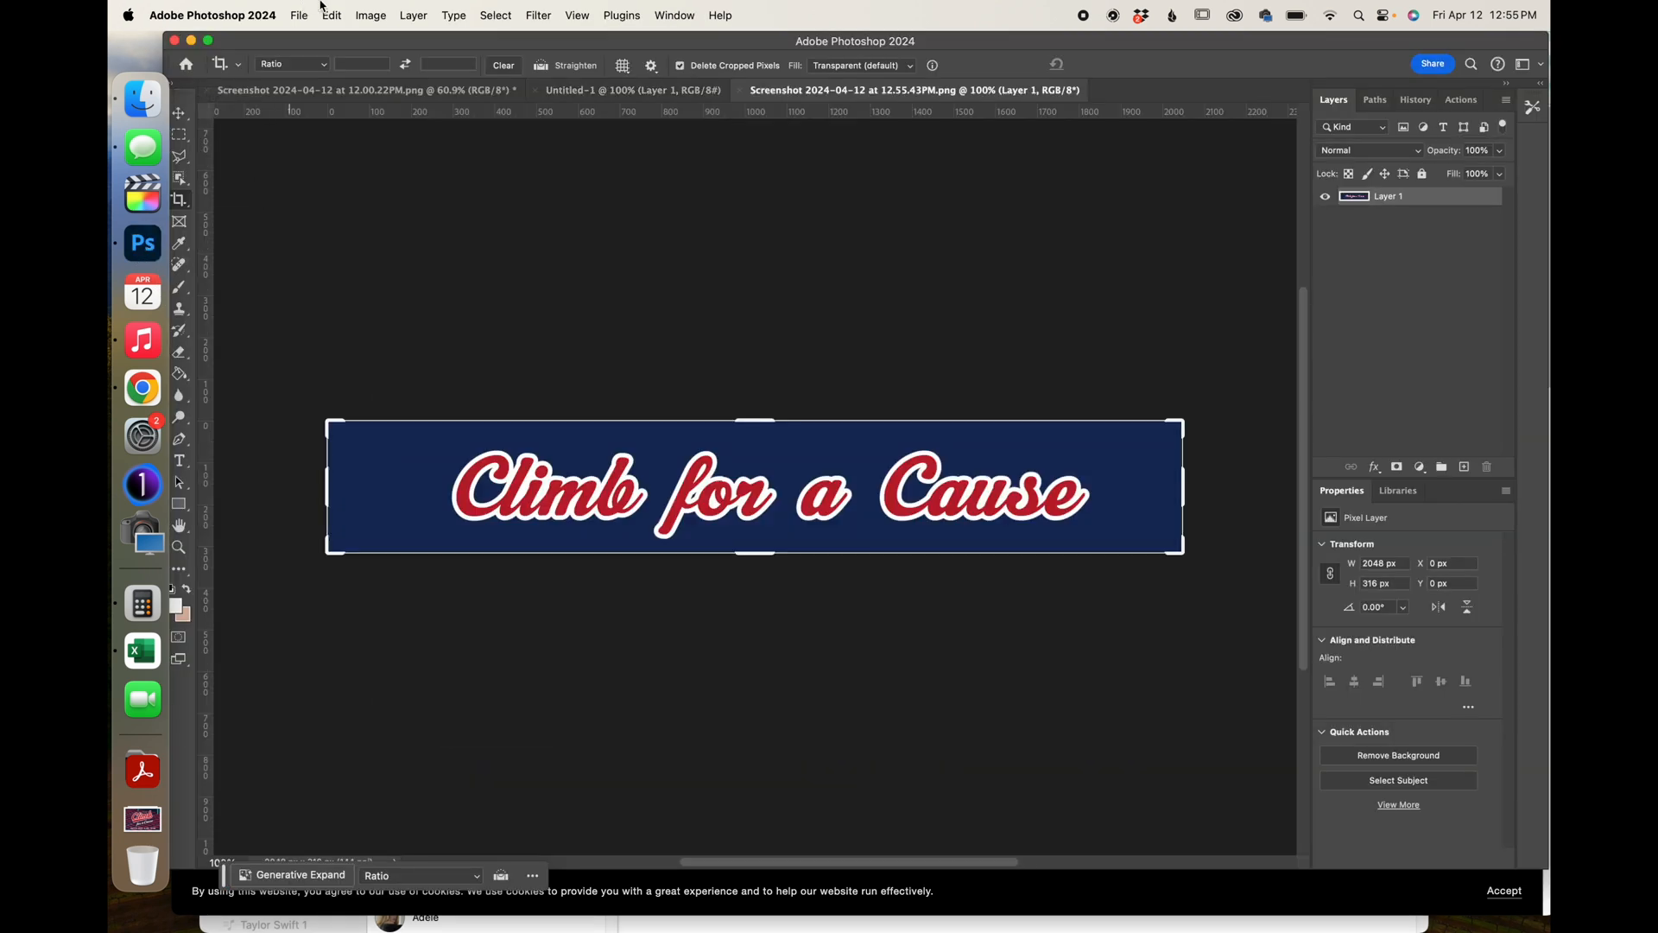
mouse_move(701, 17)
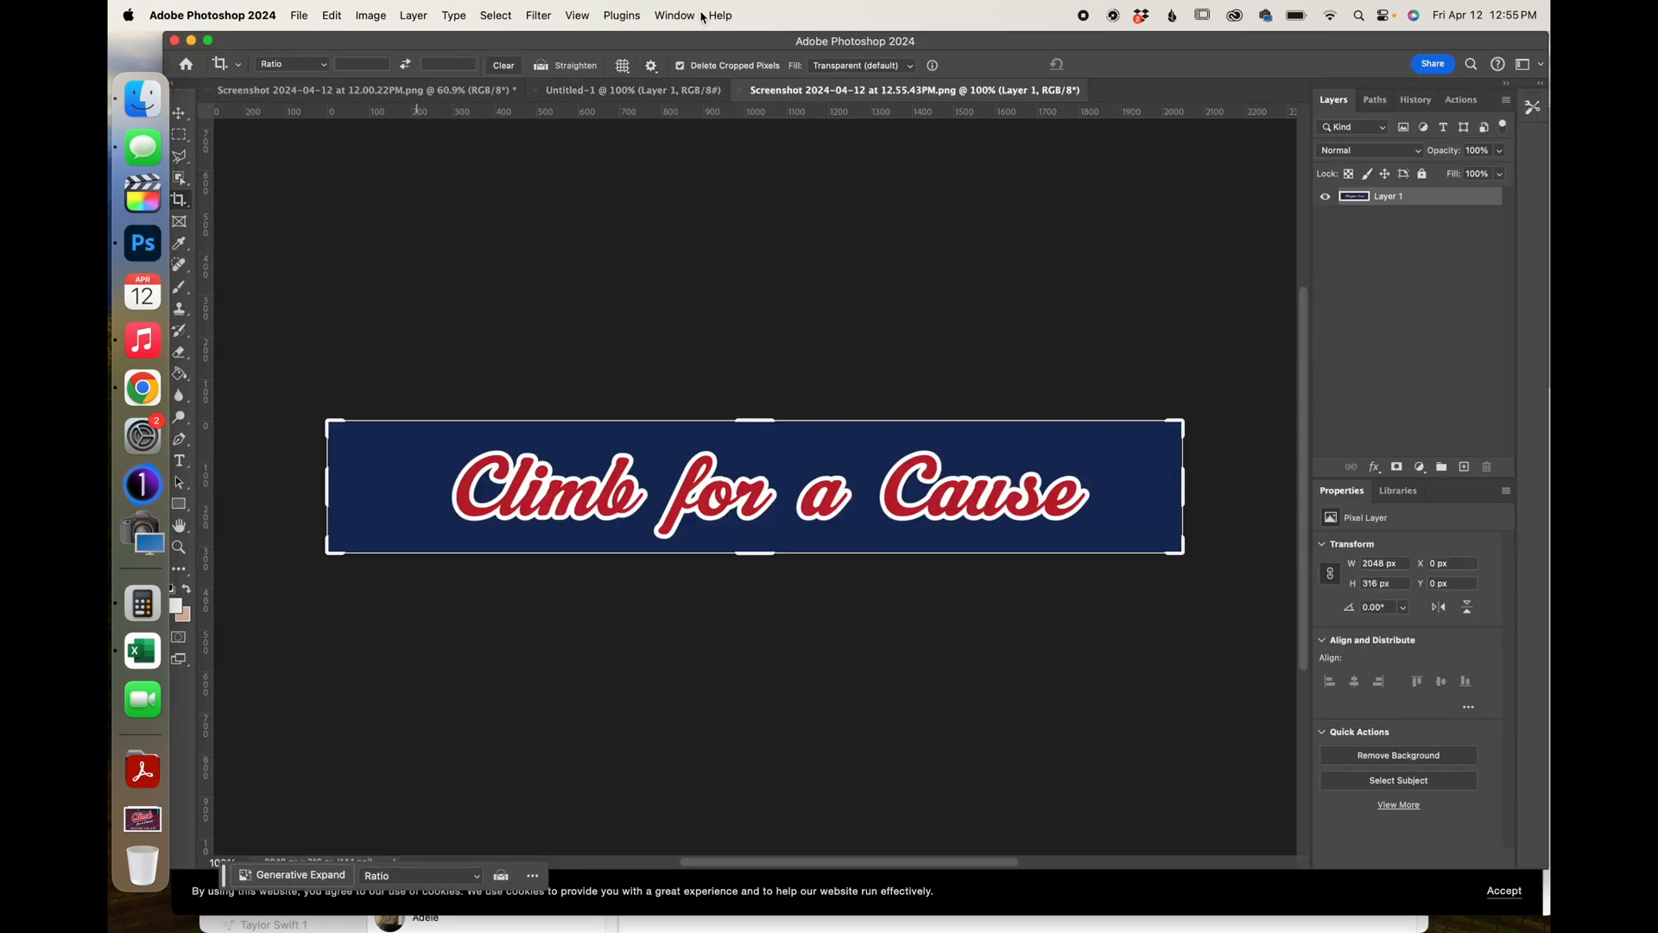
mouse_move(729, 257)
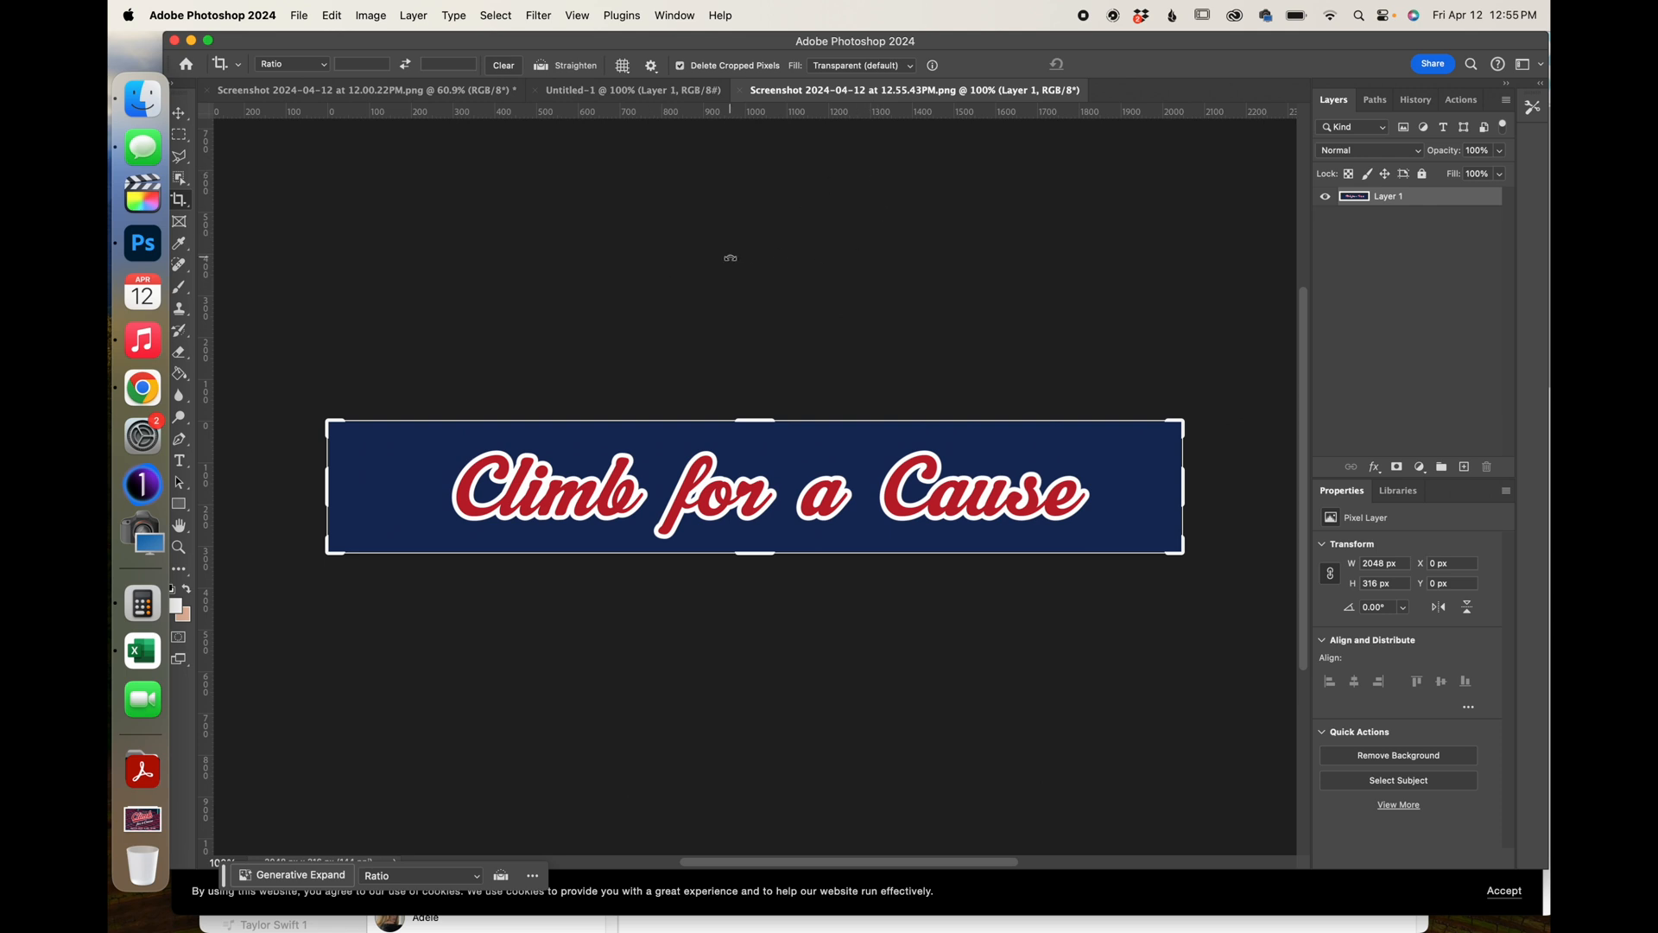
mouse_move(644, 61)
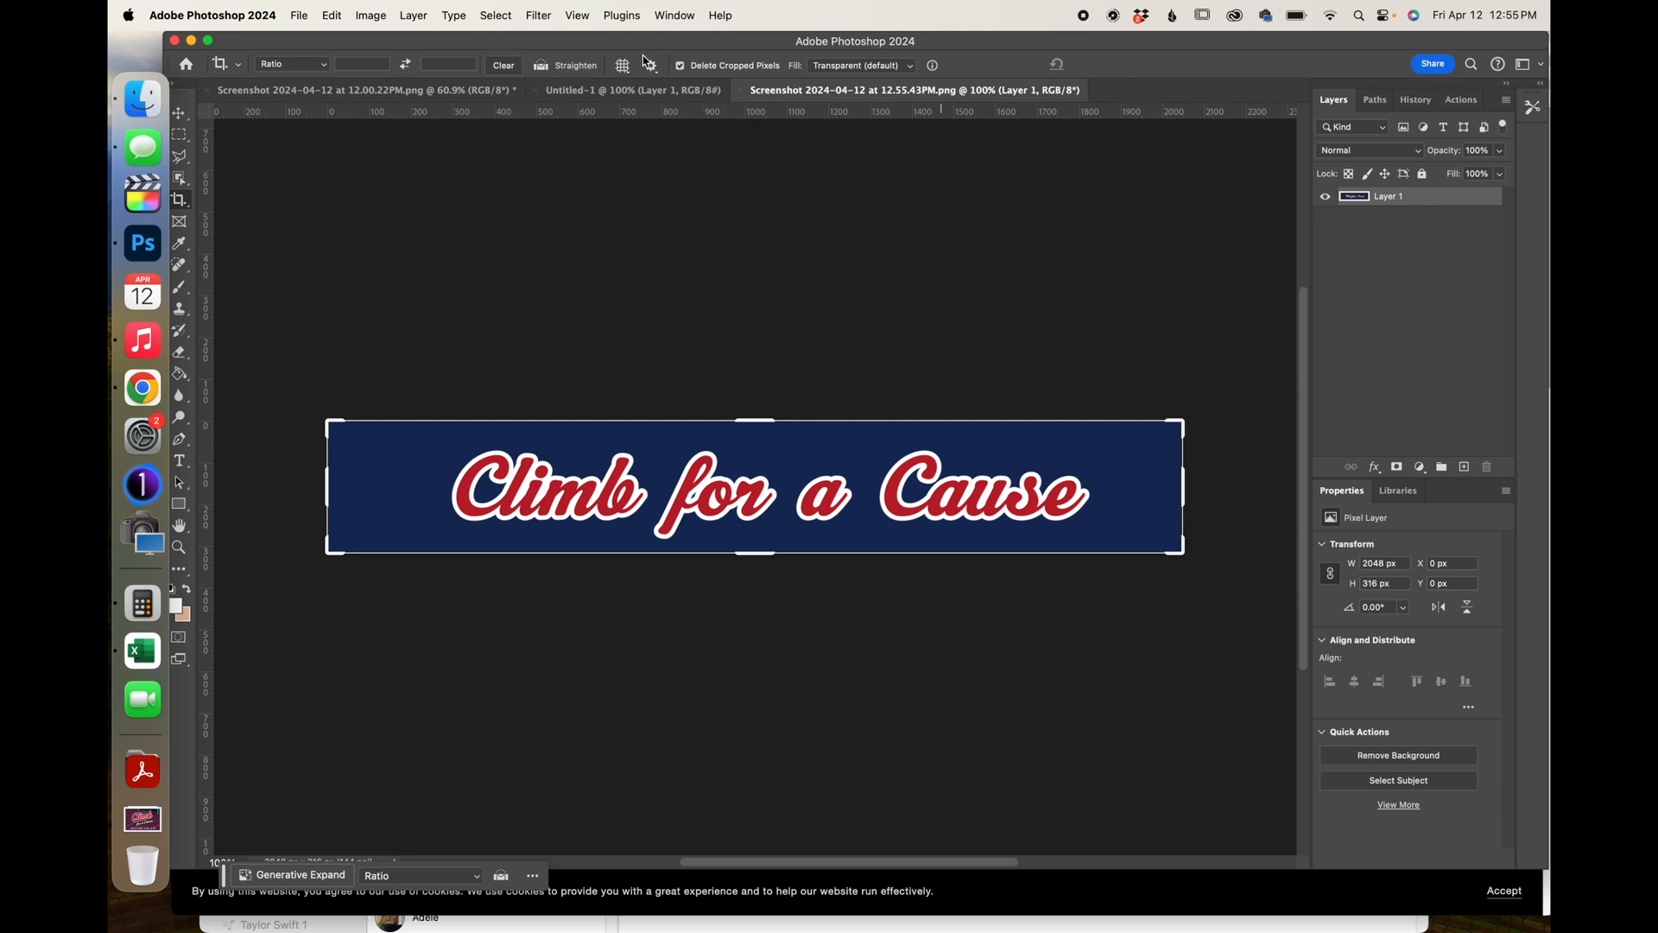
mouse_move(634, 90)
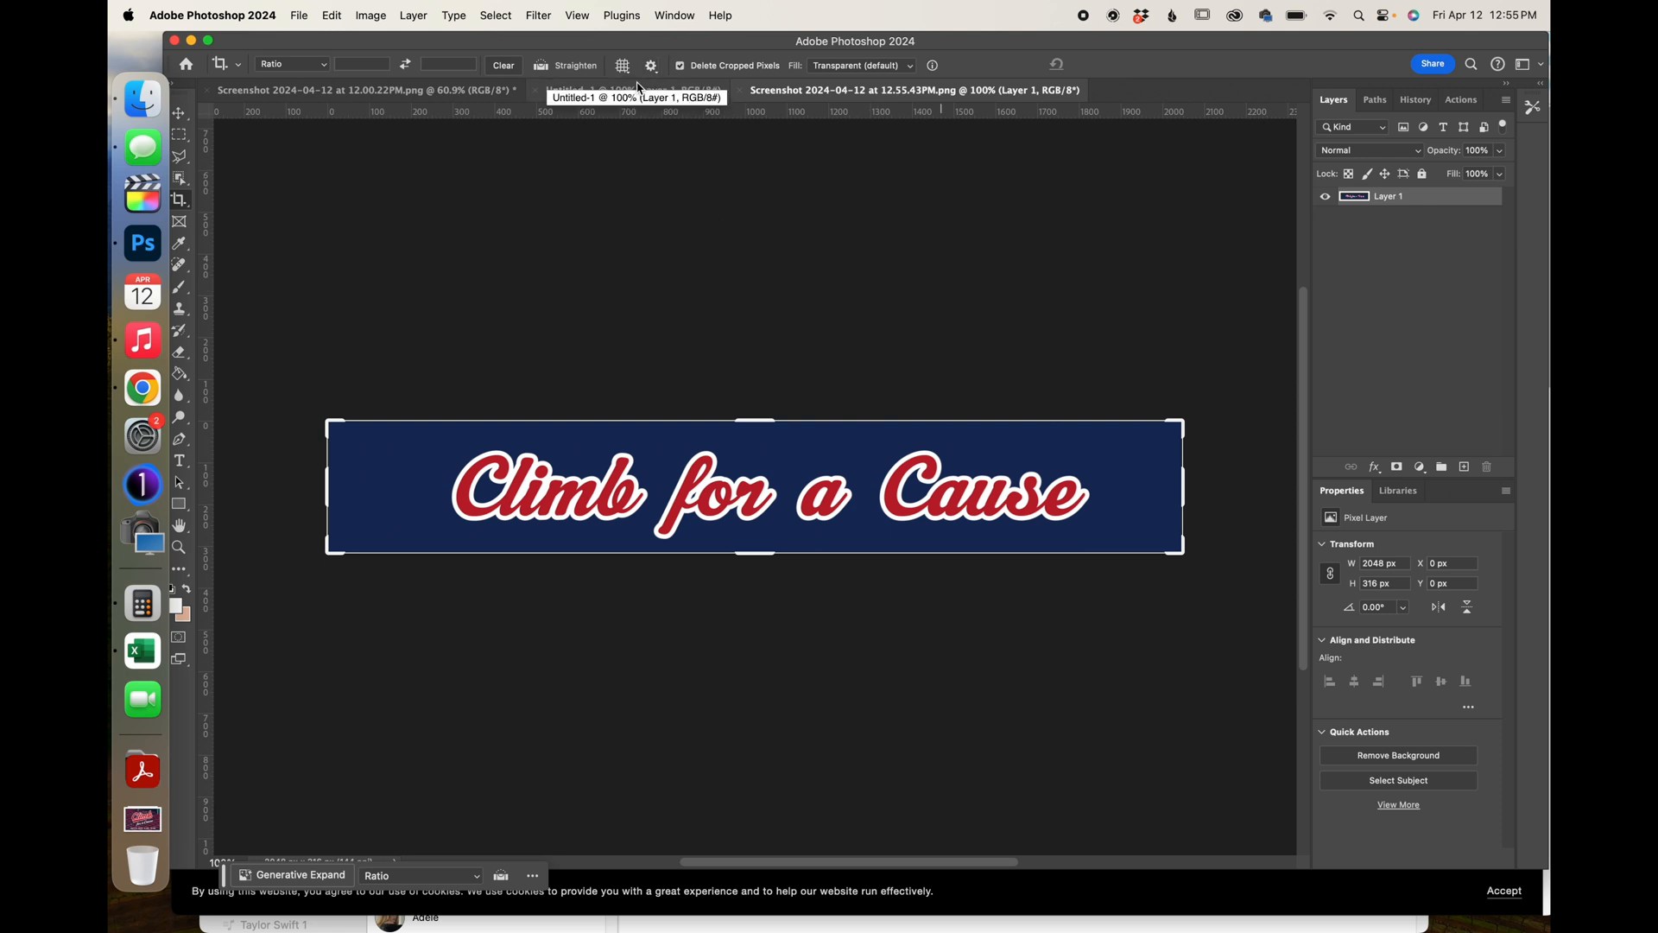
click(636, 90)
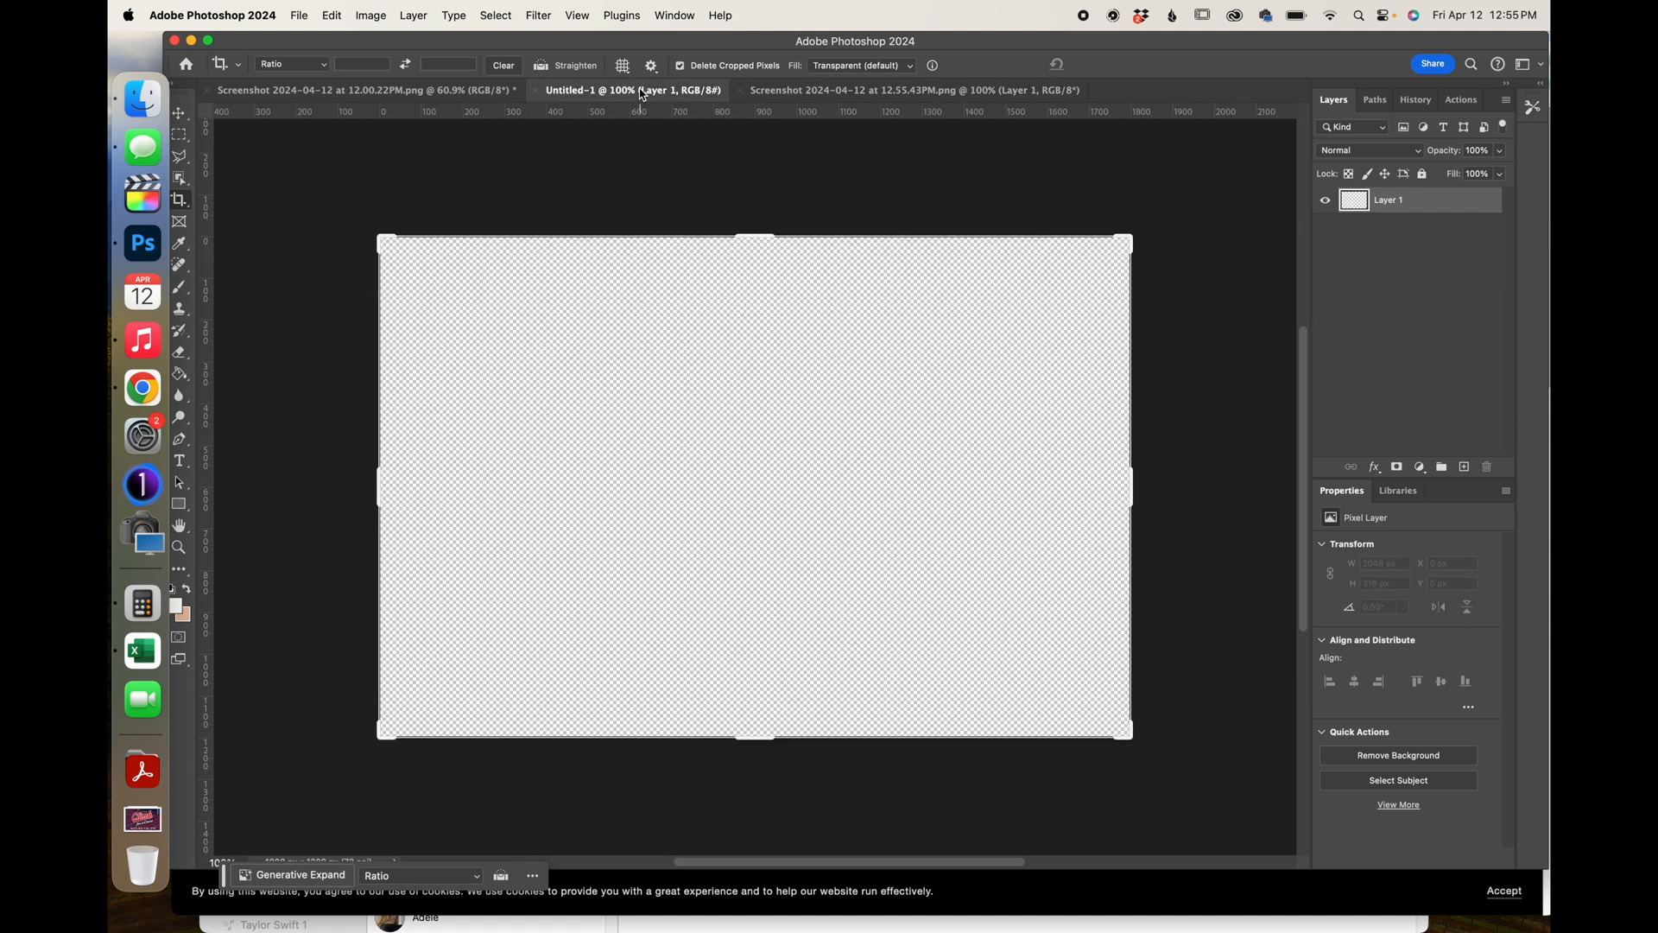
click(911, 90)
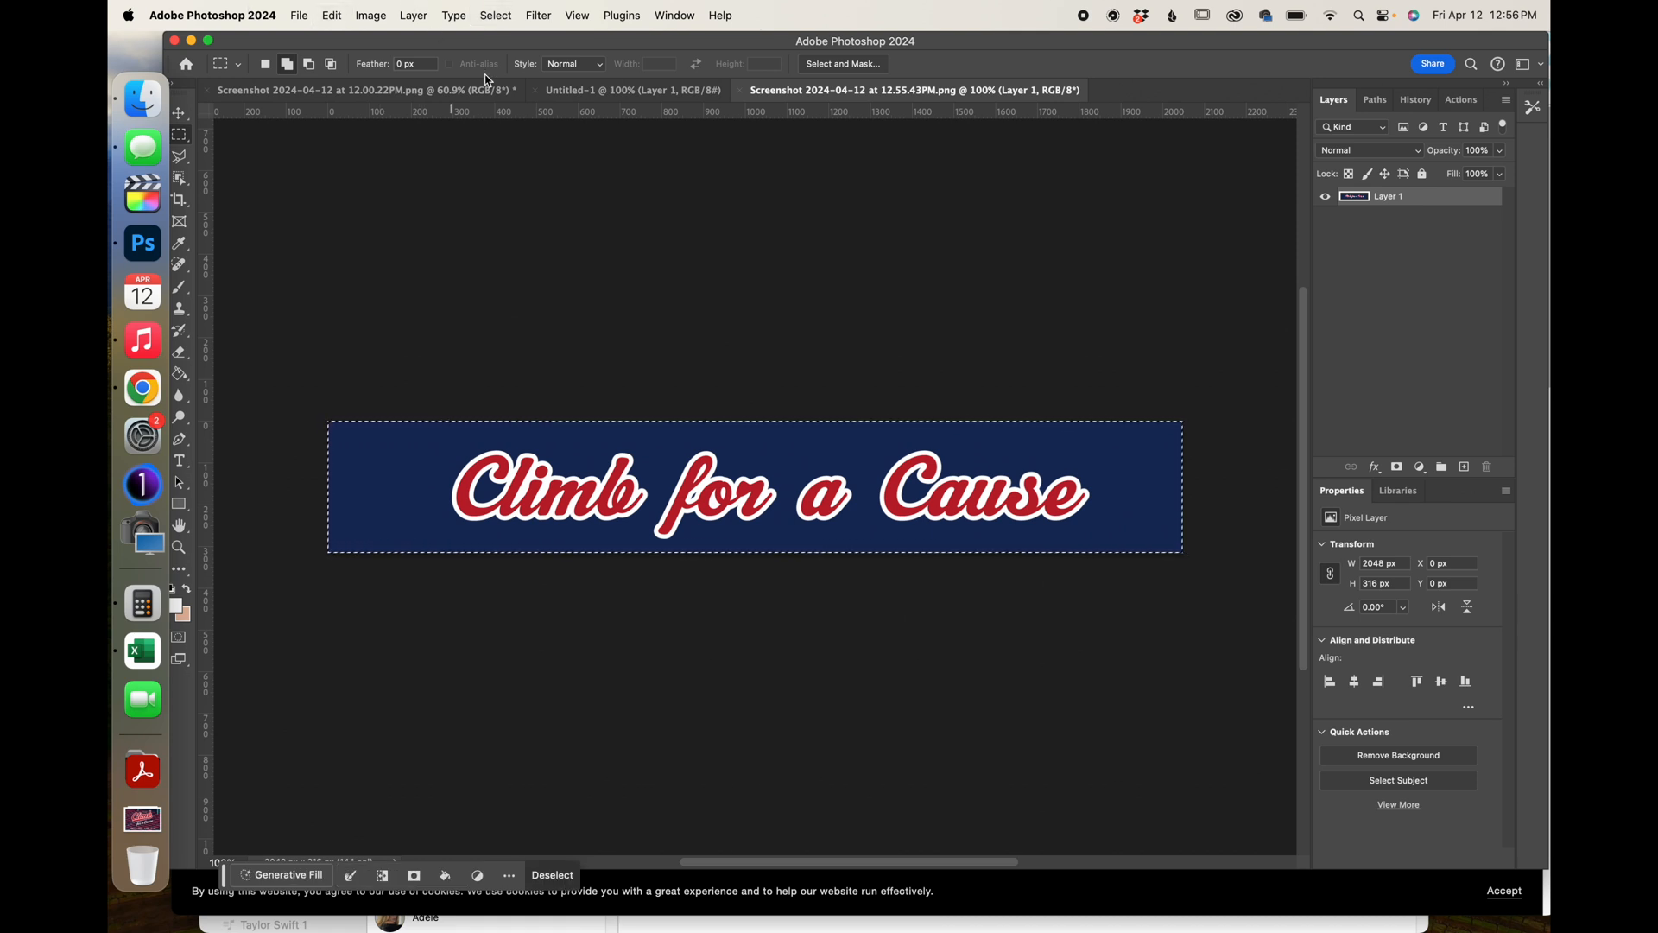
click(632, 89)
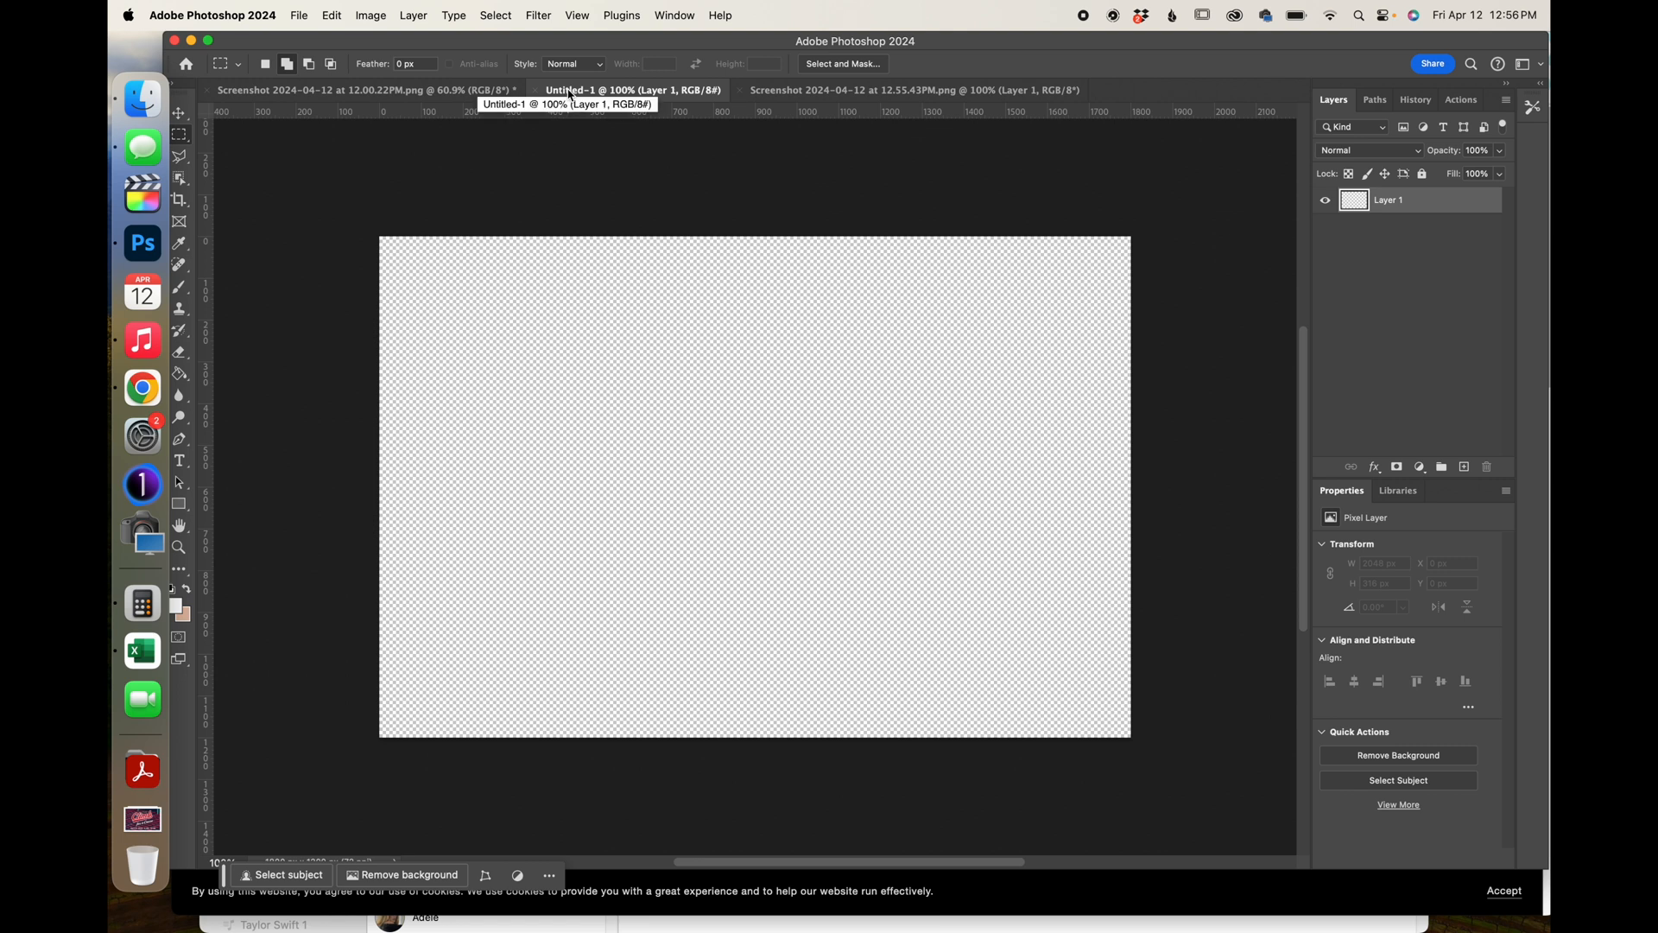
mouse_move(330, 156)
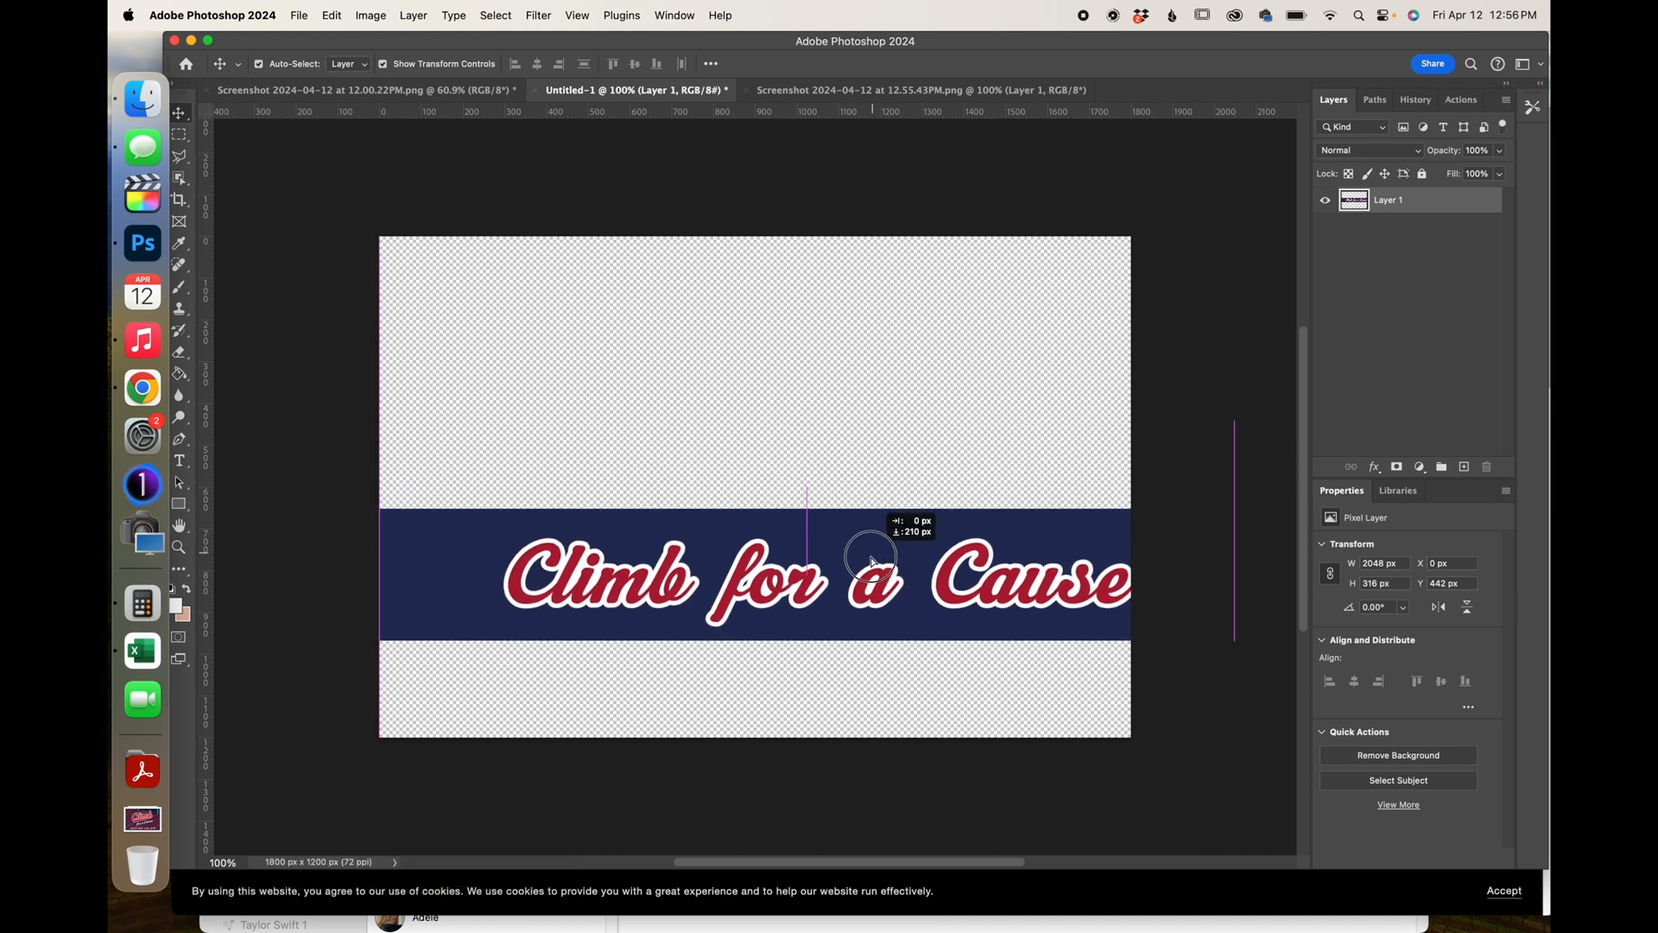
Move the pasted banner to the bottom and scale it to about 62% into the bottom-left corner.
drag(869, 559, 865, 647)
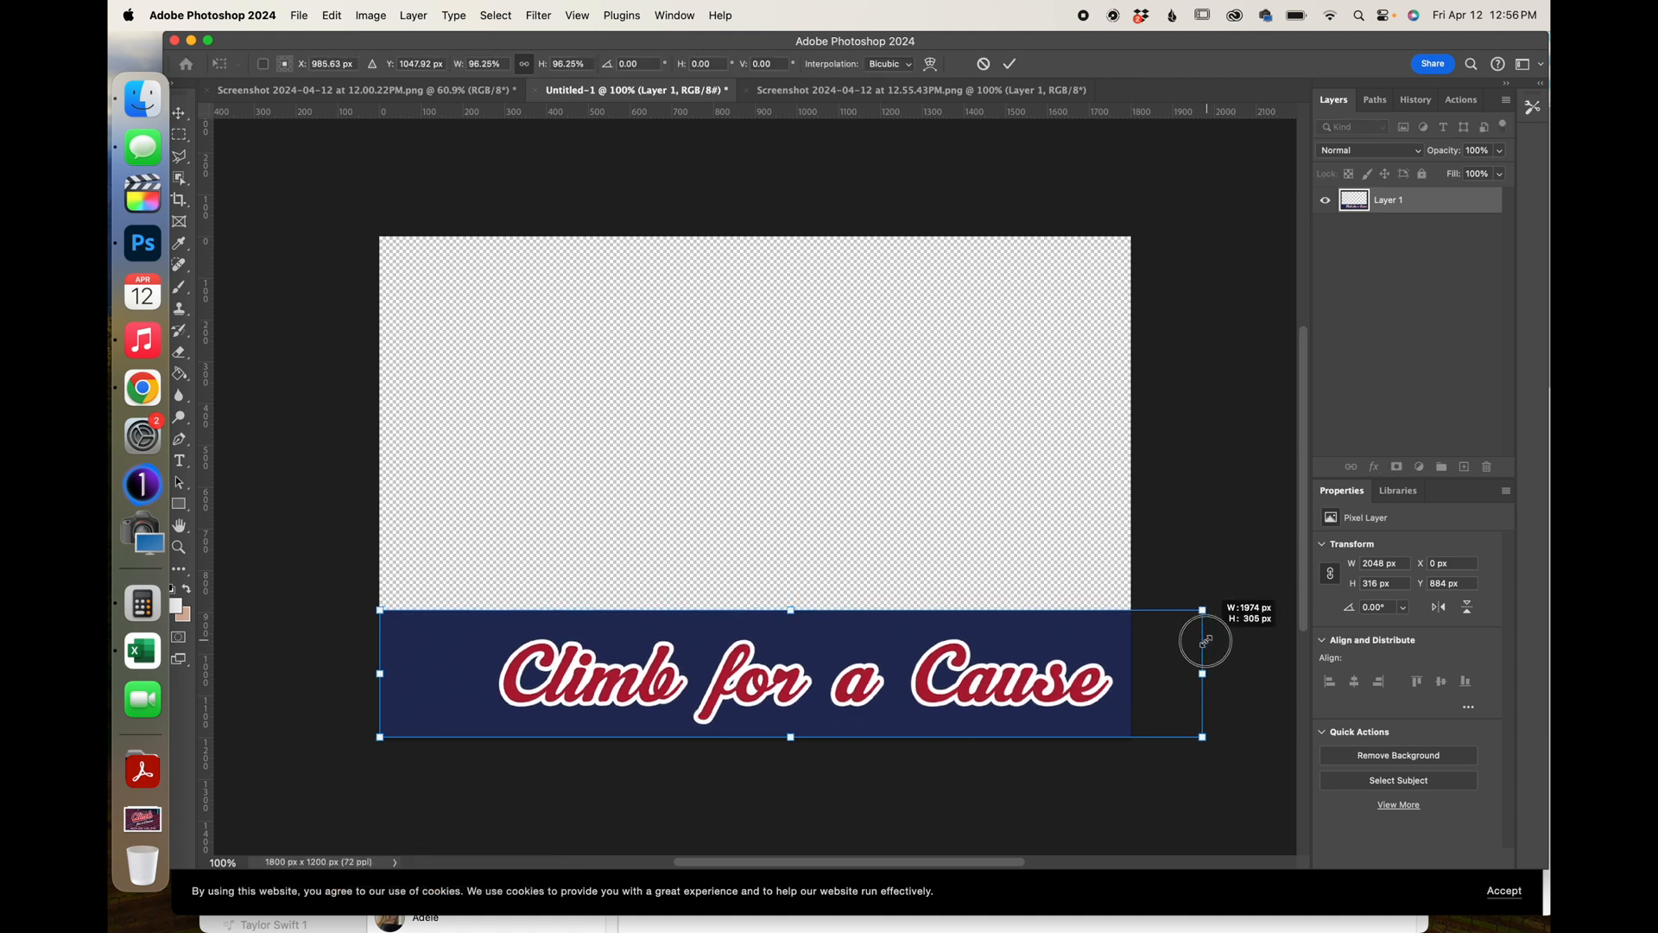
drag(1203, 642, 1142, 692)
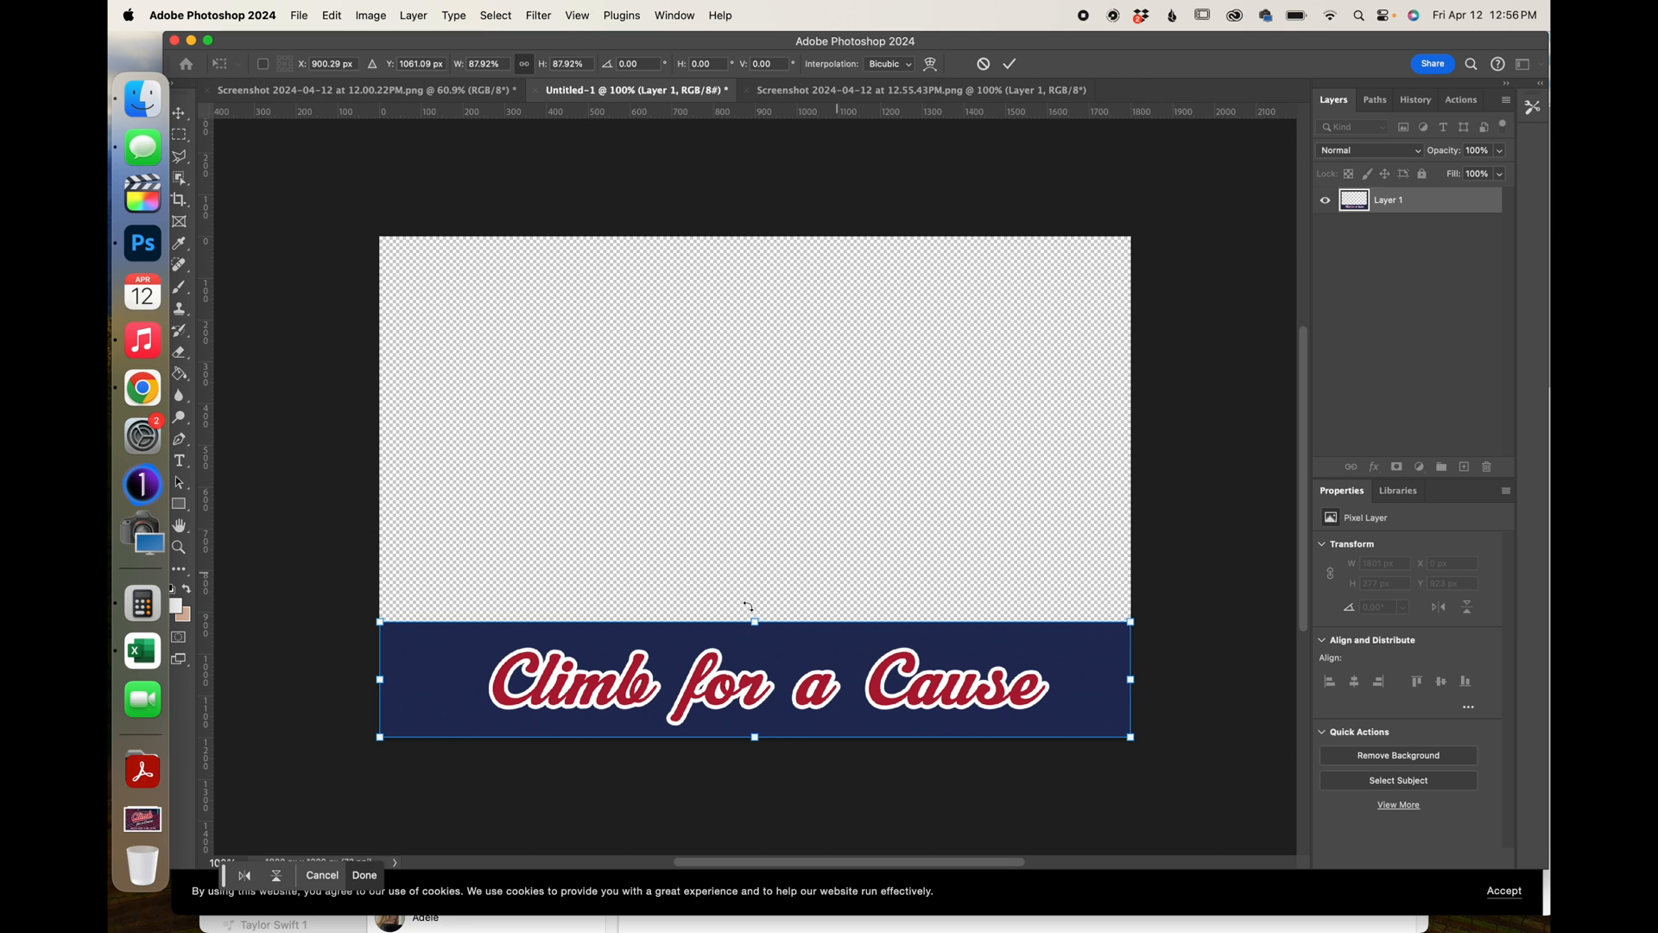
mouse_move(699, 558)
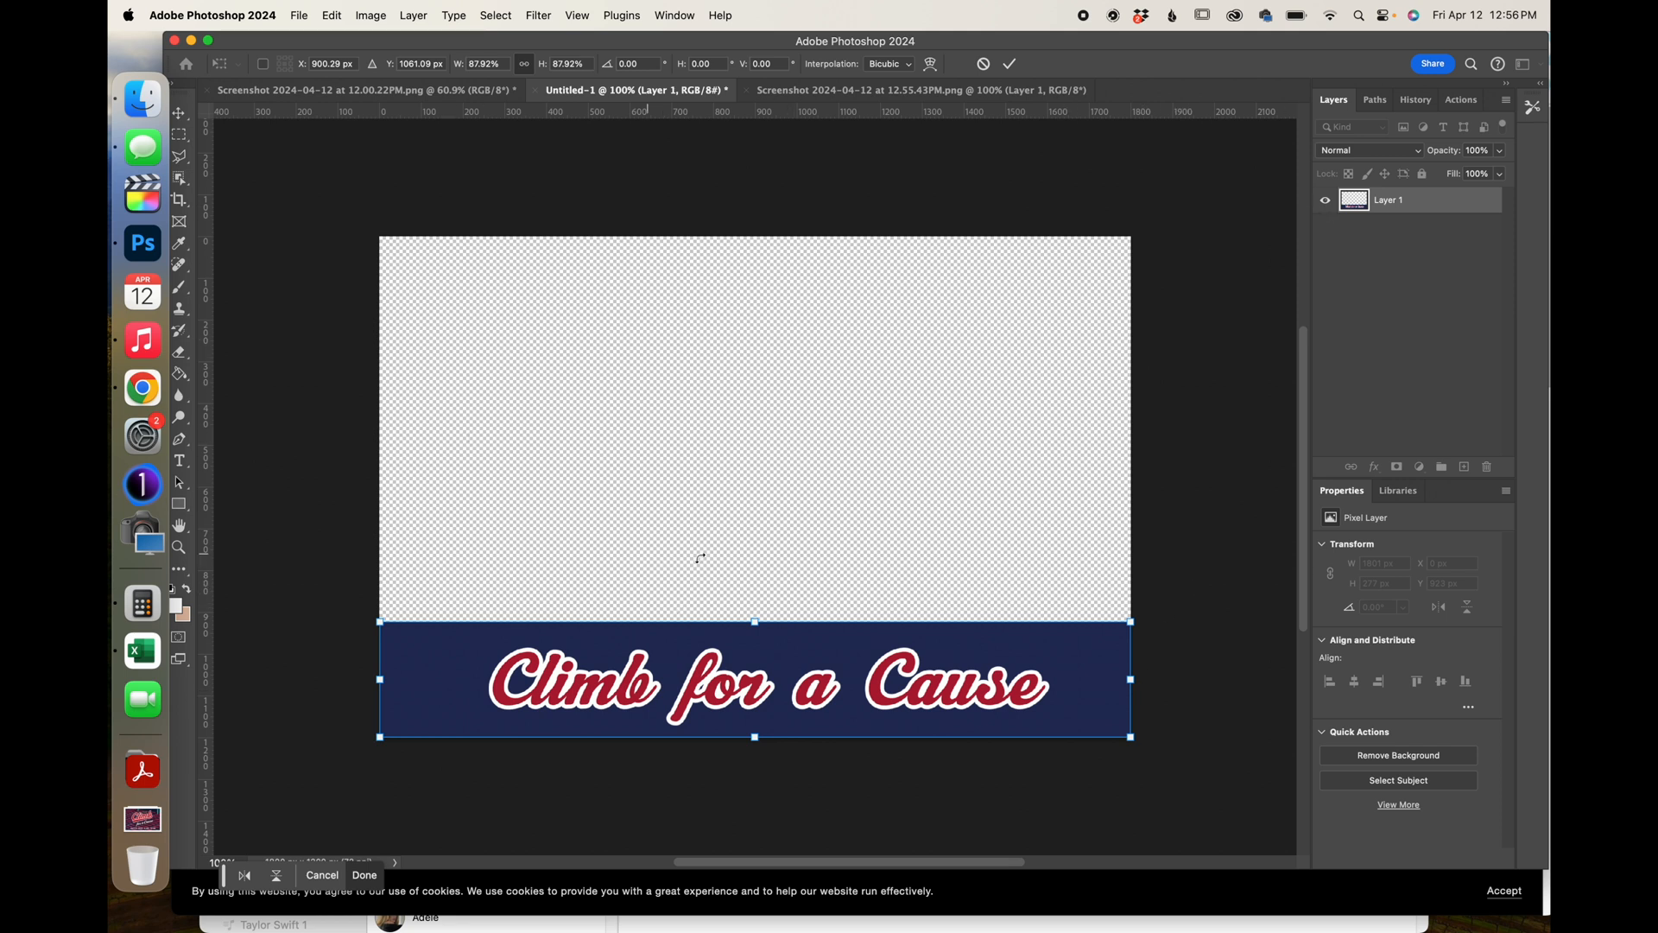
mouse_move(803, 614)
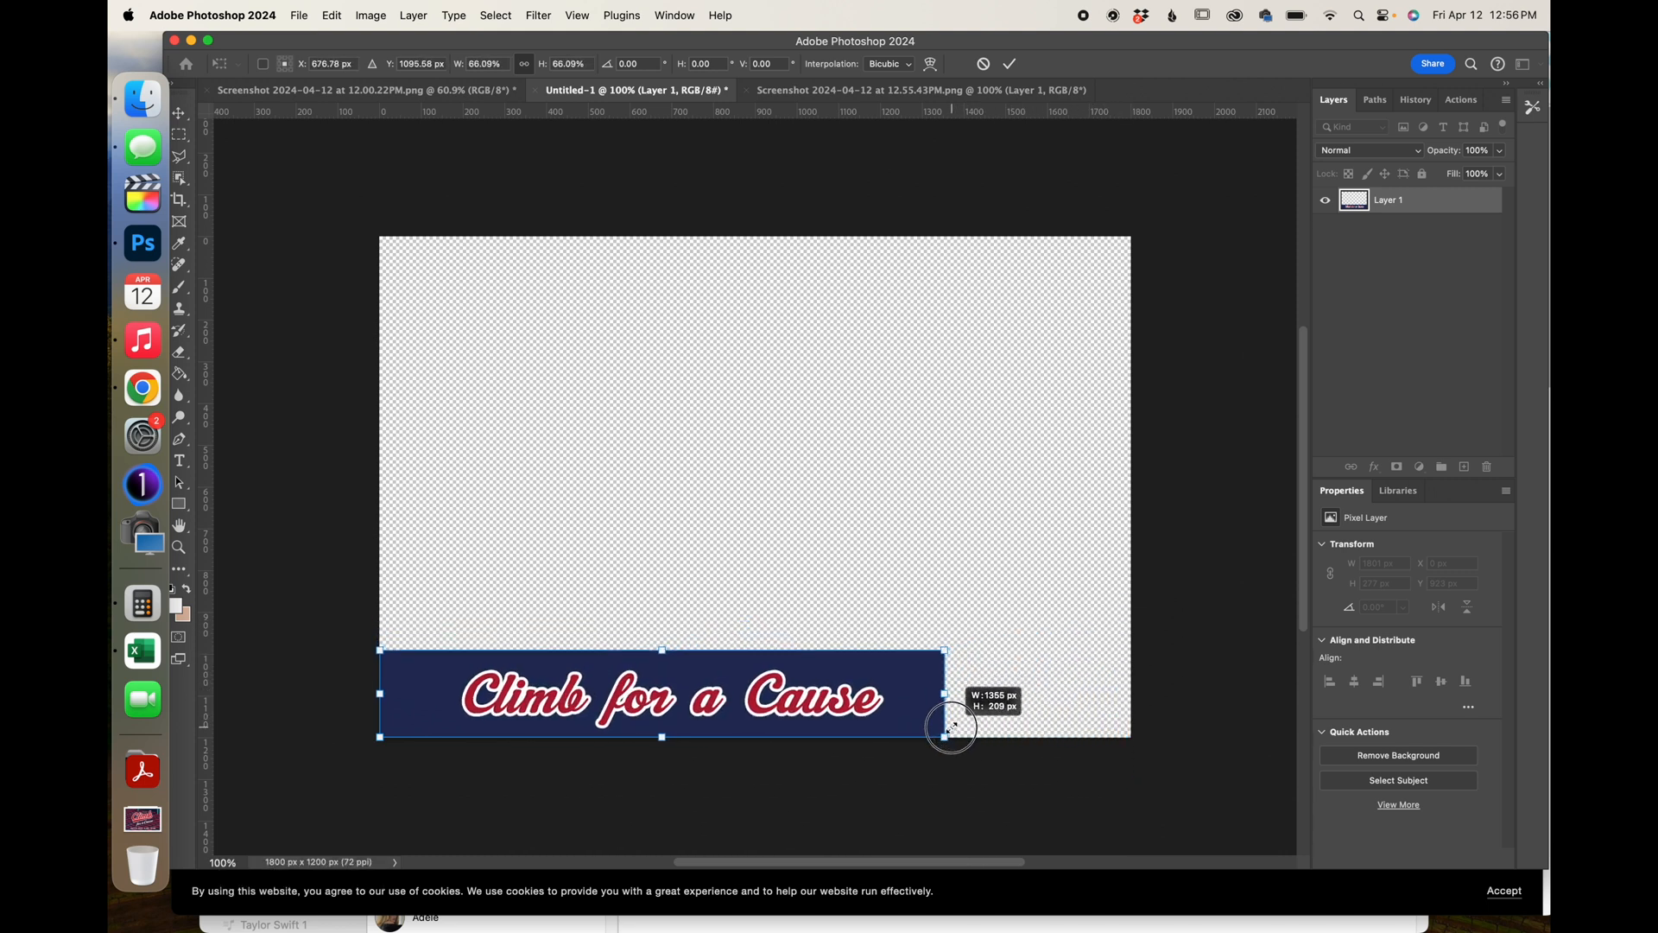
drag(950, 729, 922, 743)
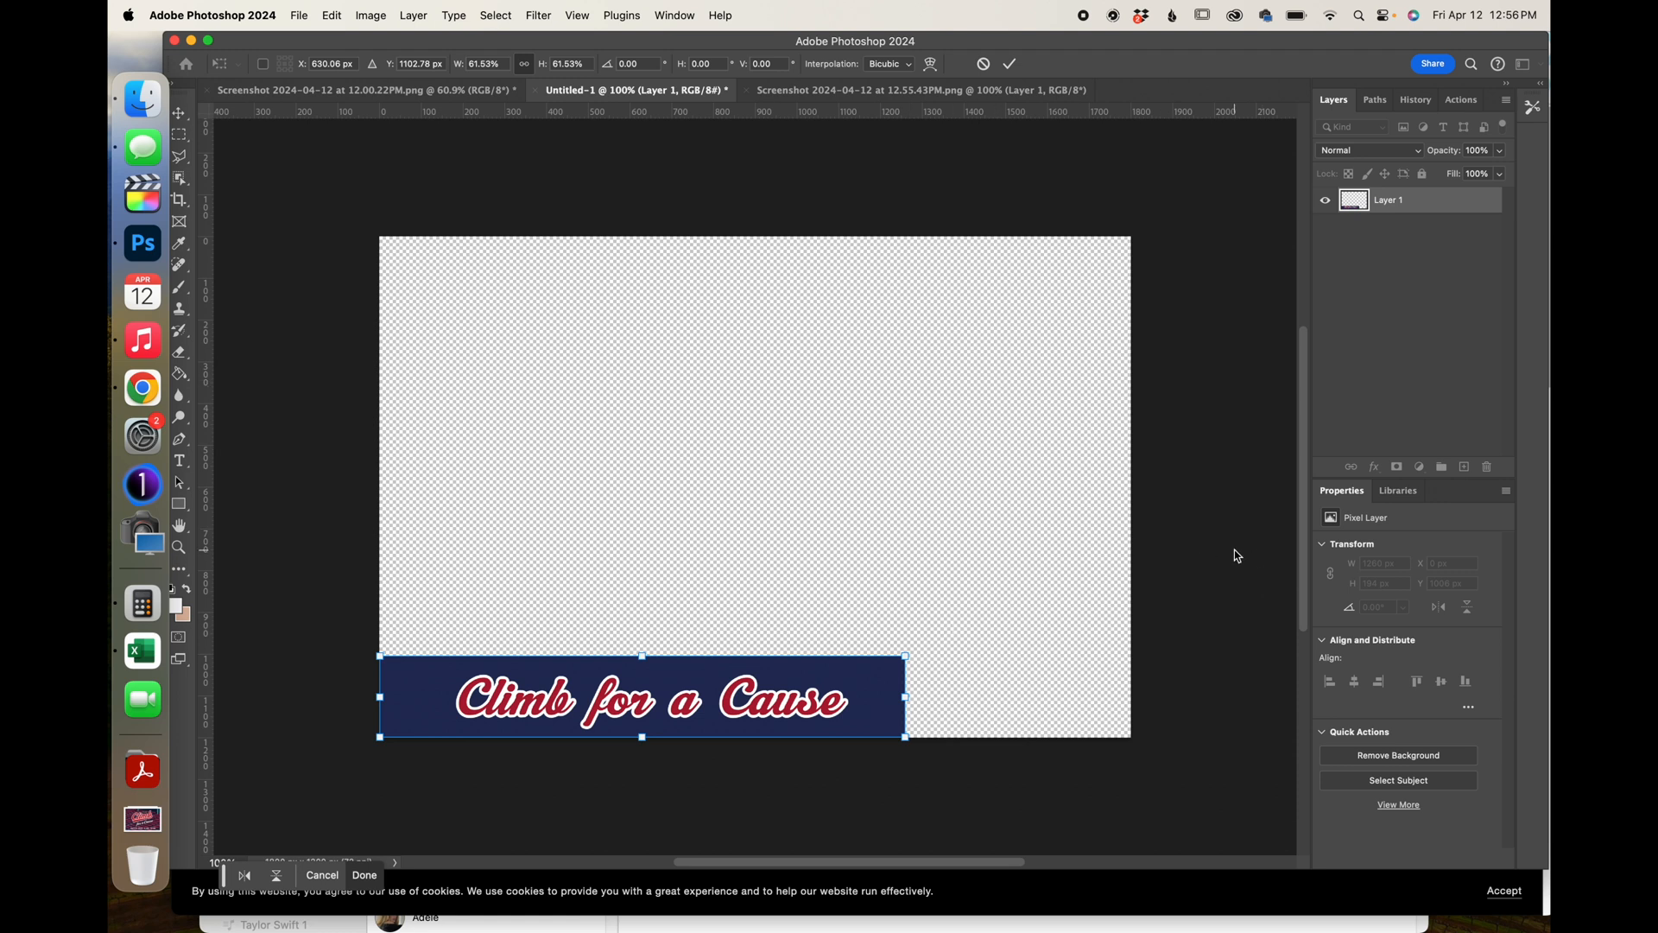
mouse_move(142, 341)
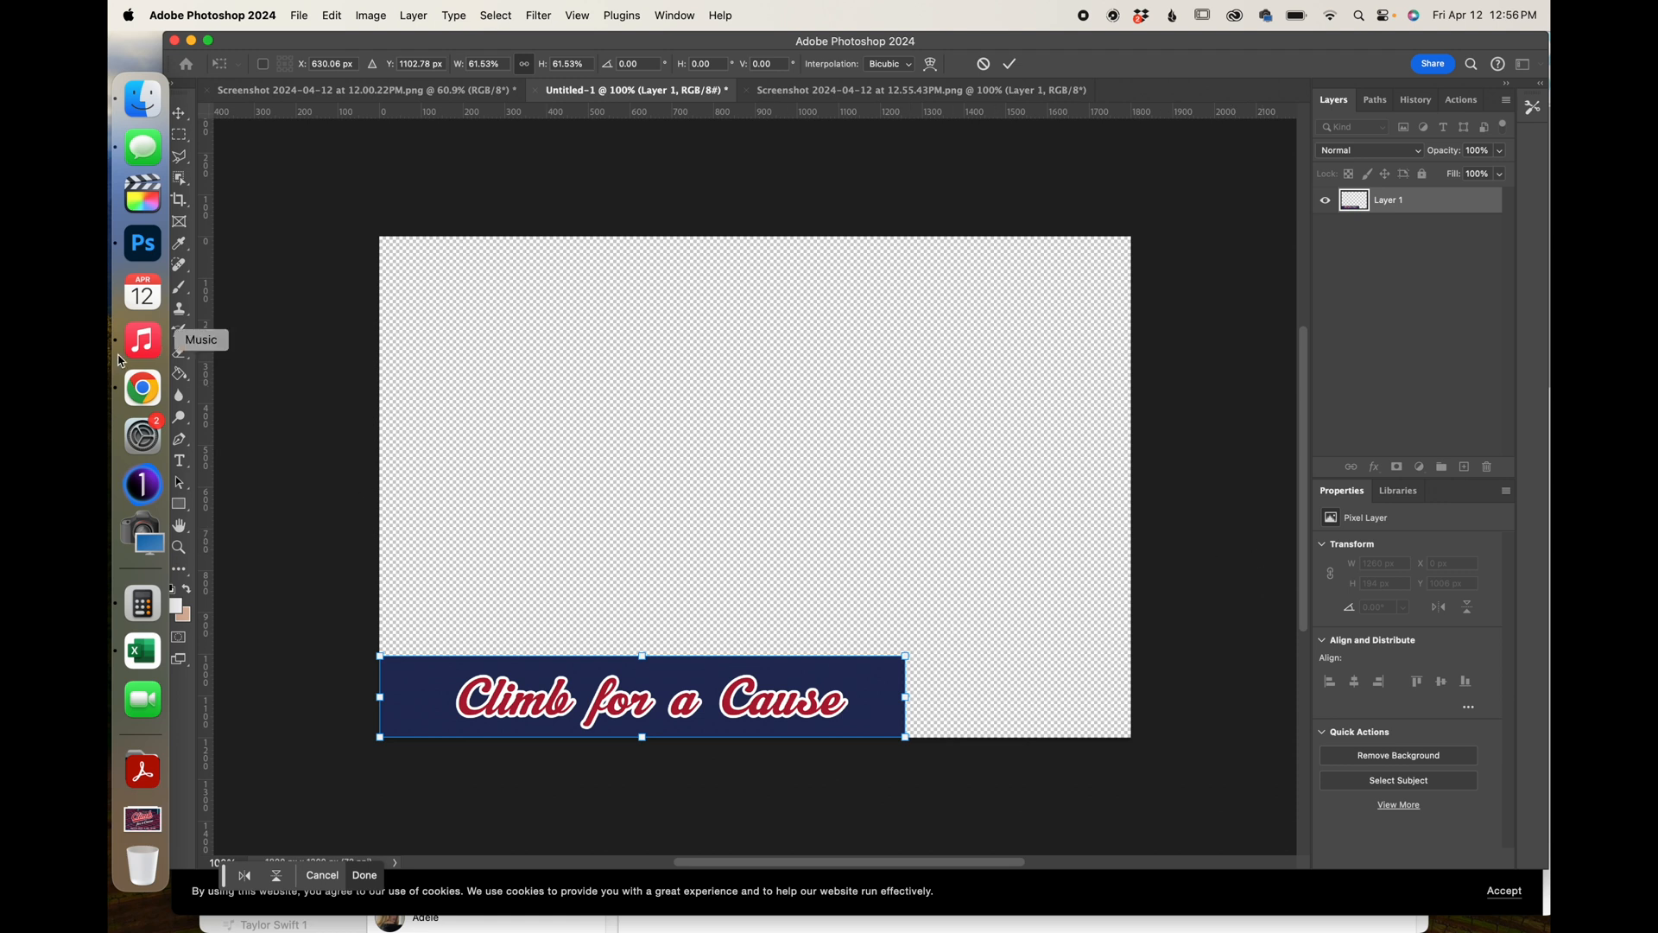
Scroll climbfenway.org down to the Project Place footer logo, then go to google.com.
click(142, 387)
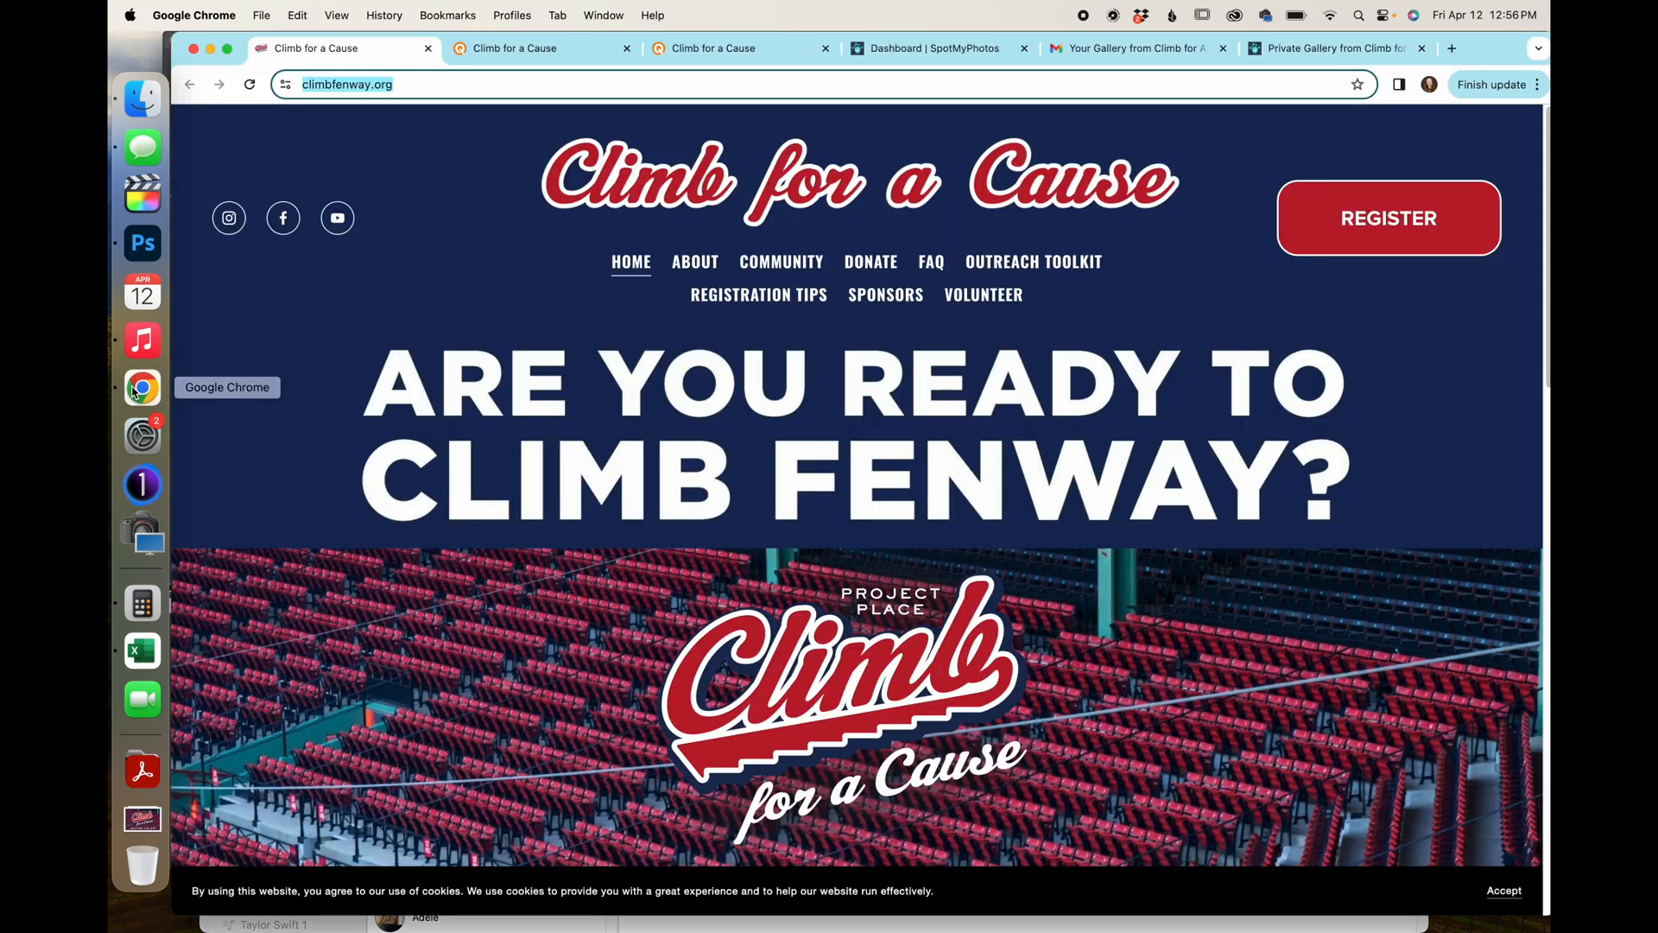
scroll(down, 3)
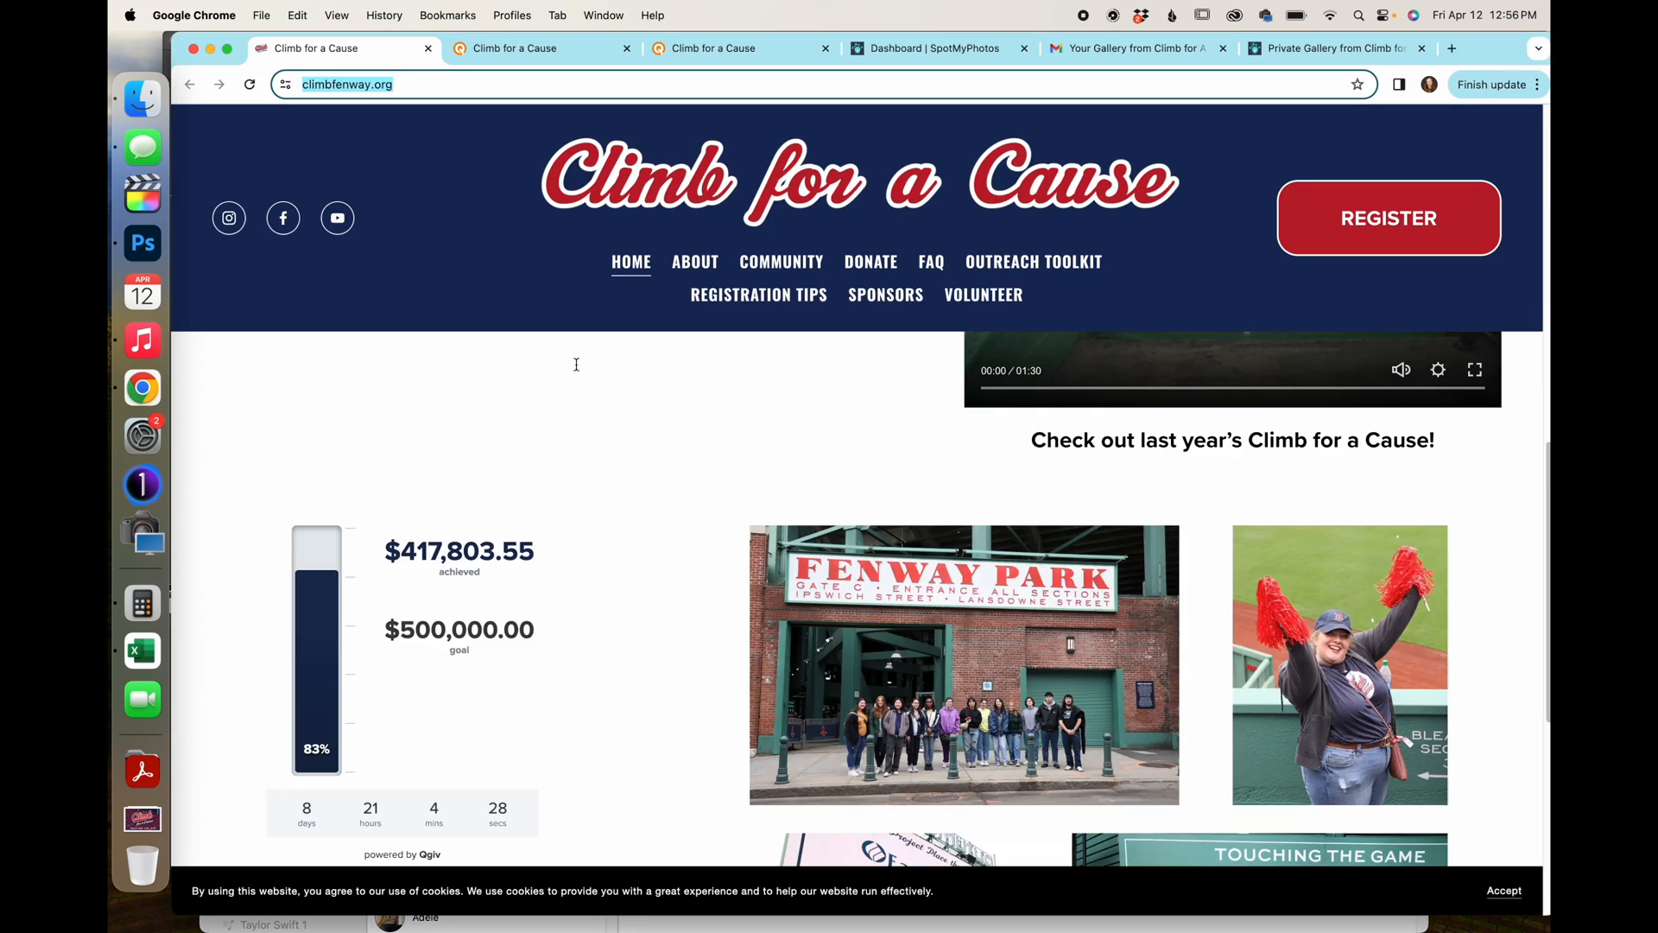
scroll(down, 3)
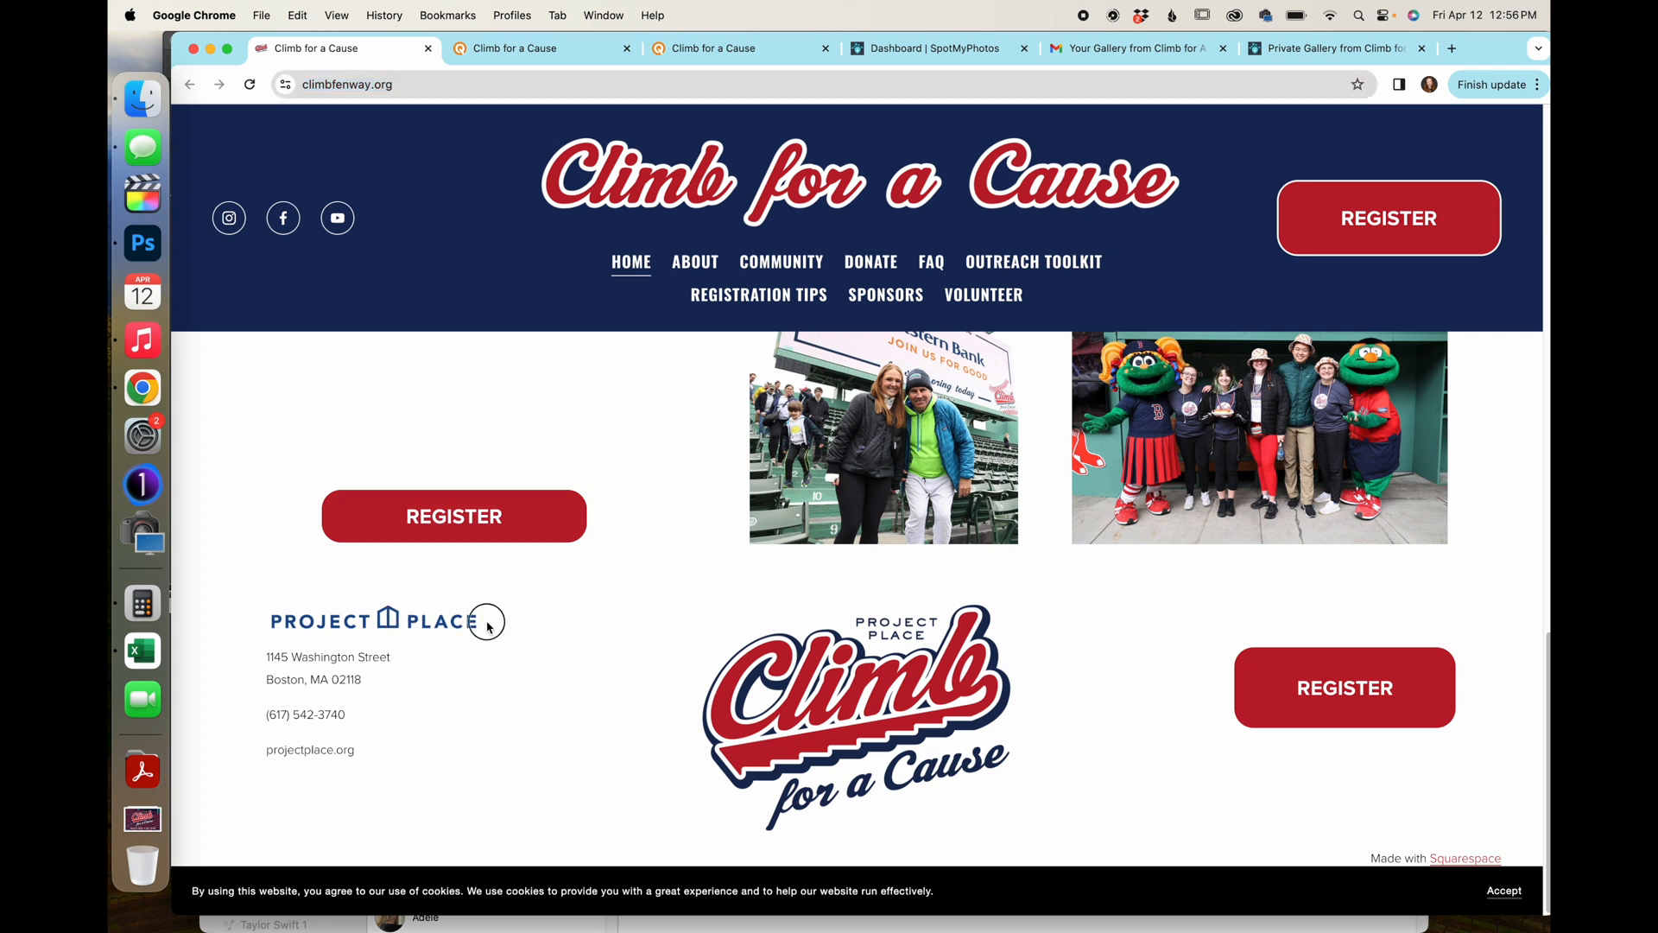
mouse_move(408, 592)
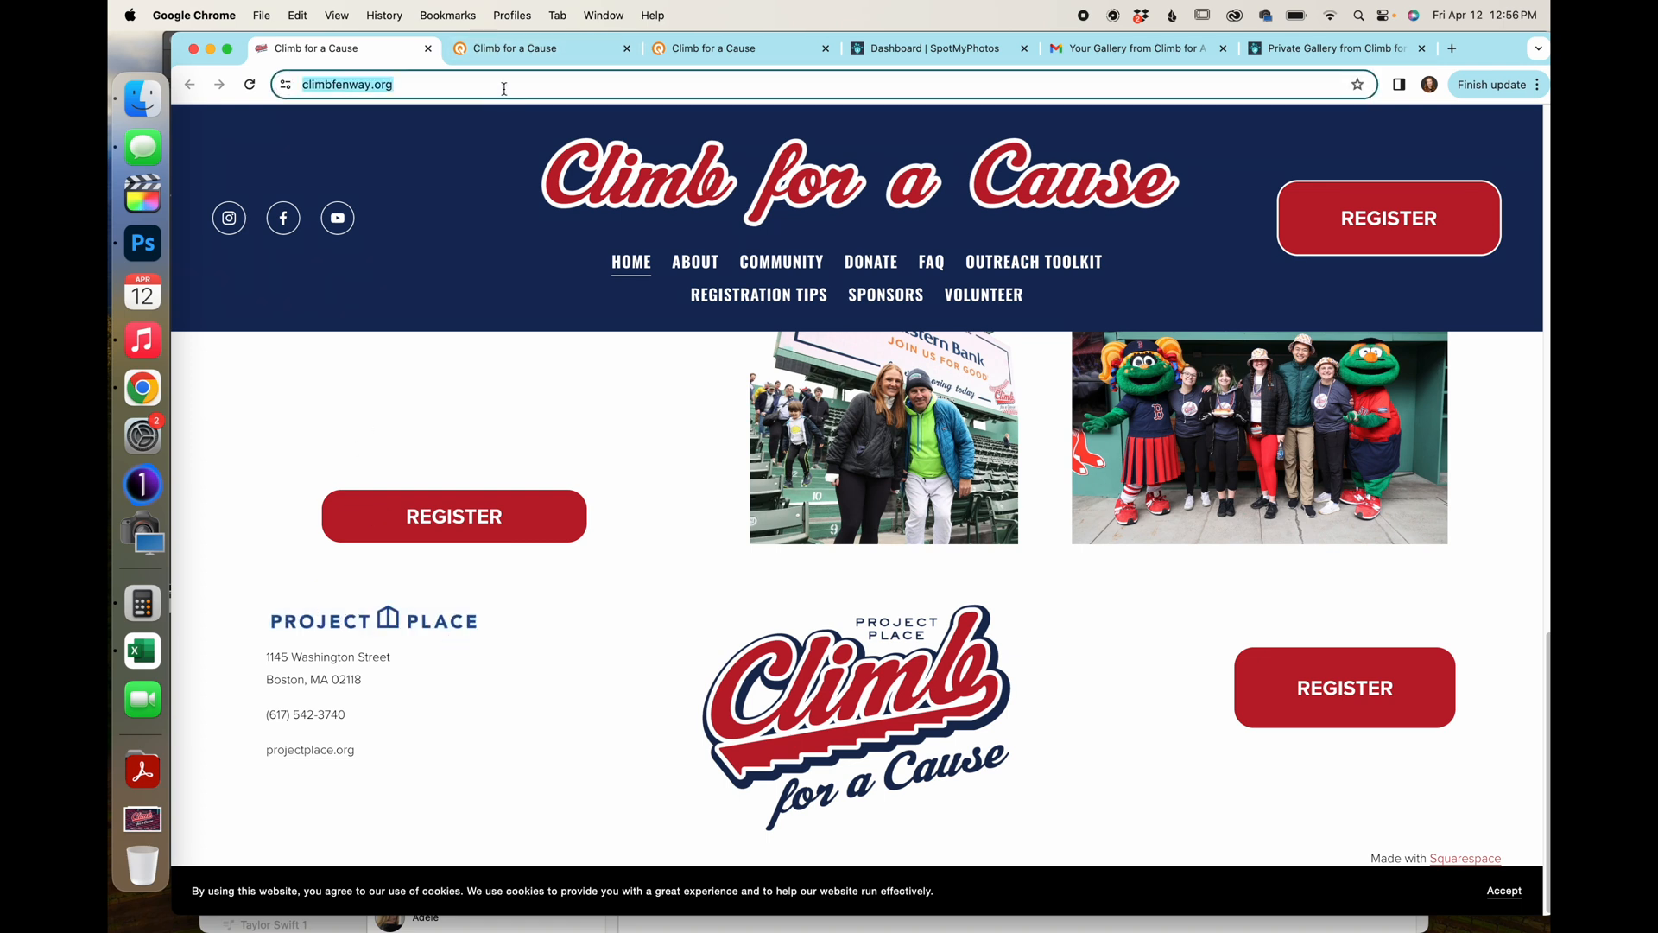
mouse_move(371, 627)
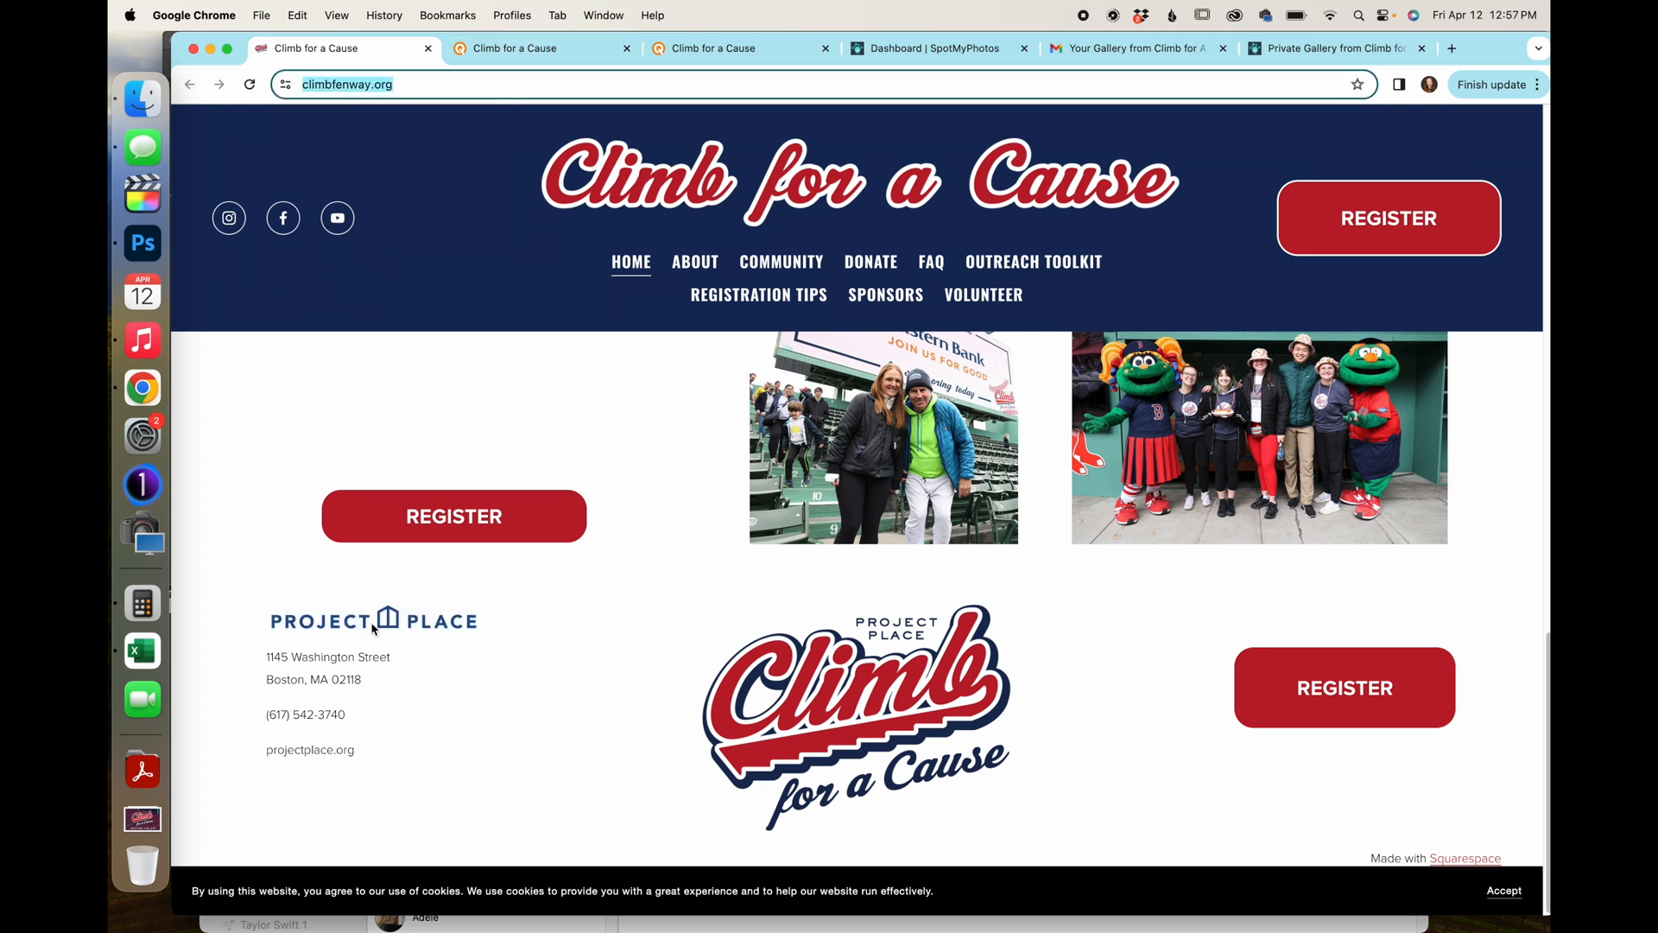
text(gooo)
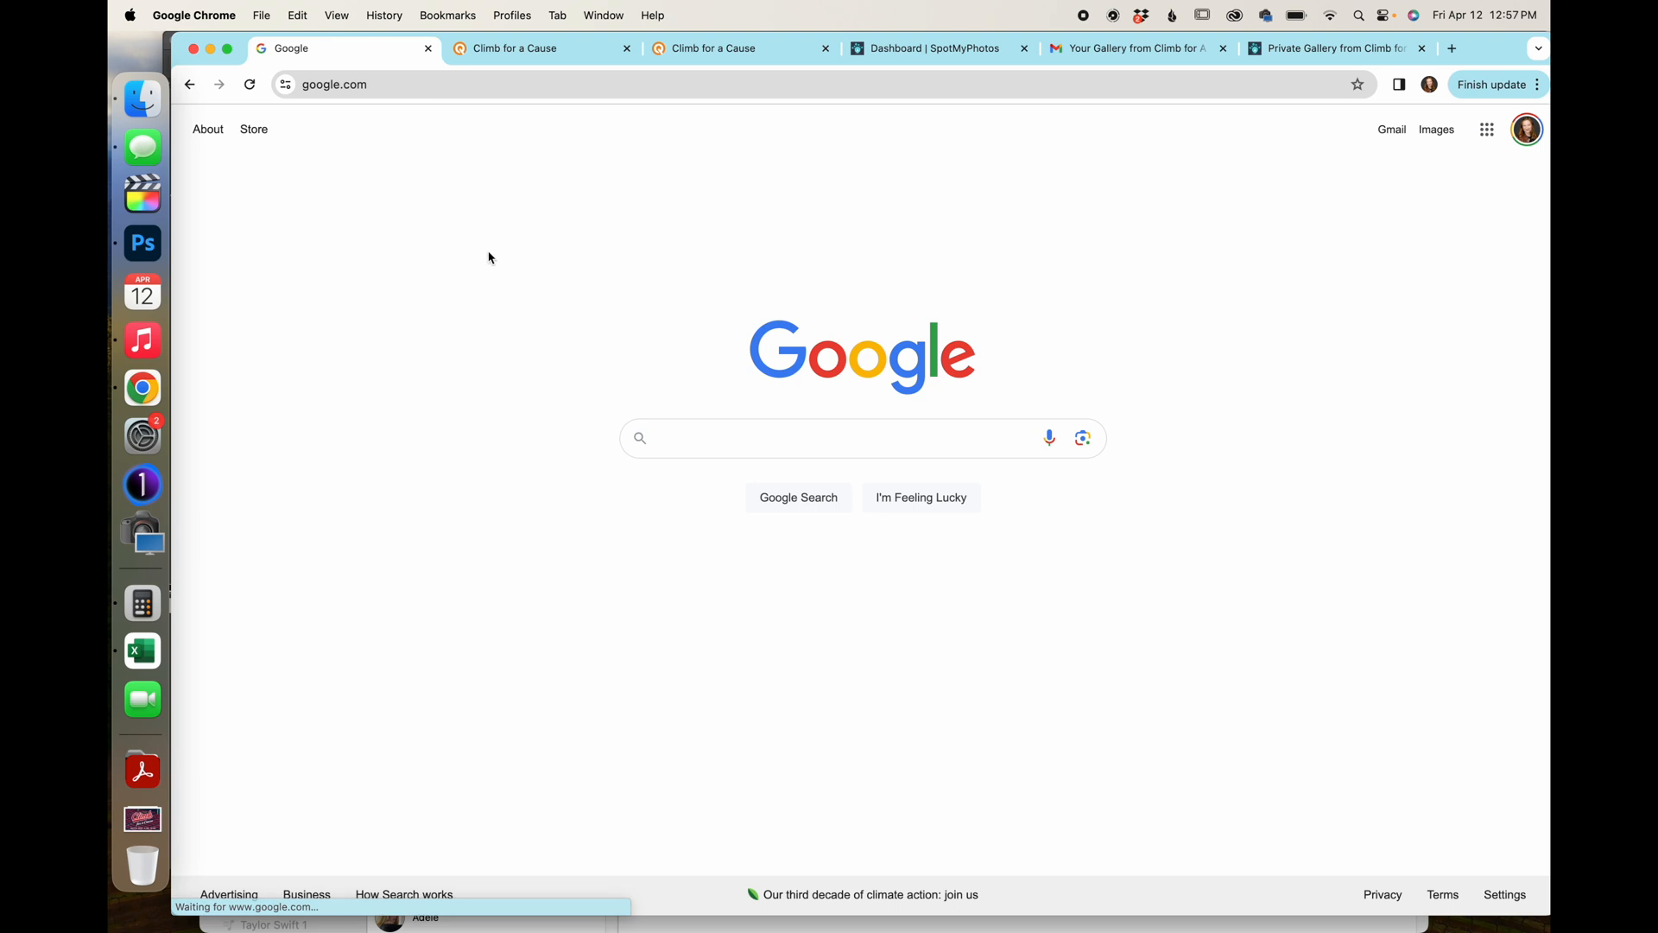
Search Google Images for 'project place logo' and download the horizontal Project Place logo PNG.
text(project place logo)
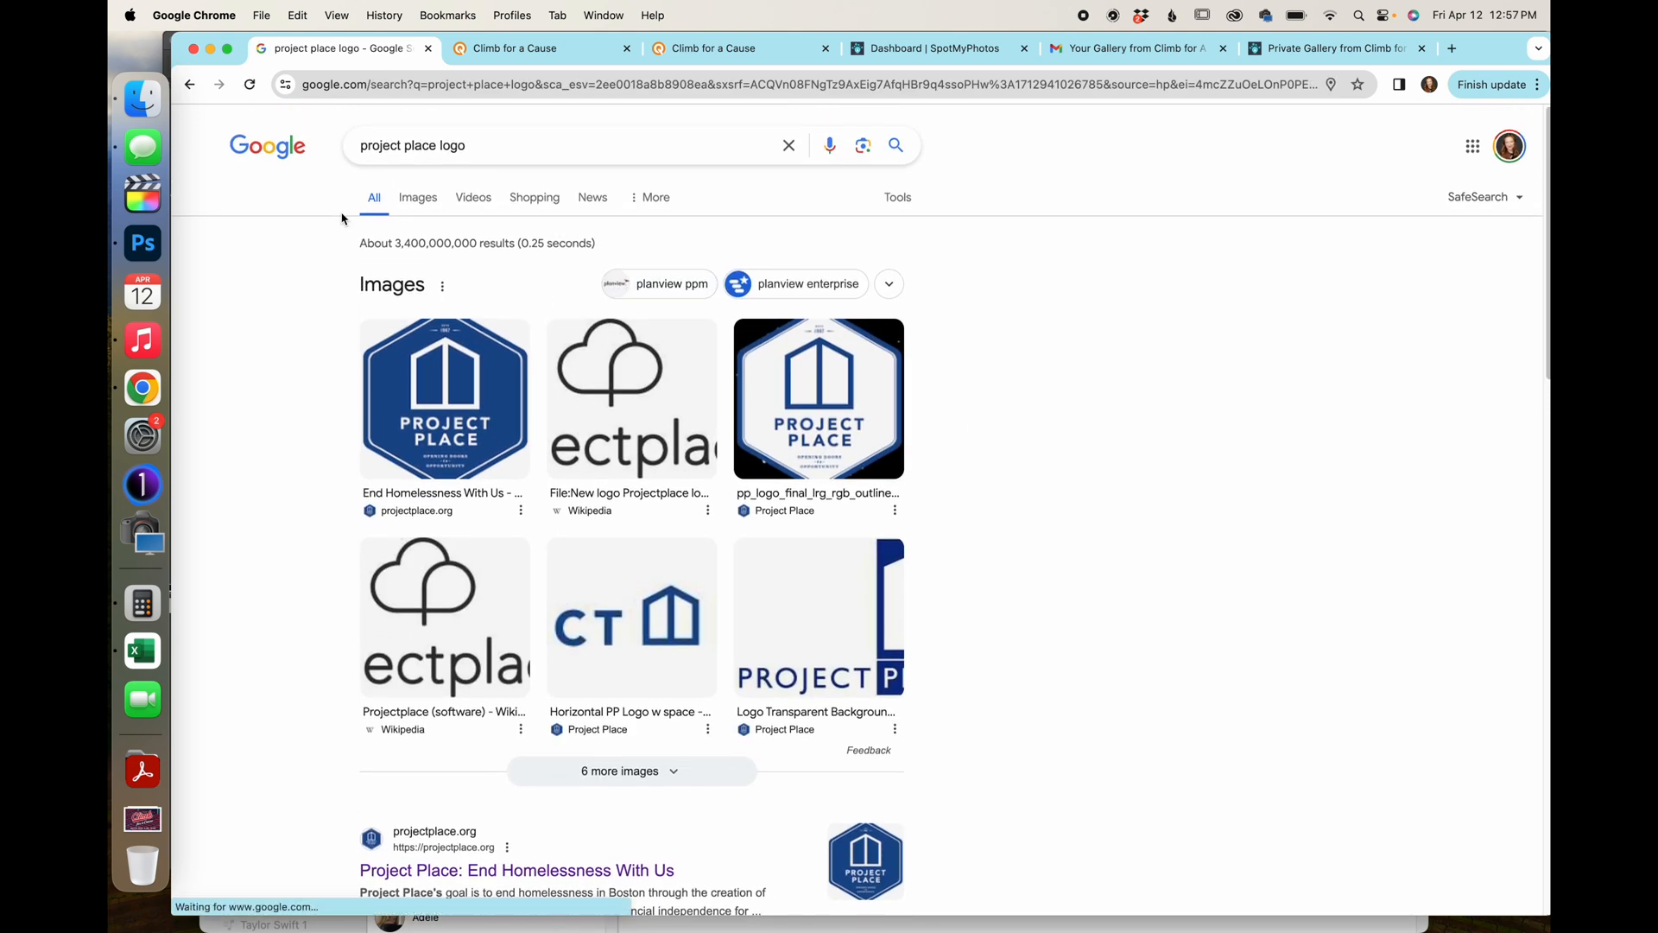
click(418, 197)
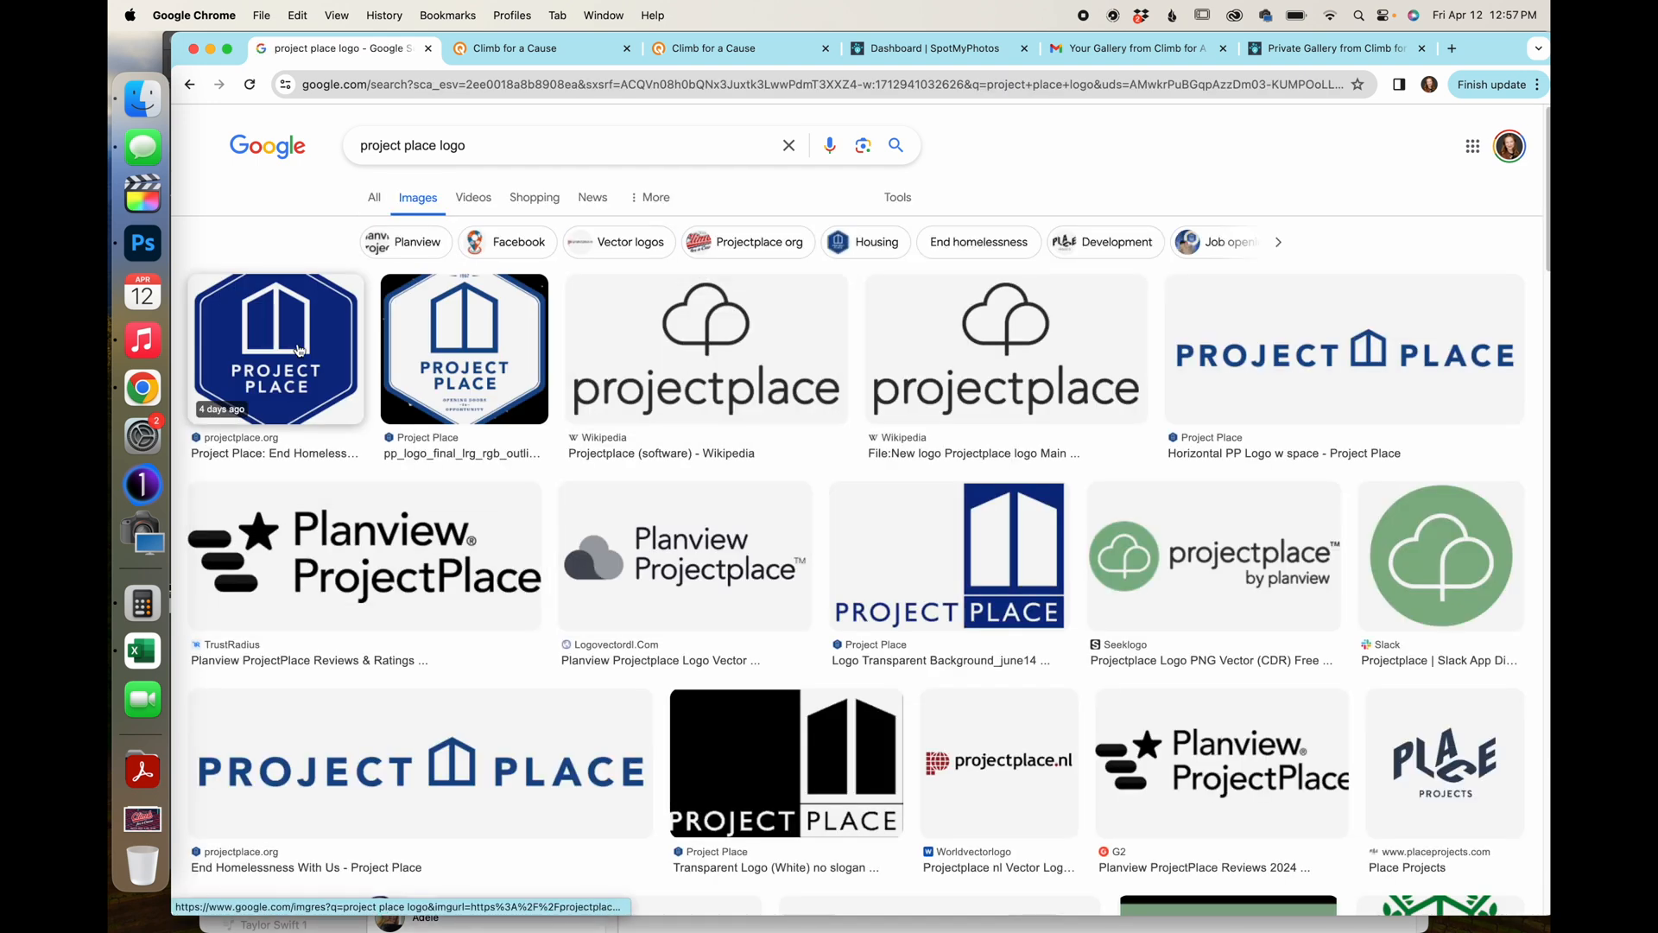
mouse_move(1380, 443)
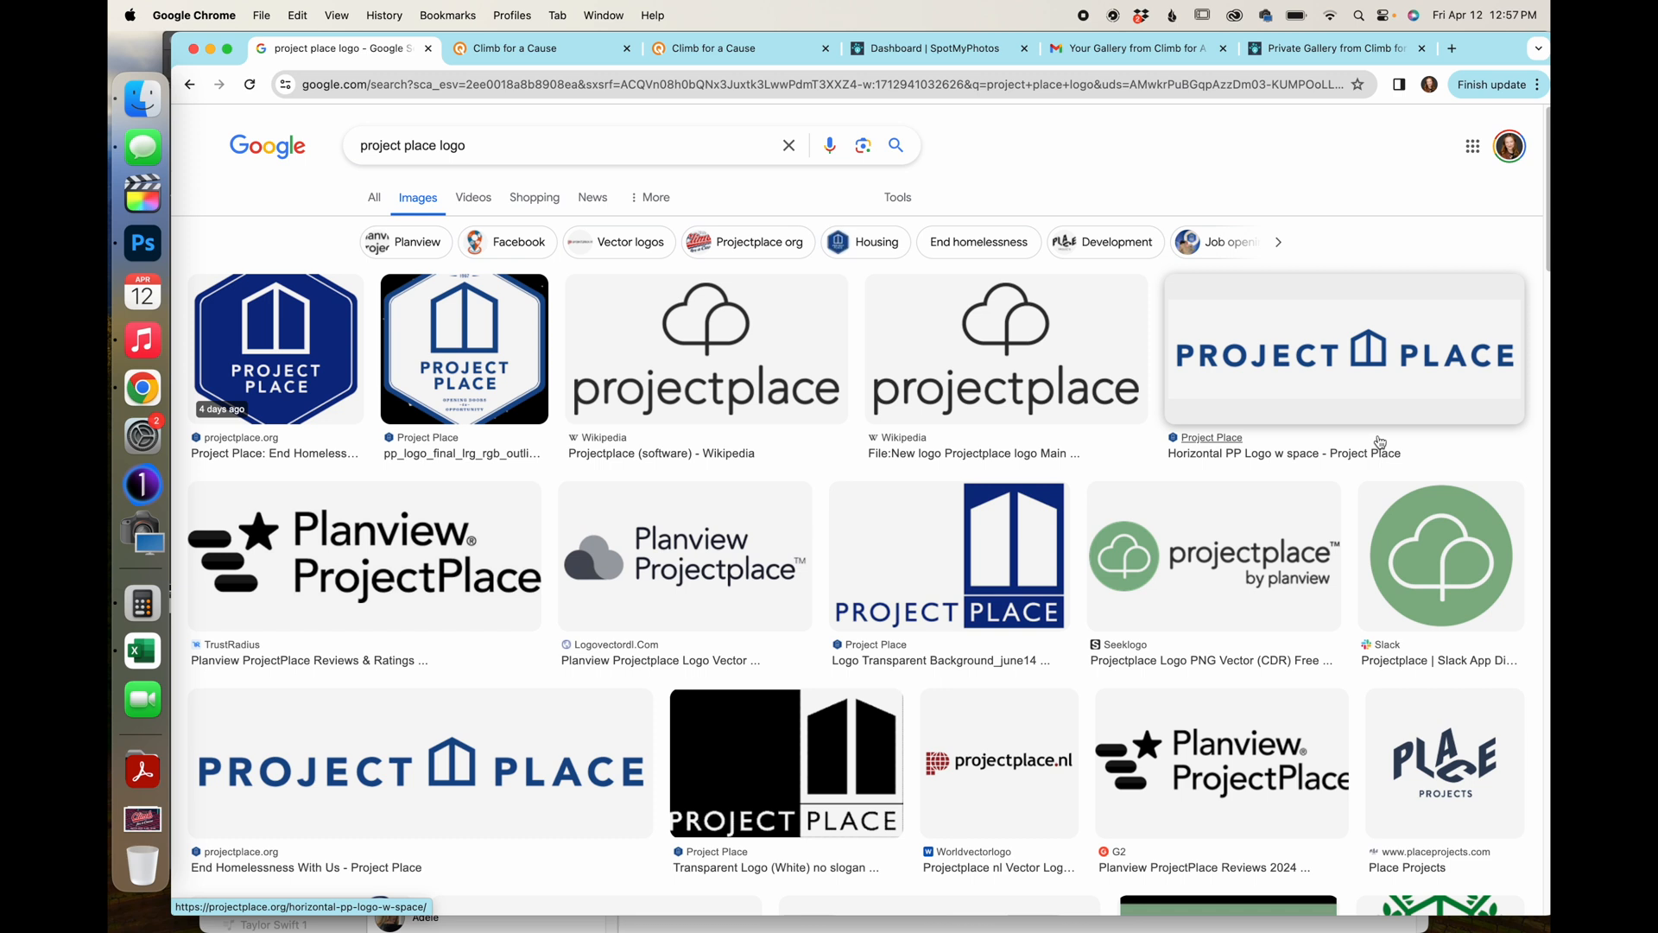
mouse_move(1358, 344)
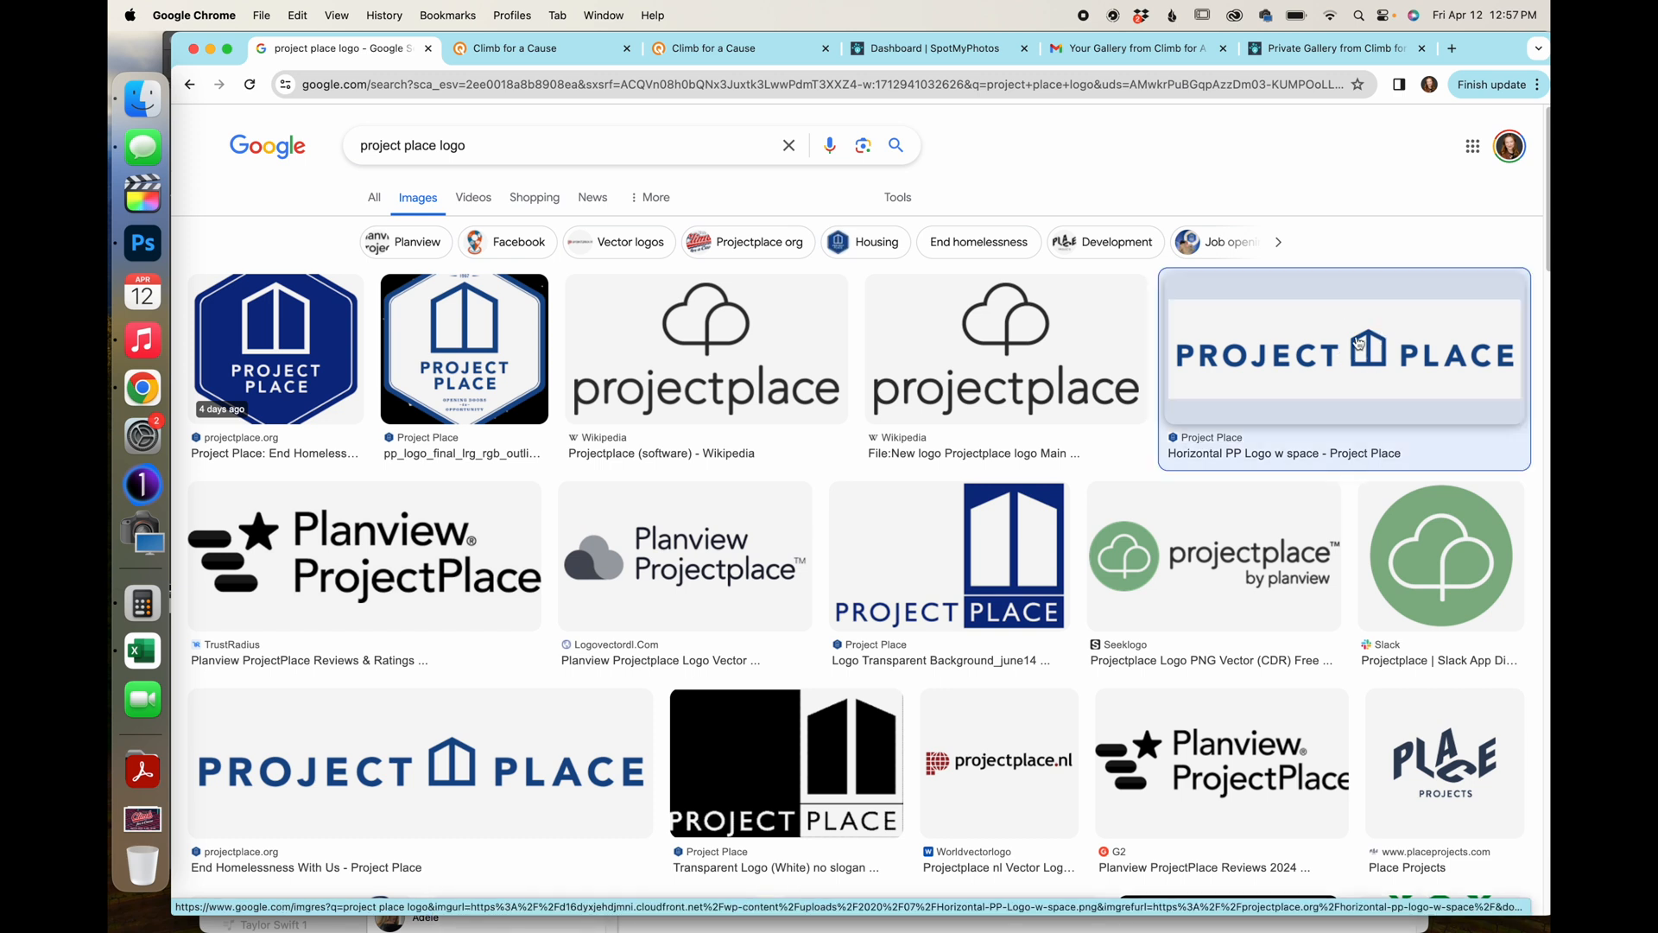
click(1344, 349)
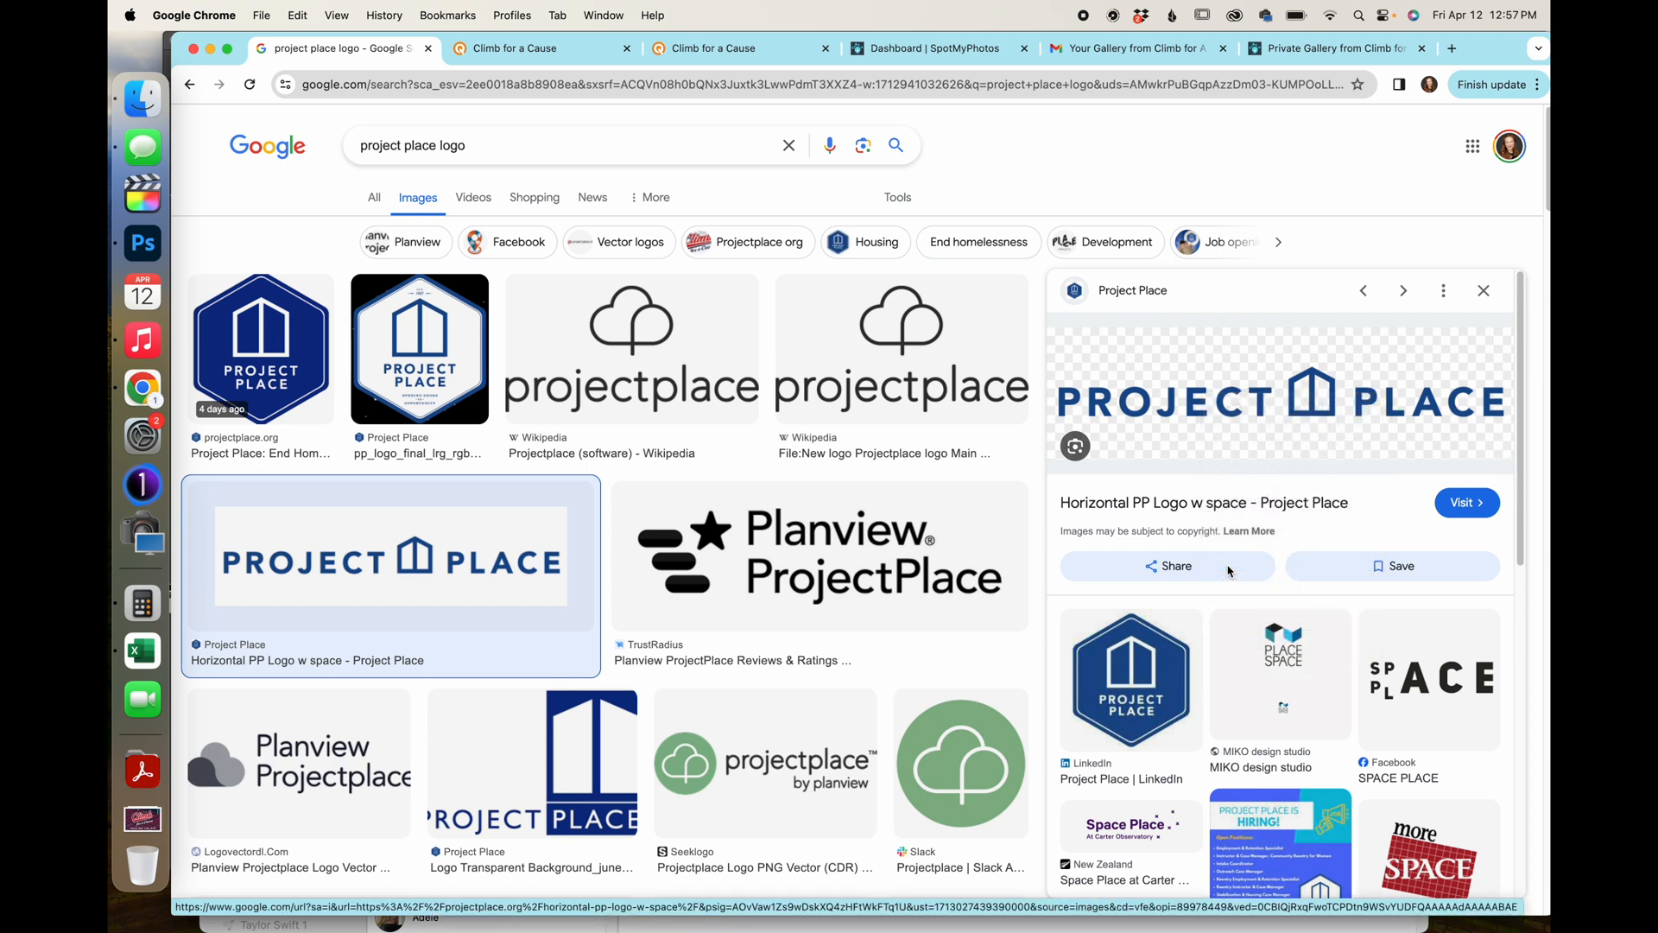
click(1392, 567)
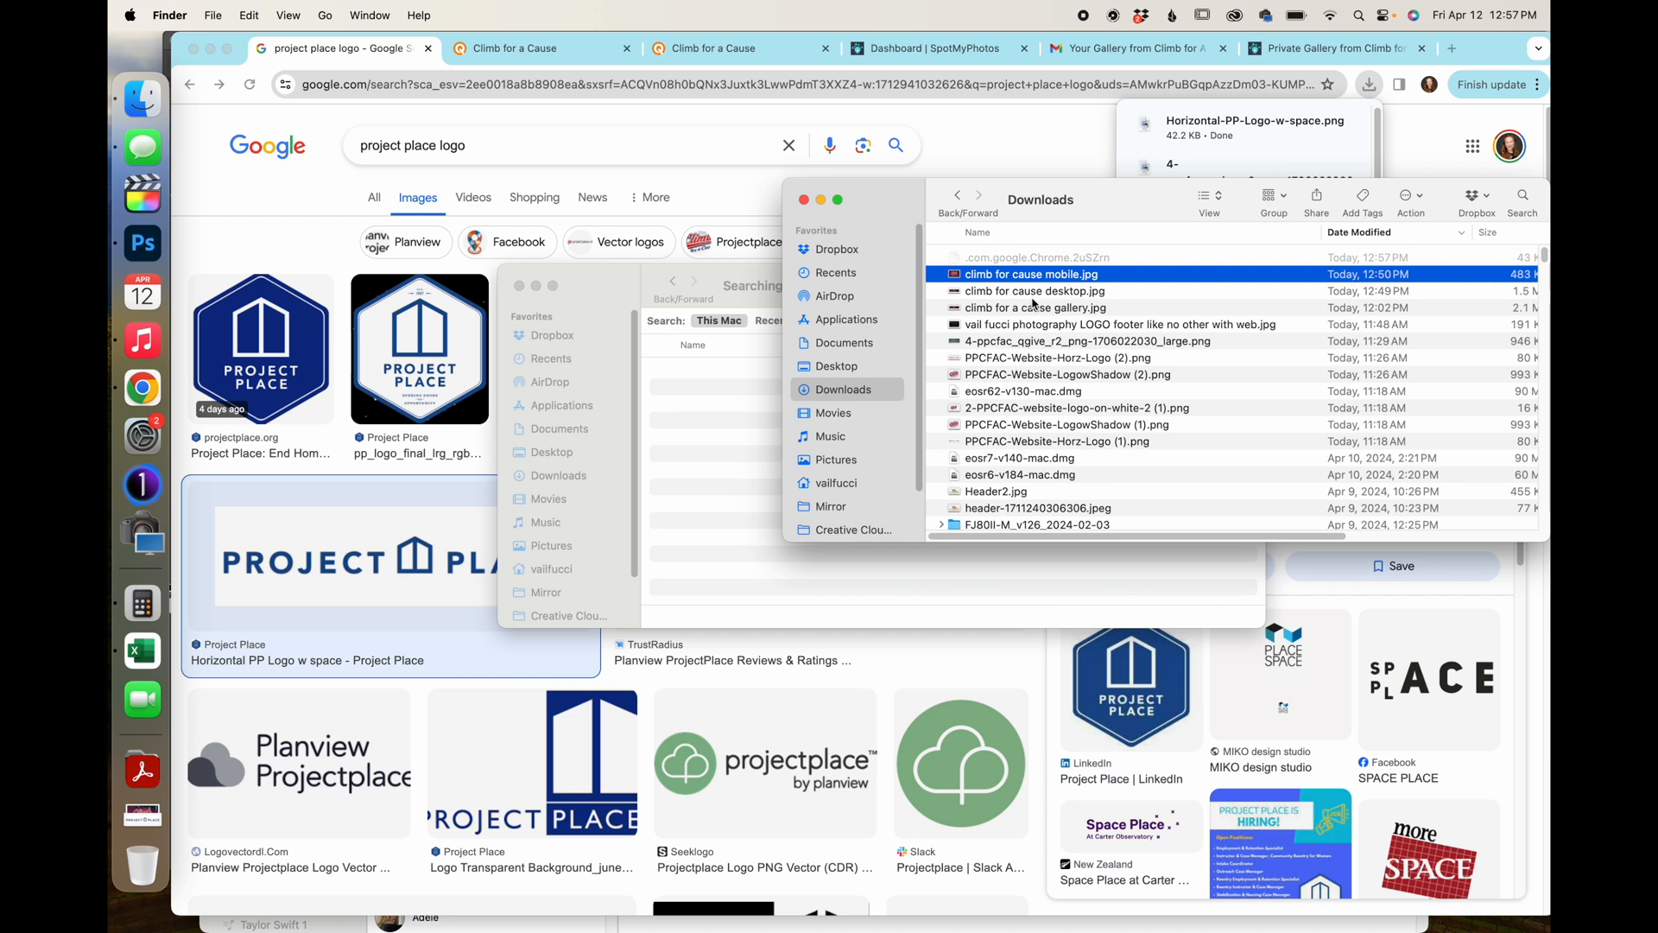
Open Horizontal-PP-Logo-w-space.png from Downloads in Photoshop and add a new layer.
click(142, 244)
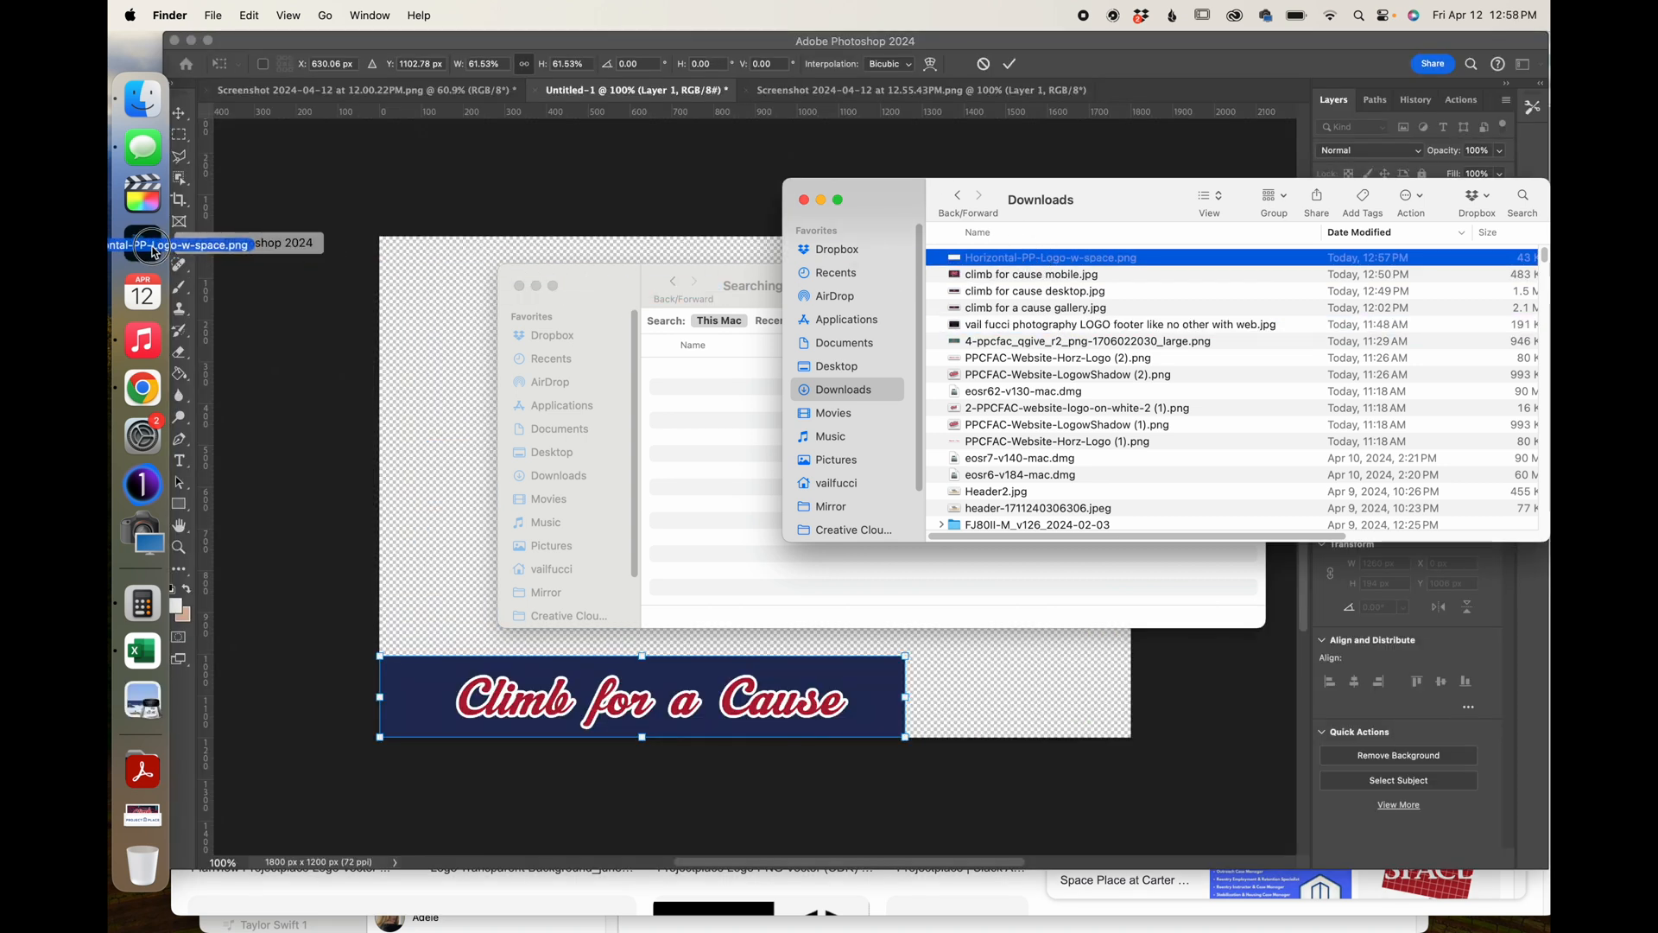
double_click(1048, 257)
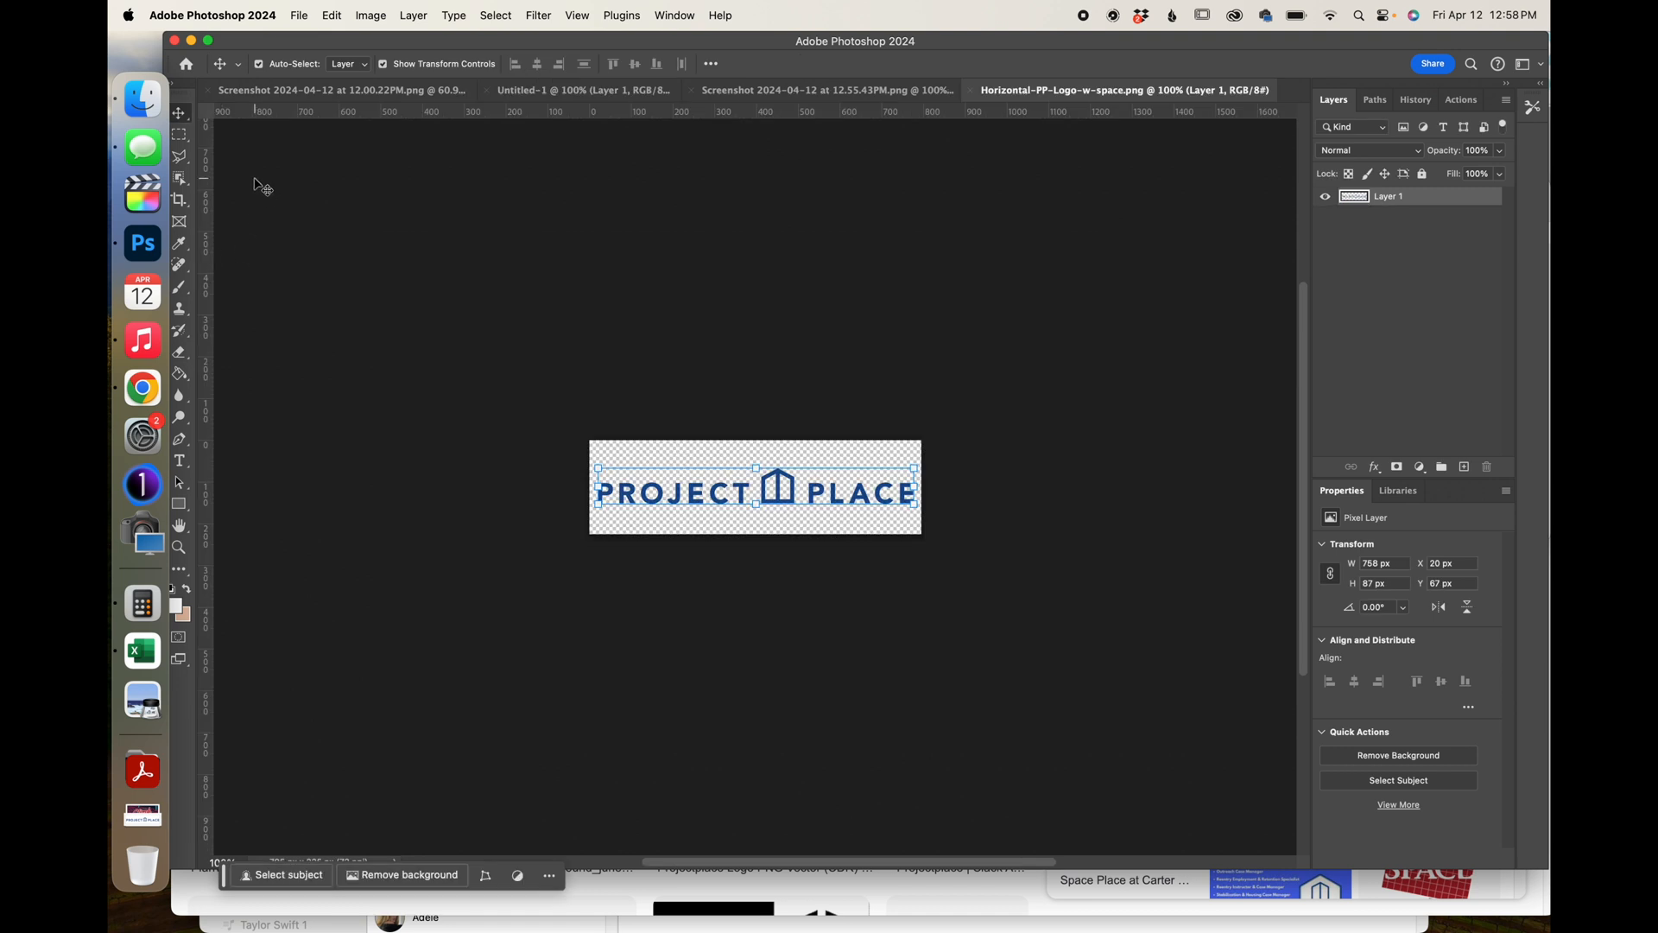
mouse_move(899, 219)
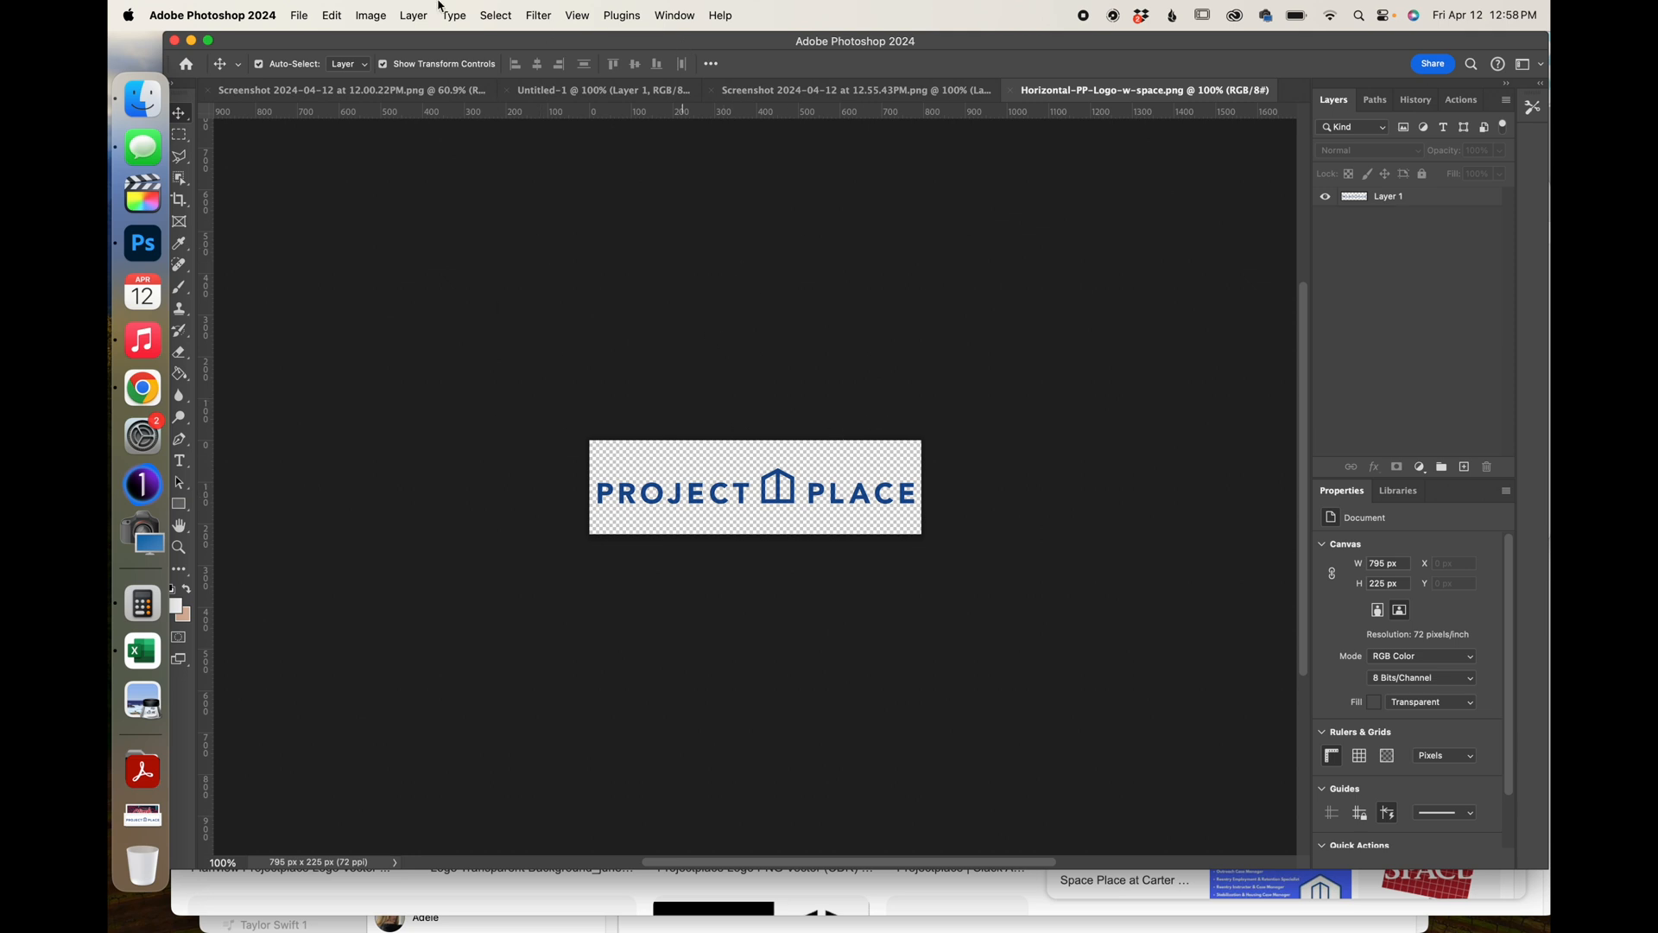
click(370, 15)
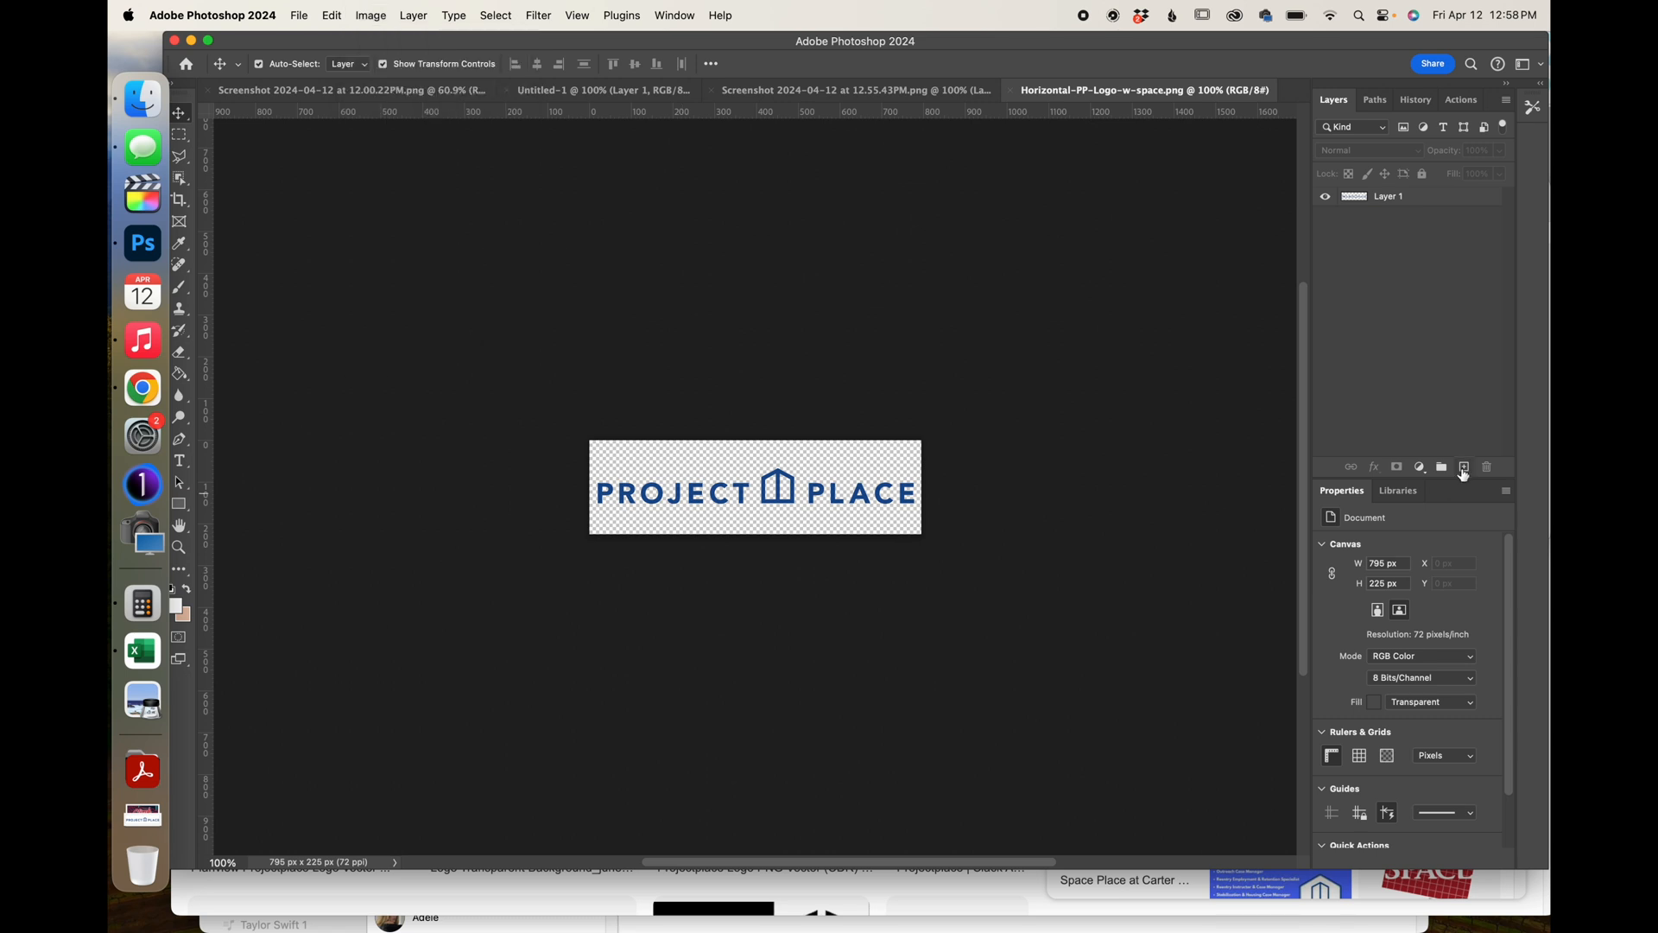
click(1463, 467)
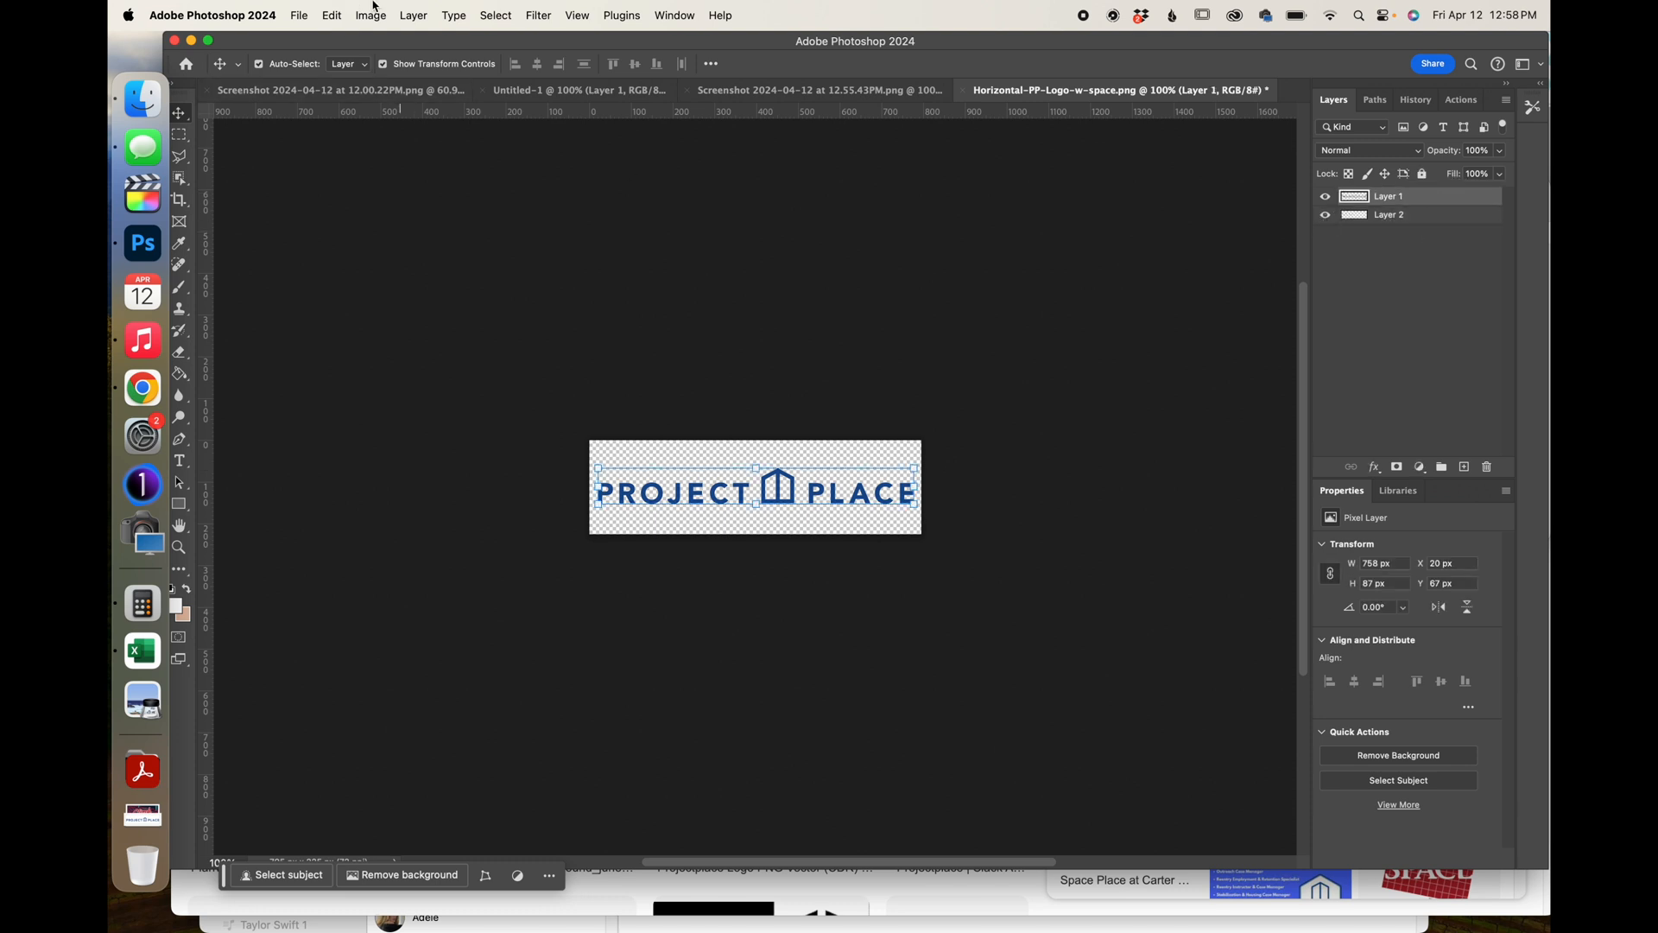
Apply a Threshold adjustment to turn the Project Place logo white.
click(369, 15)
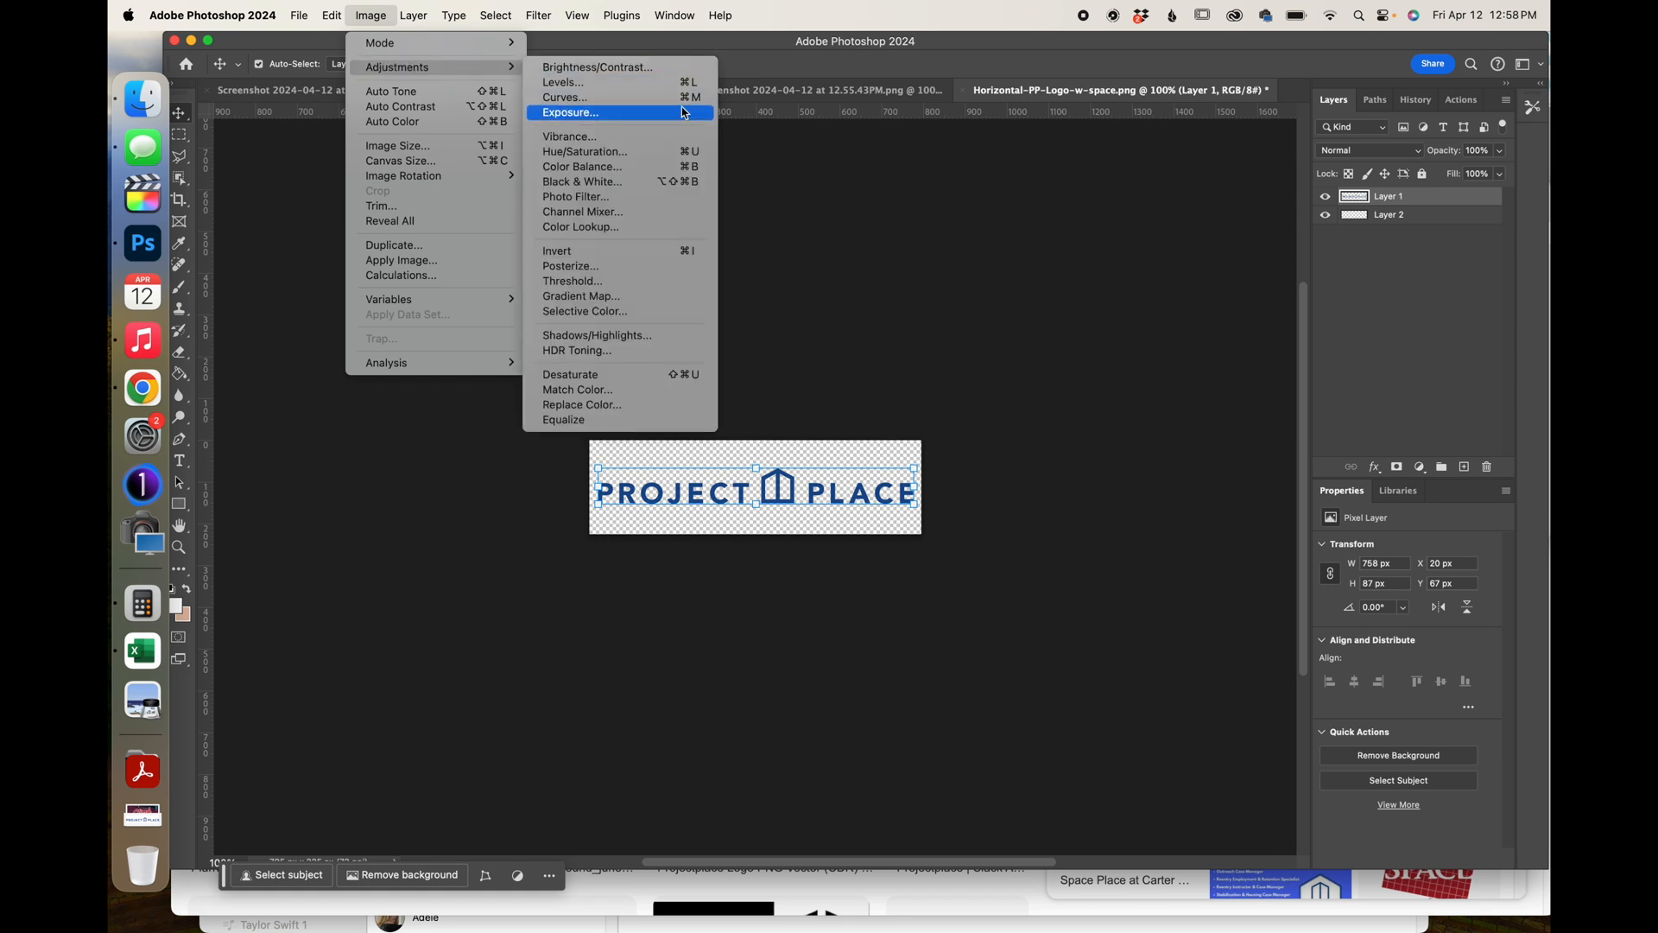
mouse_move(652, 280)
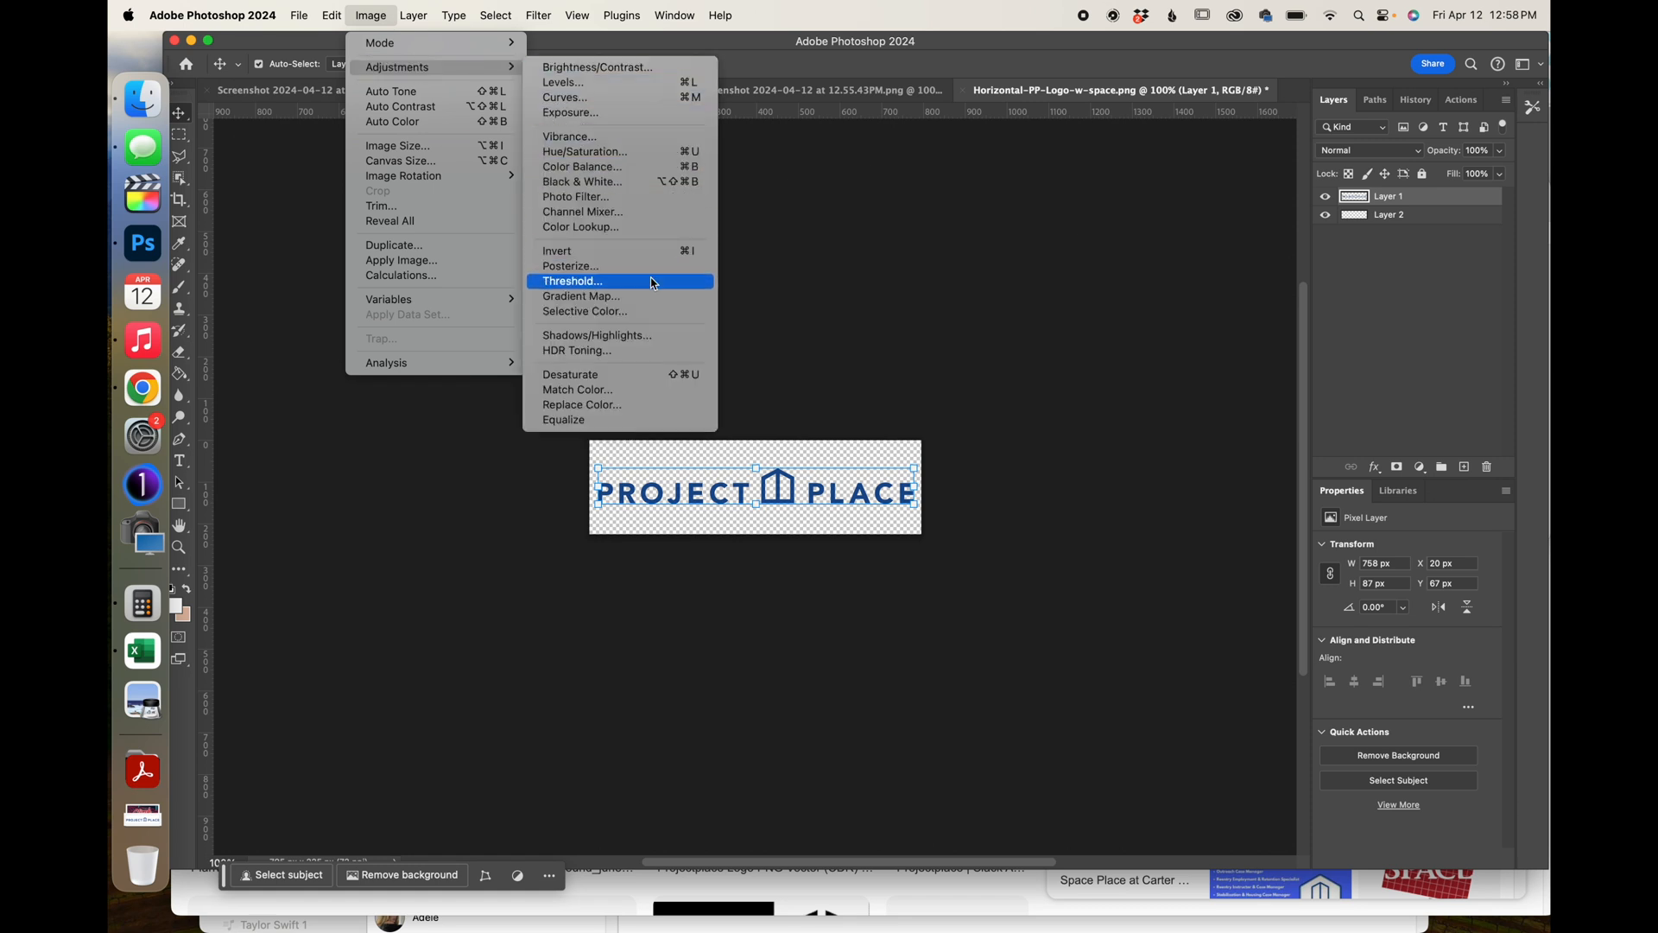
click(572, 280)
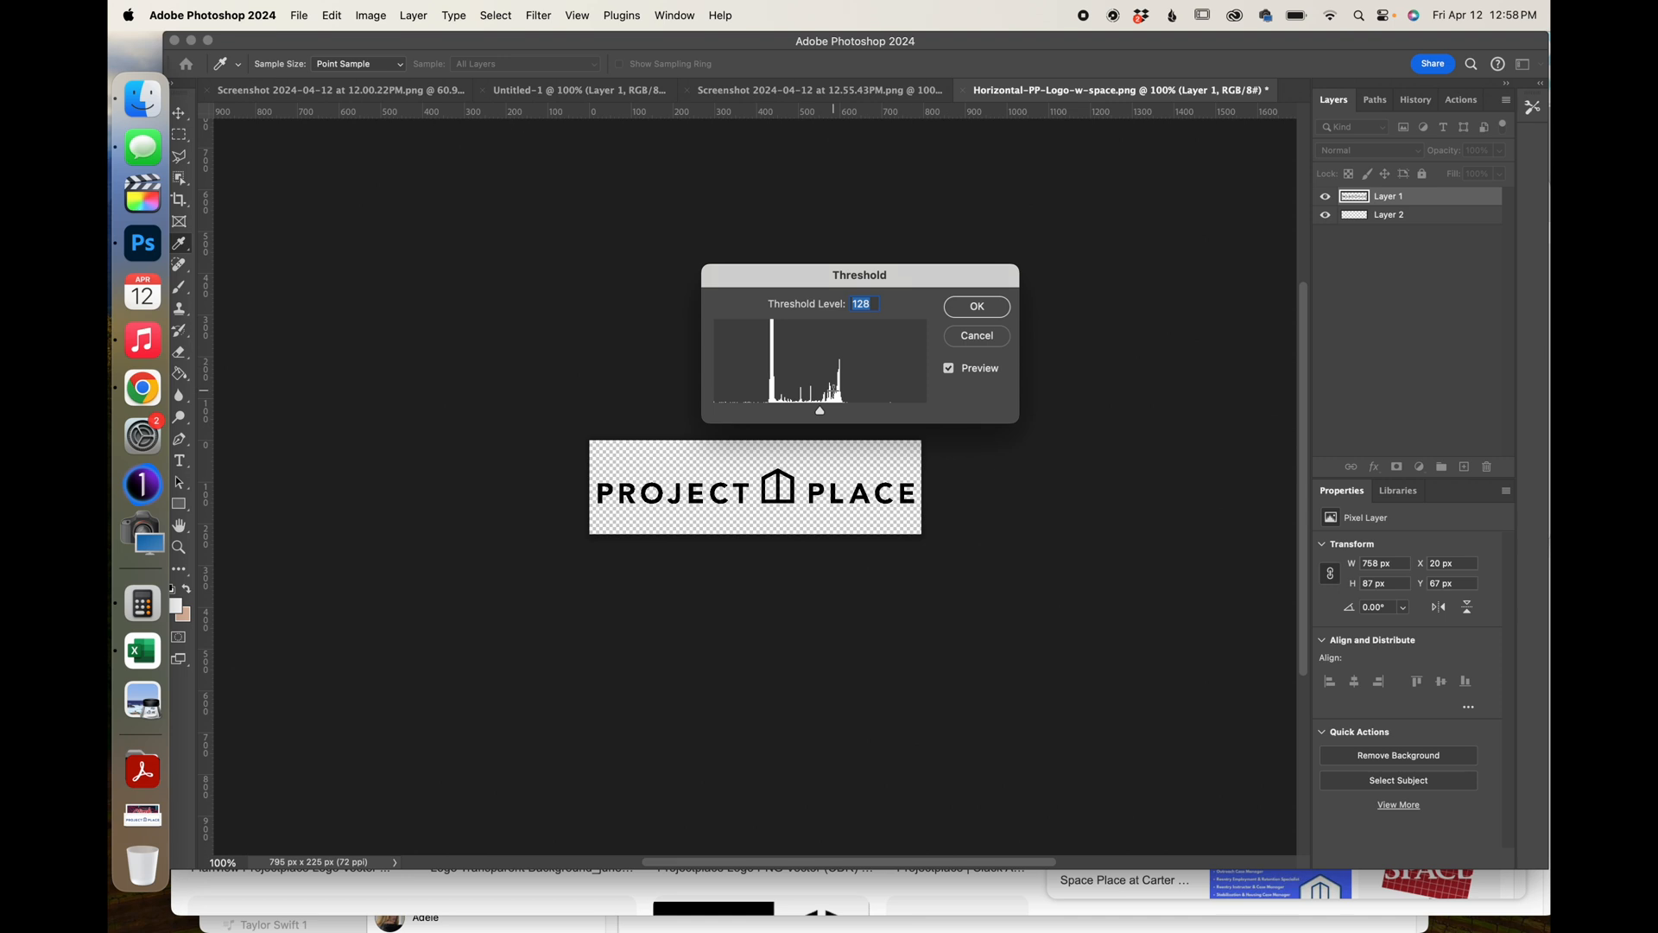
drag(819, 411, 729, 411)
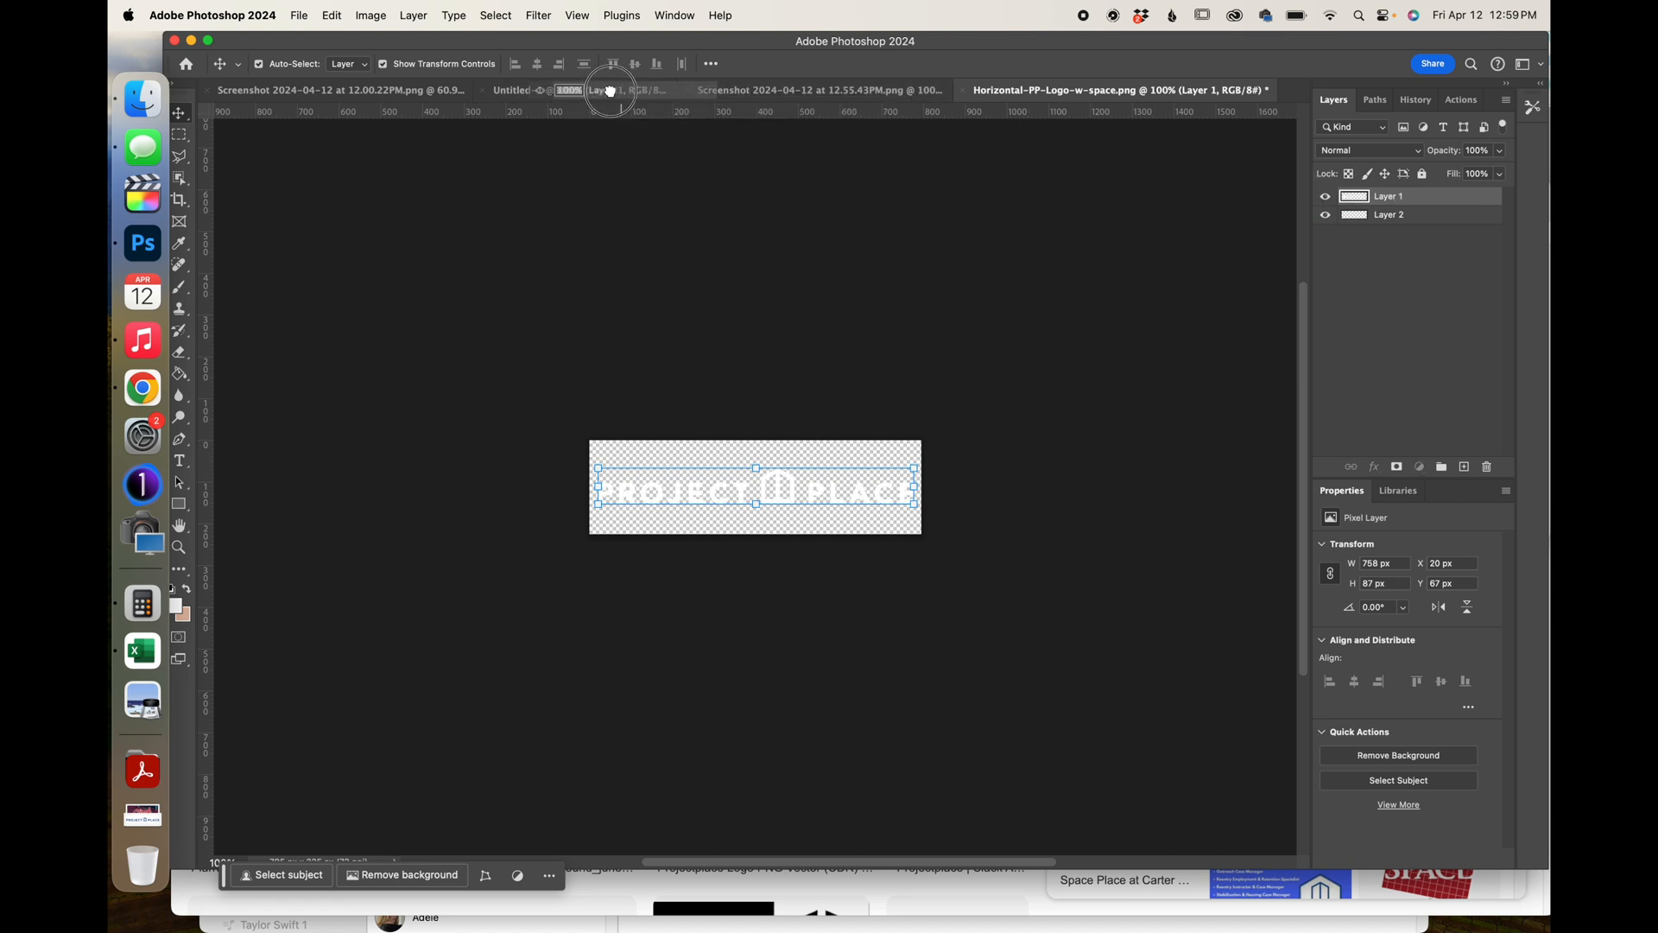
Place the Project Place logo on the overlay and shrink the banner left so it ends before the logo.
click(598, 88)
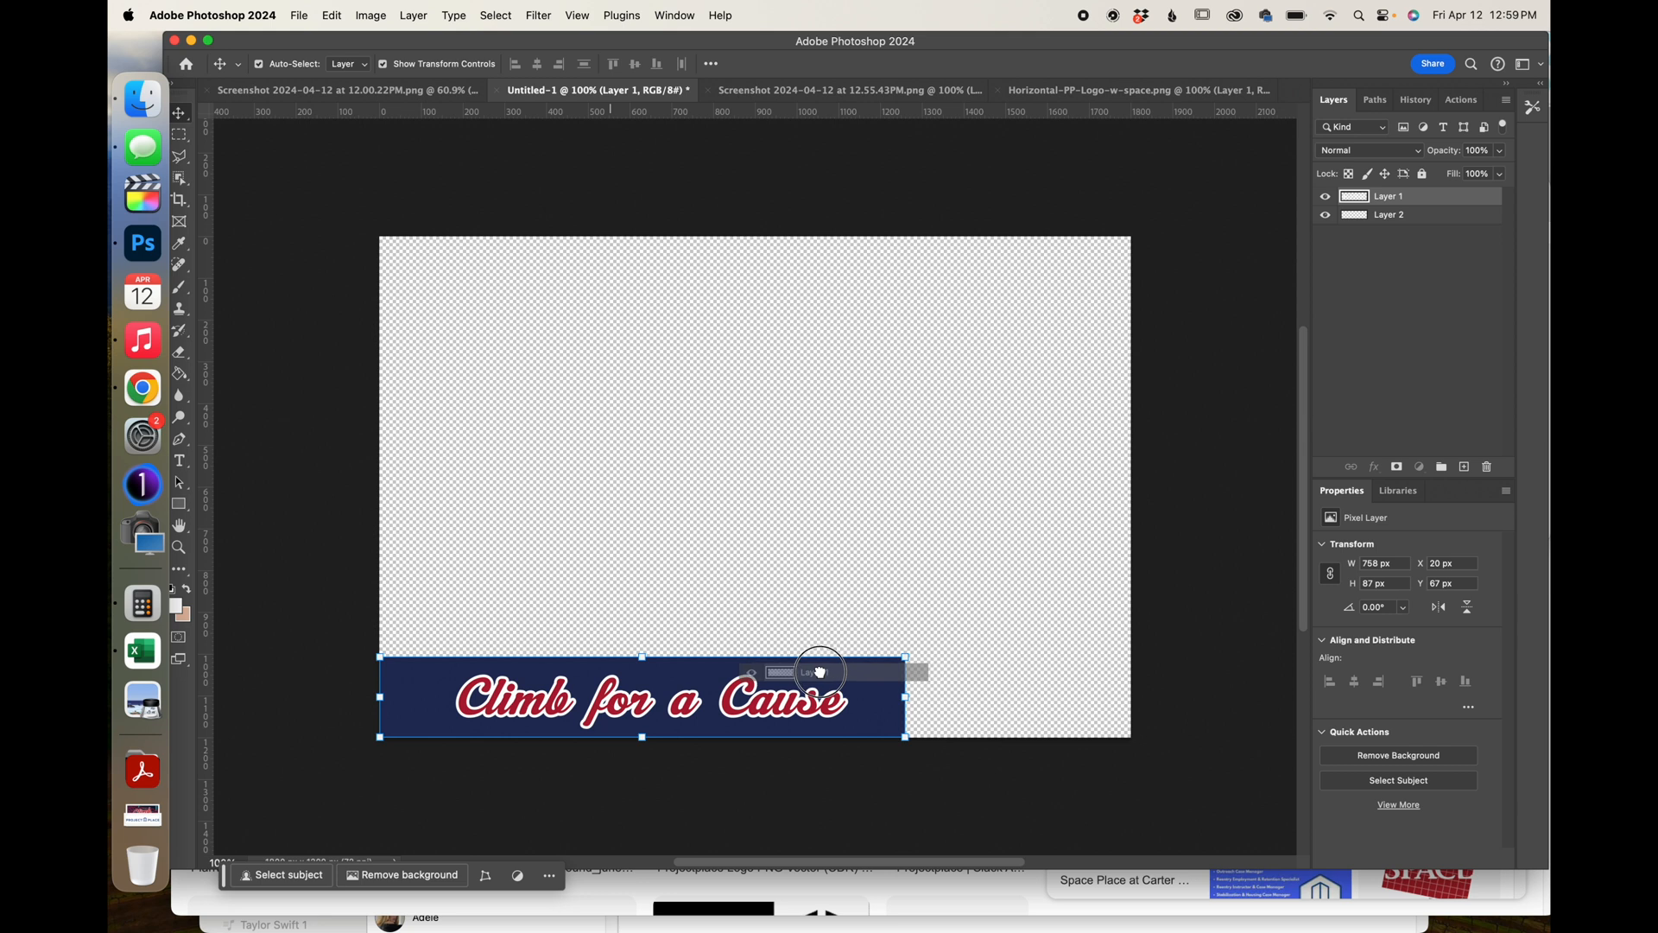
drag(819, 672, 818, 677)
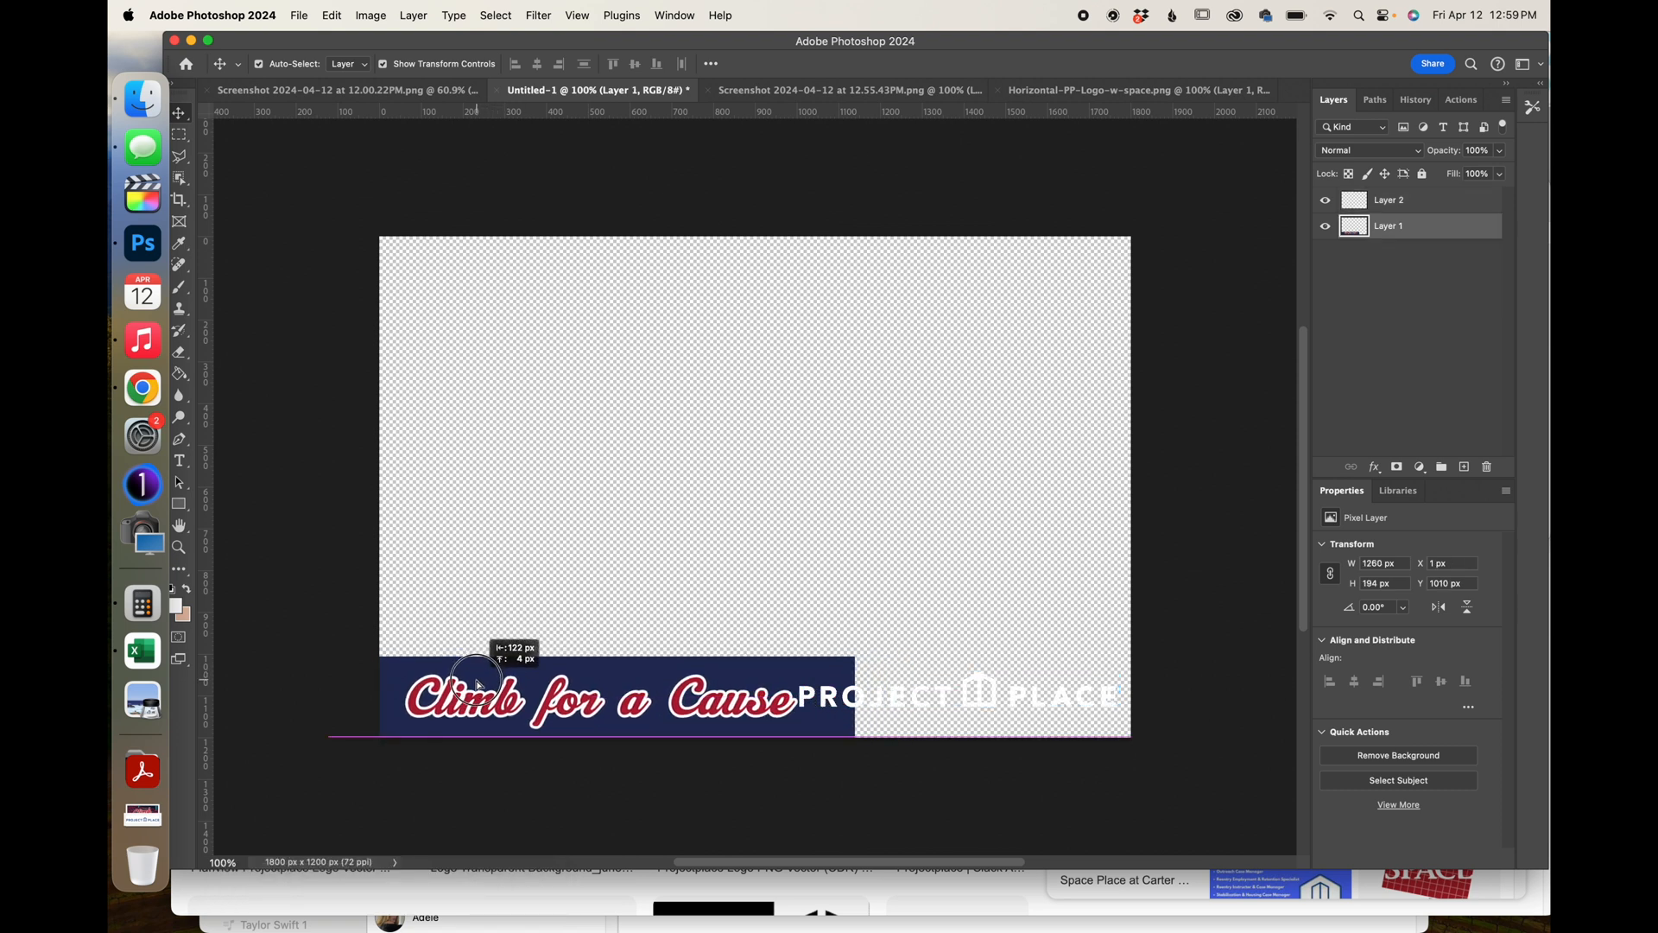
drag(477, 682, 464, 687)
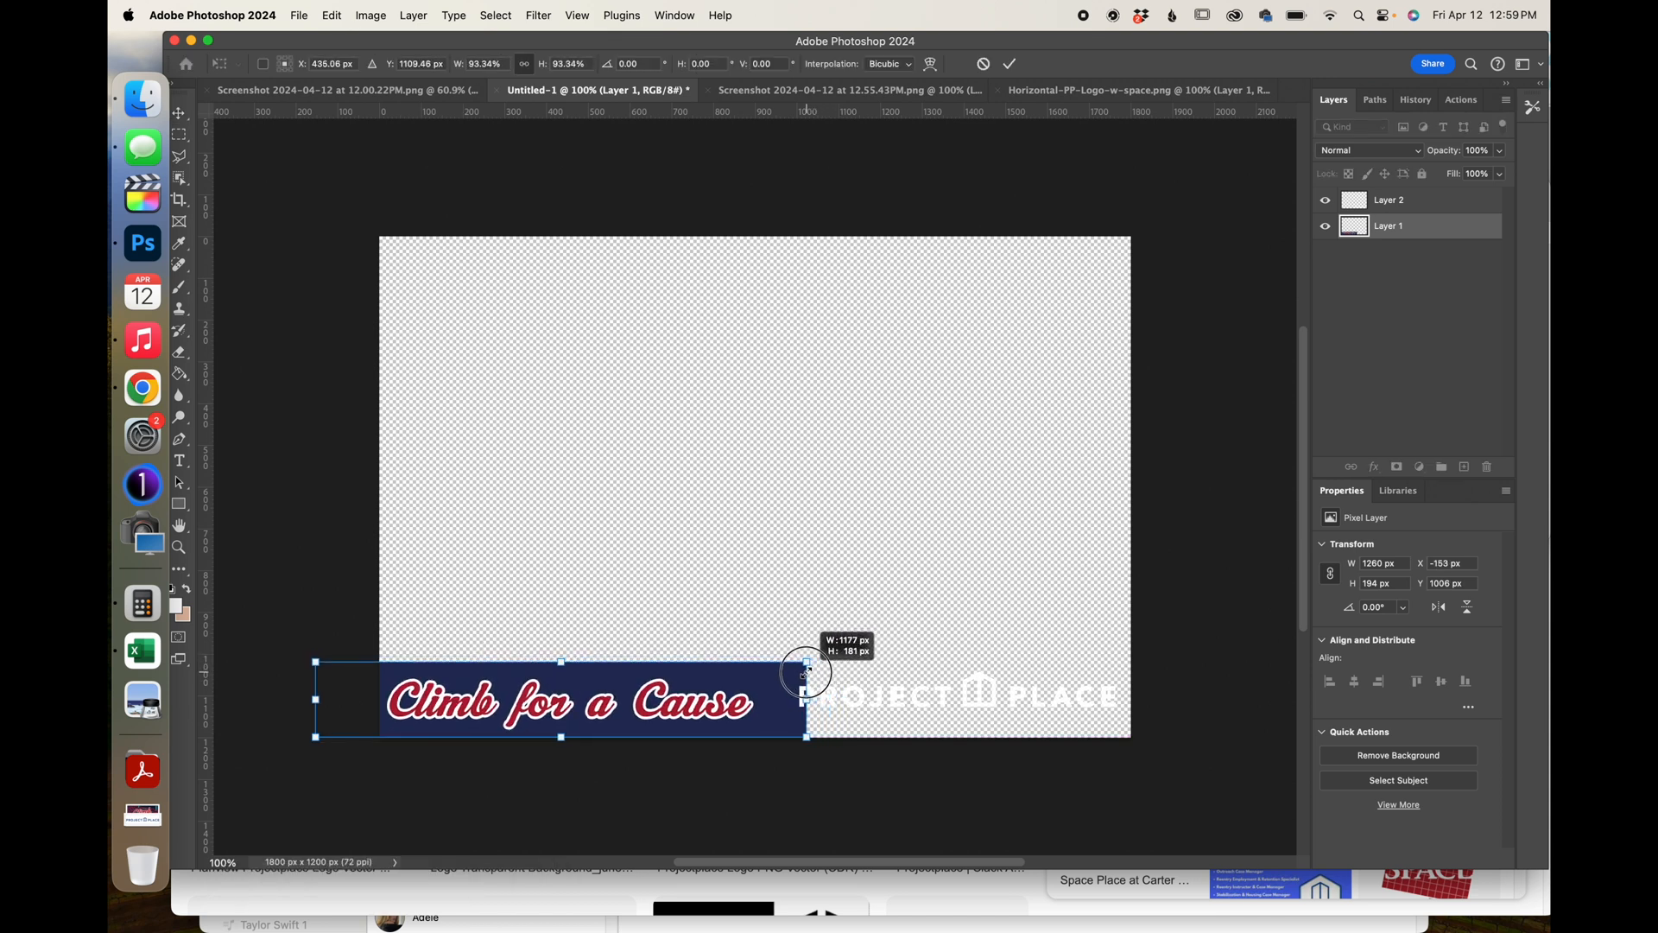
drag(807, 673, 816, 679)
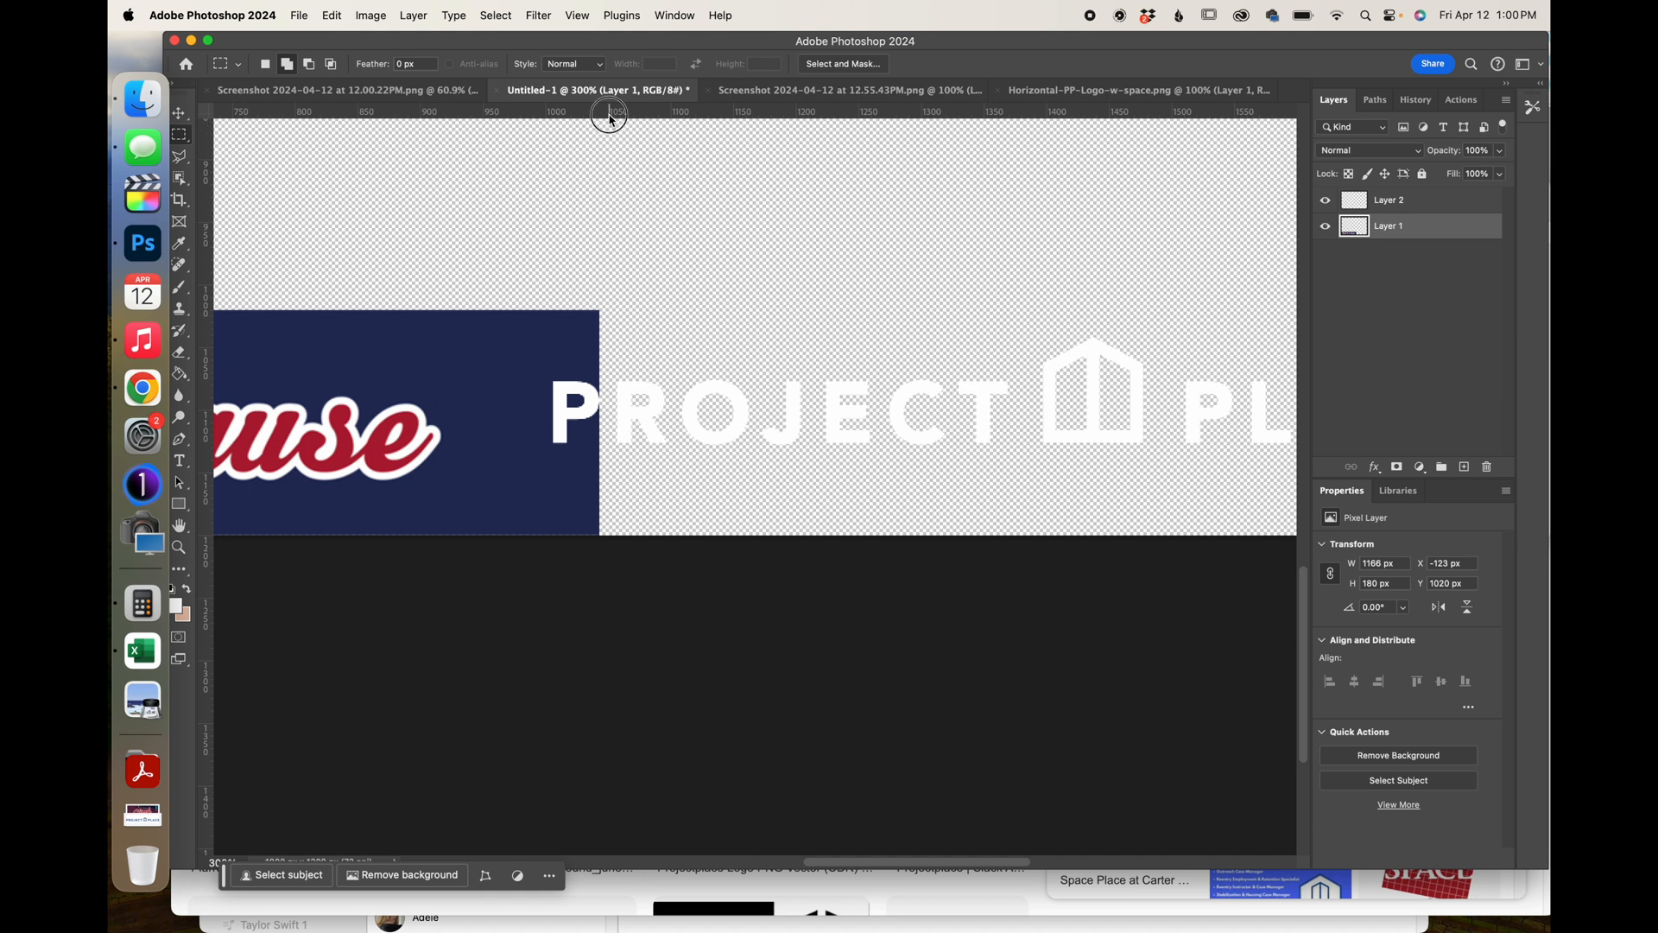
Mark the banner's top and bottom edges with guides and extend the navy strip behind the logo.
drag(608, 114, 625, 300)
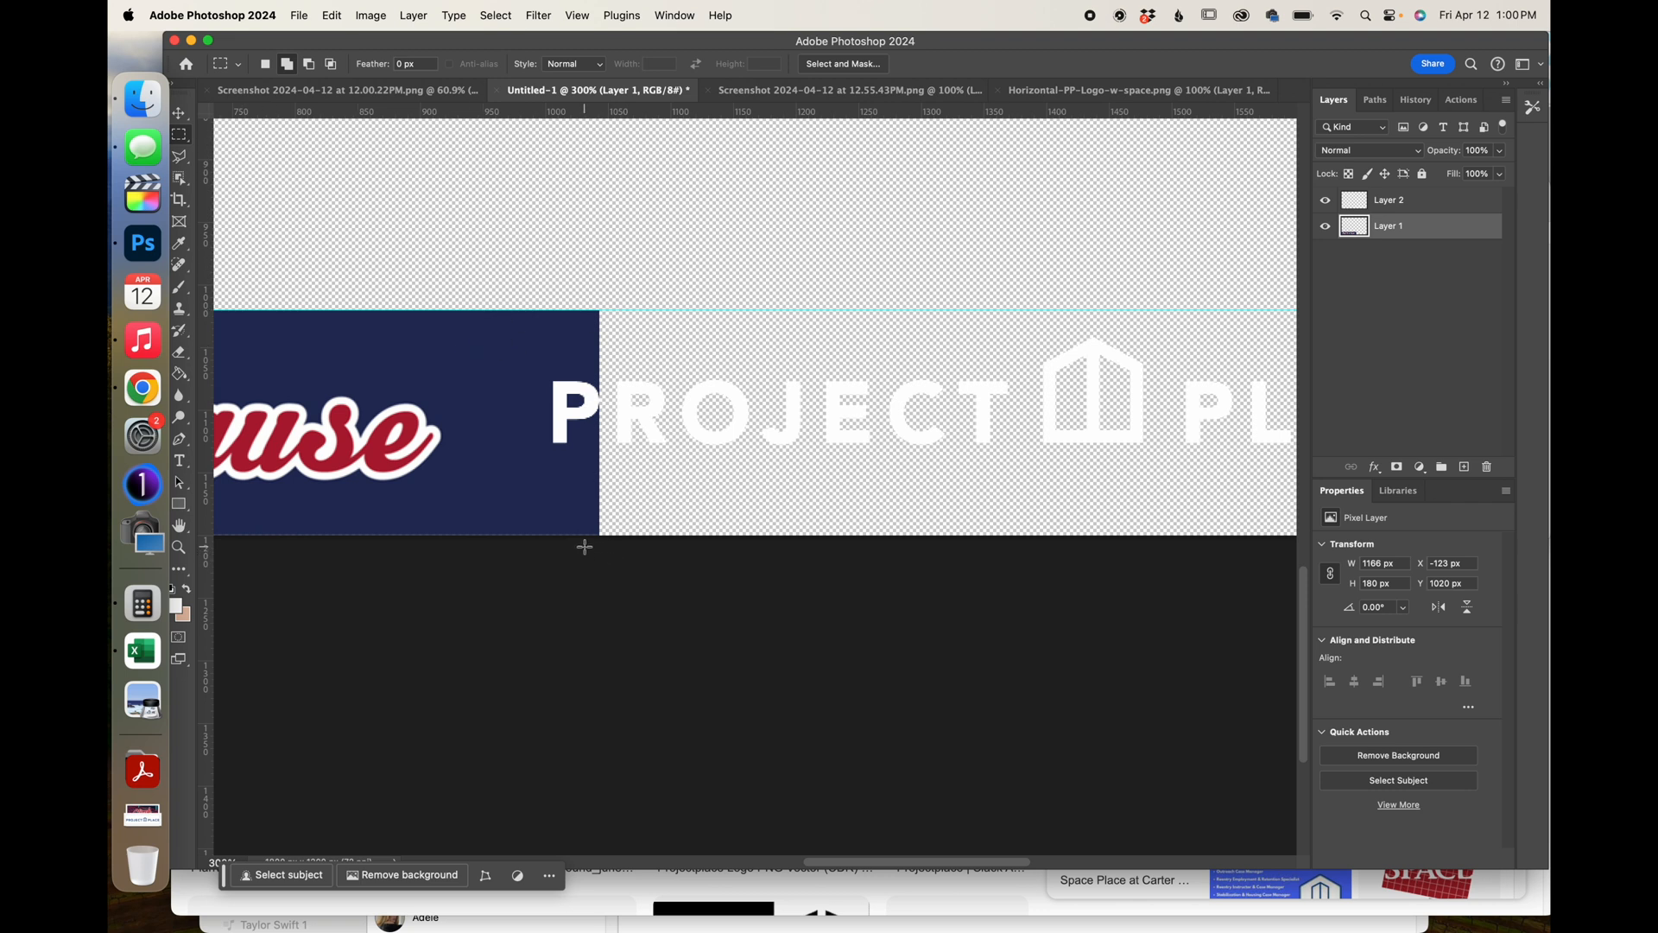
drag(586, 546, 1291, 402)
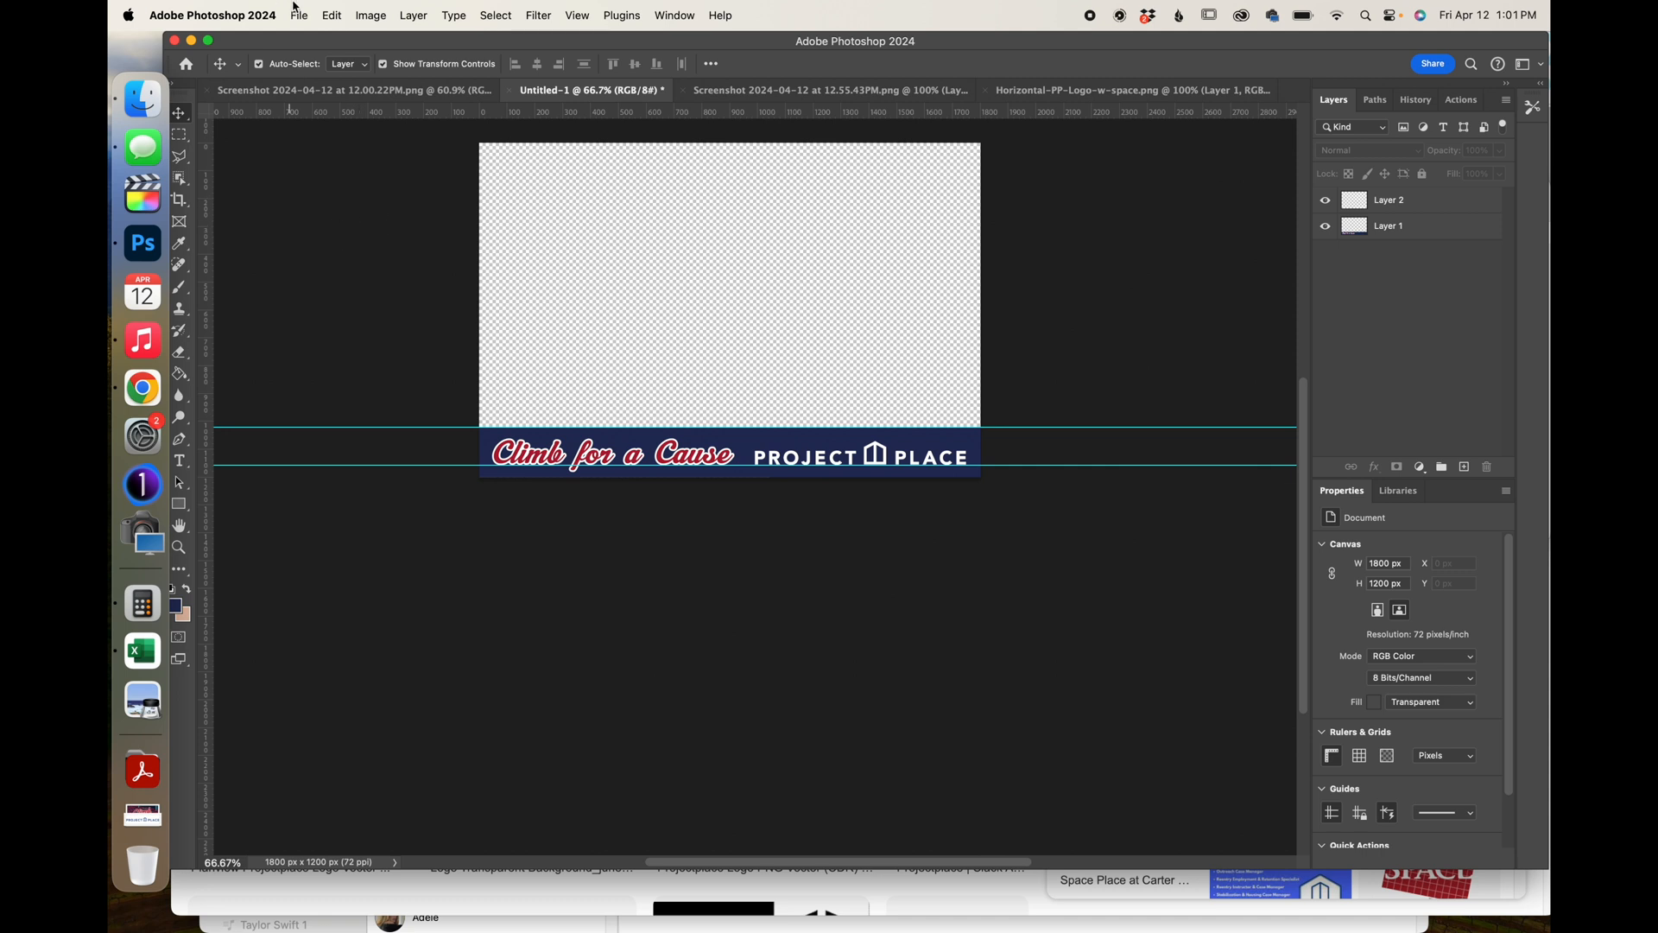
Export the 1800×1200 overlay via Export As with PNG format.
click(299, 15)
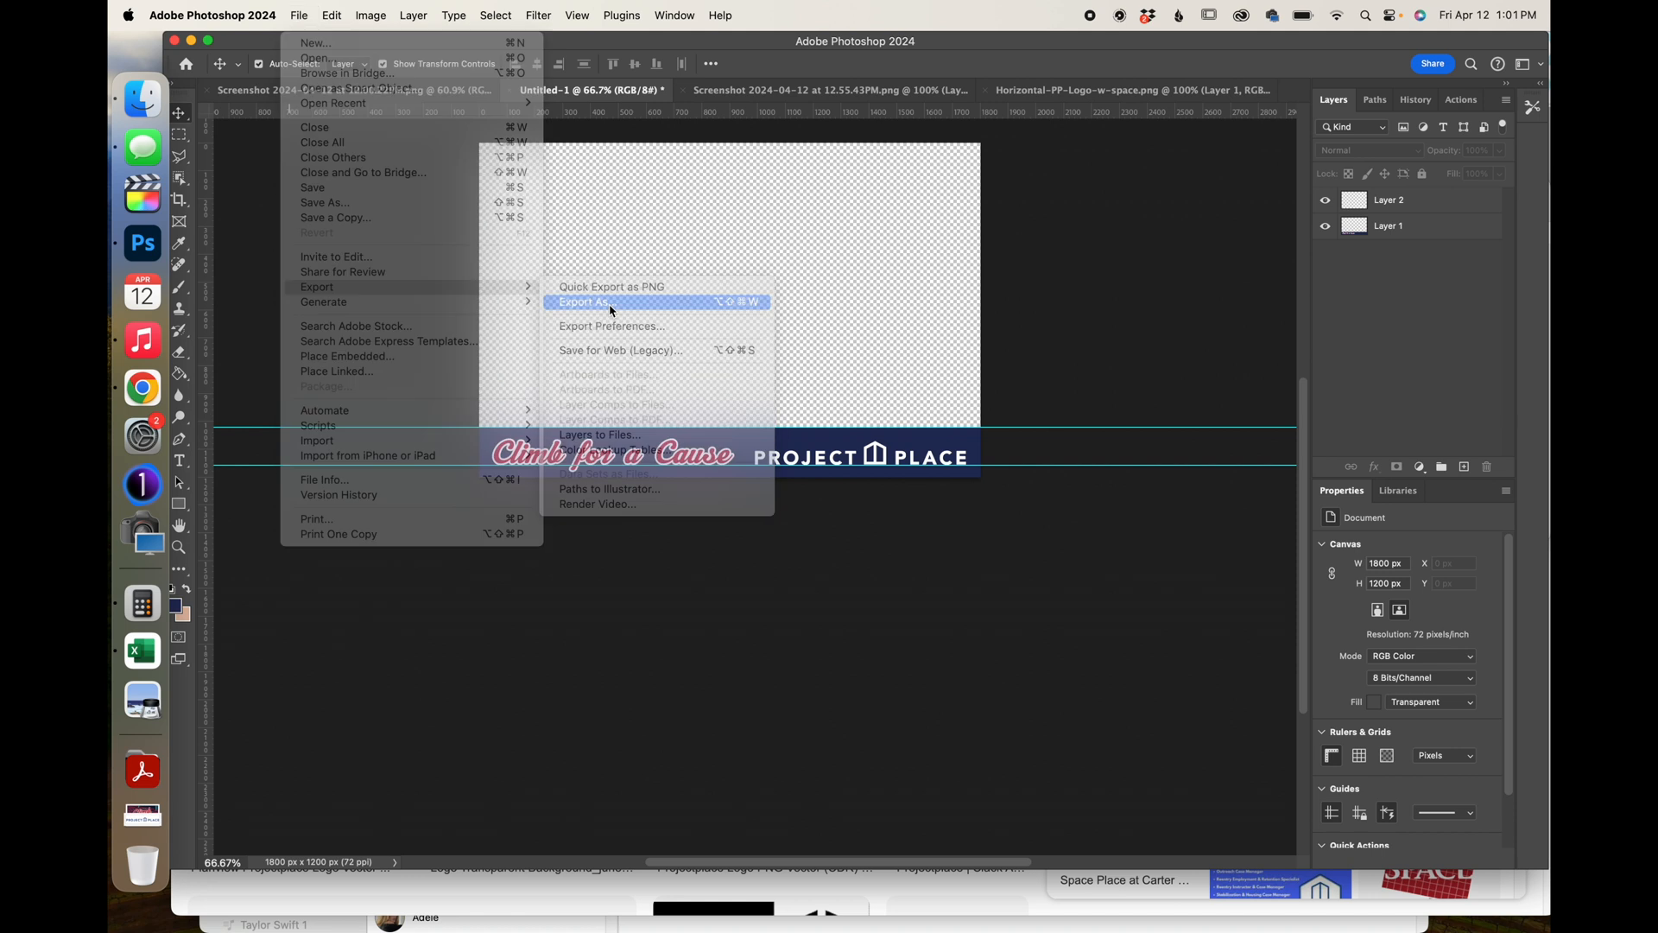
click(586, 301)
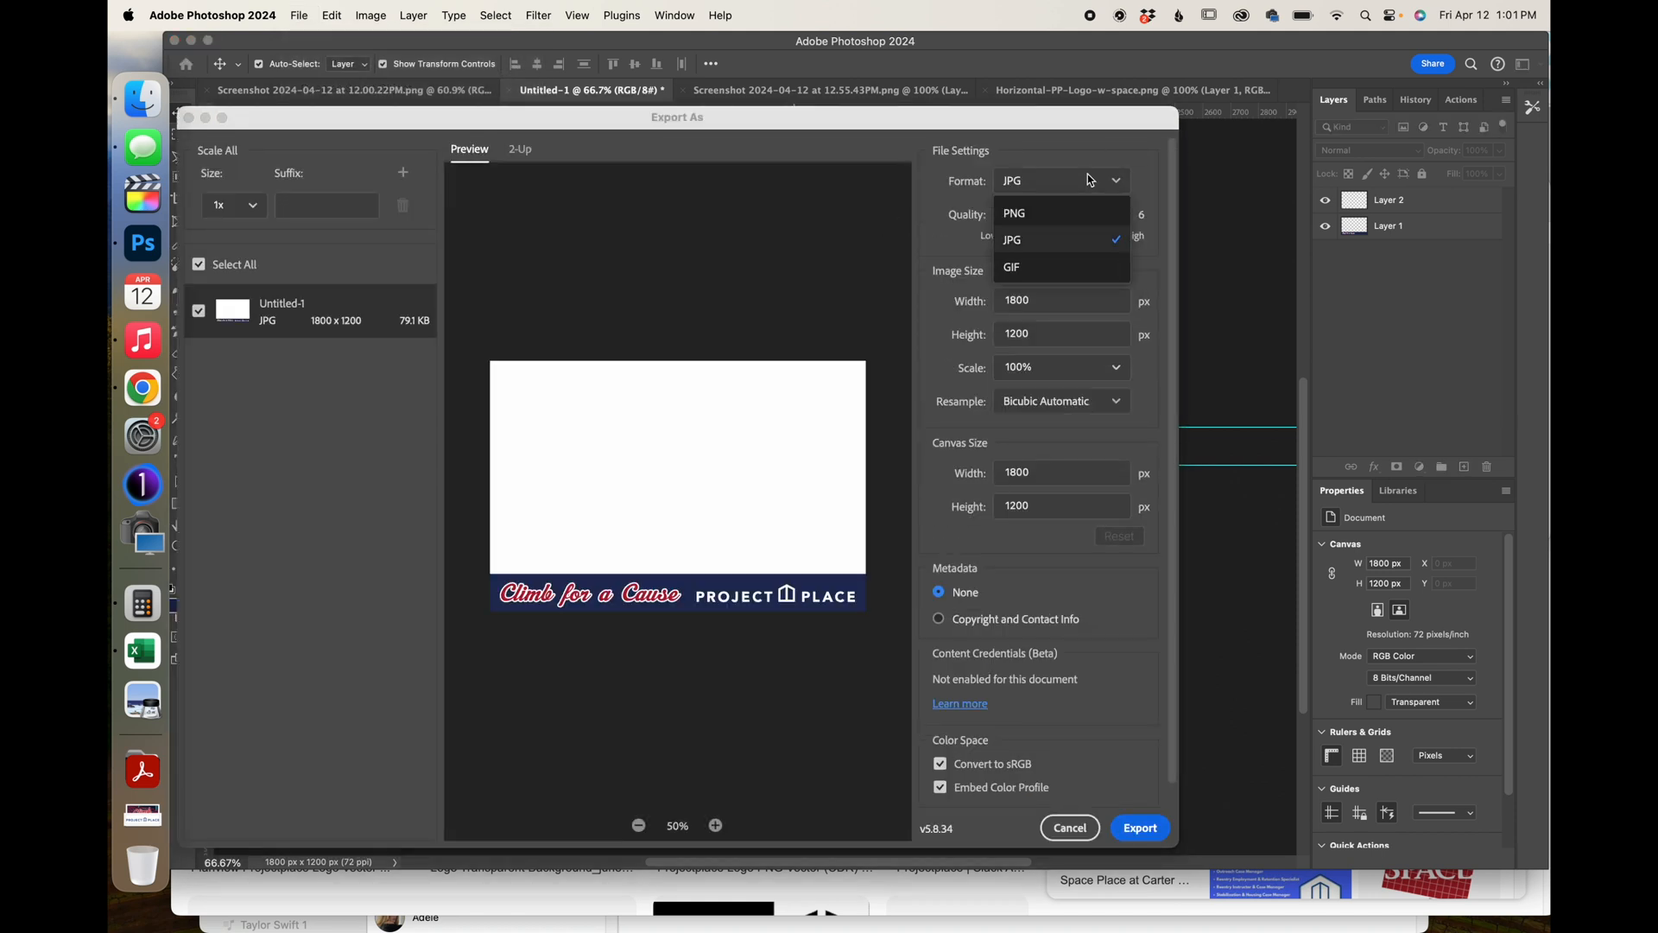
click(1013, 212)
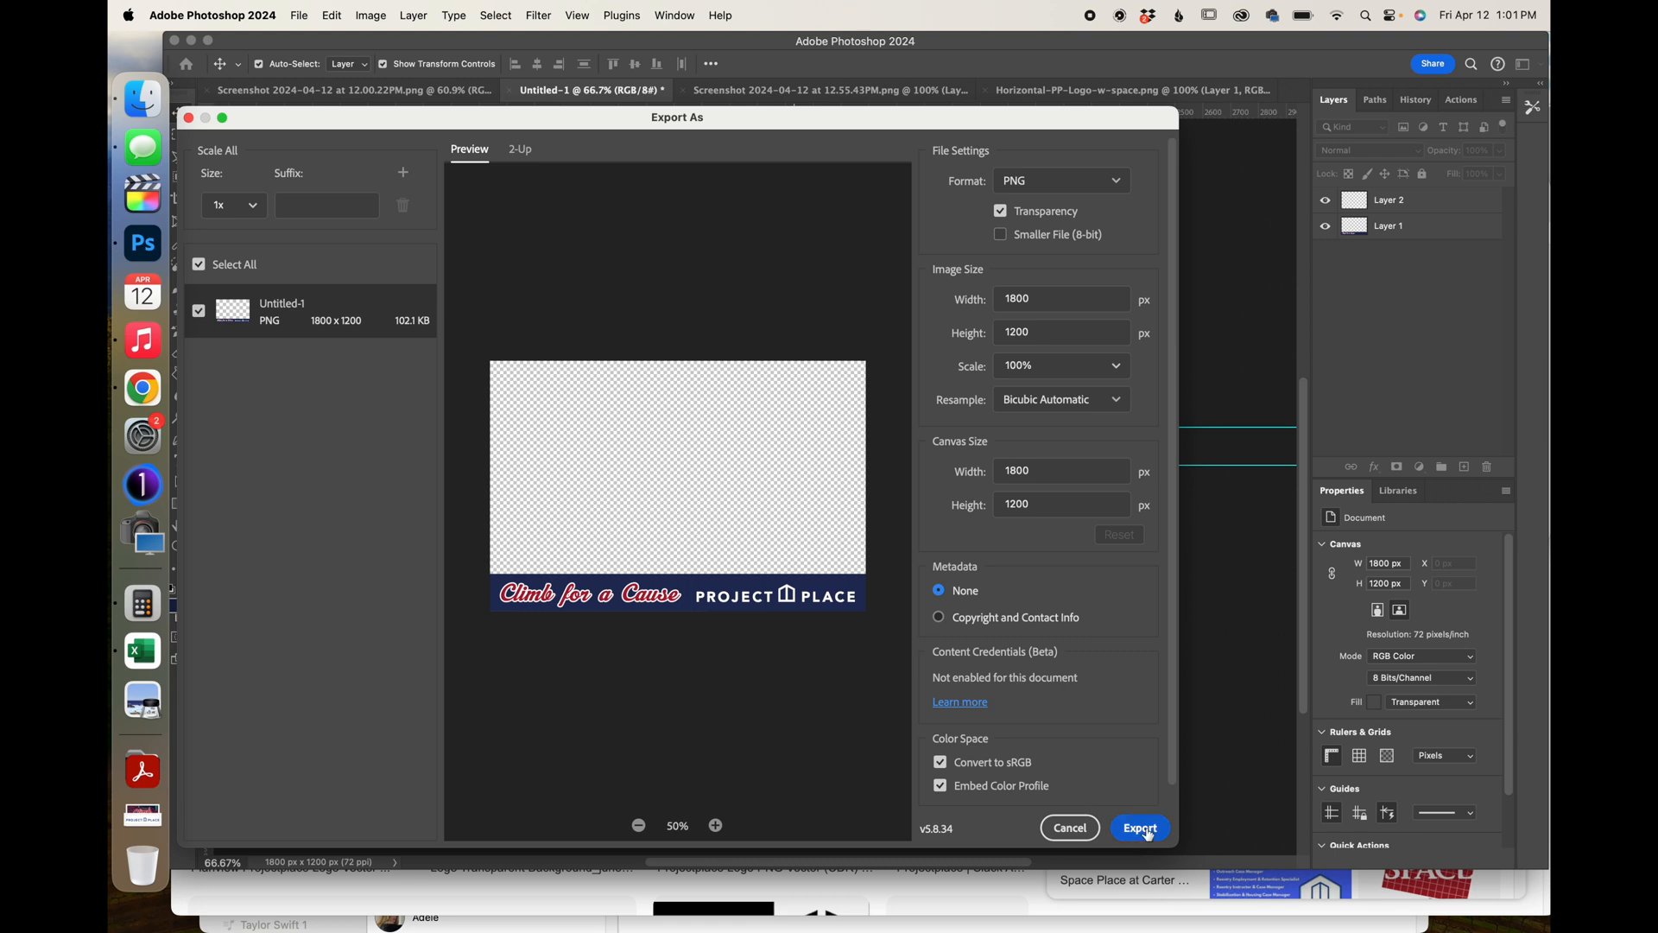
click(1140, 828)
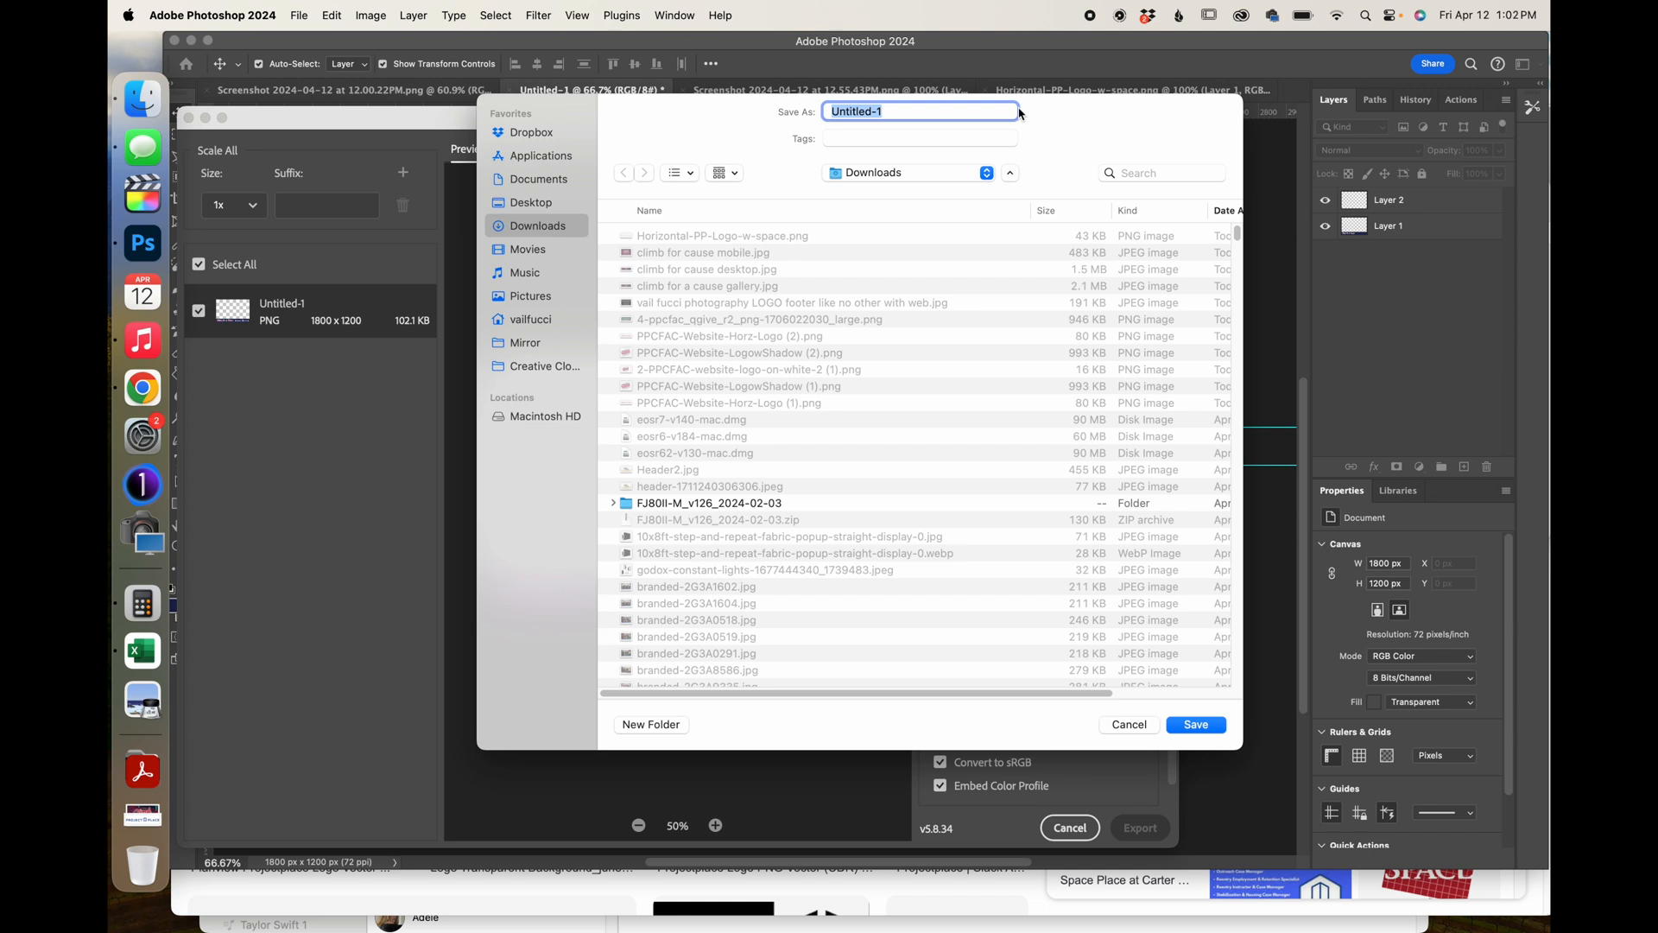
Save the PNG to Downloads as 'climb for a cause landscape'.
text(climb for a)
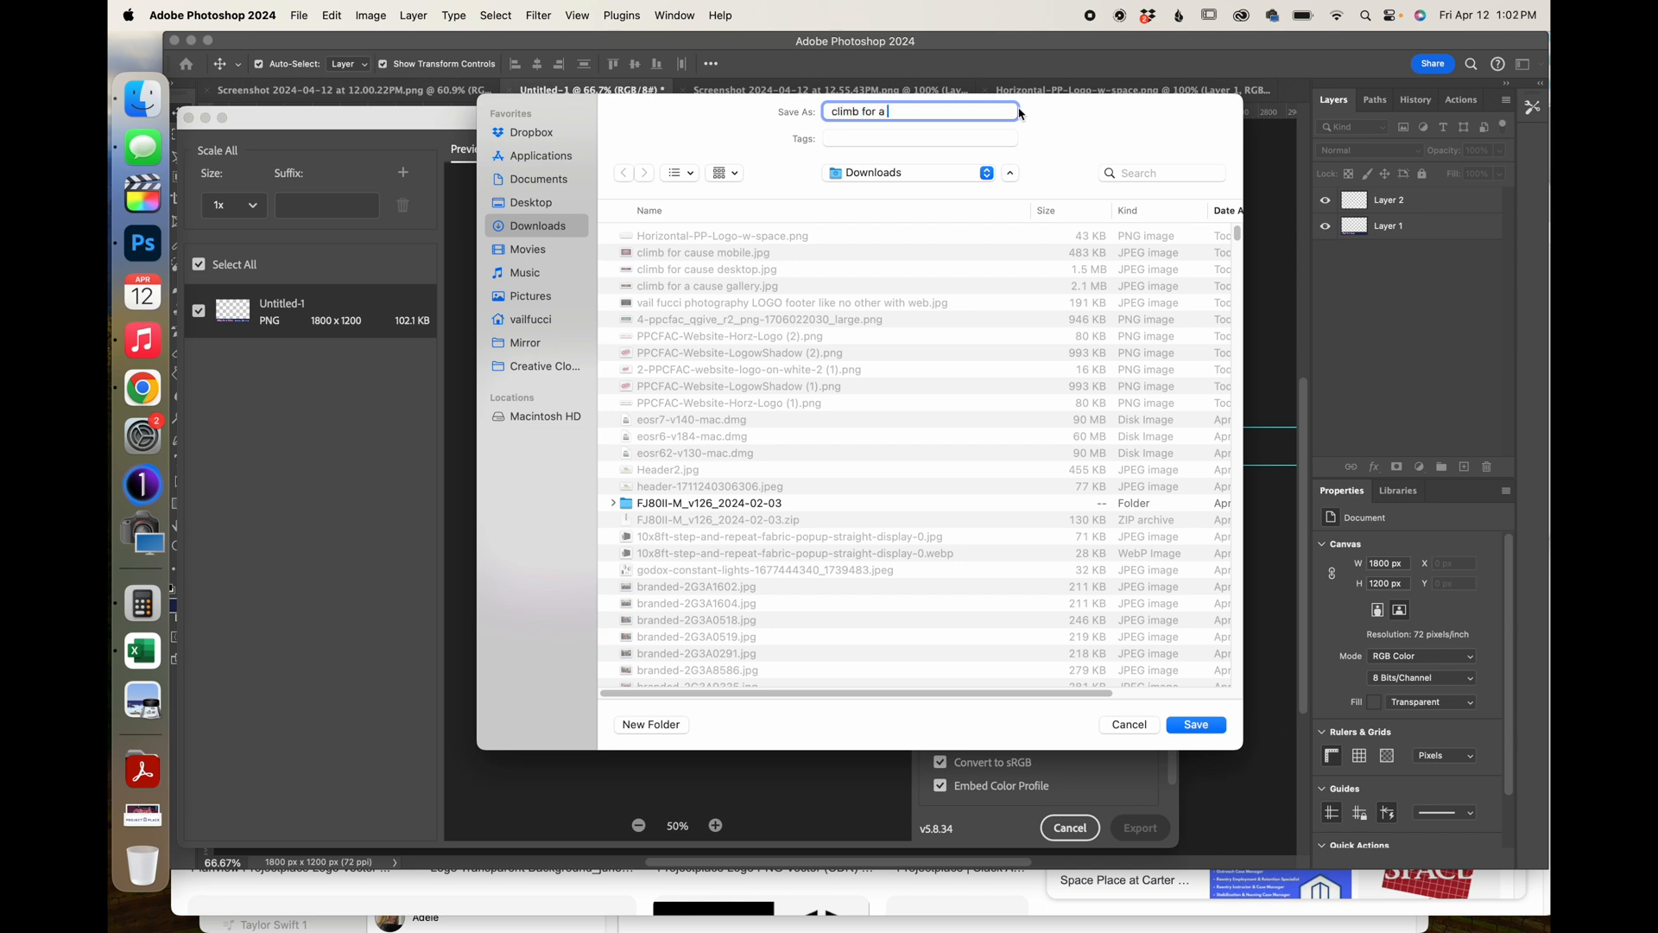
text(cause)
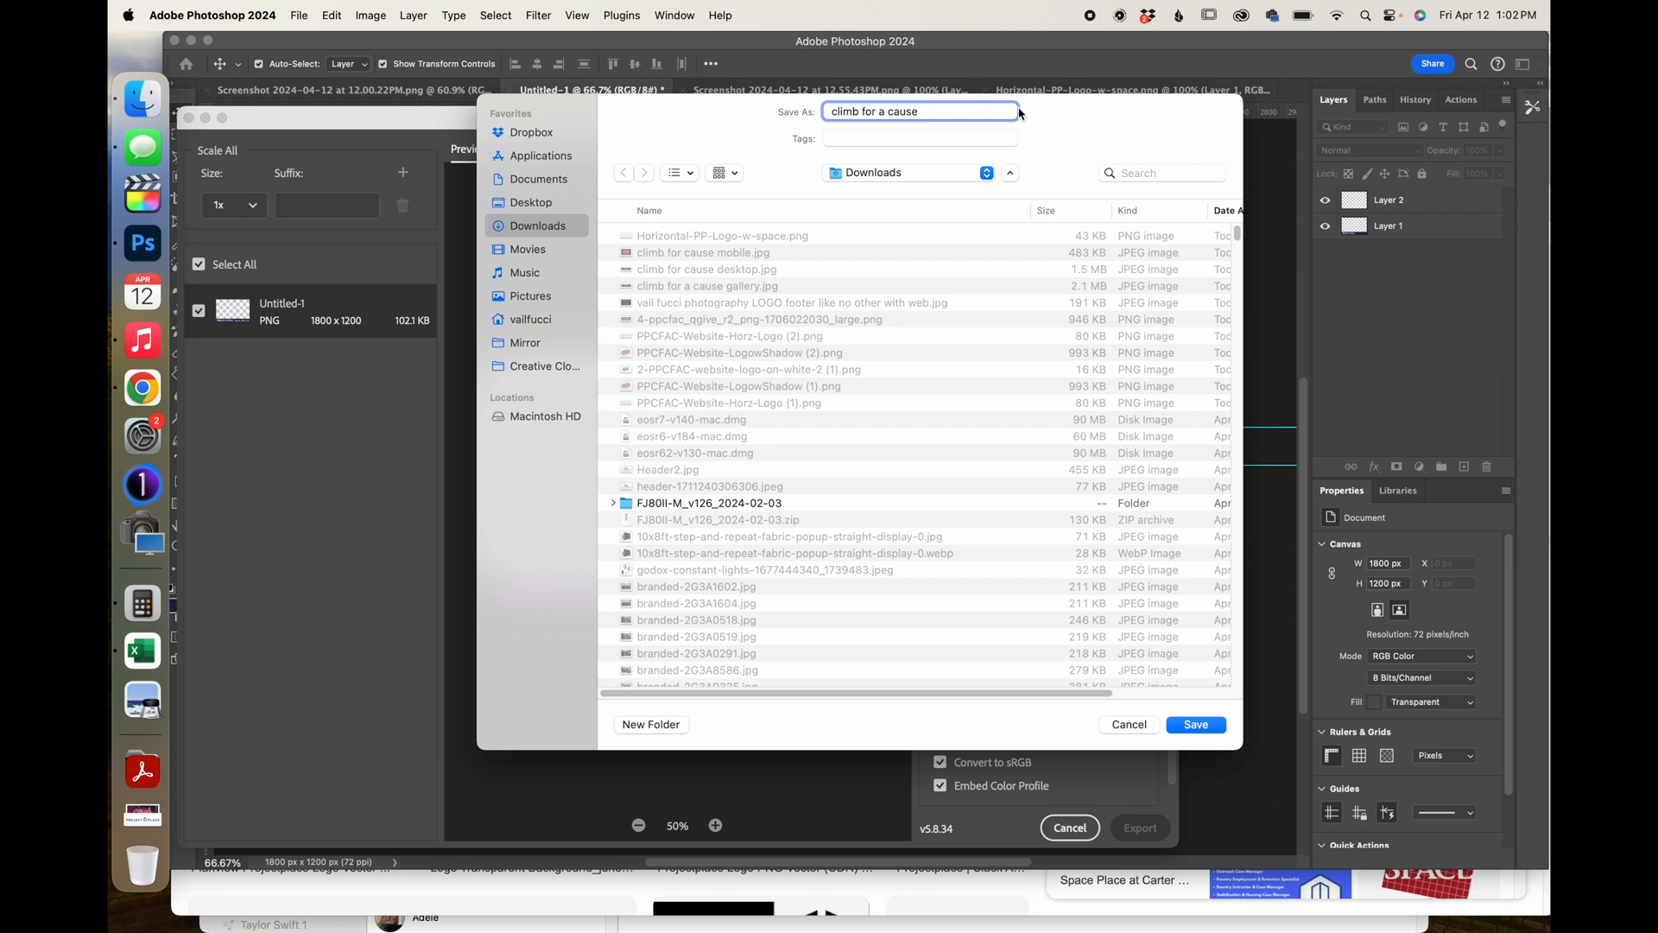
text(landscape)
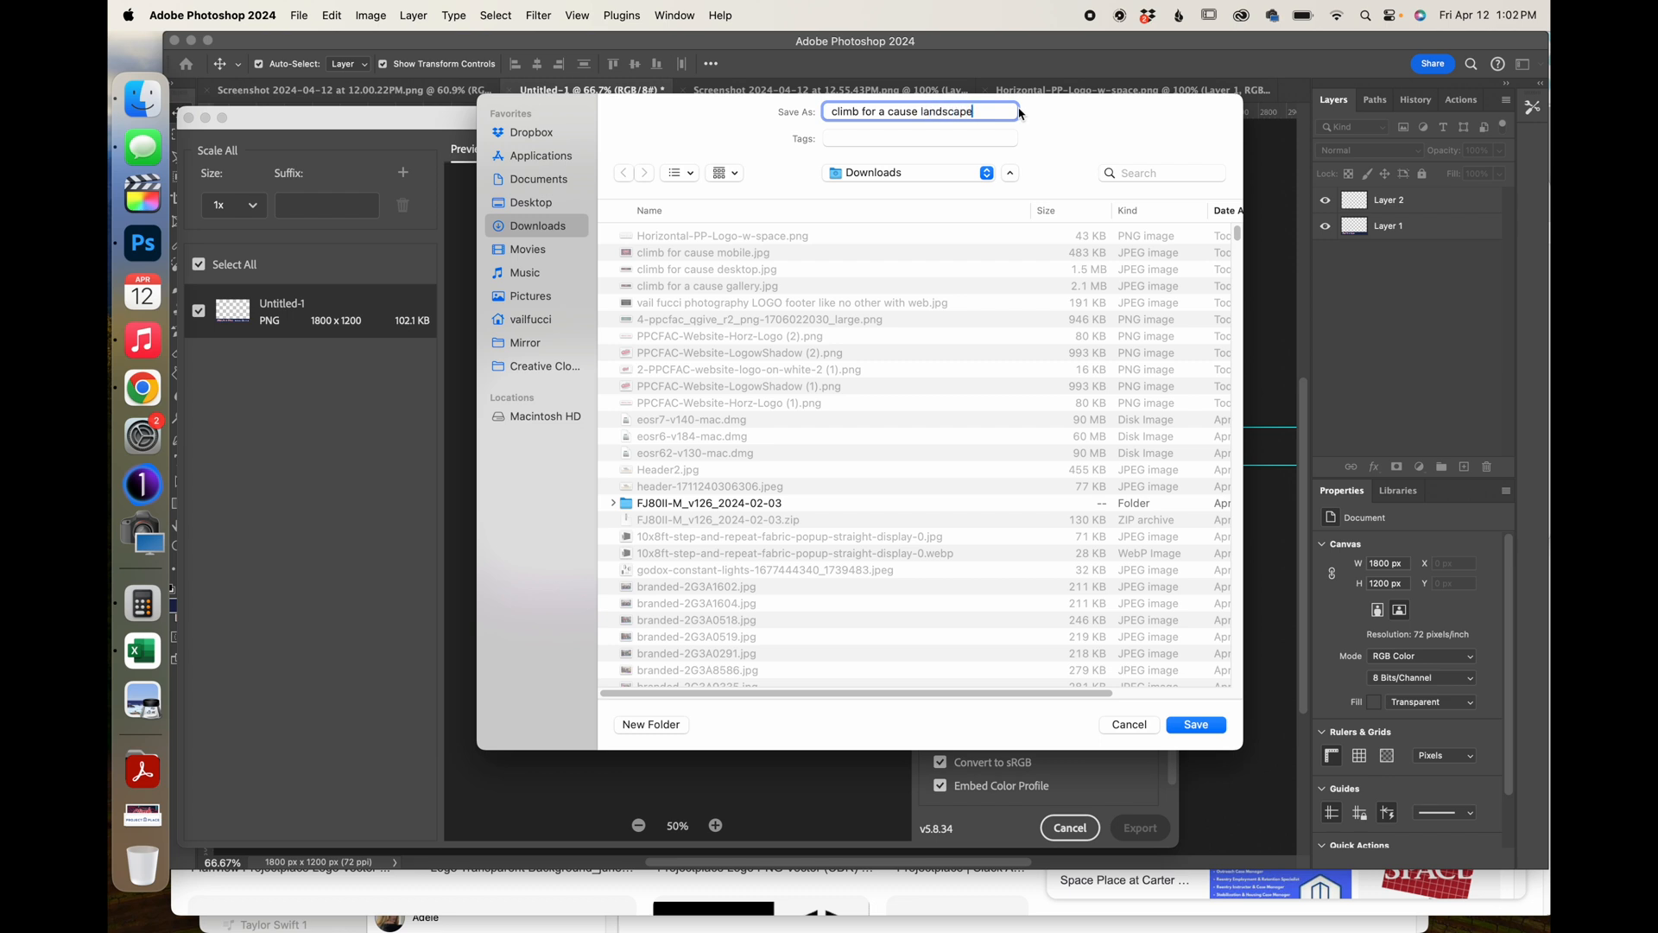
click(1195, 724)
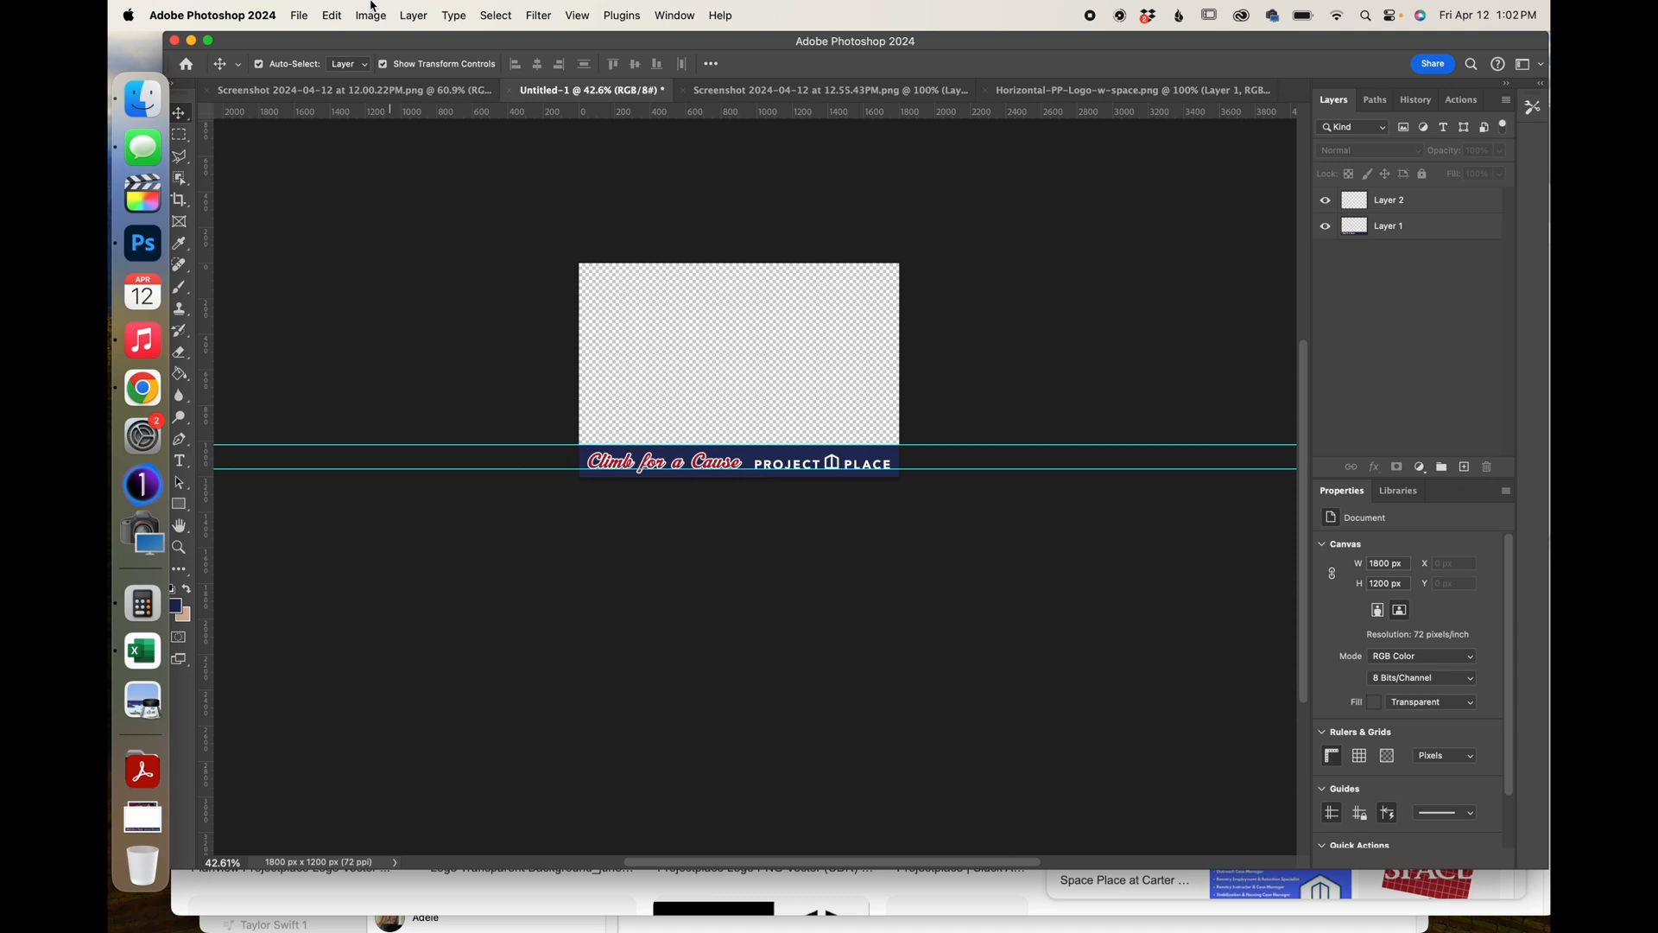
Extend the canvas to 1800×2700 px anchored at bottom centre, keeping the banner at the bottom.
click(370, 16)
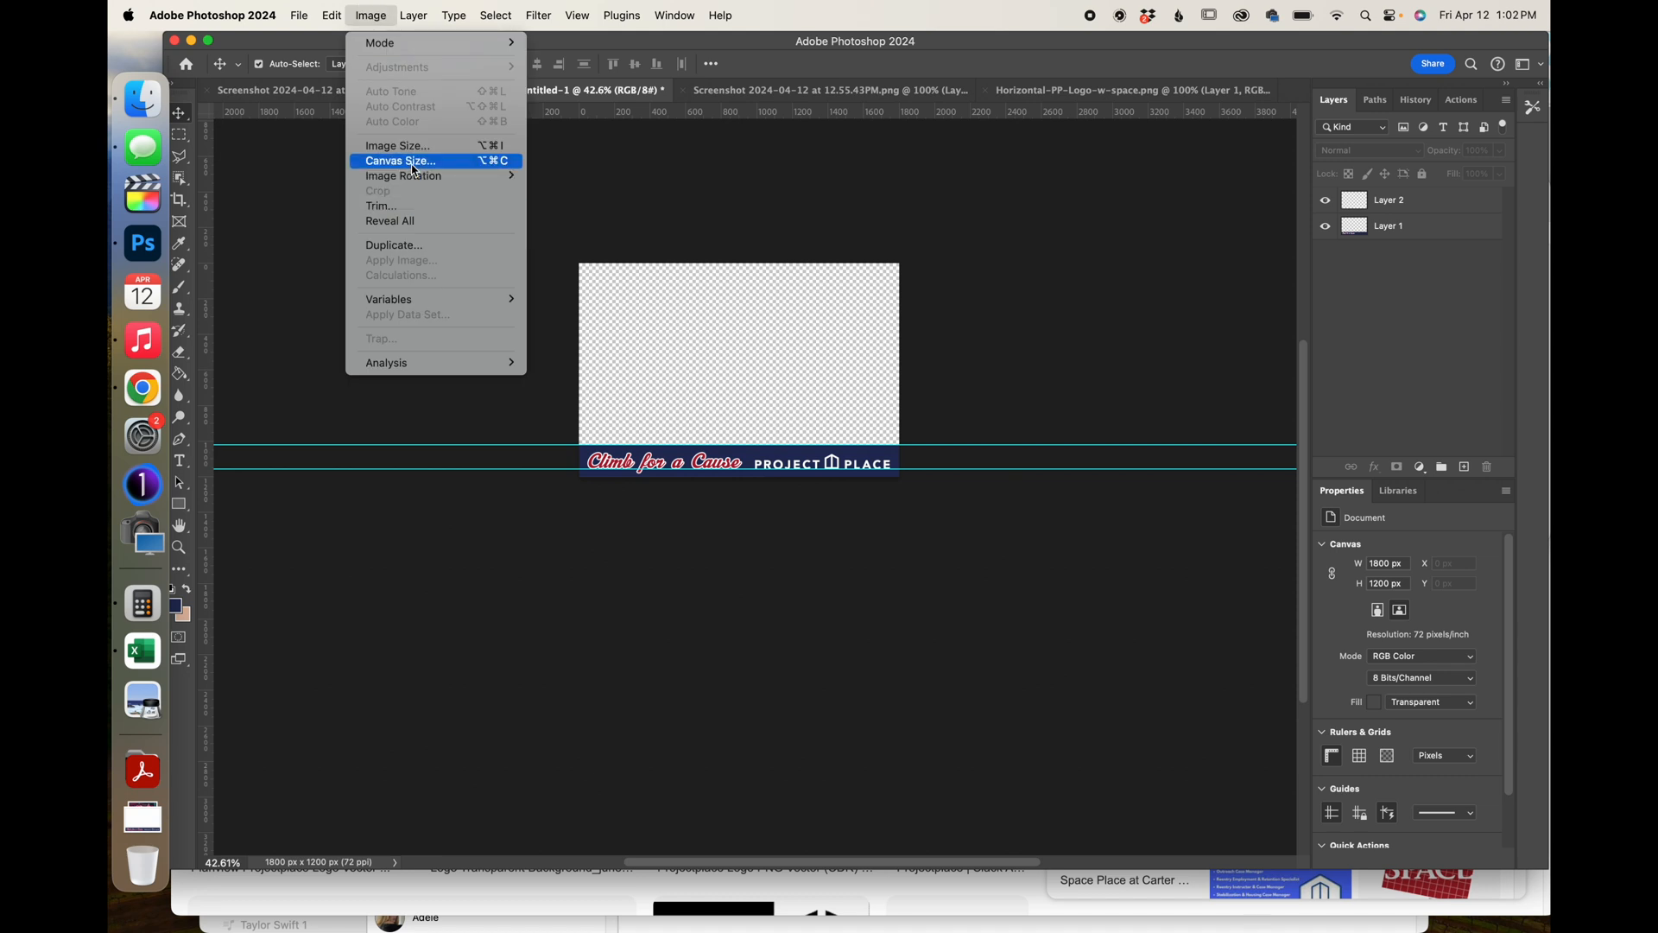
click(399, 159)
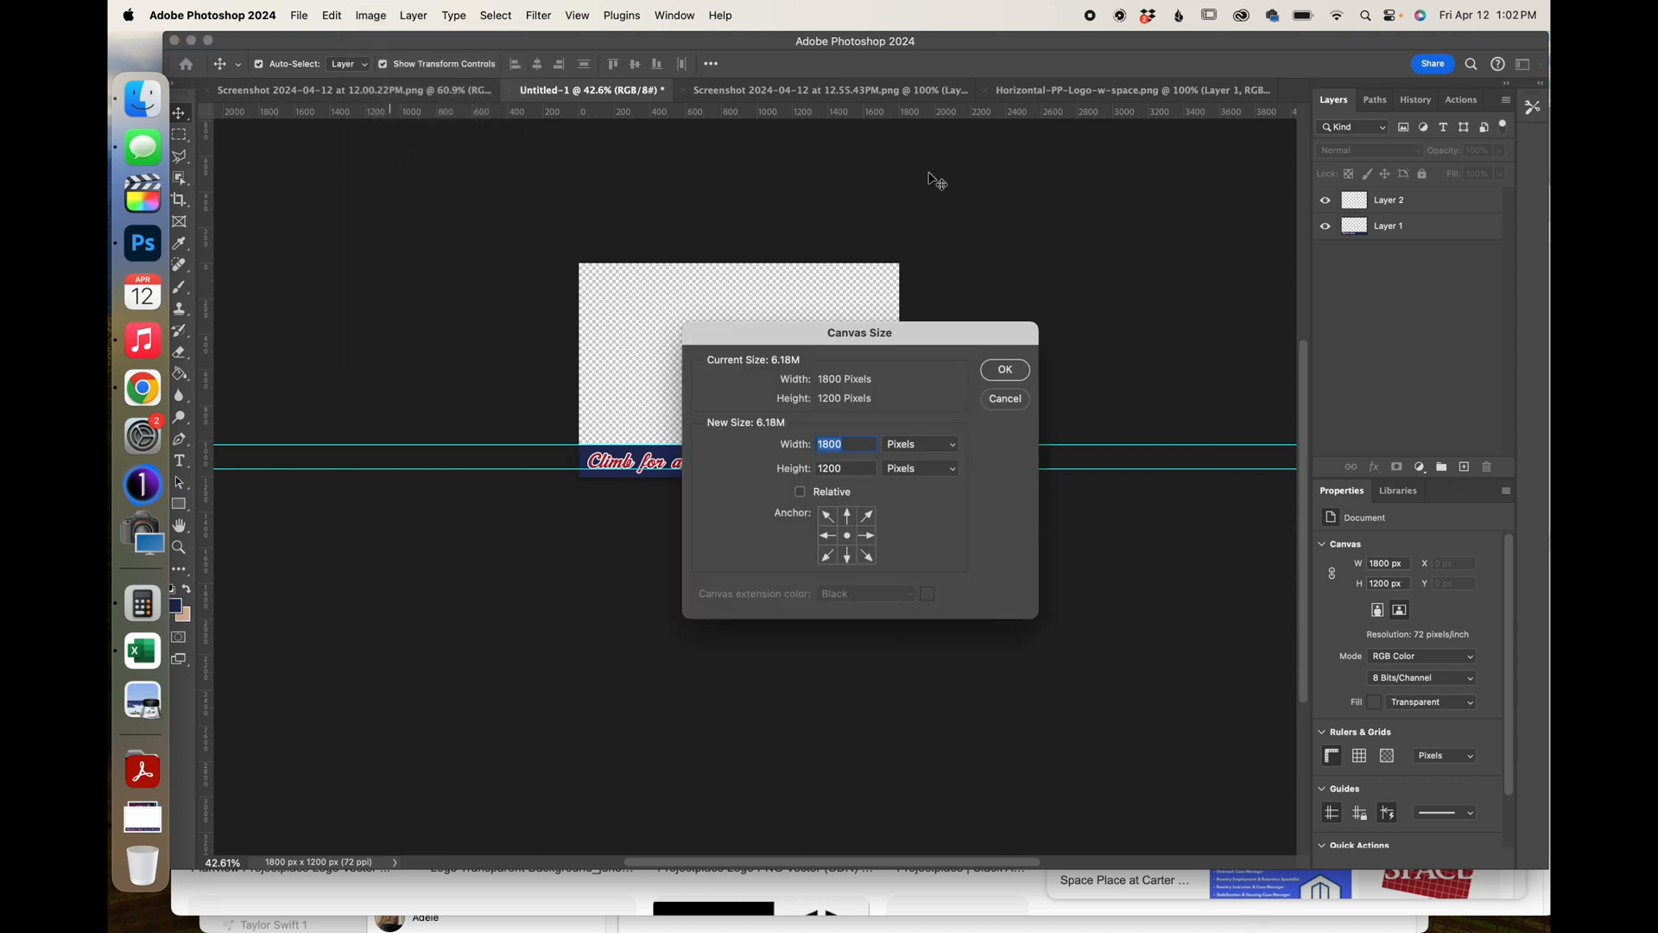
click(846, 554)
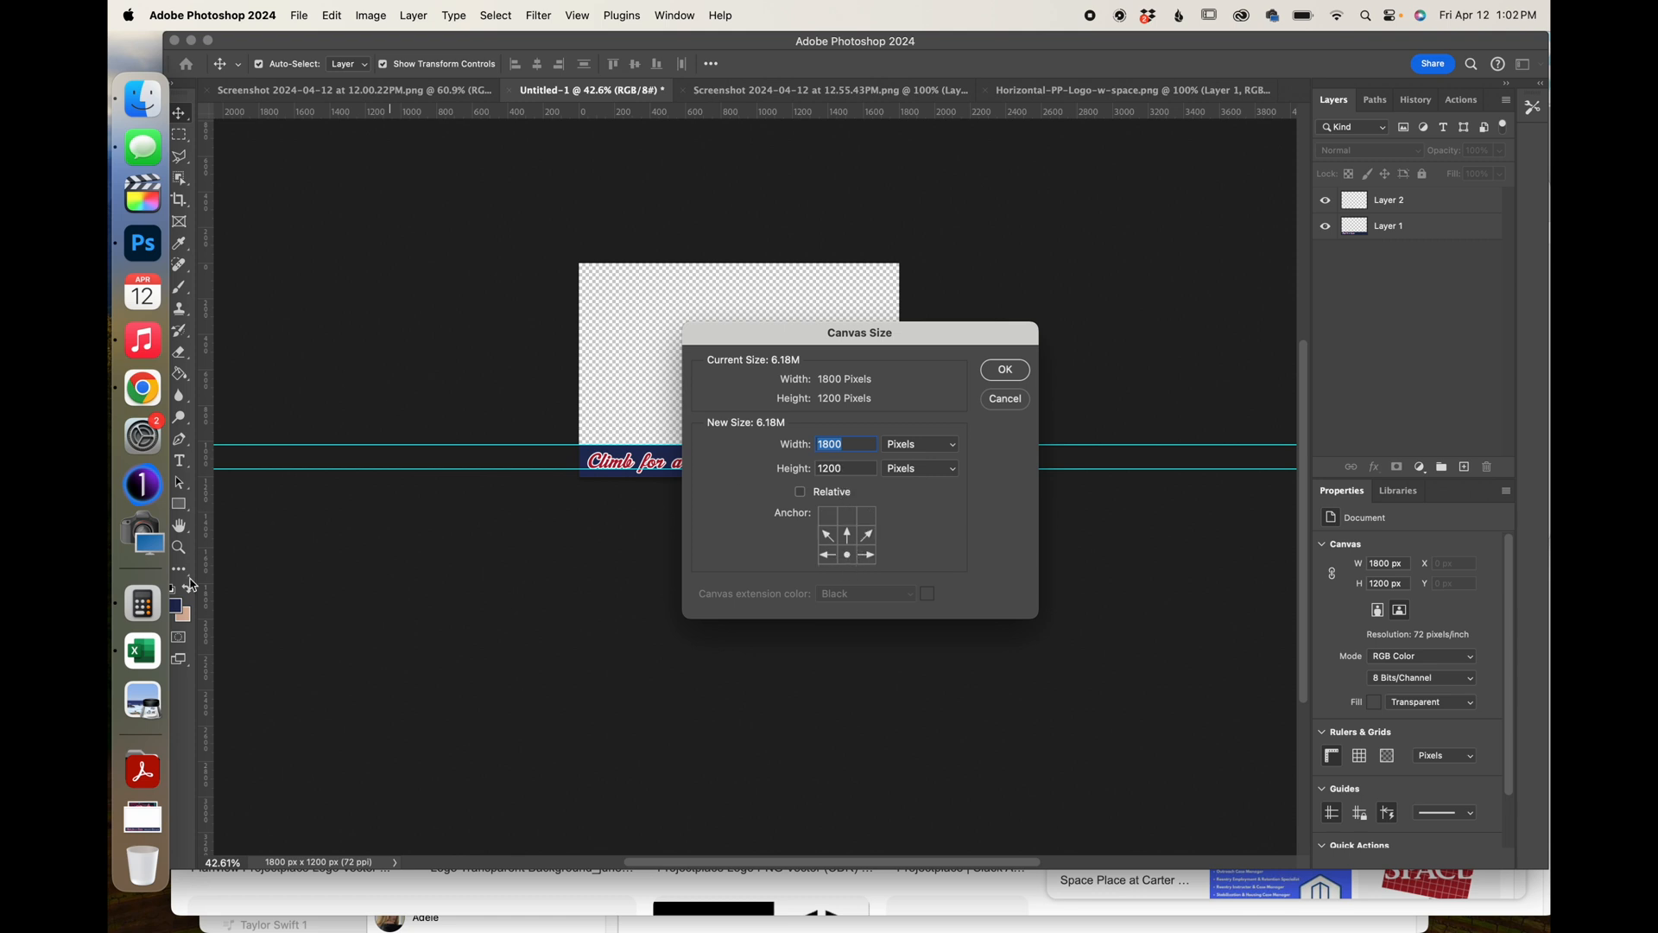
mouse_move(144, 651)
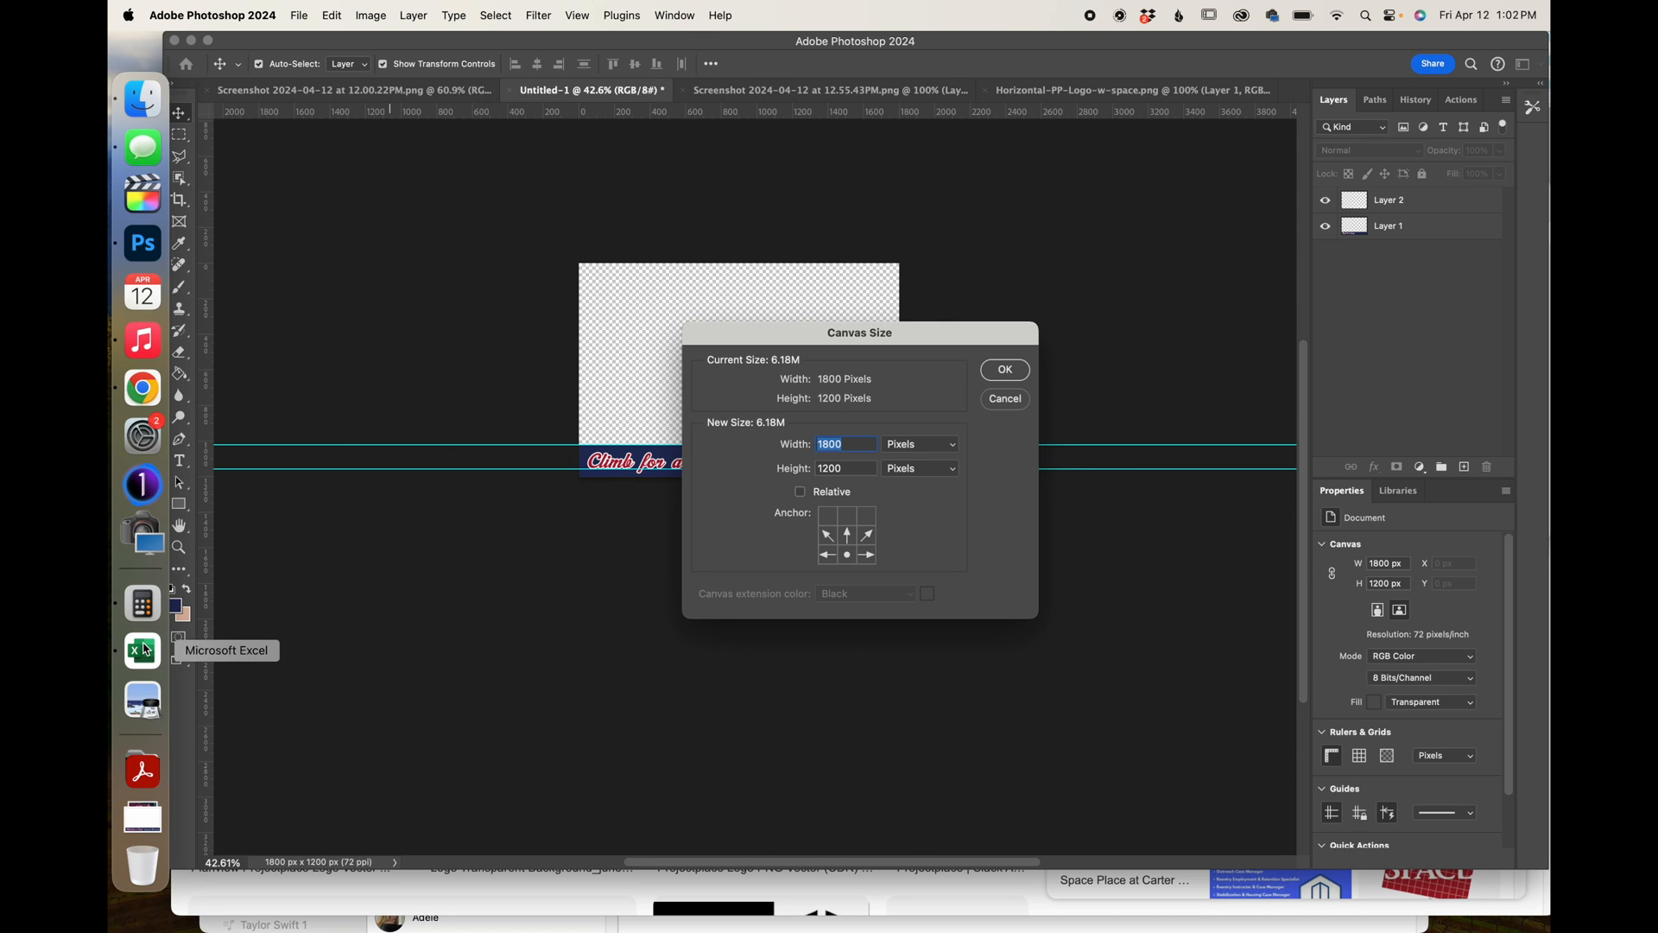
click(142, 650)
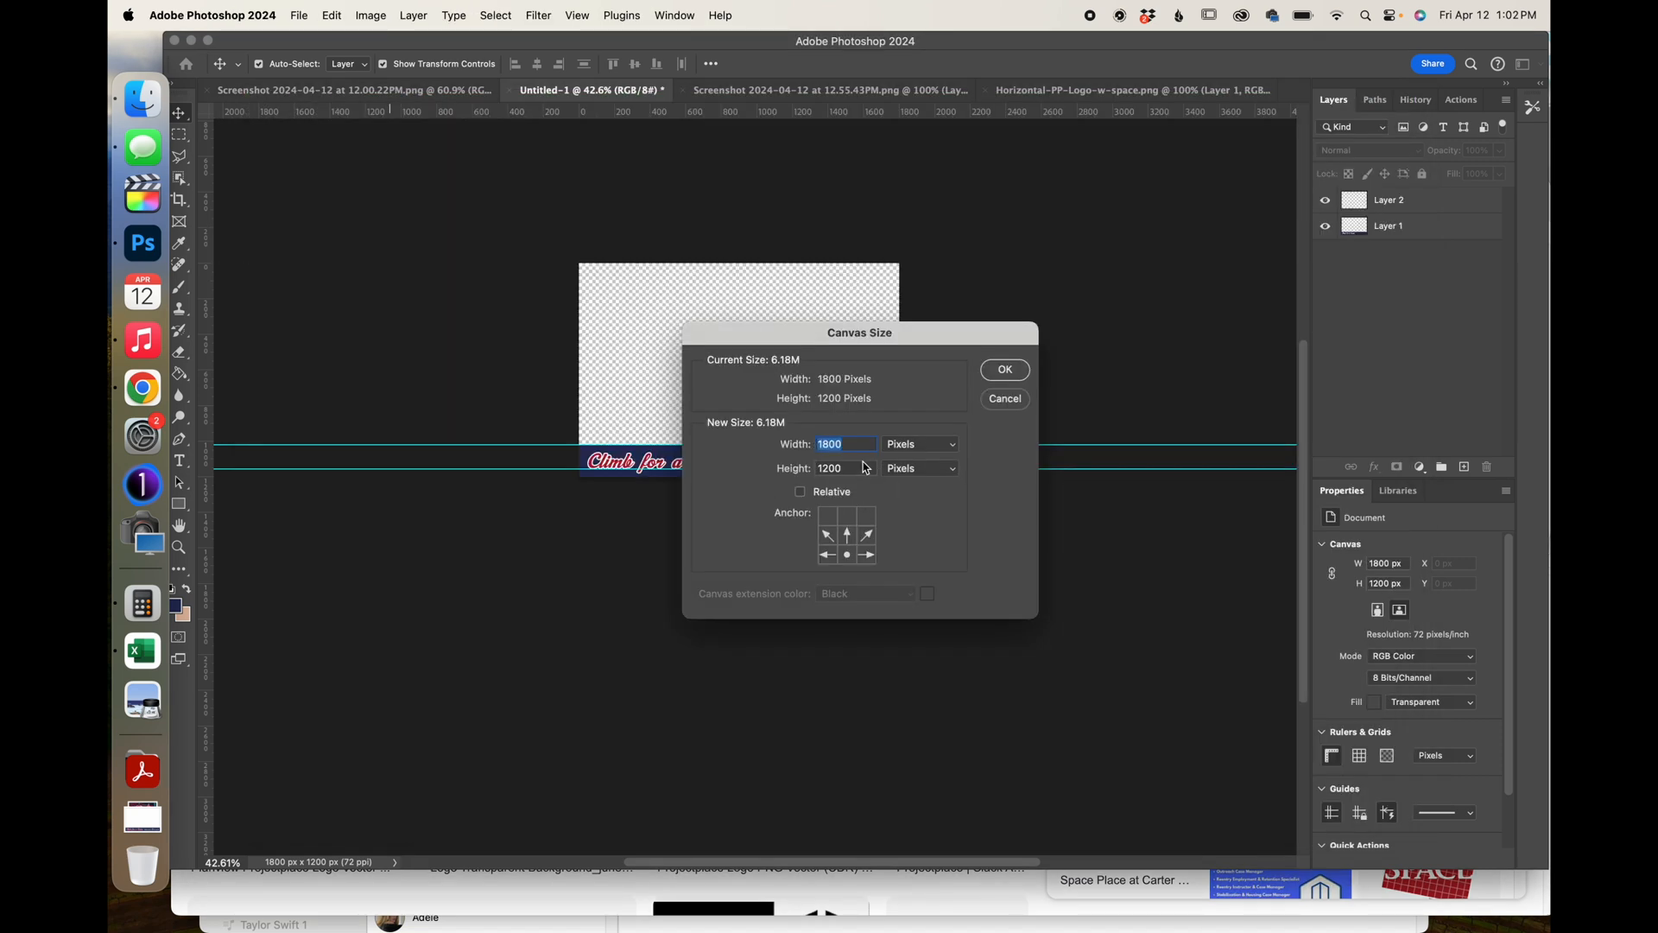
text(27)
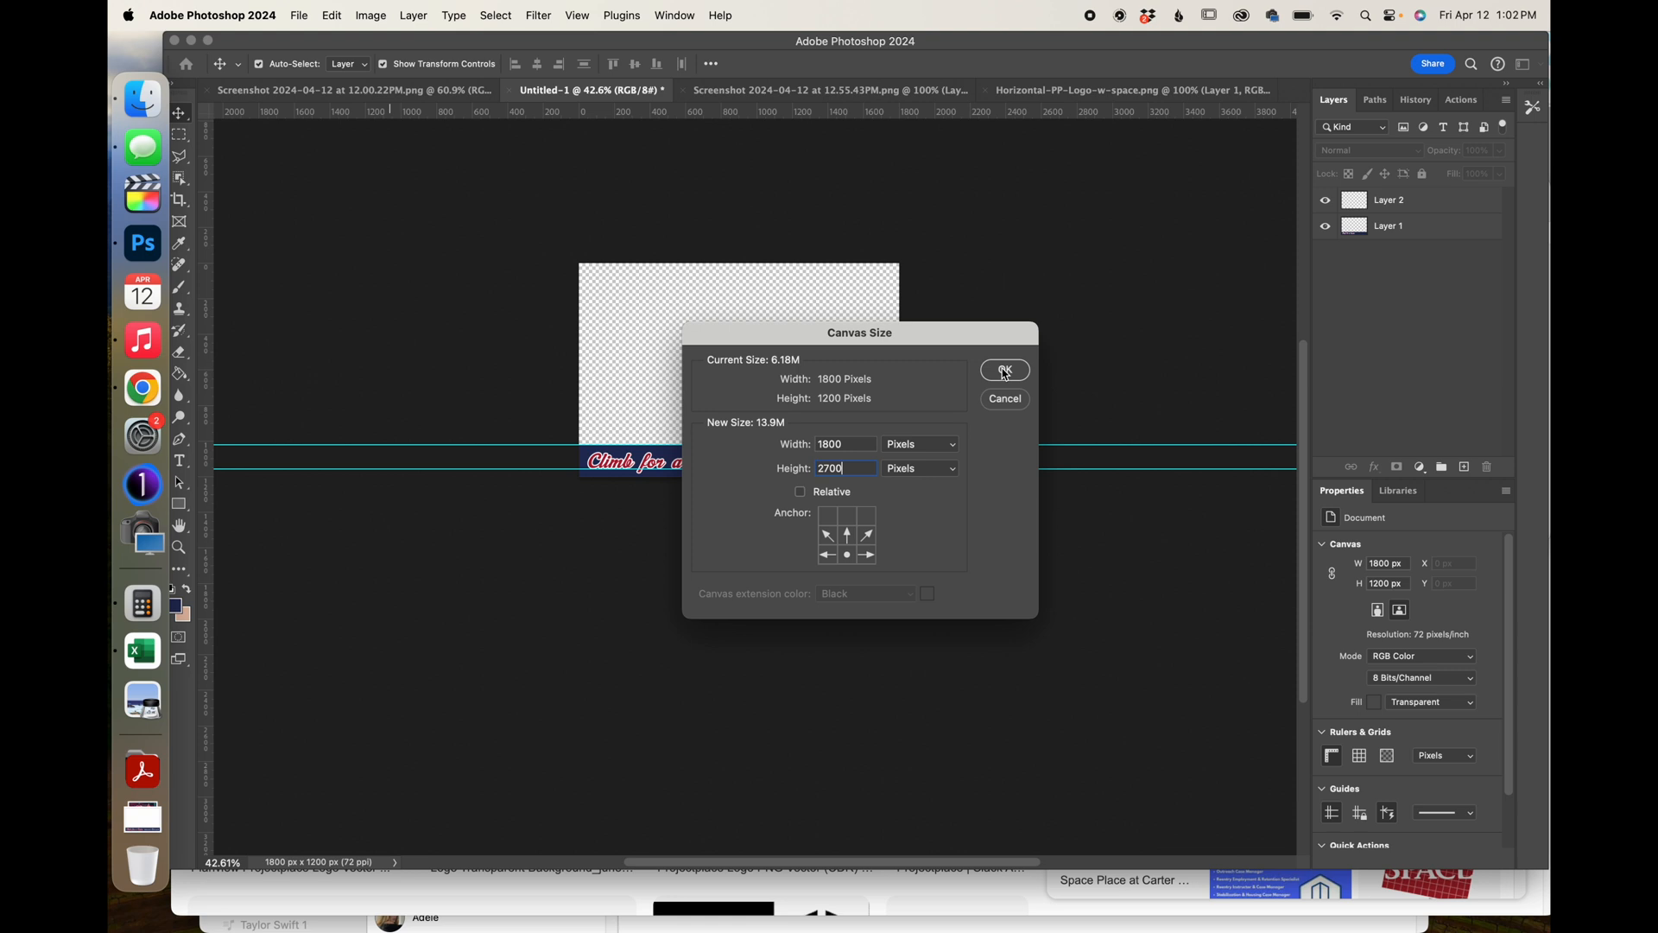
click(1002, 369)
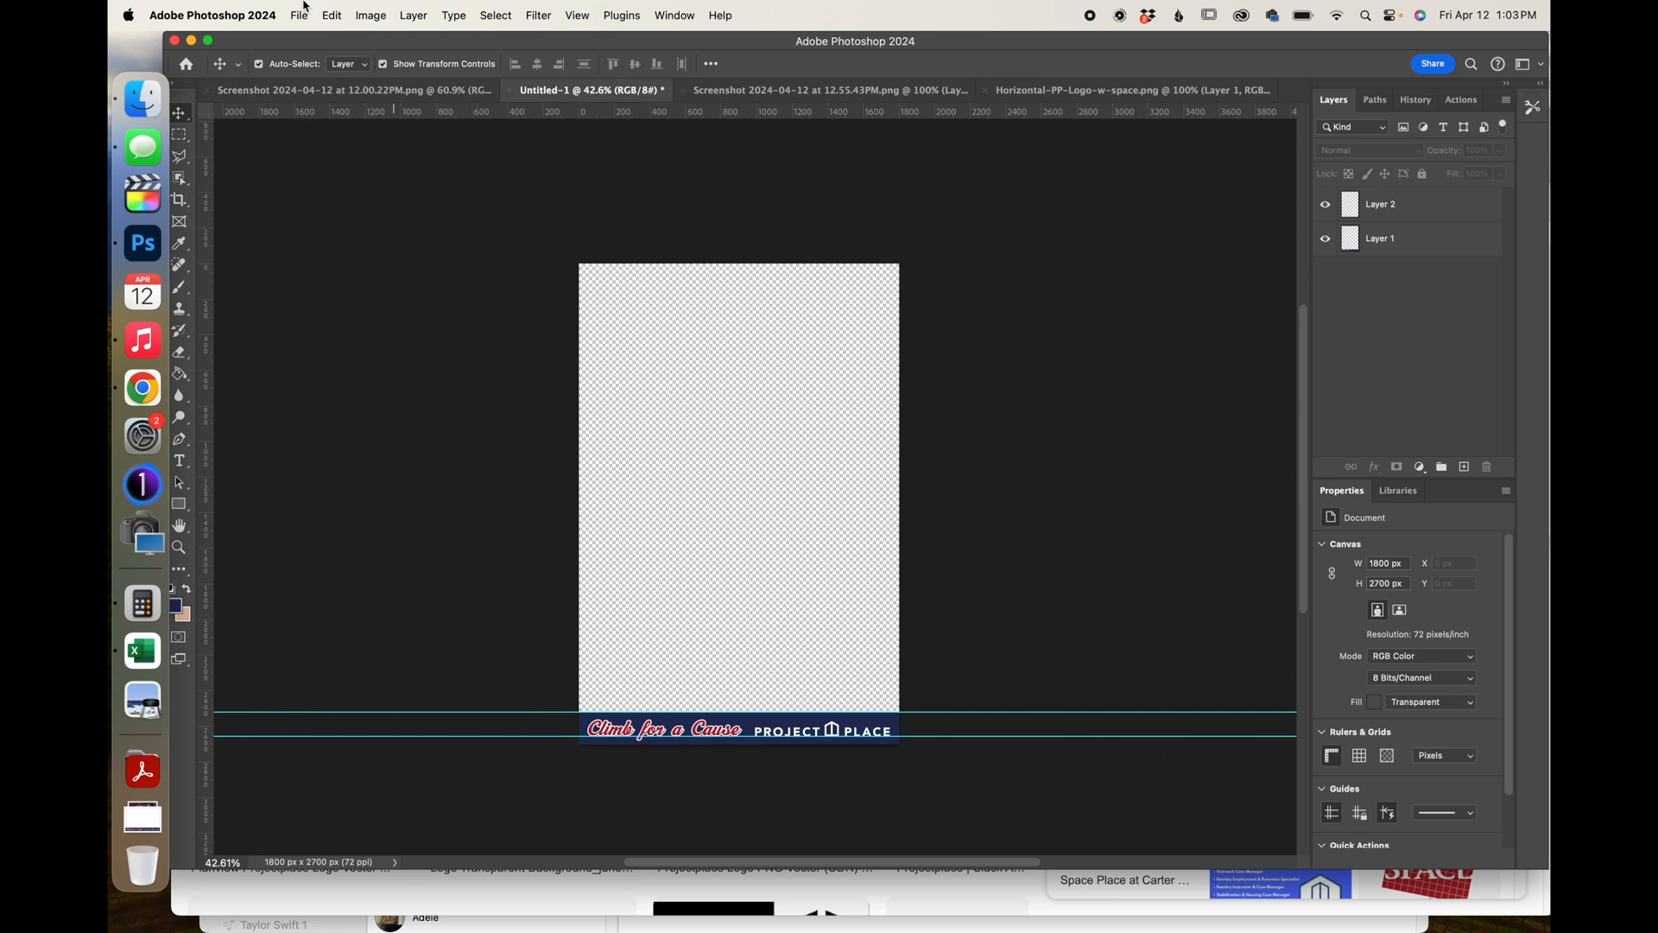
Export the tall overlay as PNG scaled to 1200 px wide (1200×1800).
click(299, 15)
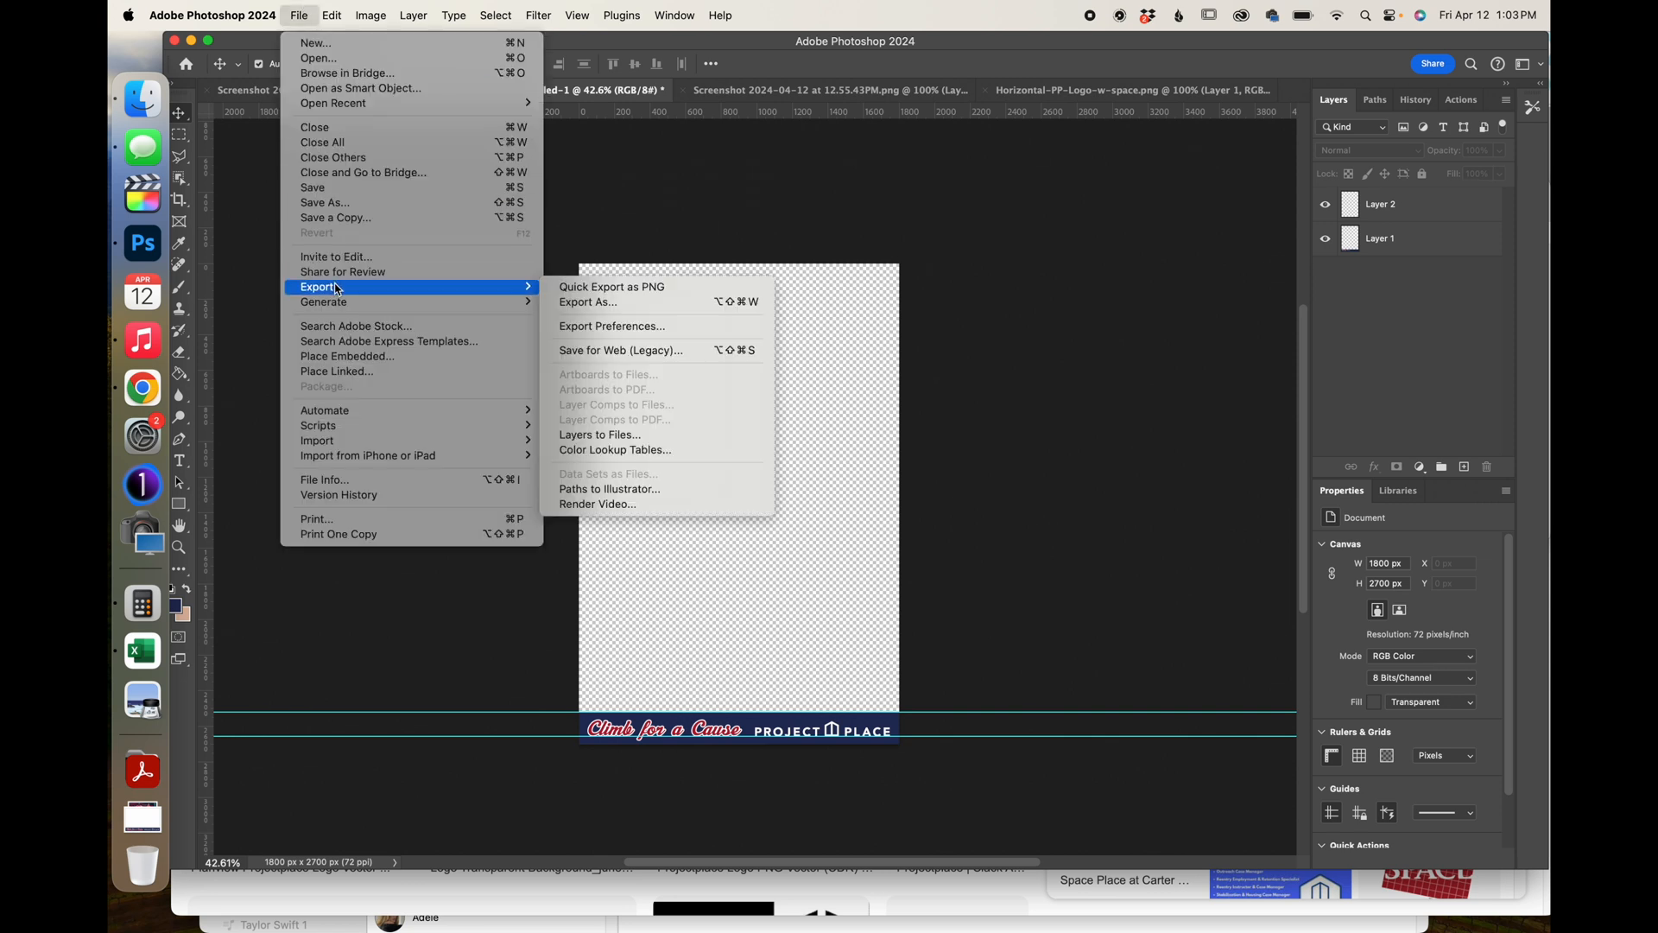
click(587, 300)
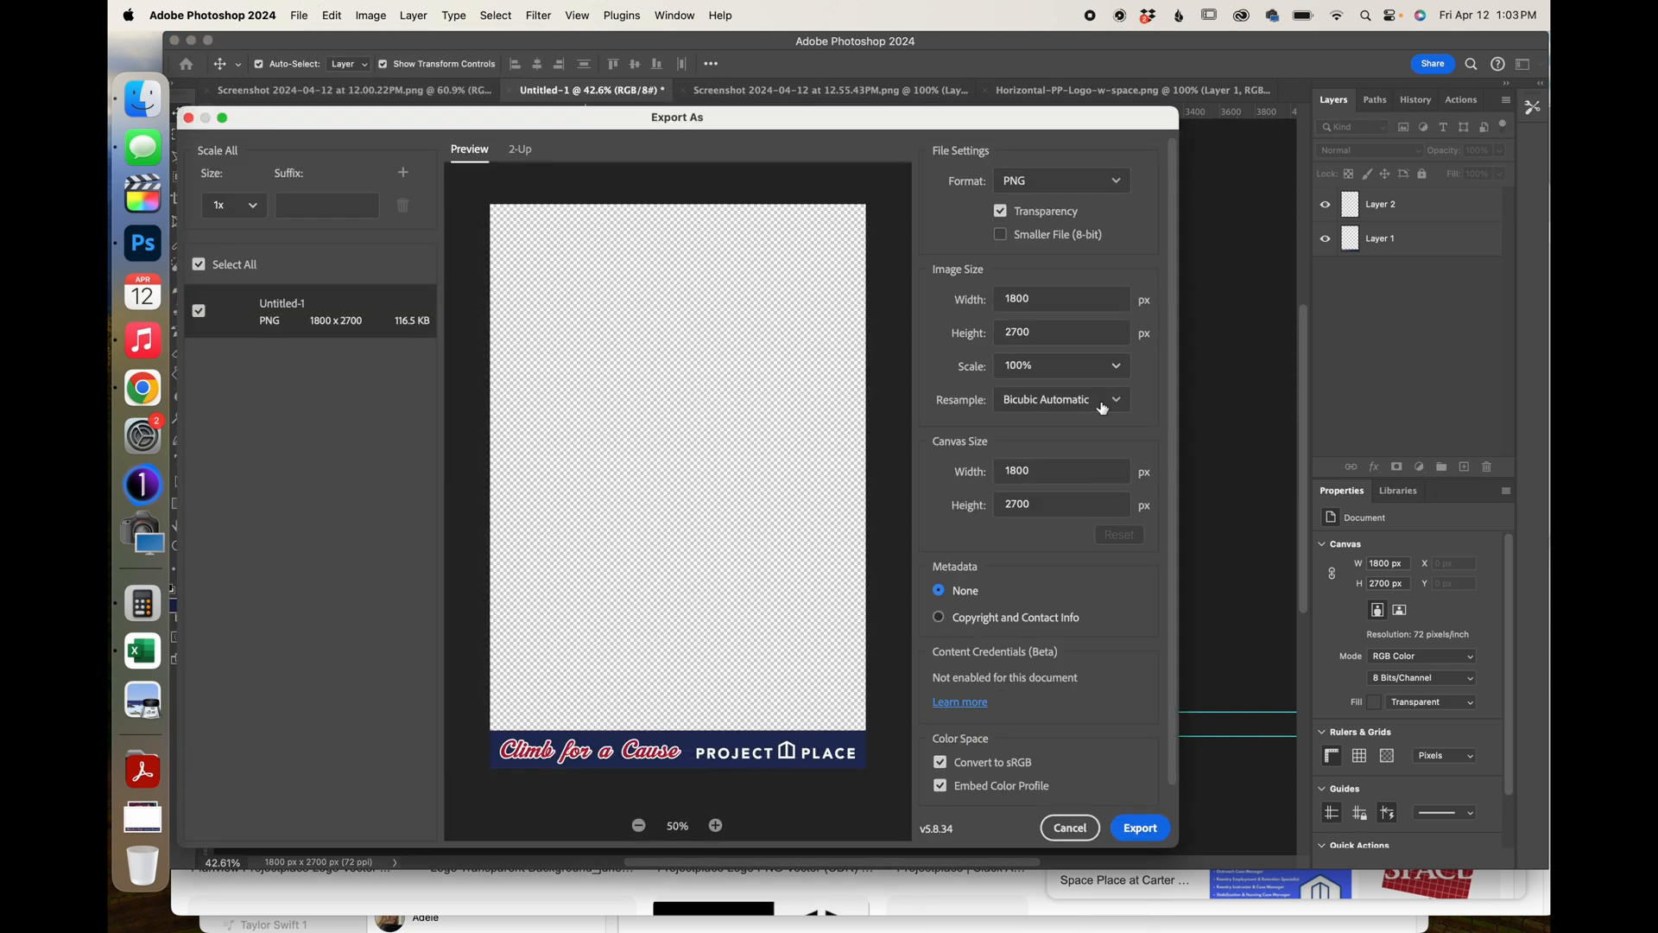
click(1058, 299)
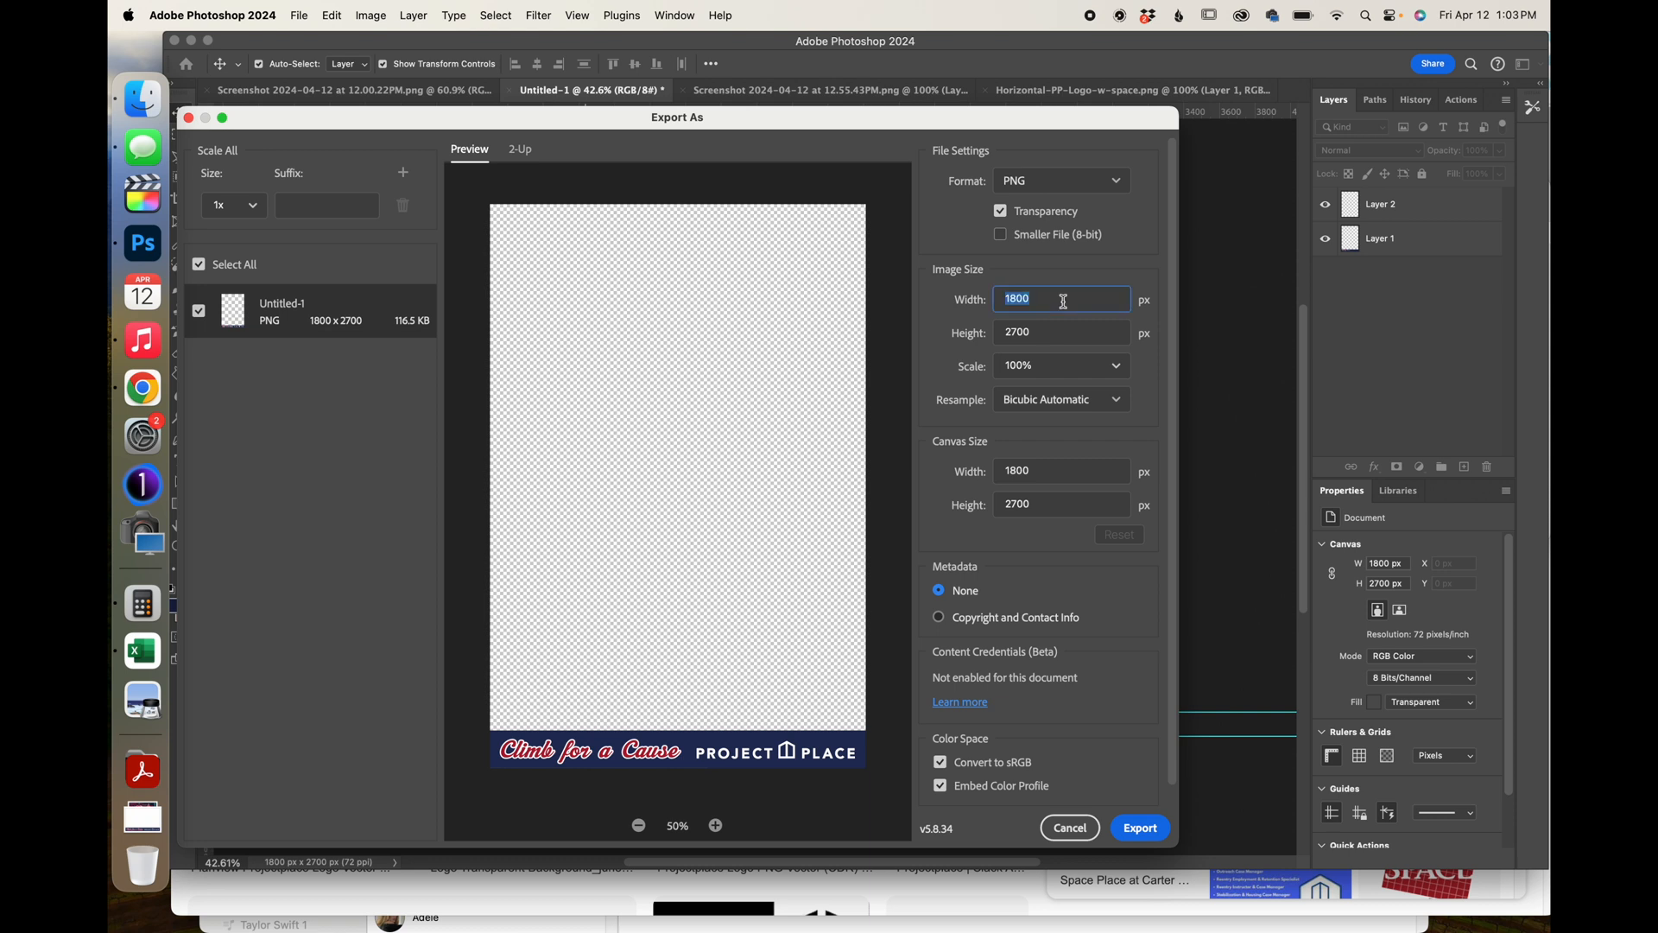
text(1)
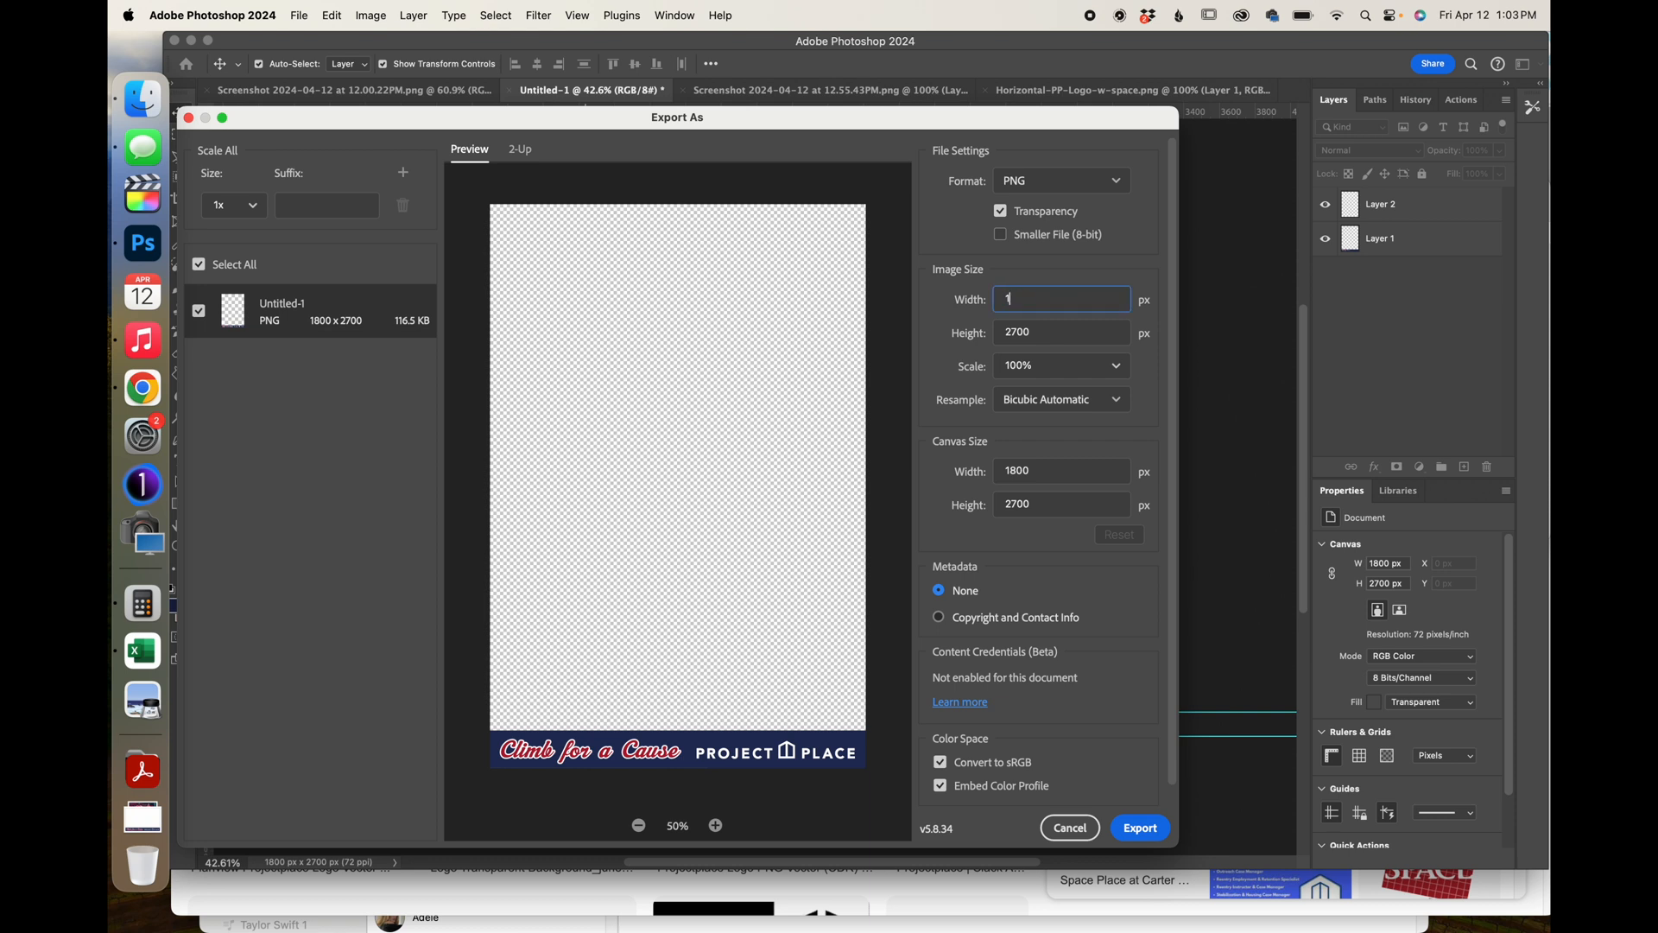
text(1200)
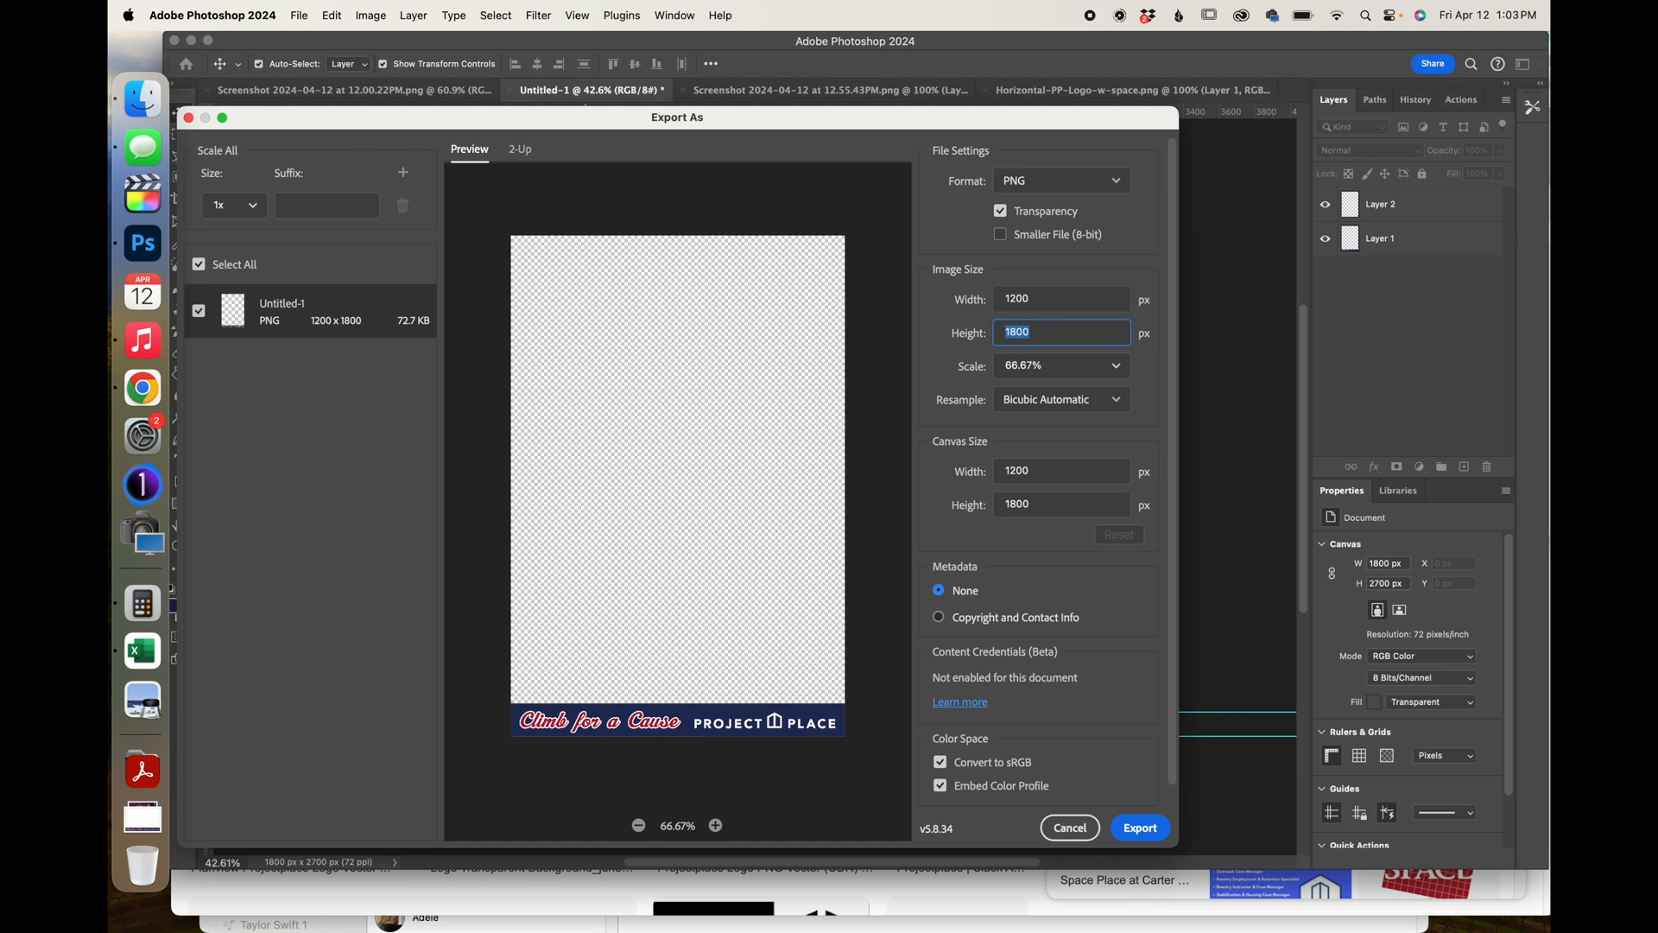
mouse_move(946, 561)
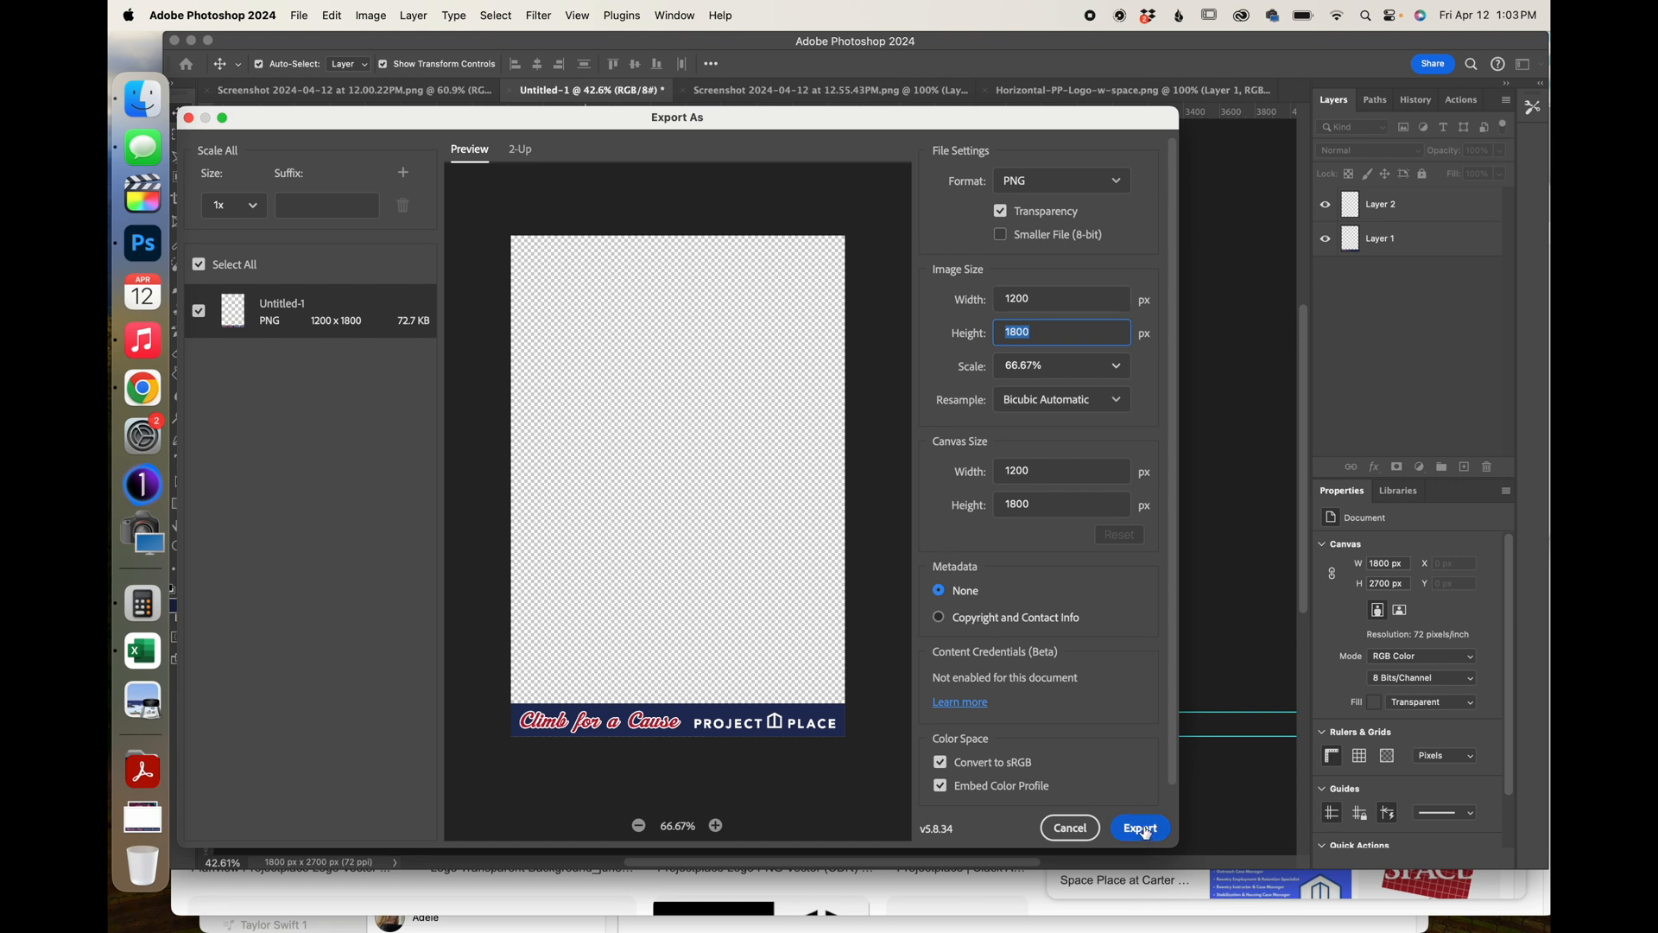
click(1140, 827)
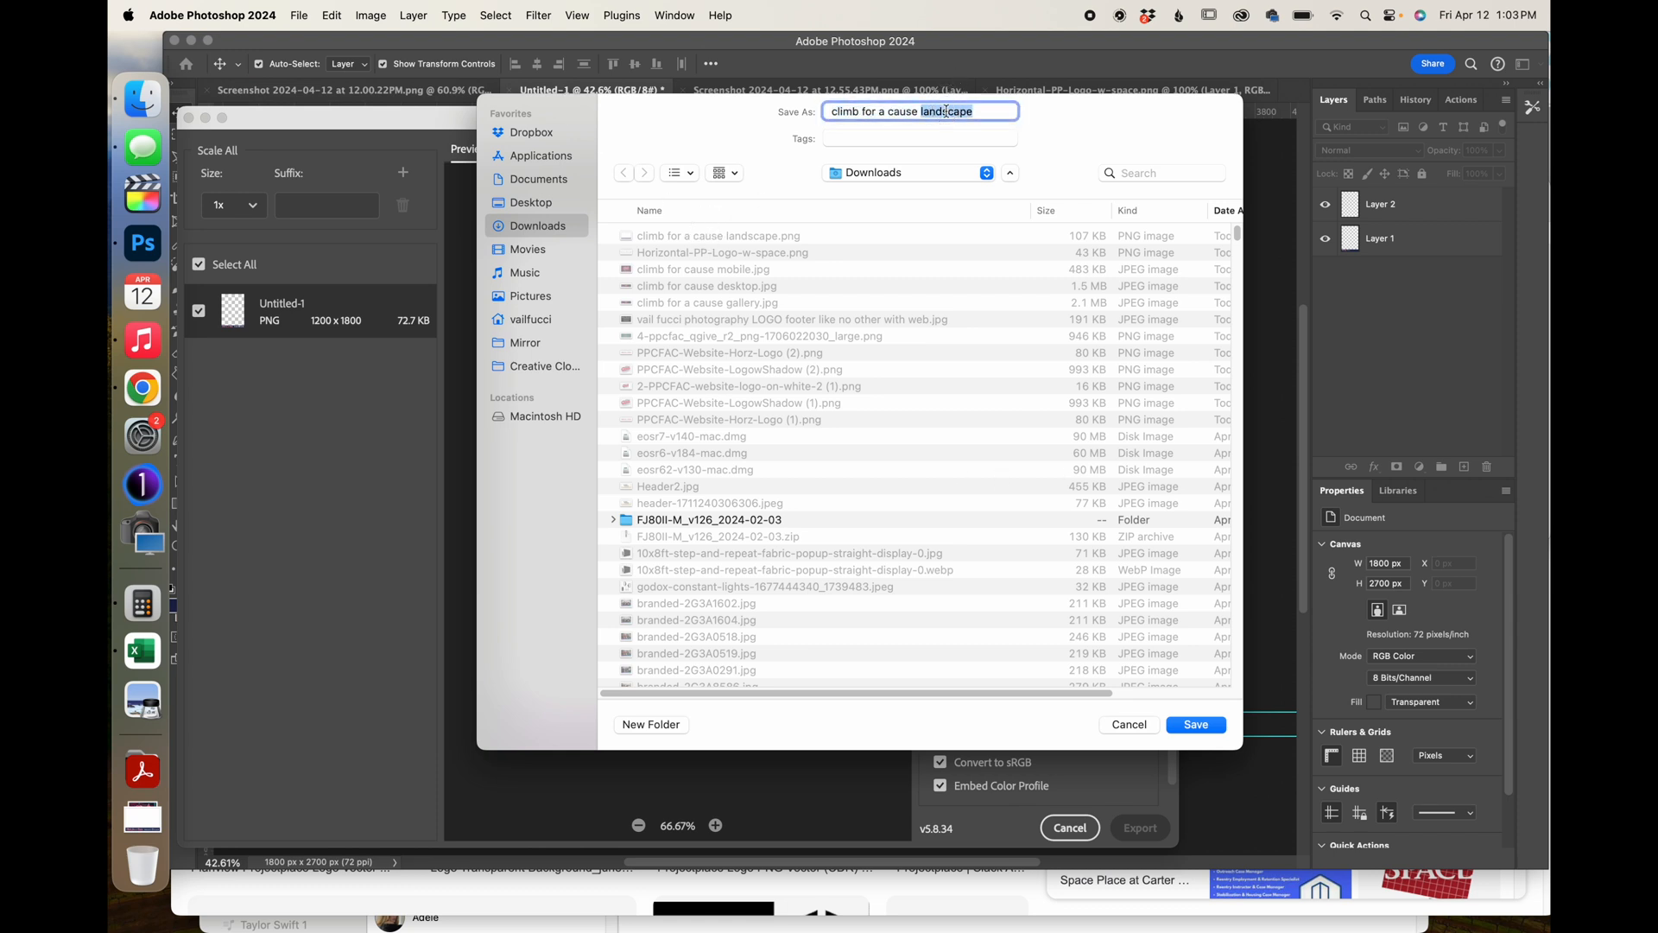
Save the PNG to Downloads as 'climb for a cause portrait'.
text(portrait)
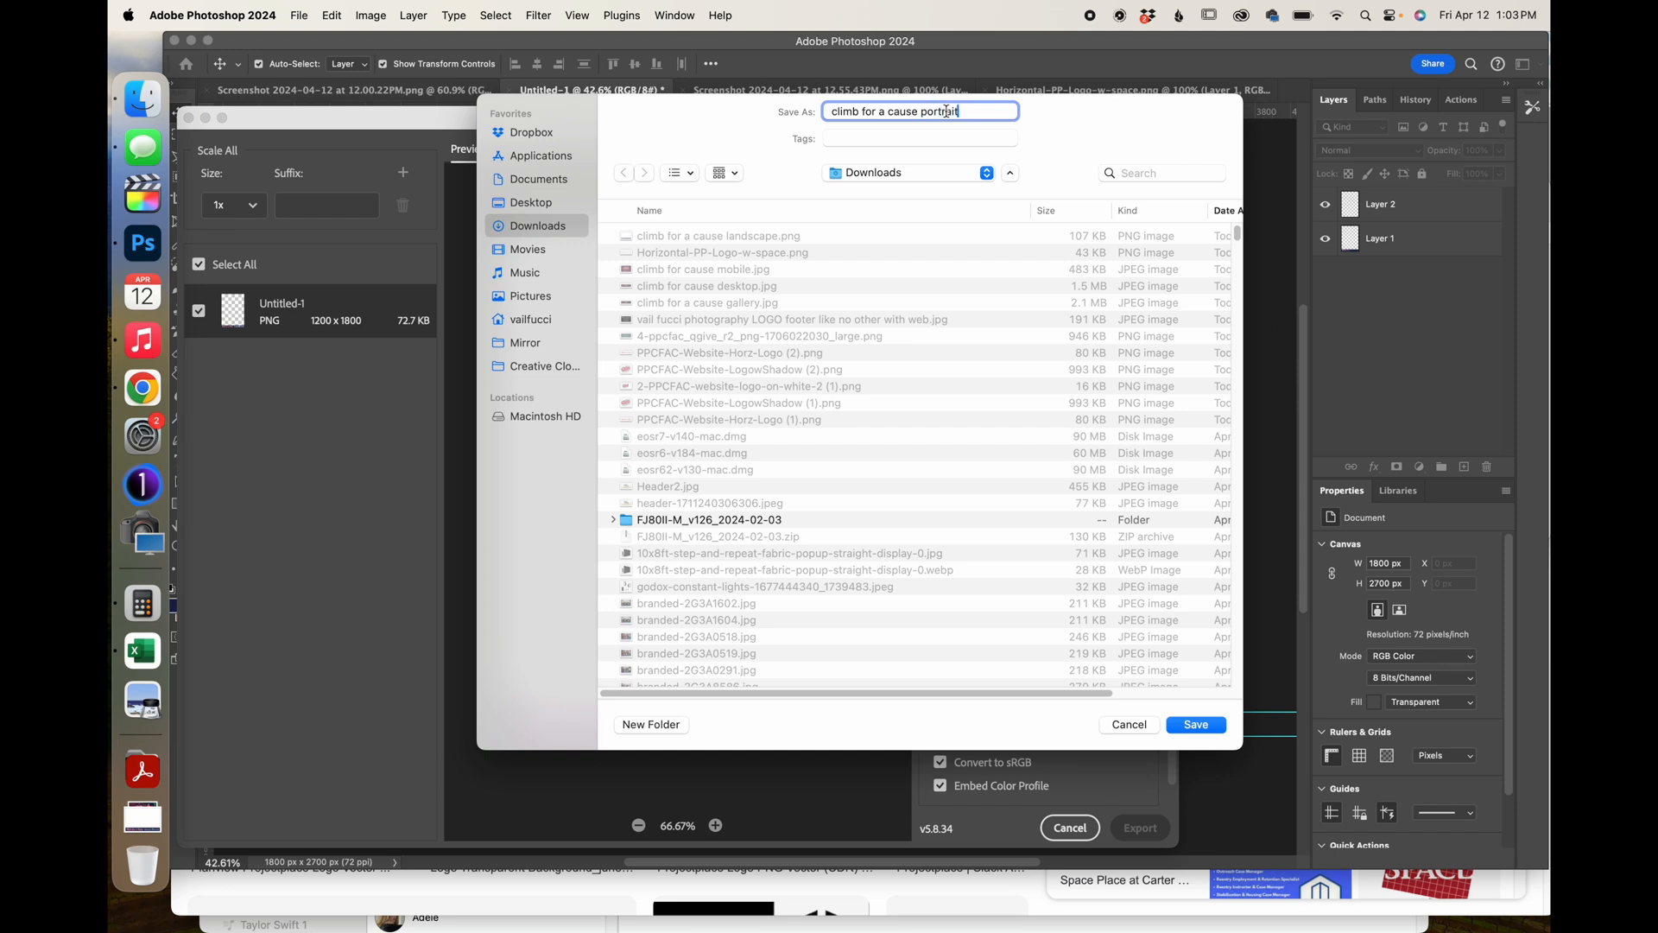
click(1195, 724)
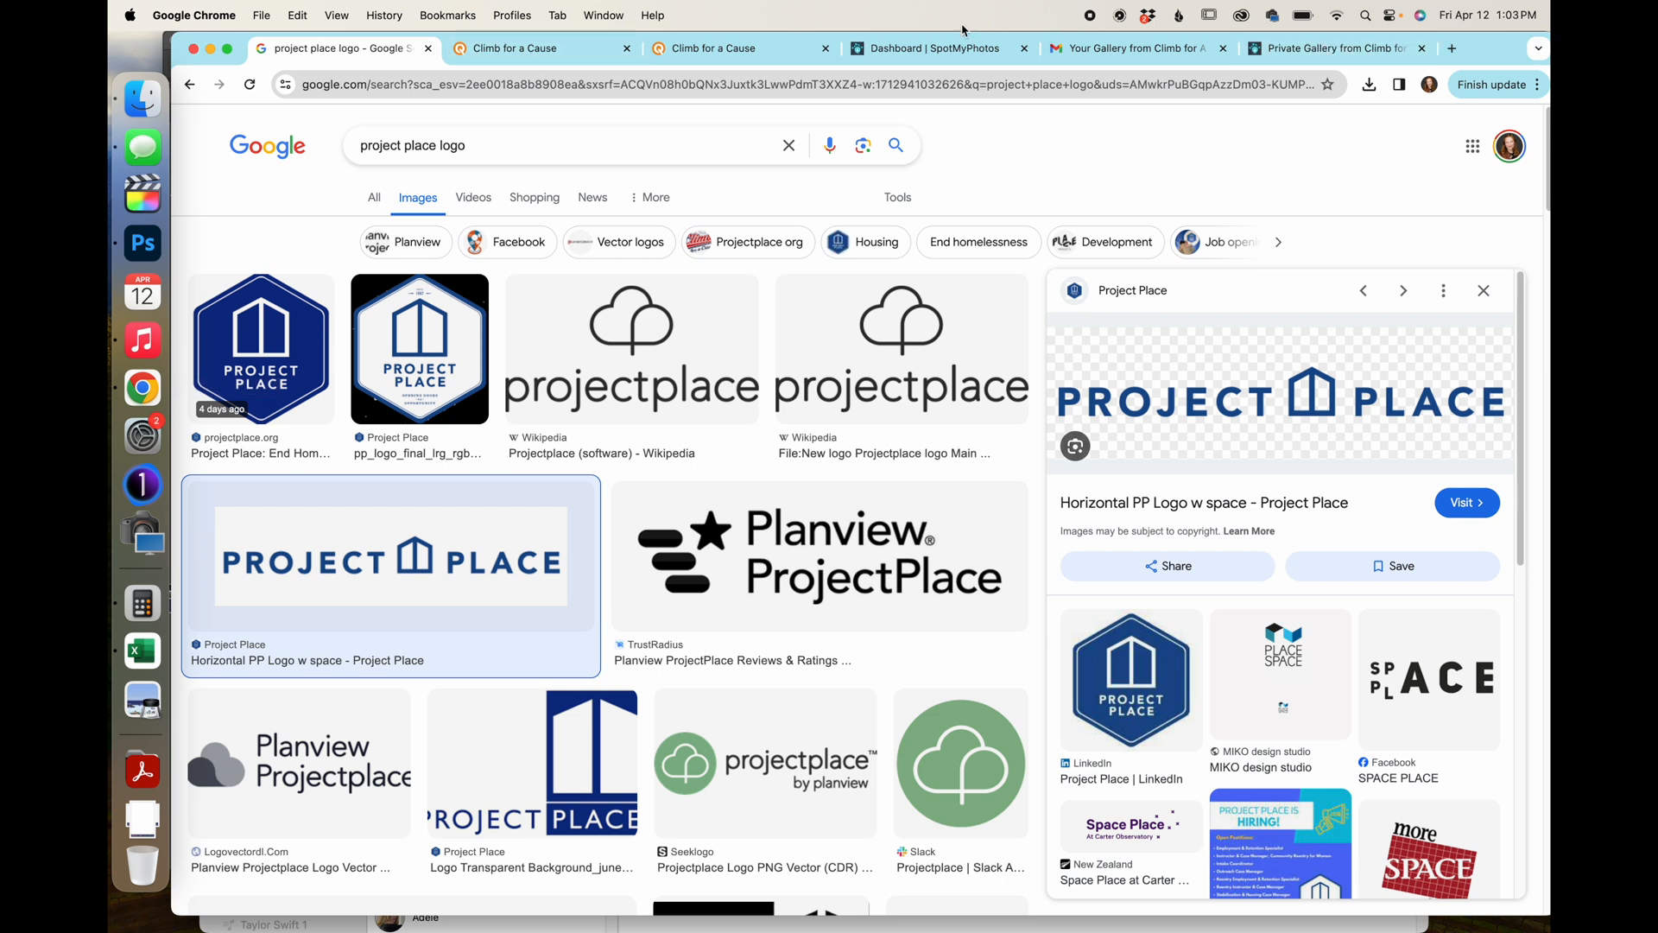
Upload the landscape and portrait overlays under SpotMyPhotos Photo Branding.
click(935, 49)
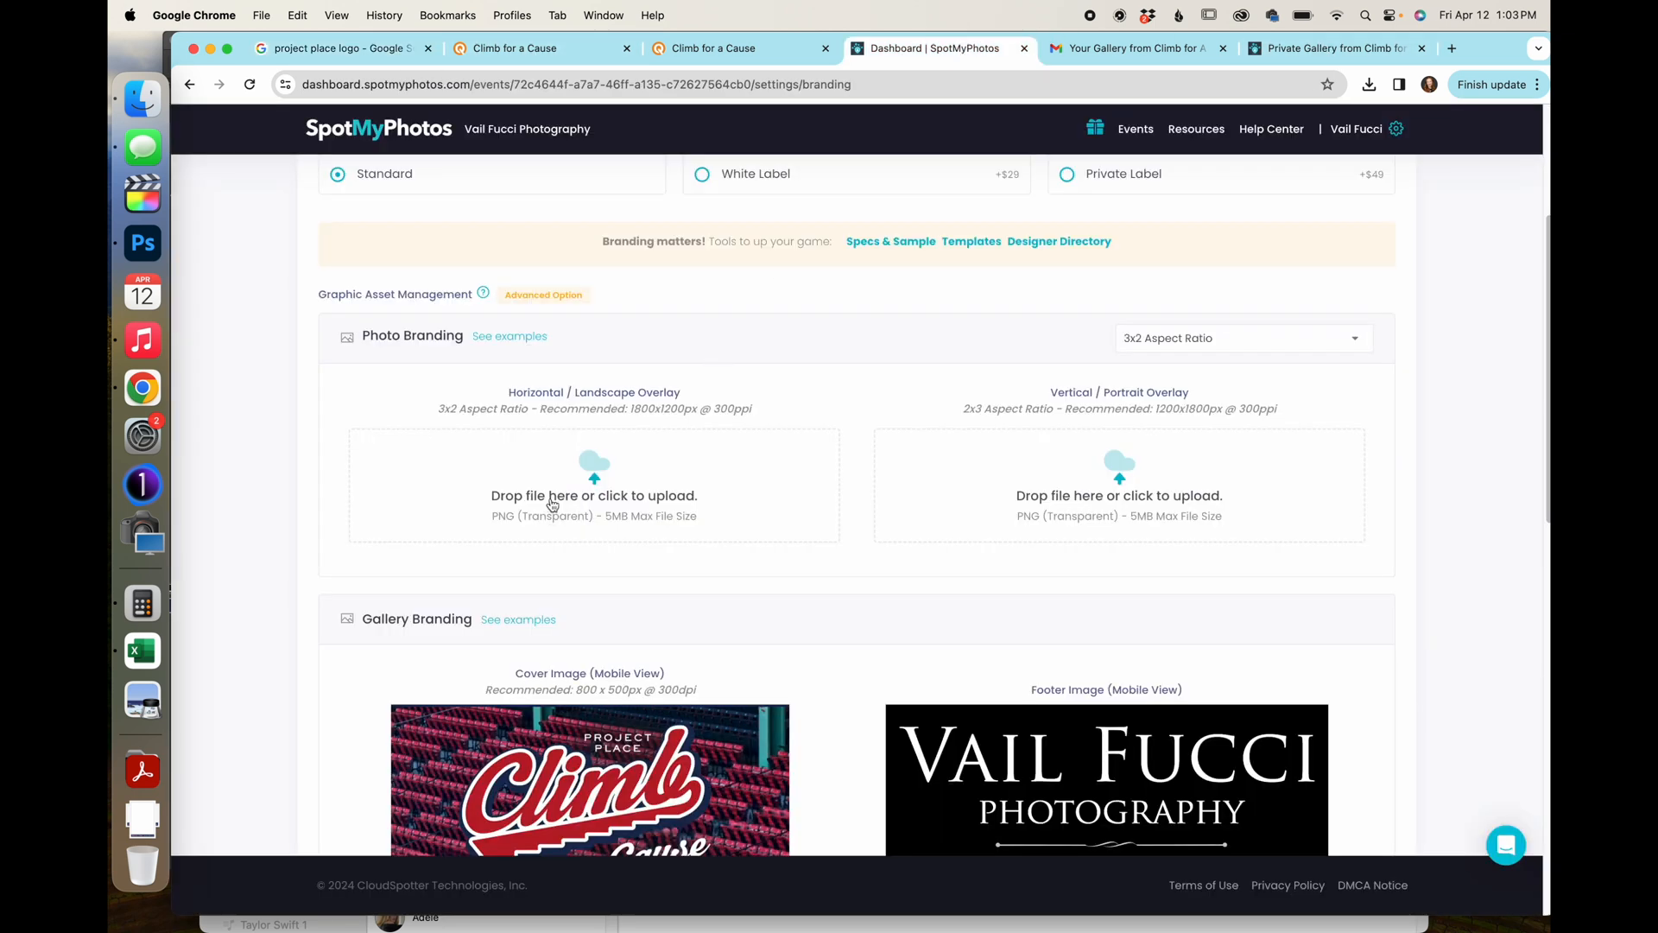
click(593, 495)
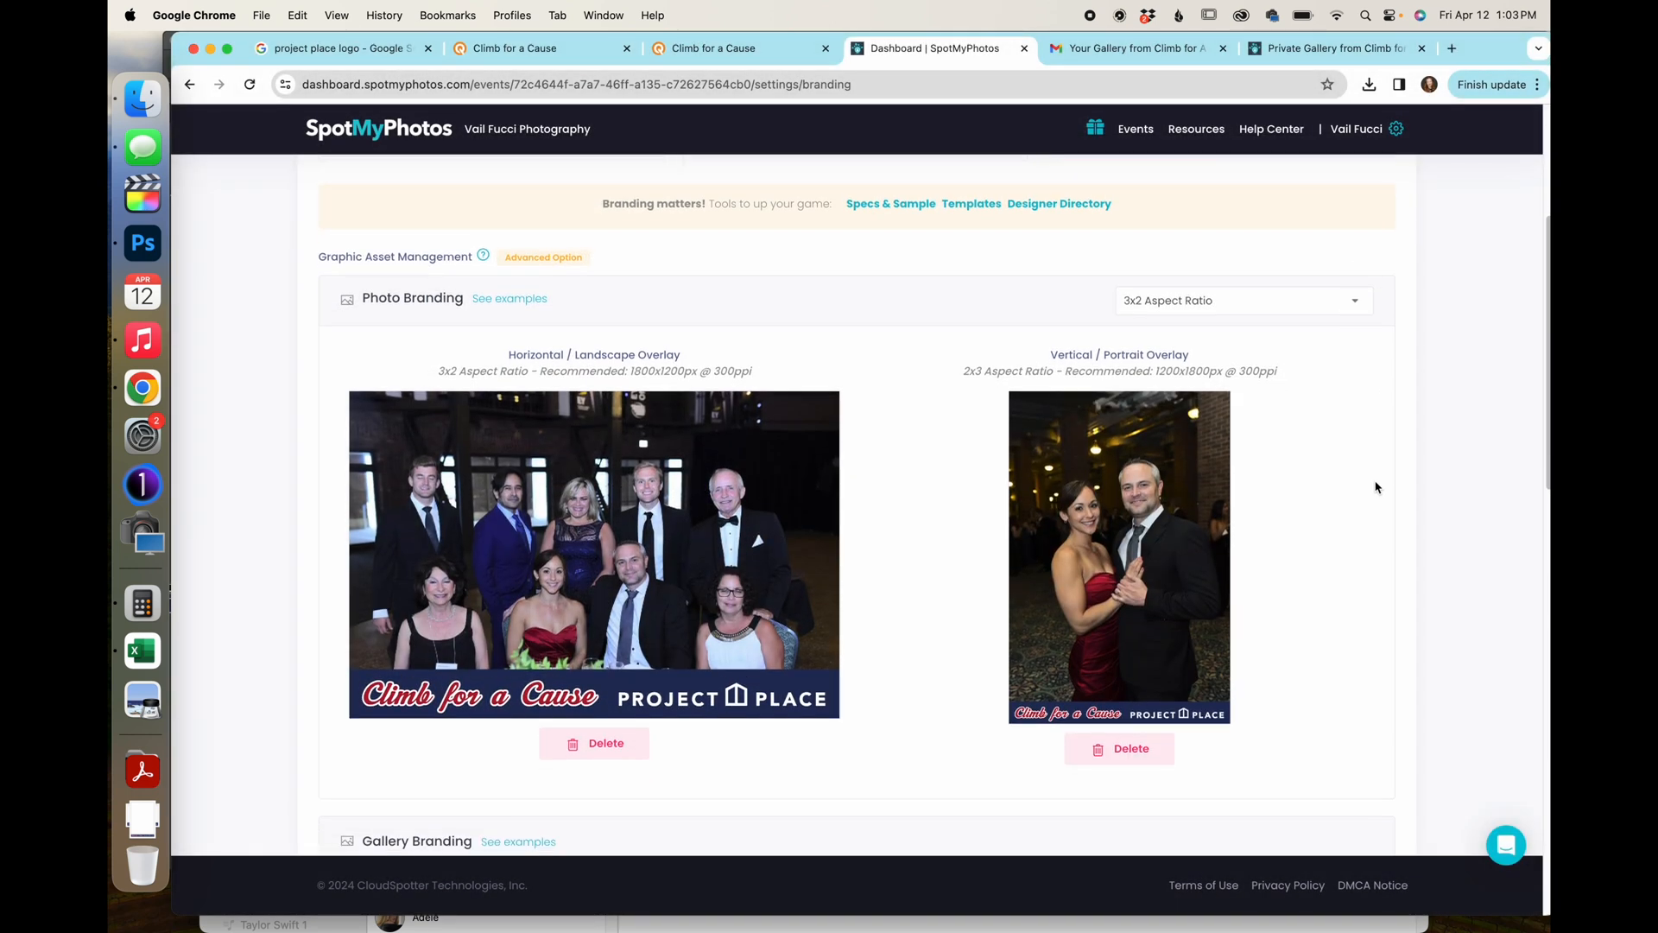
scroll(down, 3)
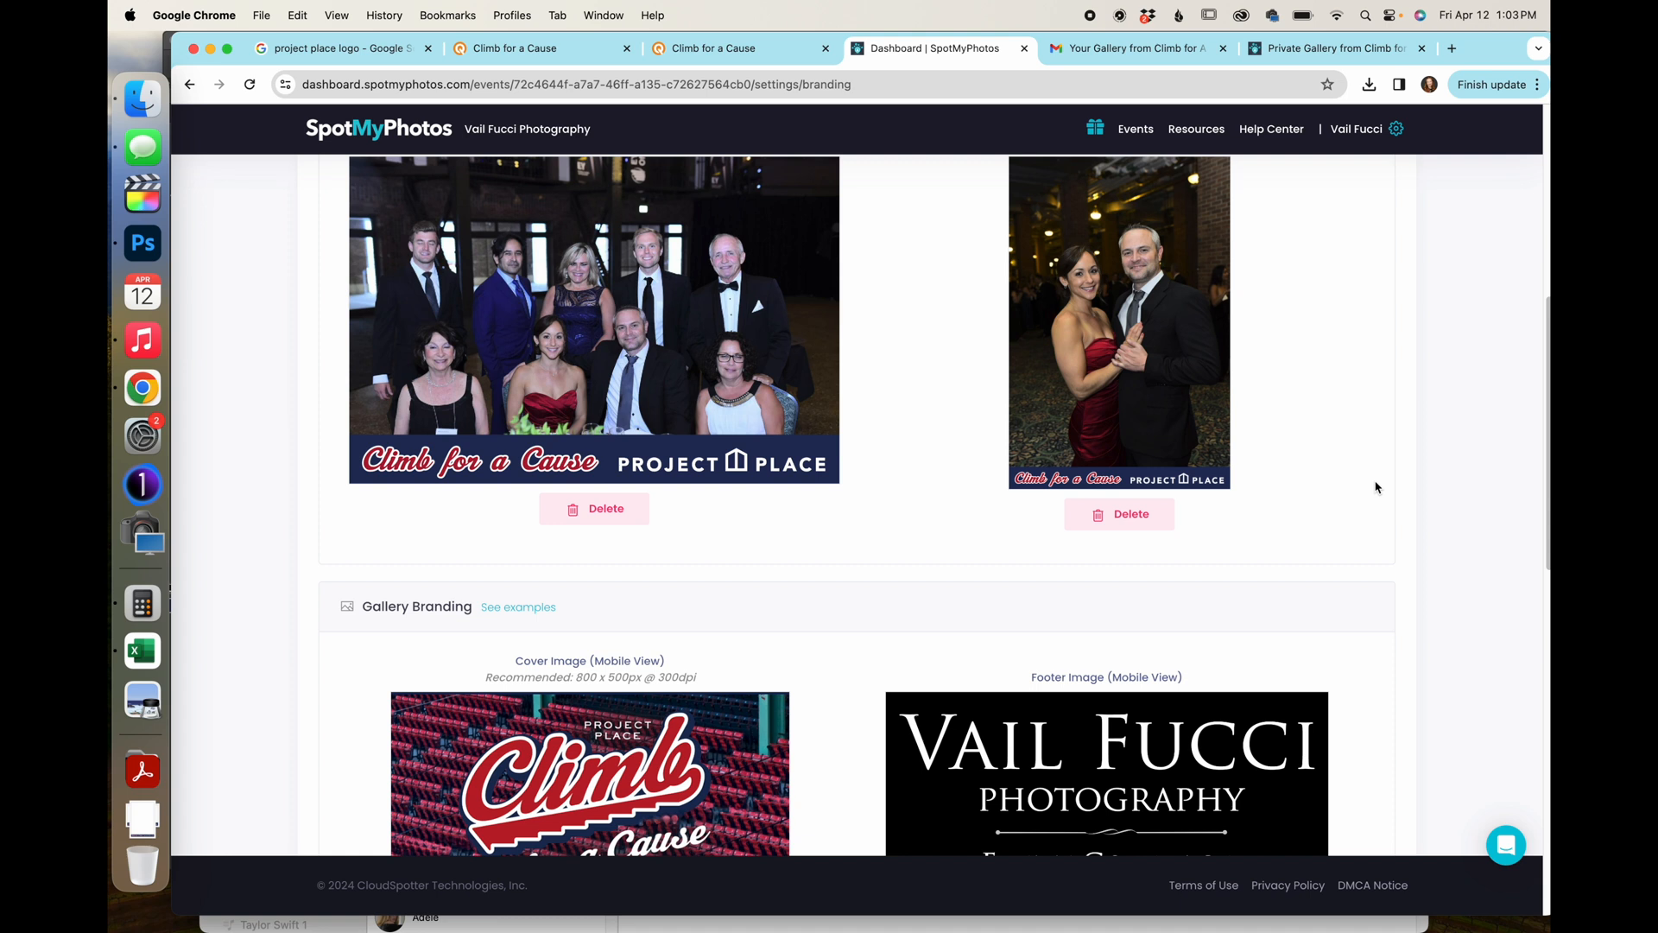
scroll(down, 3)
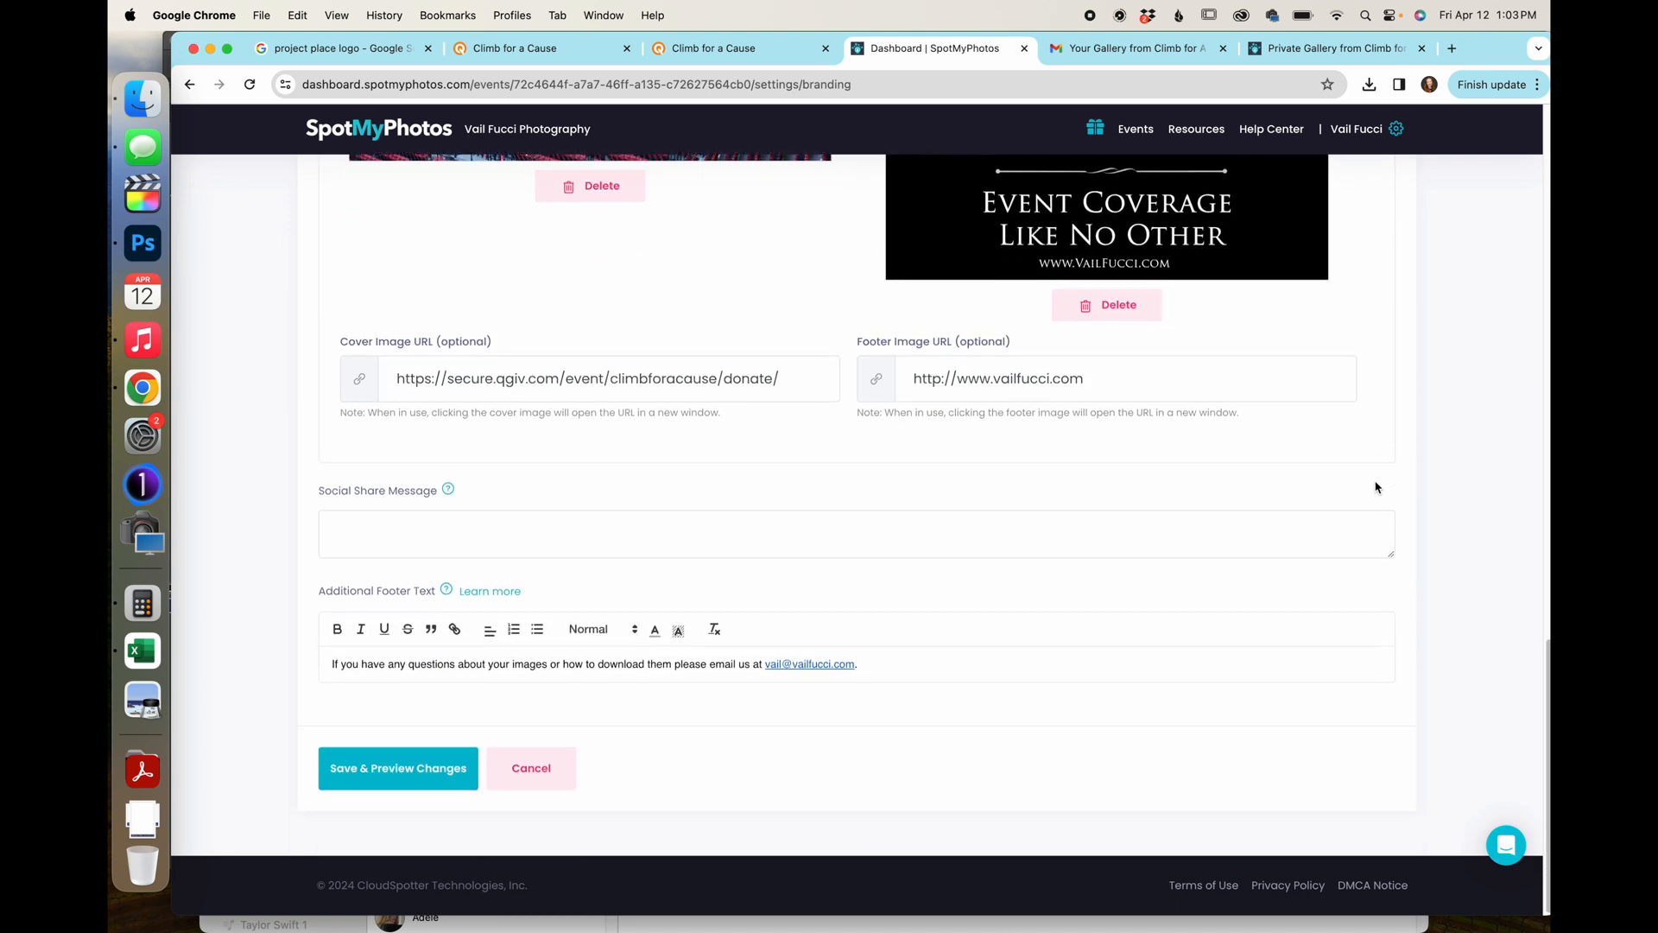
Save the branding changes and skip the test gallery preview.
click(397, 766)
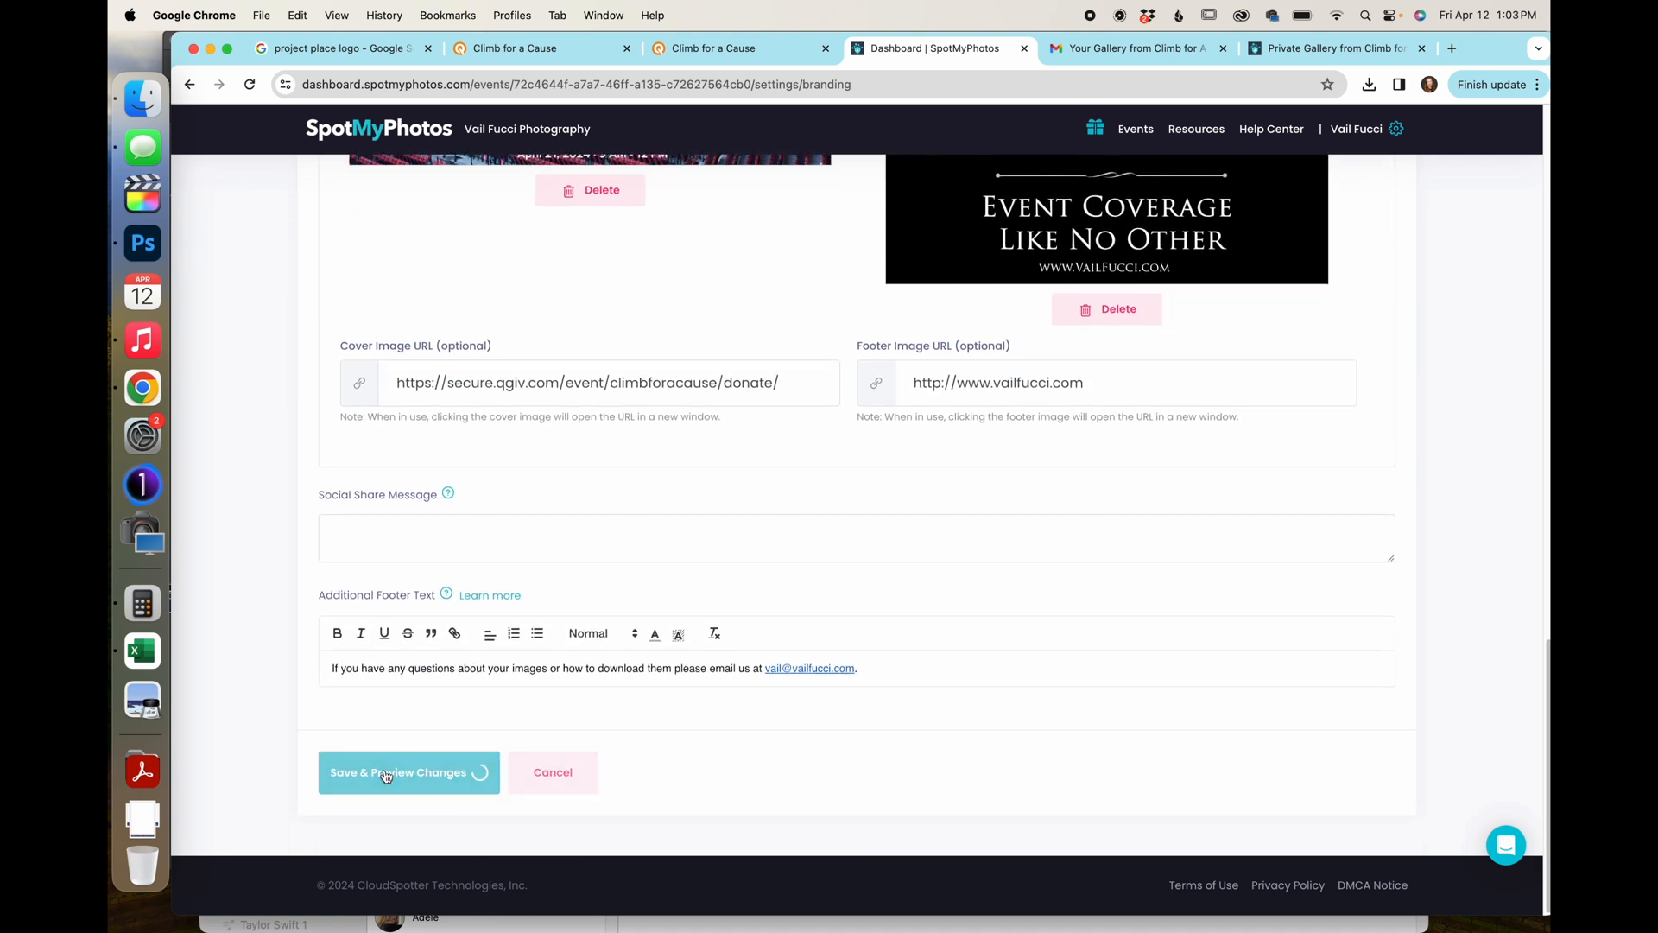
click(397, 772)
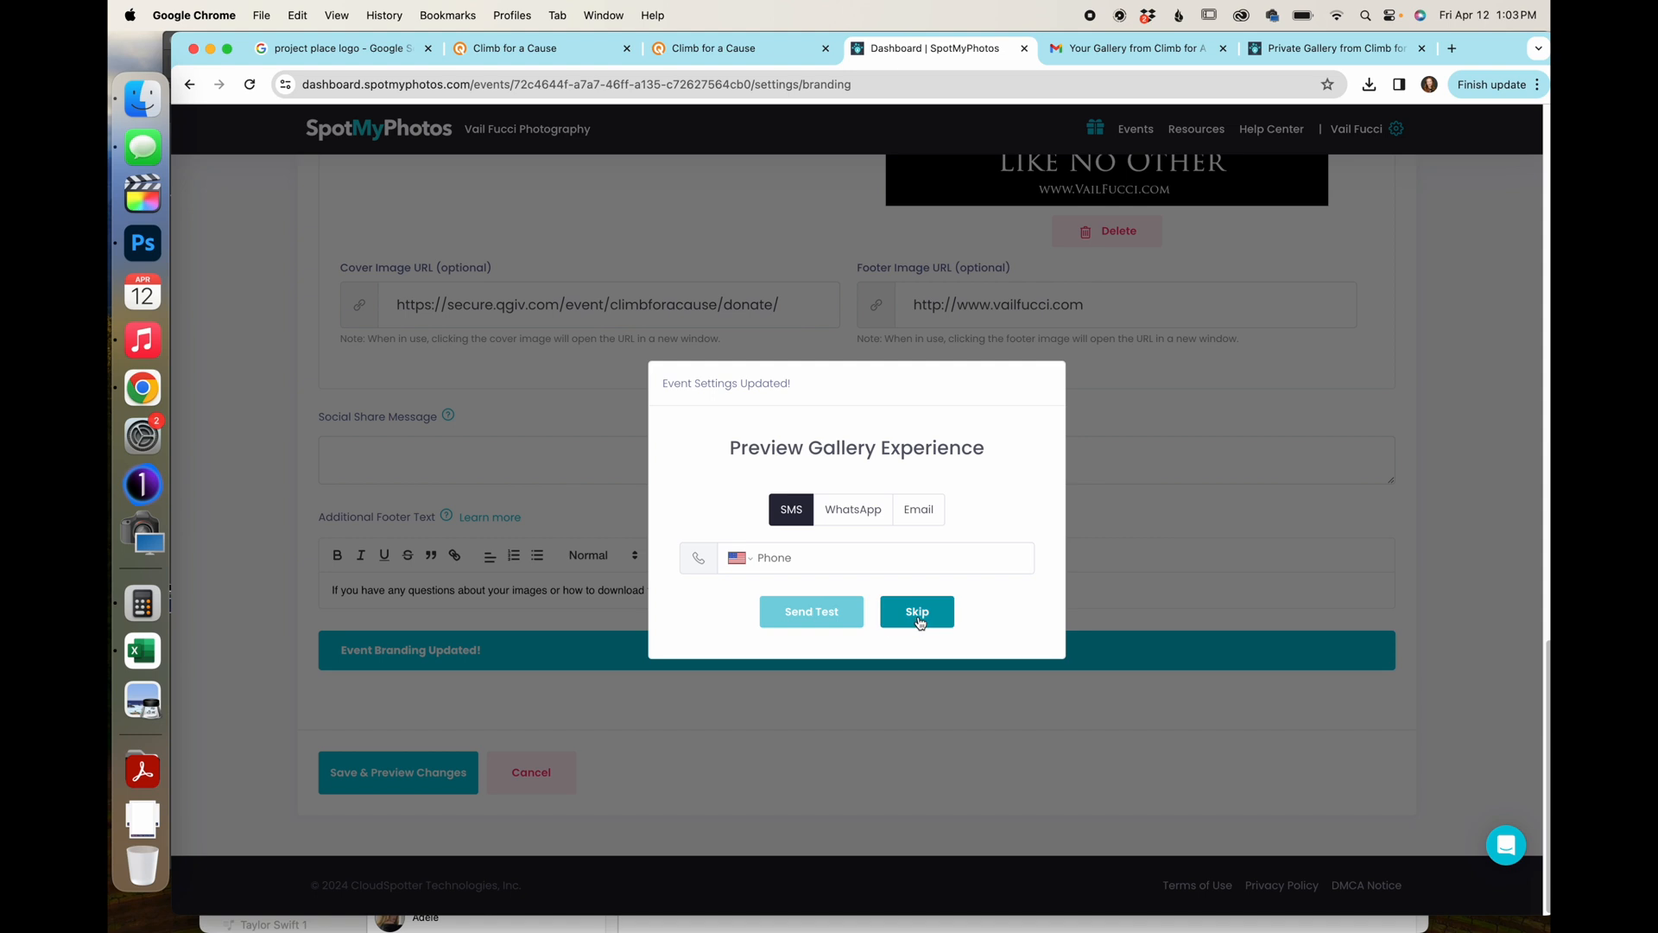
click(916, 611)
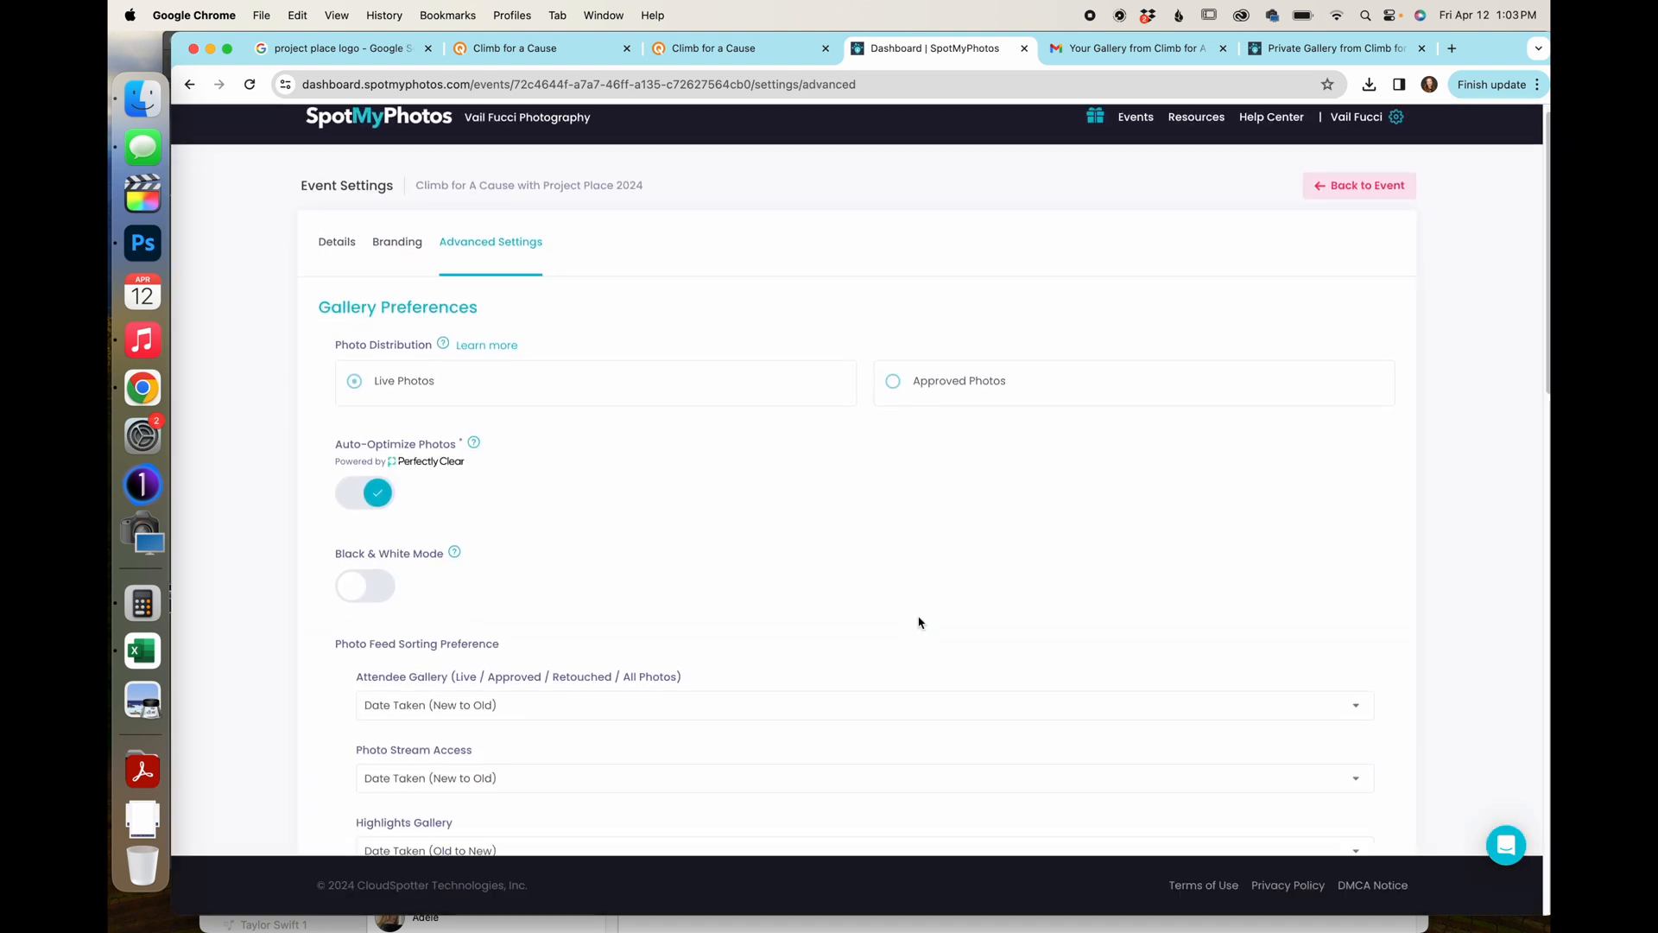
Enable Allow Original Photo Downloads in the event's Advanced Settings.
scroll(down, 3)
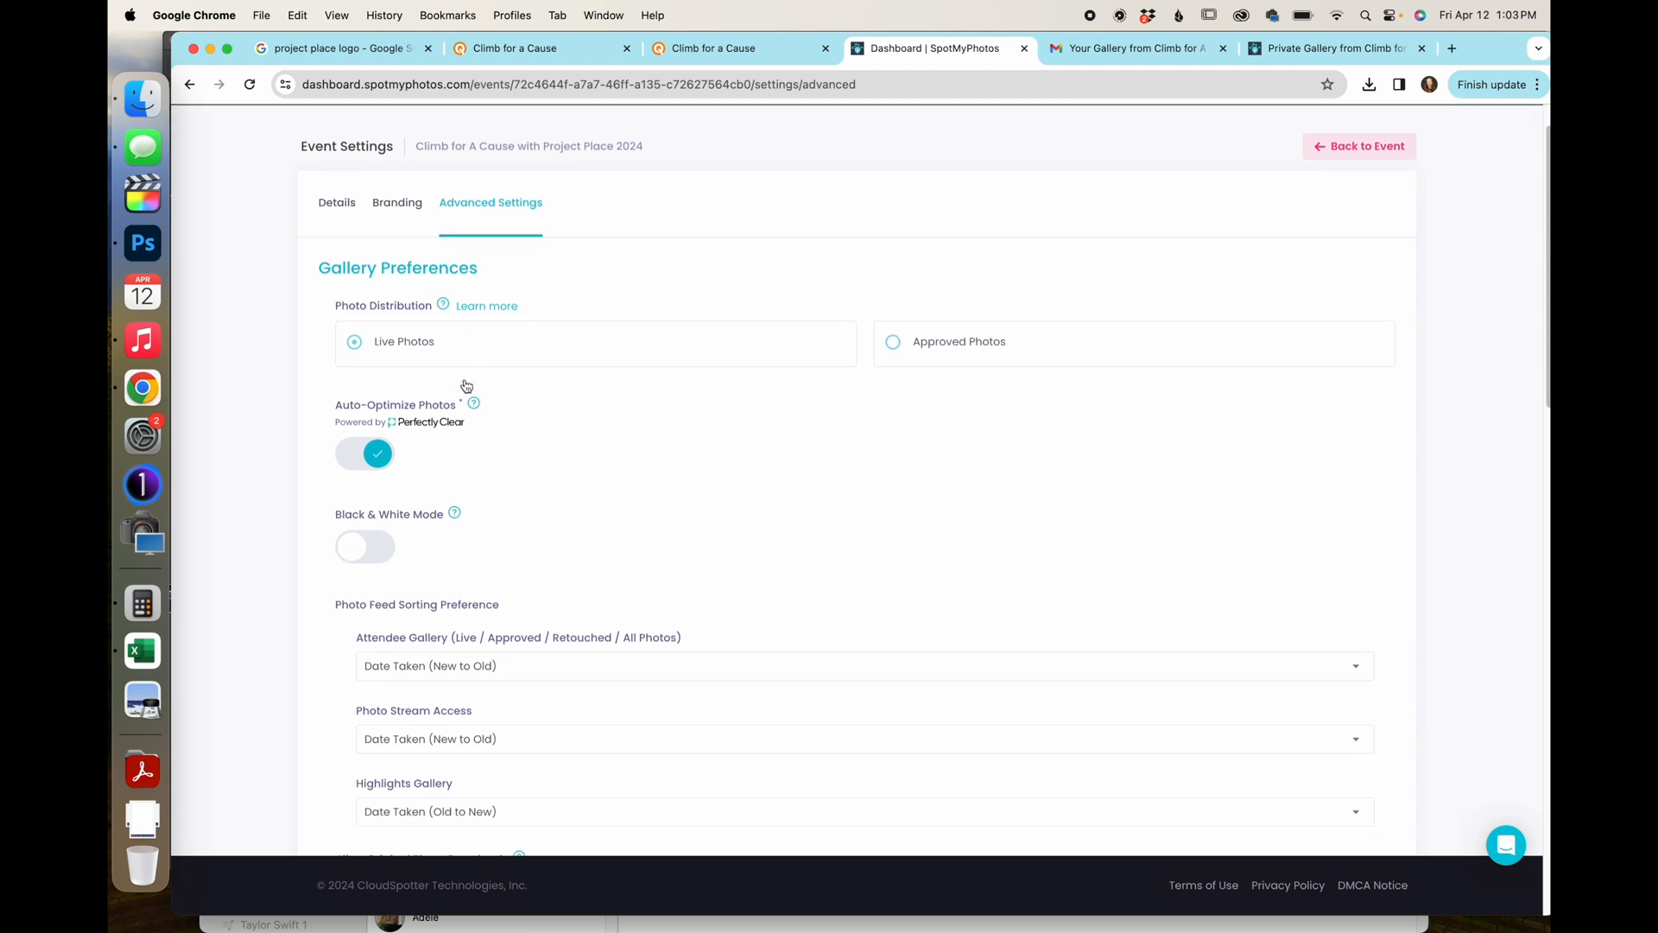
scroll(down, 3)
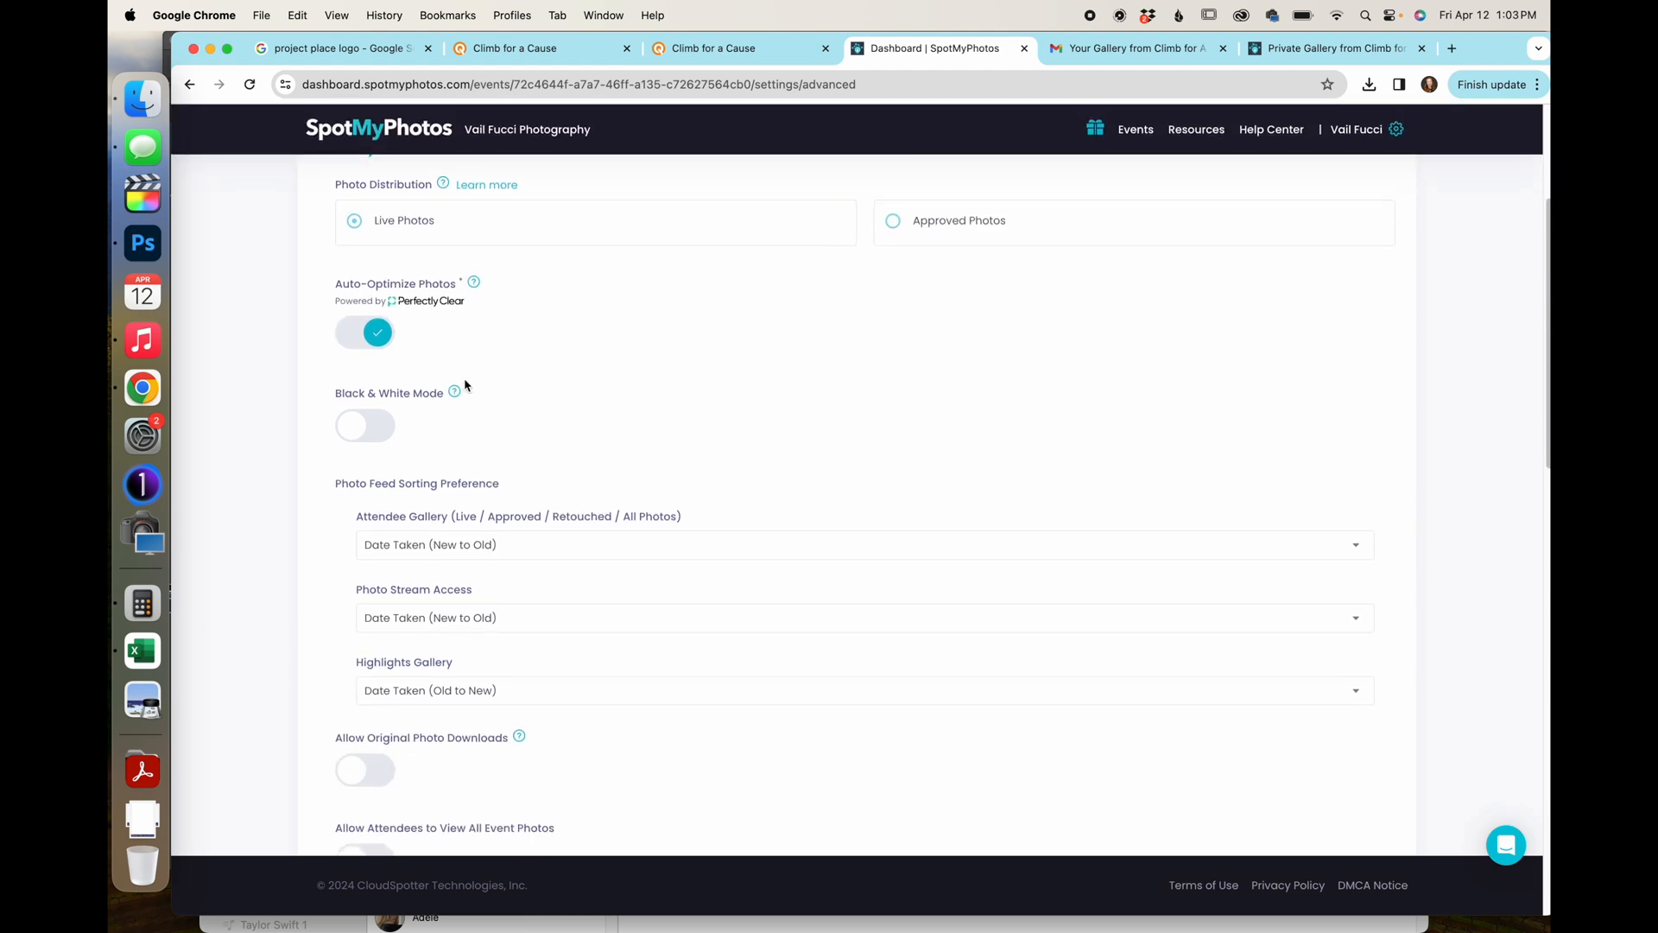
scroll(down, 3)
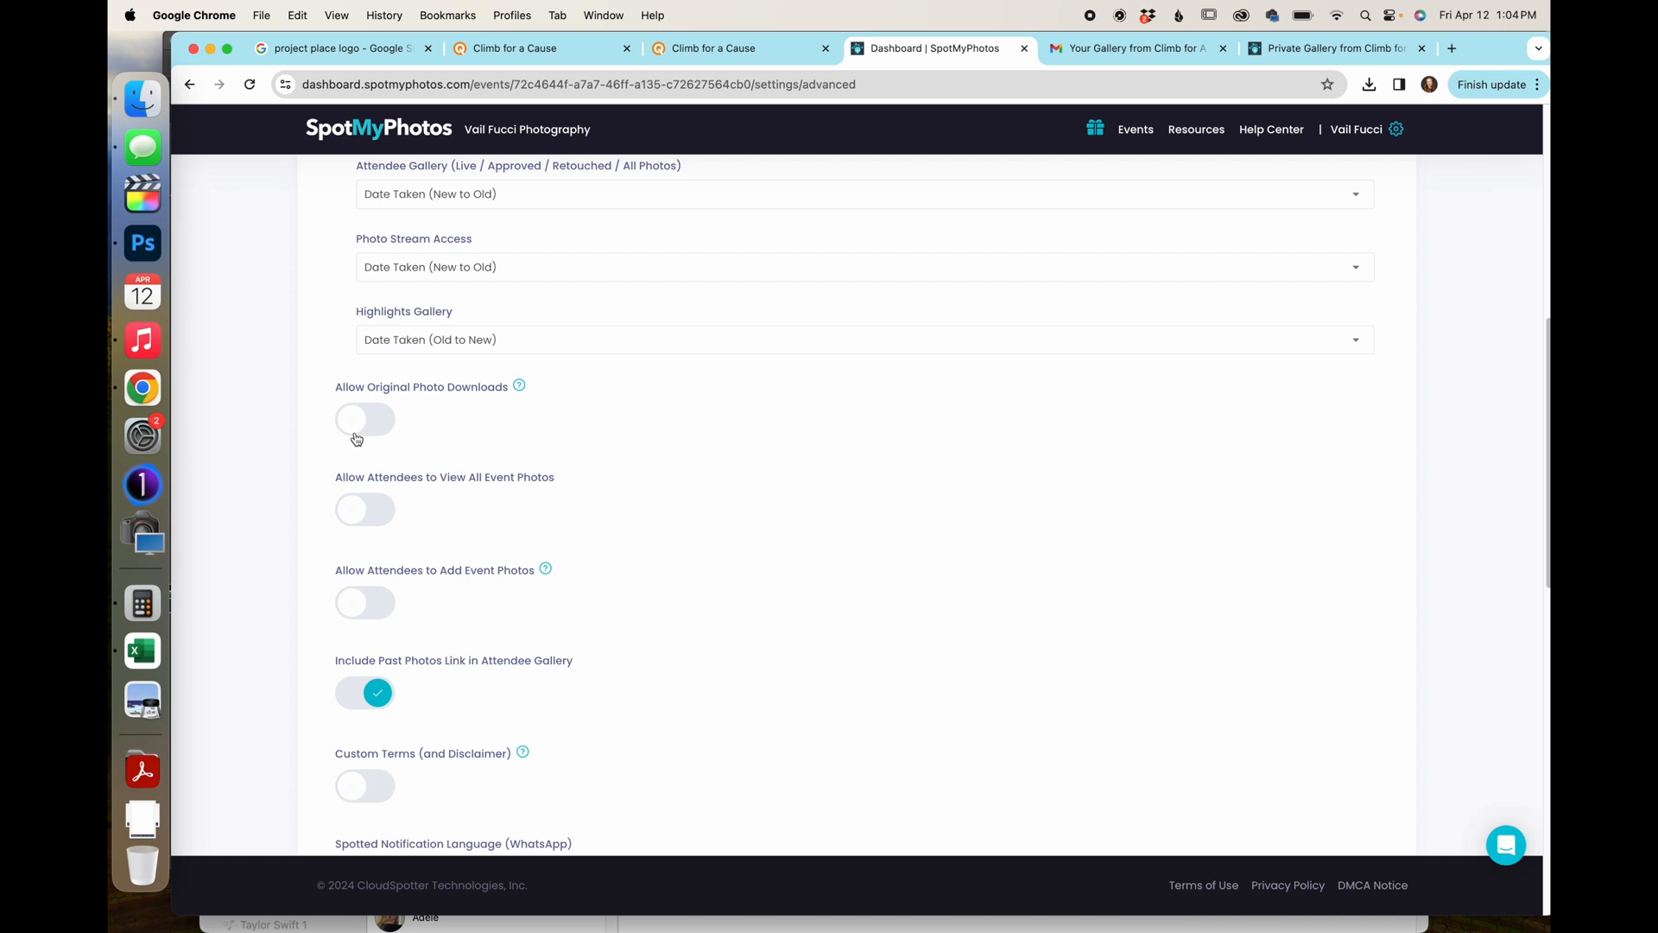
click(365, 417)
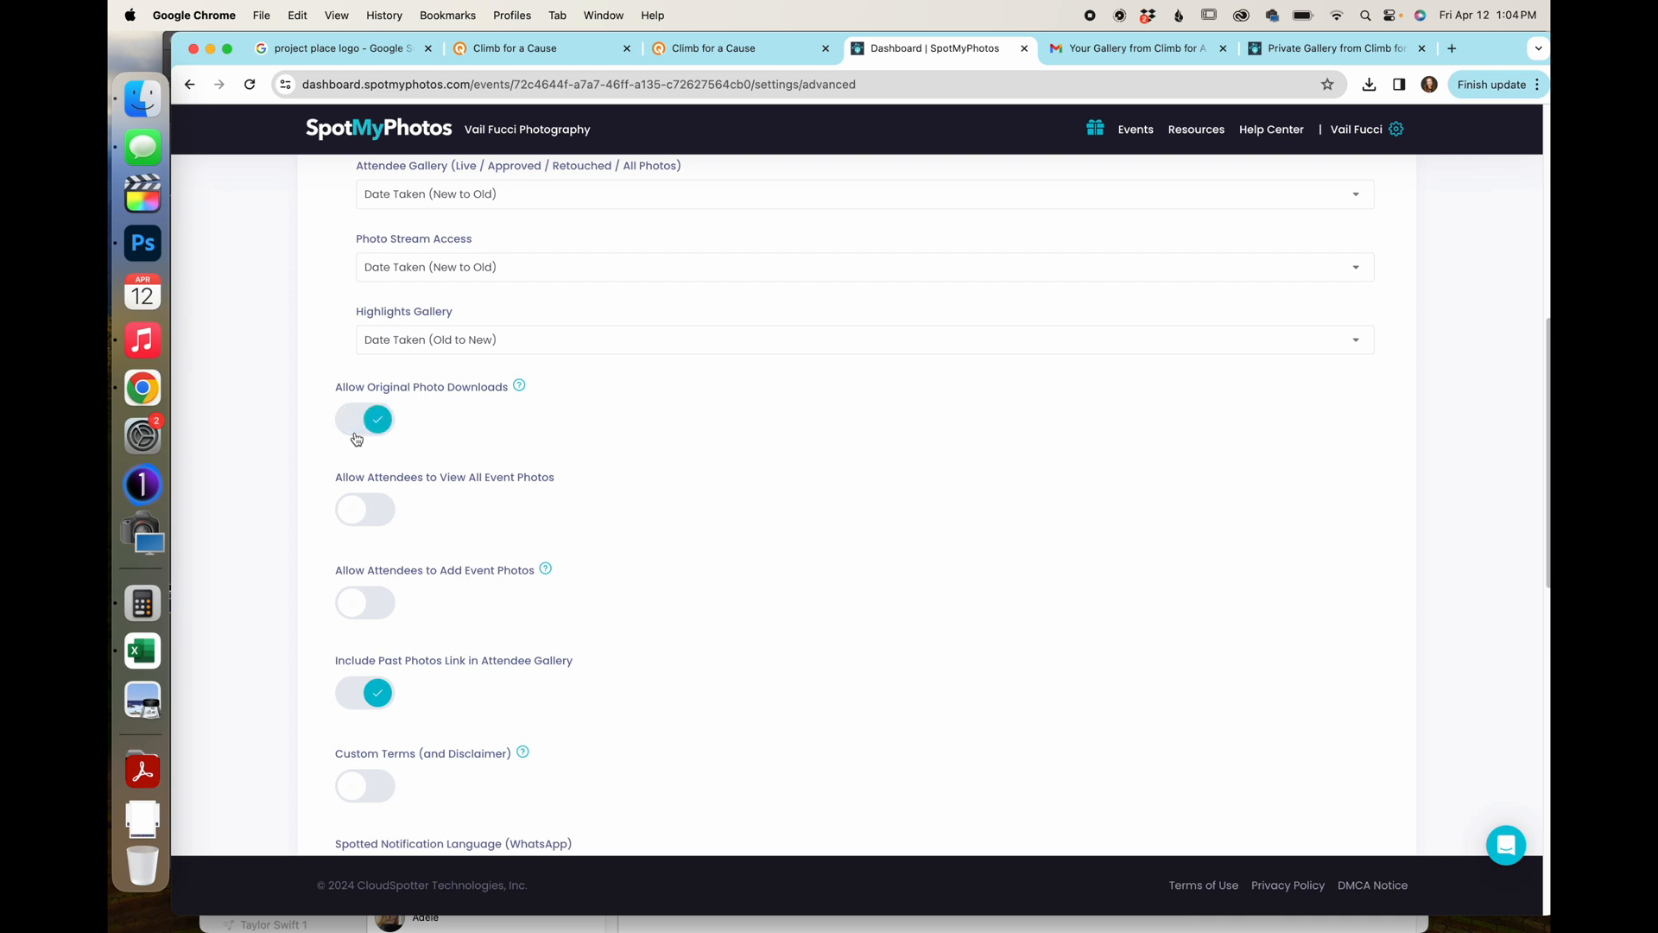
Save the updated advanced gallery settings.
scroll(down, 3)
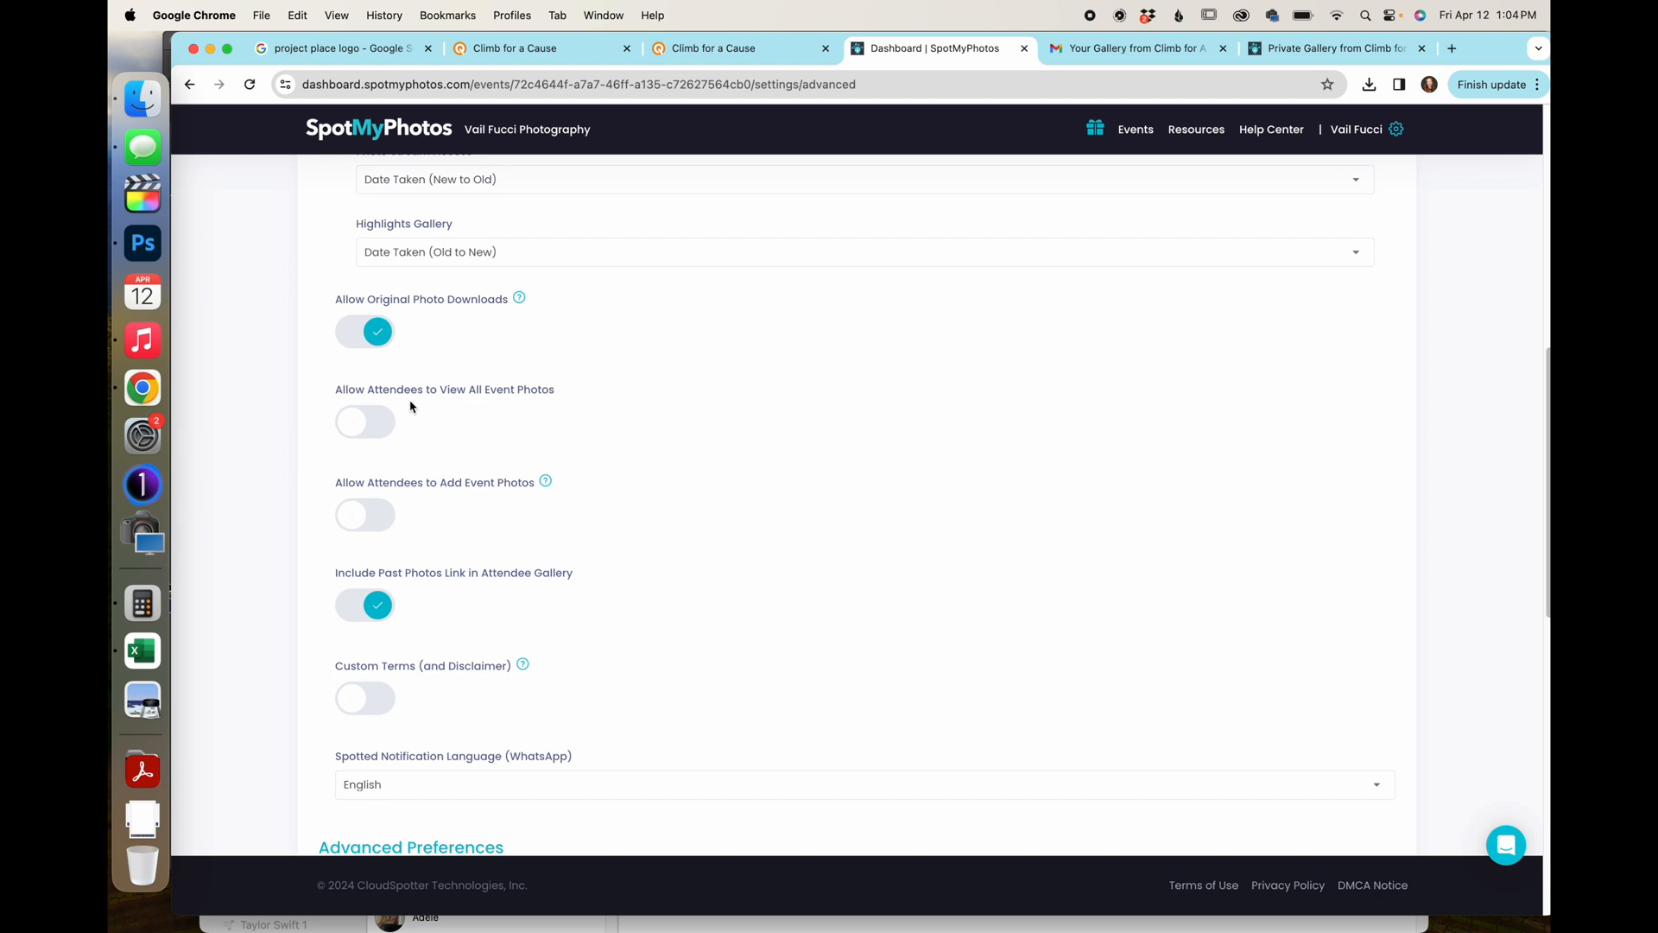
mouse_move(565, 390)
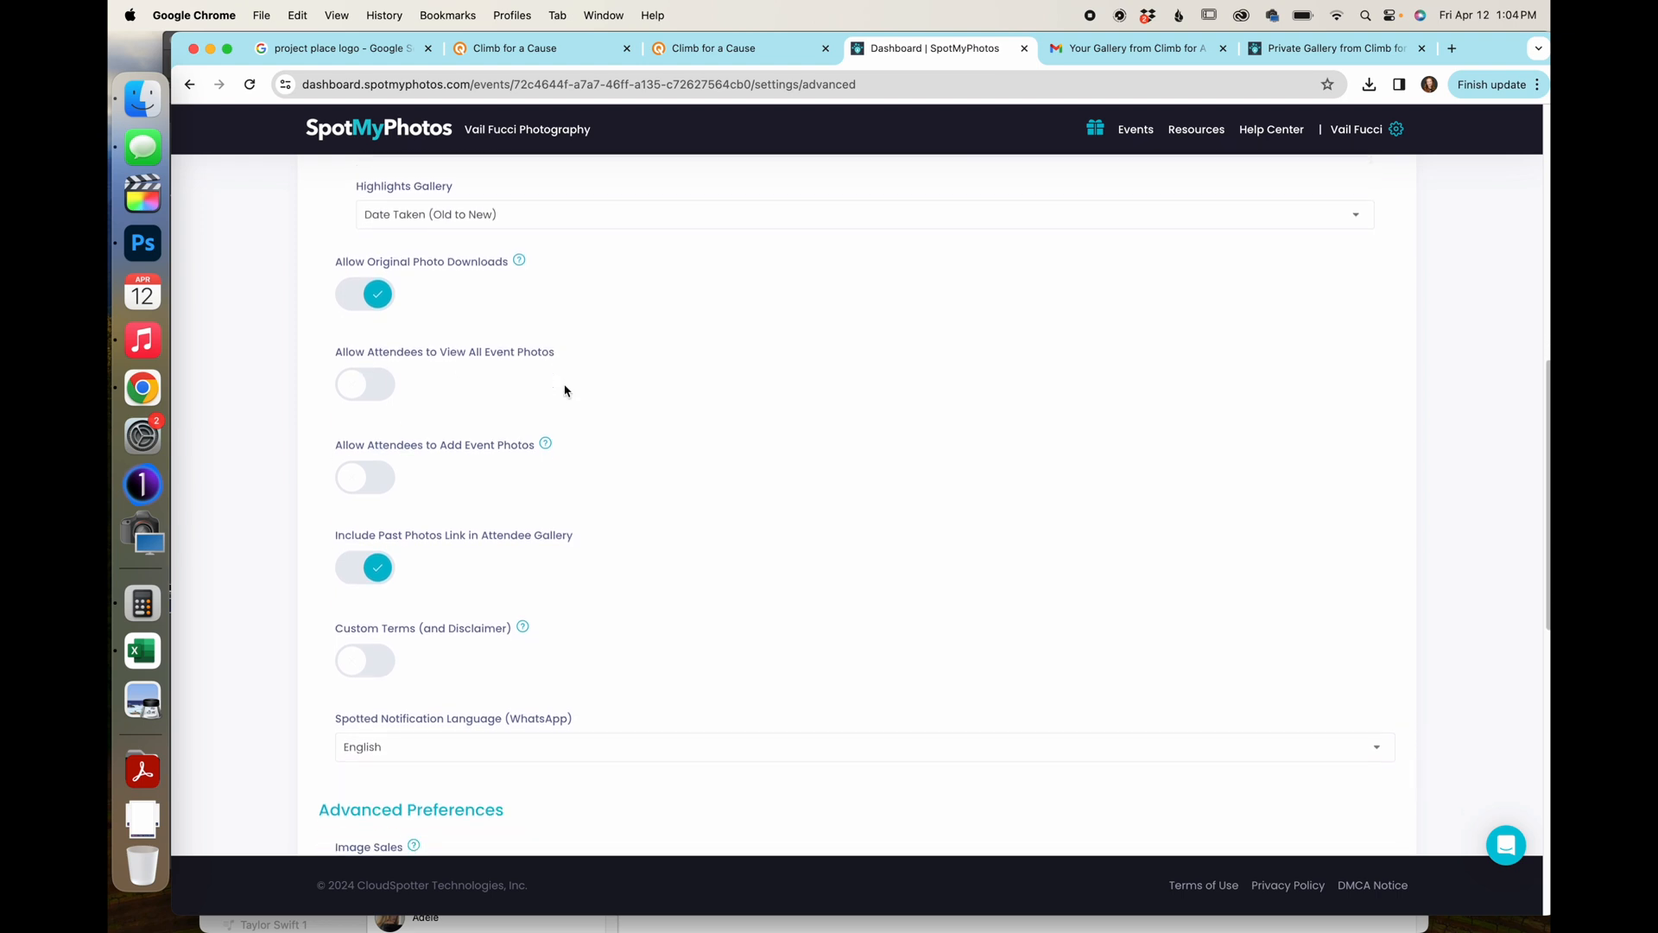
scroll(down, 3)
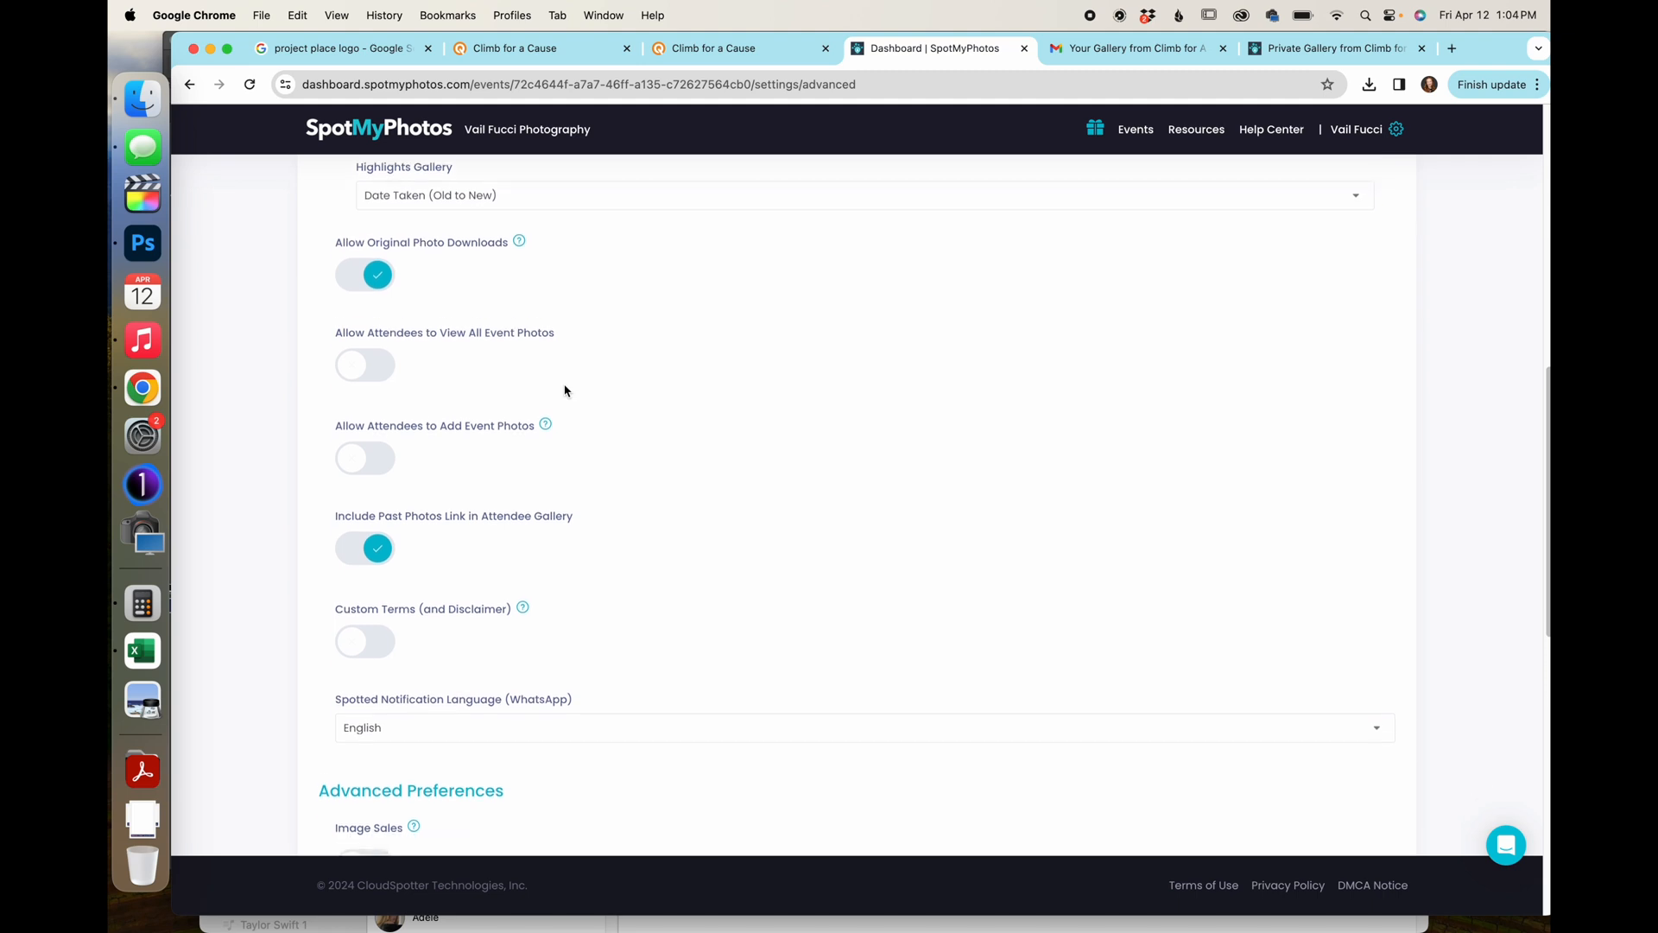
scroll(down, 3)
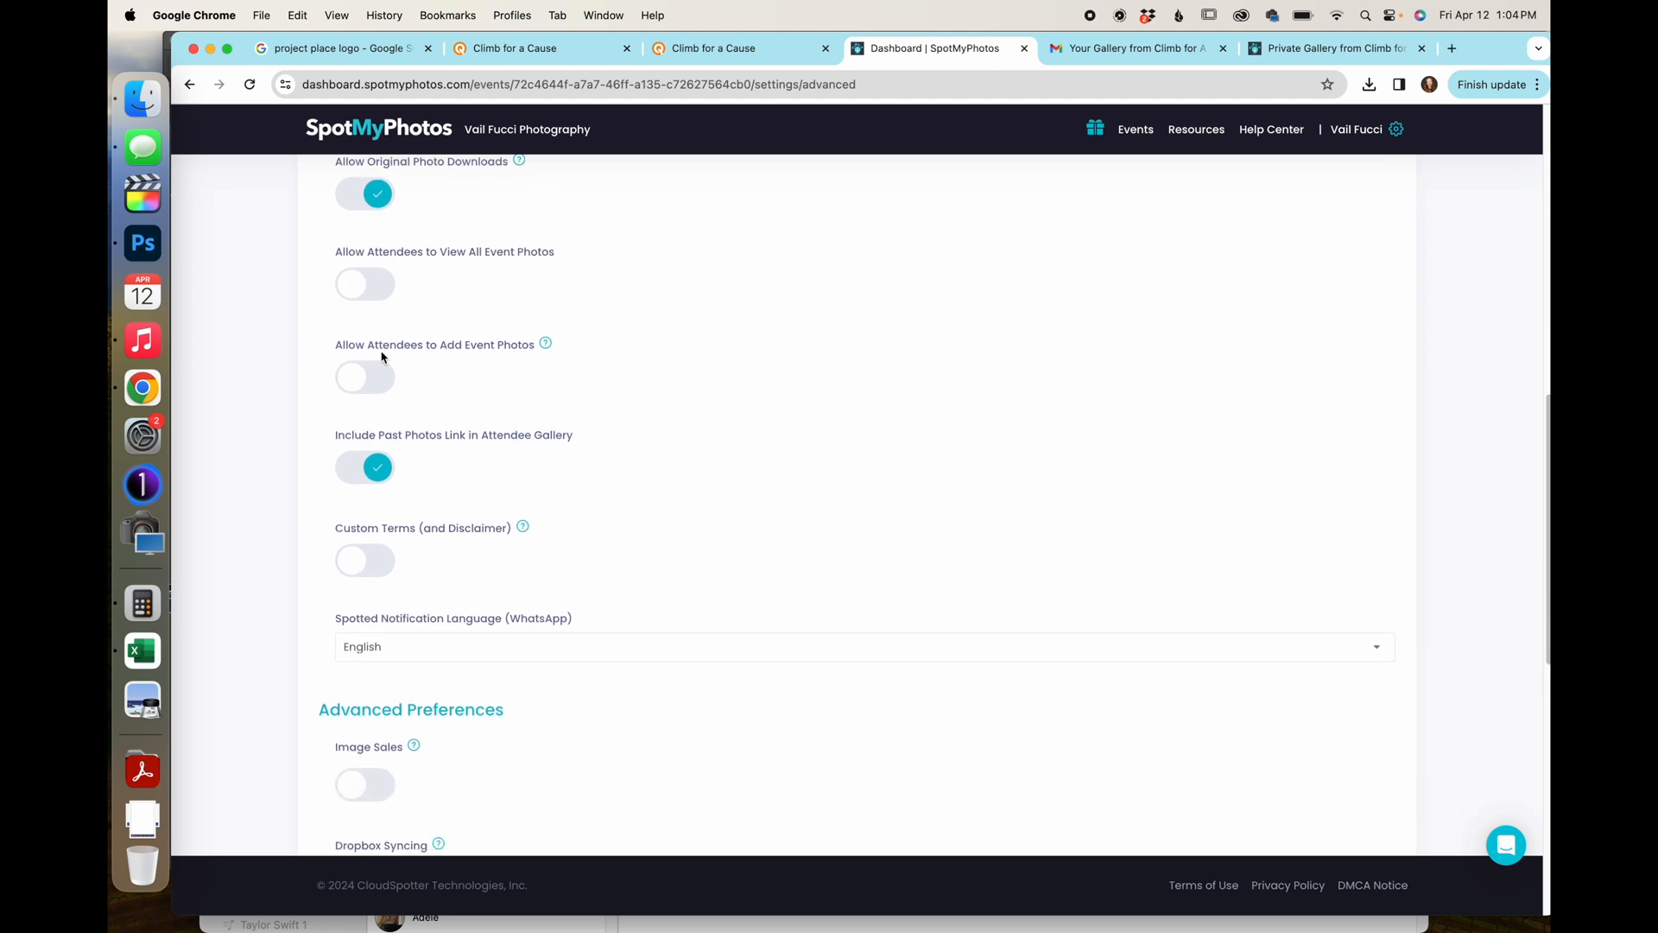
scroll(down, 3)
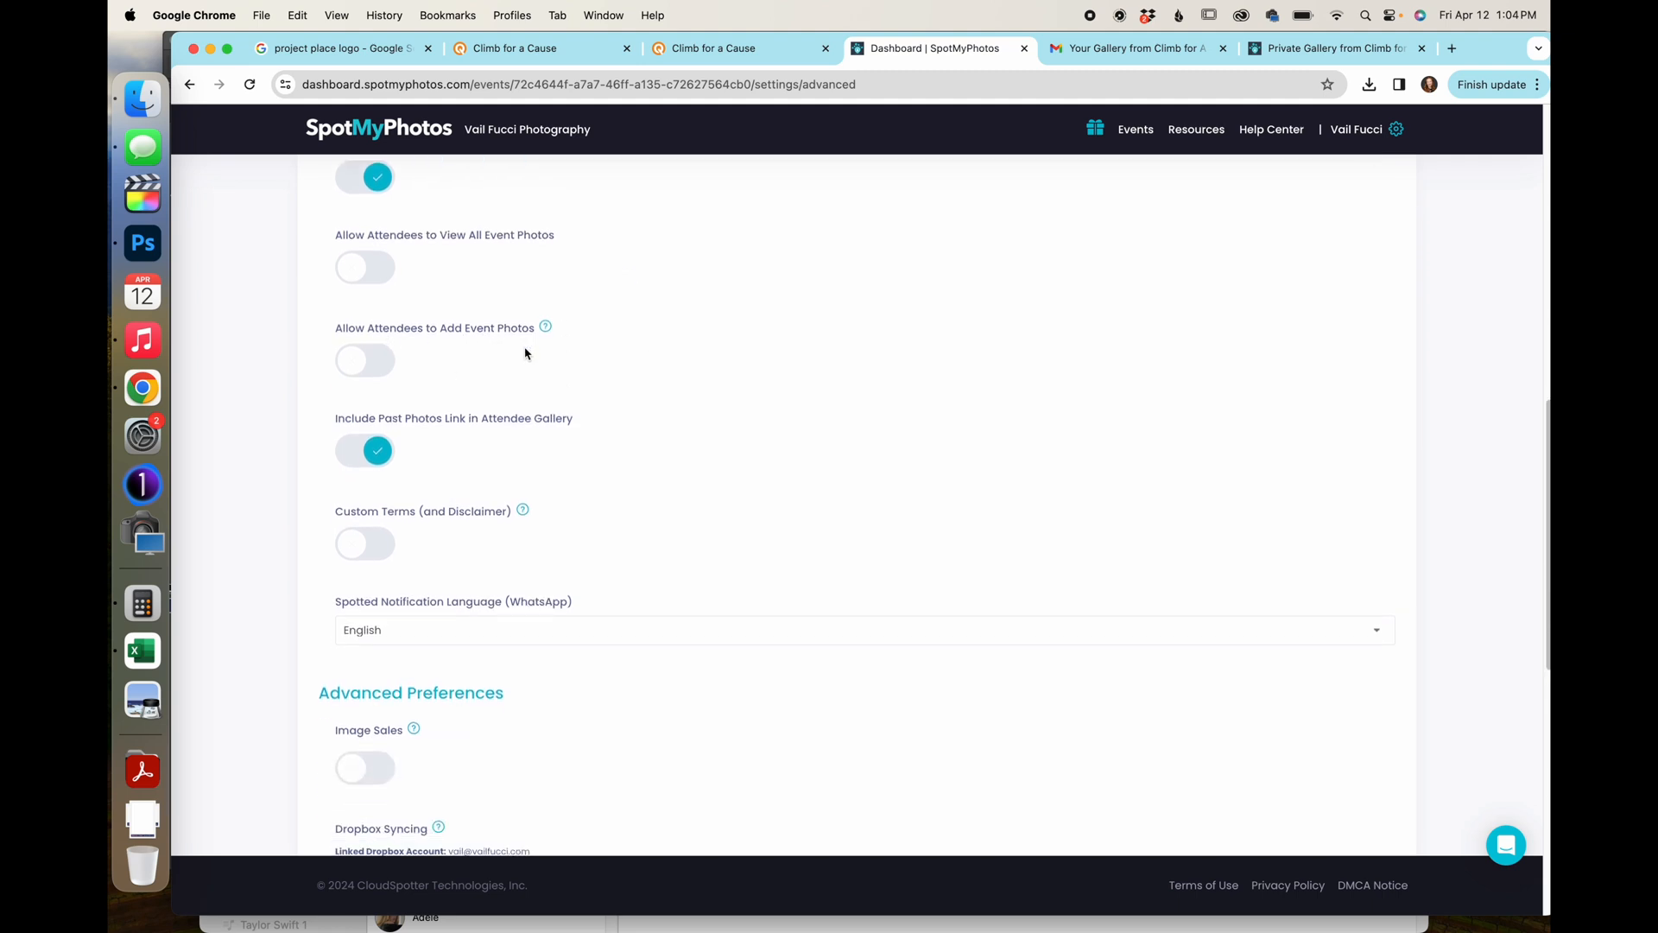
scroll(down, 3)
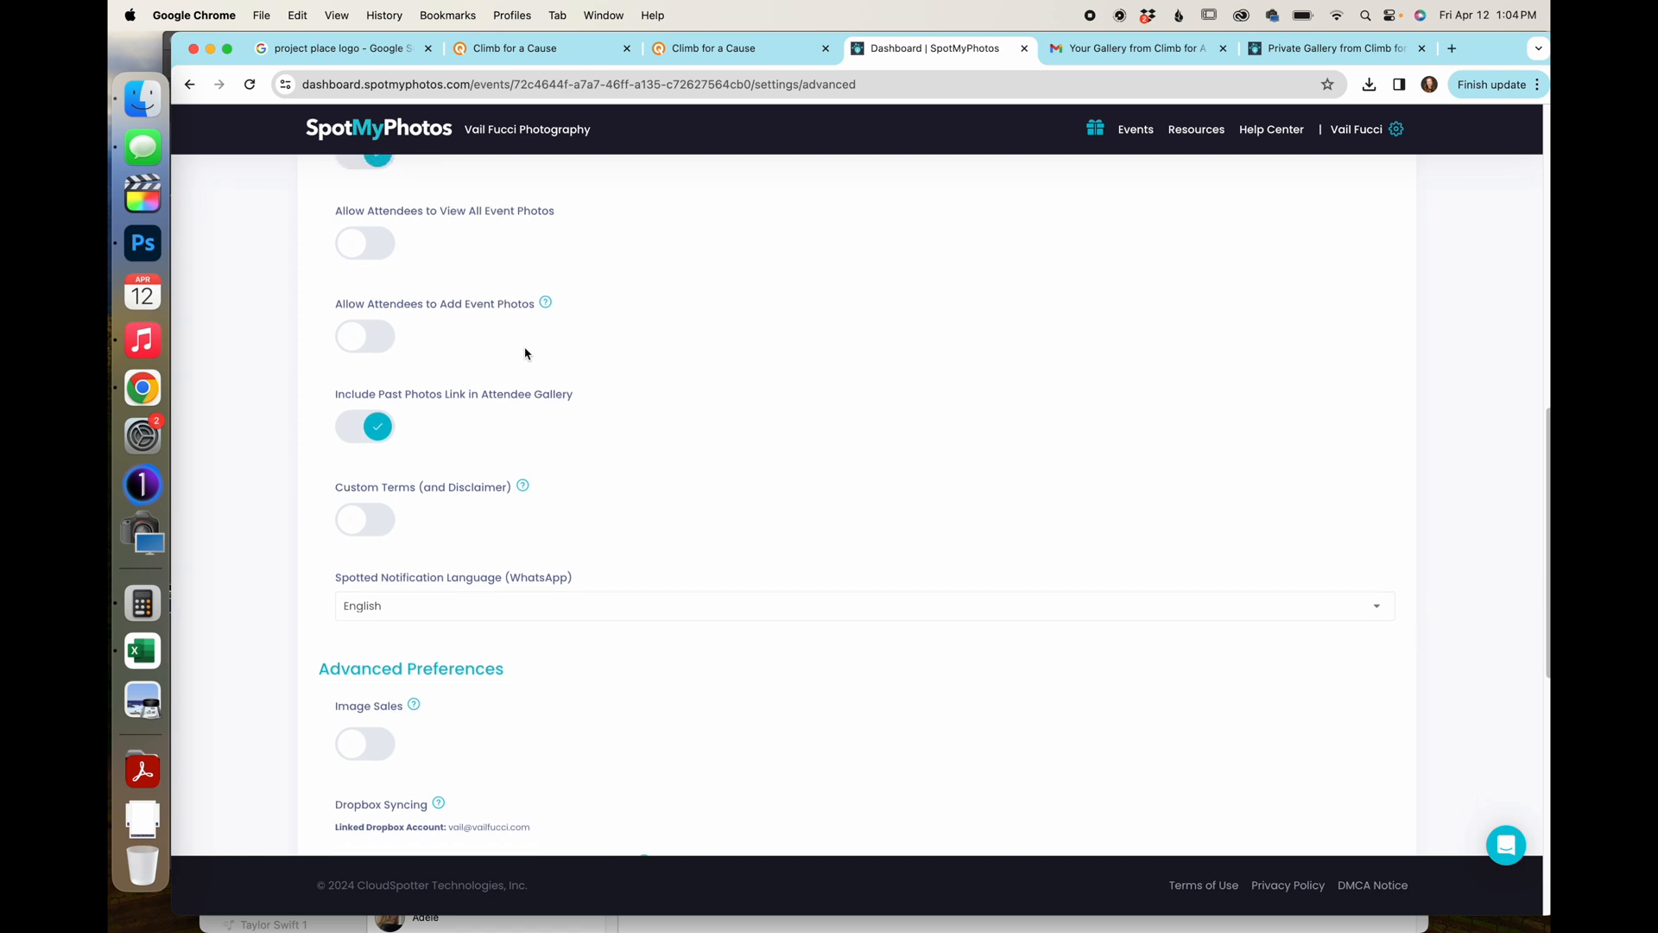
scroll(down, 3)
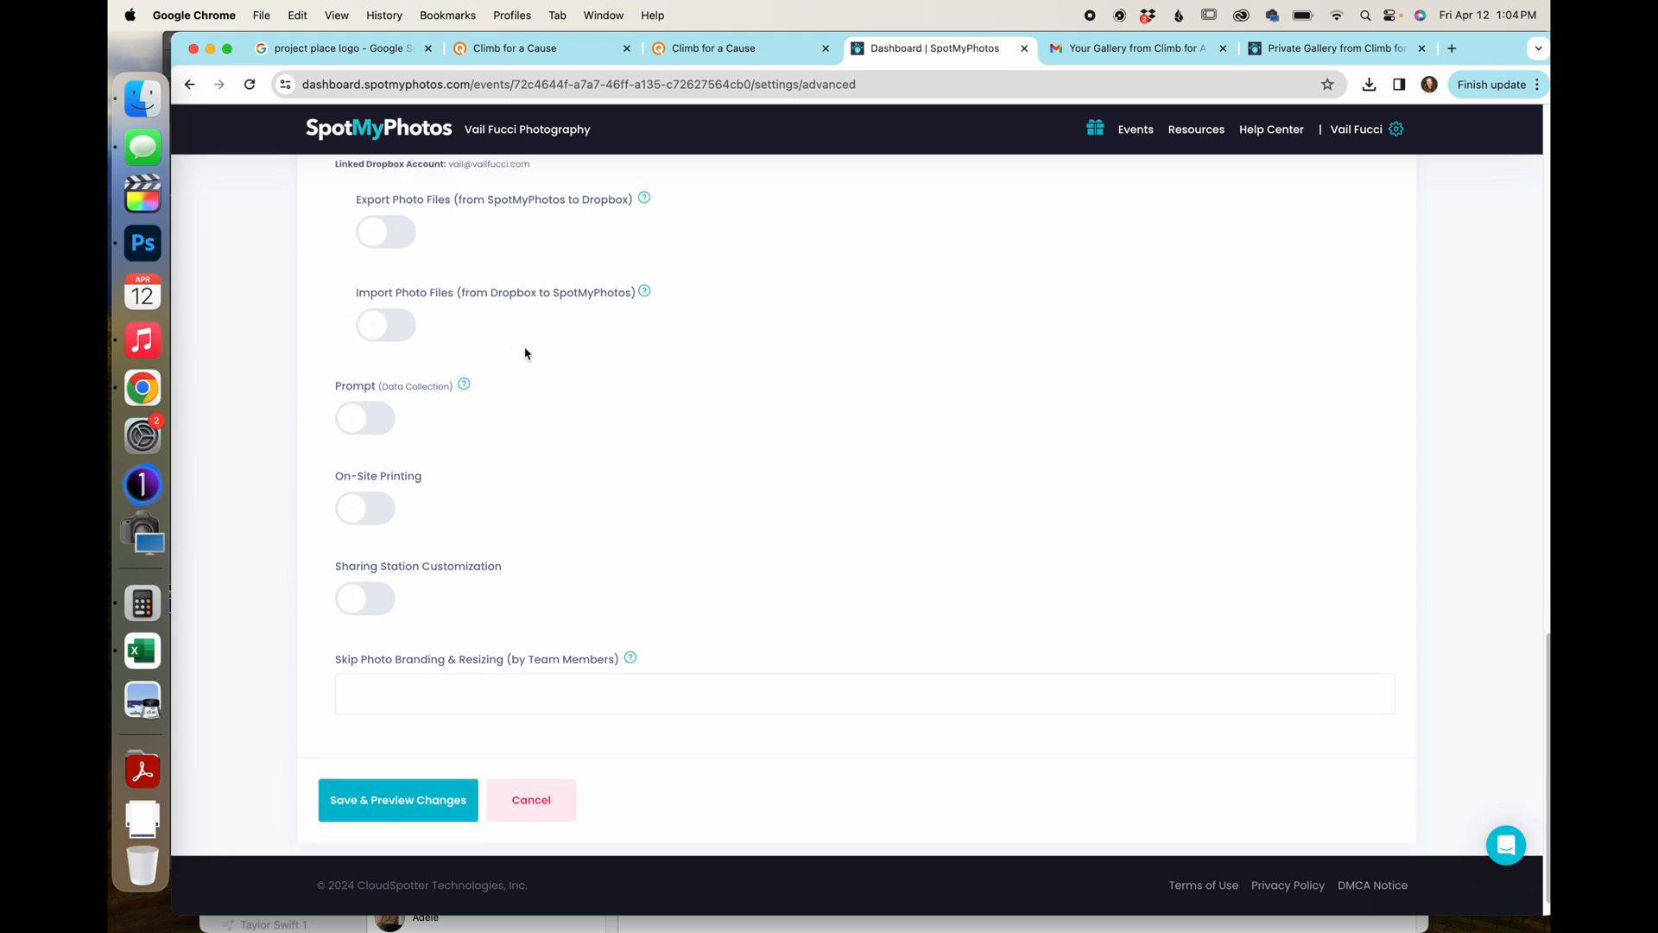
scroll(down, 3)
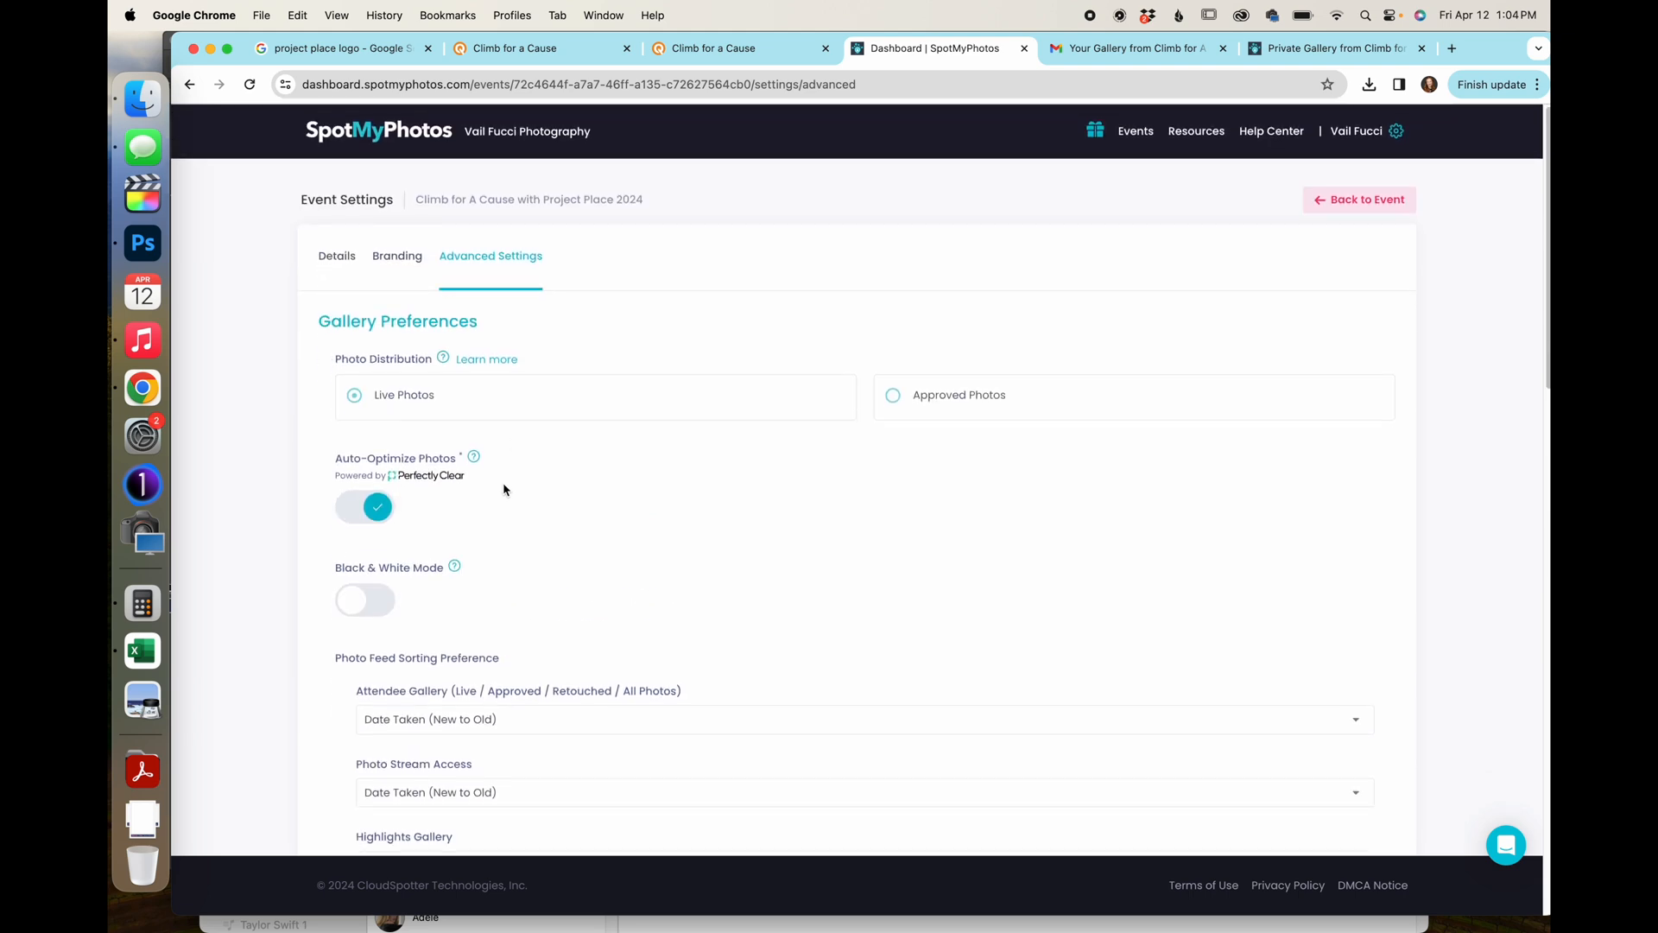
scroll(down, 3)
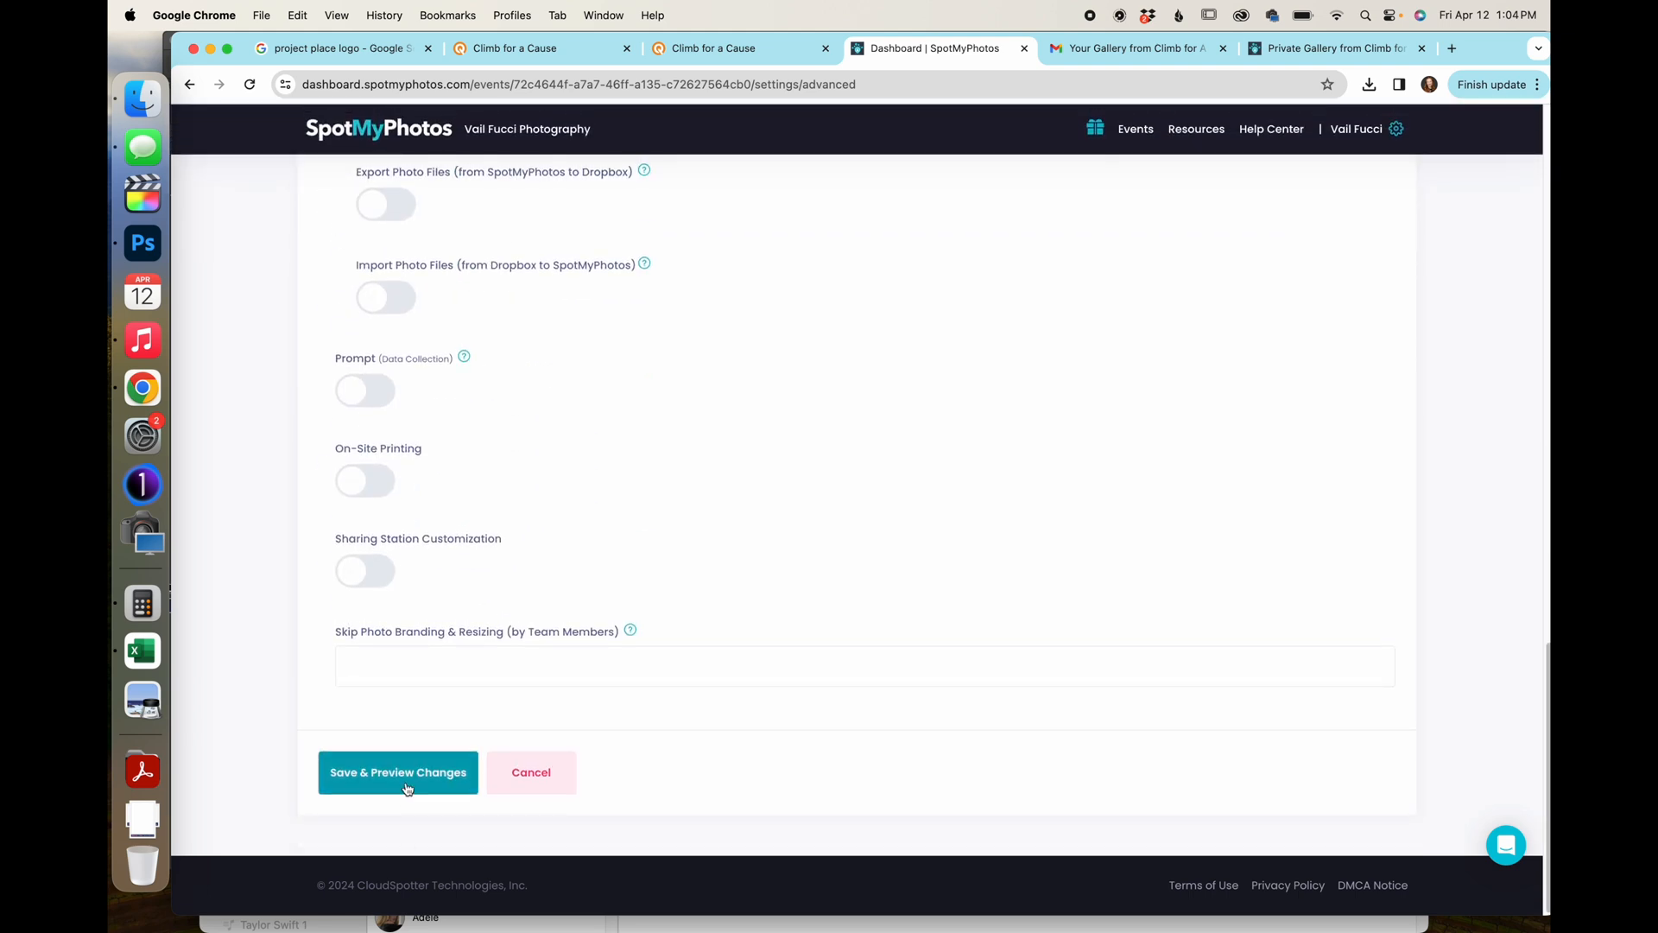
click(398, 772)
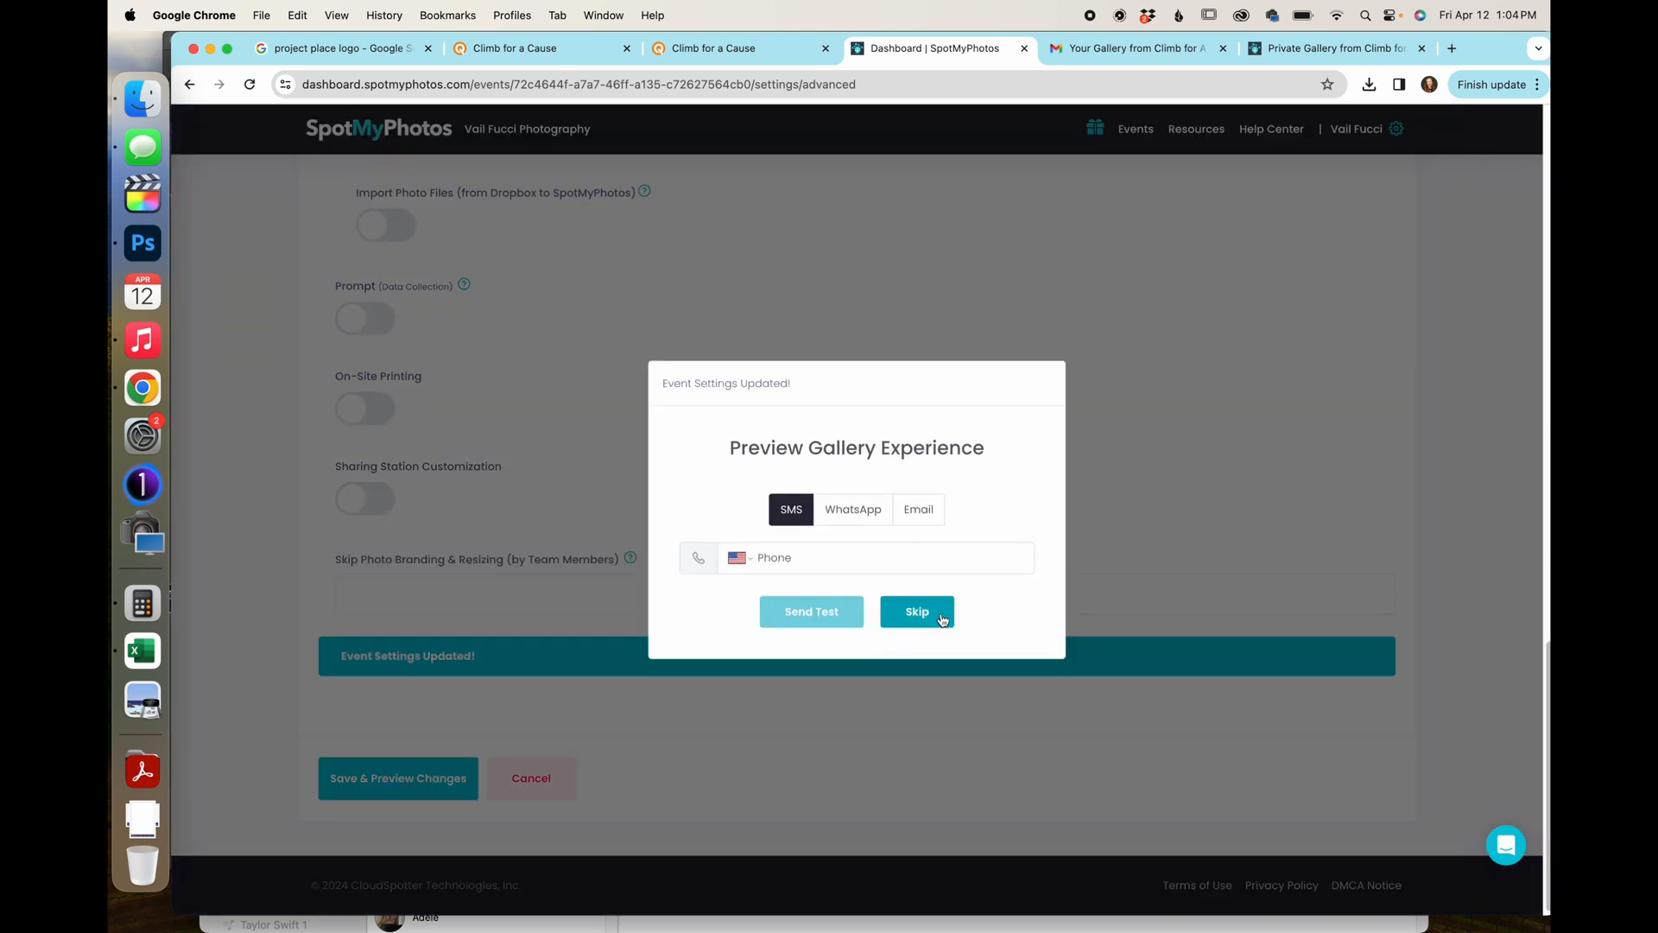
mouse_move(934, 586)
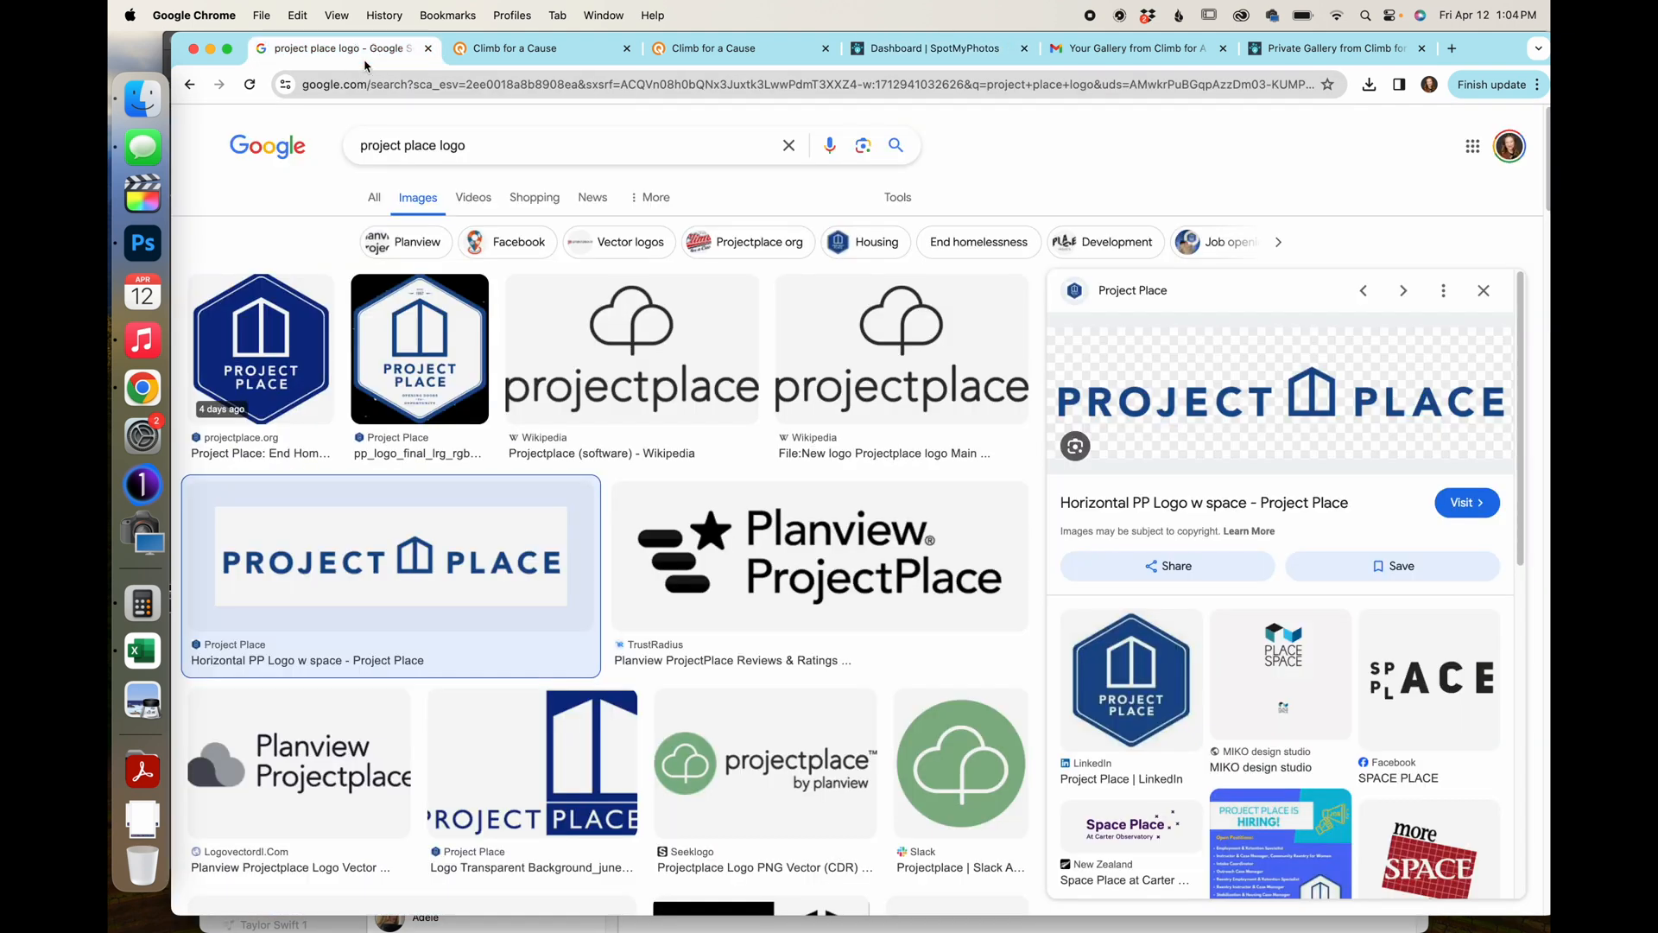
Open the private gallery from the SpotMyPhotos email and confirm 'Yes, spot my photos.'.
click(1133, 48)
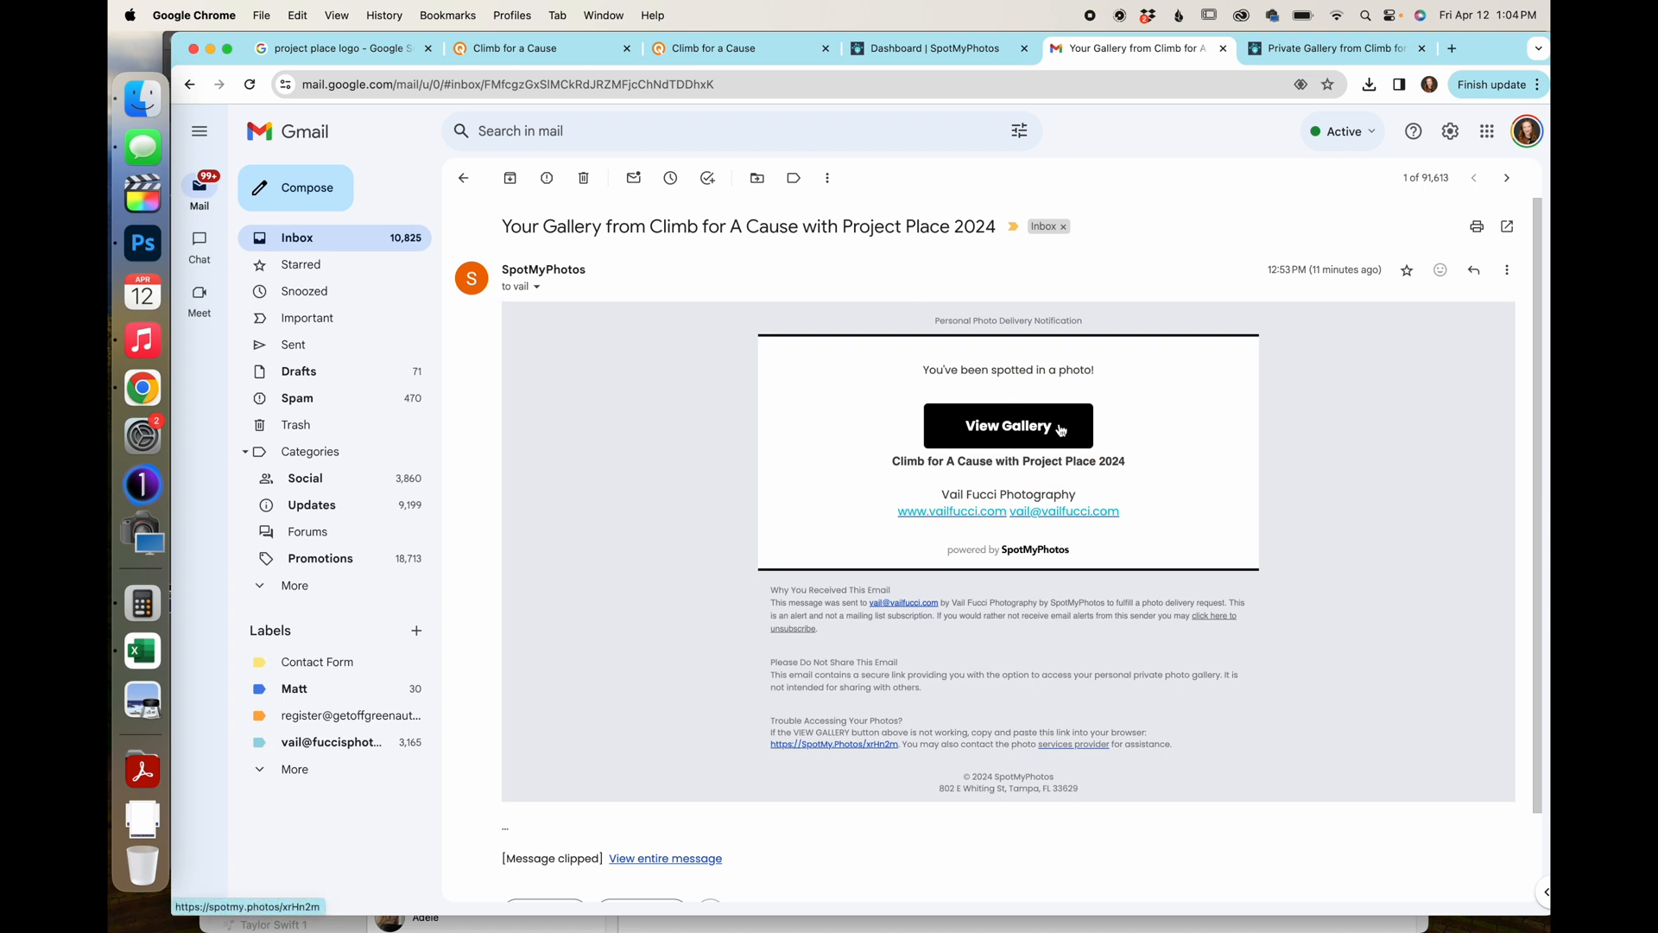
click(1007, 425)
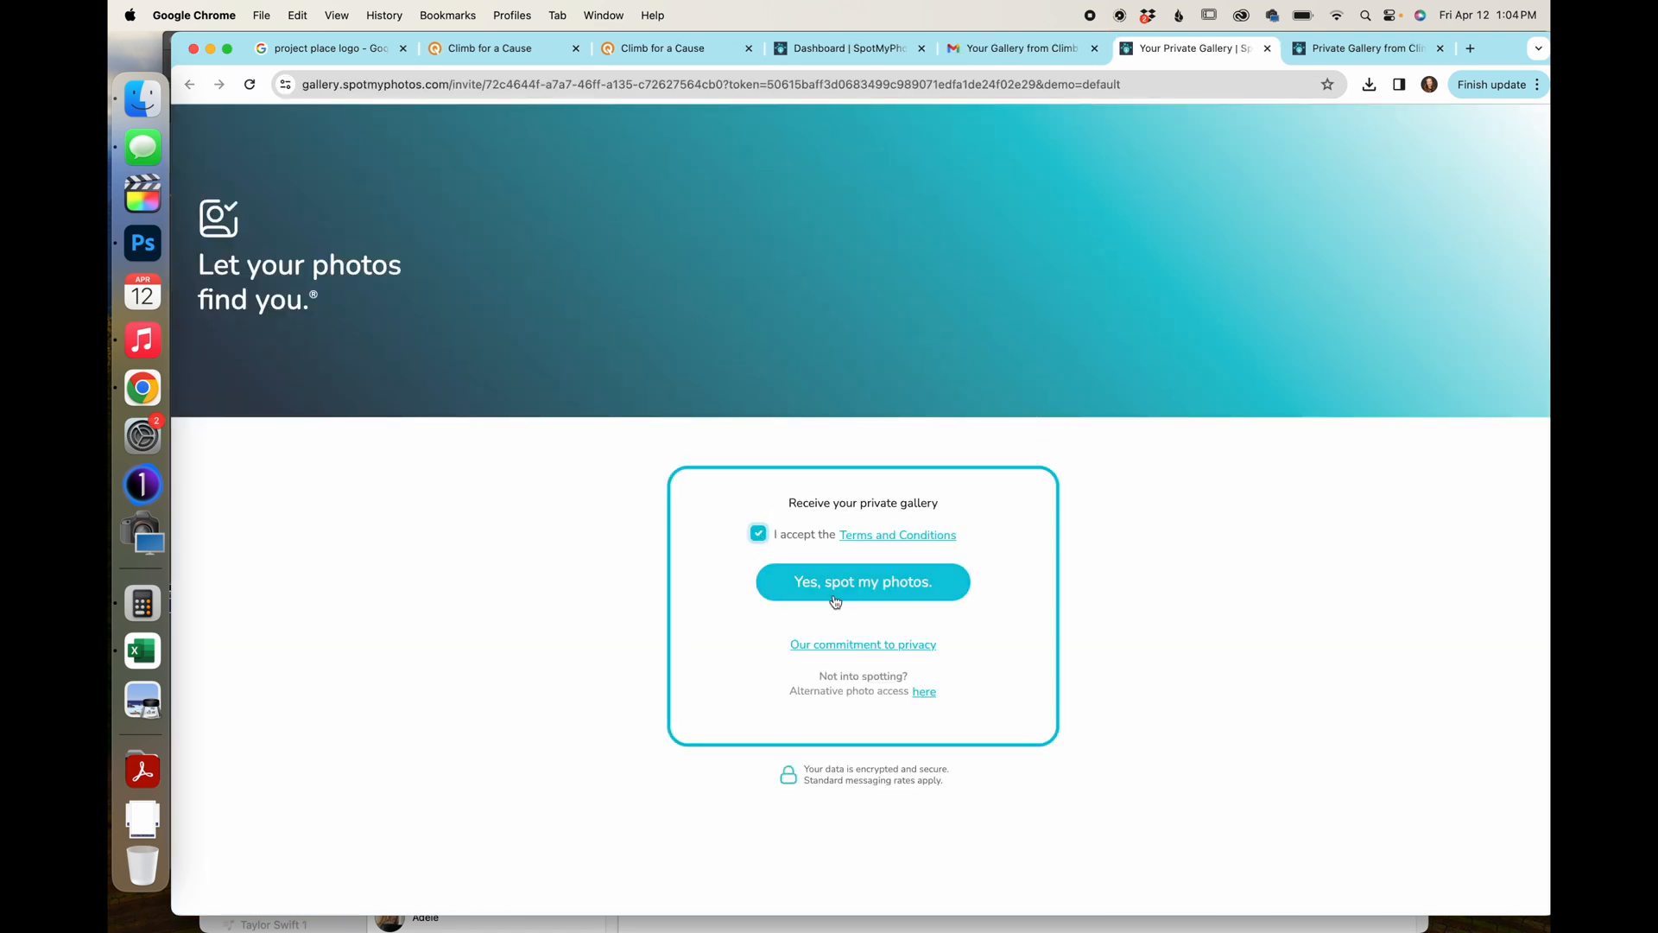
click(862, 582)
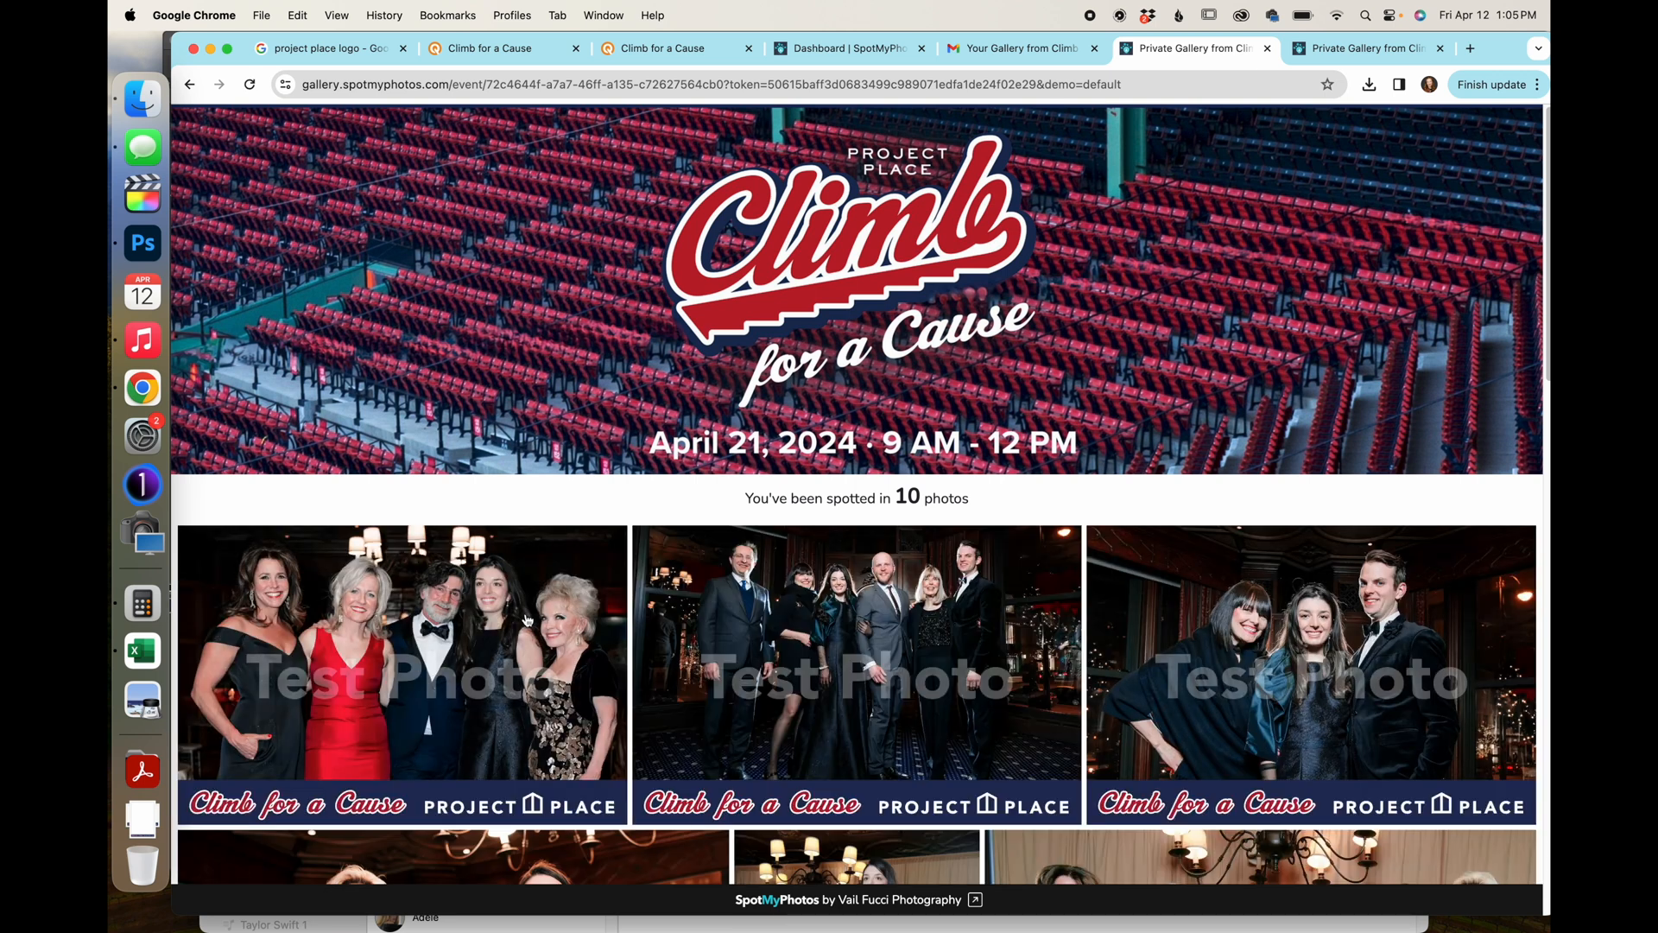
Scroll through the 10 spotted photos carrying the Project Place banner overlay.
scroll(down, 3)
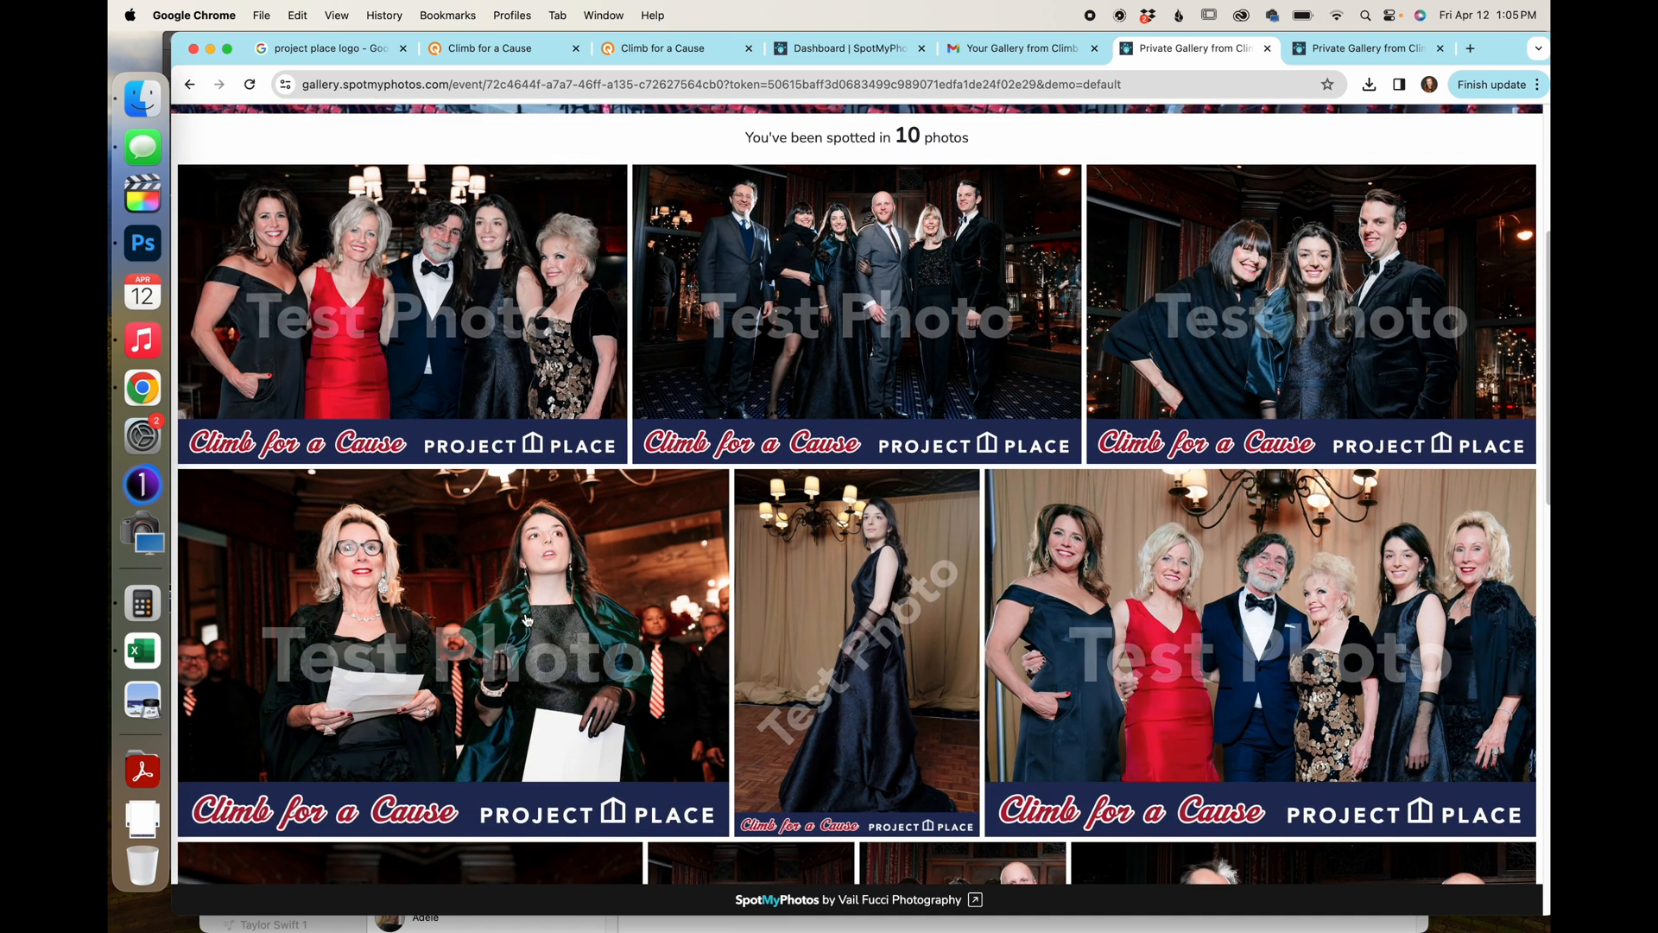
scroll(down, 3)
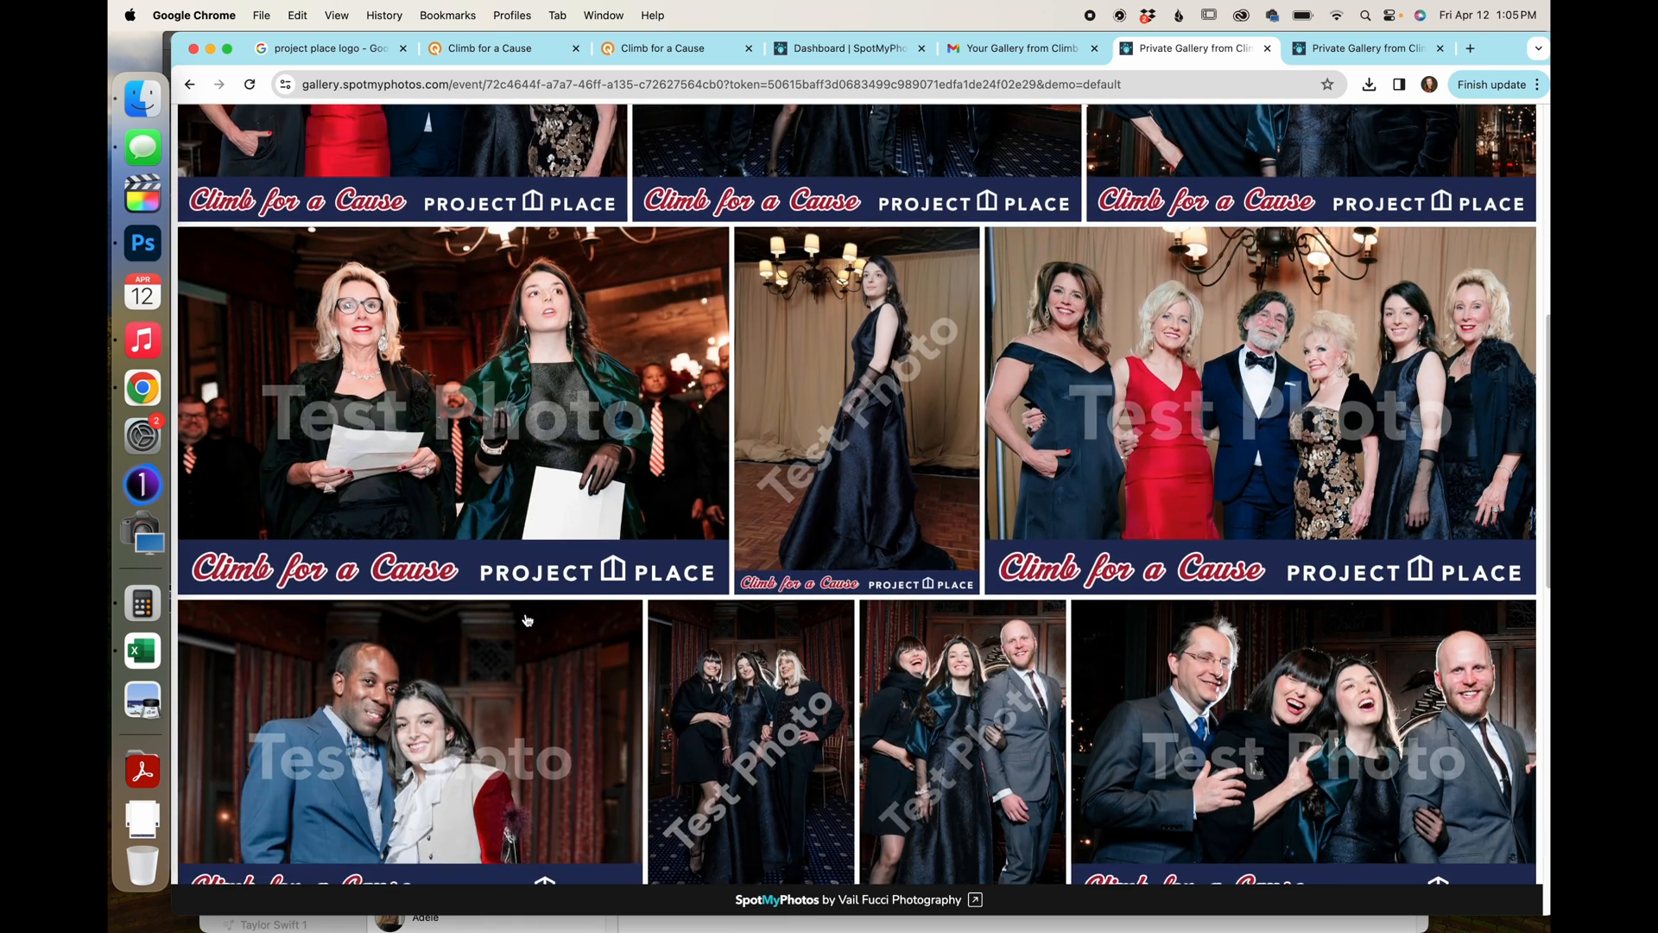
scroll(down, 3)
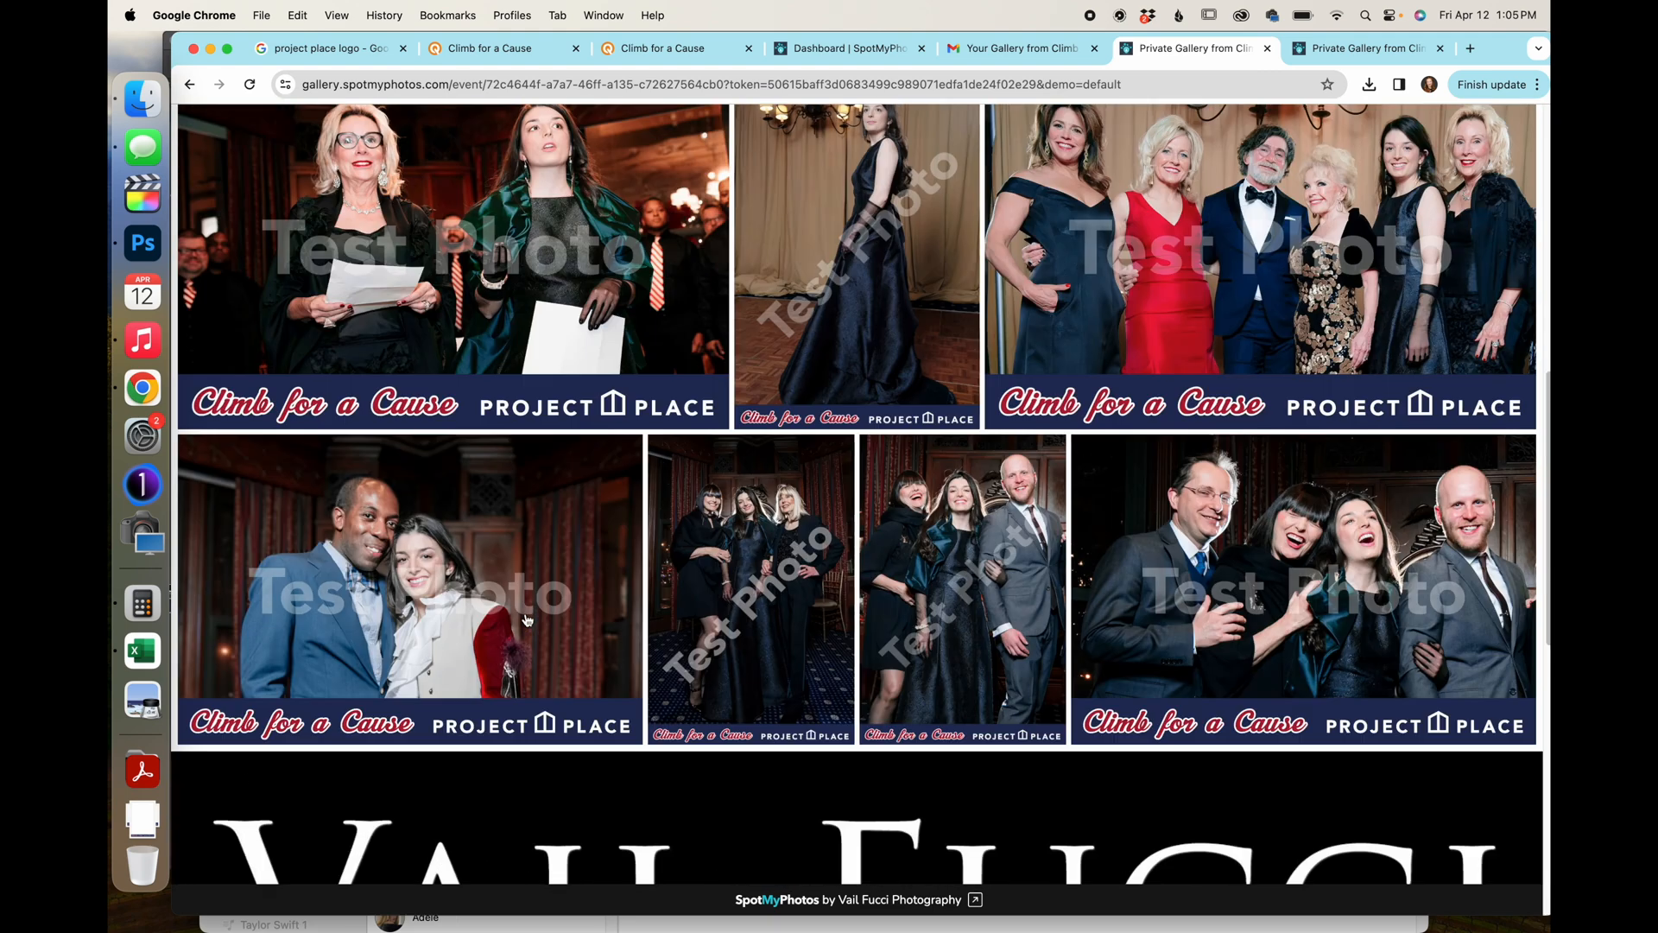
scroll(up, 3)
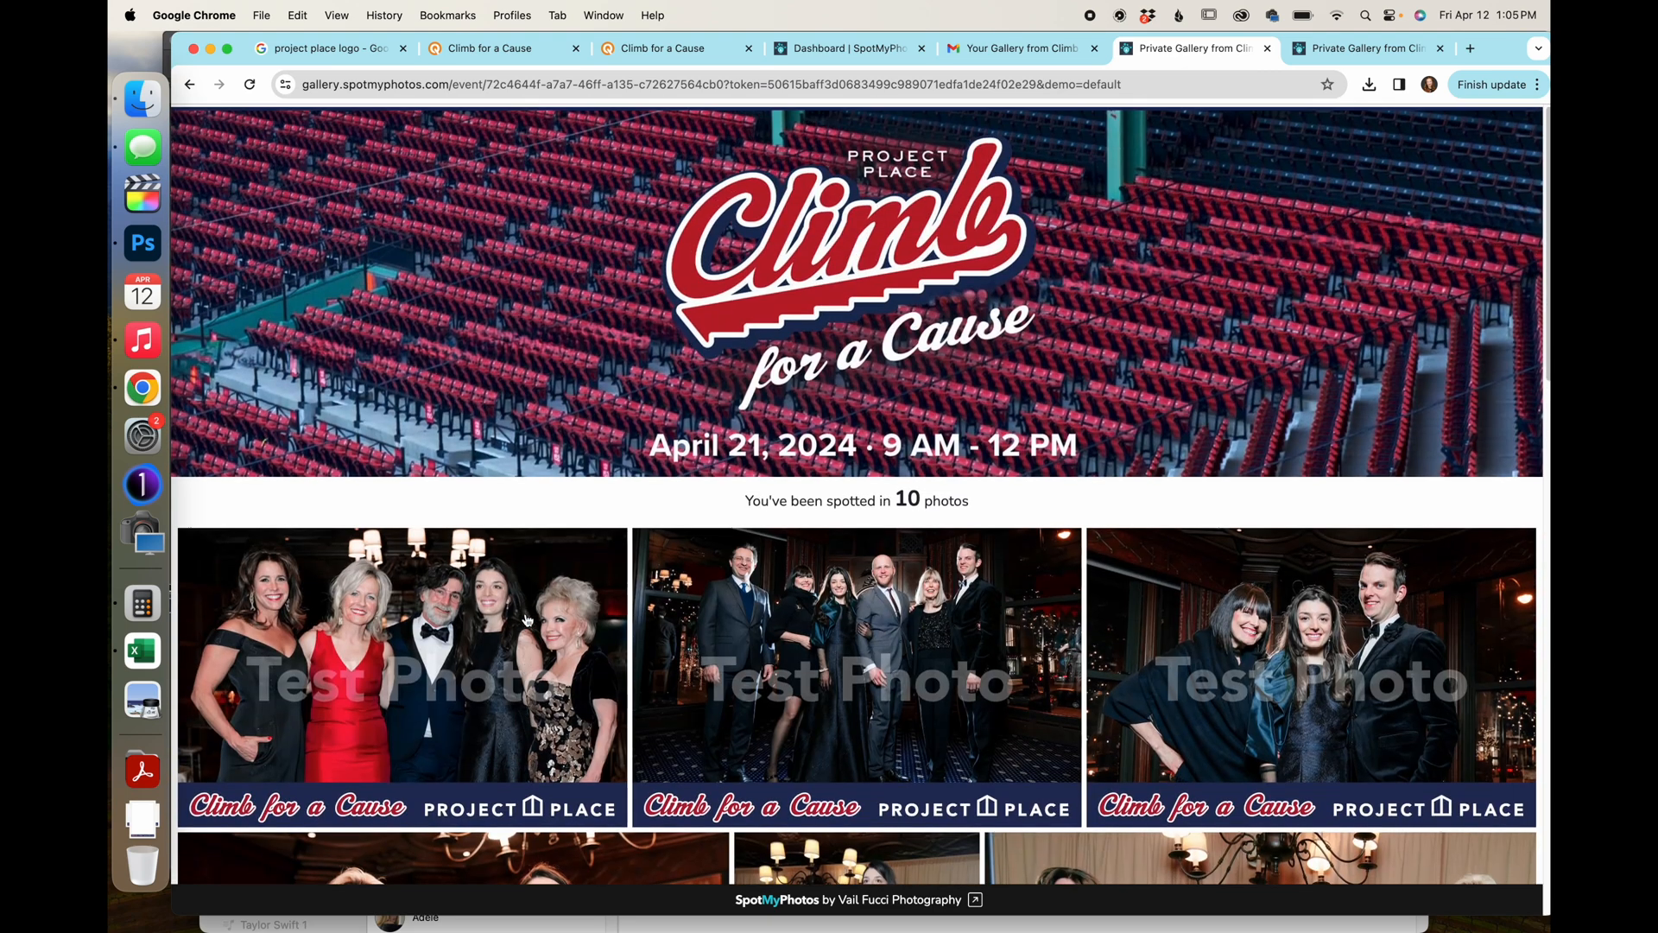